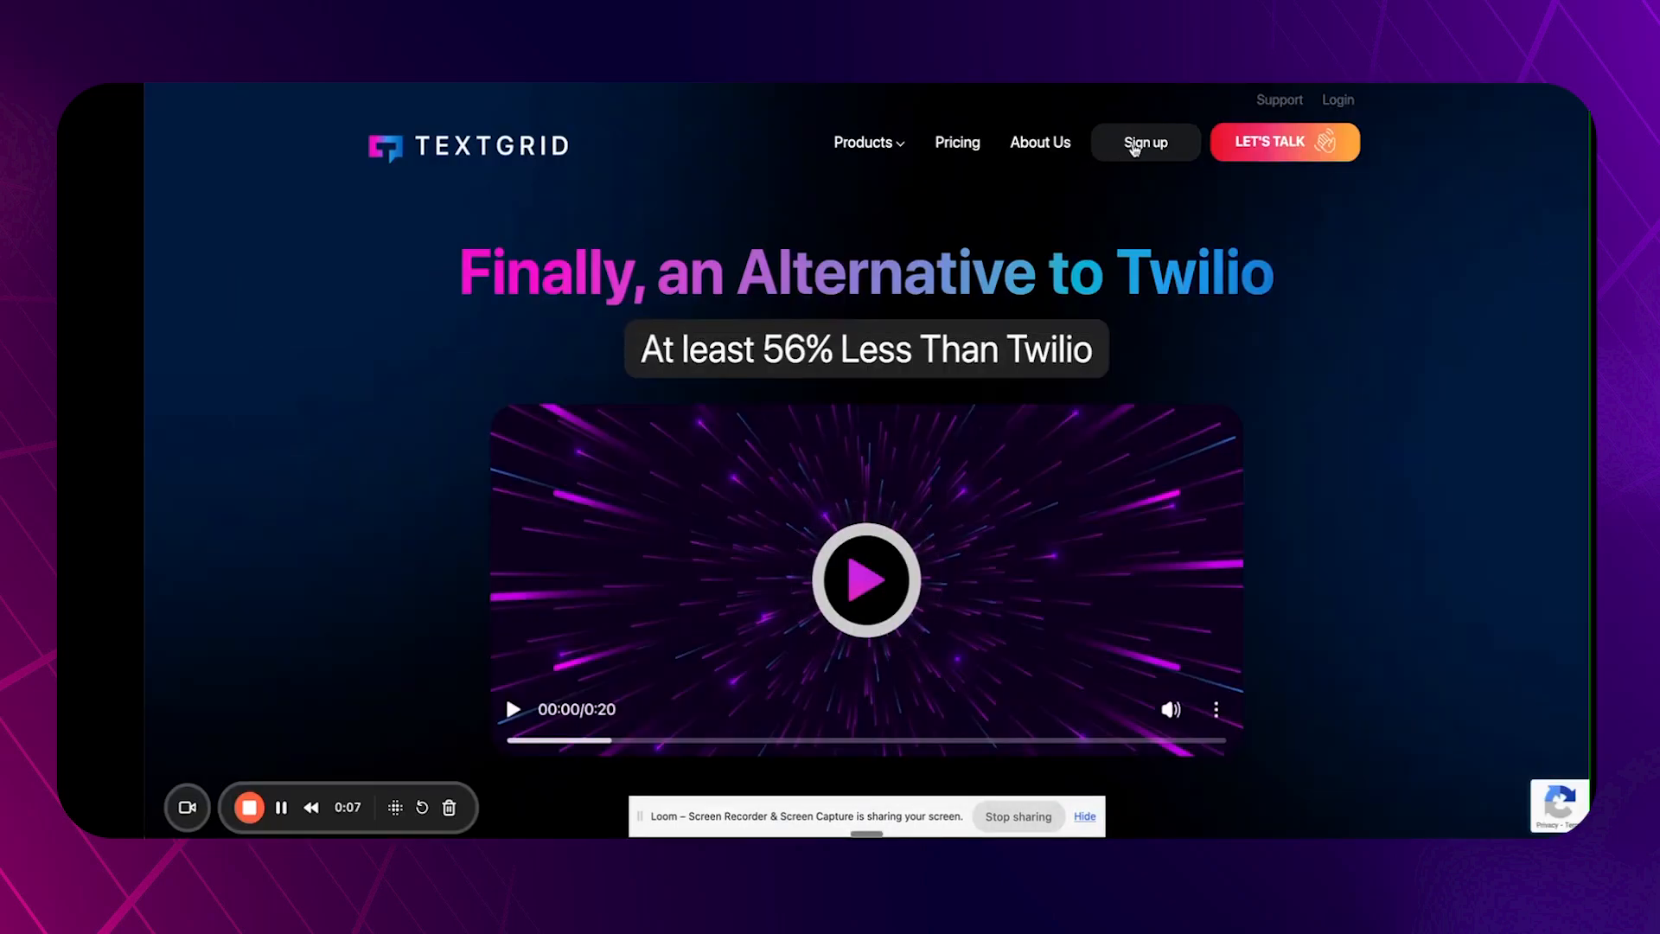
# Start creating a new TextGrid account via Sign up on the homepage.
pyautogui.click(1145, 141)
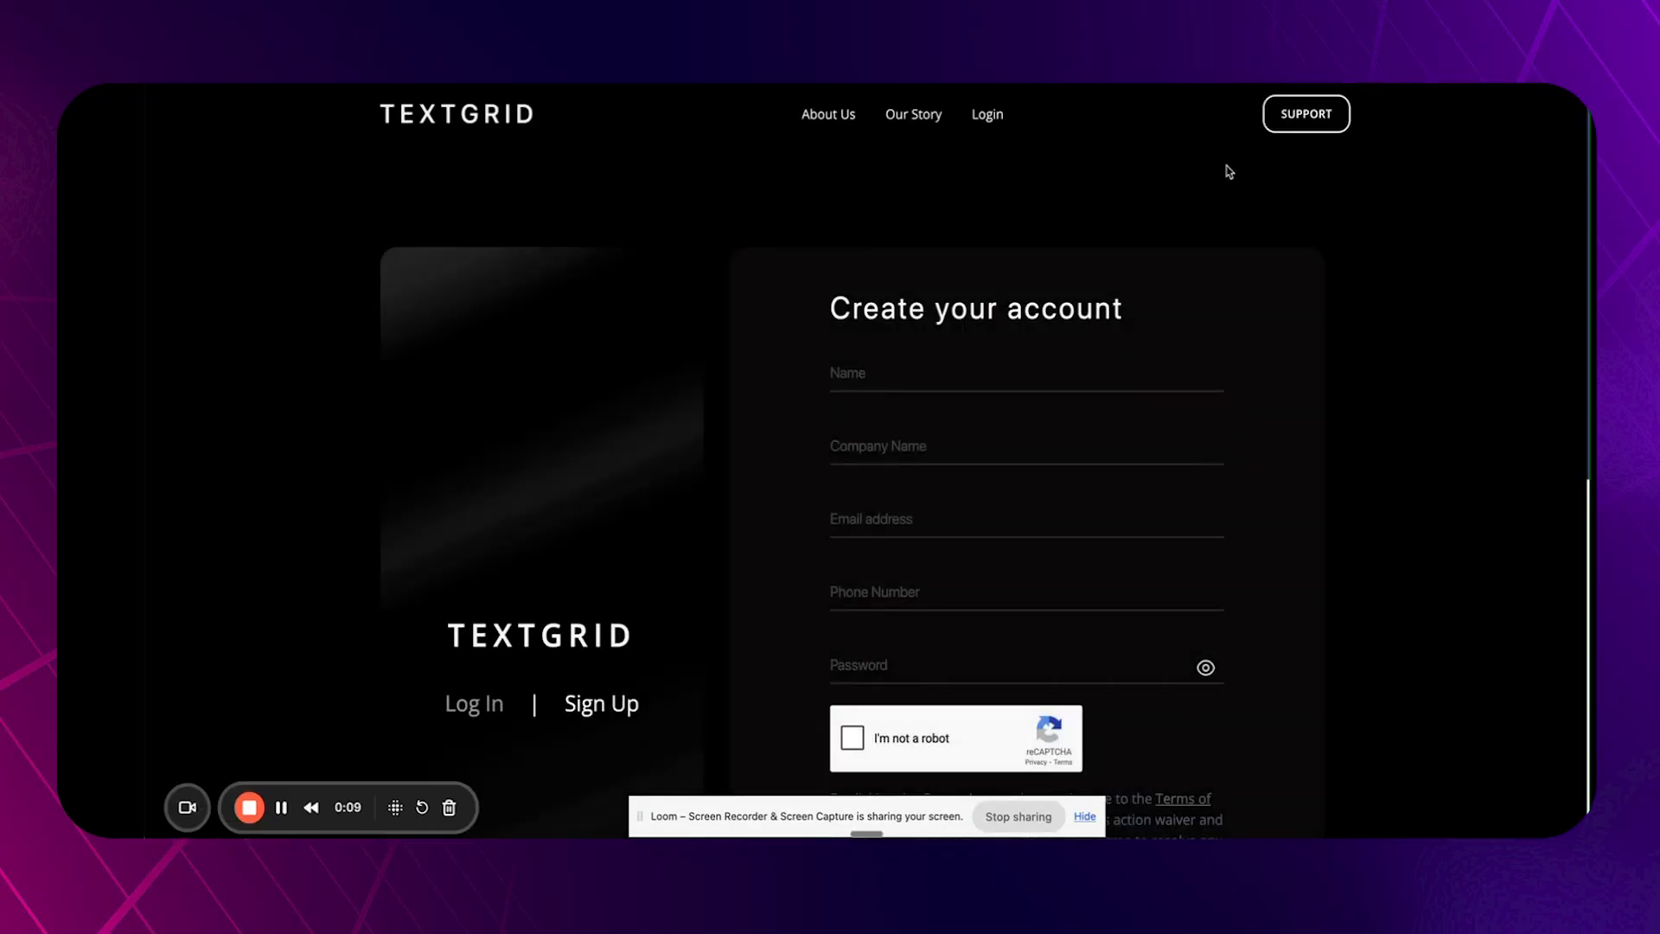
pyautogui.moveTo(1022, 438)
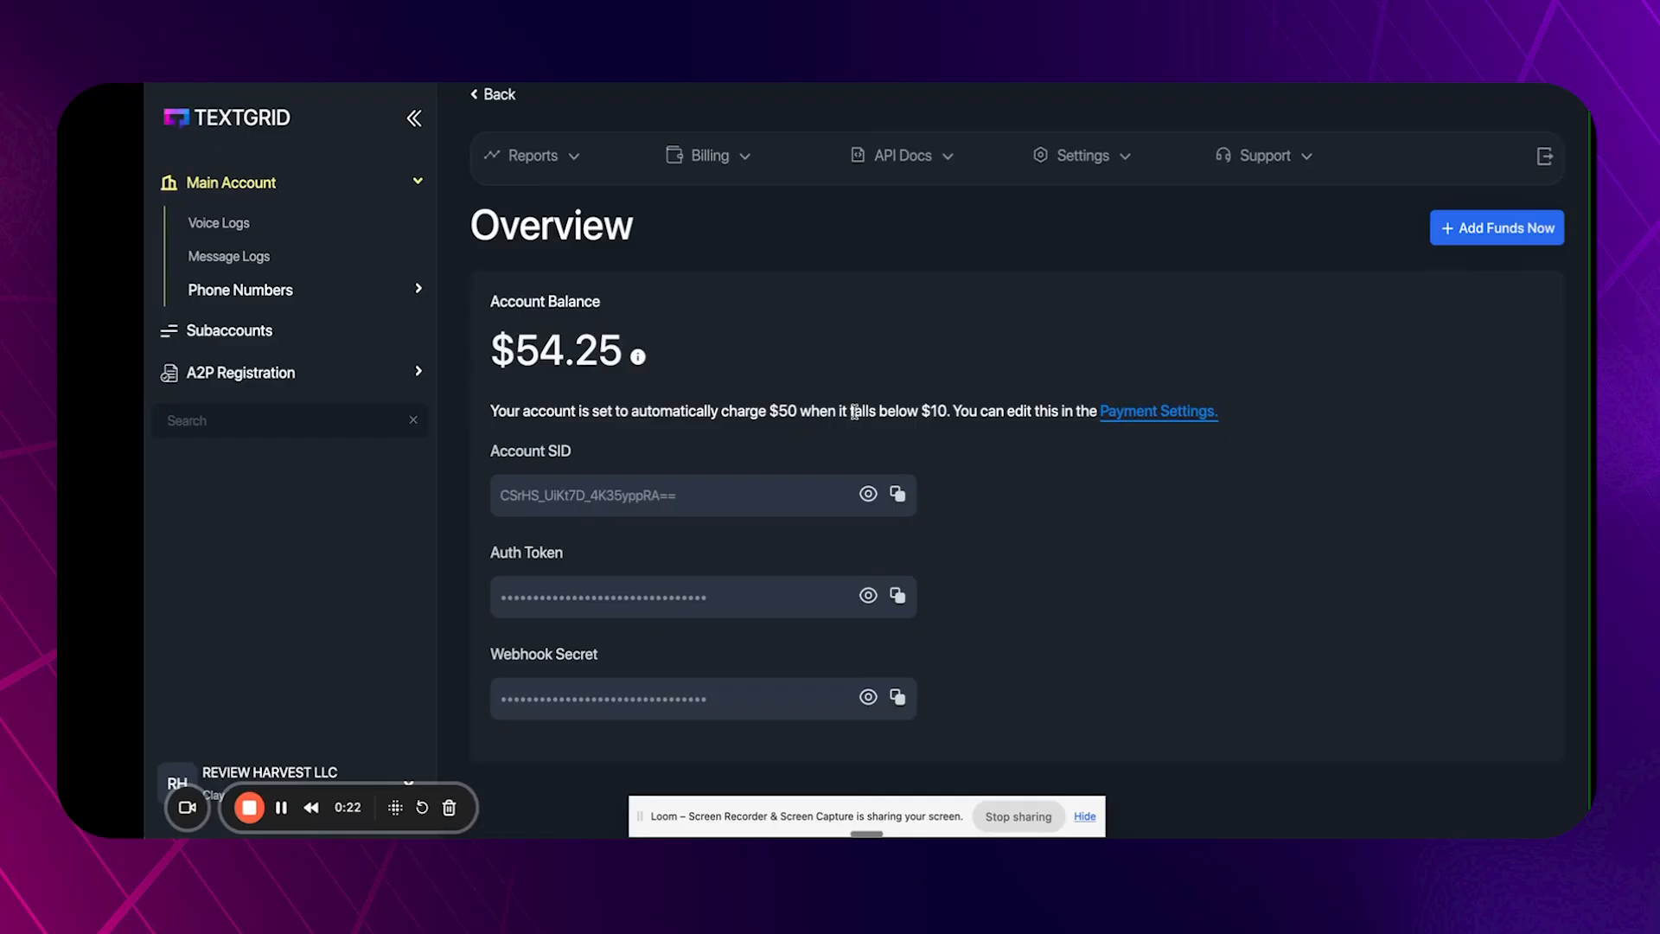
pyautogui.moveTo(748, 339)
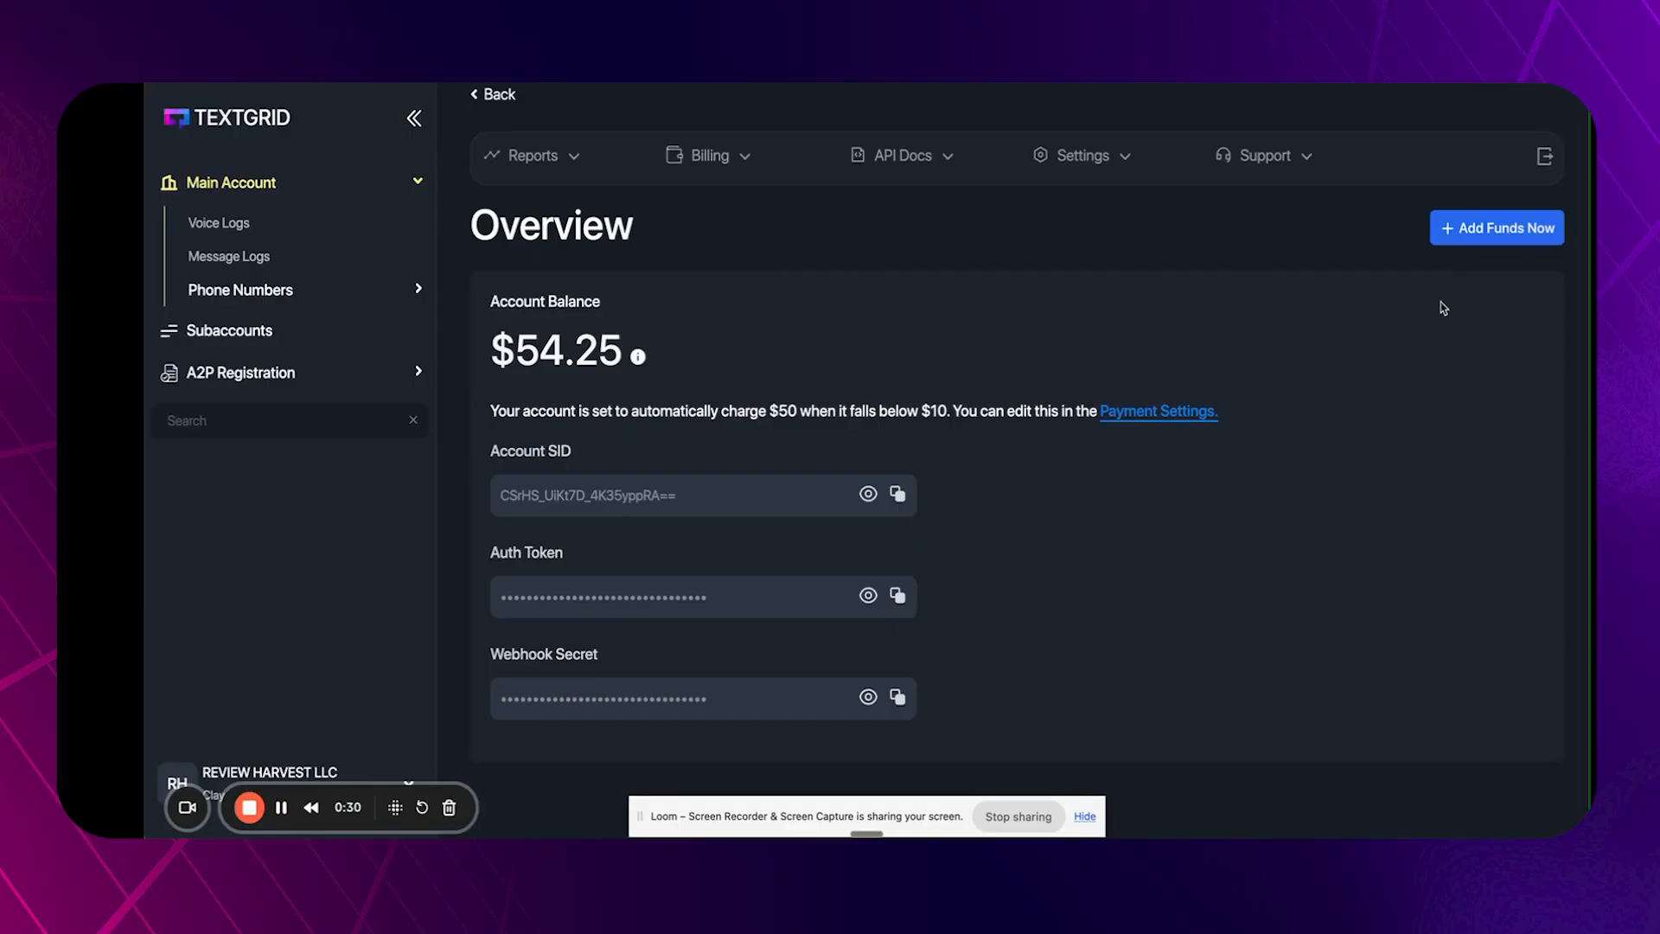
pyautogui.moveTo(1398, 374)
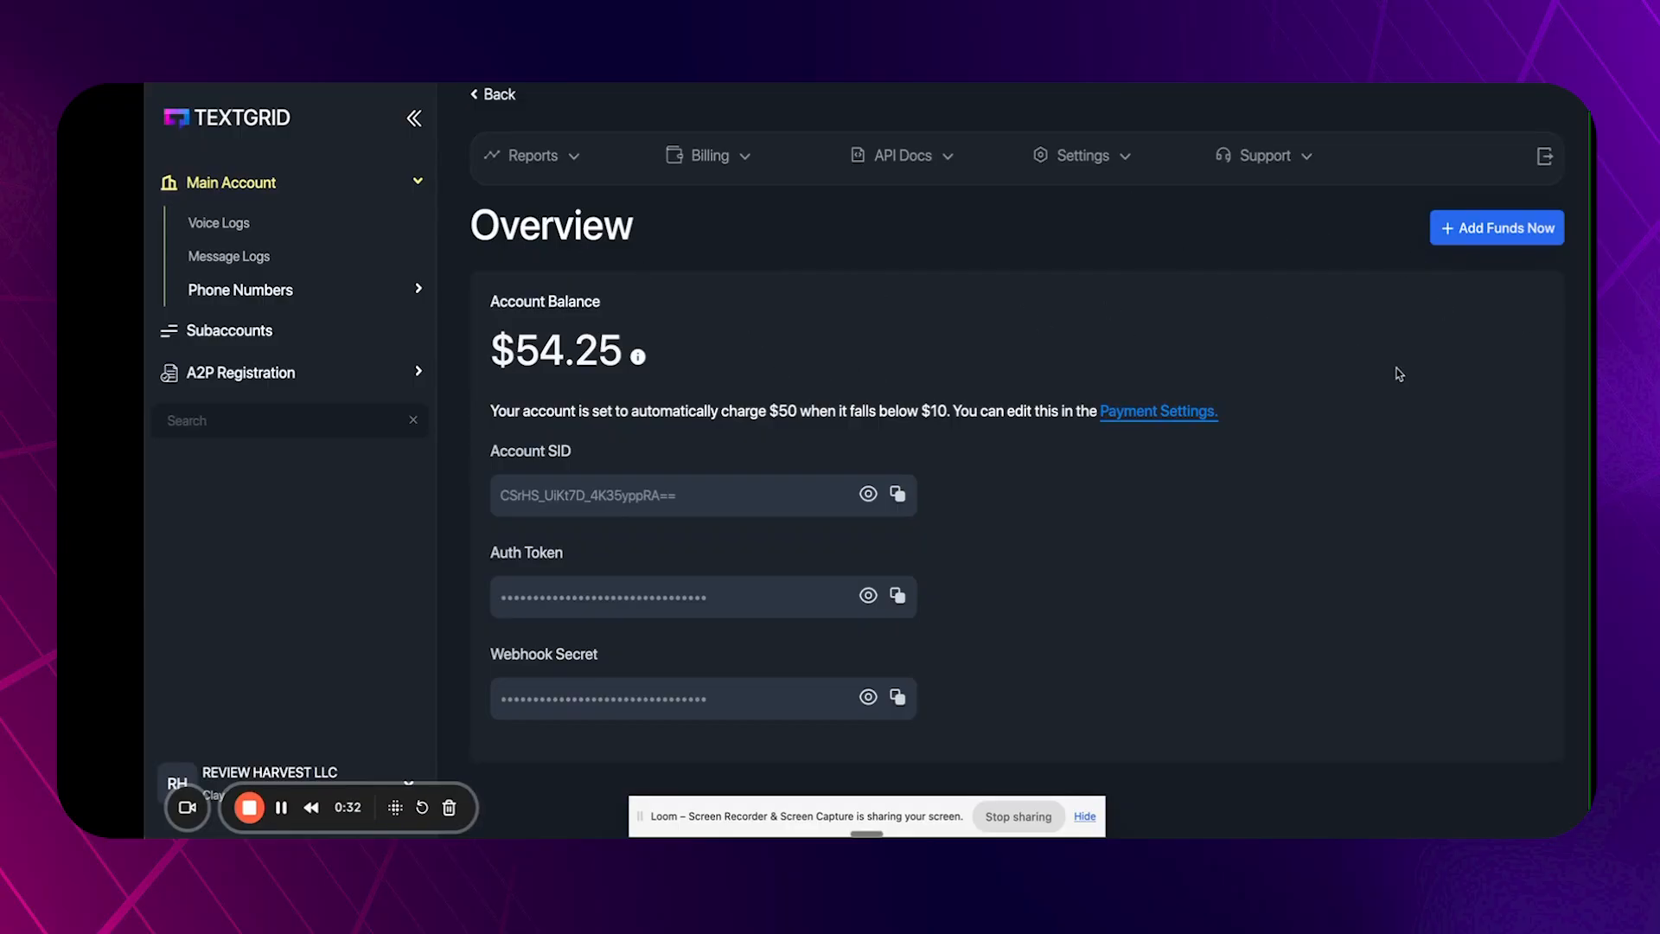
pyautogui.moveTo(1129, 315)
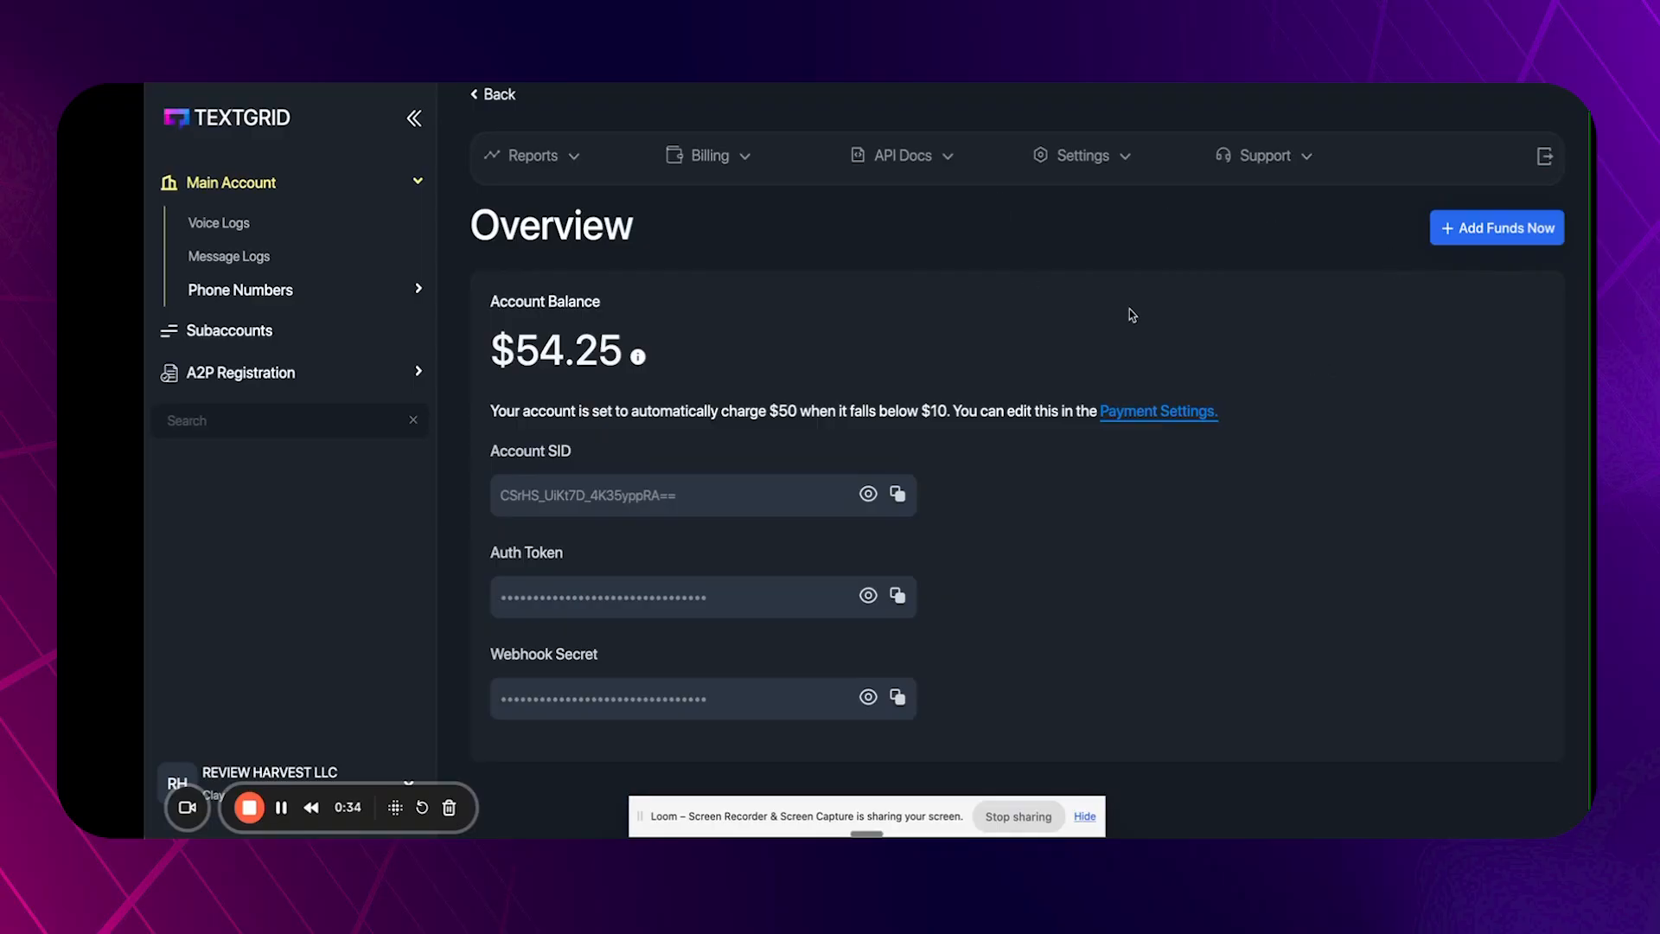
pyautogui.moveTo(801, 360)
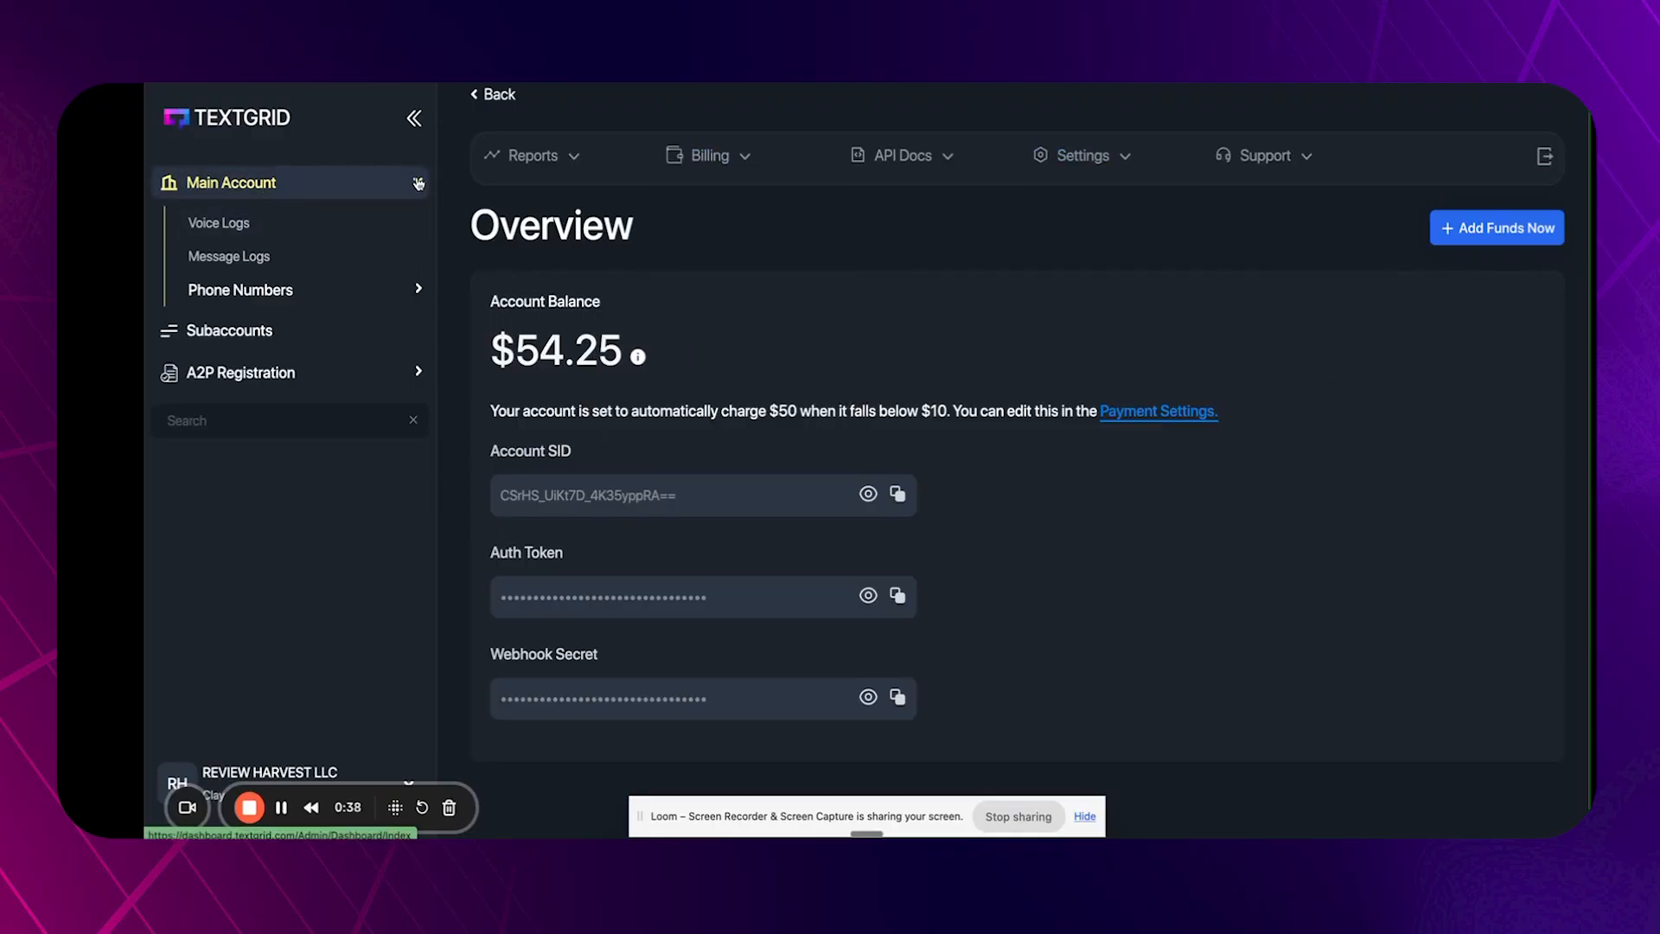
# Leave the account overview for the Go High Level Subaccounts page.
pyautogui.click(230, 182)
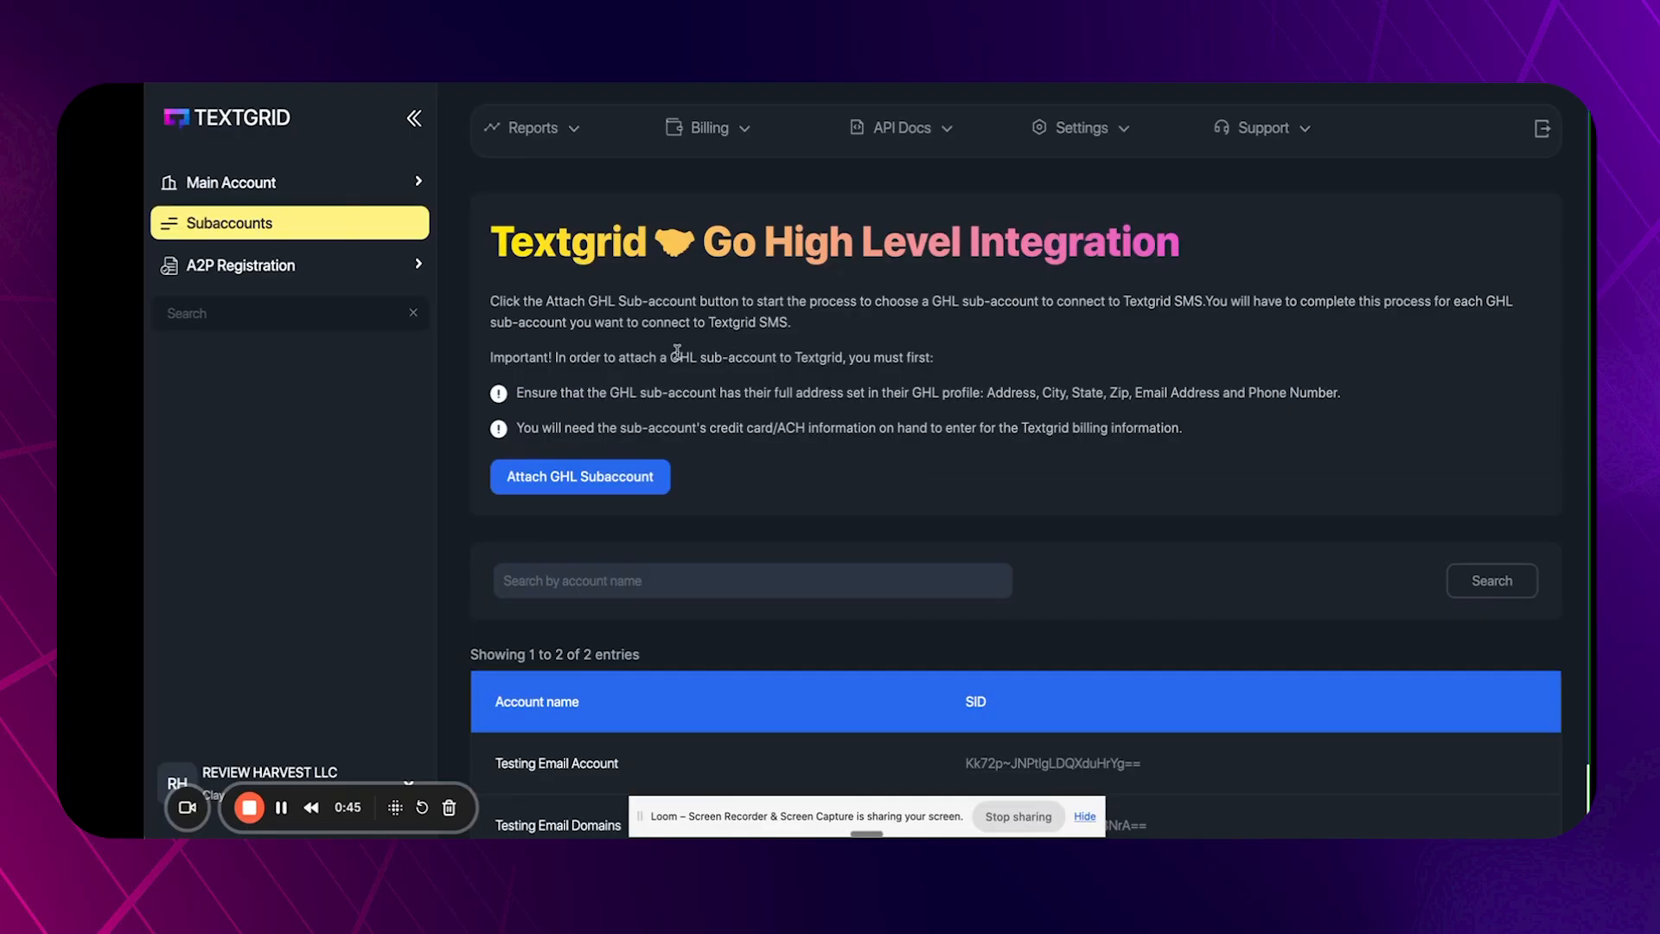
pyautogui.click(230, 181)
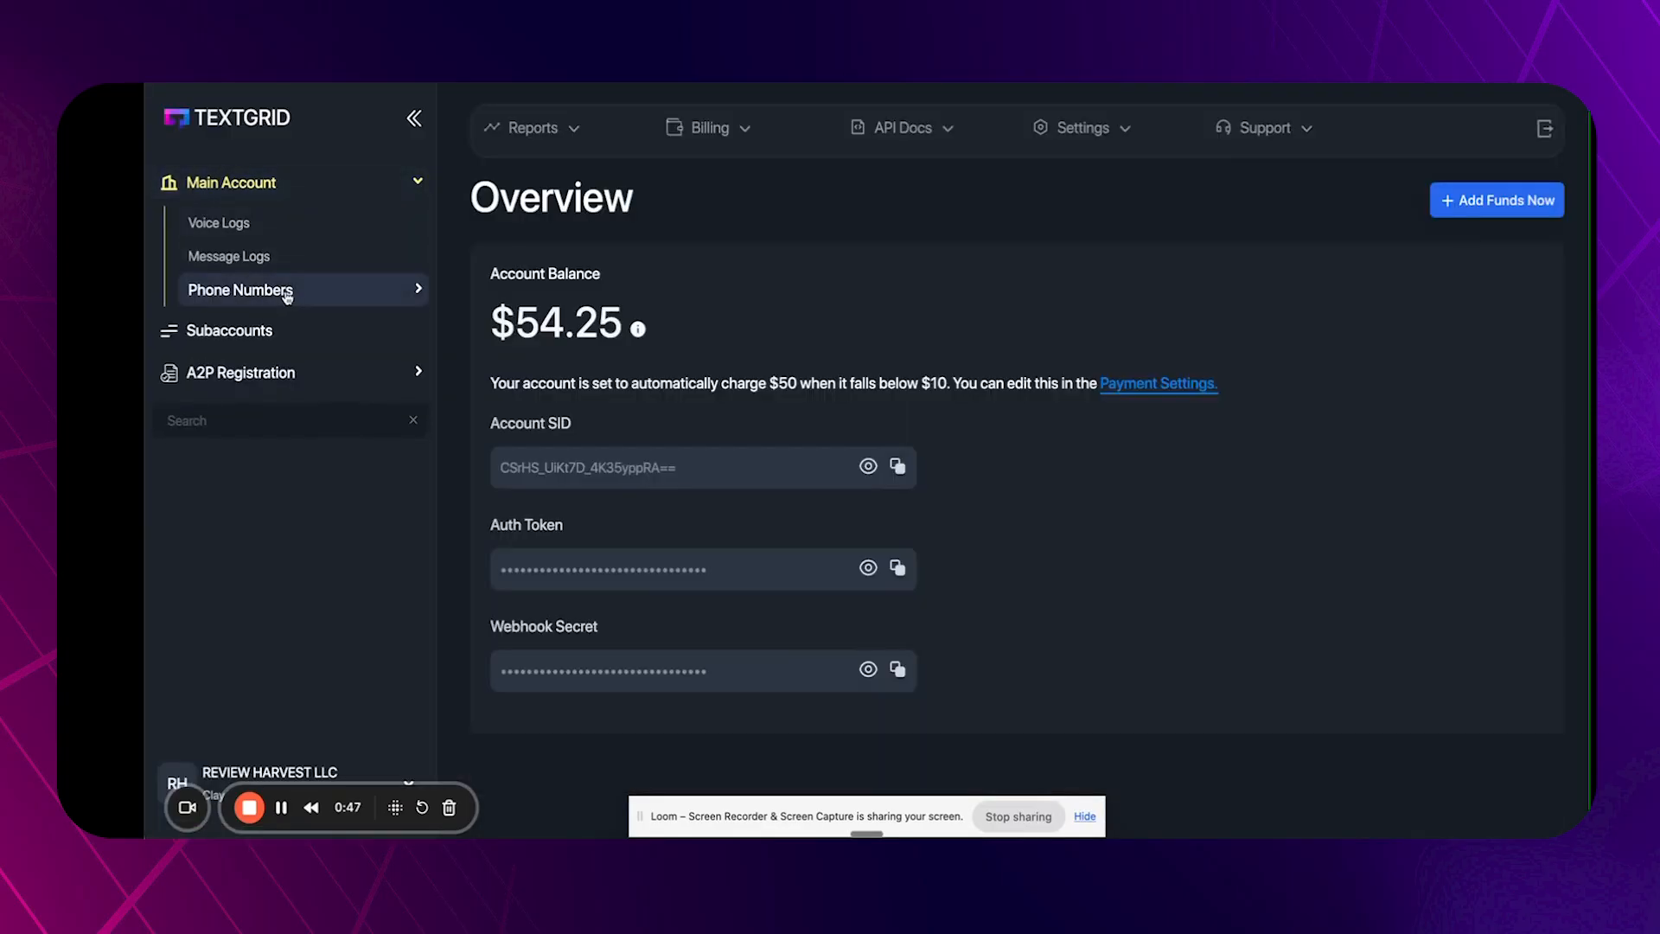
pyautogui.click(241, 289)
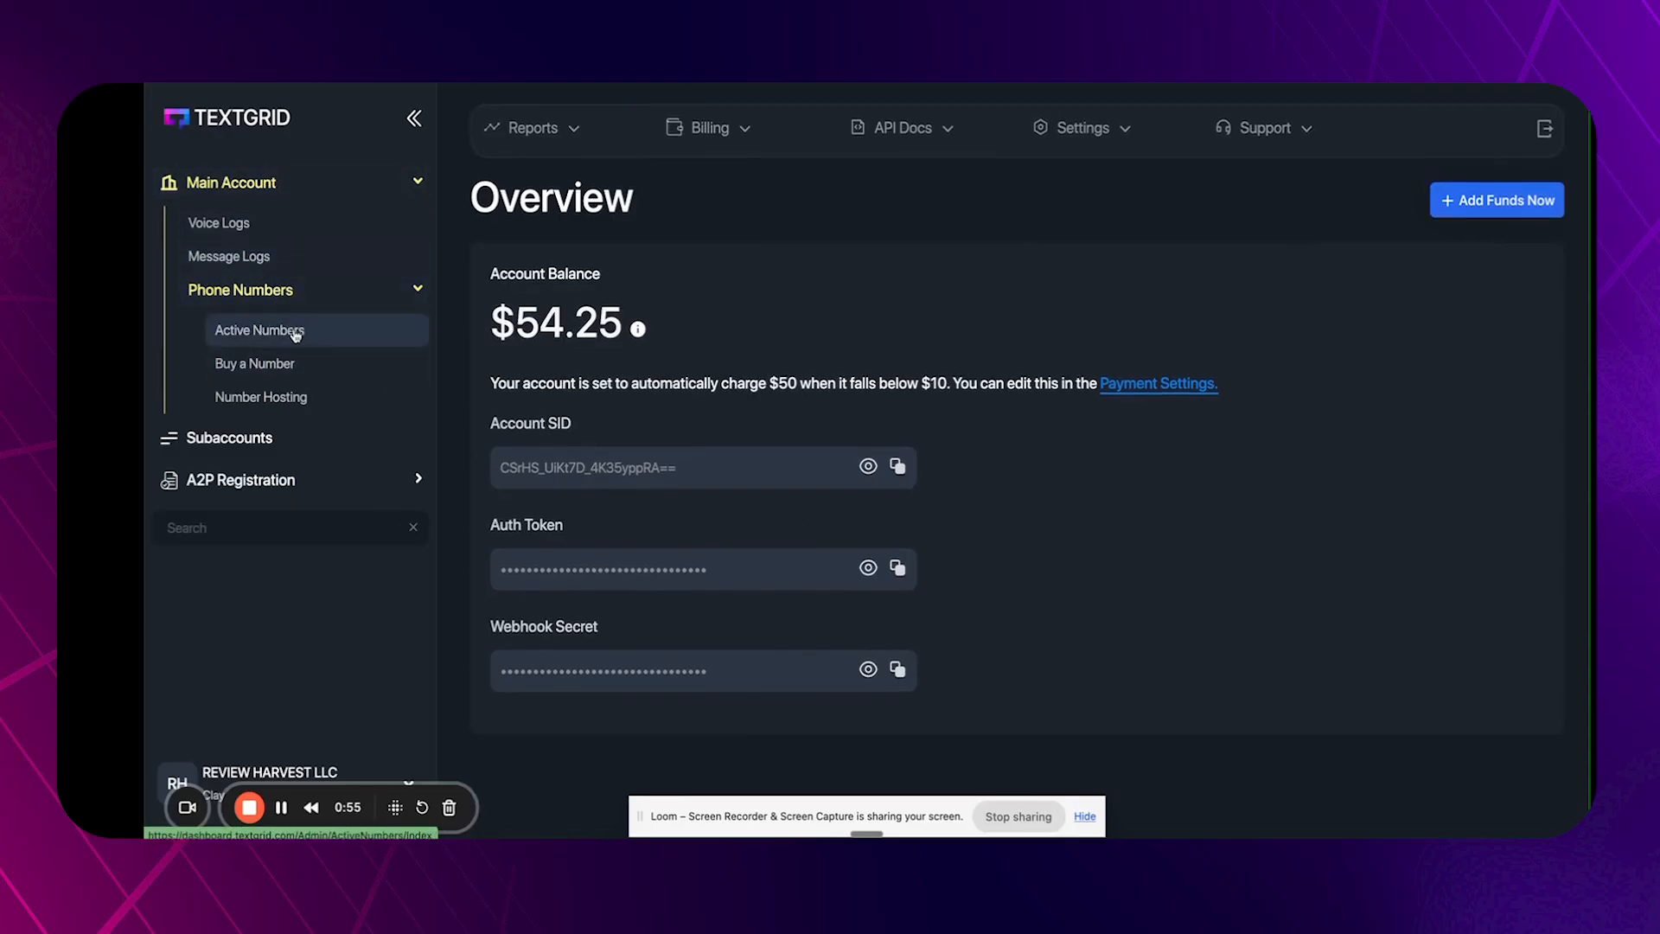
pyautogui.moveTo(296, 289)
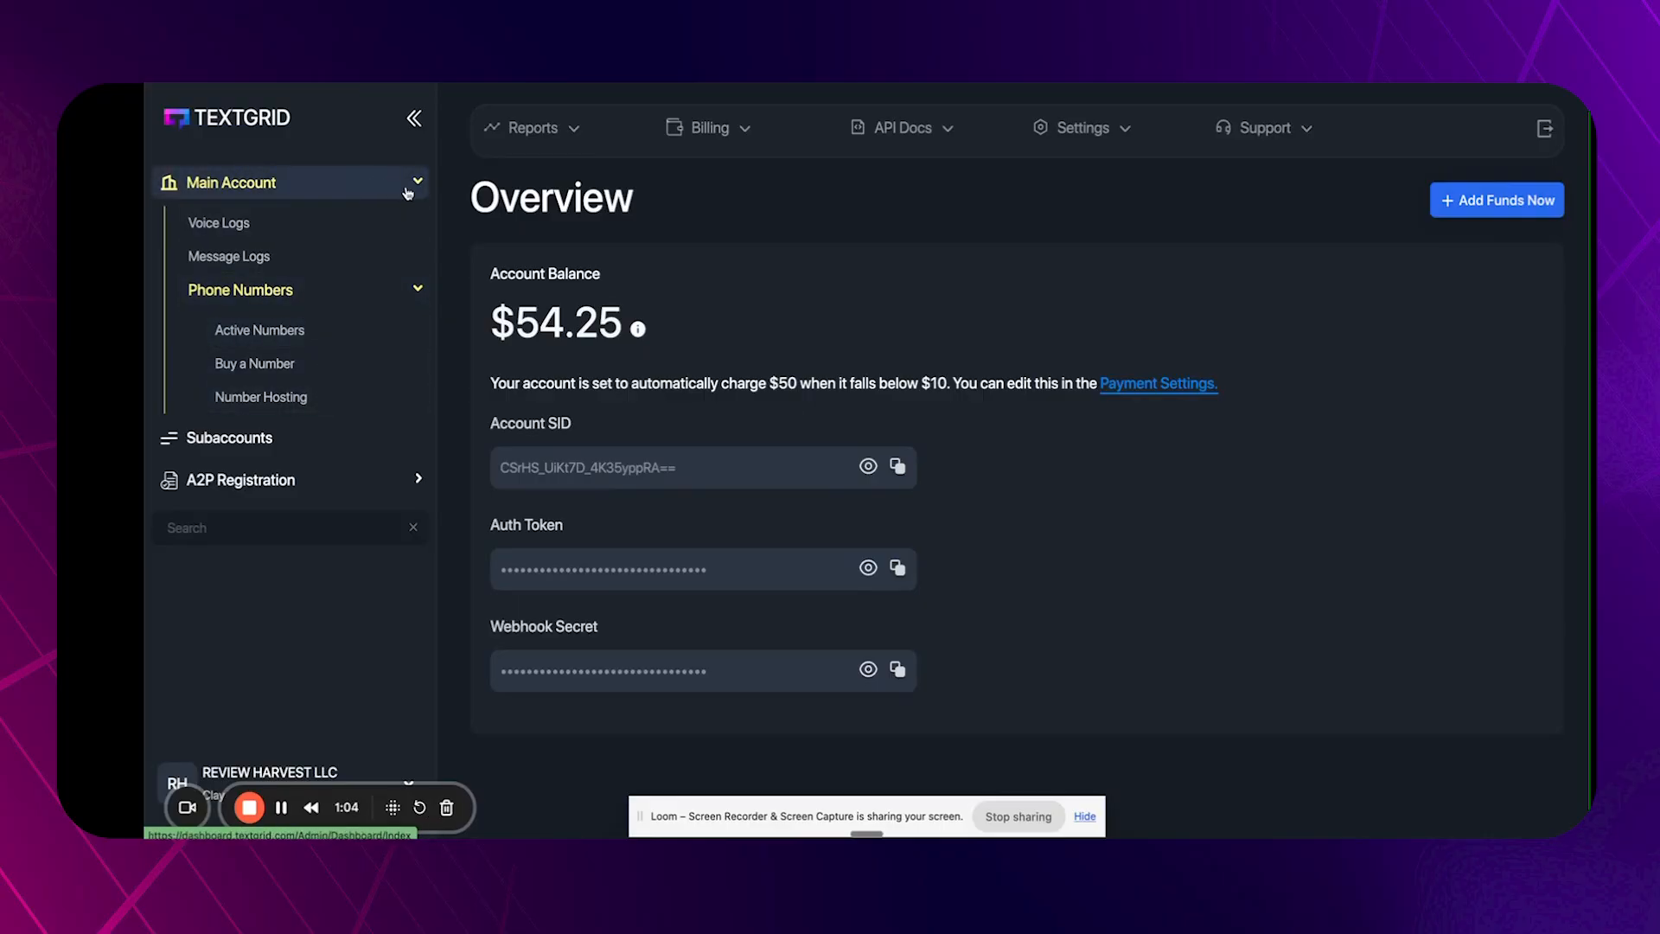
pyautogui.click(406, 181)
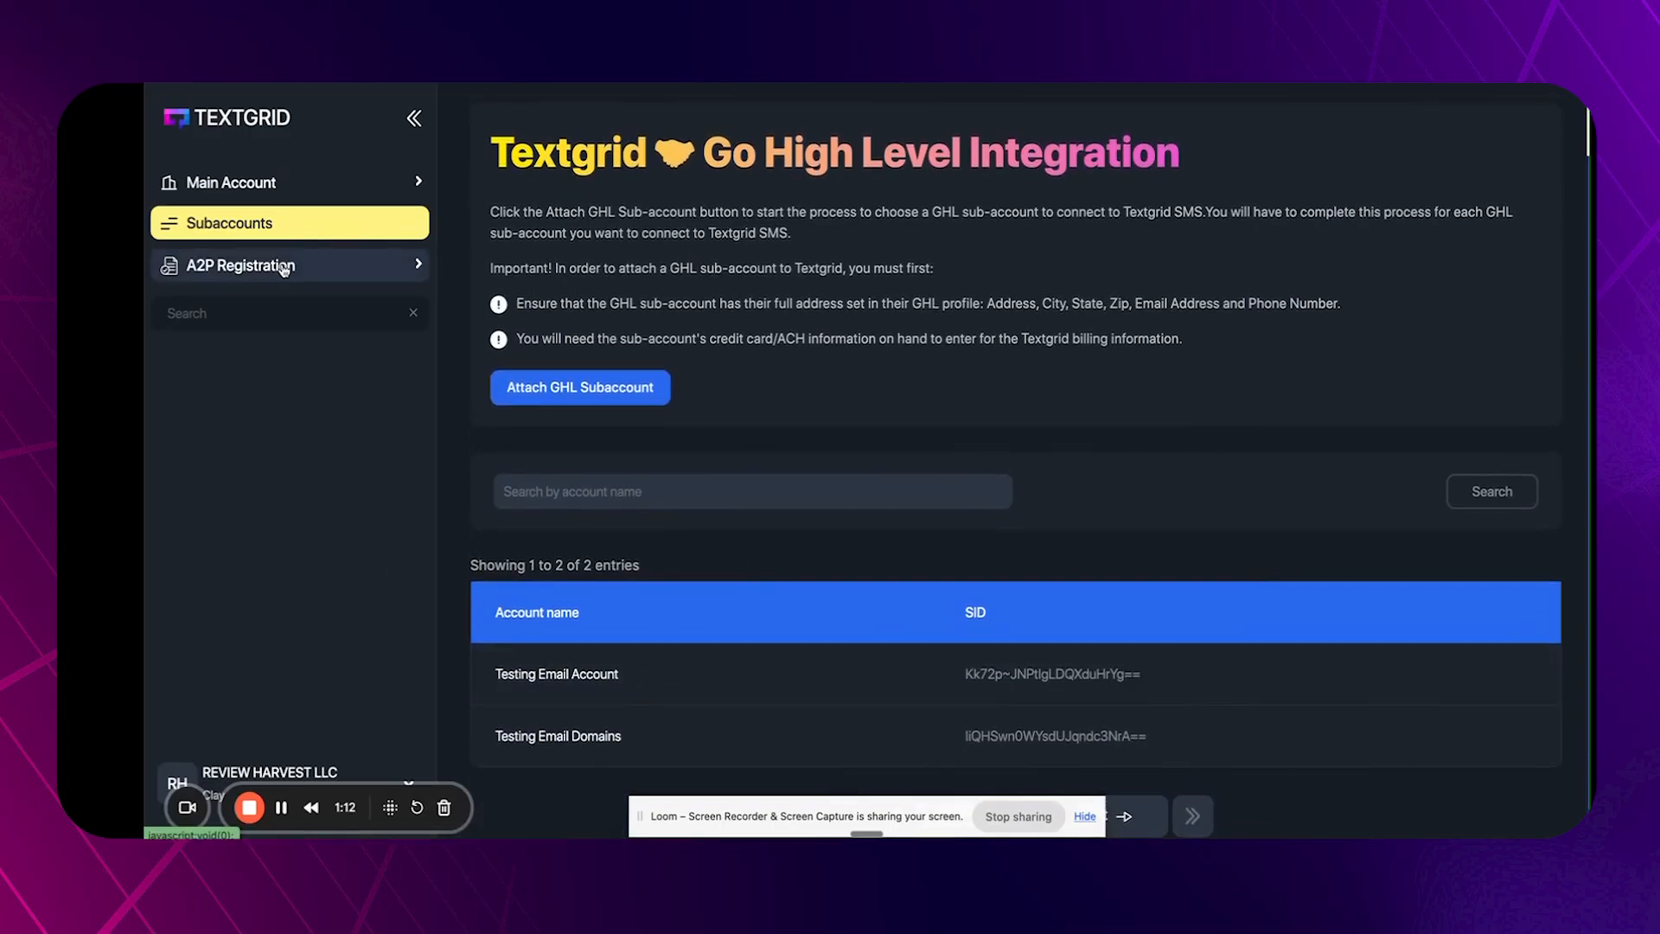
# Show the A2P Registration Brands list with its one verified brand.
pyautogui.click(289, 265)
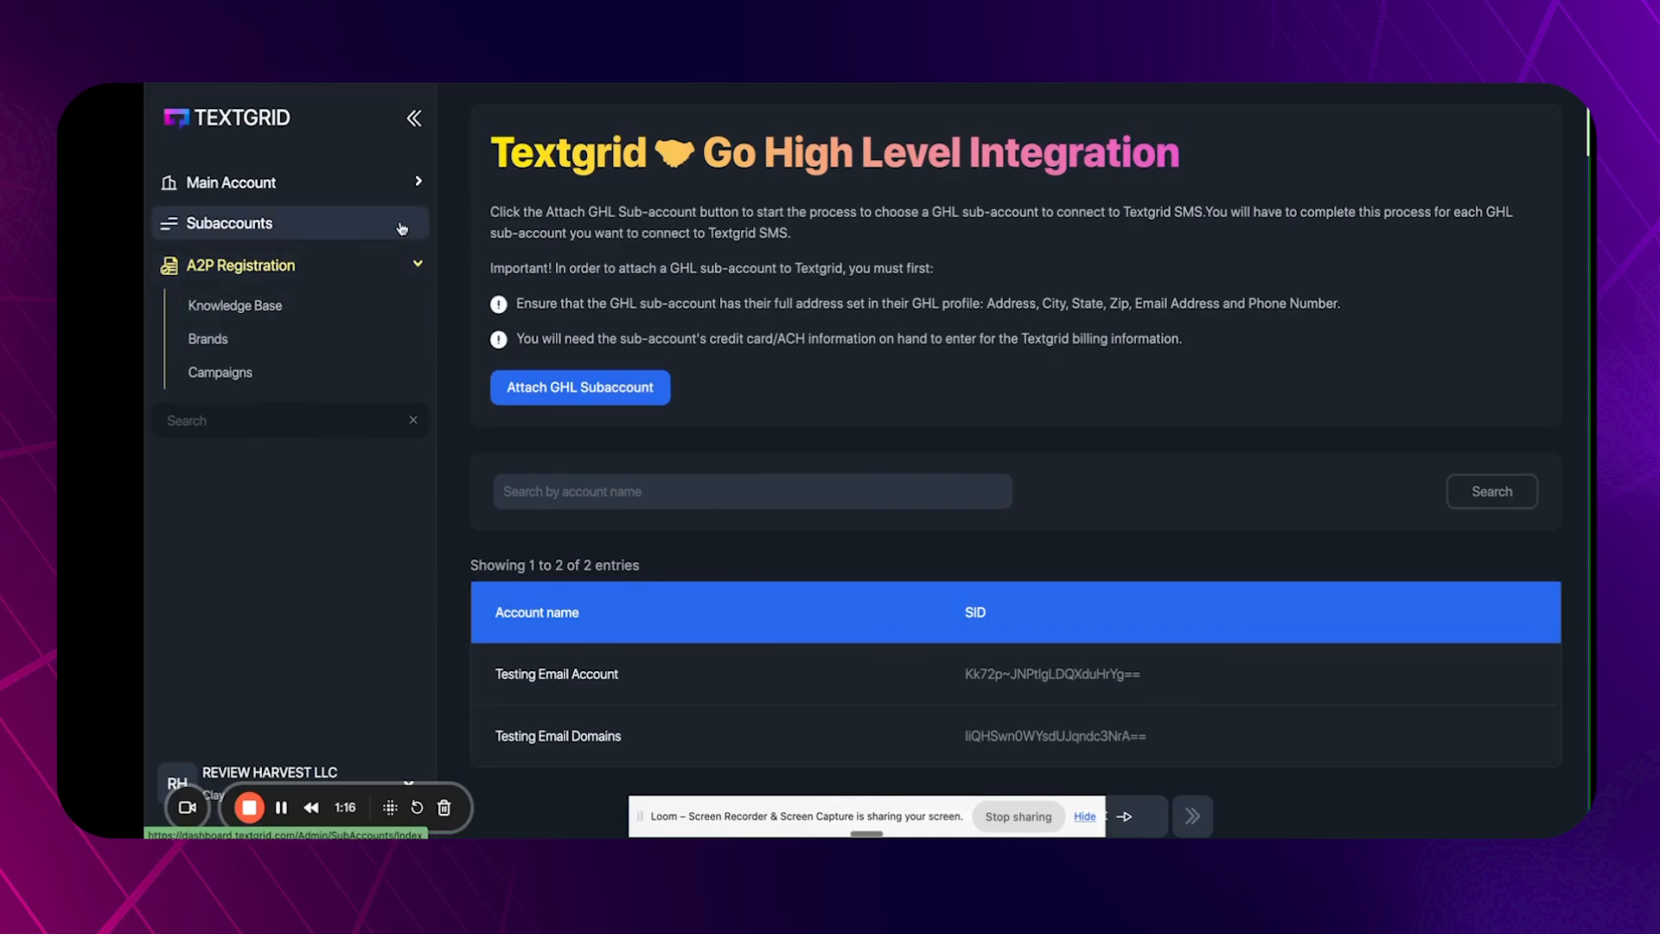
pyautogui.click(301, 339)
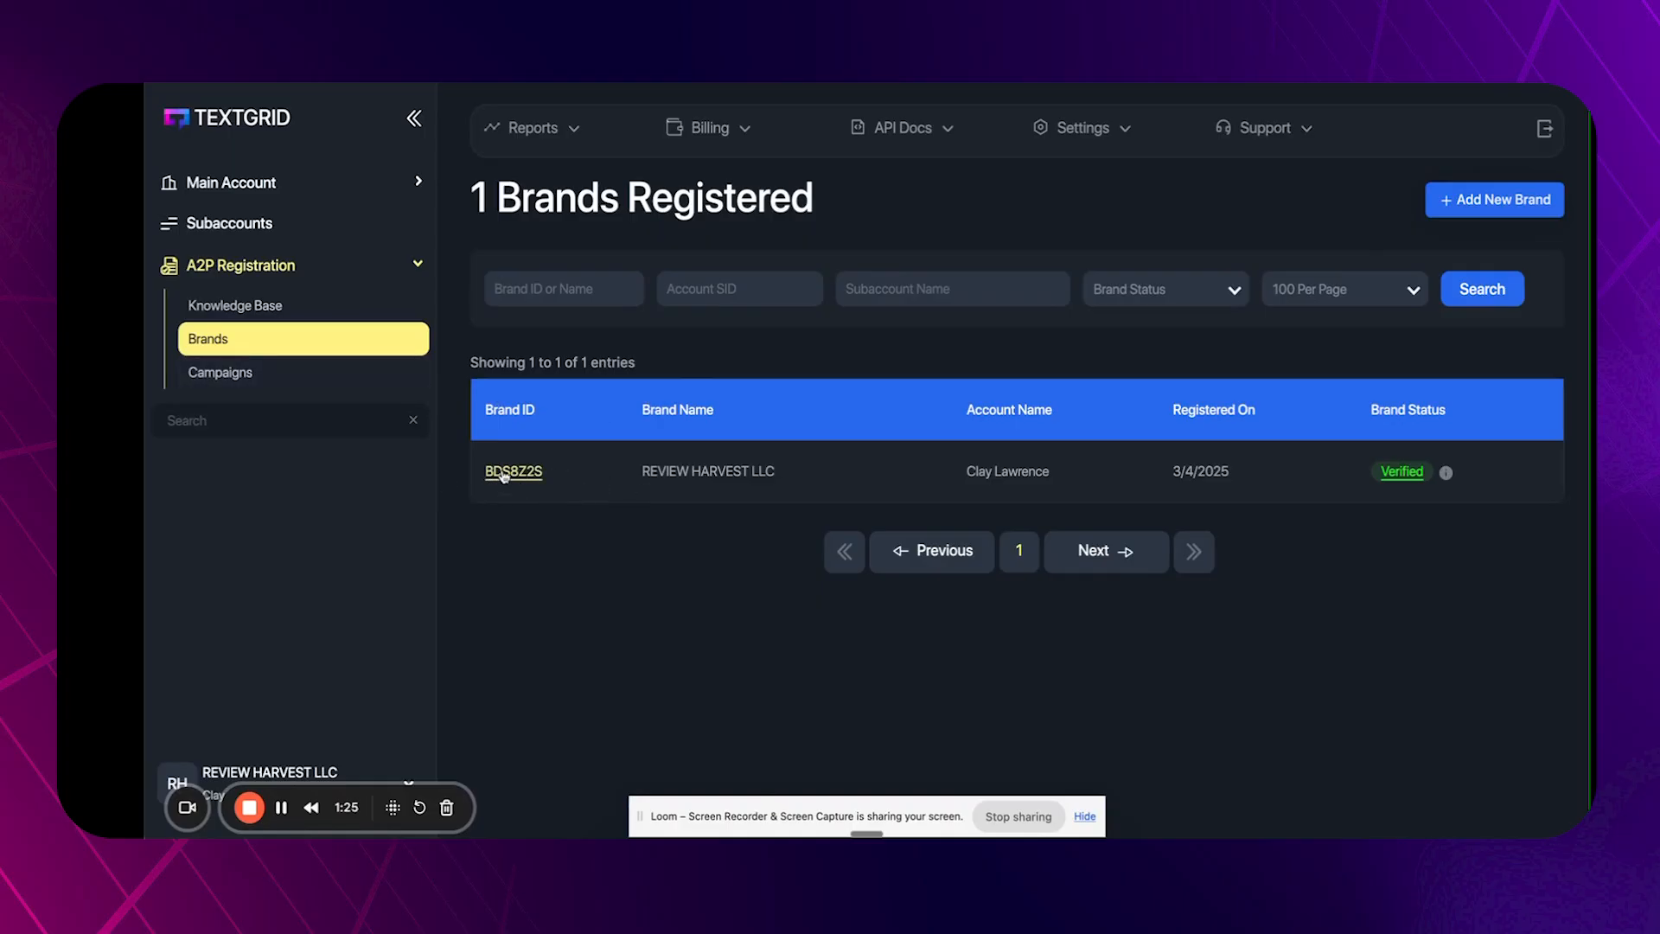
# View the REVIEW HARVEST LLC brand details, including company details and vetting section.
pyautogui.click(514, 471)
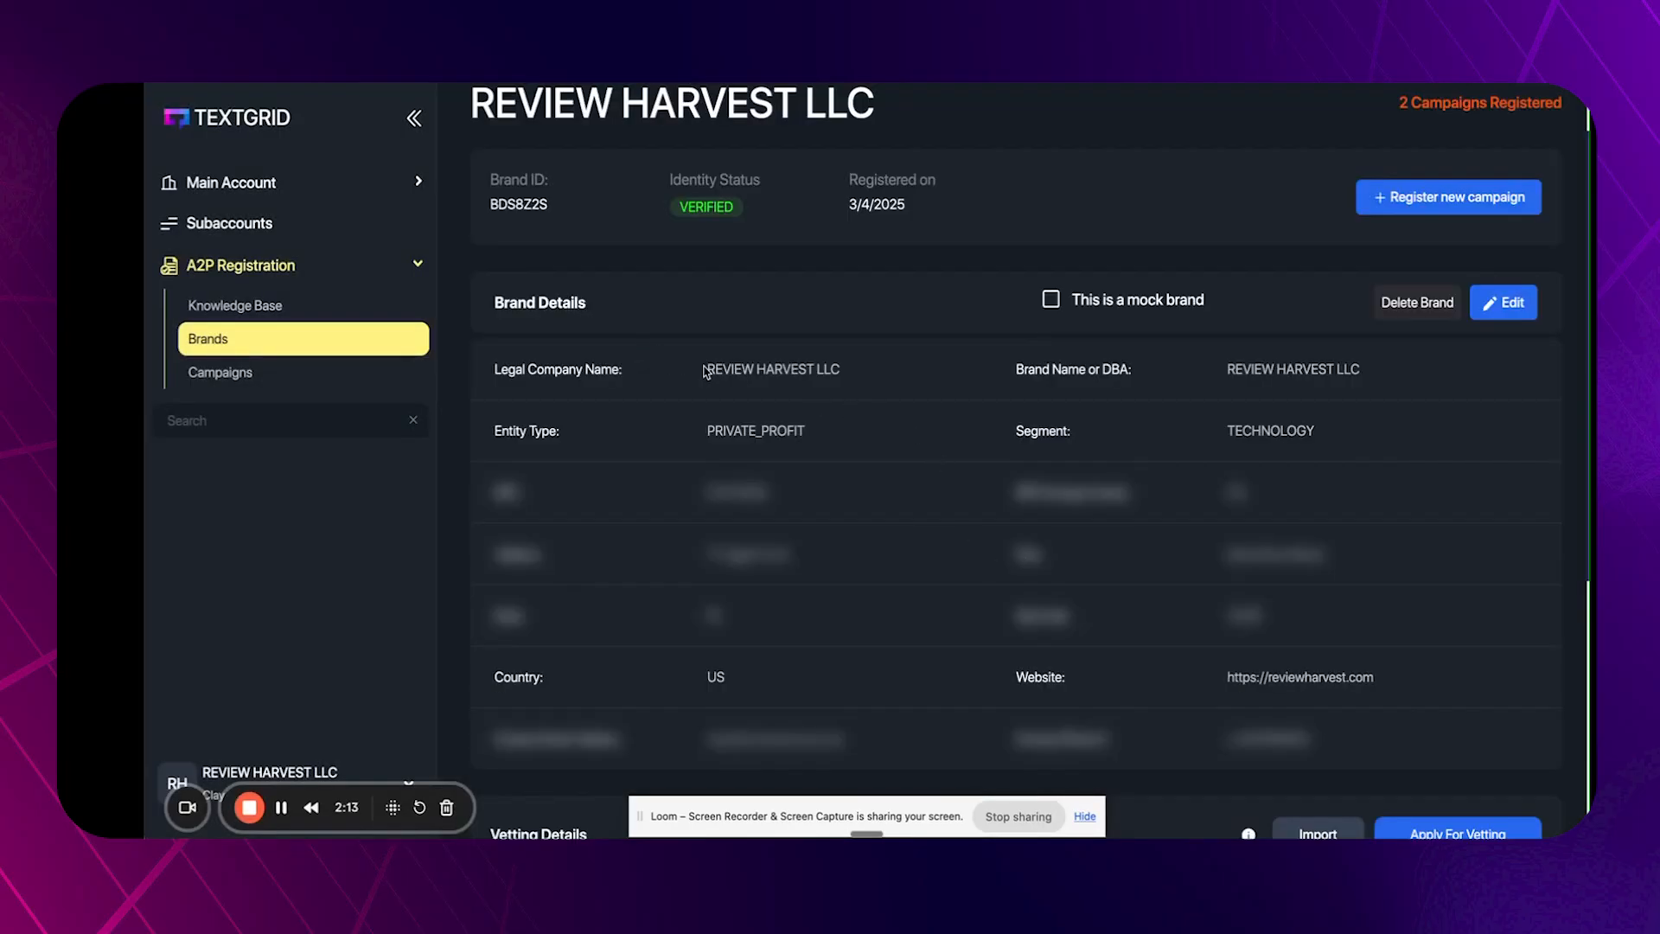
pyautogui.scroll(-3)
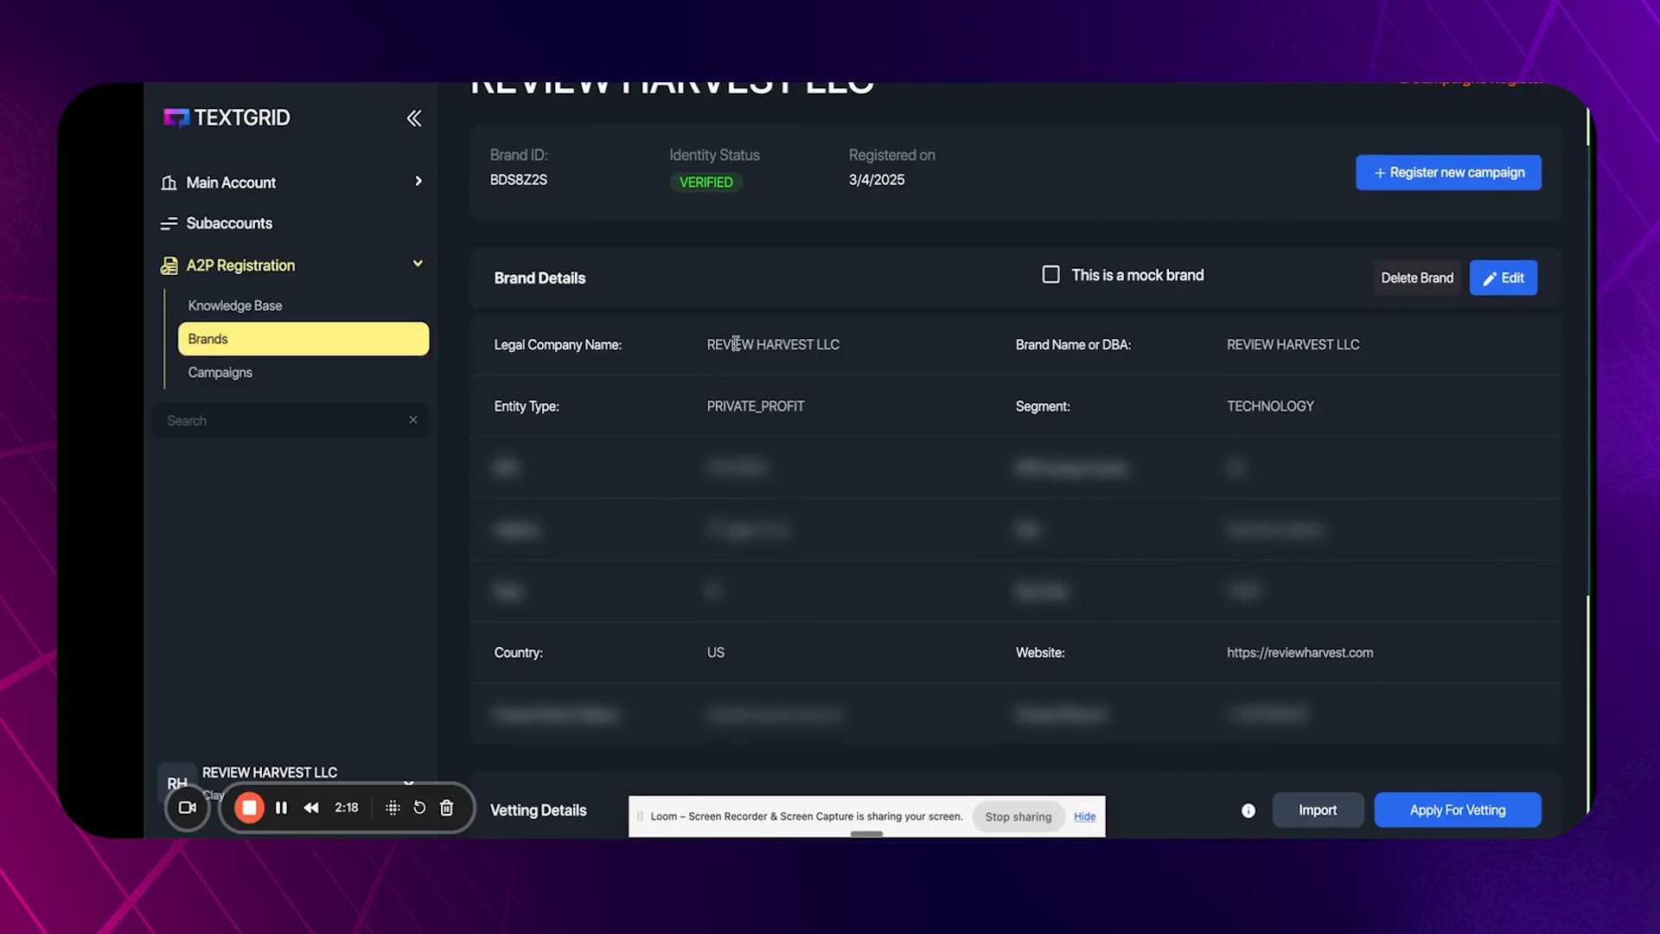
pyautogui.moveTo(908, 372)
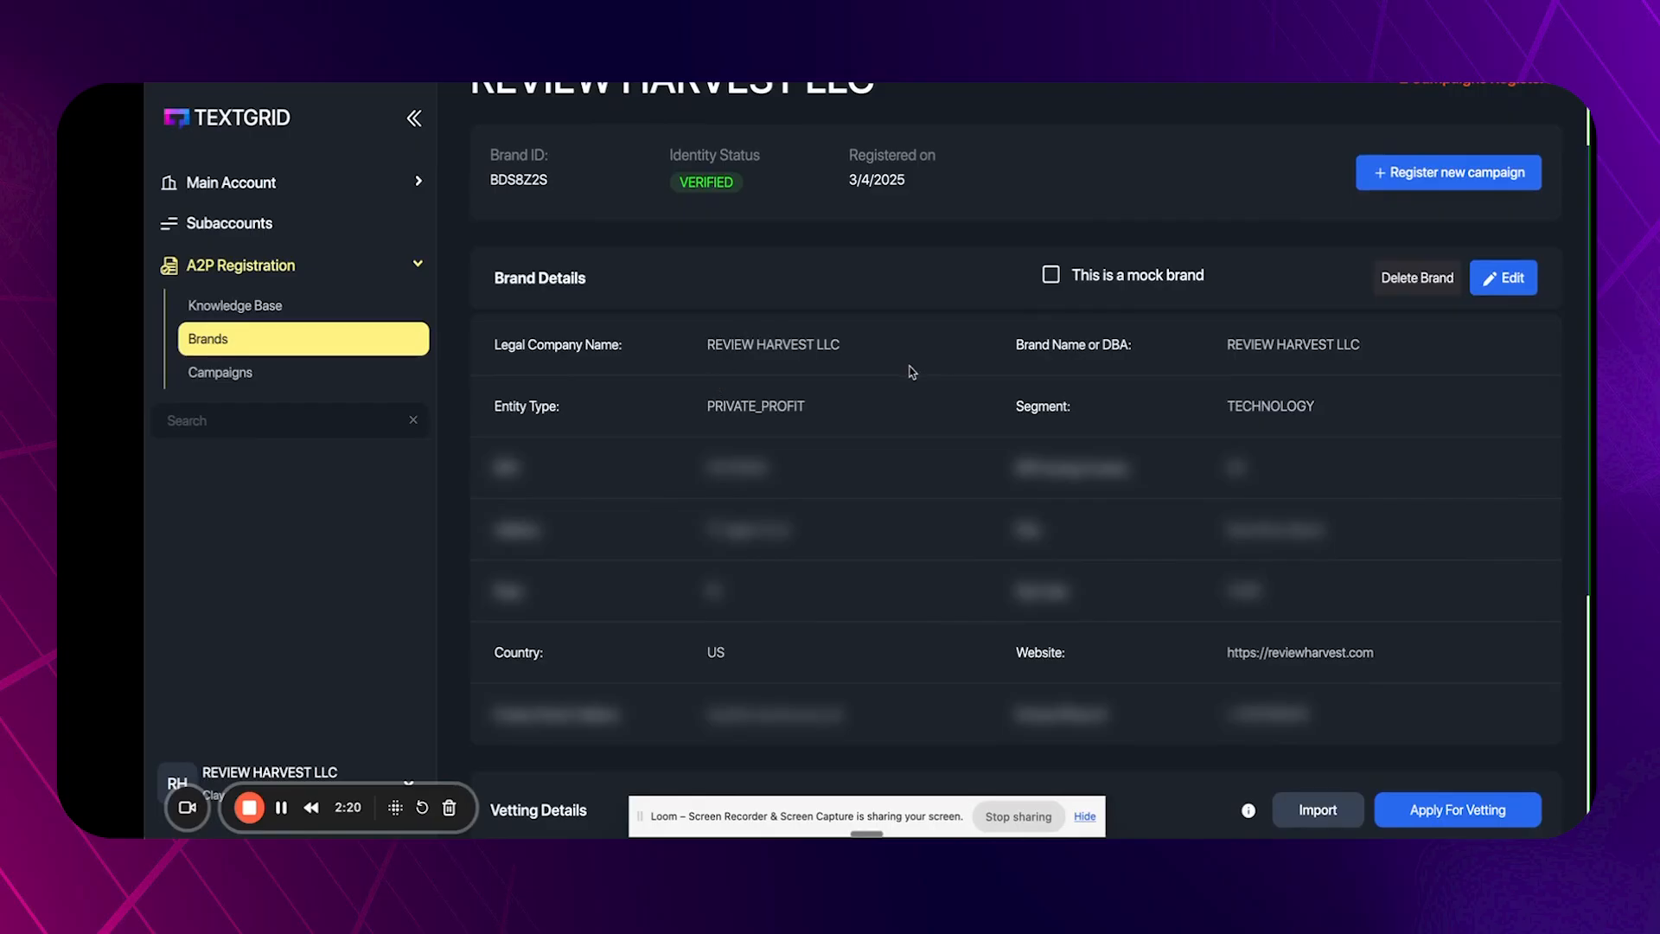
pyautogui.moveTo(869, 375)
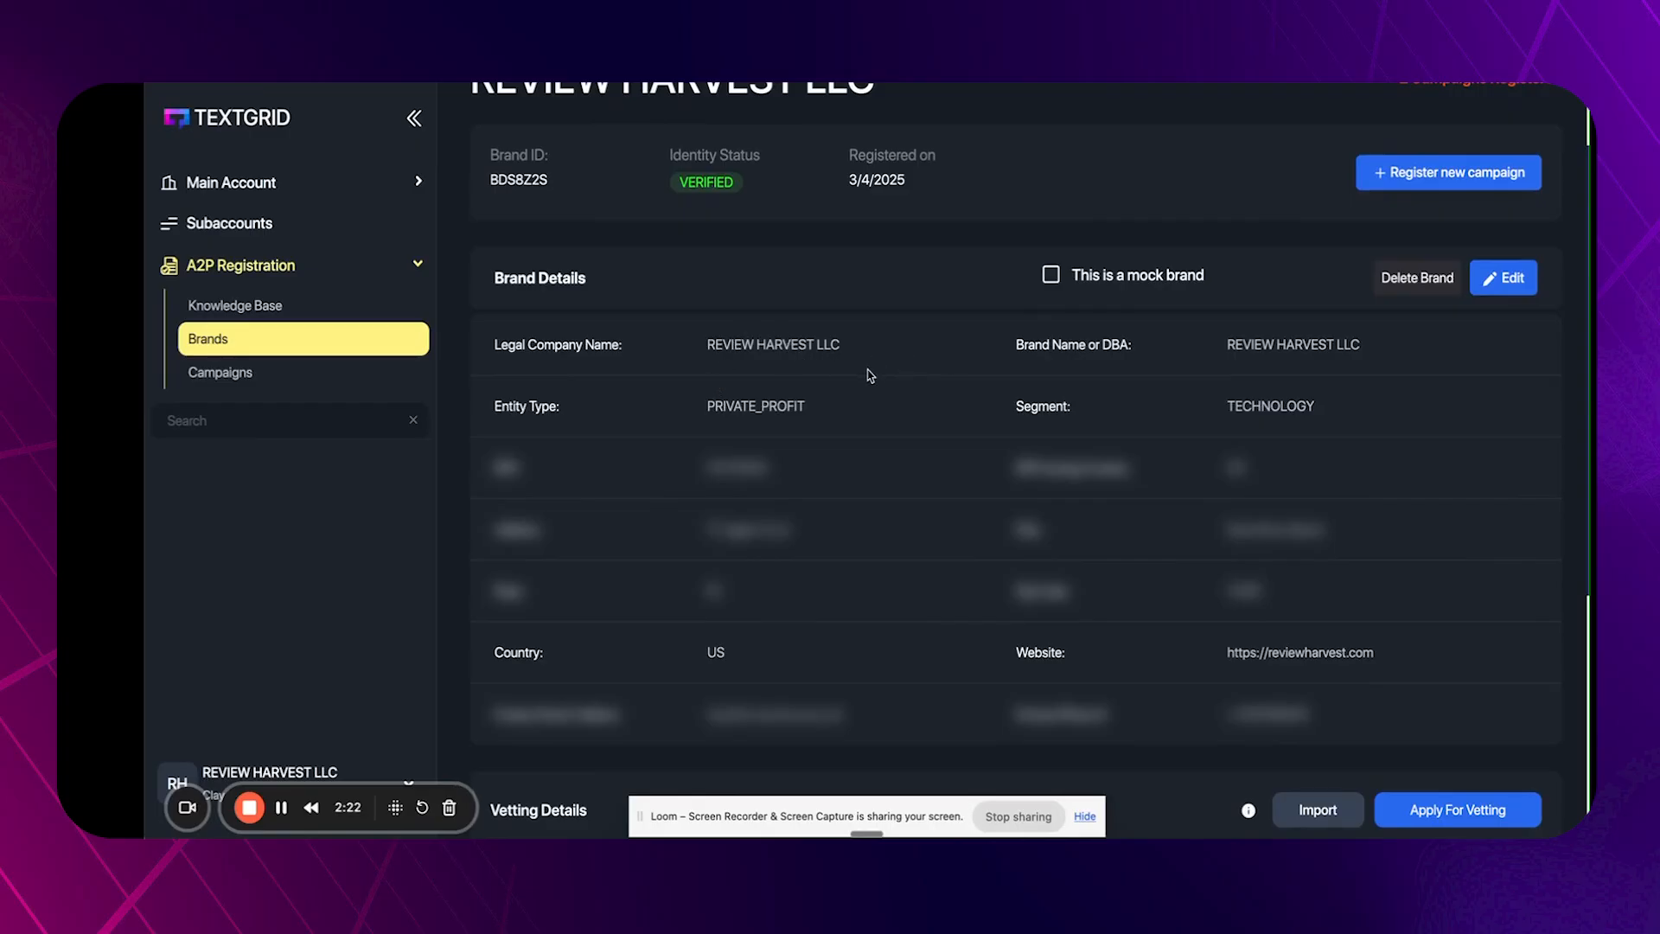
pyautogui.moveTo(816, 346)
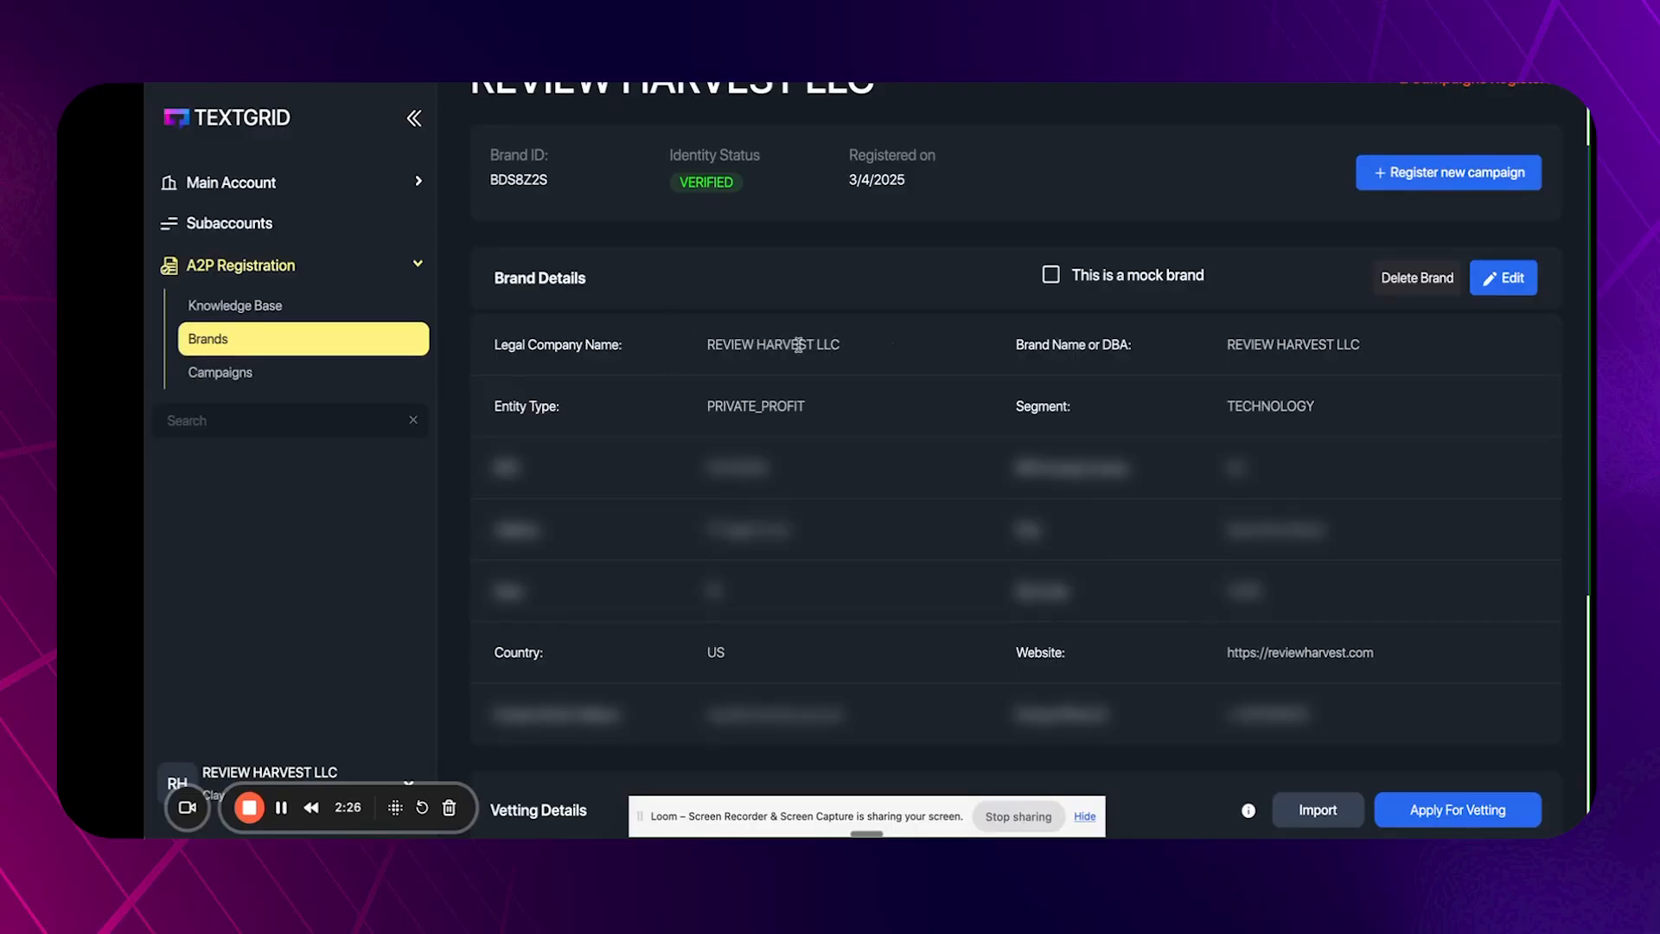
pyautogui.moveTo(582, 362)
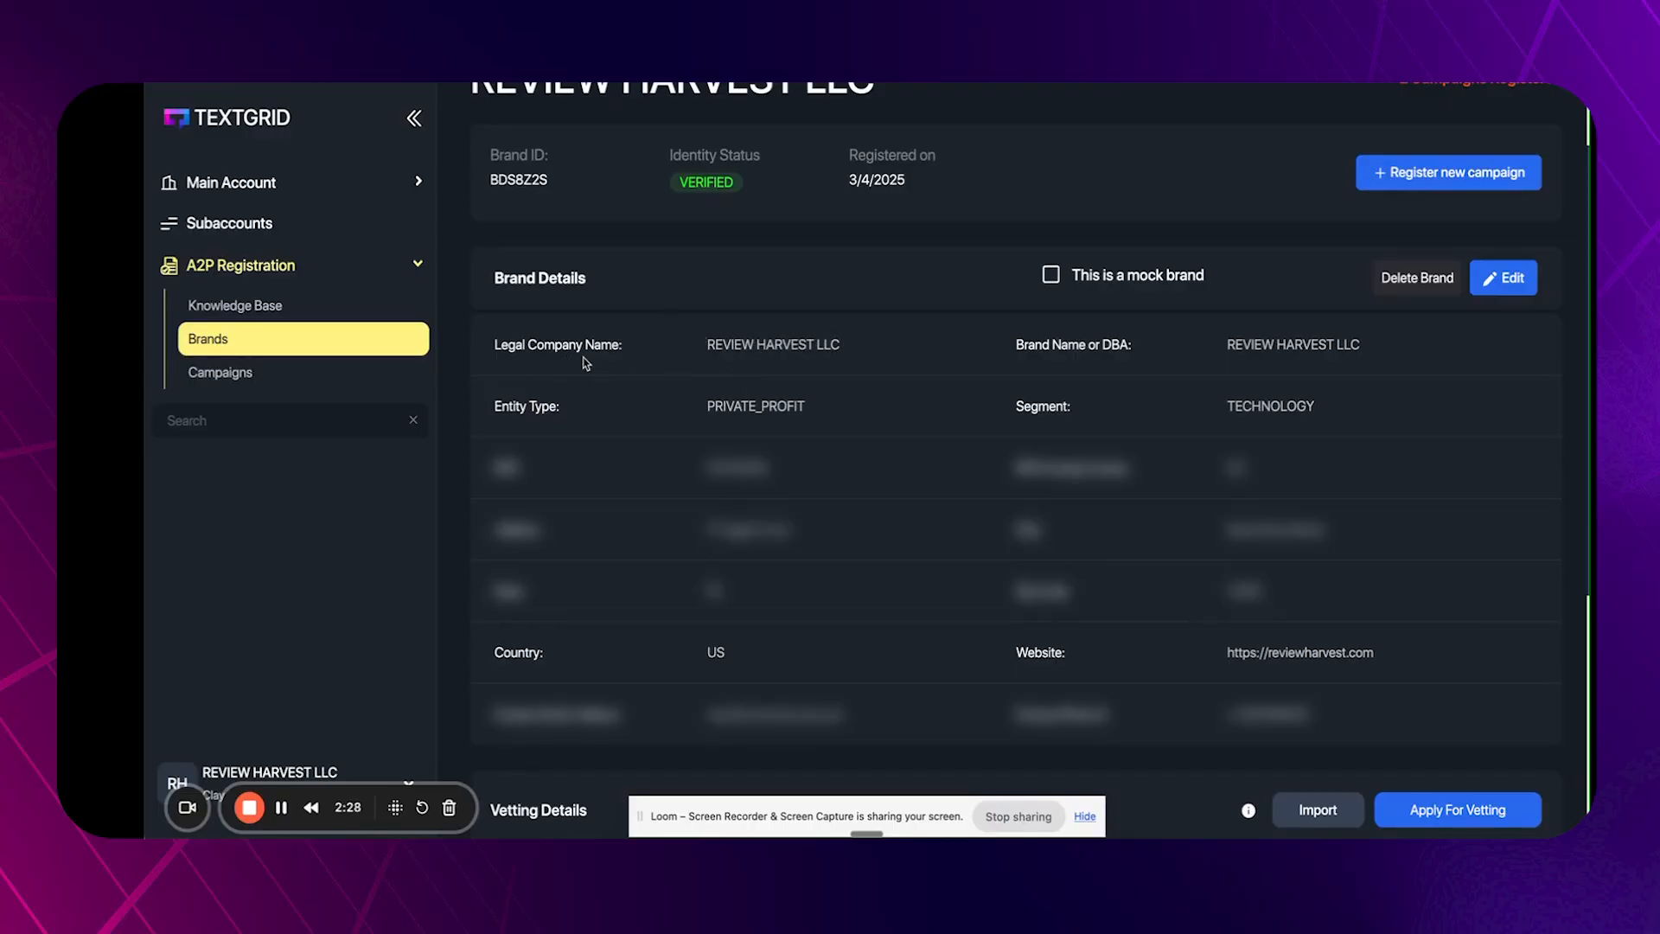
pyautogui.moveTo(826, 417)
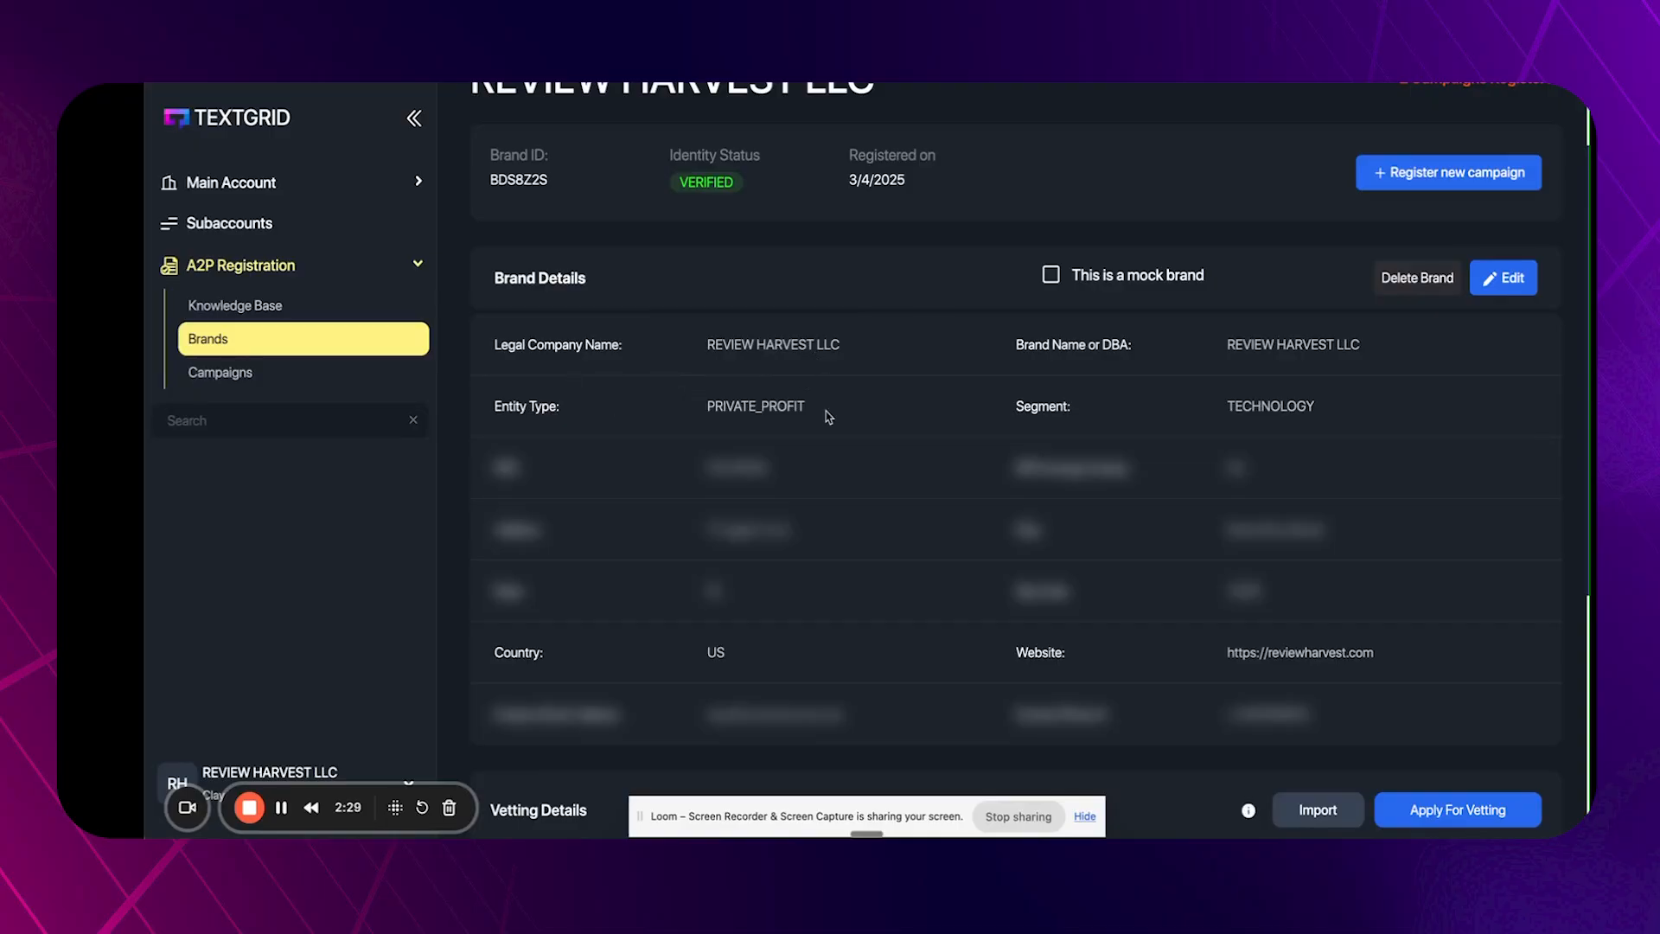
pyautogui.moveTo(1266, 403)
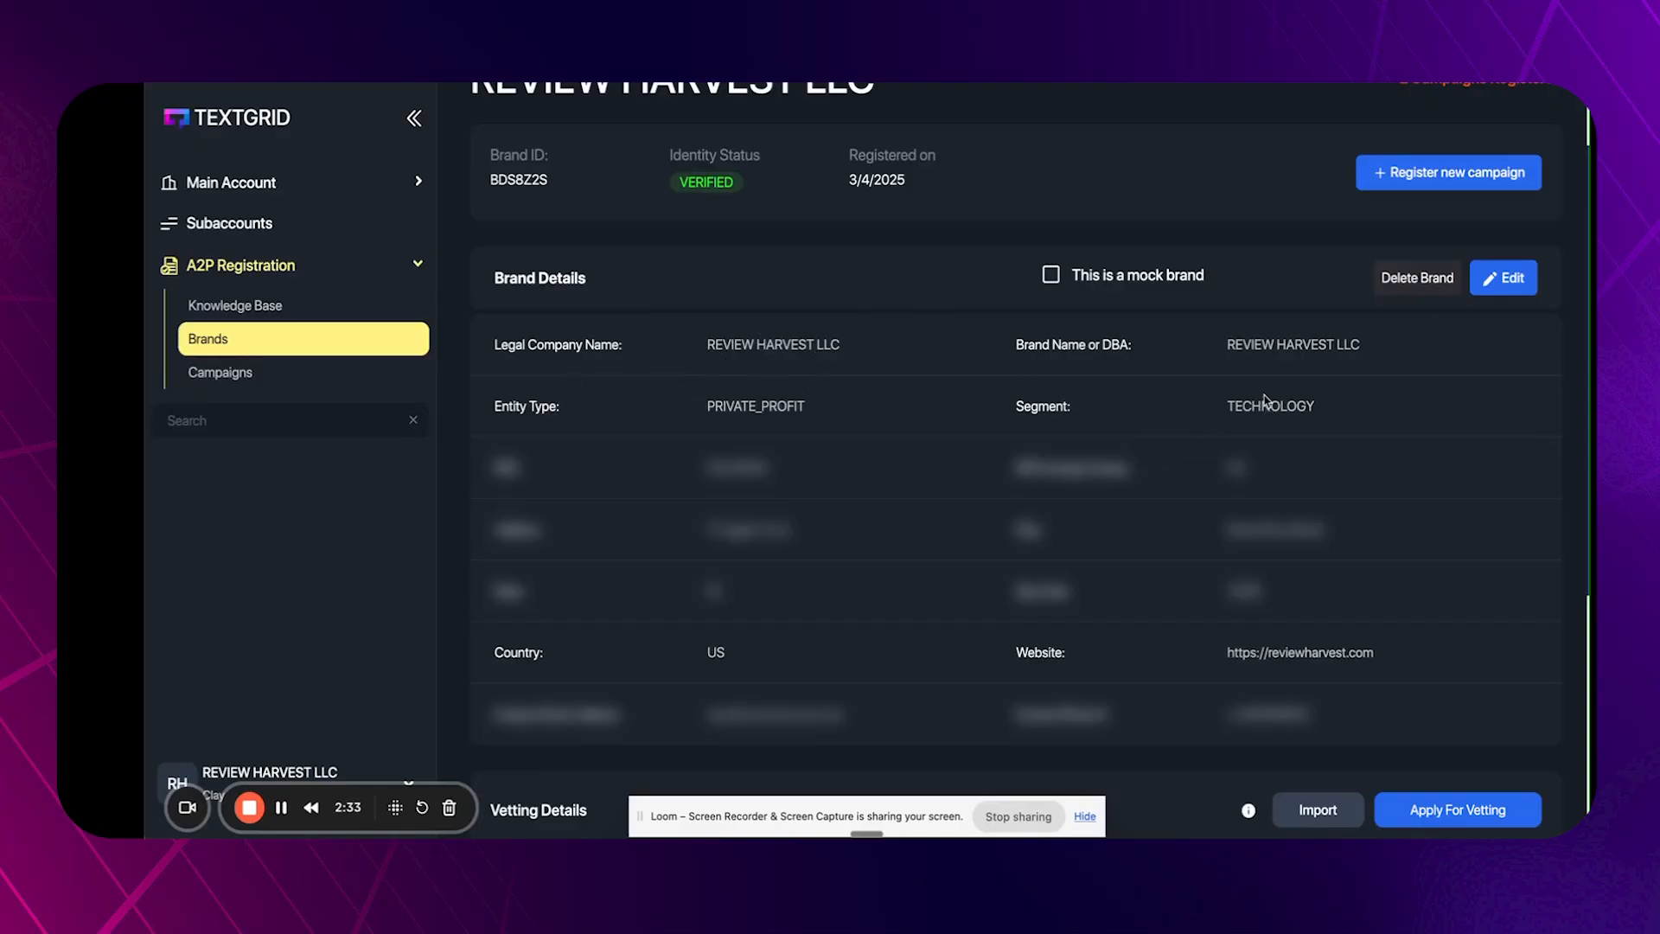
pyautogui.moveTo(834, 444)
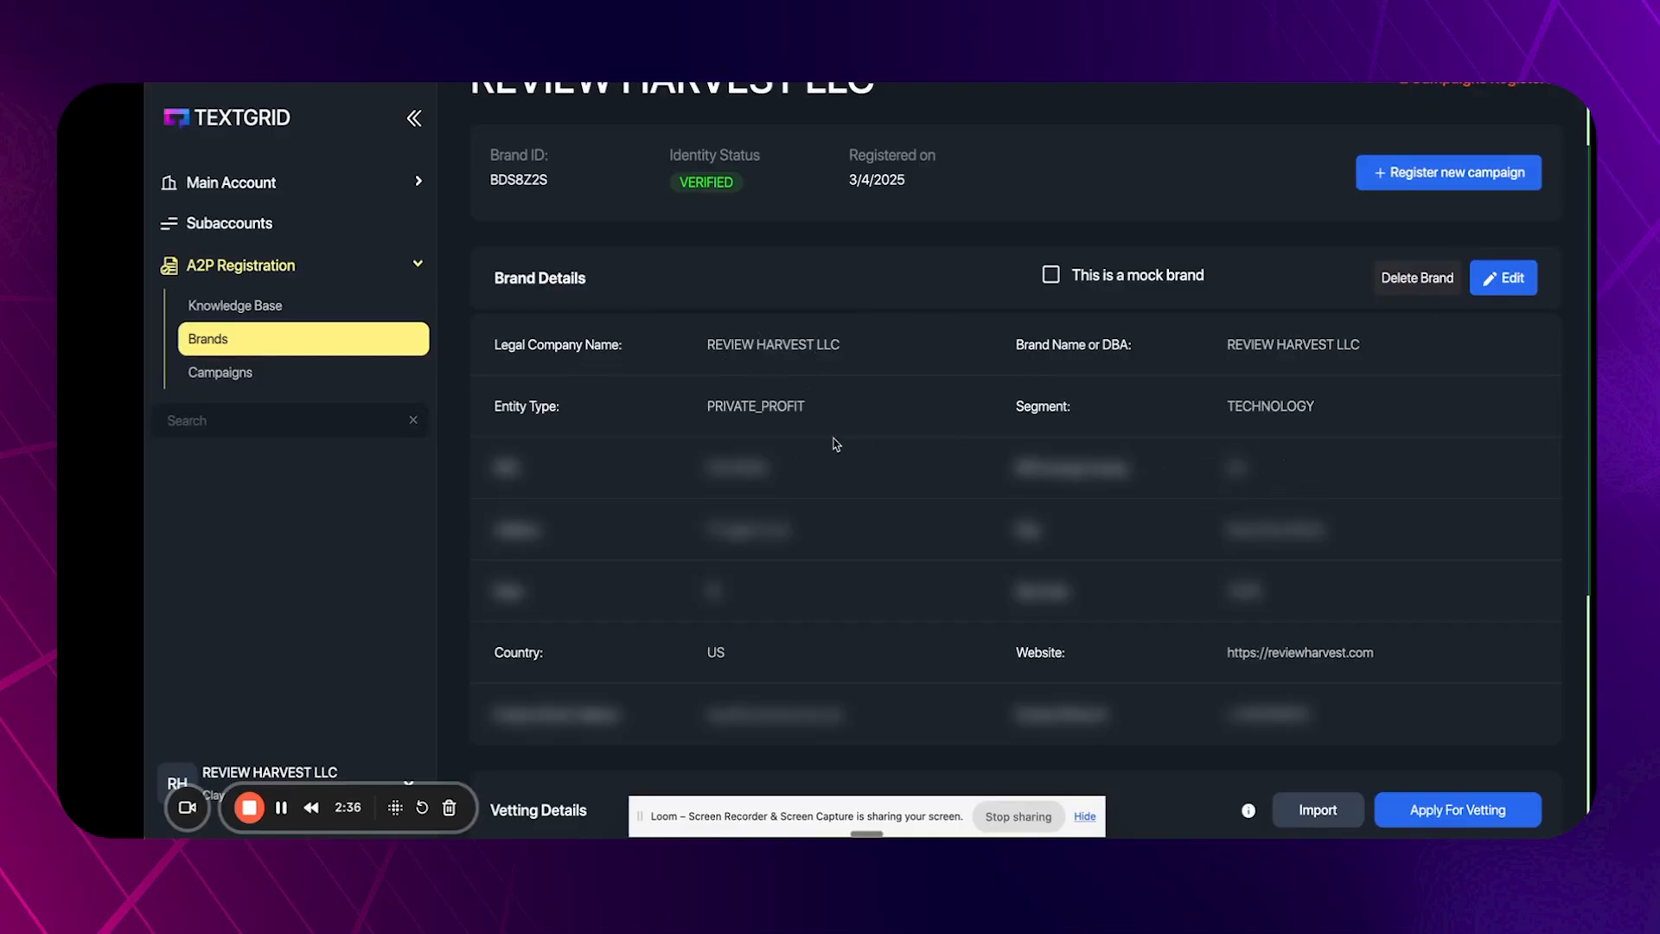
pyautogui.moveTo(600, 493)
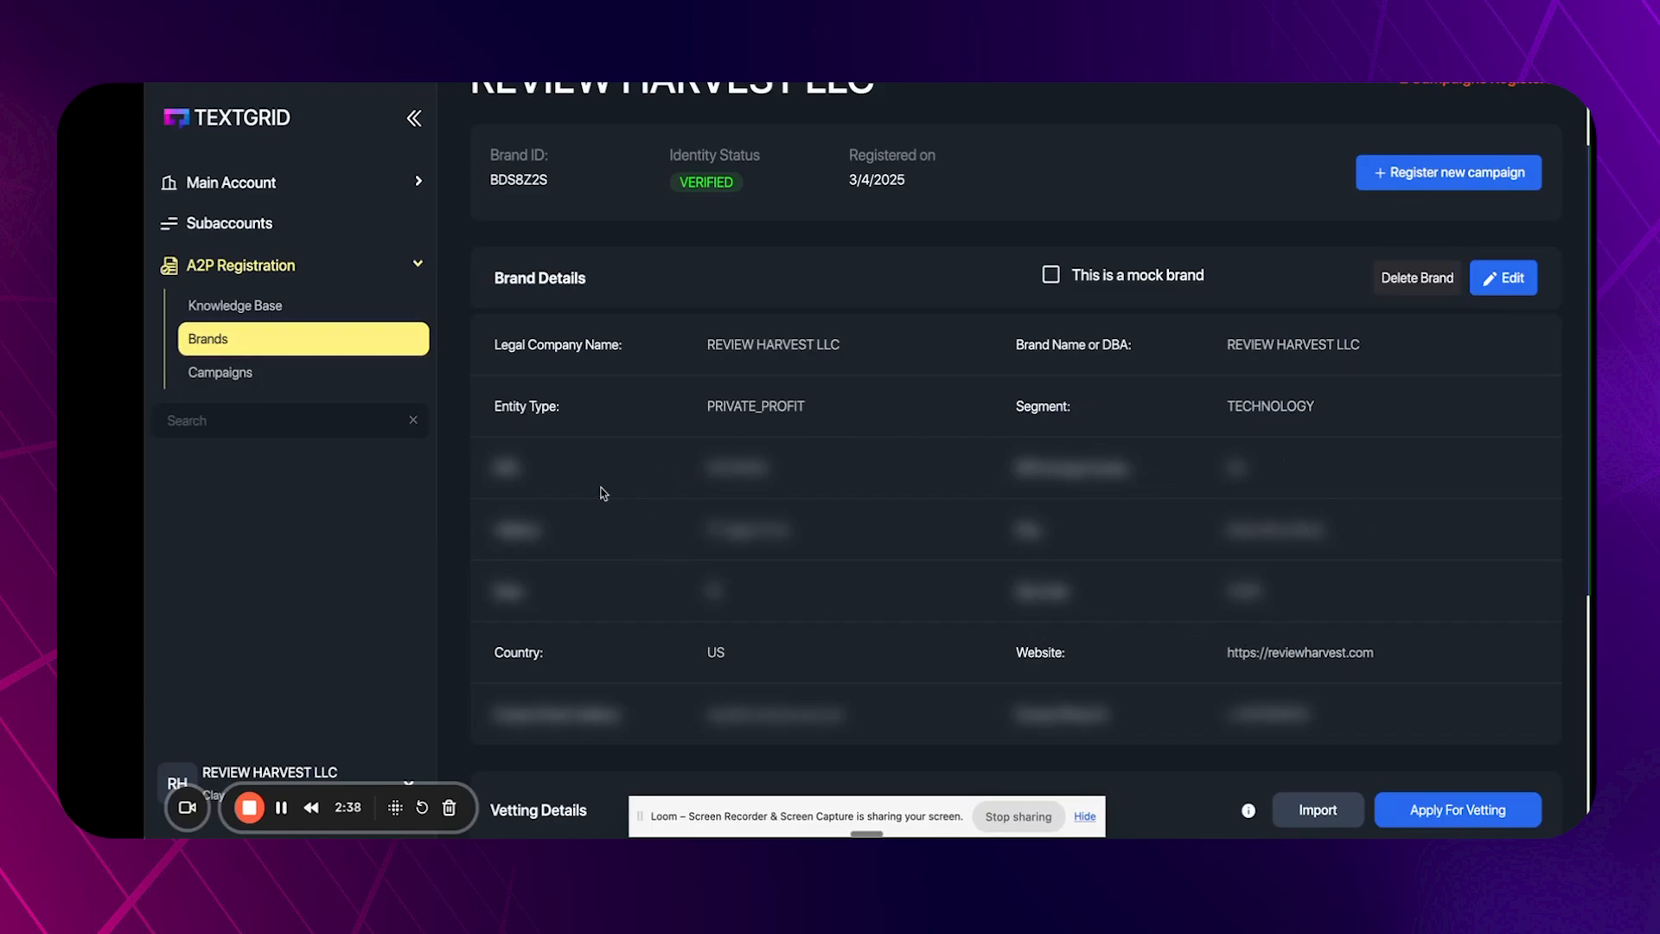
pyautogui.moveTo(1309, 505)
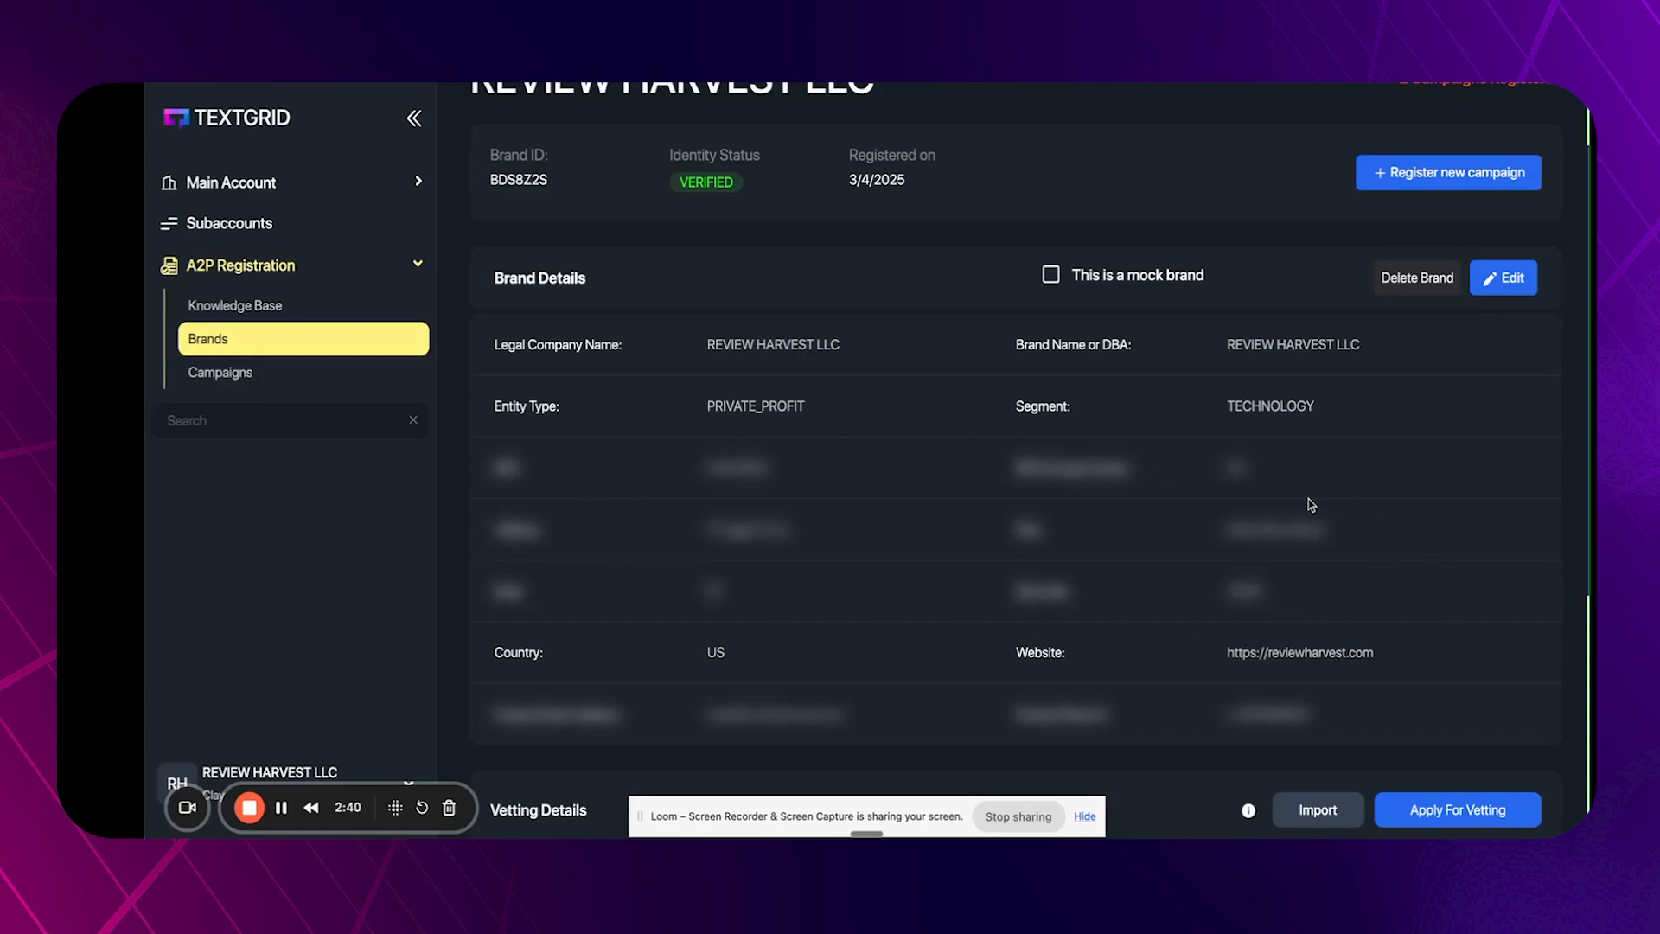
pyautogui.moveTo(1097, 643)
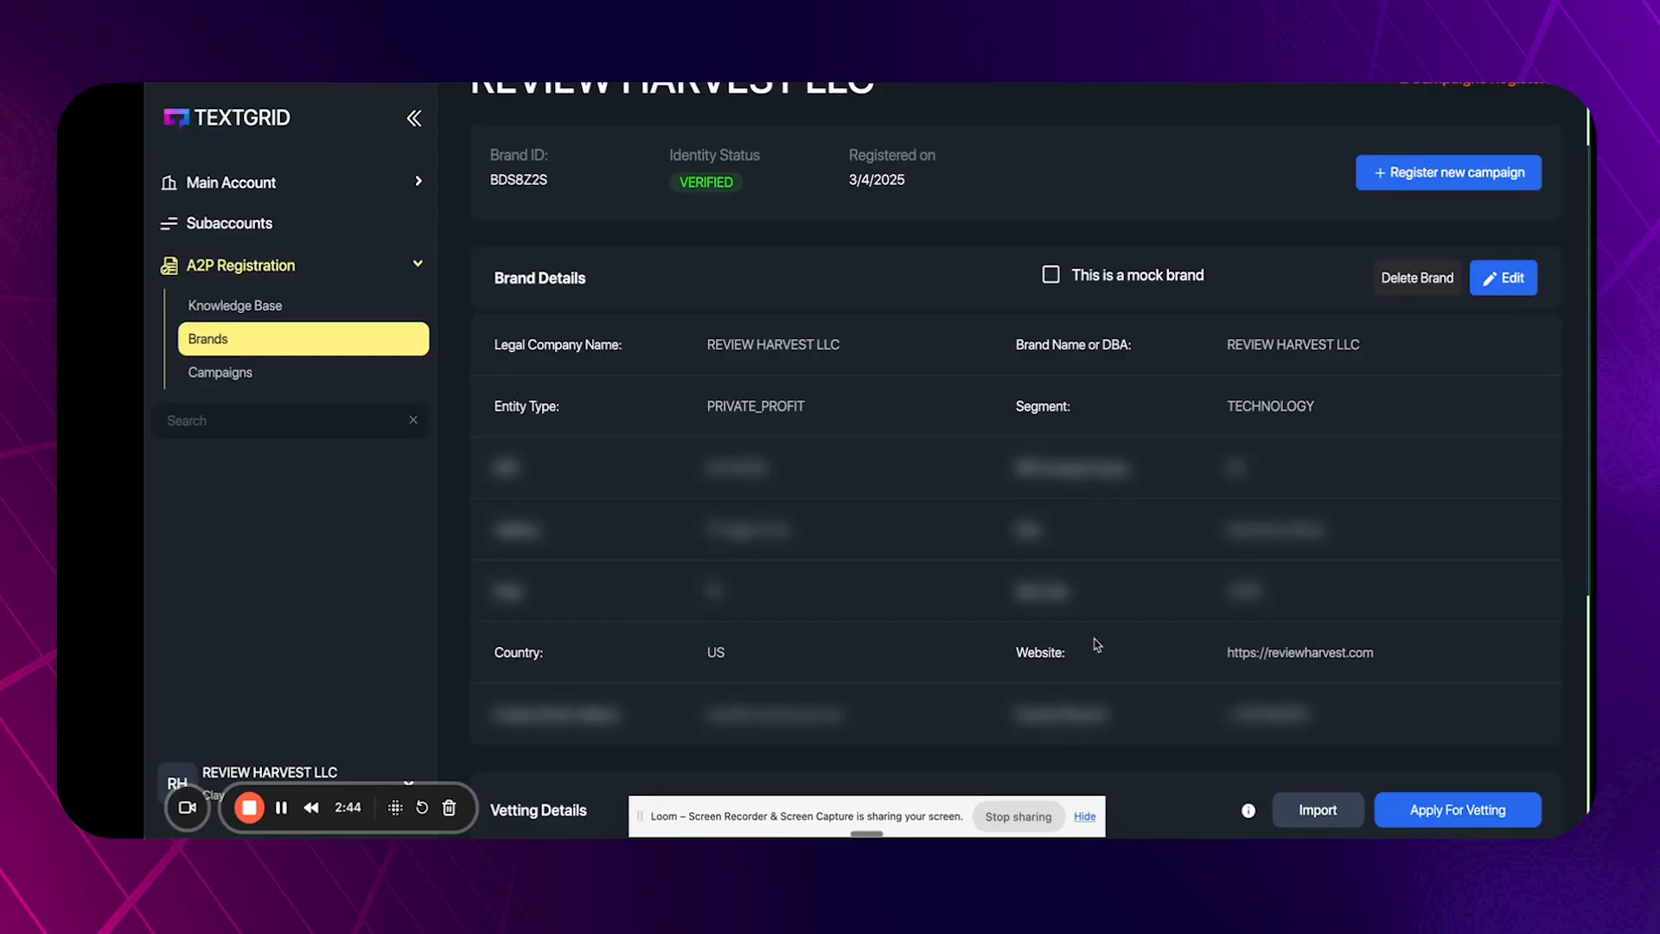
pyautogui.moveTo(1122, 790)
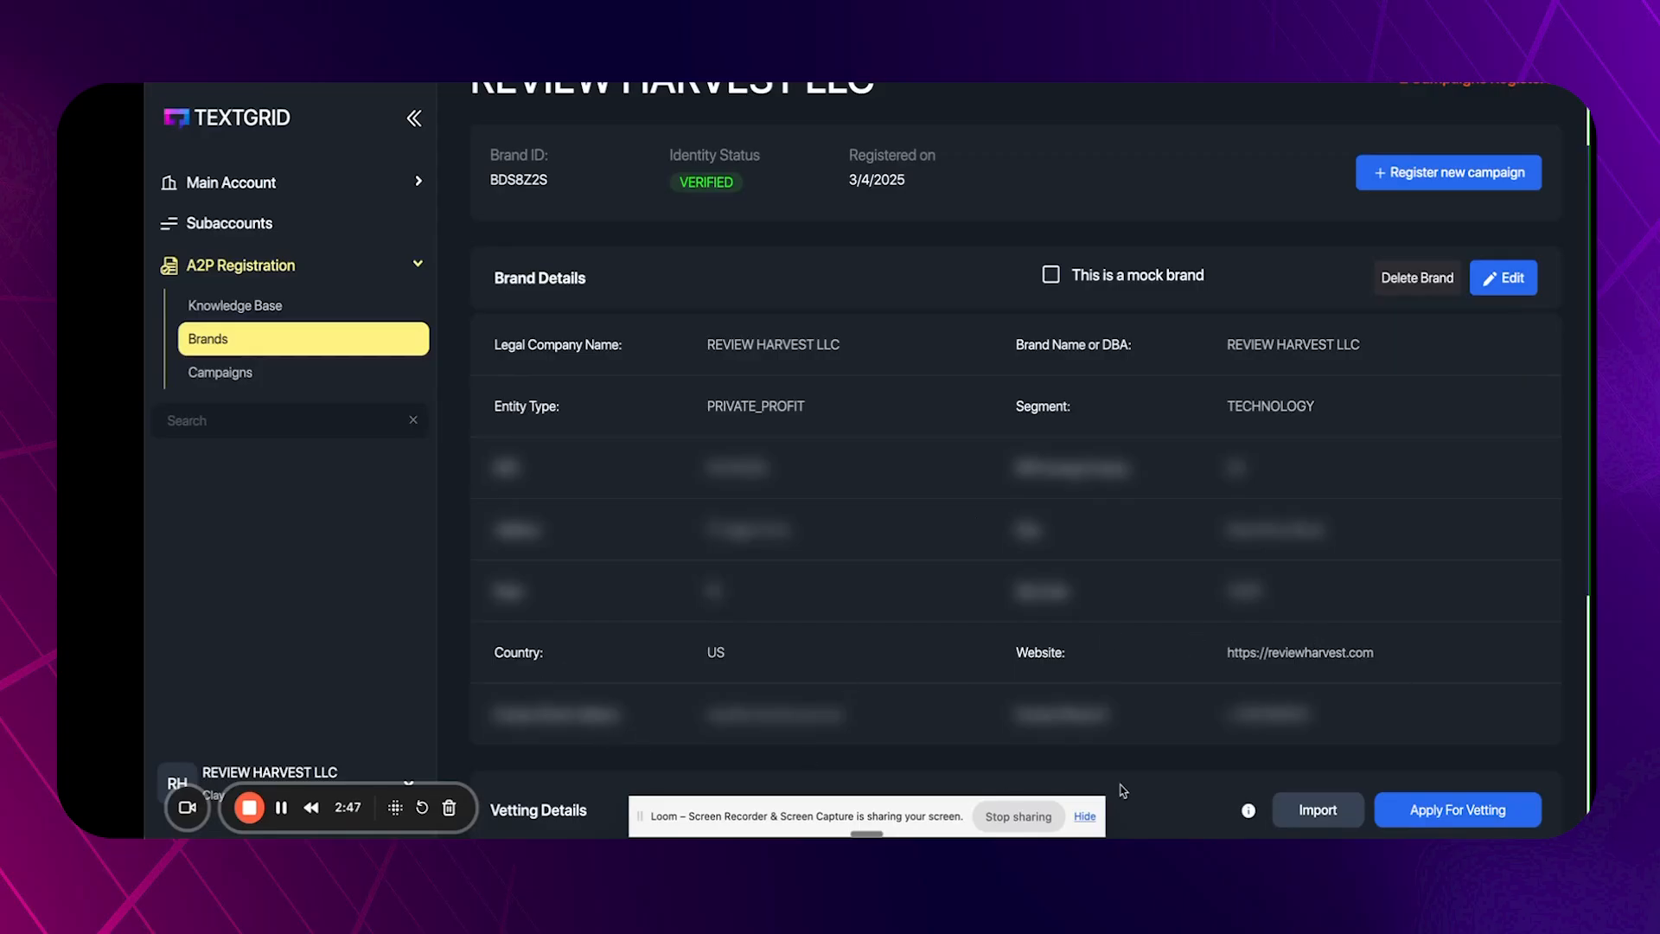
pyautogui.moveTo(920, 685)
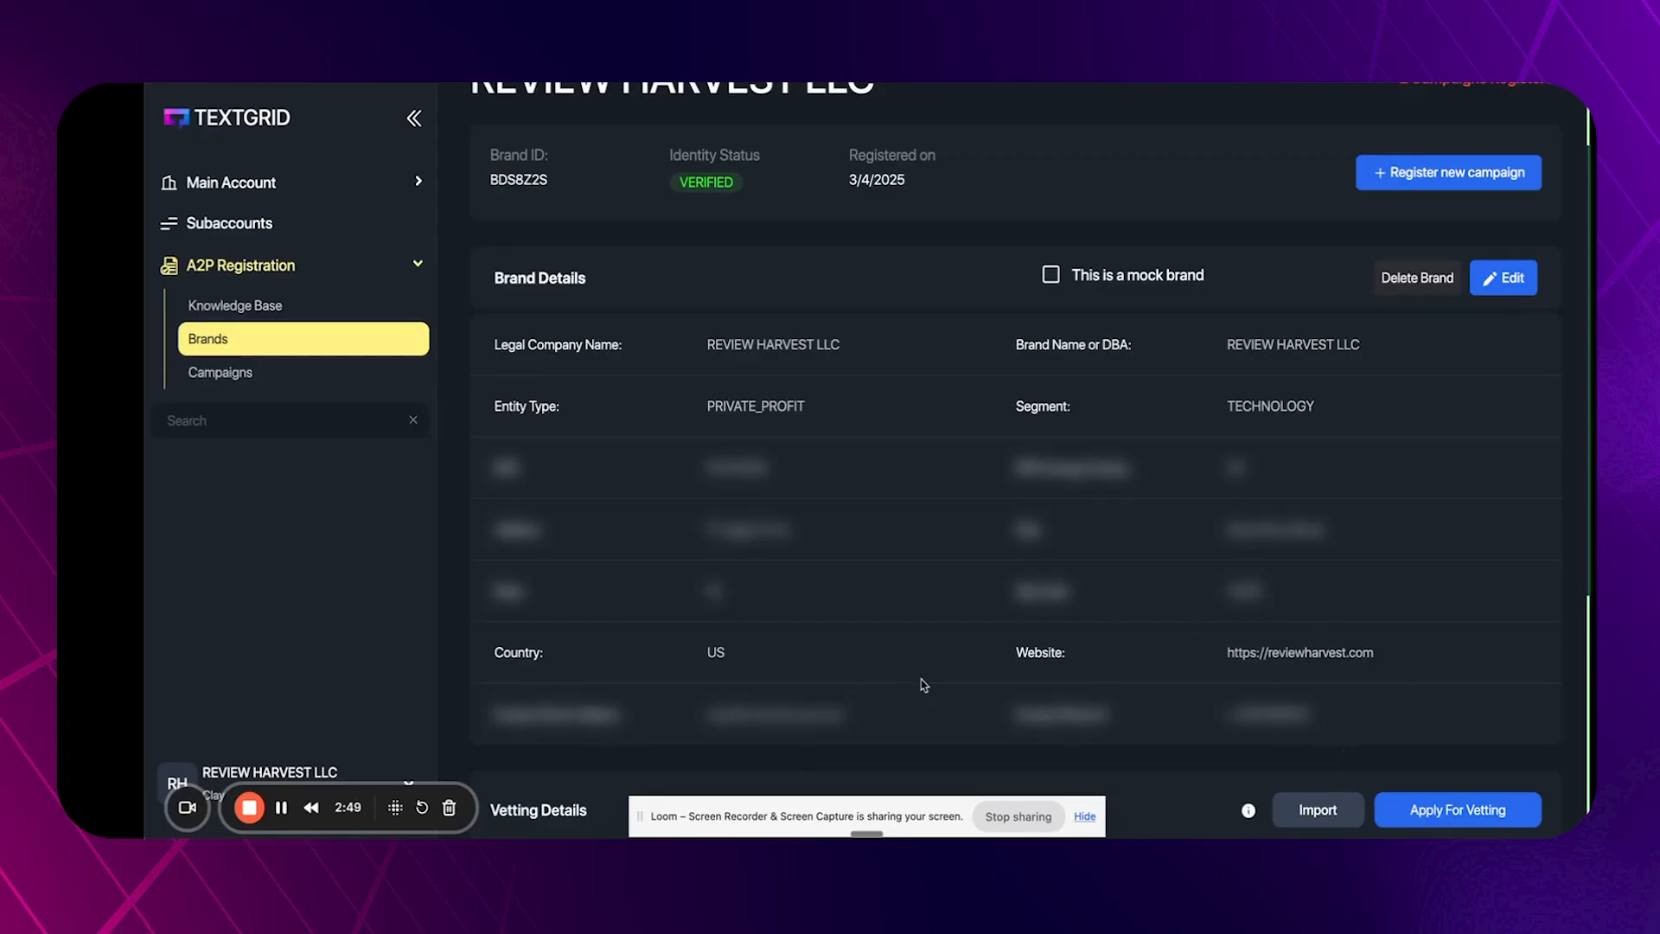
pyautogui.moveTo(1219, 749)
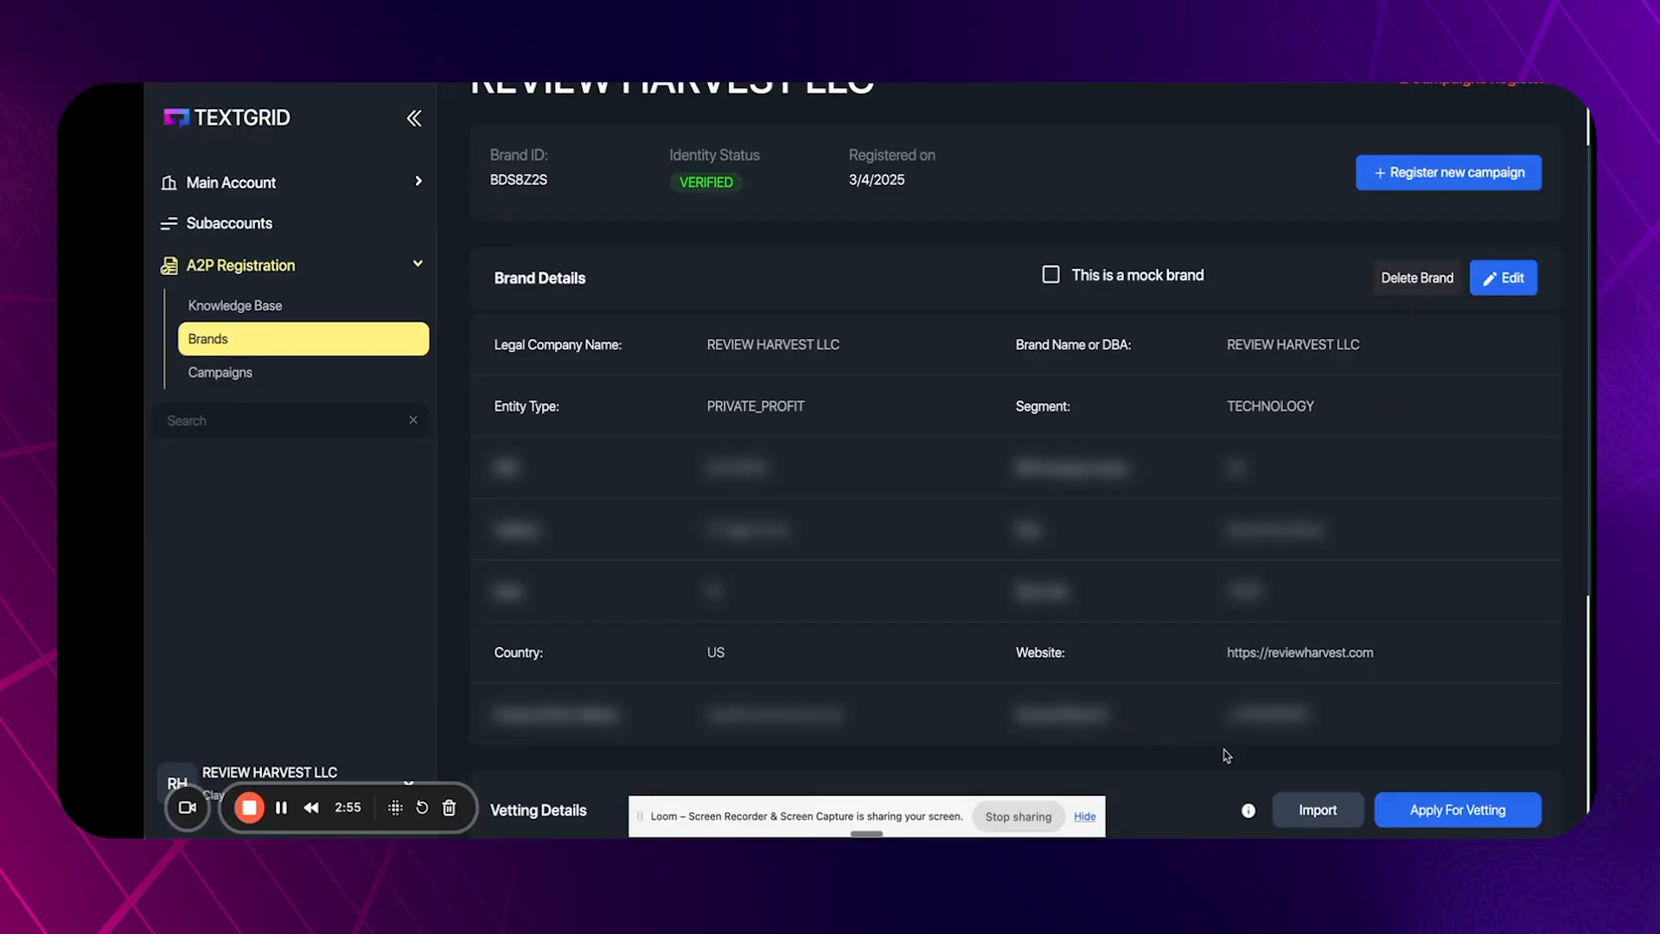
pyautogui.moveTo(1243, 742)
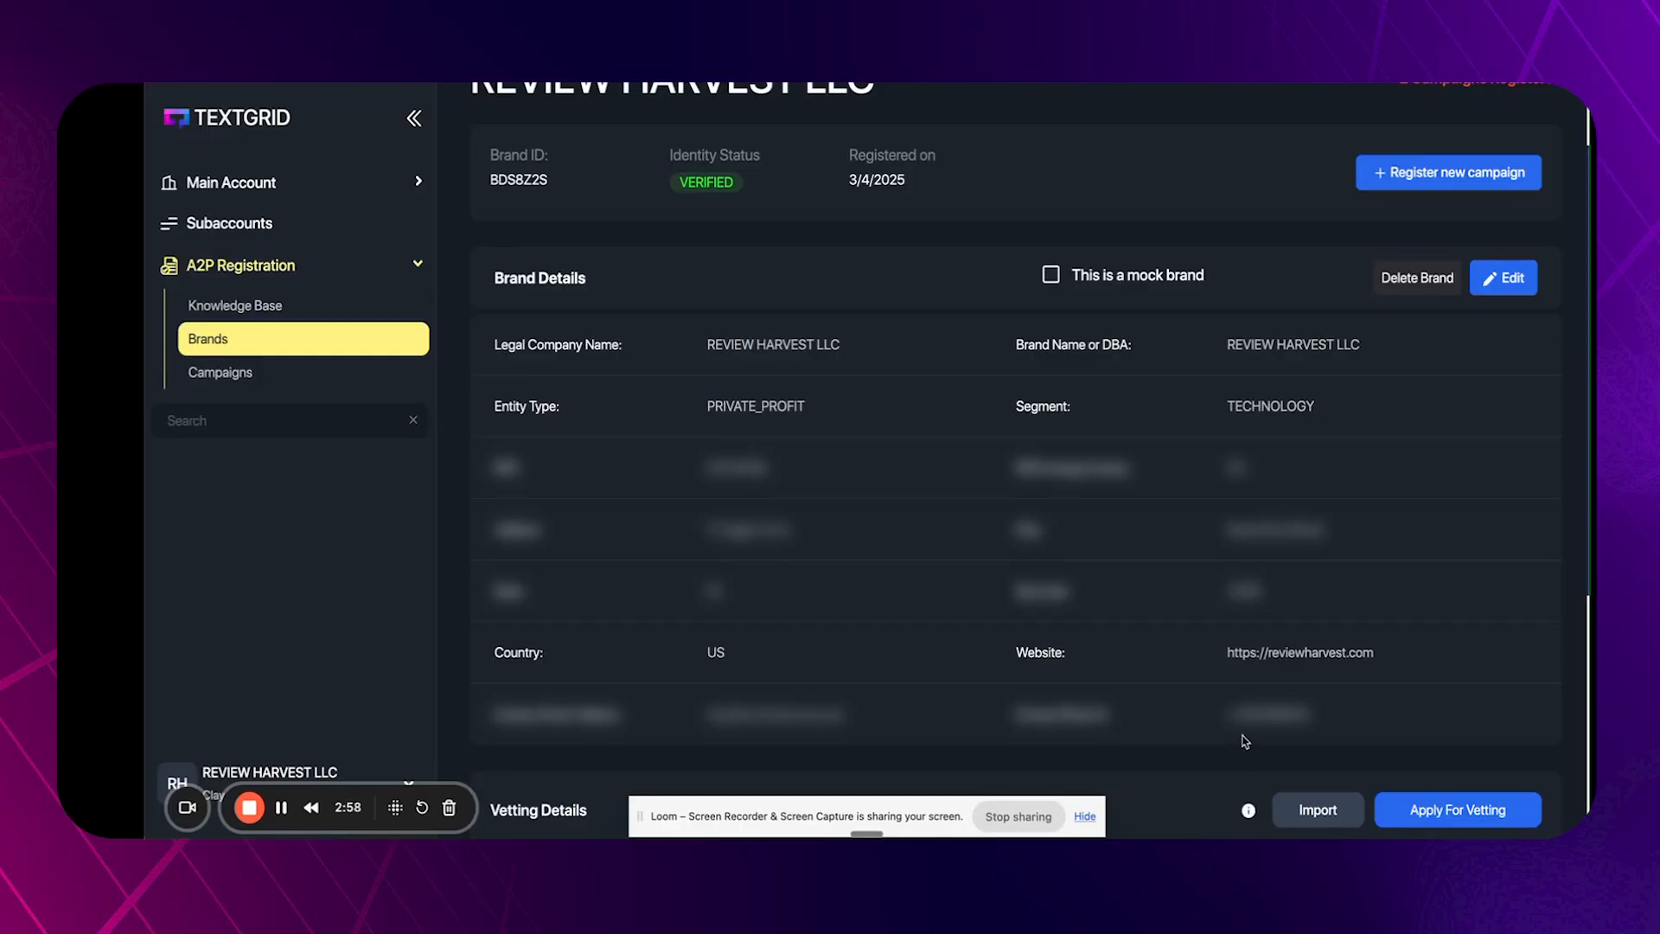
pyautogui.moveTo(948, 644)
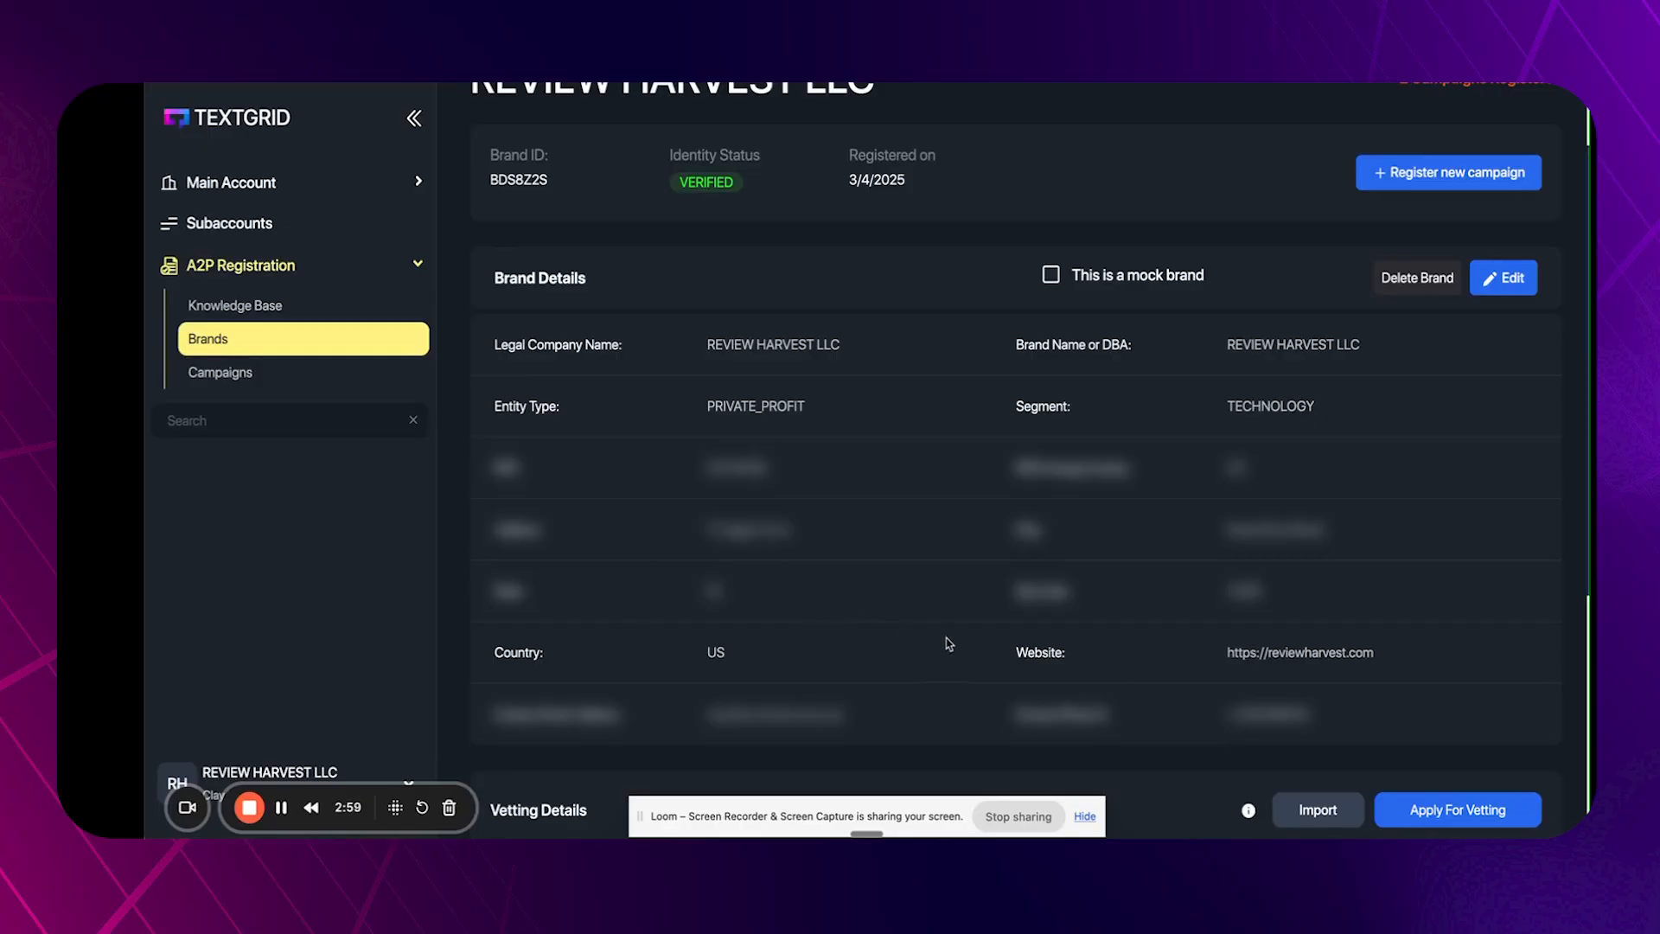
# Scroll through the brand details before returning to the Brands list.
pyautogui.scroll(-3)
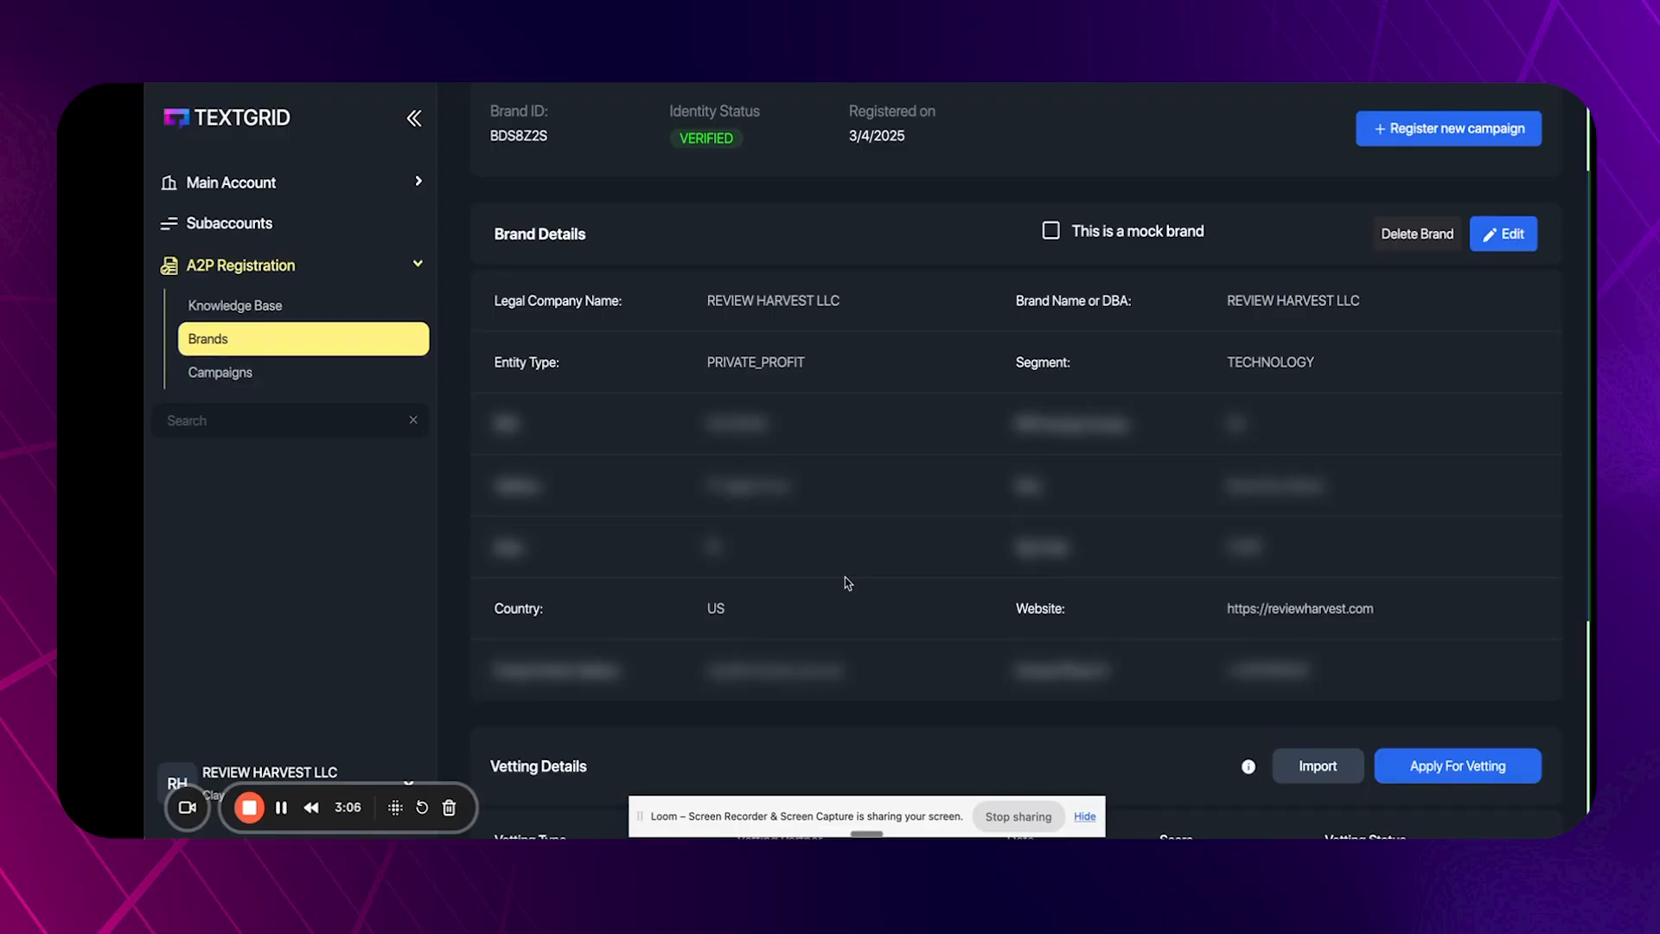
pyautogui.scroll(-3)
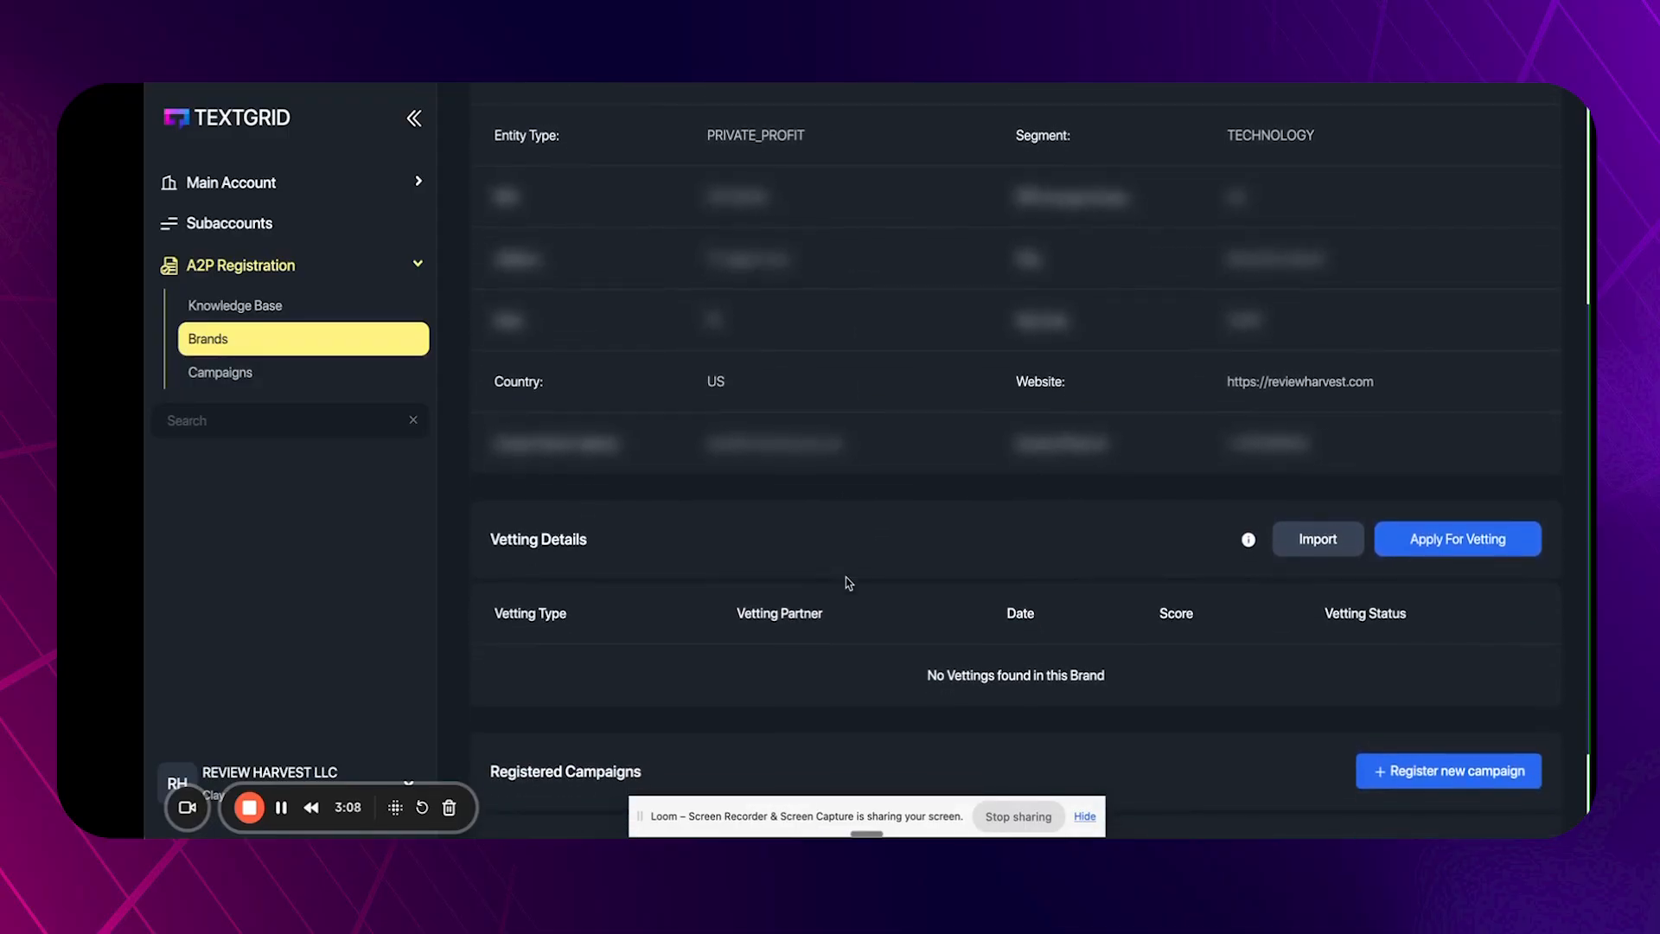
pyautogui.scroll(3)
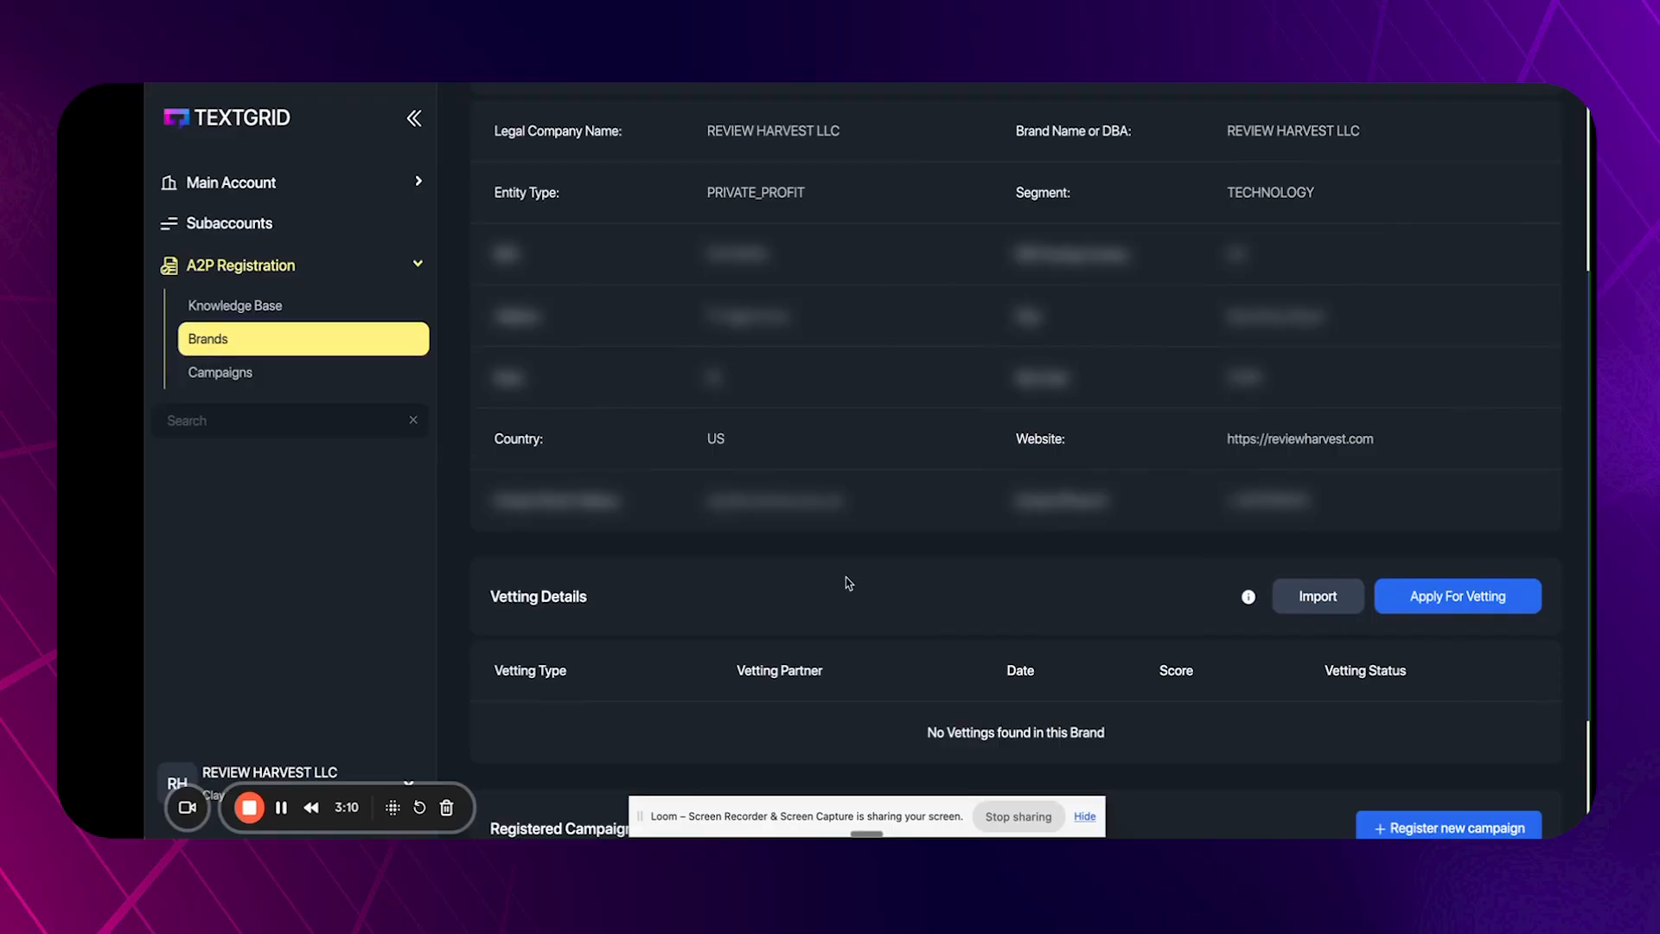
pyautogui.scroll(3)
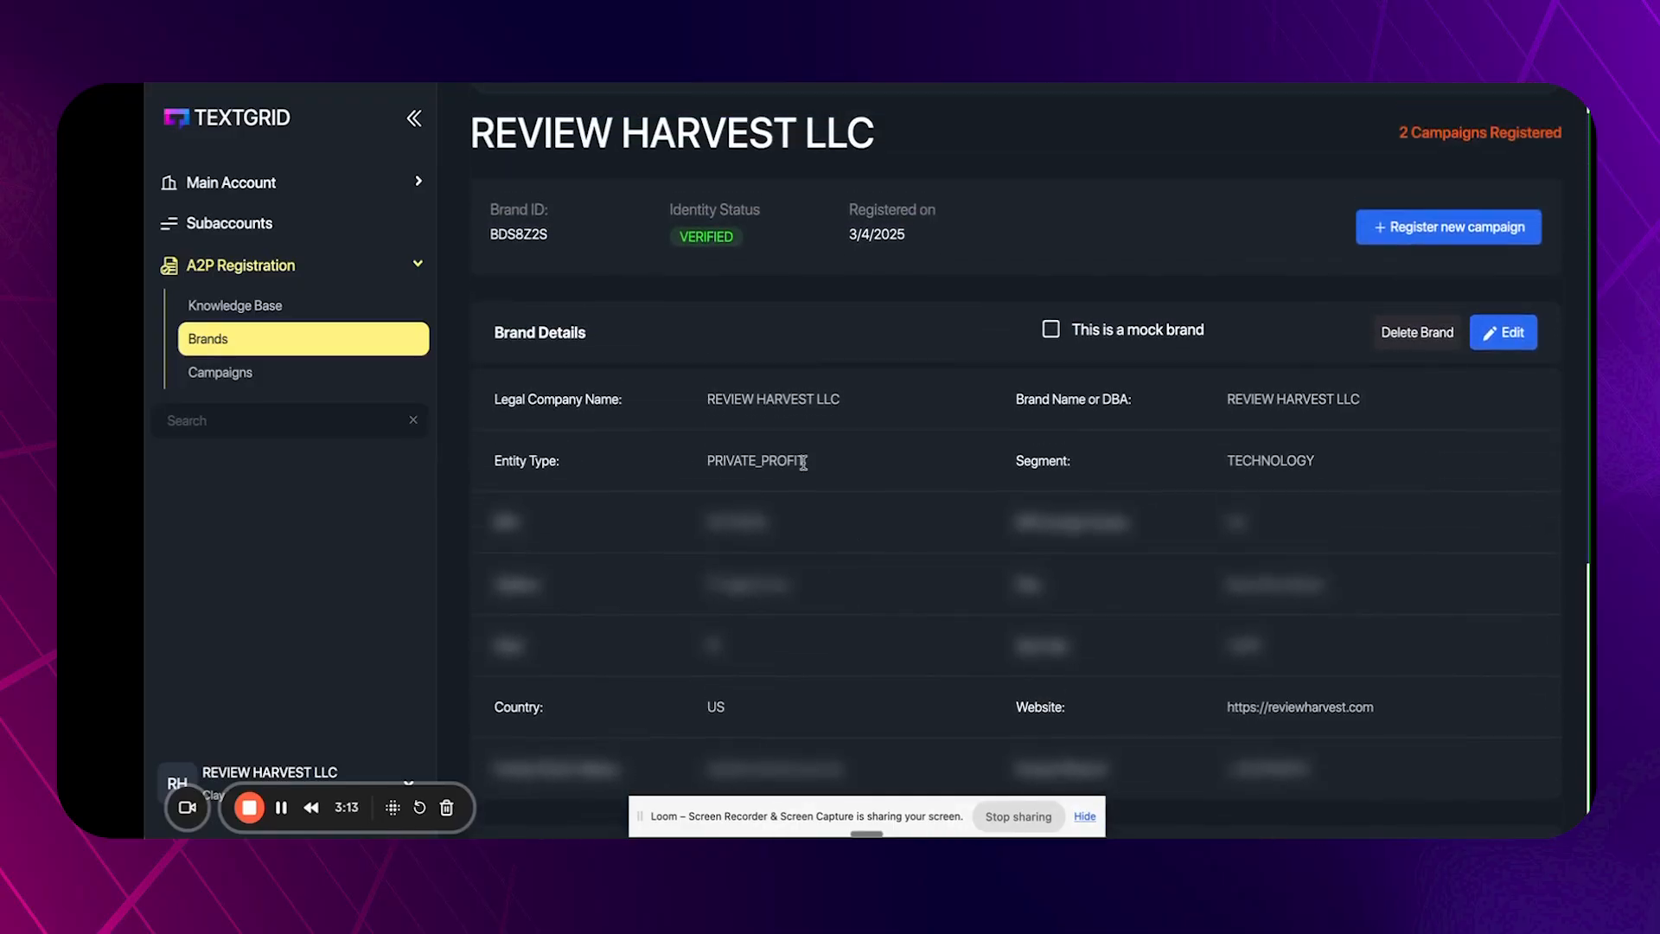
pyautogui.scroll(3)
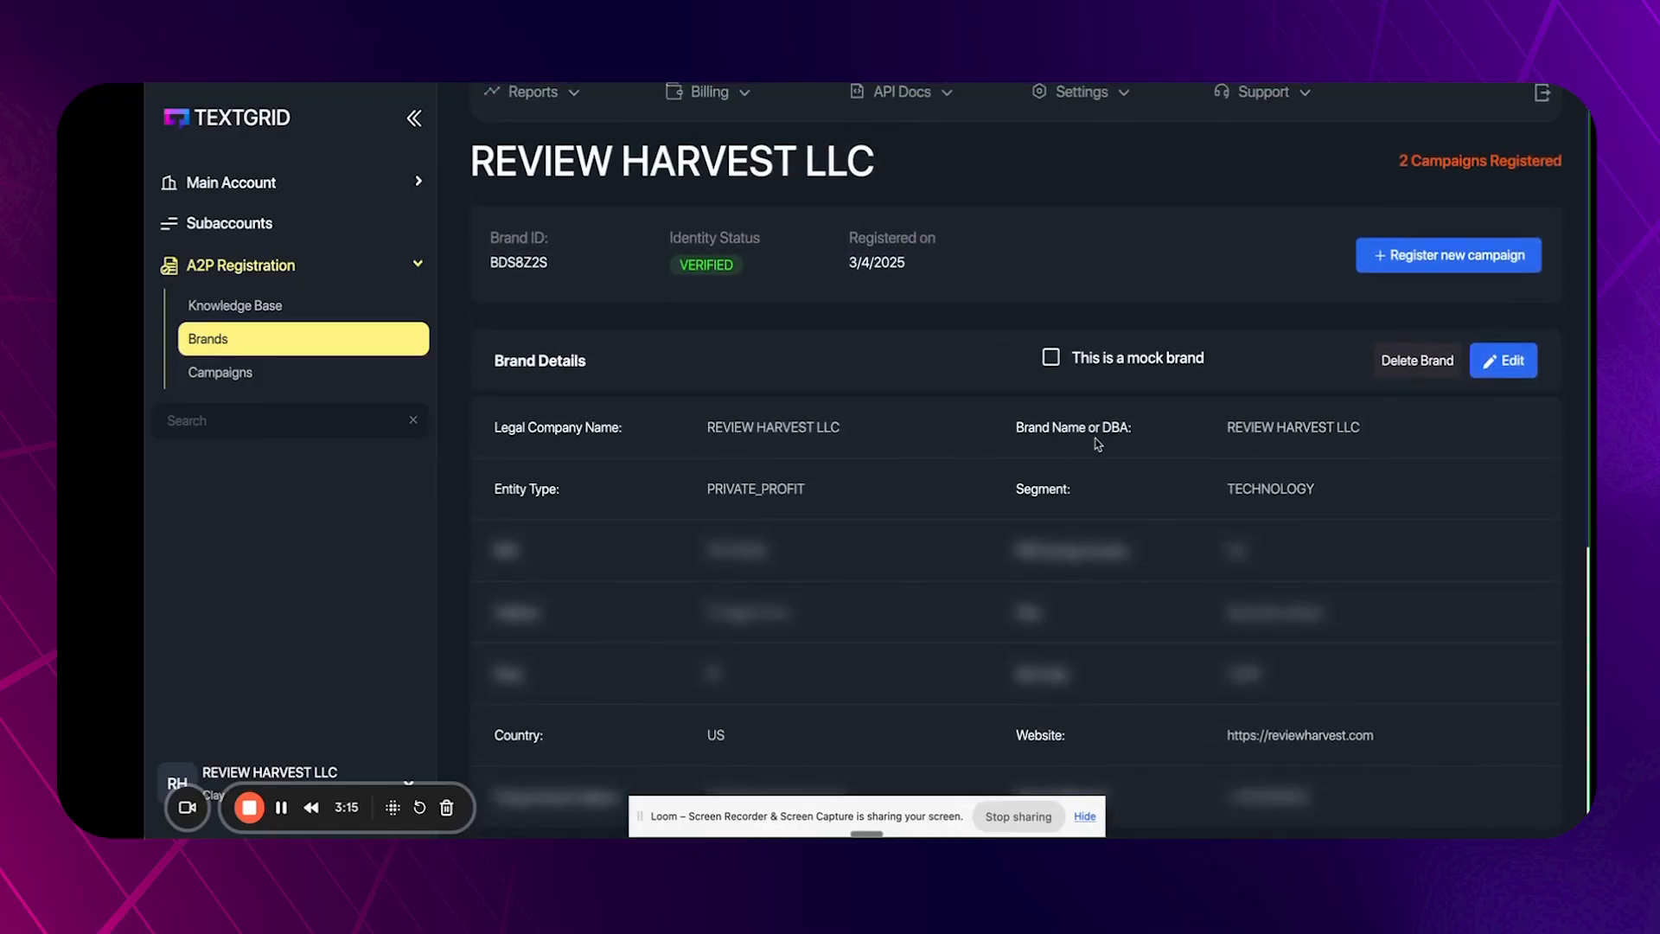
pyautogui.moveTo(717, 443)
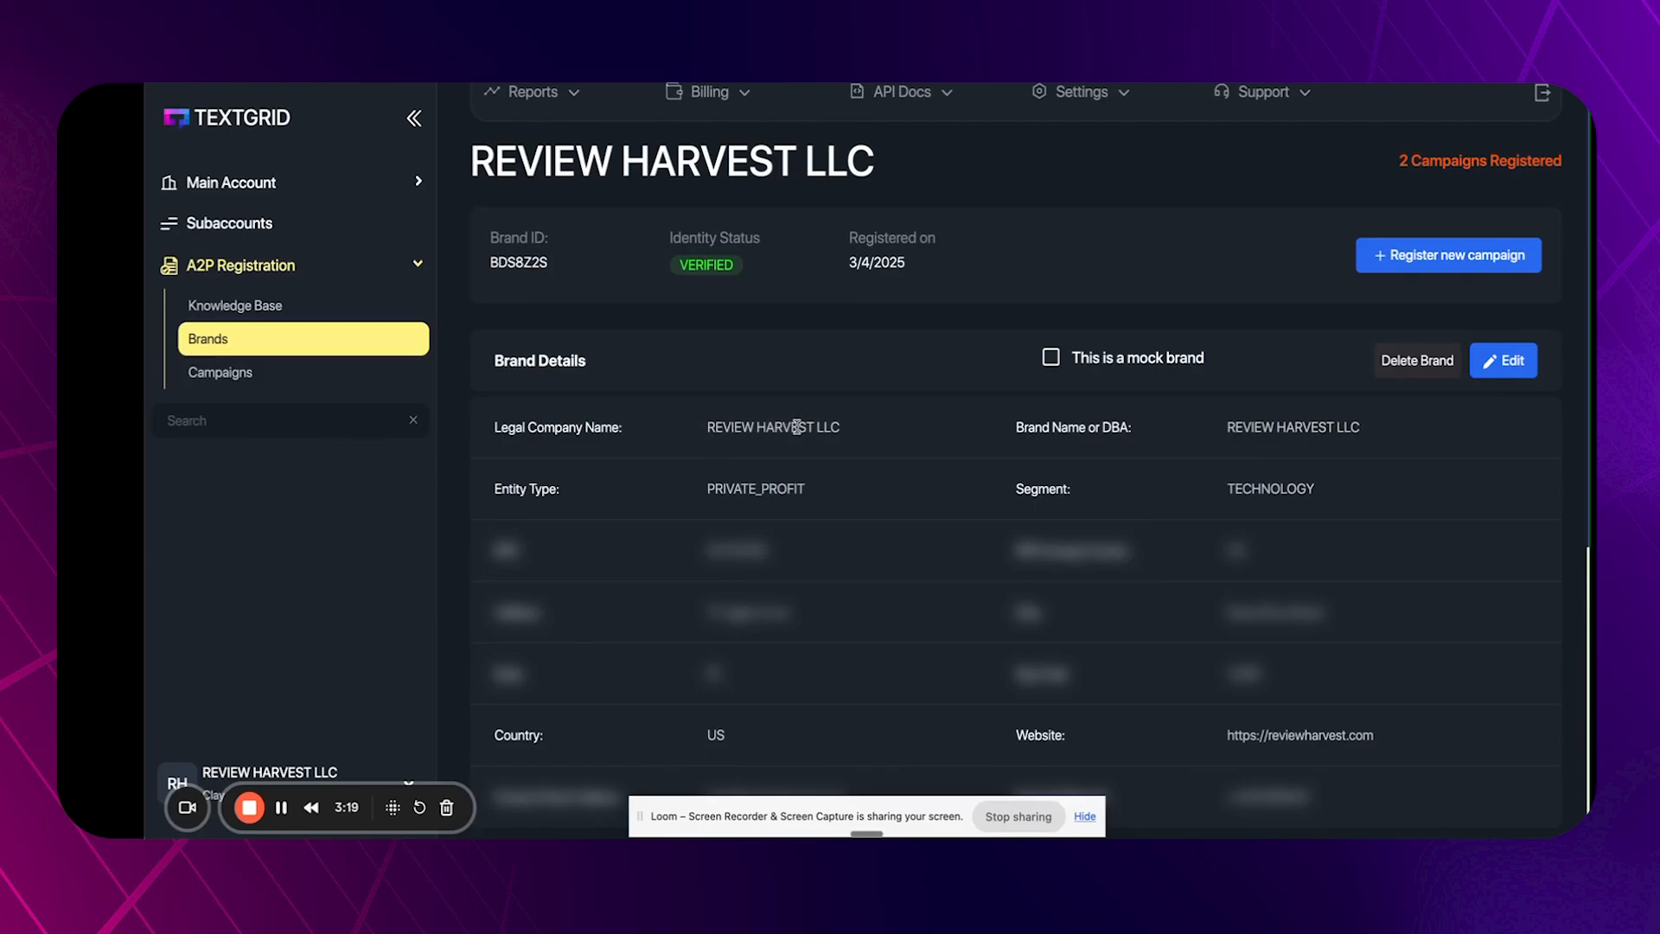
pyautogui.moveTo(1217, 389)
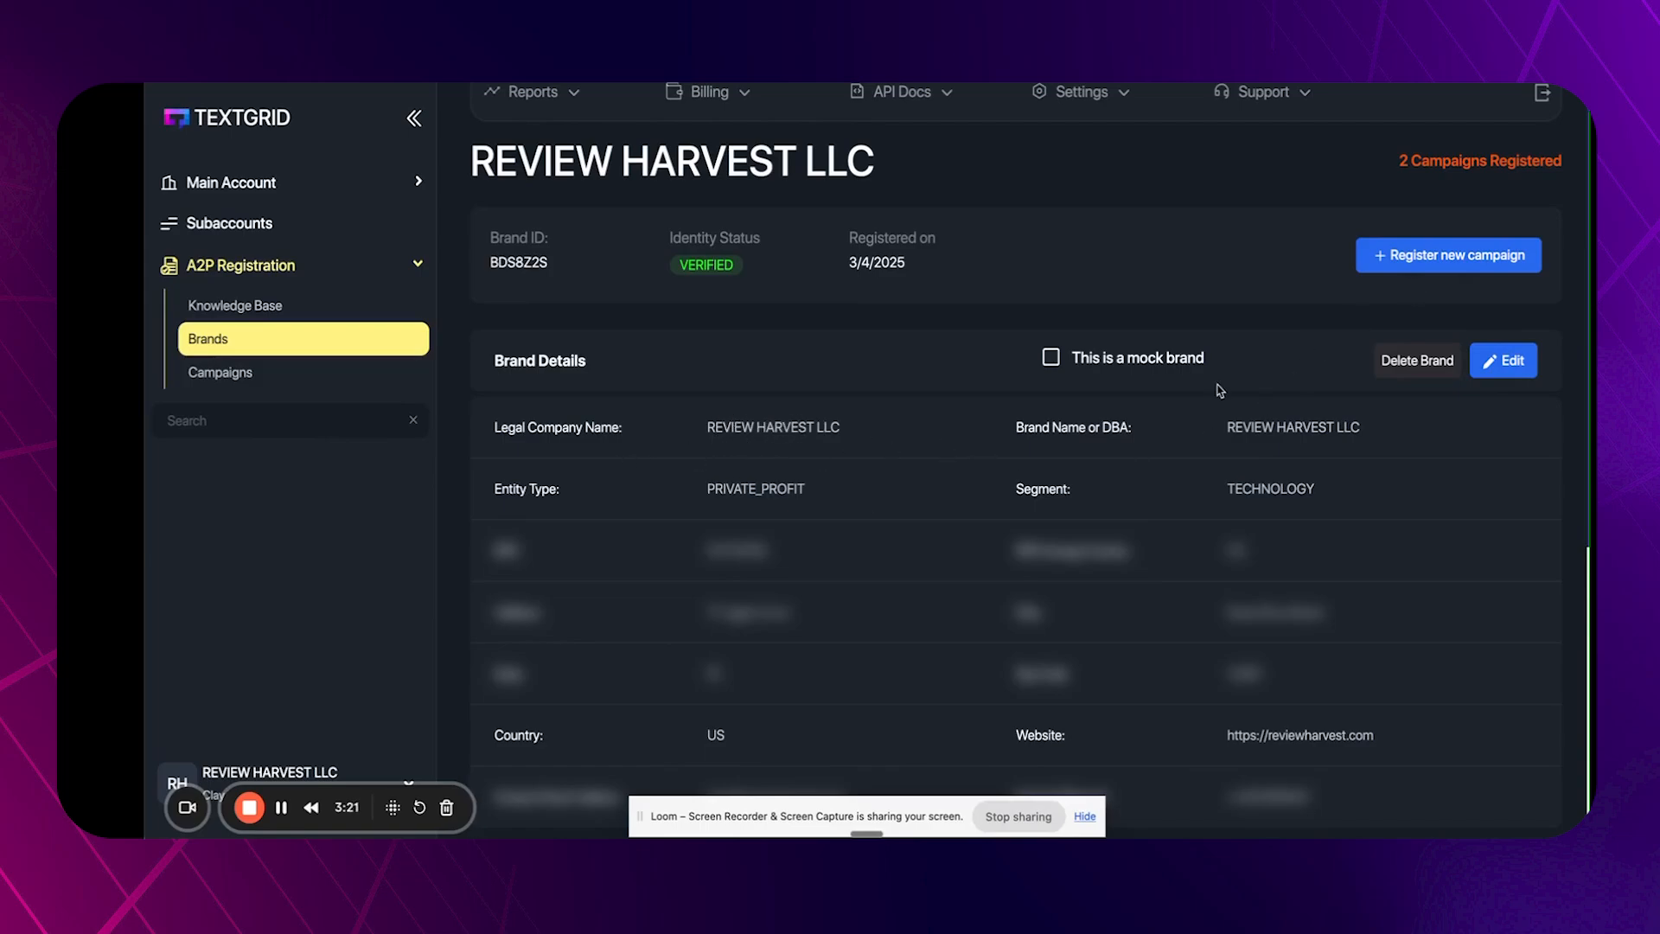
pyautogui.moveTo(1227, 266)
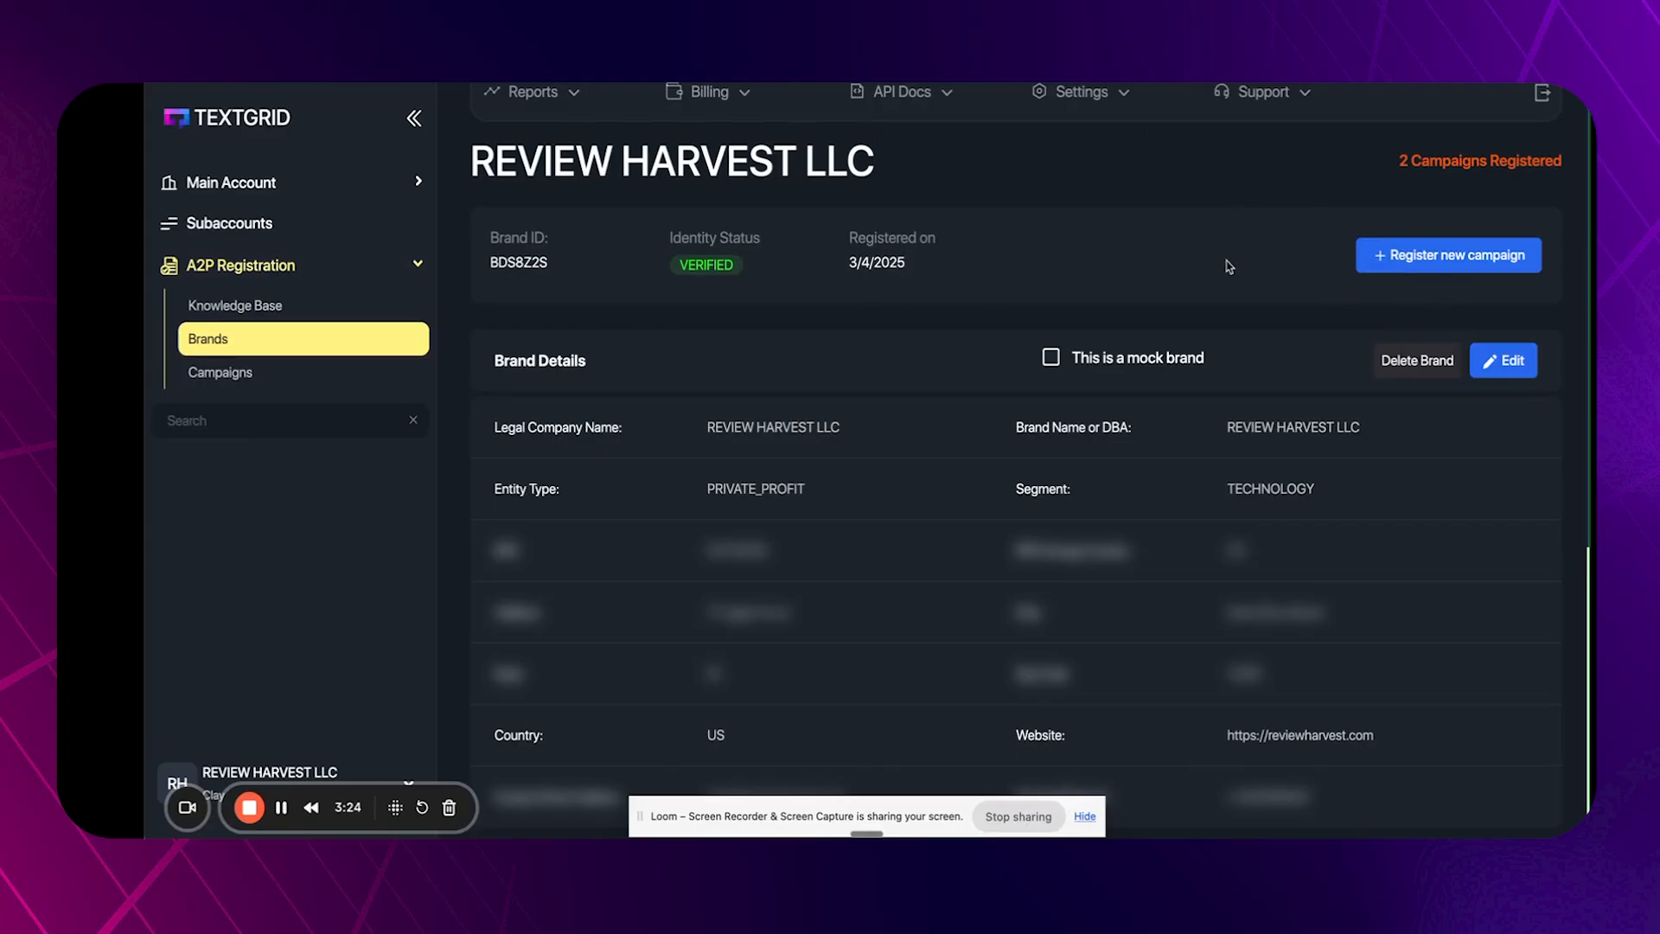
pyautogui.scroll(-3)
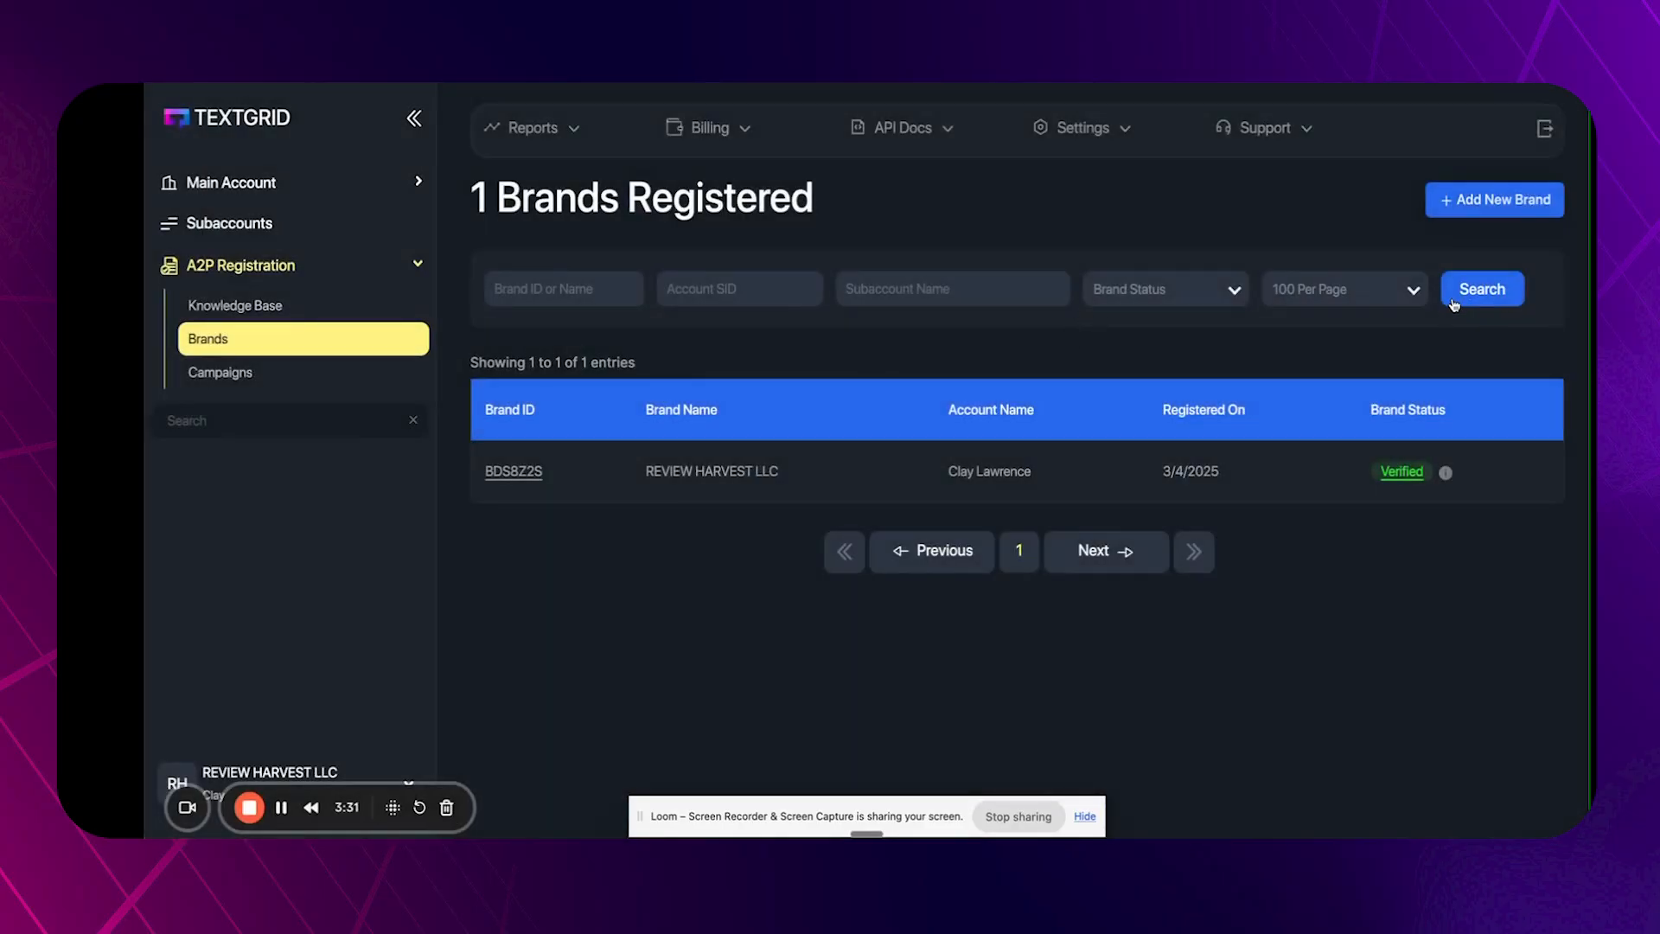
pyautogui.click(1494, 199)
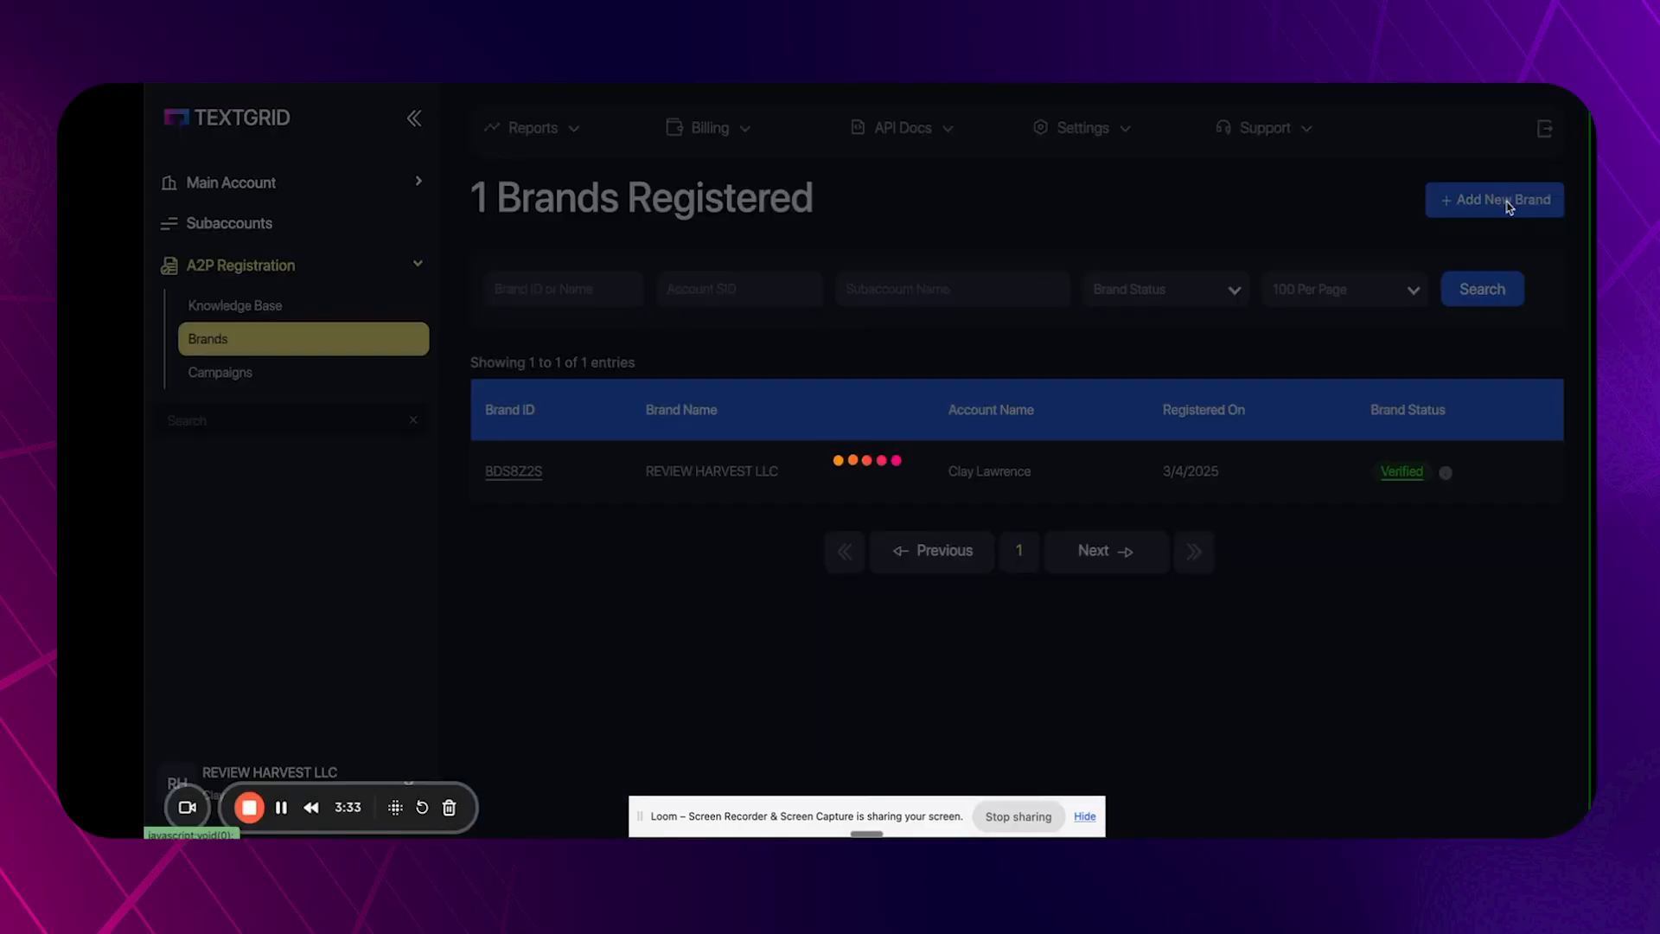
pyautogui.click(1494, 199)
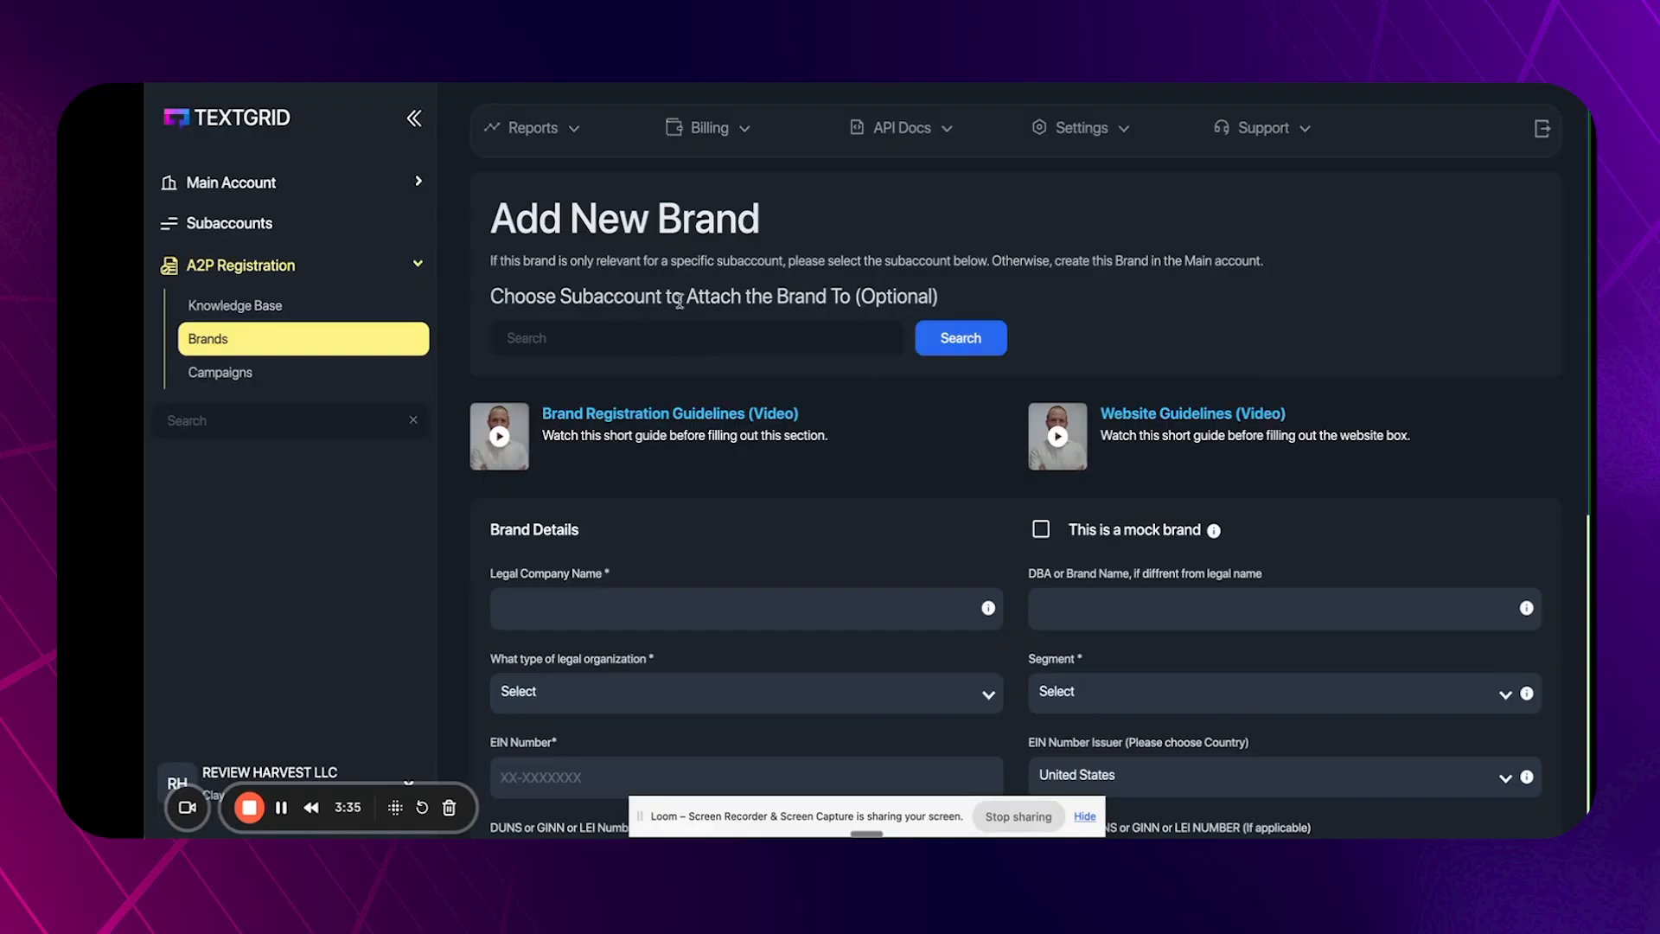
pyautogui.scroll(-3)
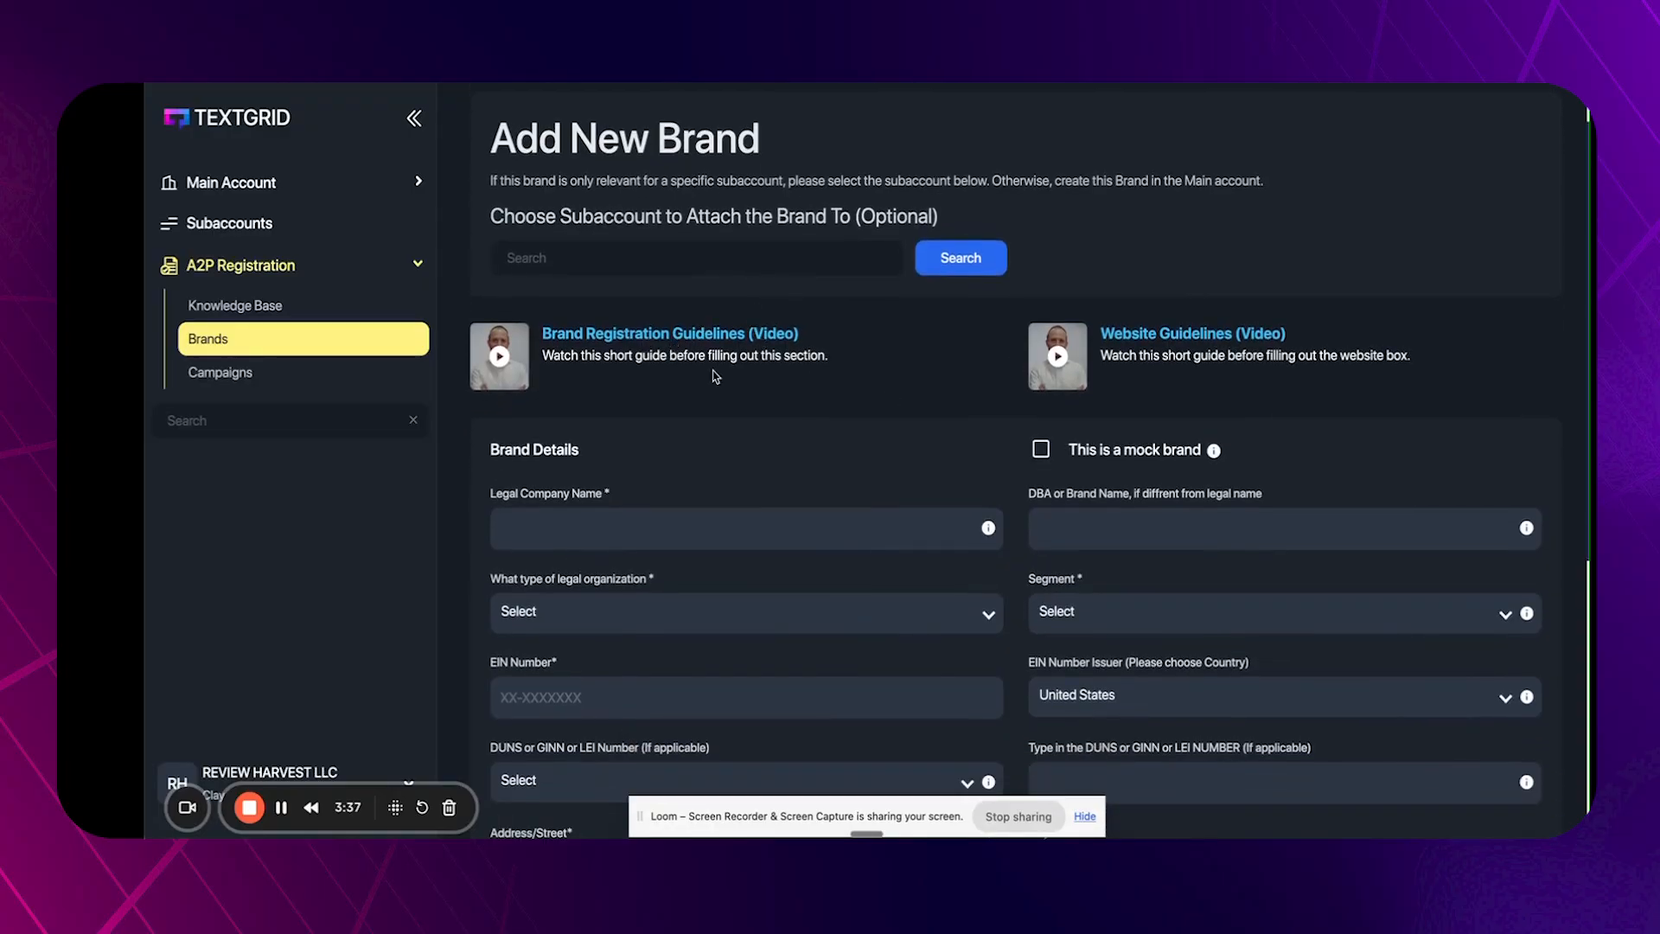
pyautogui.scroll(-3)
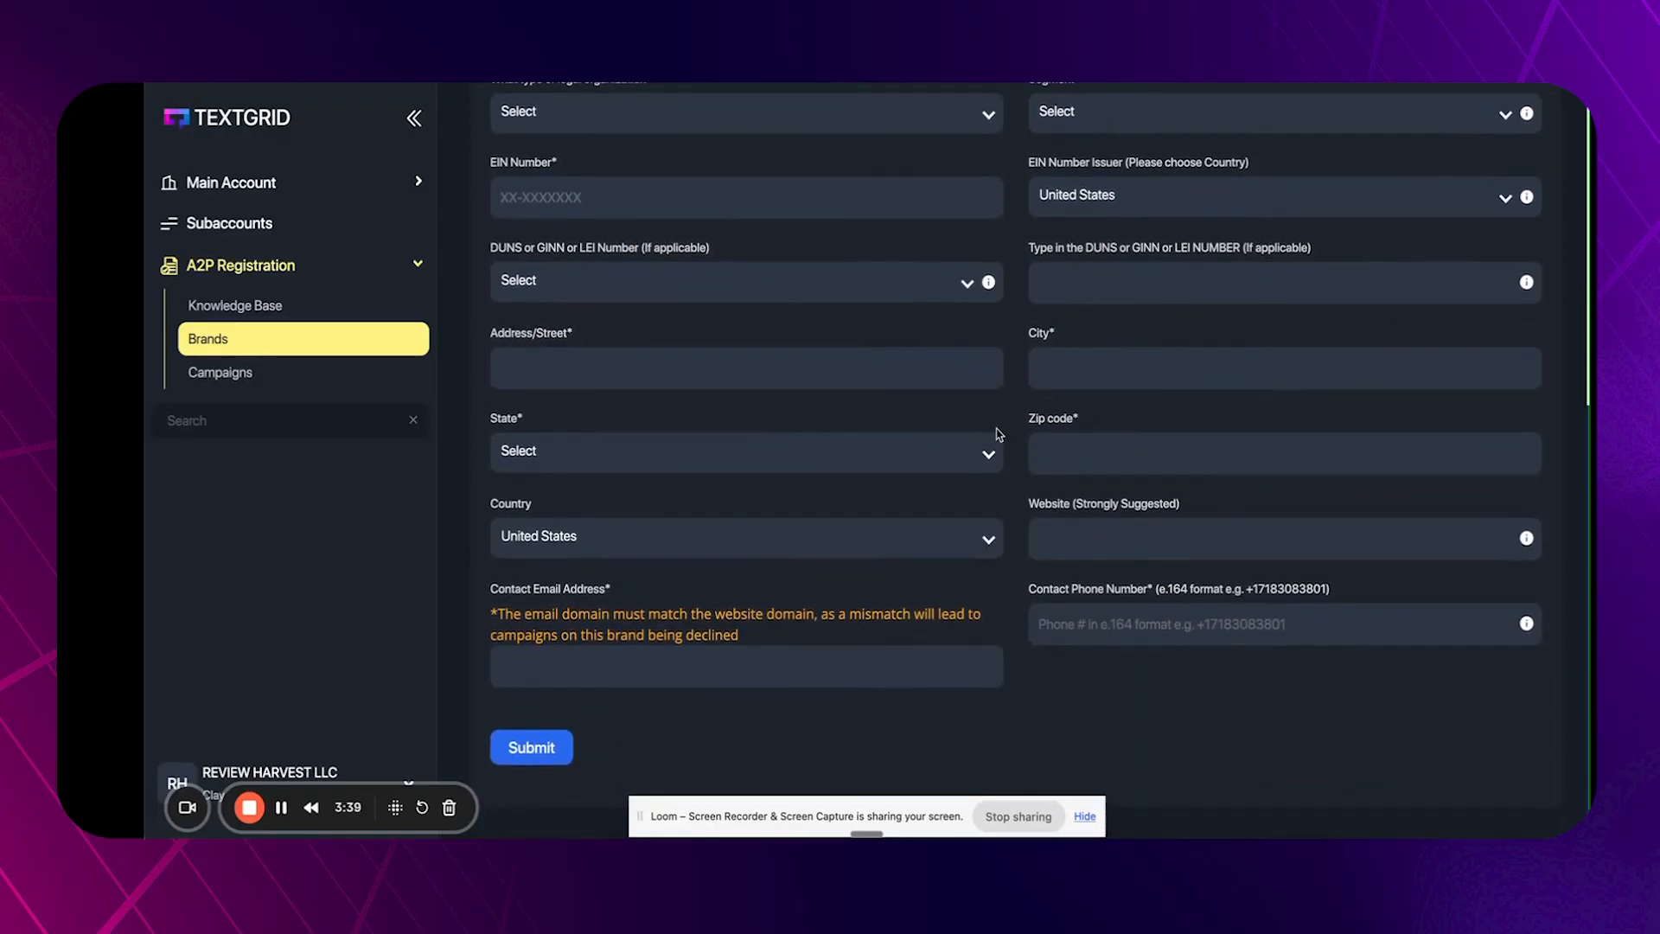
pyautogui.scroll(3)
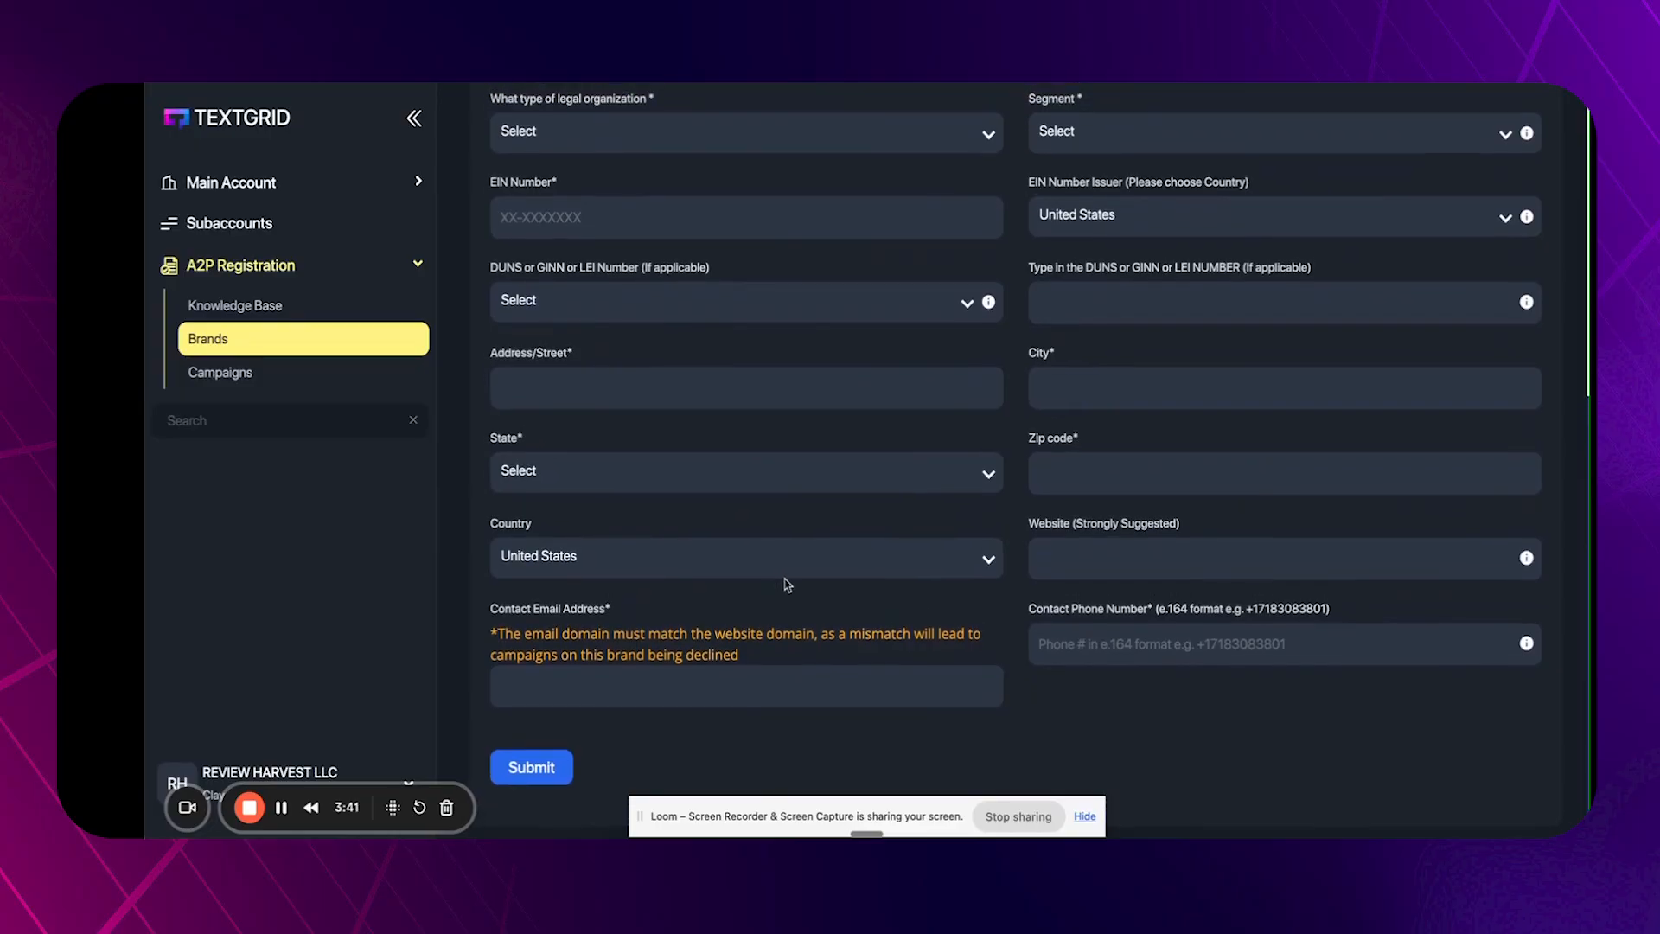
pyautogui.scroll(3)
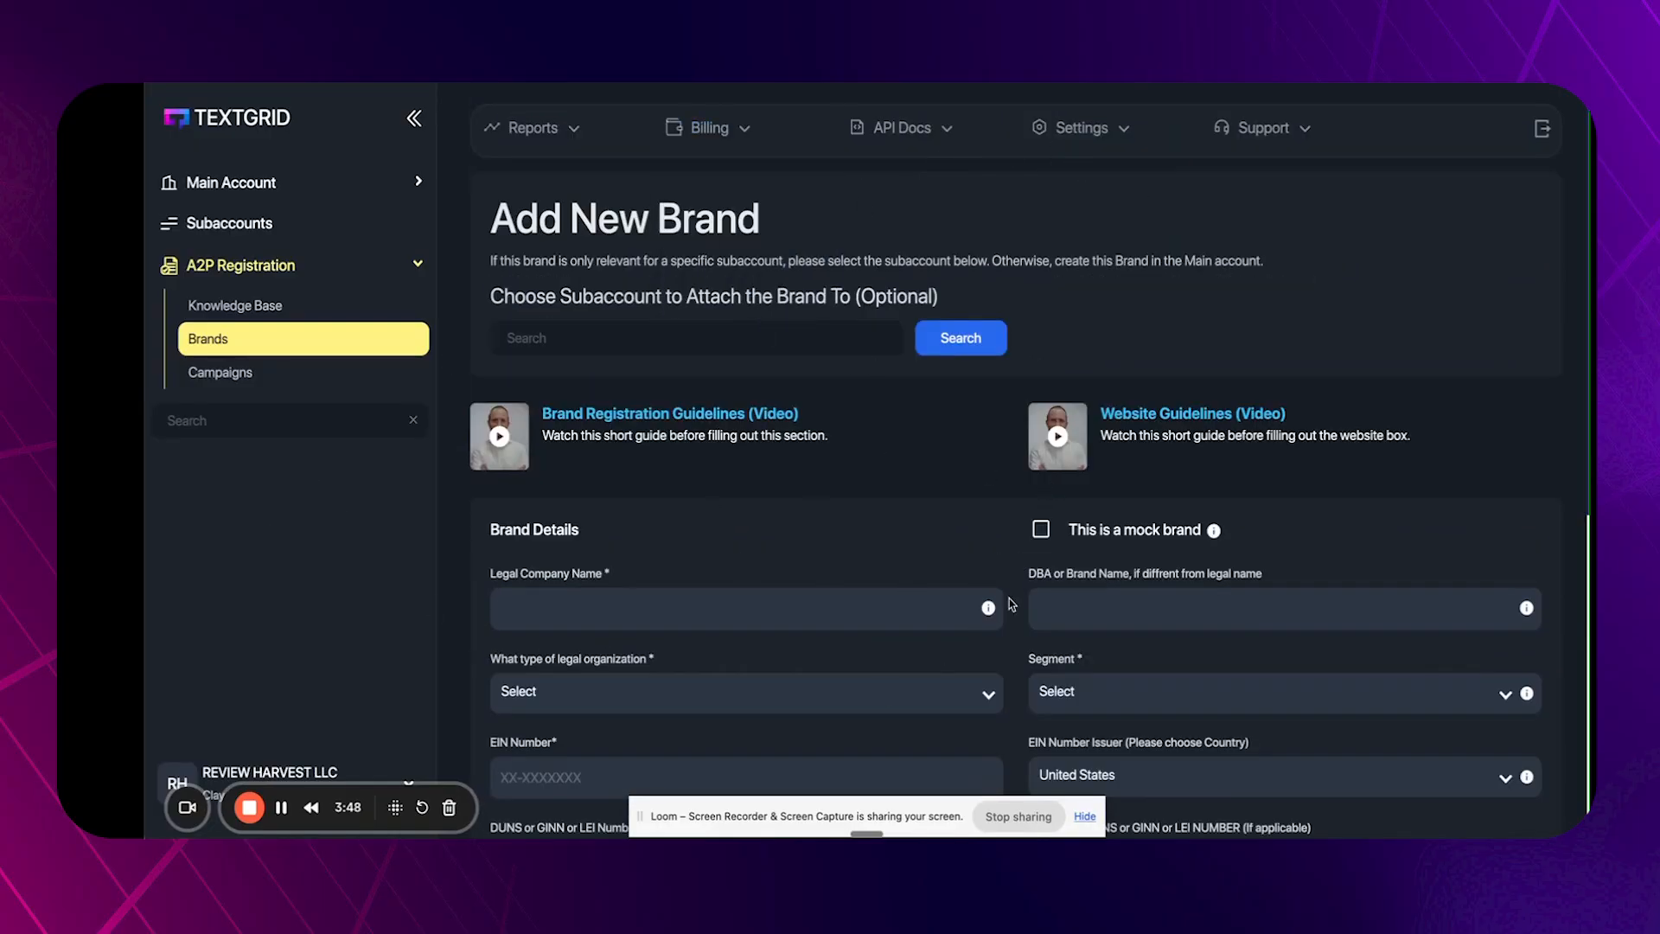
pyautogui.moveTo(638, 457)
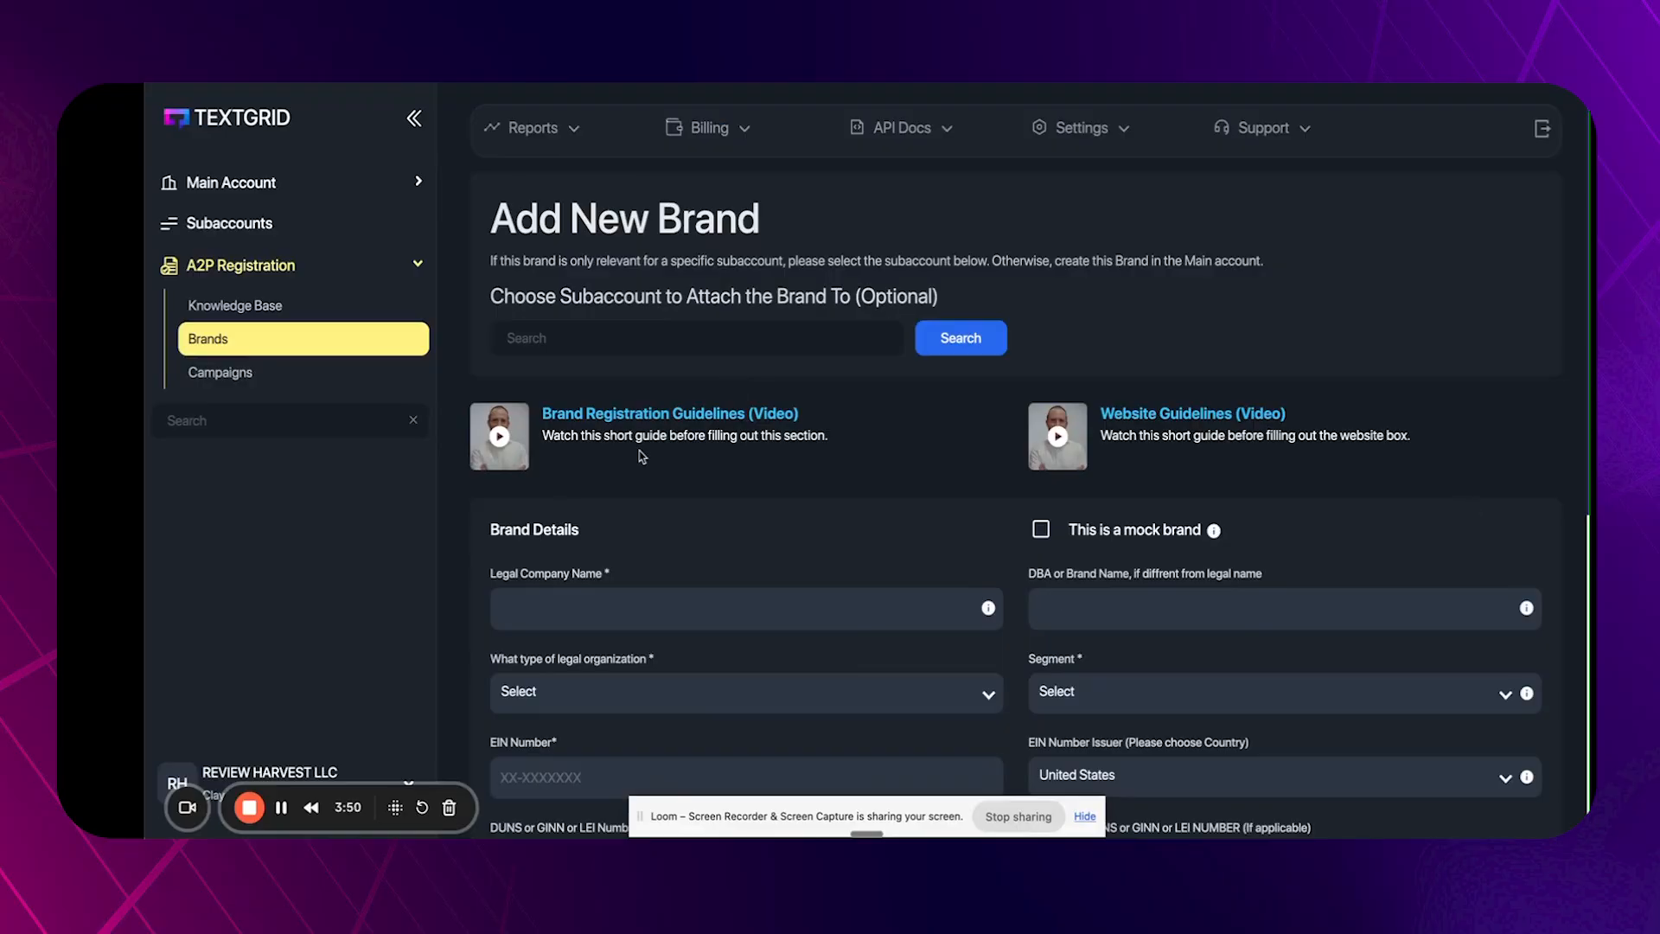
pyautogui.moveTo(235, 306)
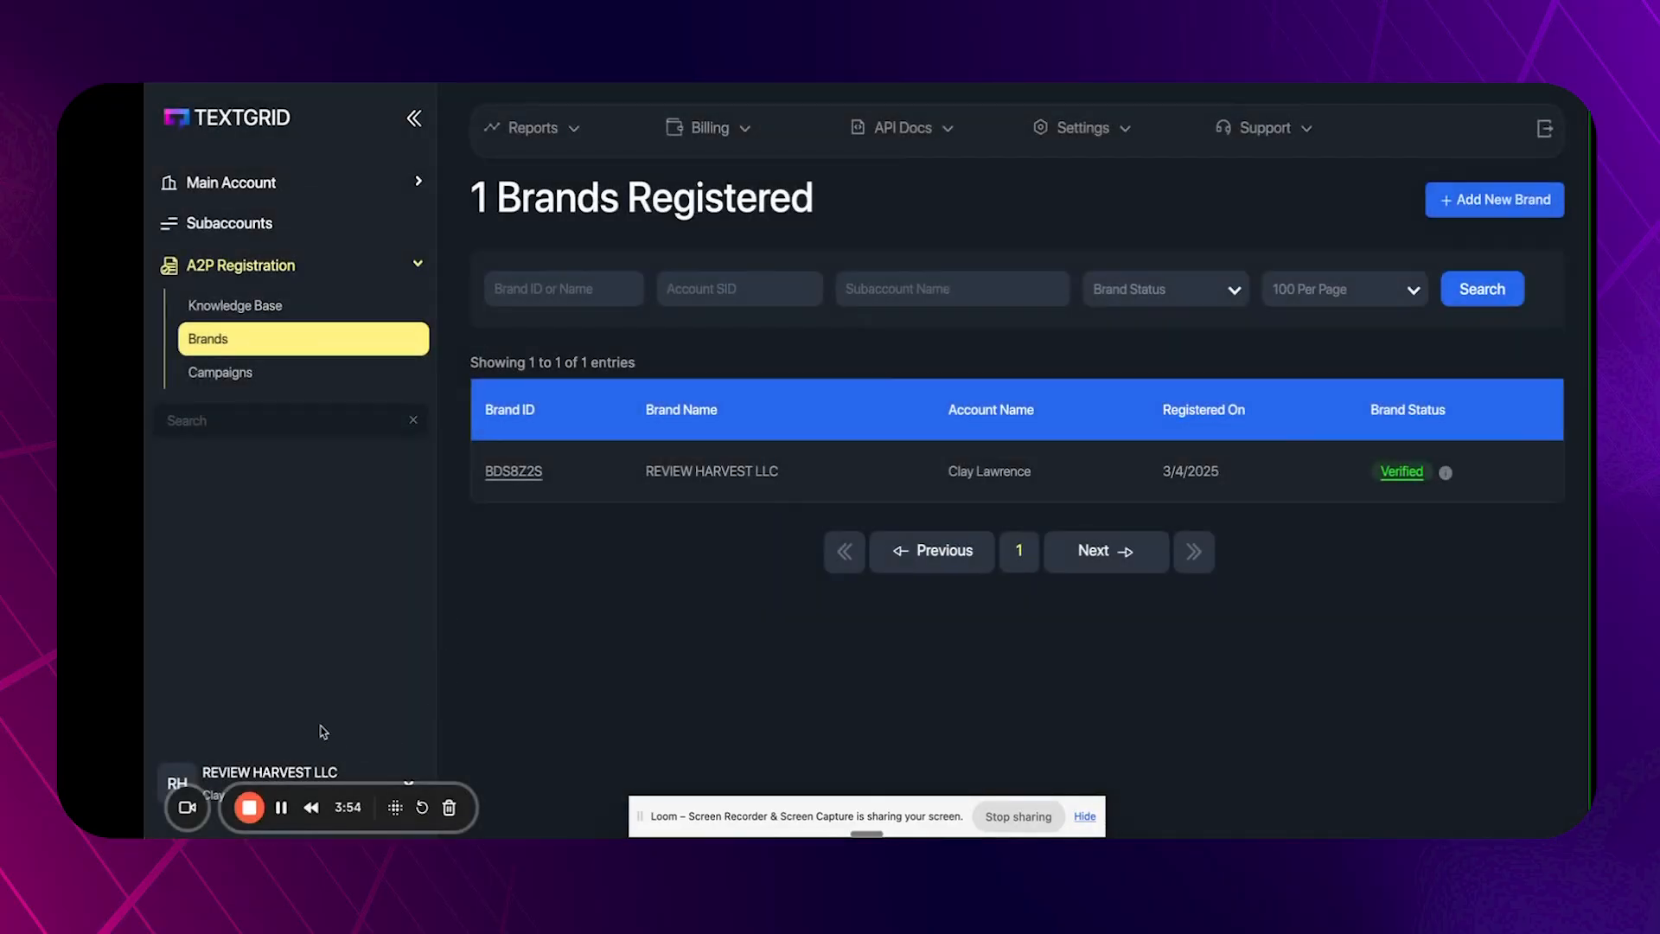
# Reopen brand BDS8Z2S and bring its Registered Campaigns section into view.
pyautogui.click(514, 470)
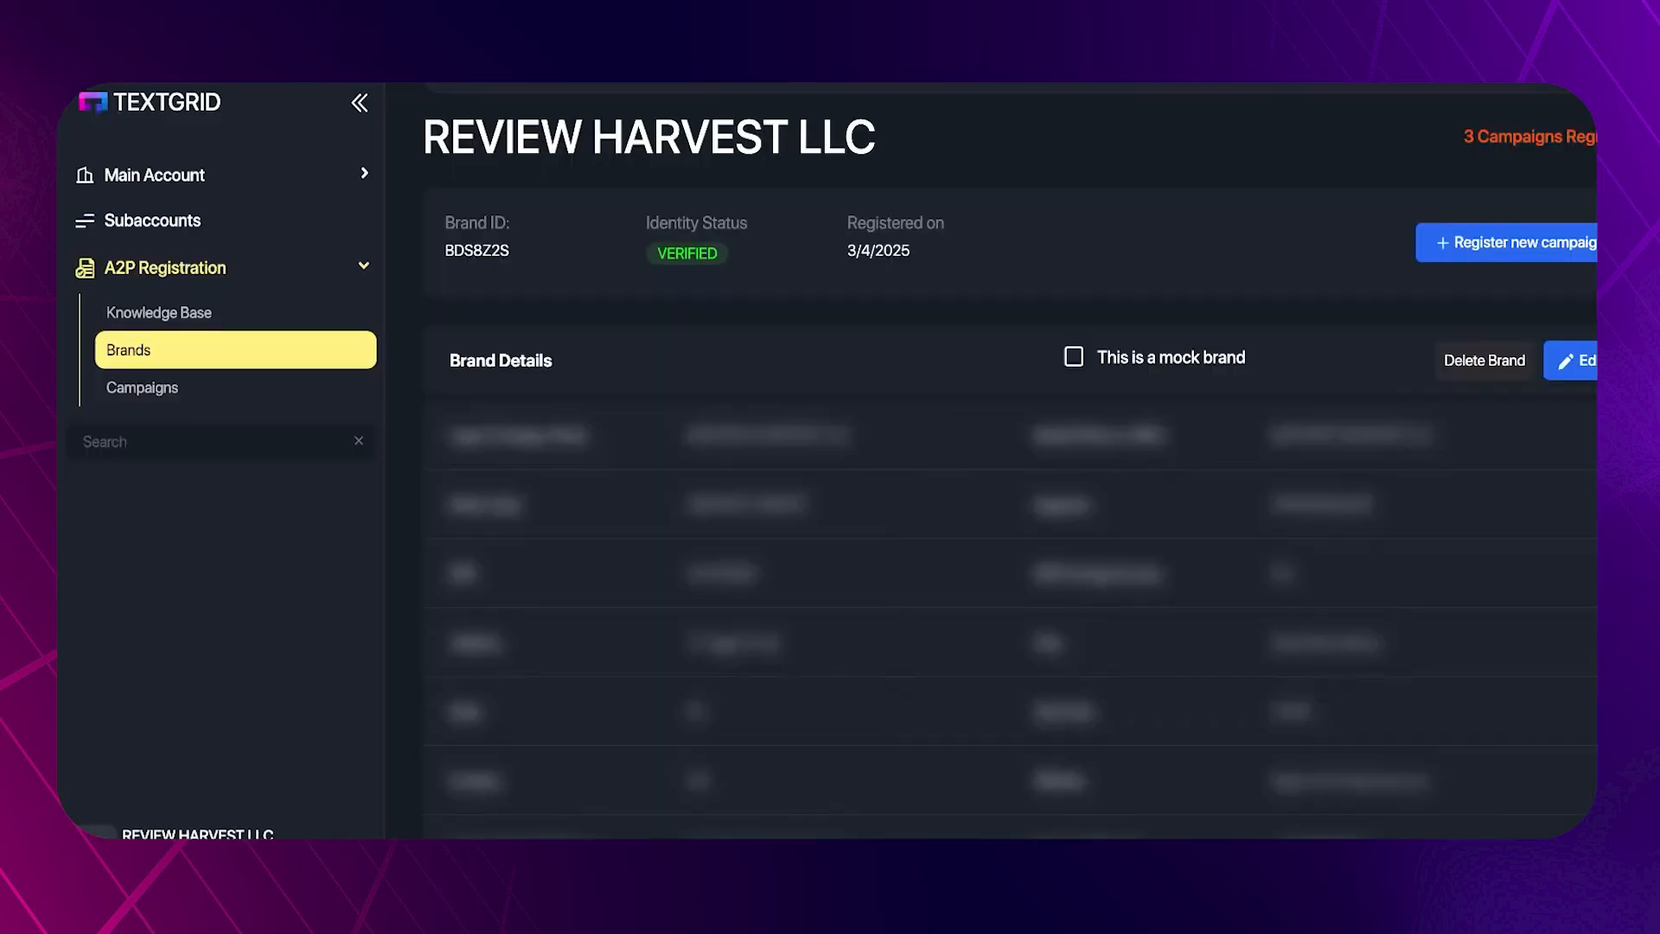
pyautogui.scroll(-3)
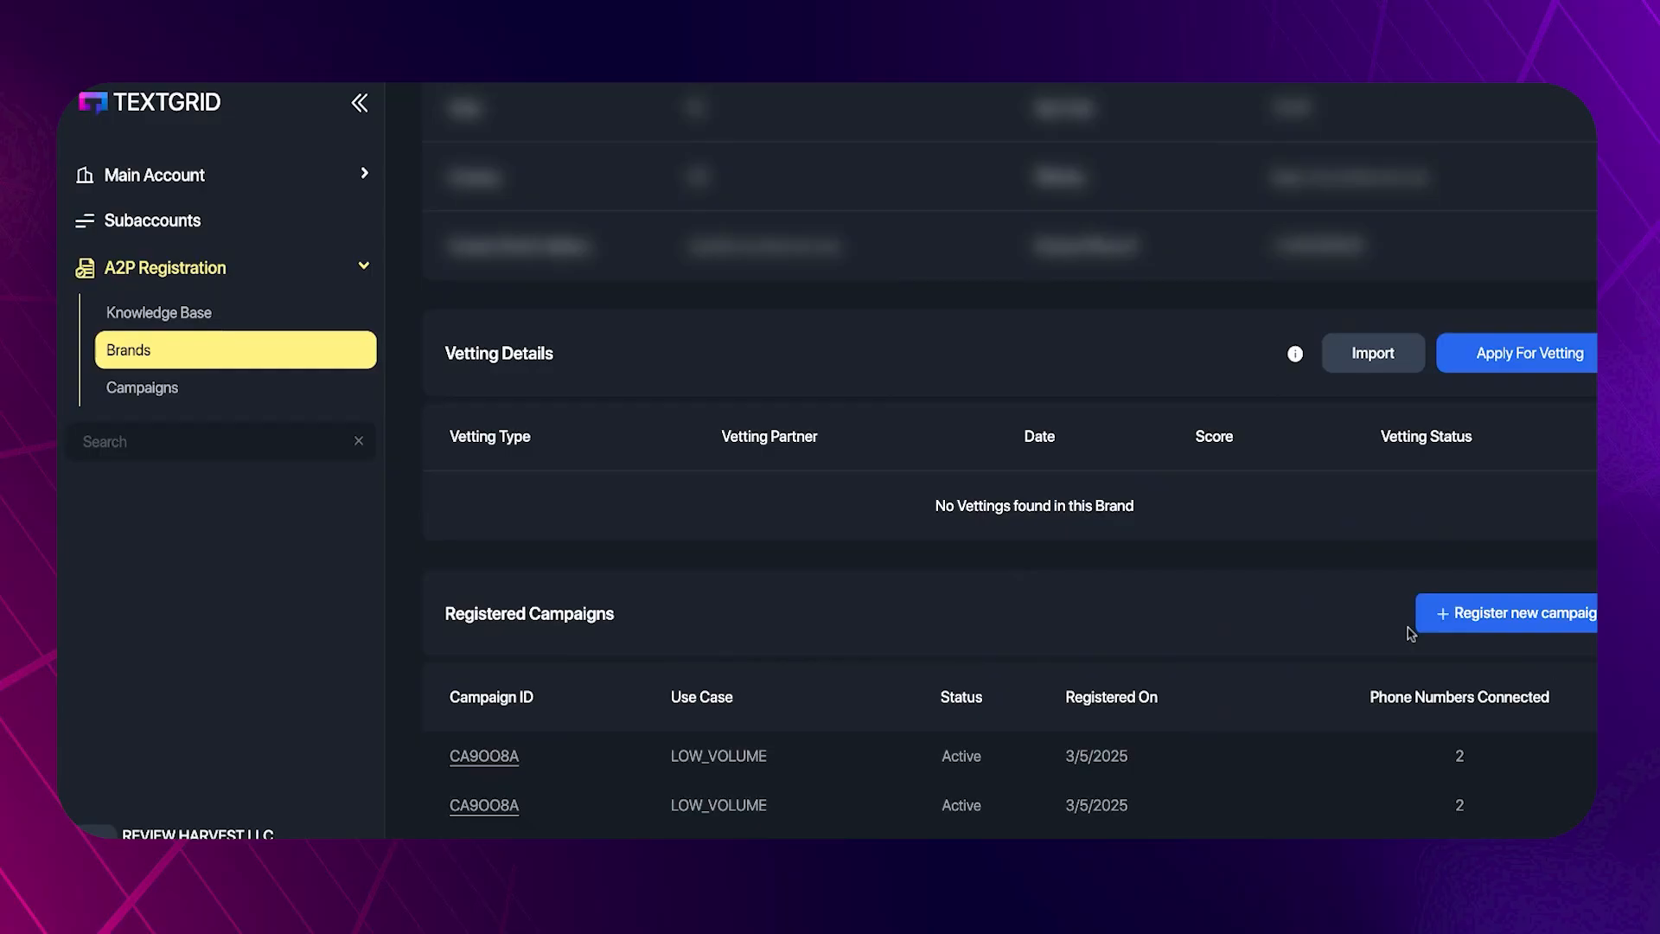
pyautogui.moveTo(1538, 625)
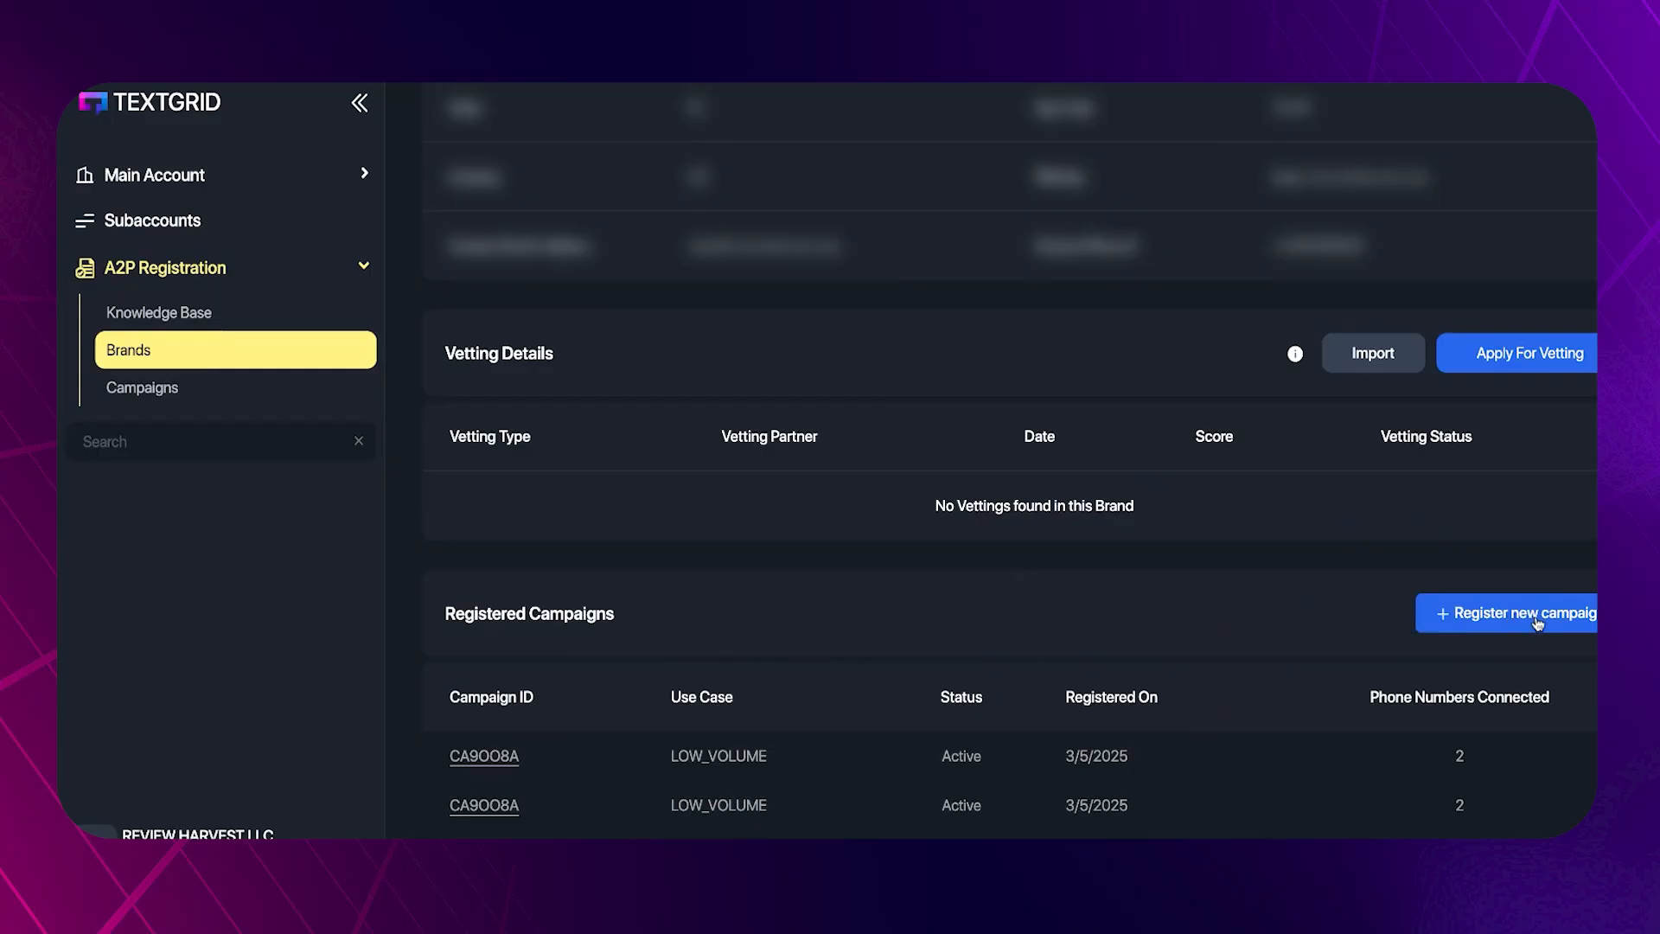
pyautogui.moveTo(1493, 618)
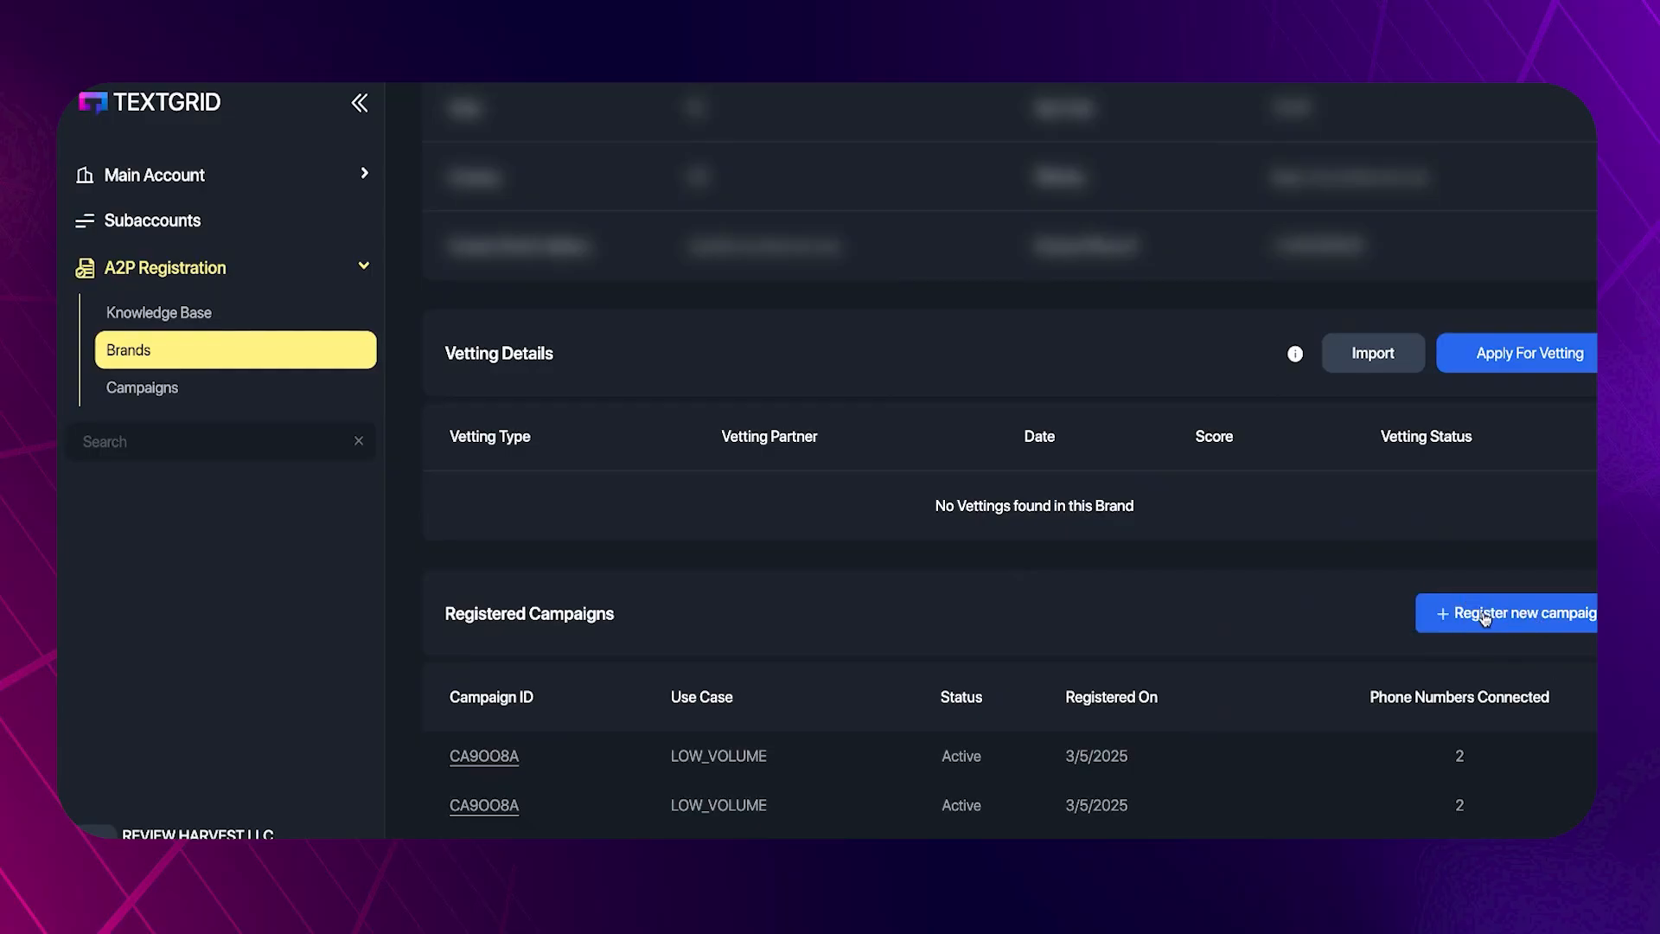
# Start a new campaign registration for REVIEW HARVEST LLC and review its use-case options.
pyautogui.click(1515, 613)
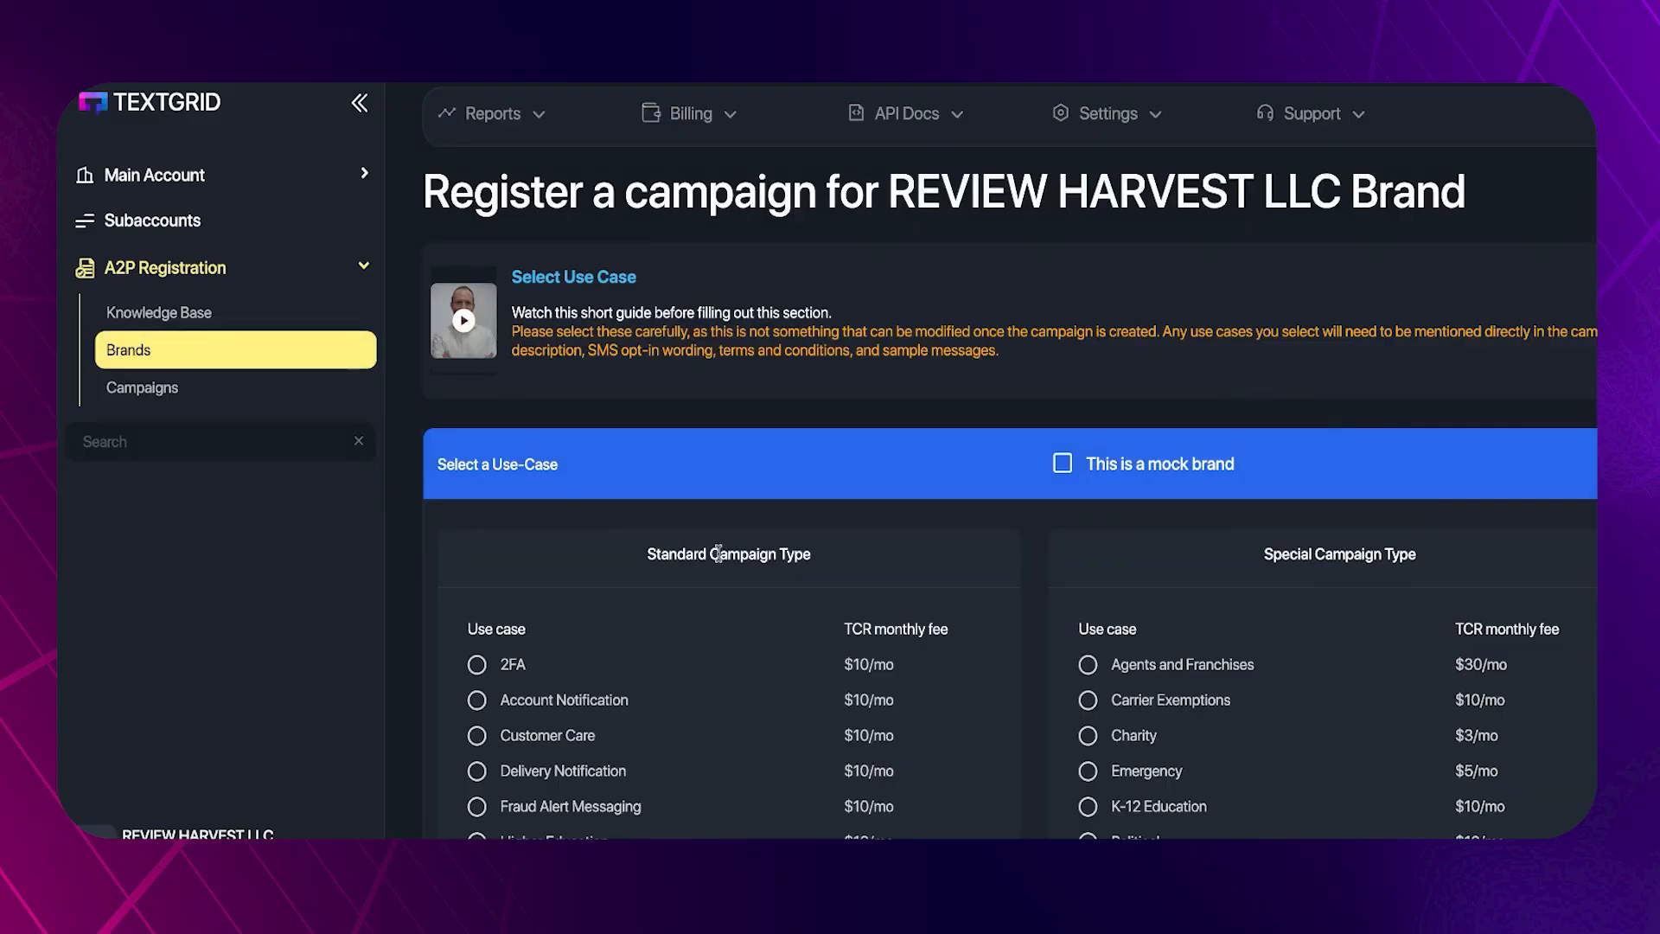
pyautogui.scroll(-3)
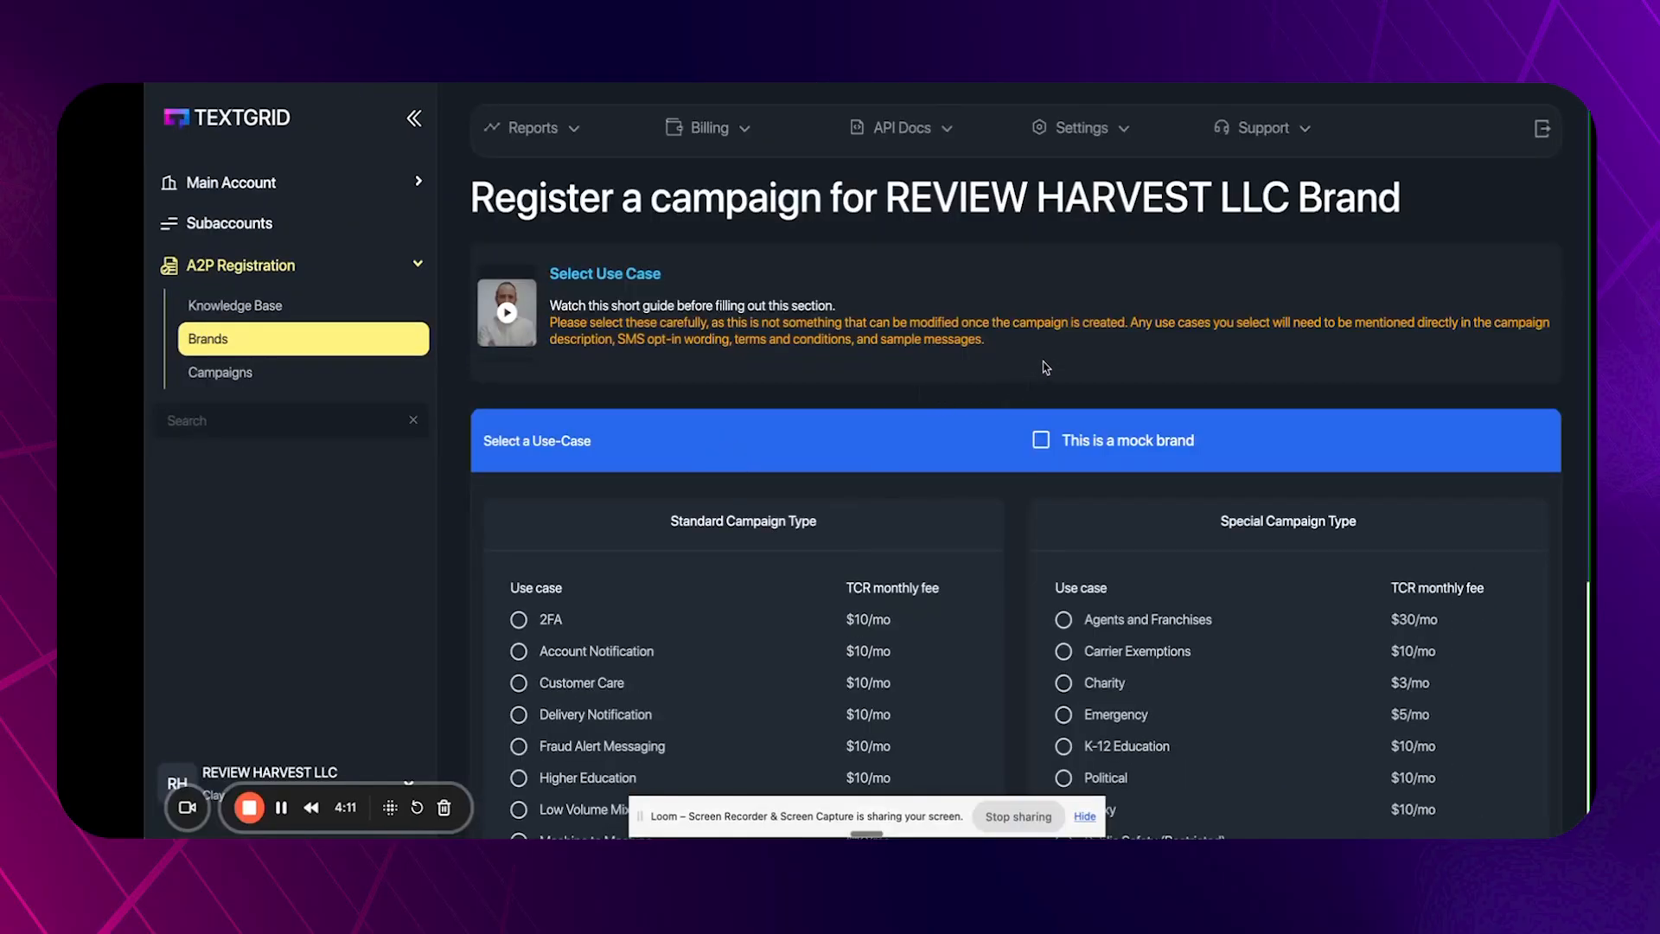
pyautogui.scroll(-3)
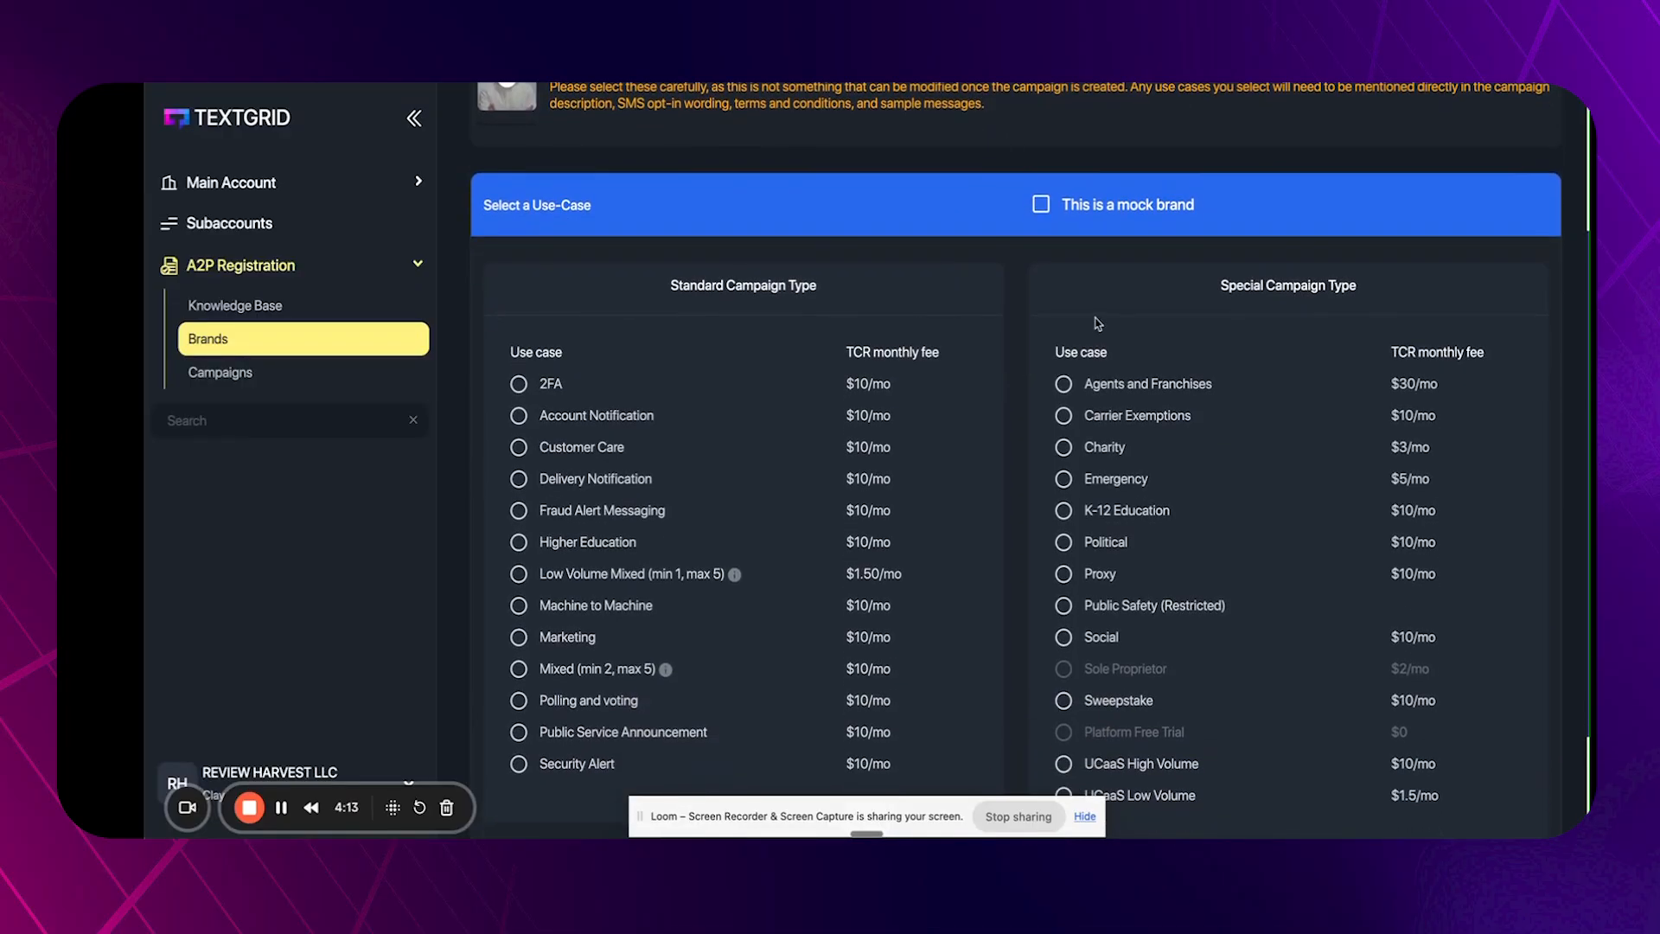
pyautogui.scroll(3)
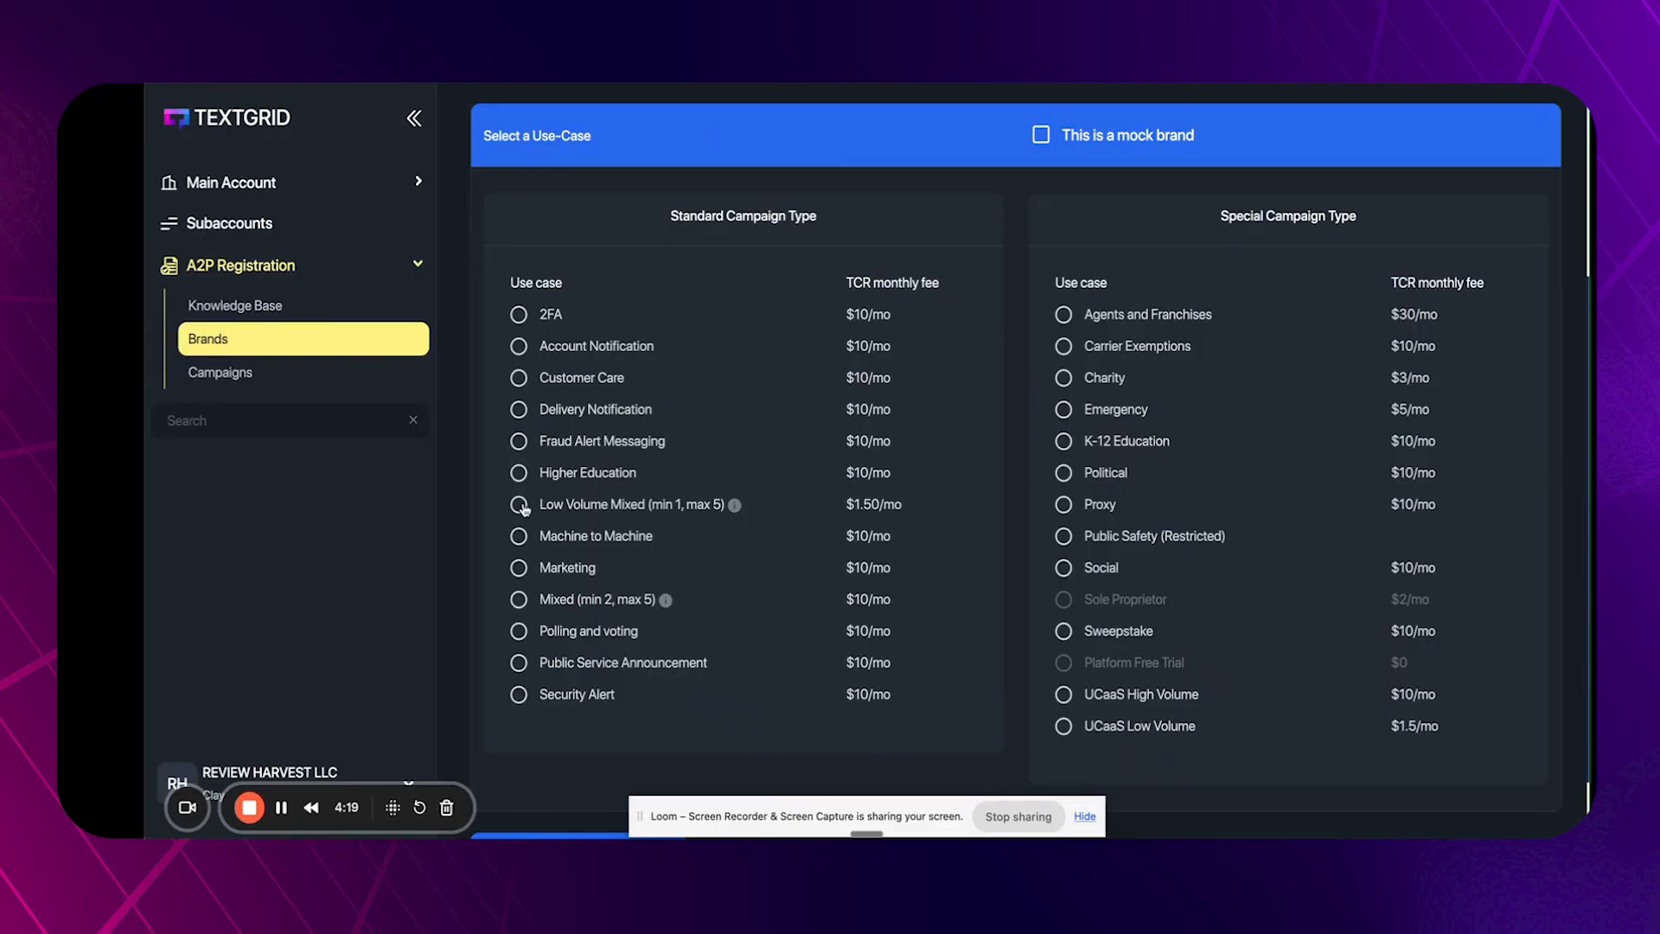
# Choose Low Volume Mixed with Customer Care and Marketing sub use cases.
pyautogui.click(518, 503)
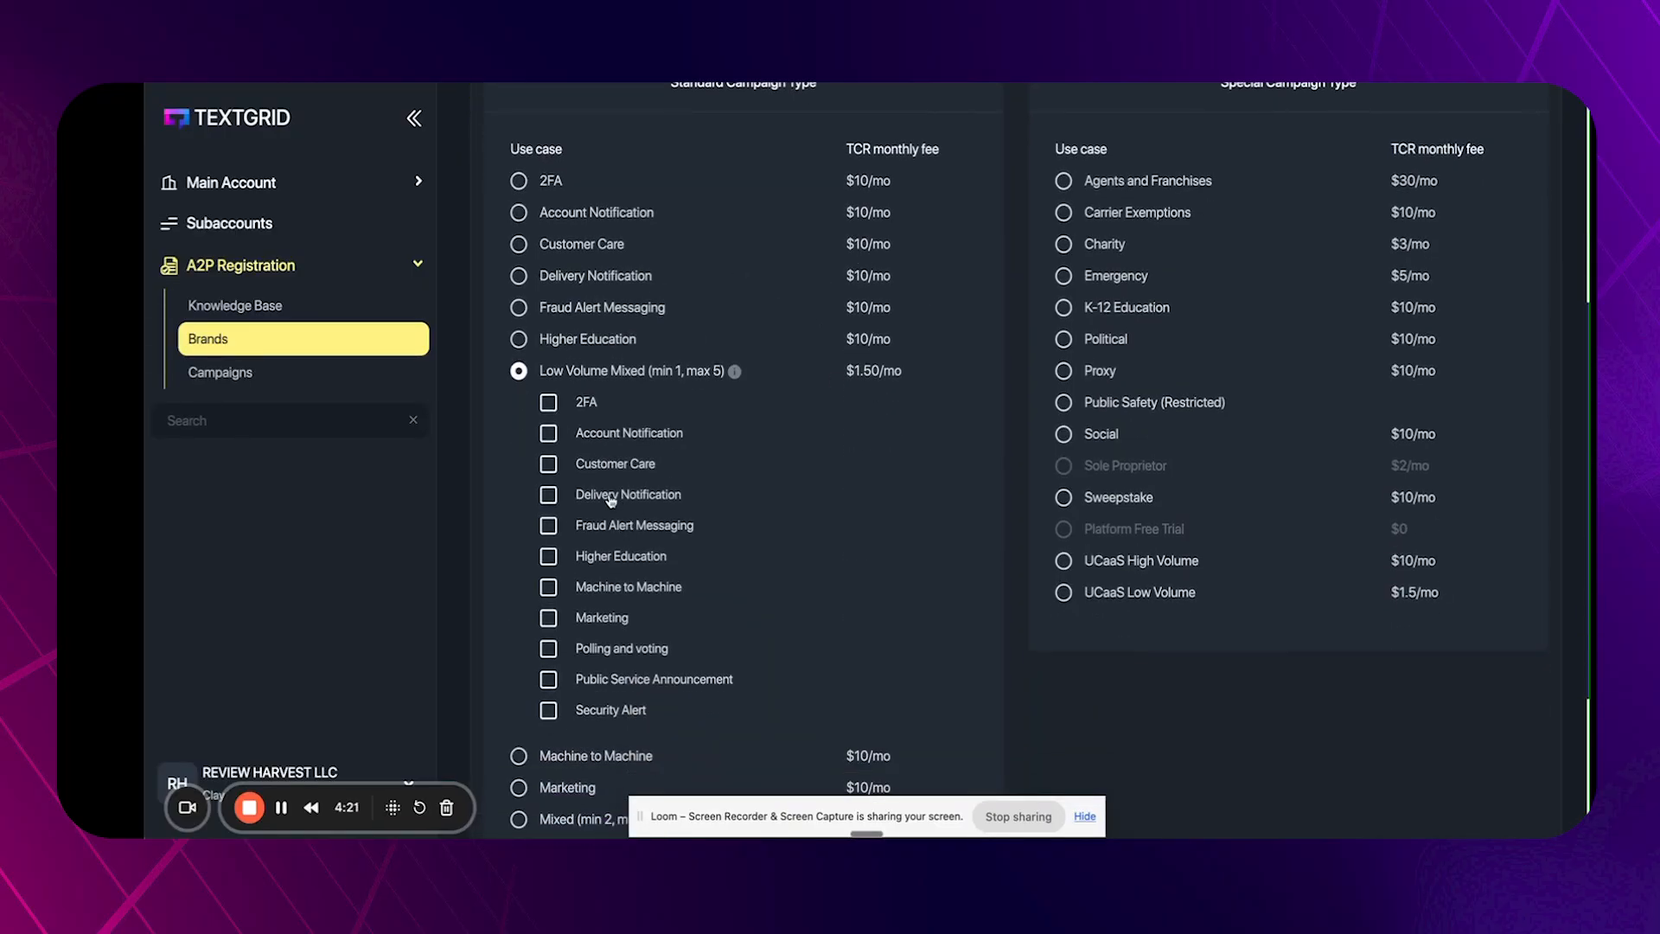
pyautogui.click(548, 464)
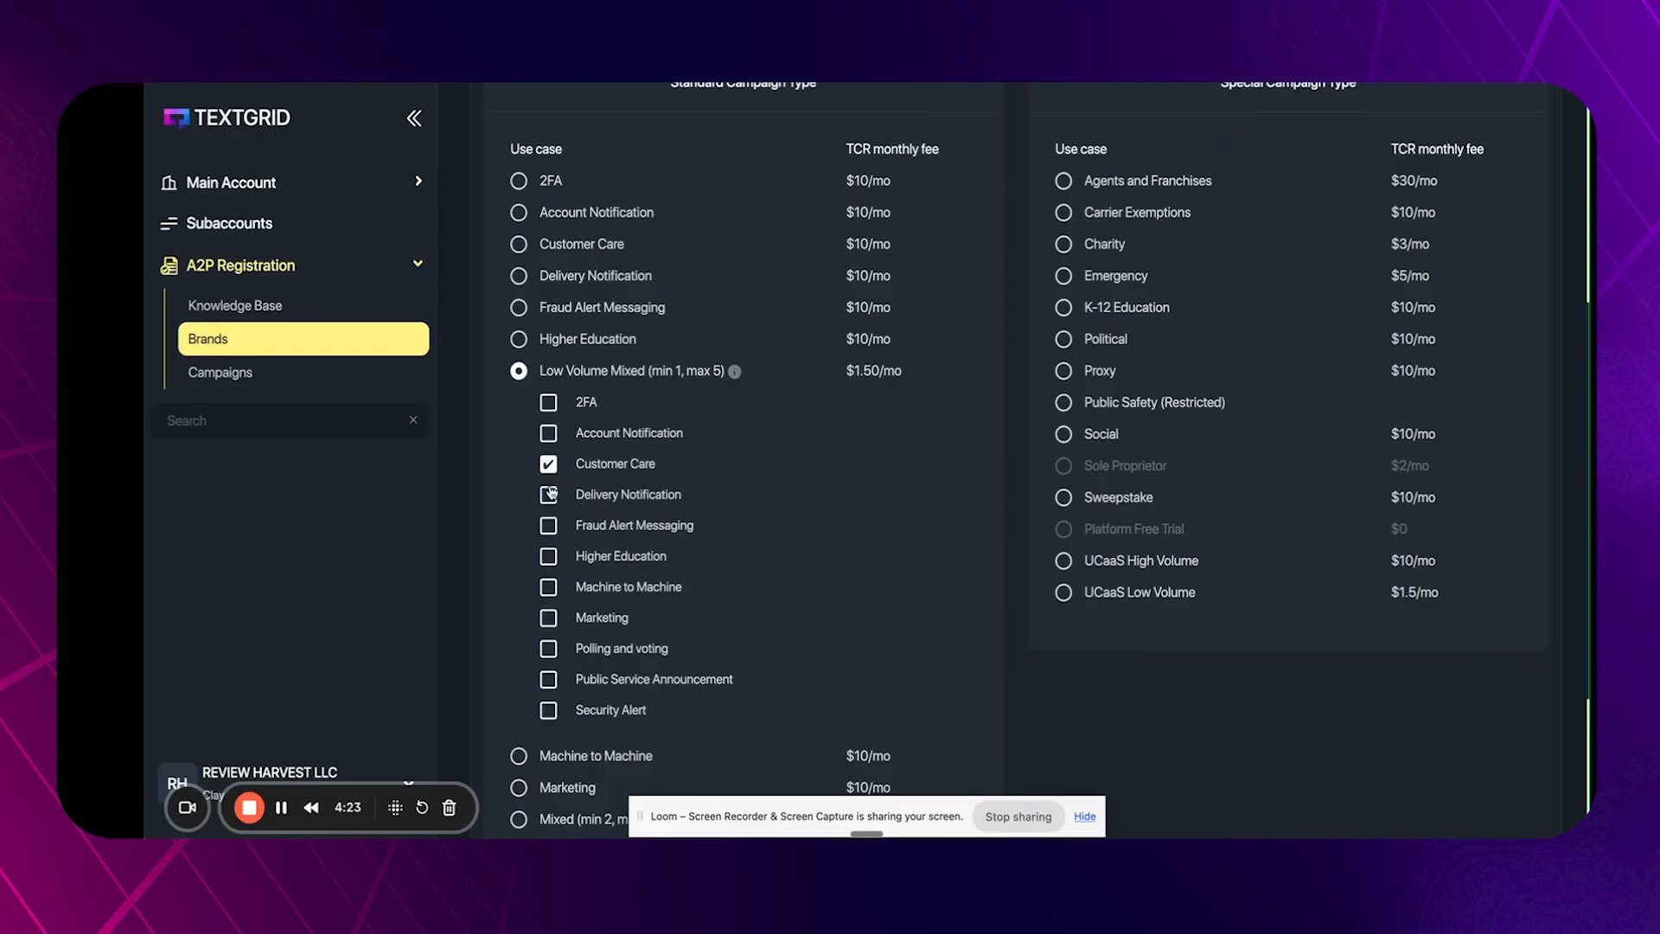
pyautogui.click(548, 617)
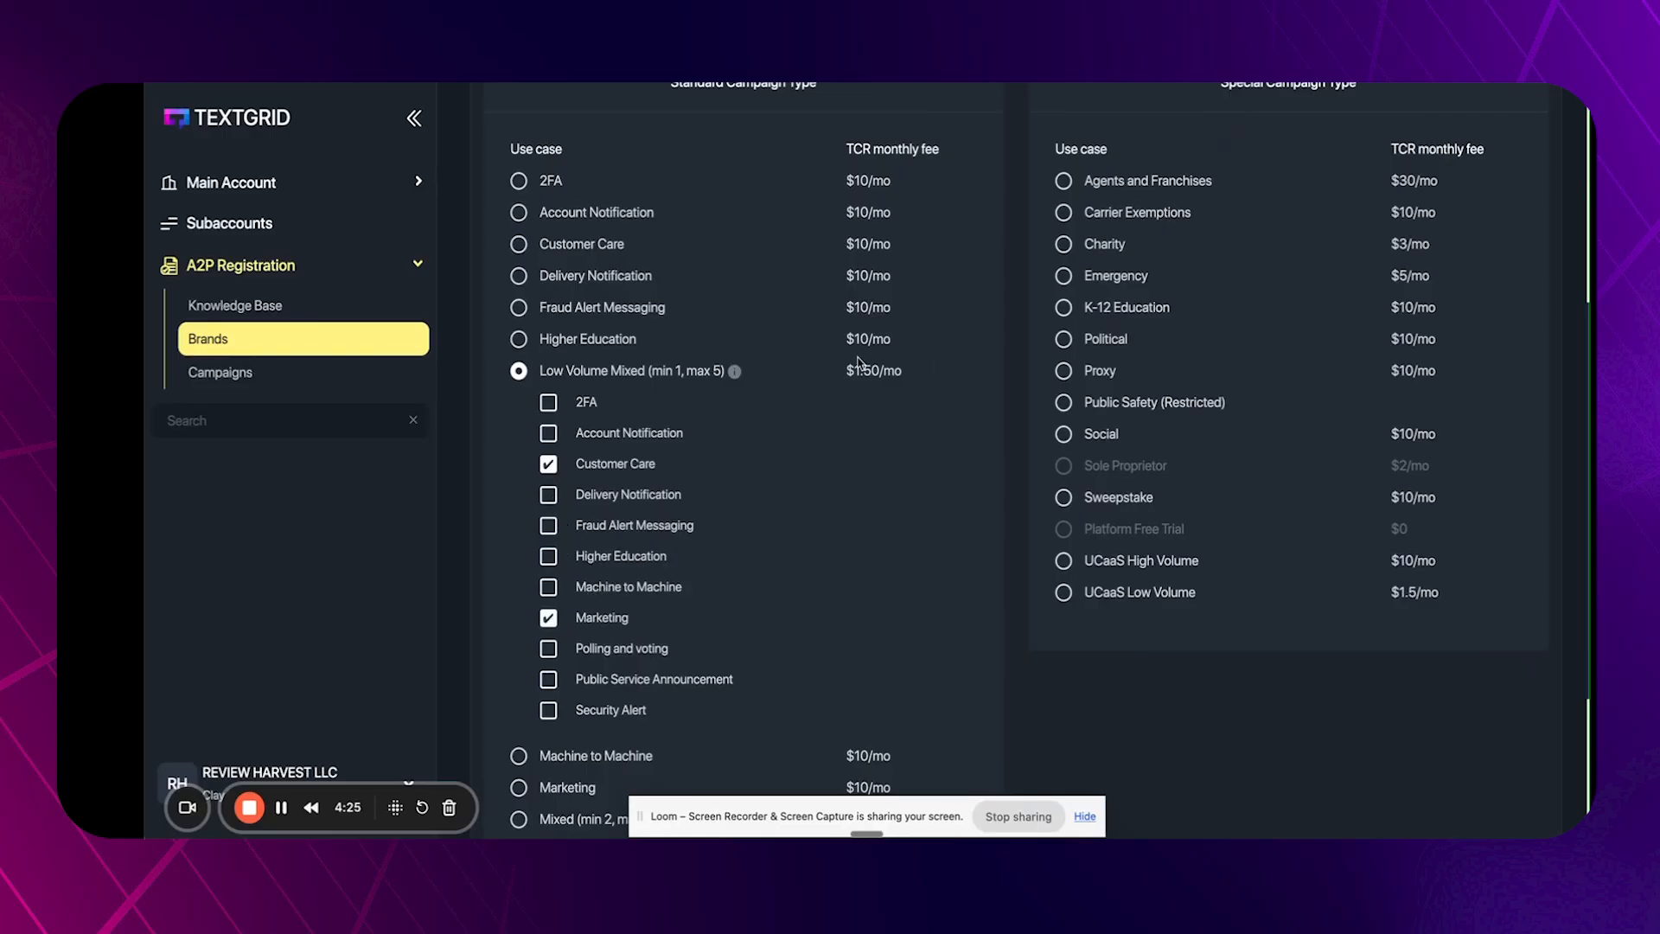
pyautogui.scroll(-3)
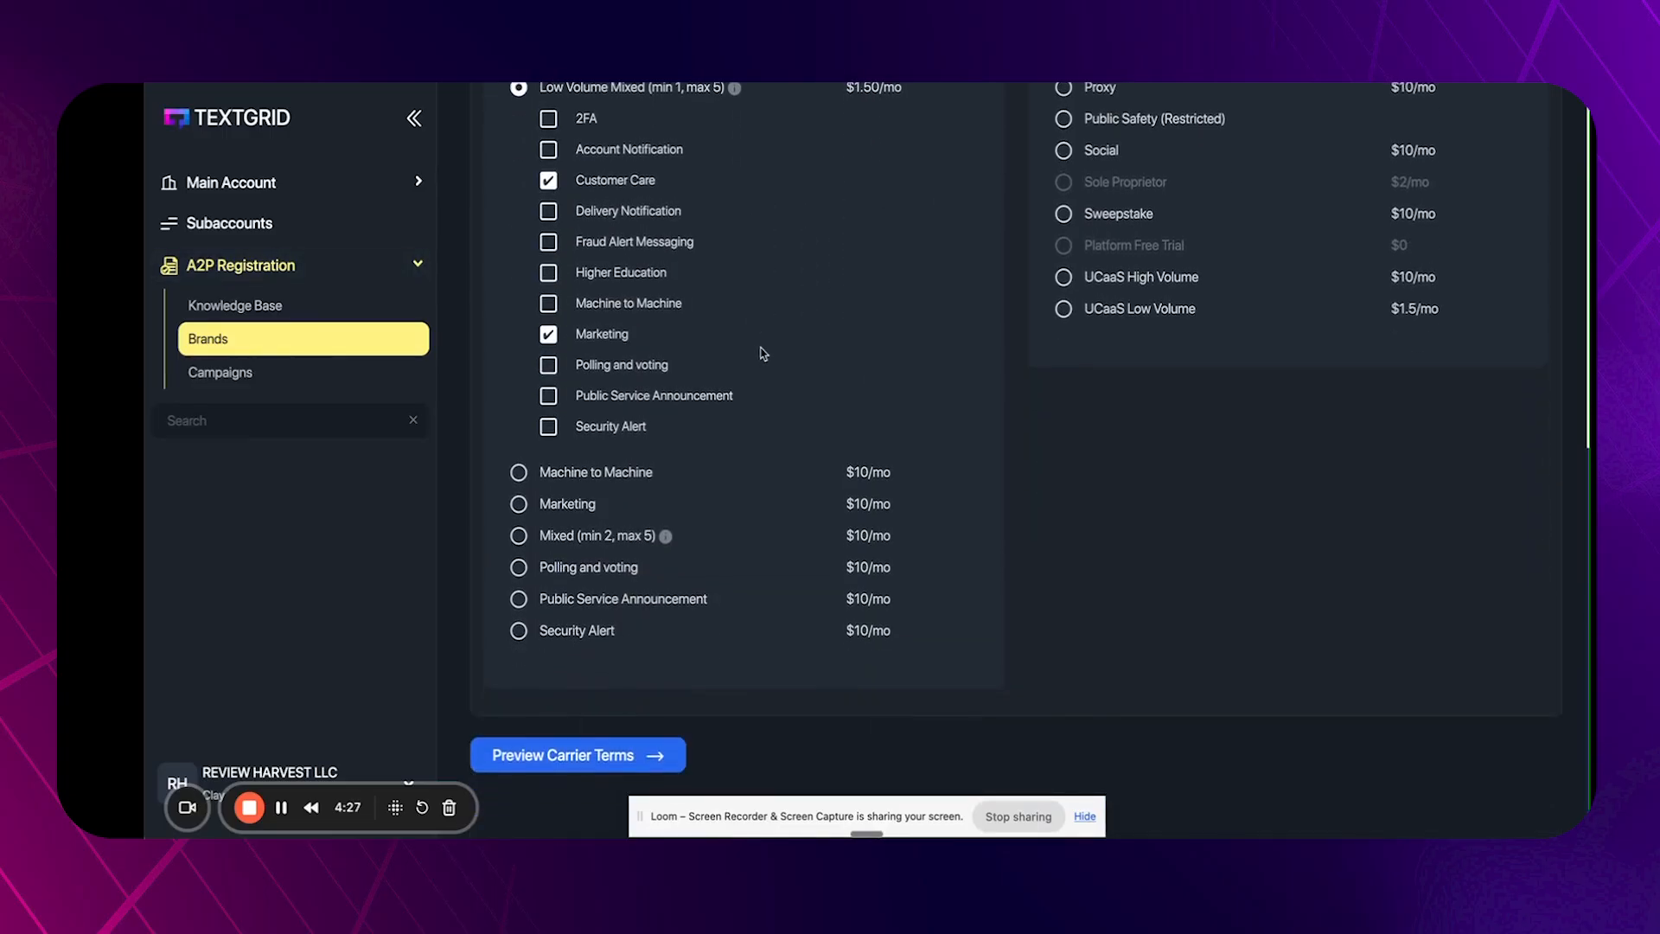
pyautogui.scroll(3)
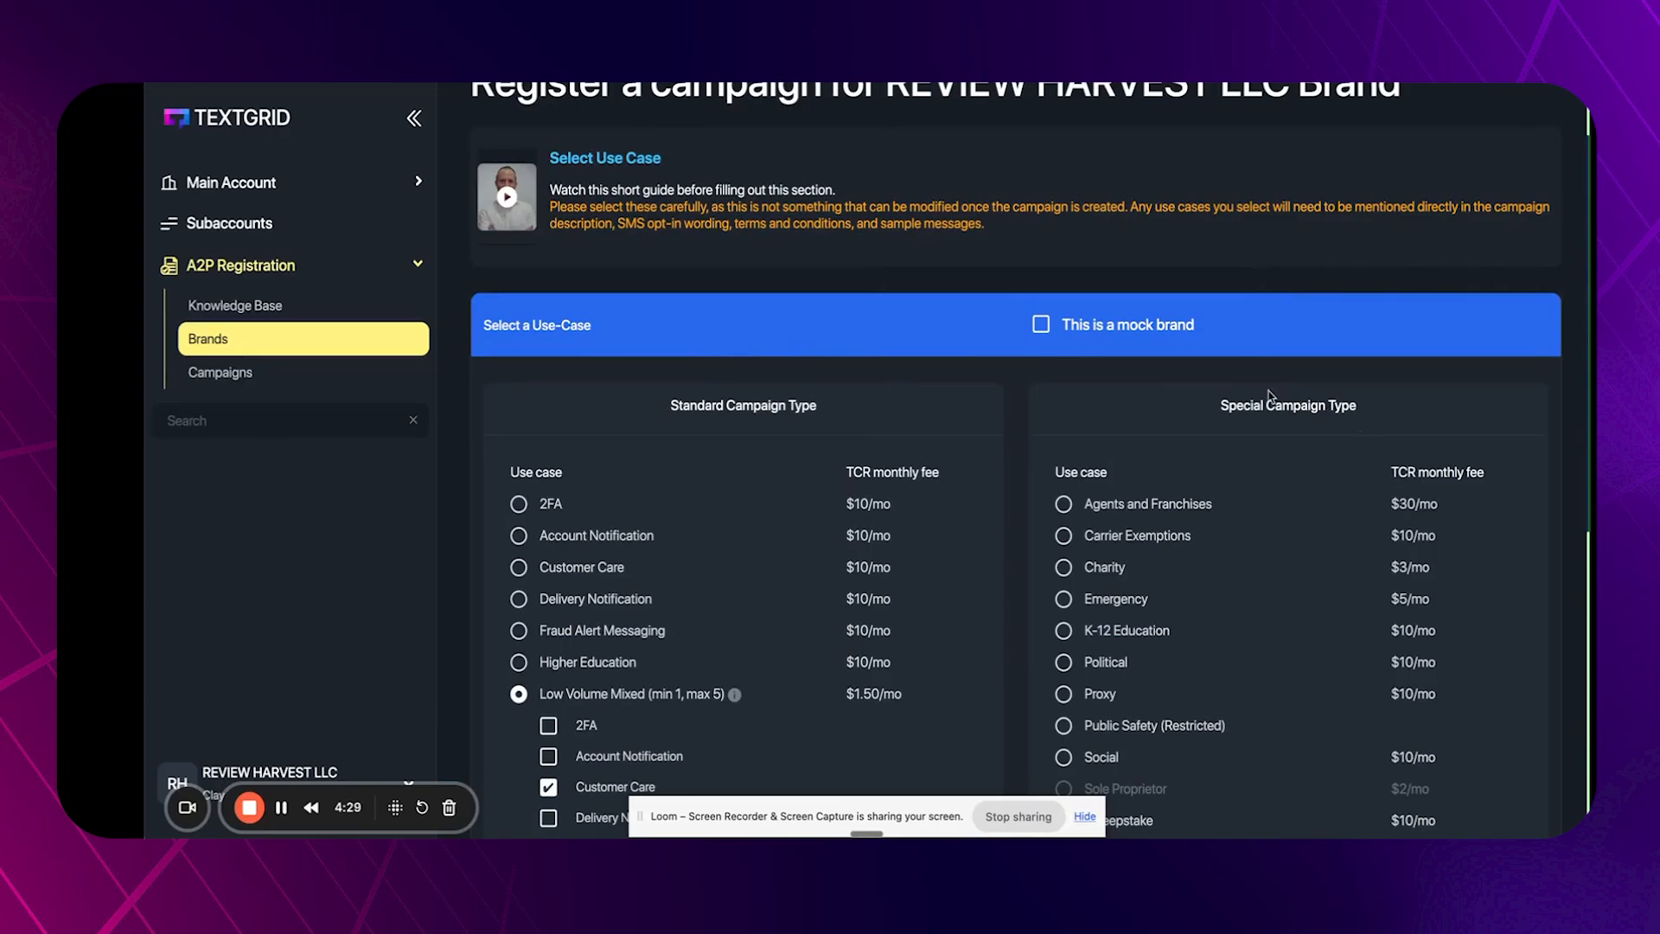
pyautogui.scroll(-3)
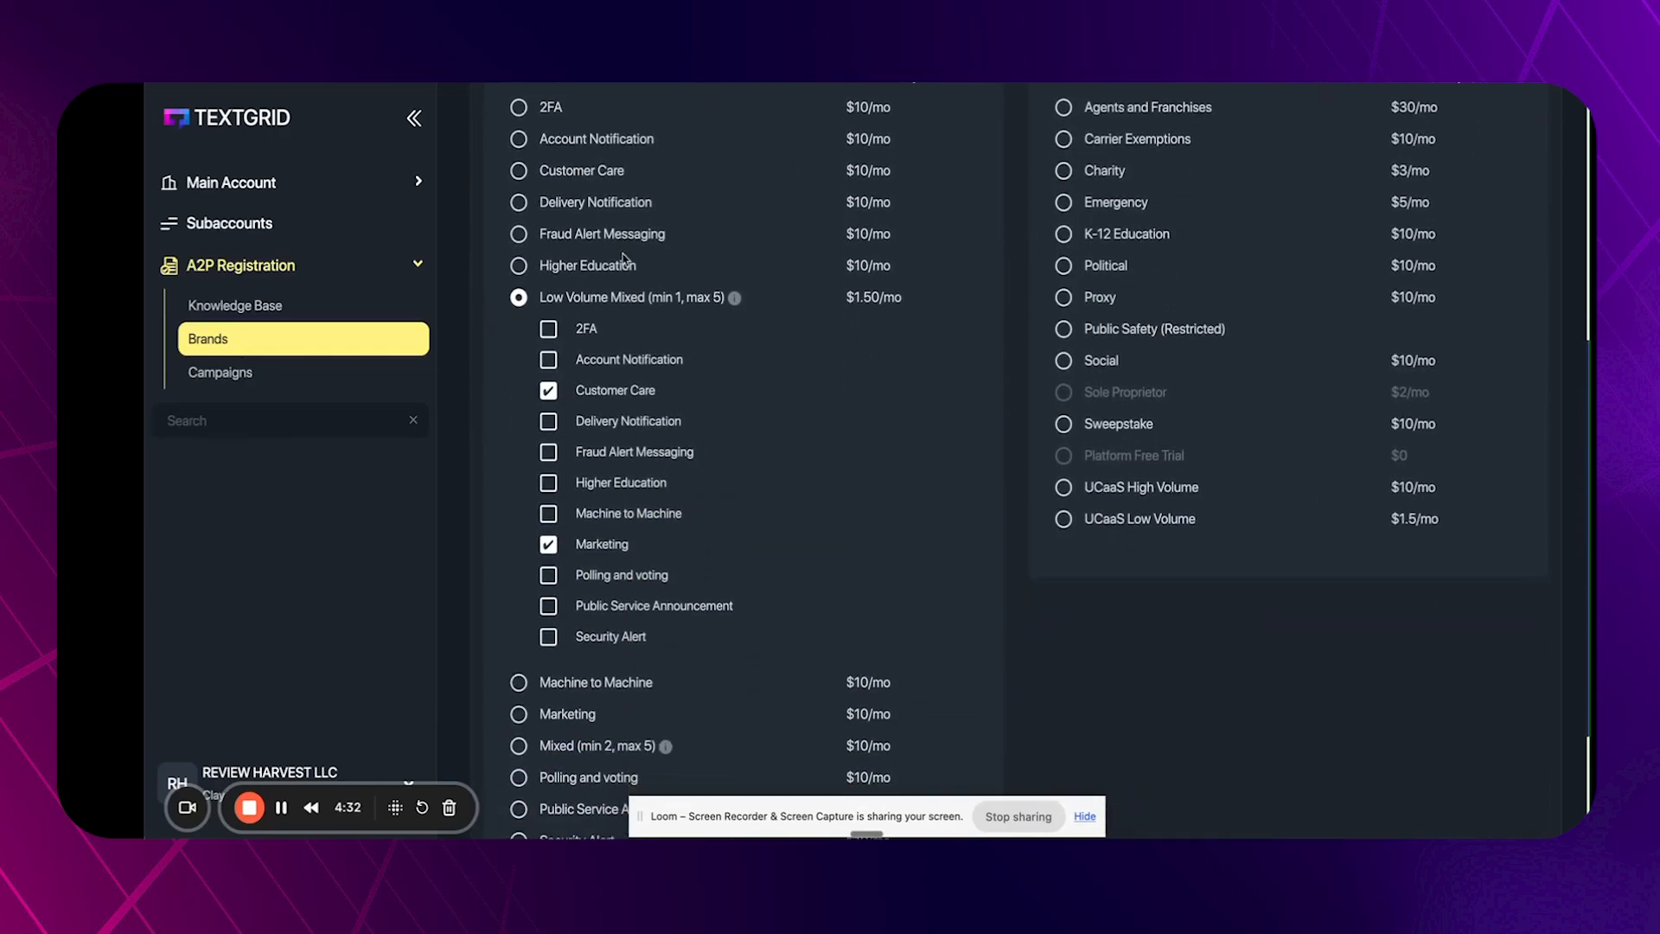
pyautogui.scroll(-3)
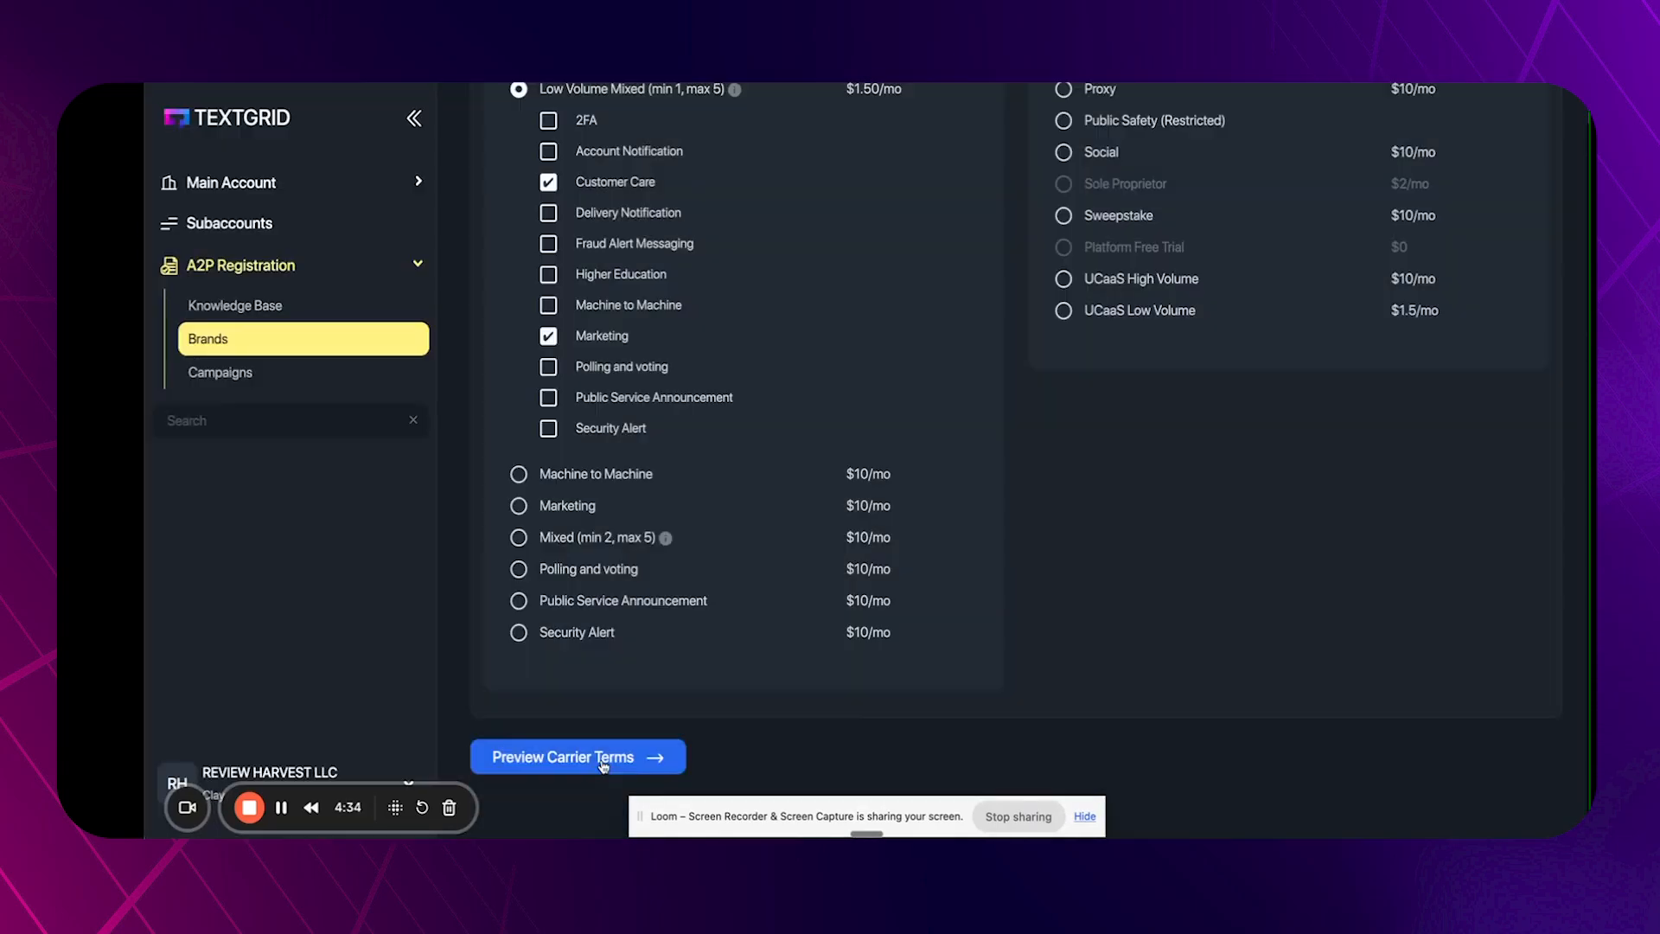
# Review carrier terms (T-Mobile daily cap 2000), accept the throughput and continue.
pyautogui.click(578, 757)
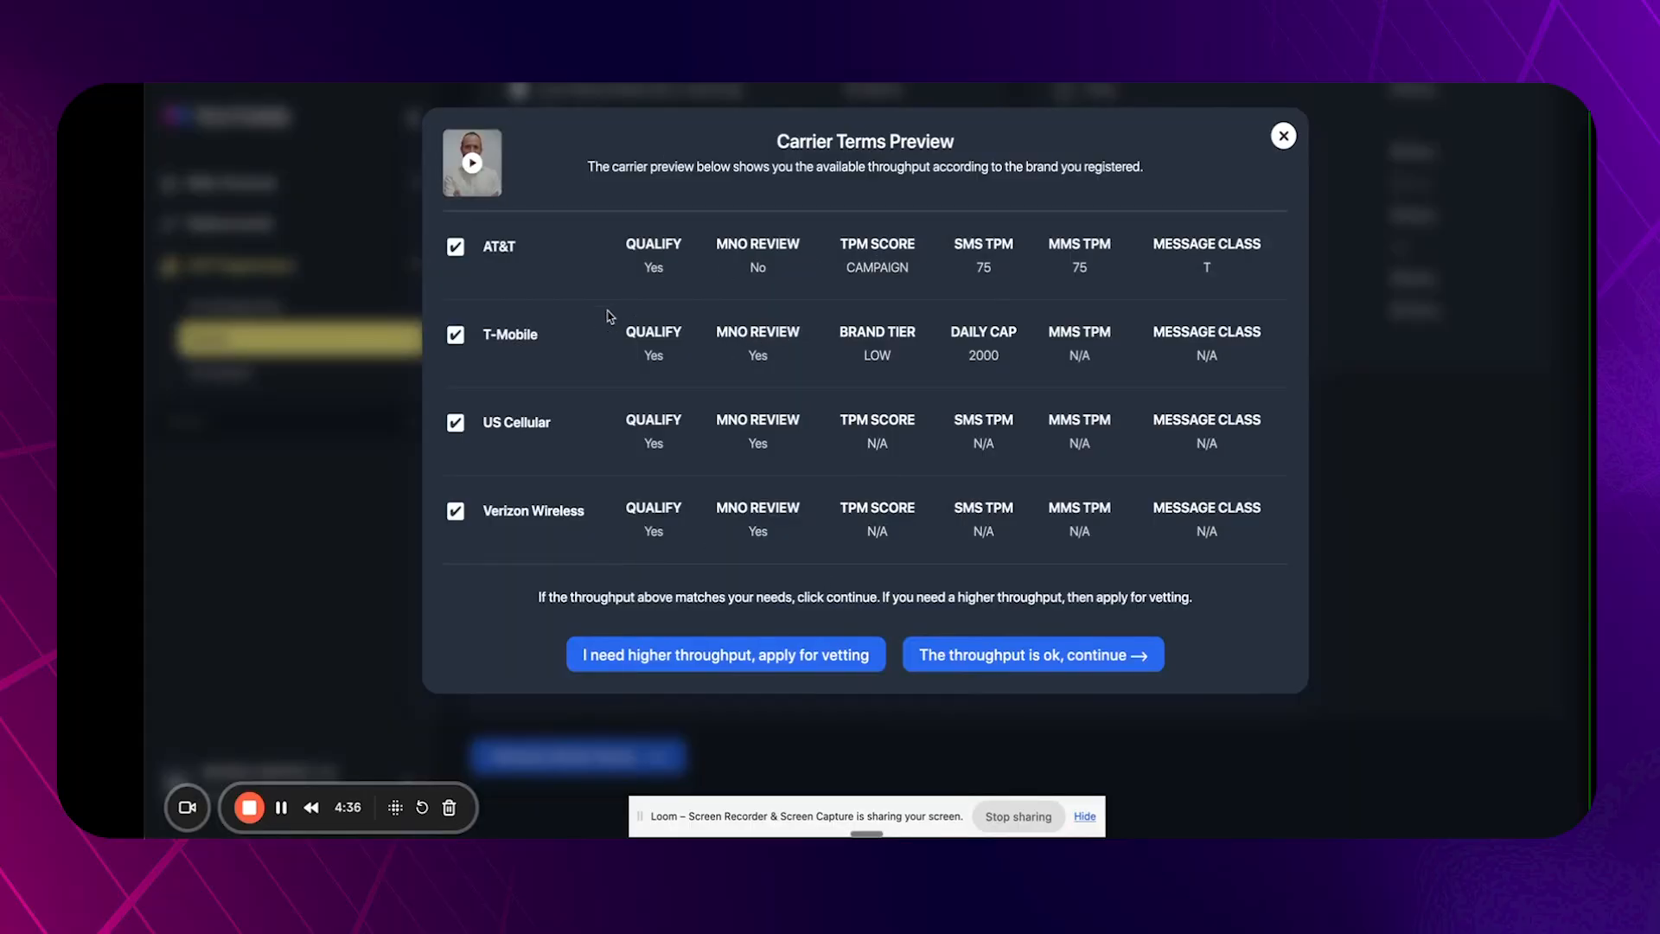
pyautogui.moveTo(813, 315)
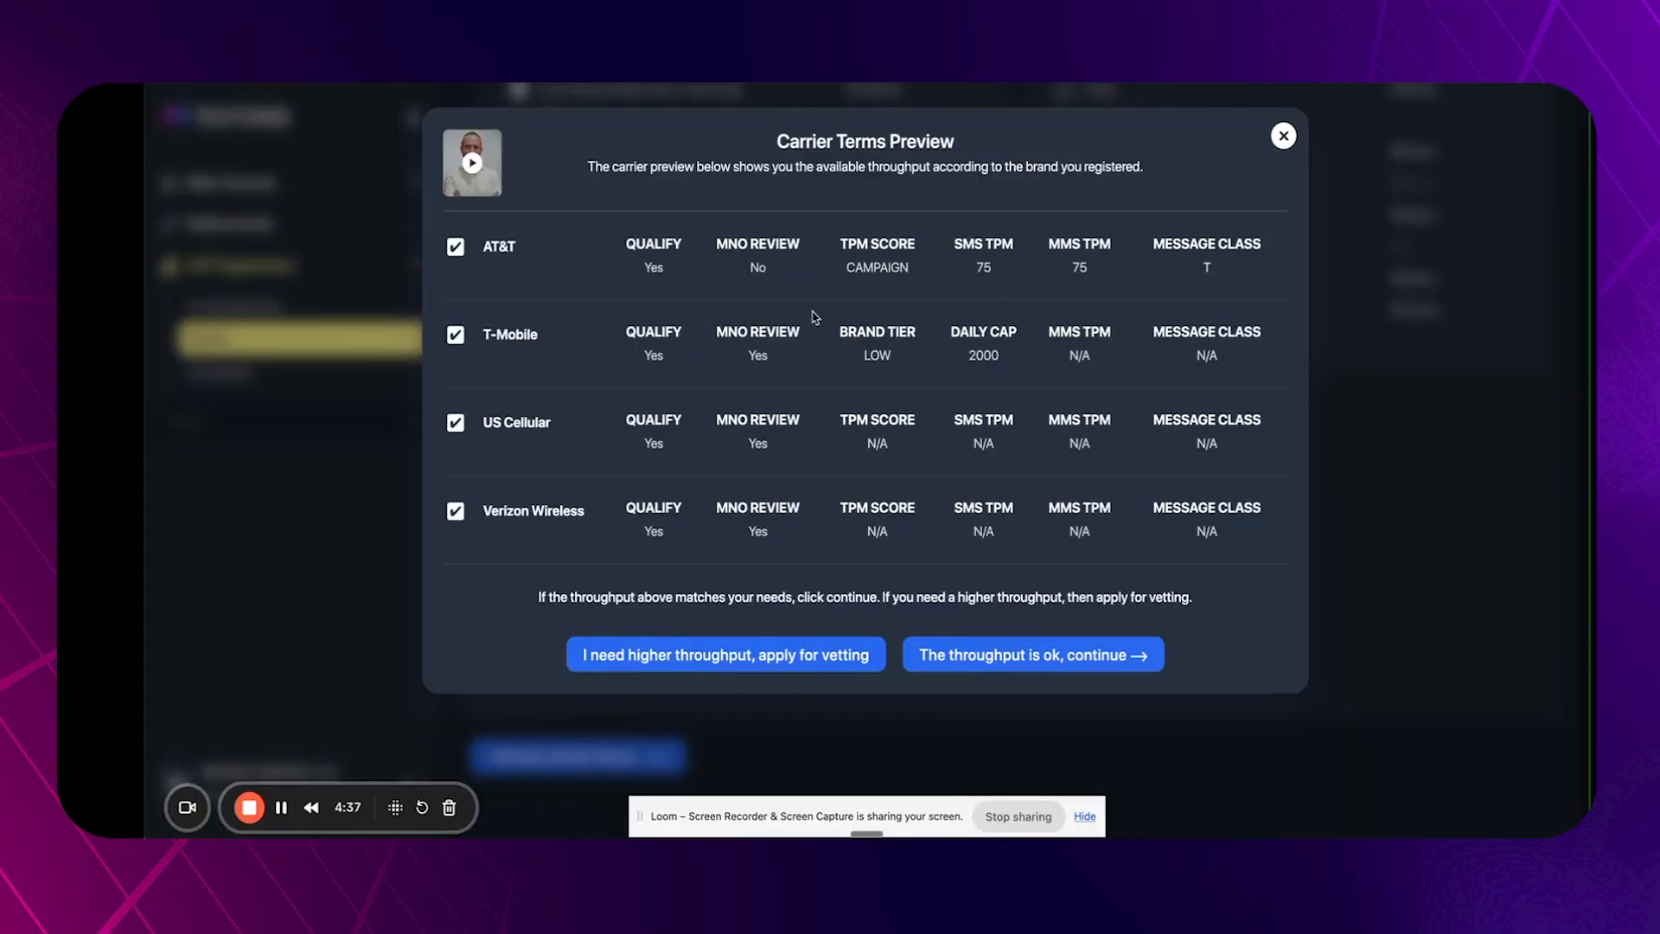
pyautogui.moveTo(963, 364)
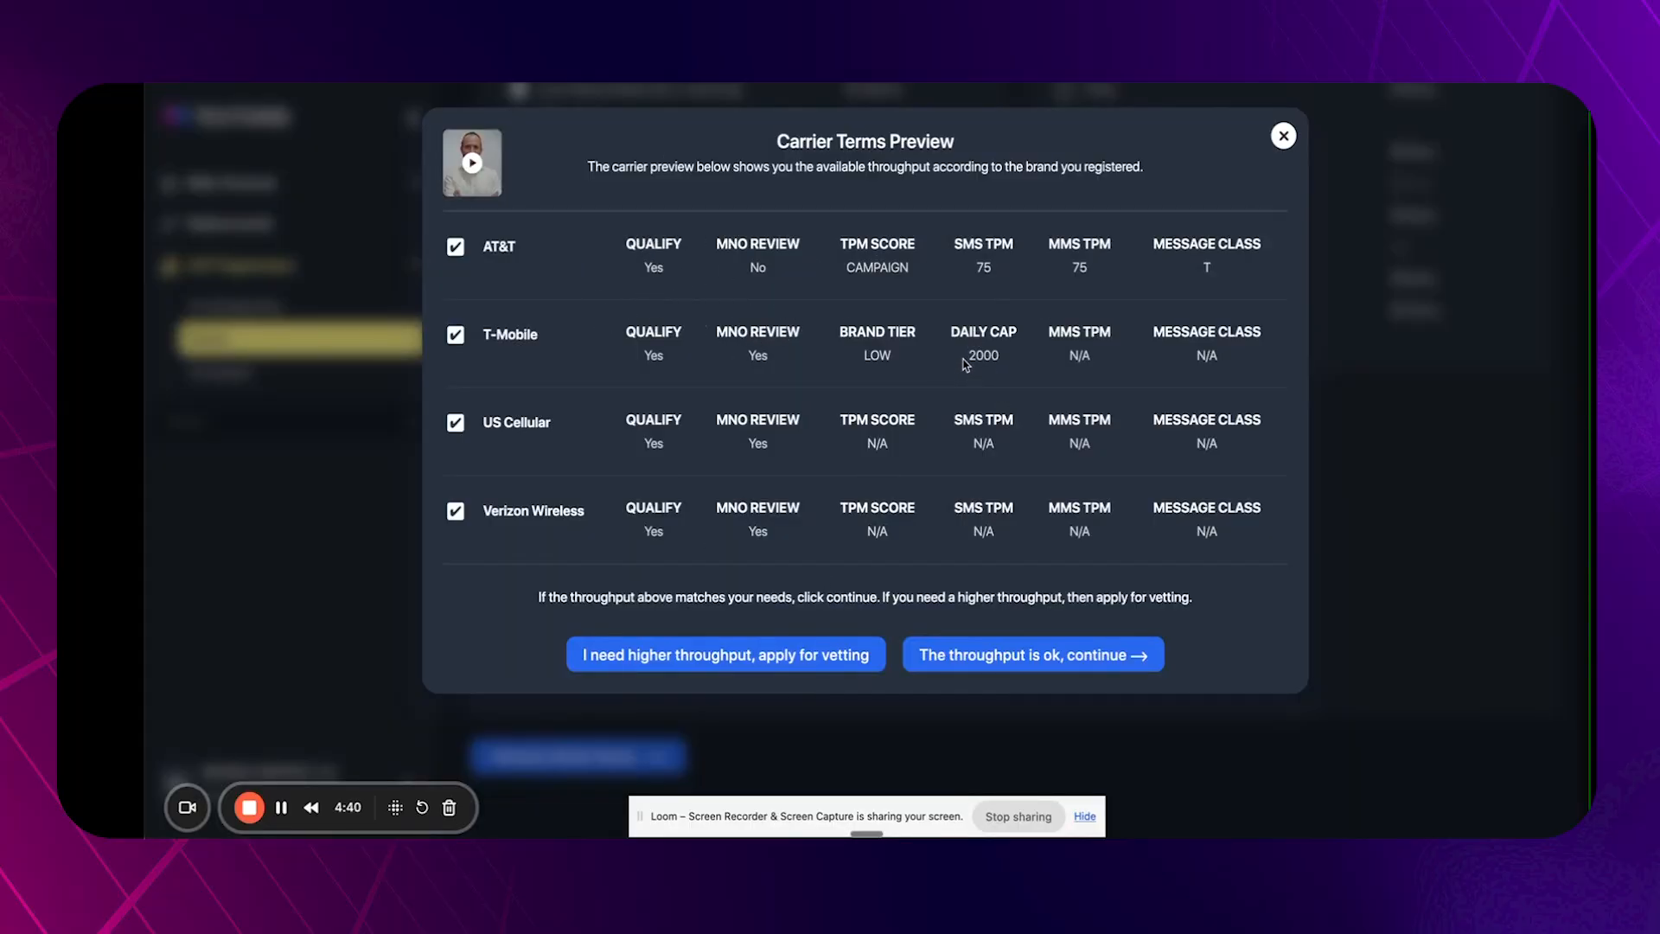
pyautogui.doubleClick(980, 357)
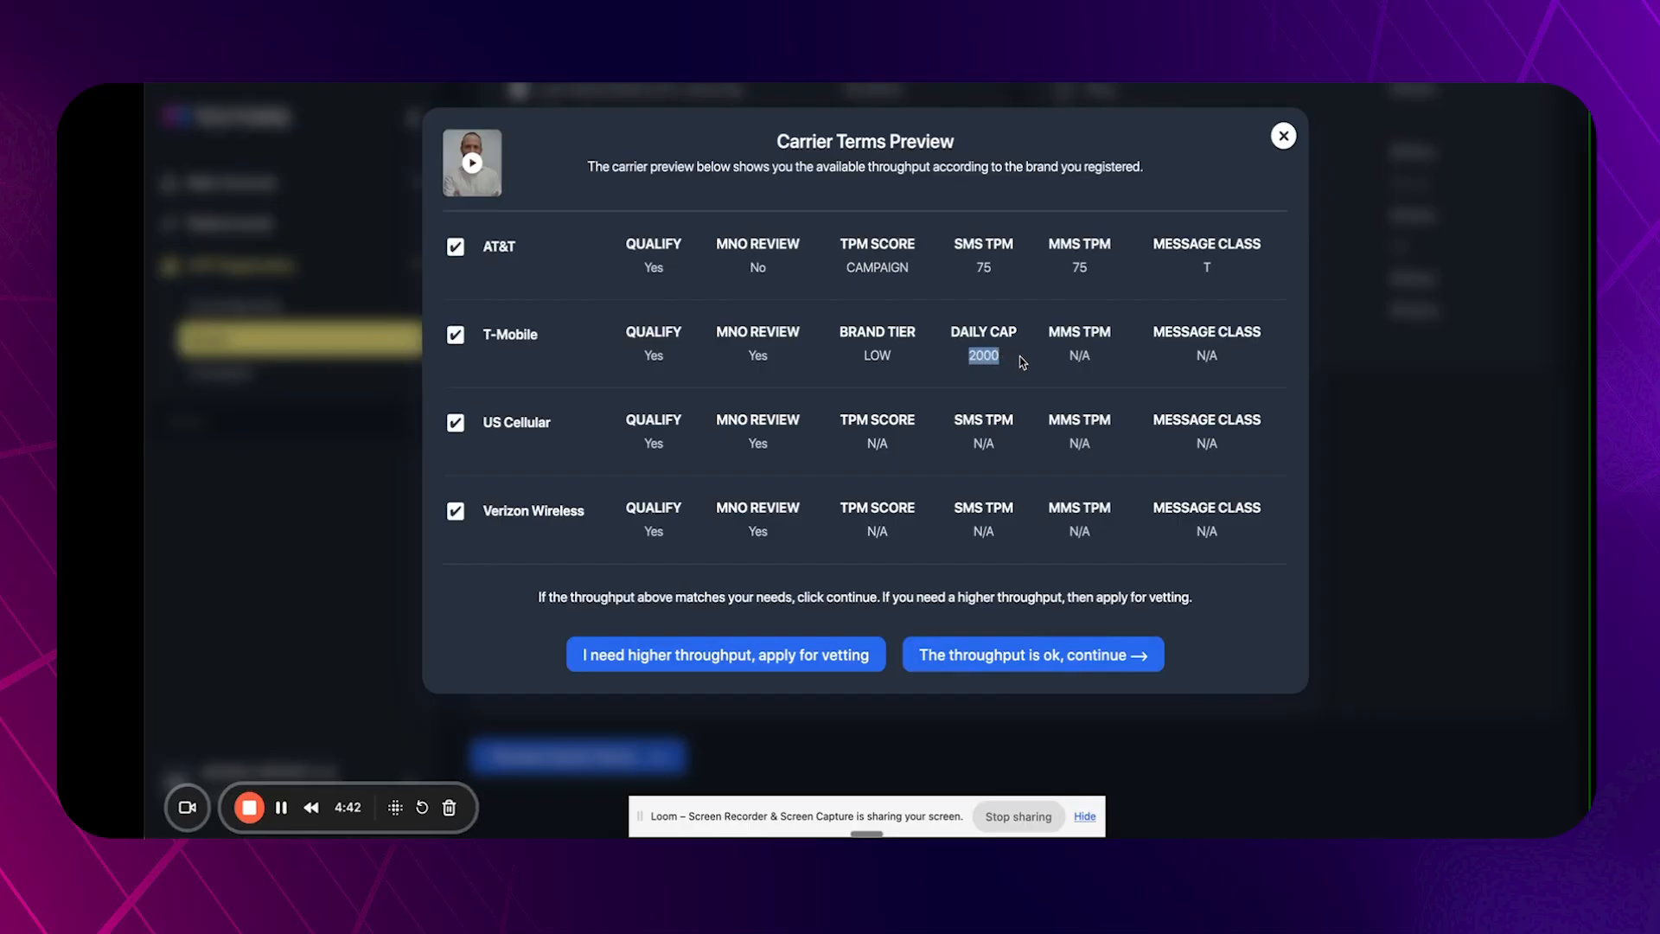
pyautogui.moveTo(634, 398)
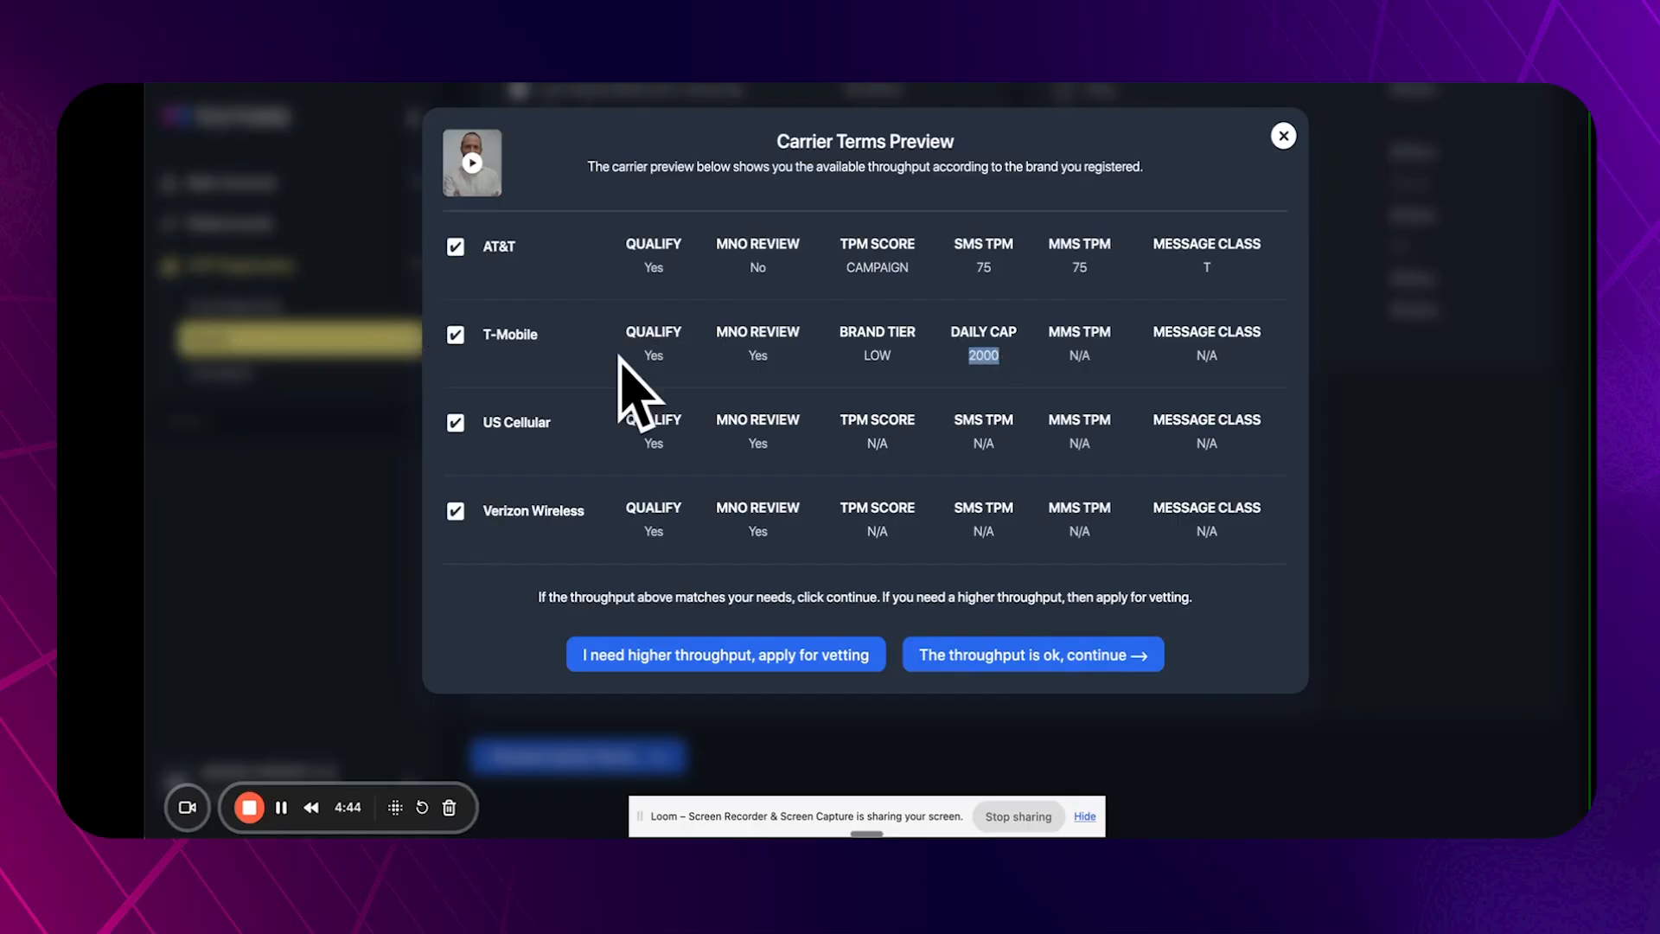
pyautogui.moveTo(1077, 260)
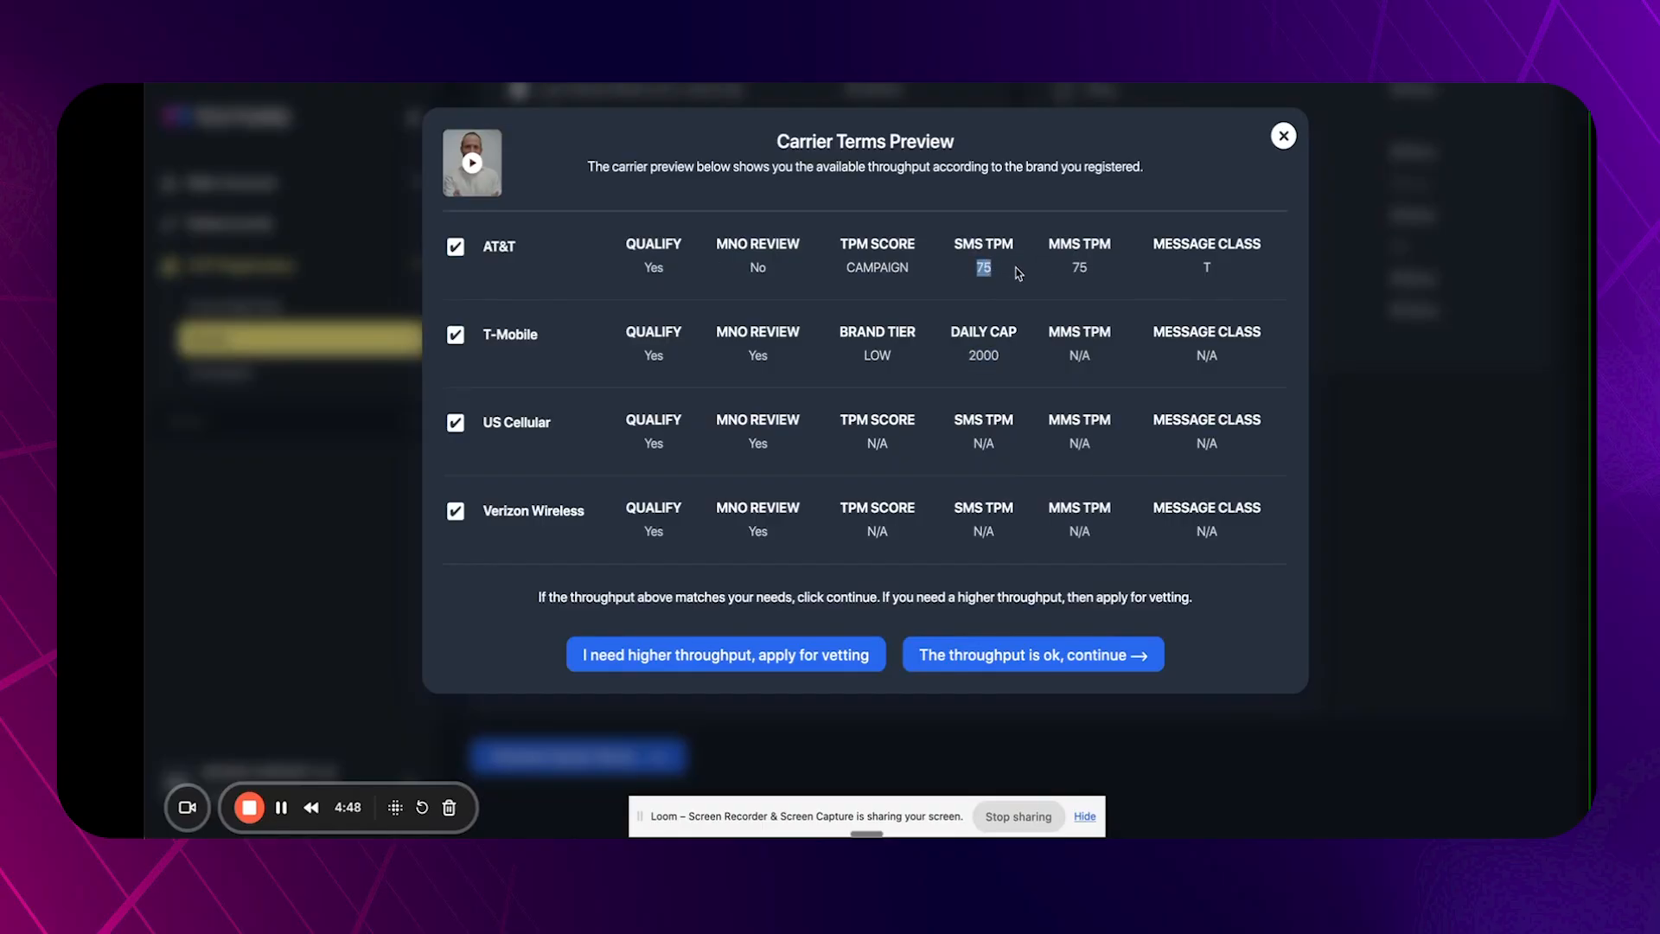
pyautogui.moveTo(1010, 297)
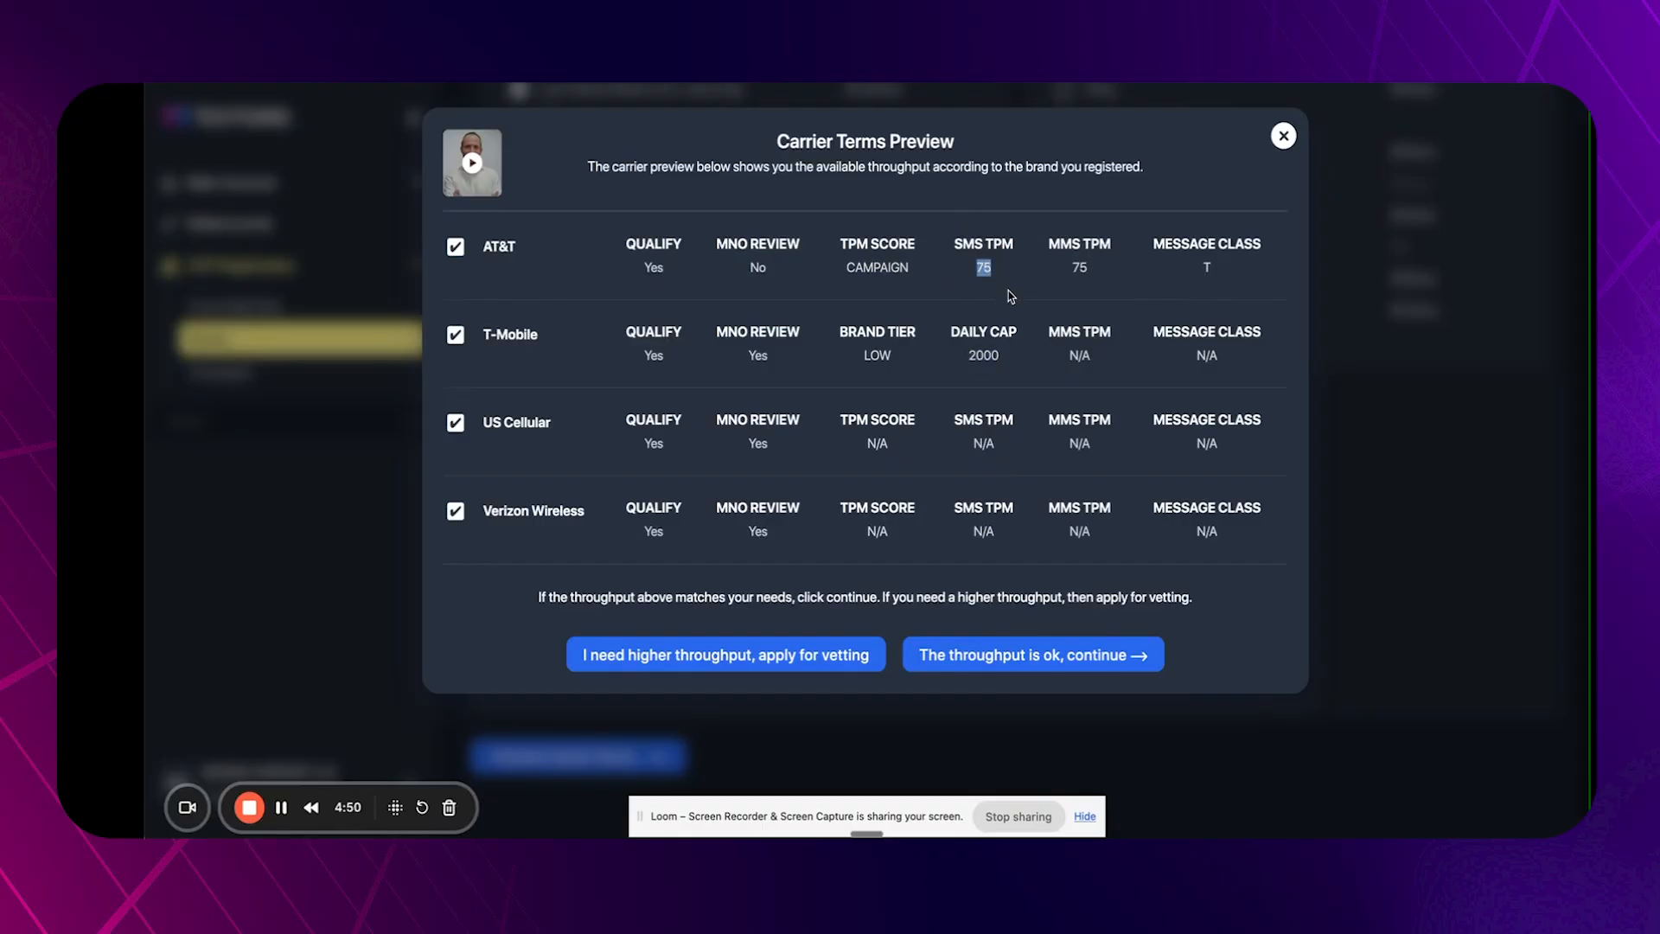
pyautogui.moveTo(1064, 270)
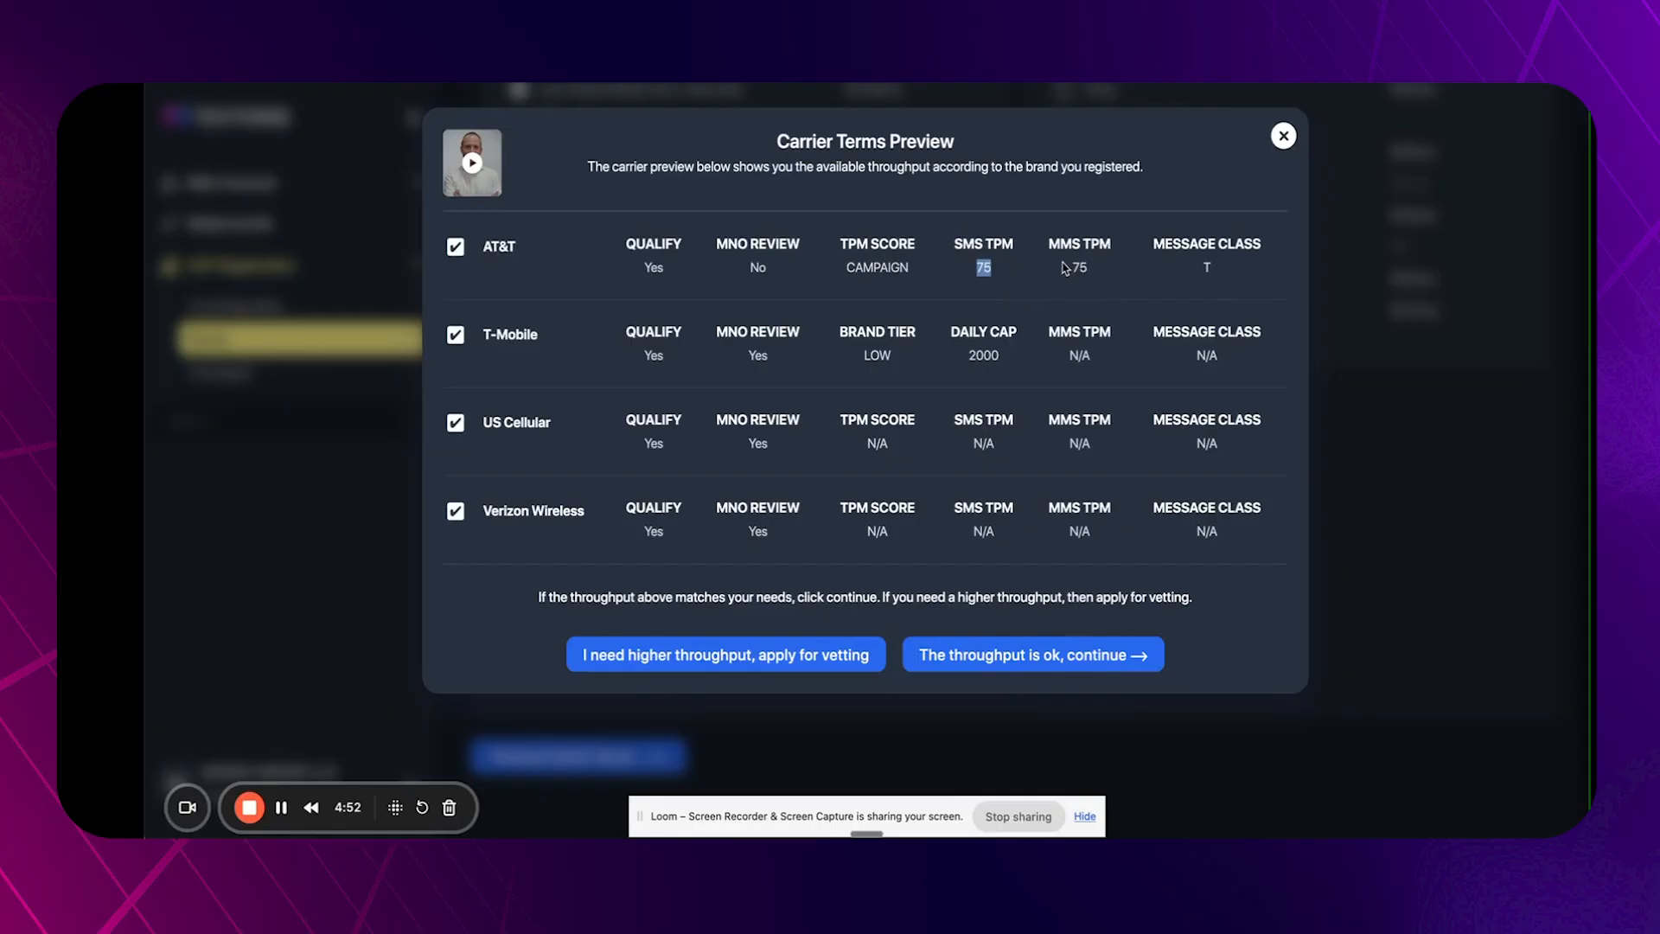
pyautogui.moveTo(996, 272)
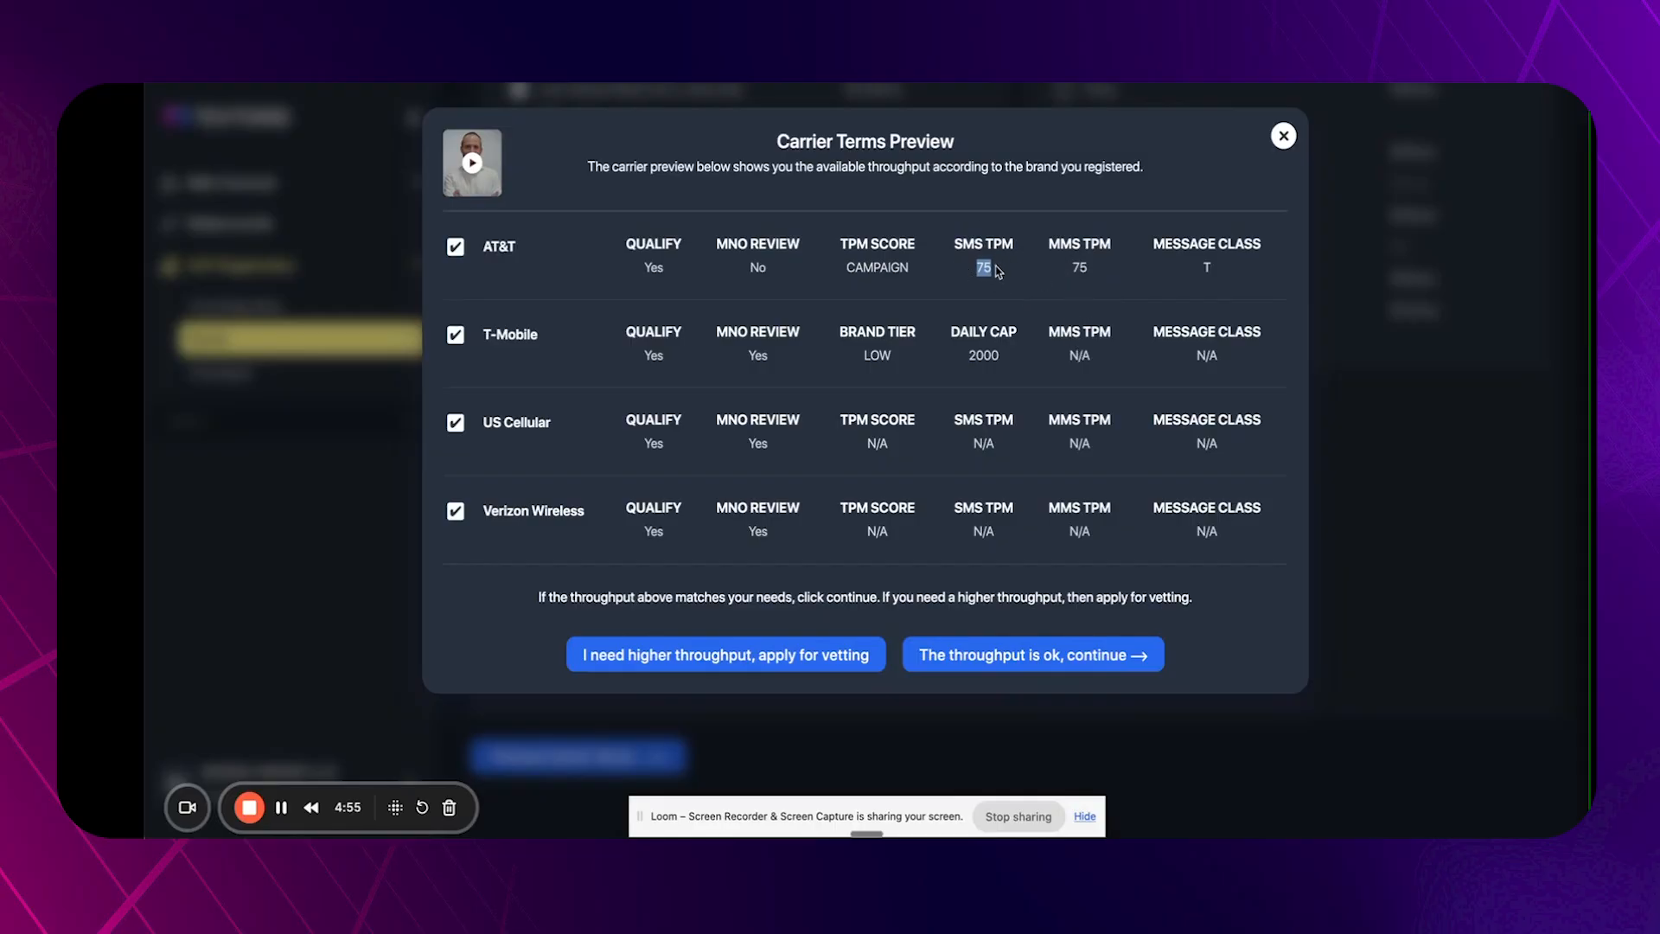
pyautogui.moveTo(1152, 332)
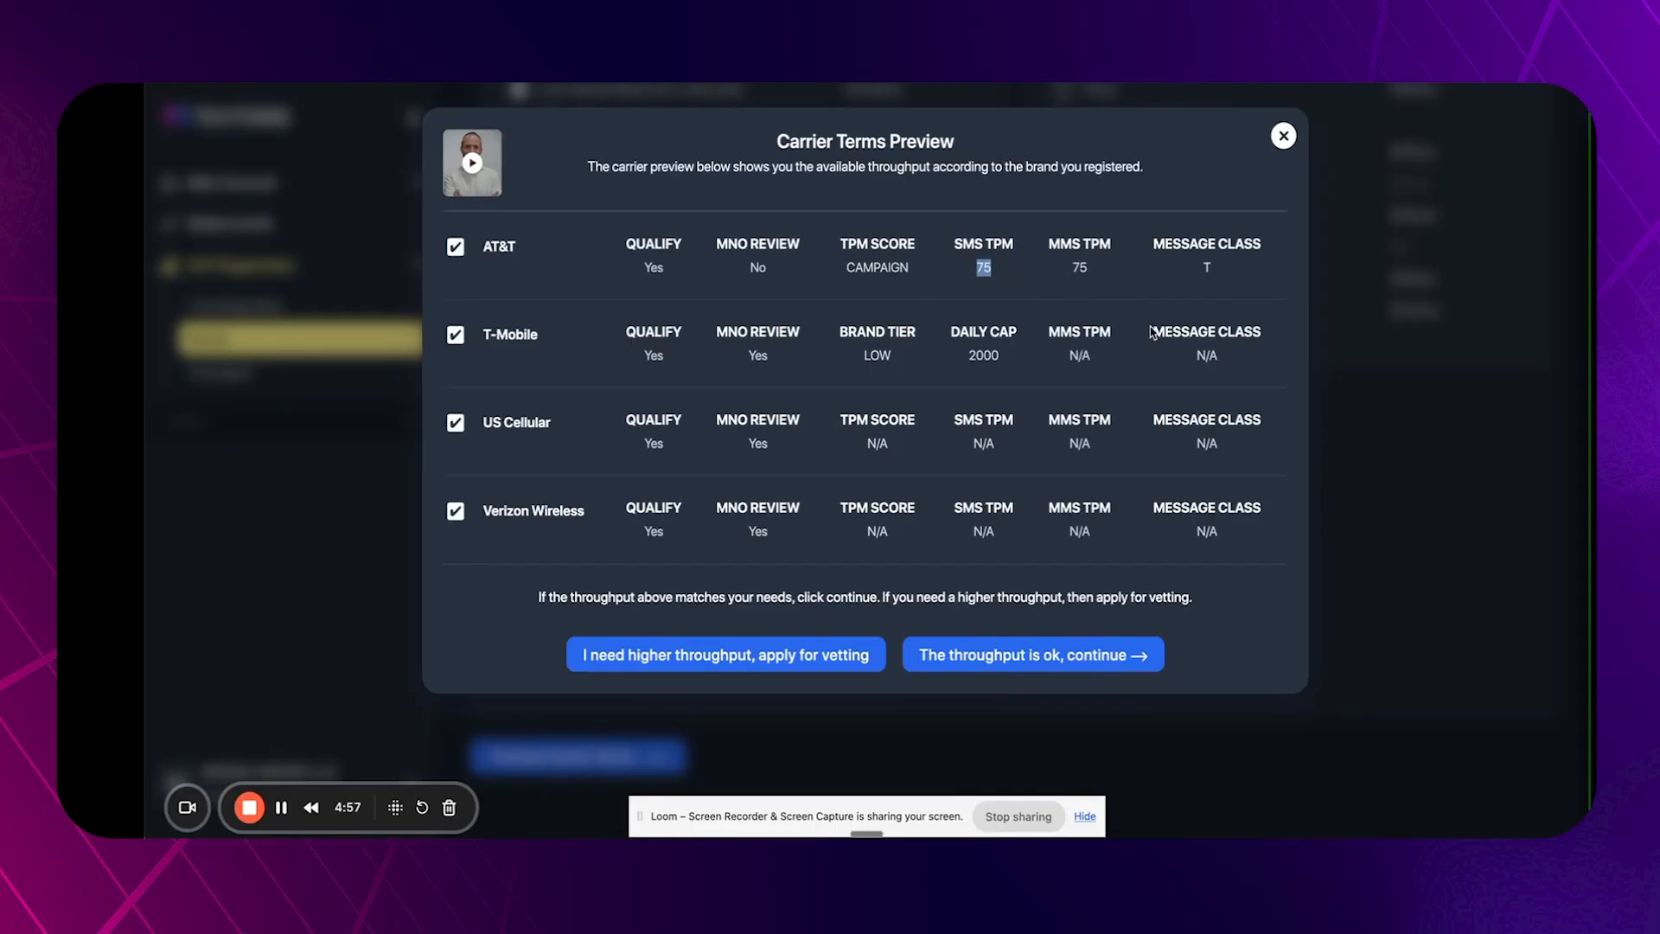
pyautogui.moveTo(863, 457)
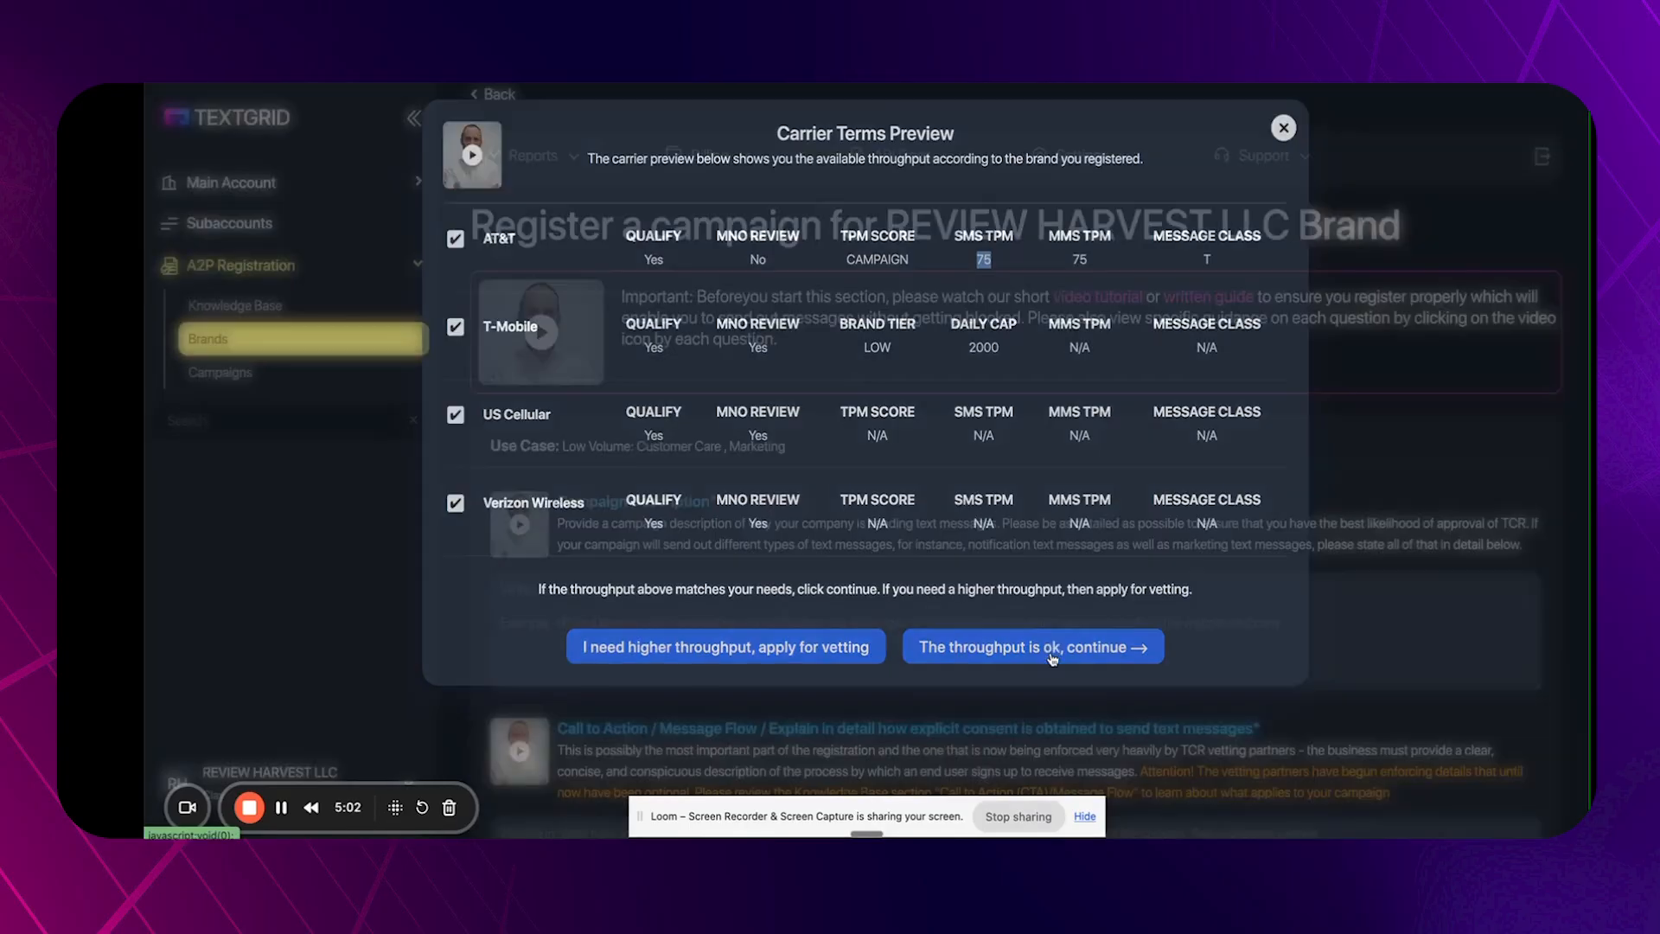
pyautogui.click(1033, 647)
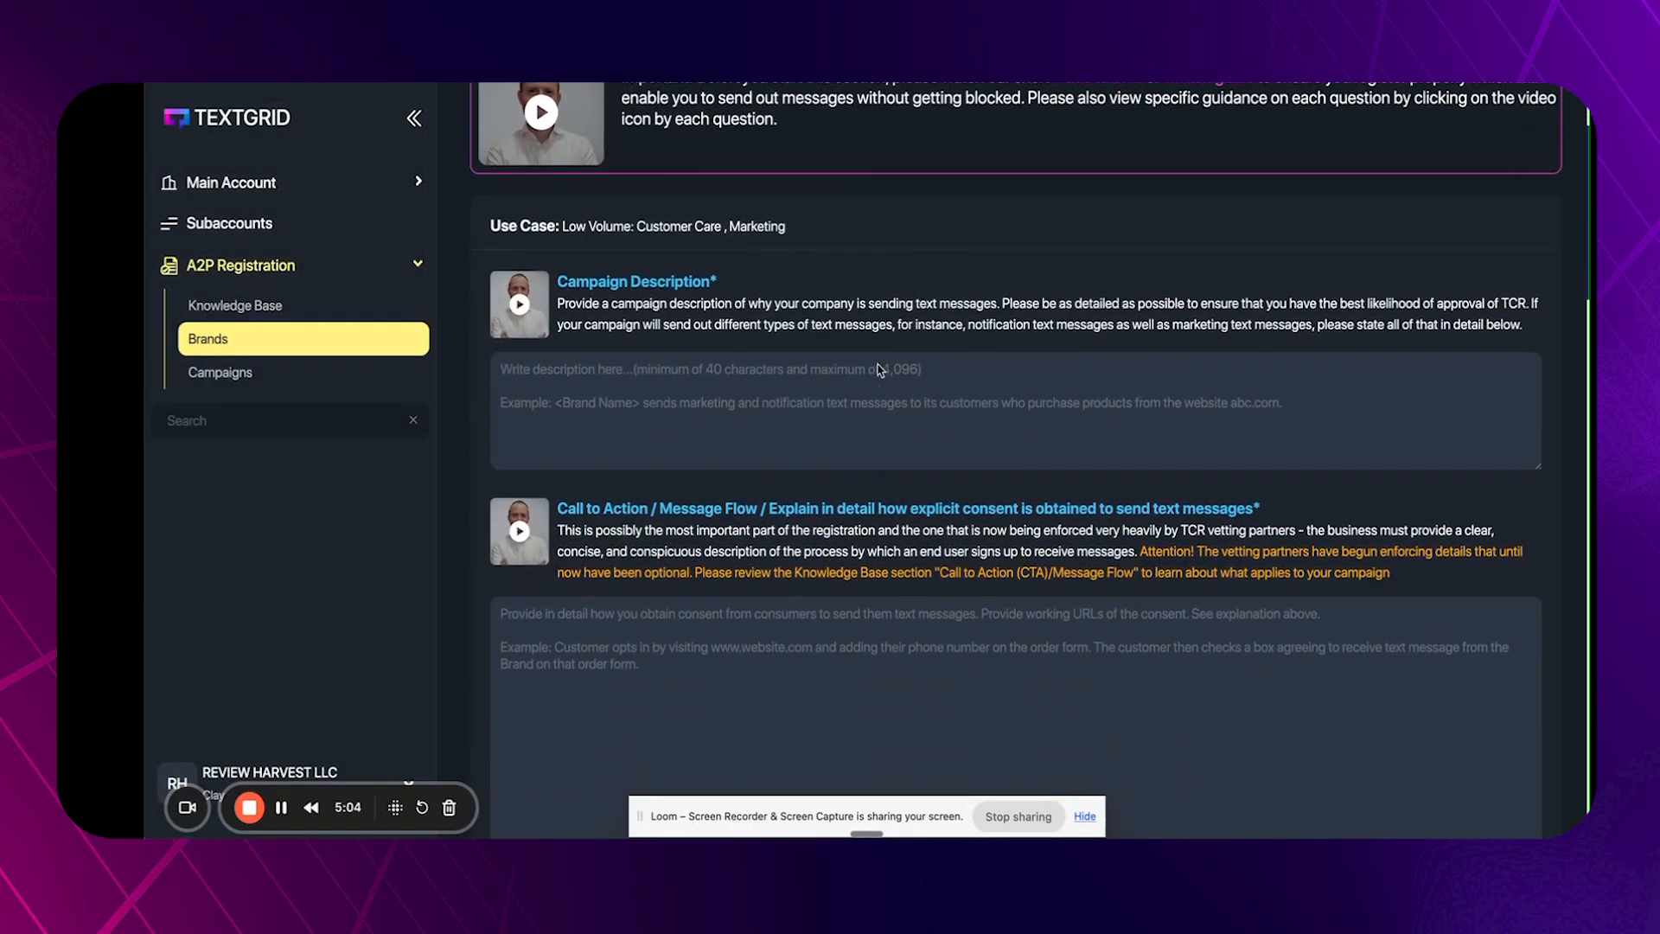
pyautogui.scroll(3)
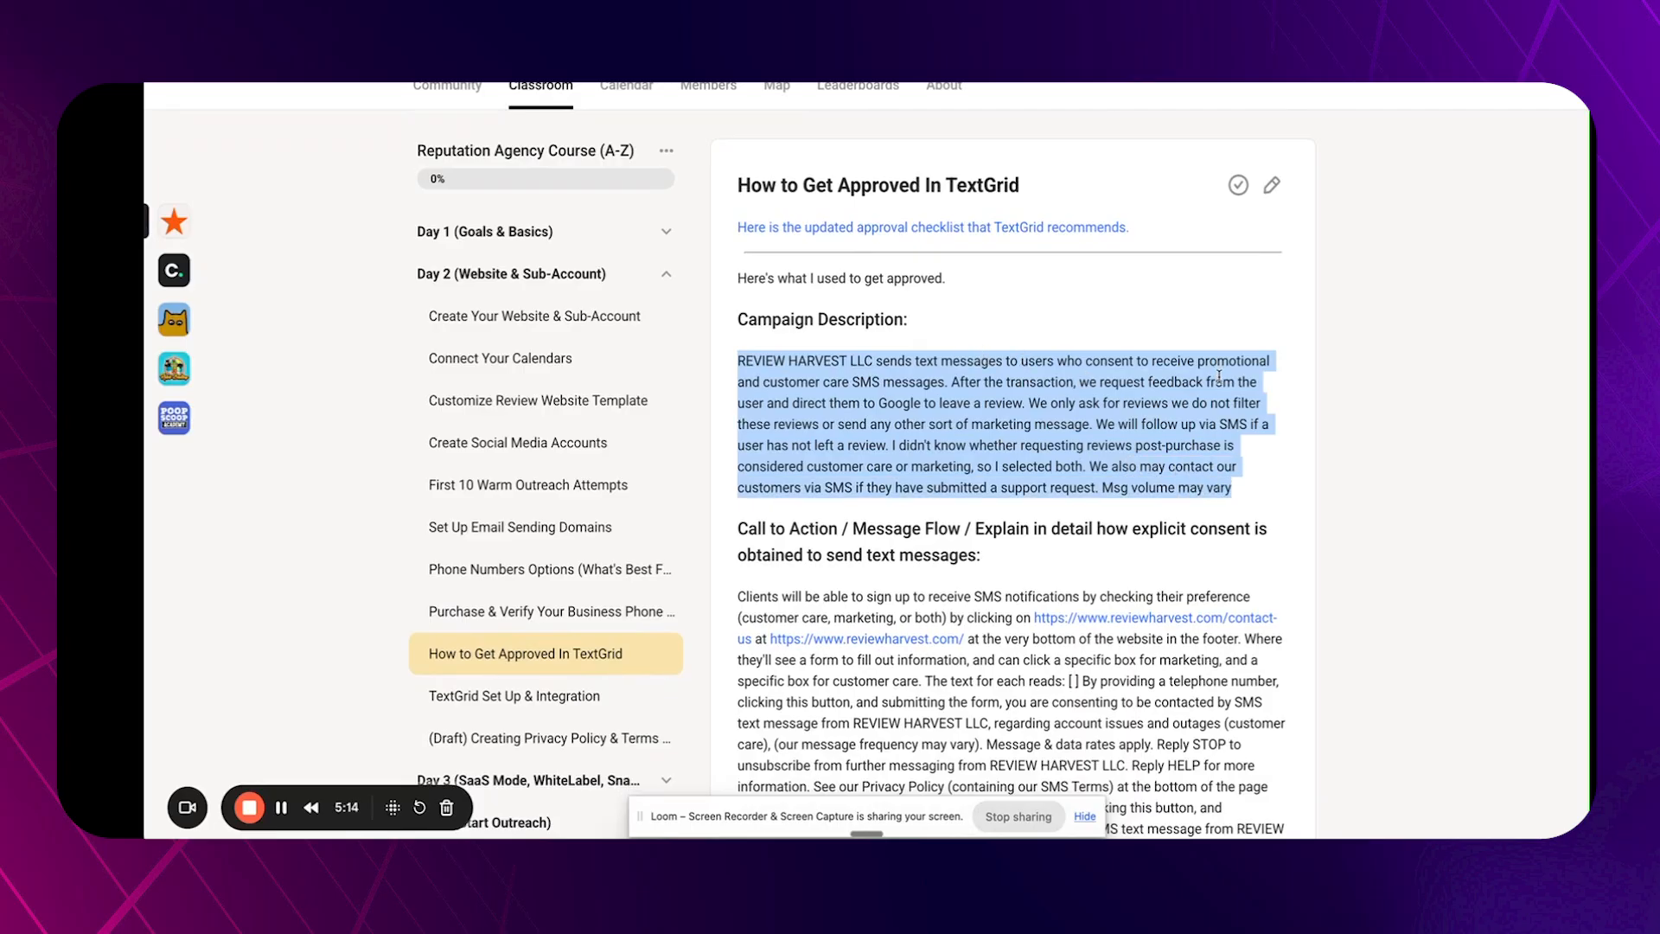
pyautogui.moveTo(894, 398)
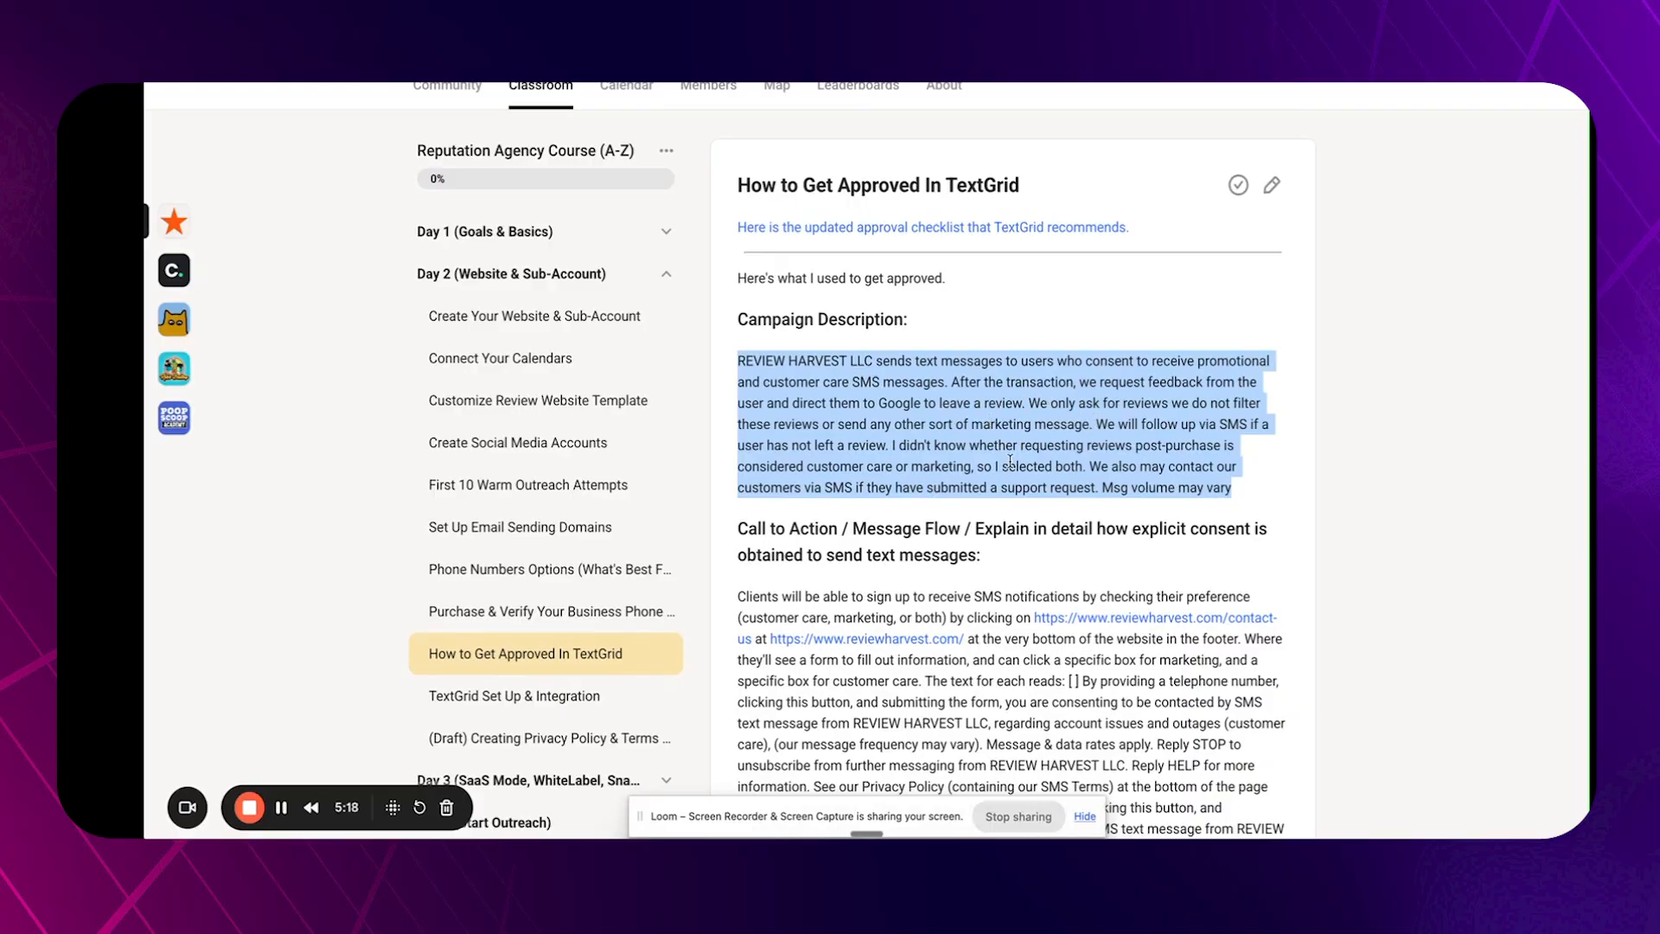
# Read the lesson's sample campaign description and call-to-action consent wording.
pyautogui.click(1006, 465)
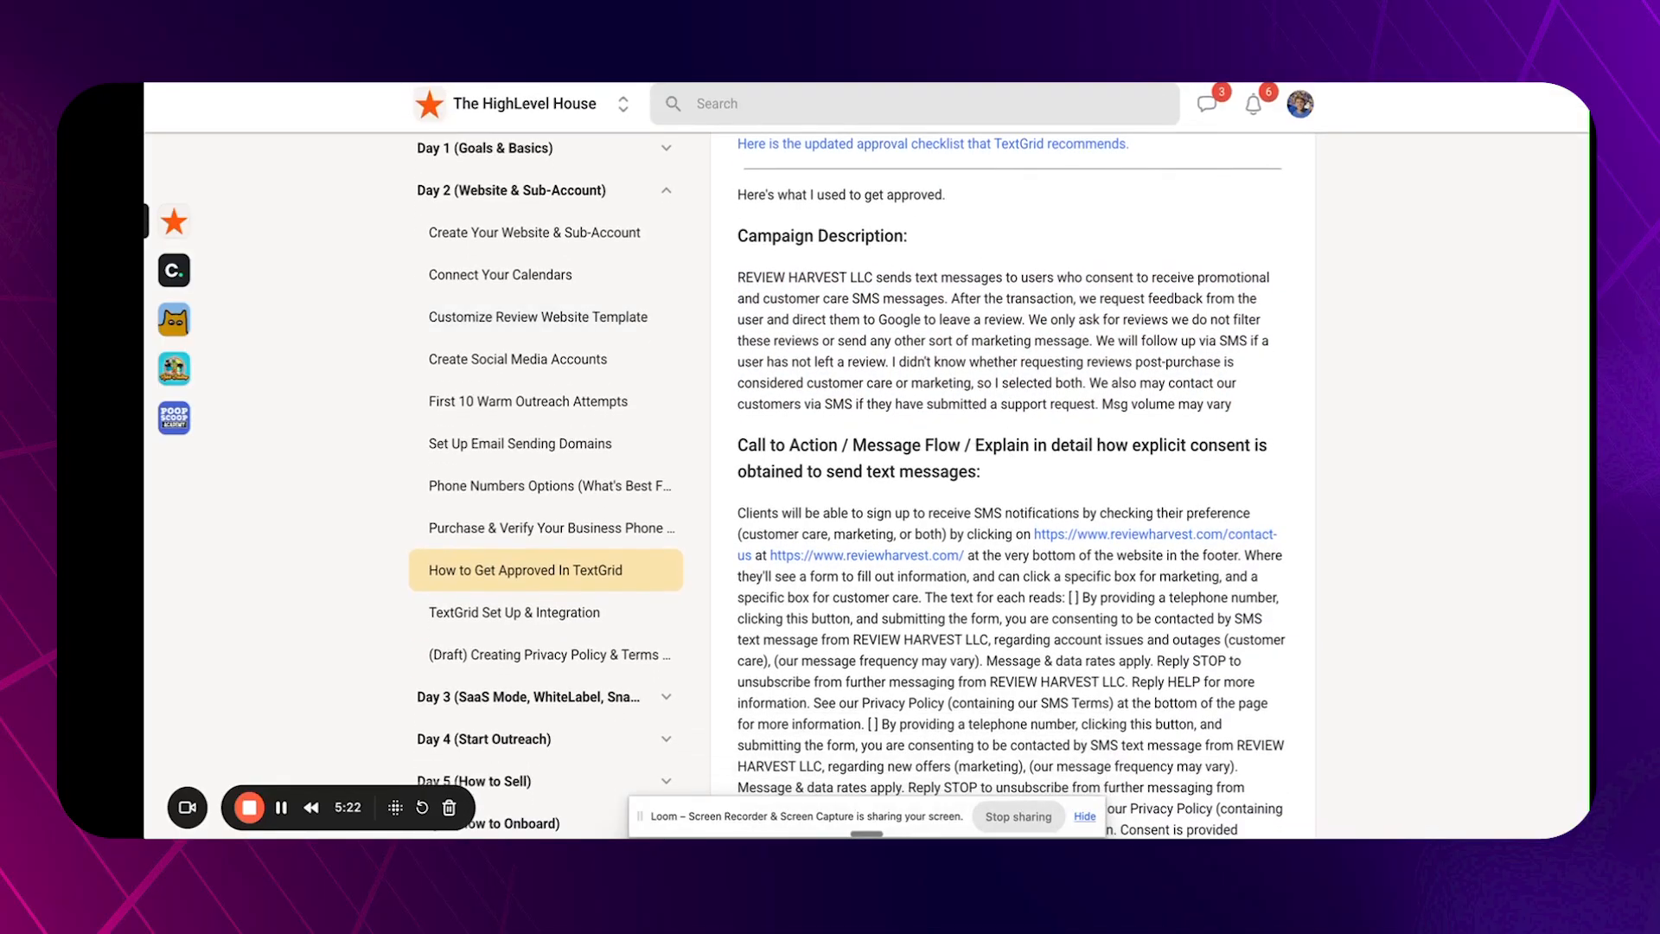
pyautogui.moveTo(813, 290)
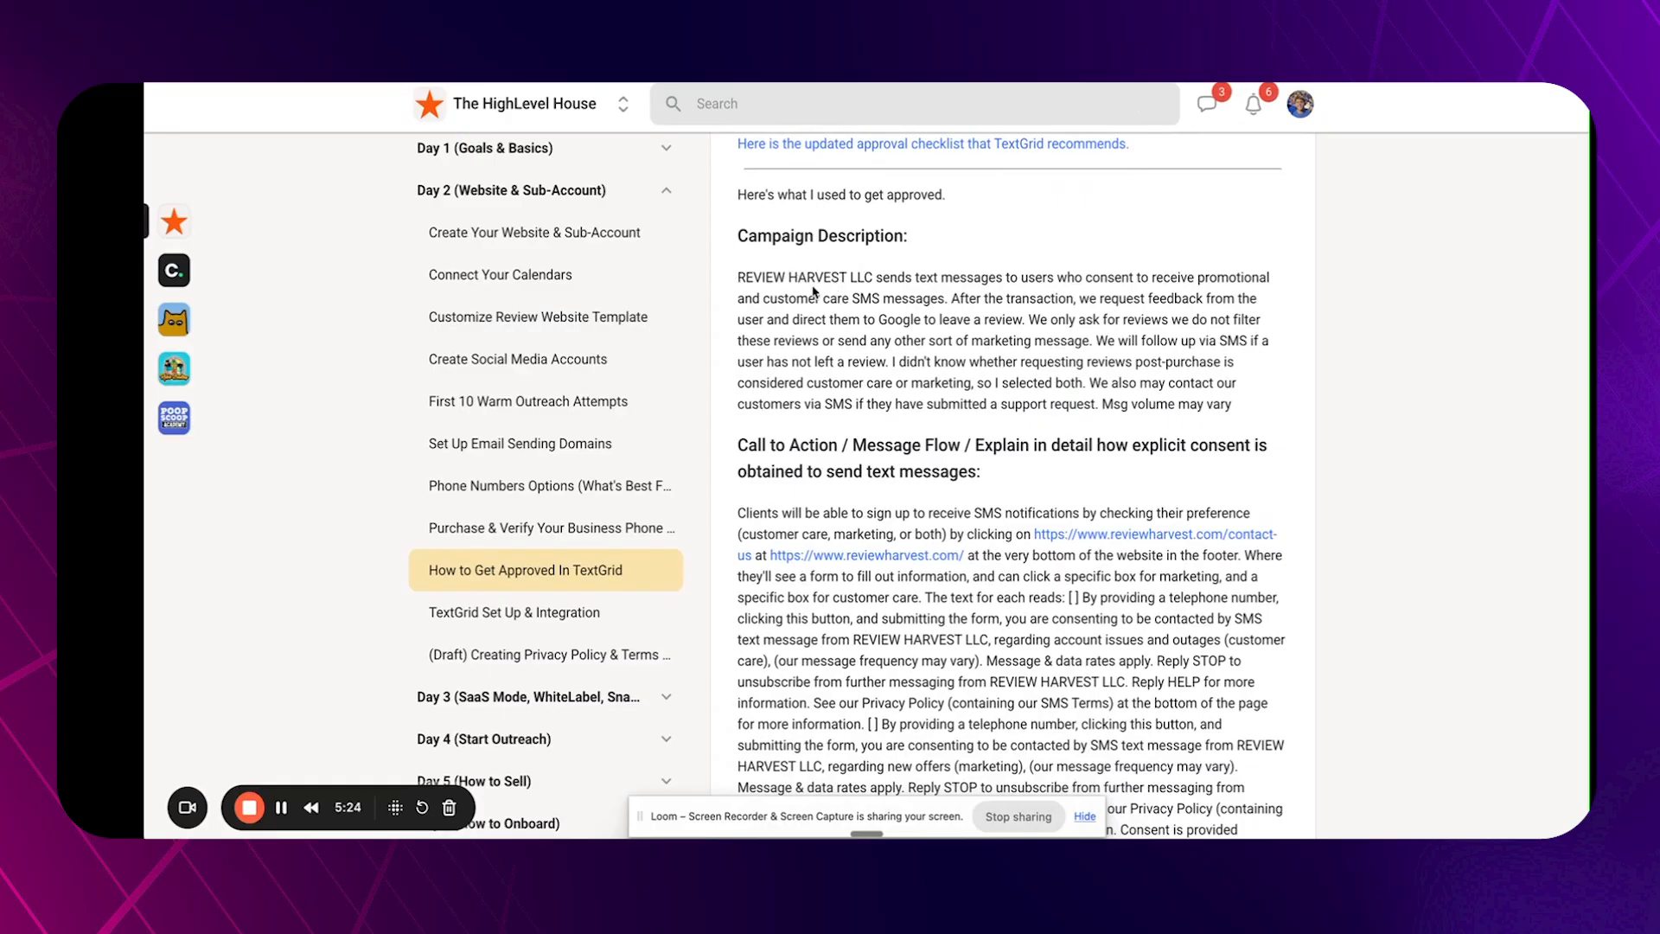
pyautogui.scroll(-3)
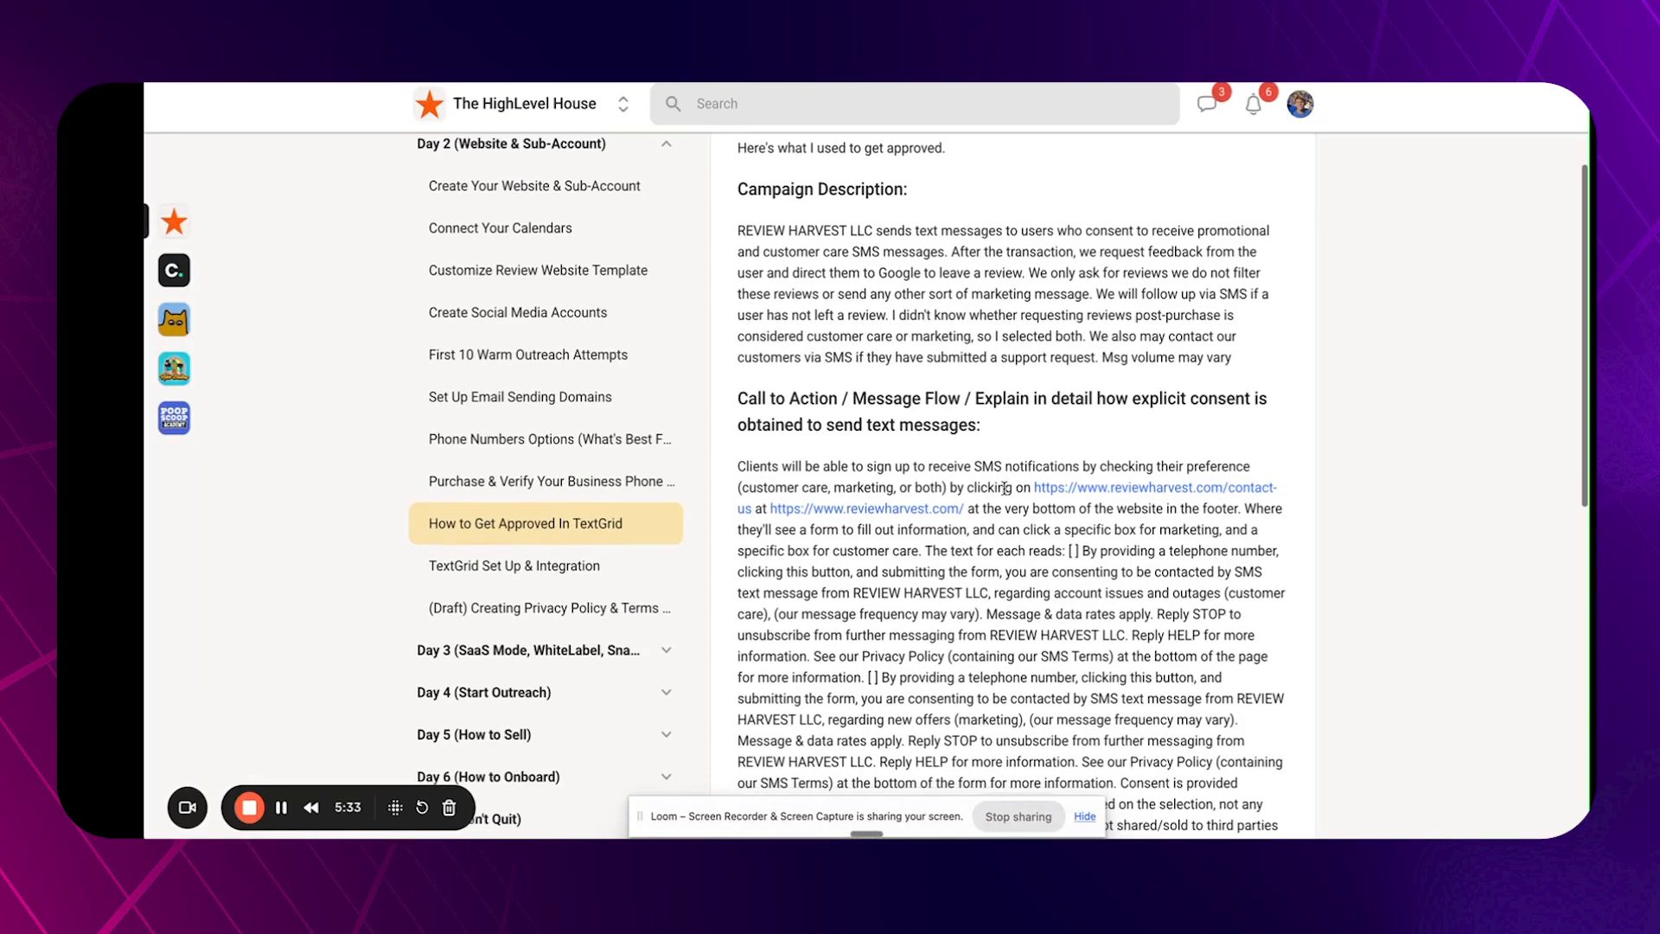
pyautogui.scroll(-3)
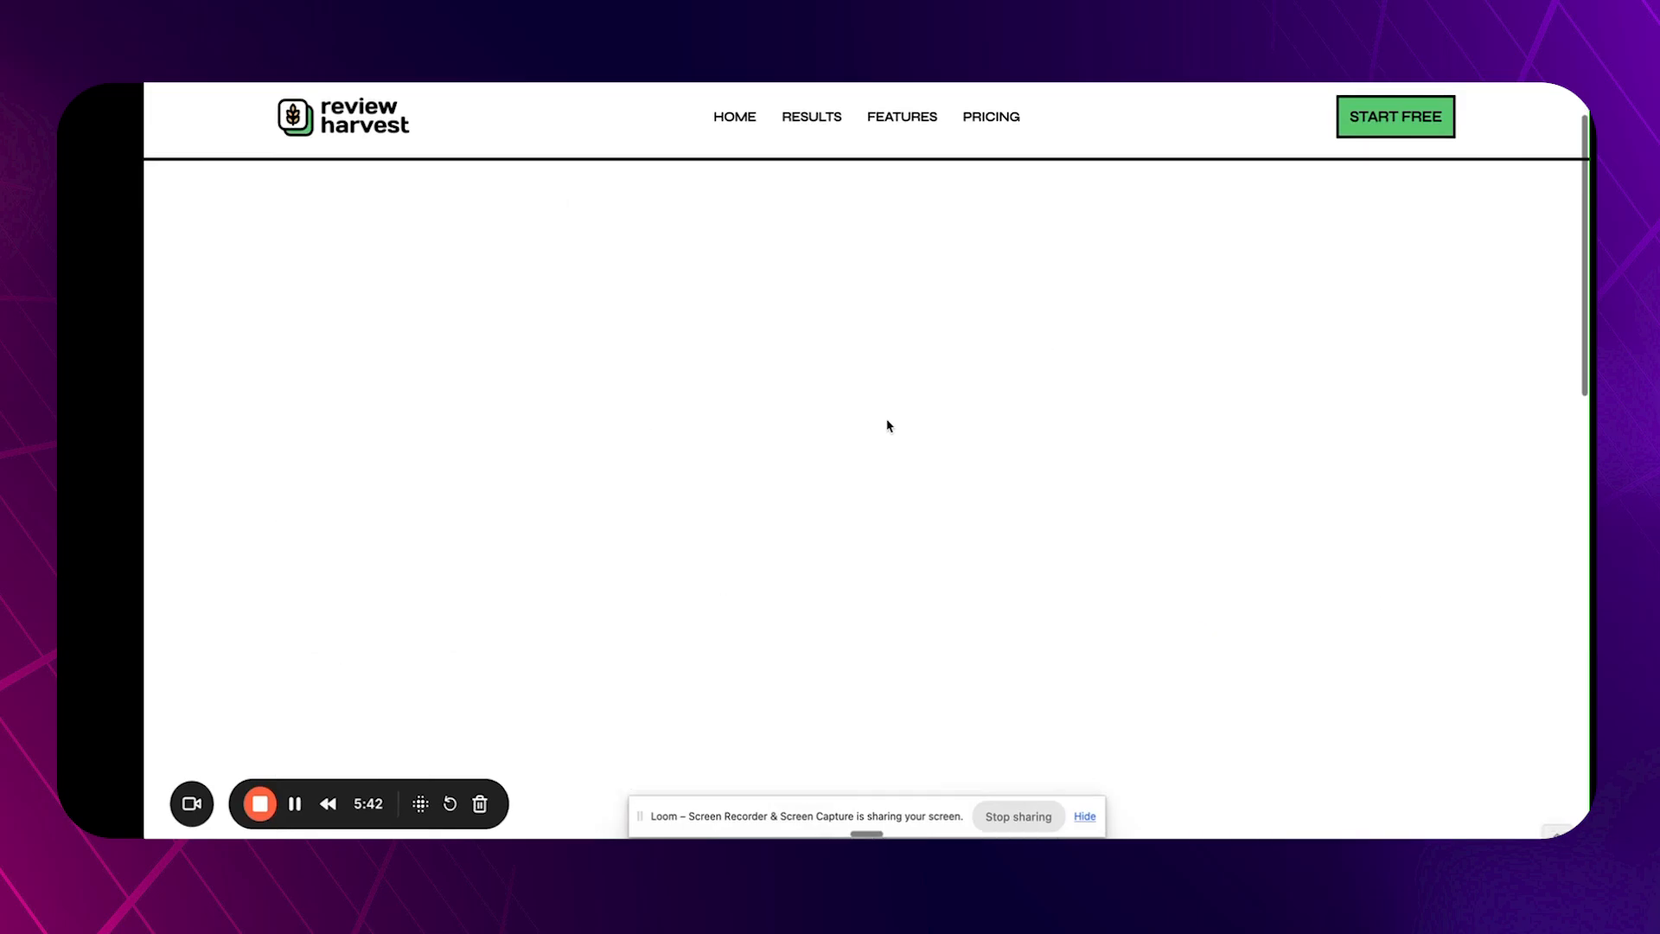
pyautogui.moveTo(1039, 410)
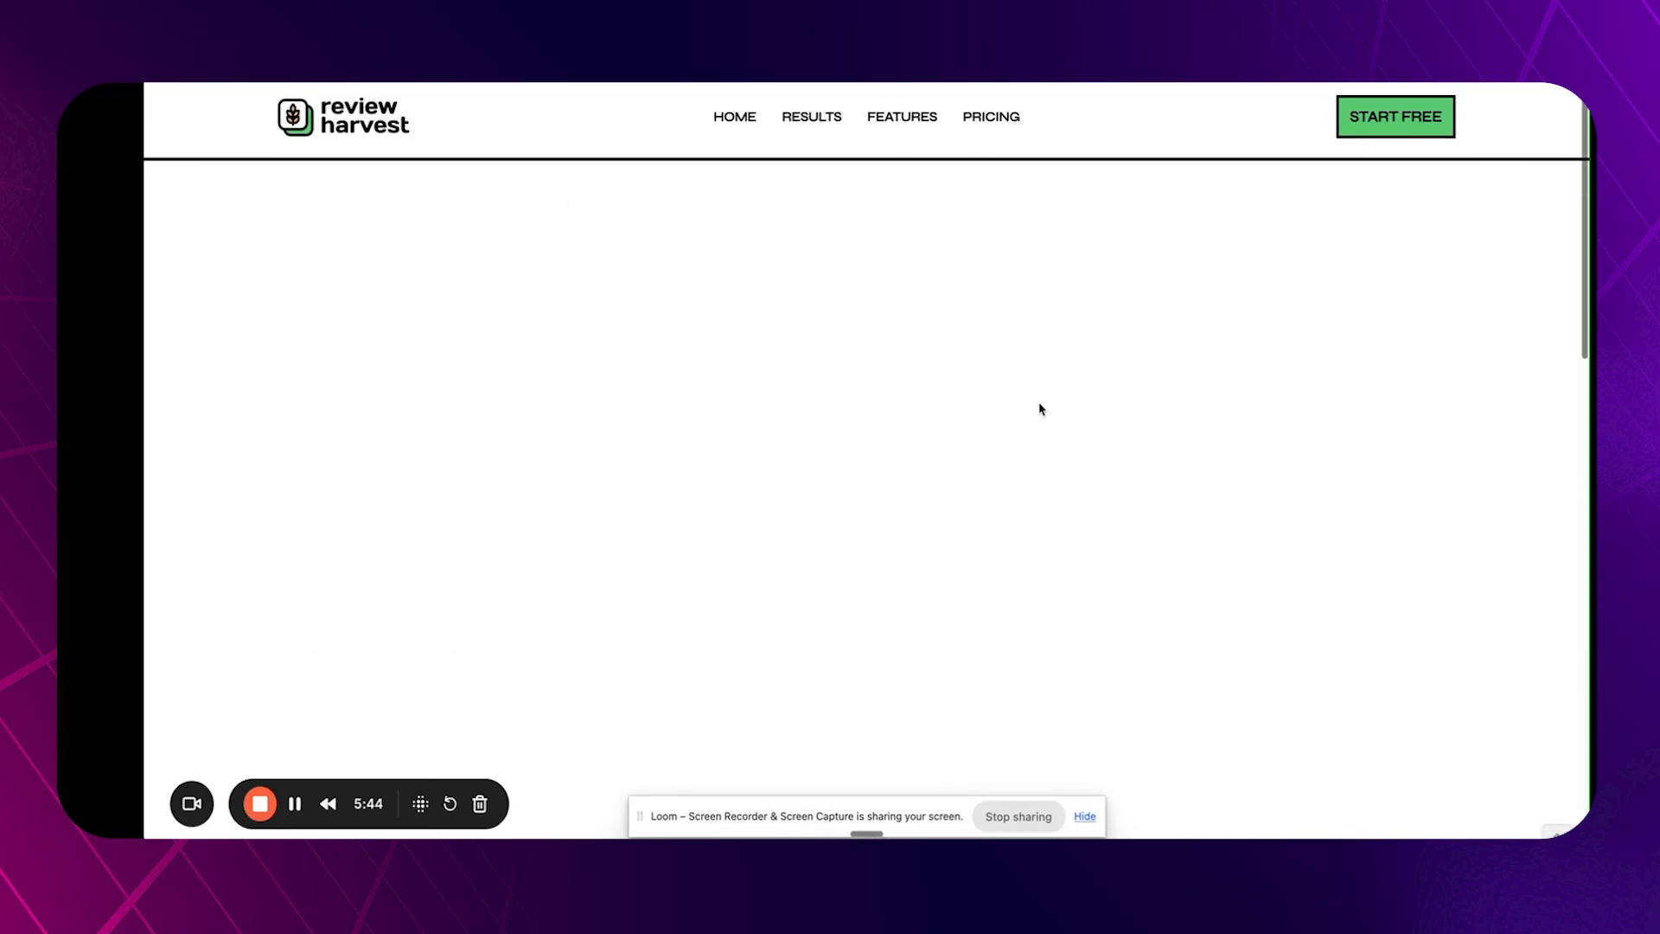
# Look over the Review Harvest website before returning to the consent question.
pyautogui.scroll(-3)
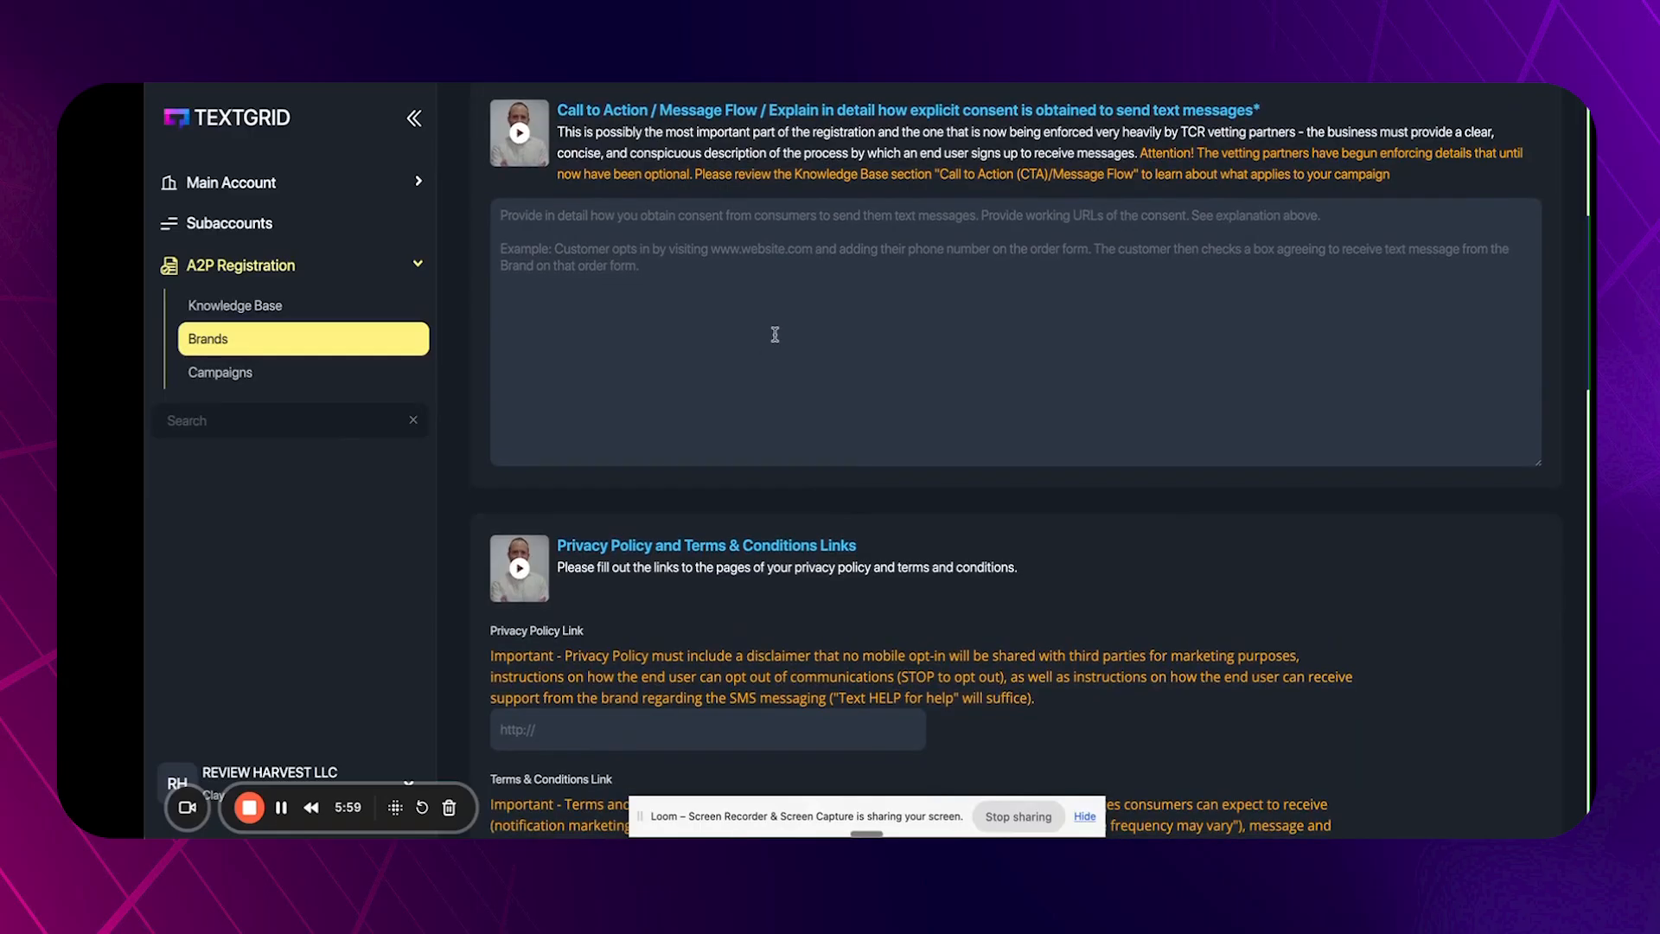
# Scroll to the Privacy Policy and Terms & Conditions Links questions.
pyautogui.scroll(-3)
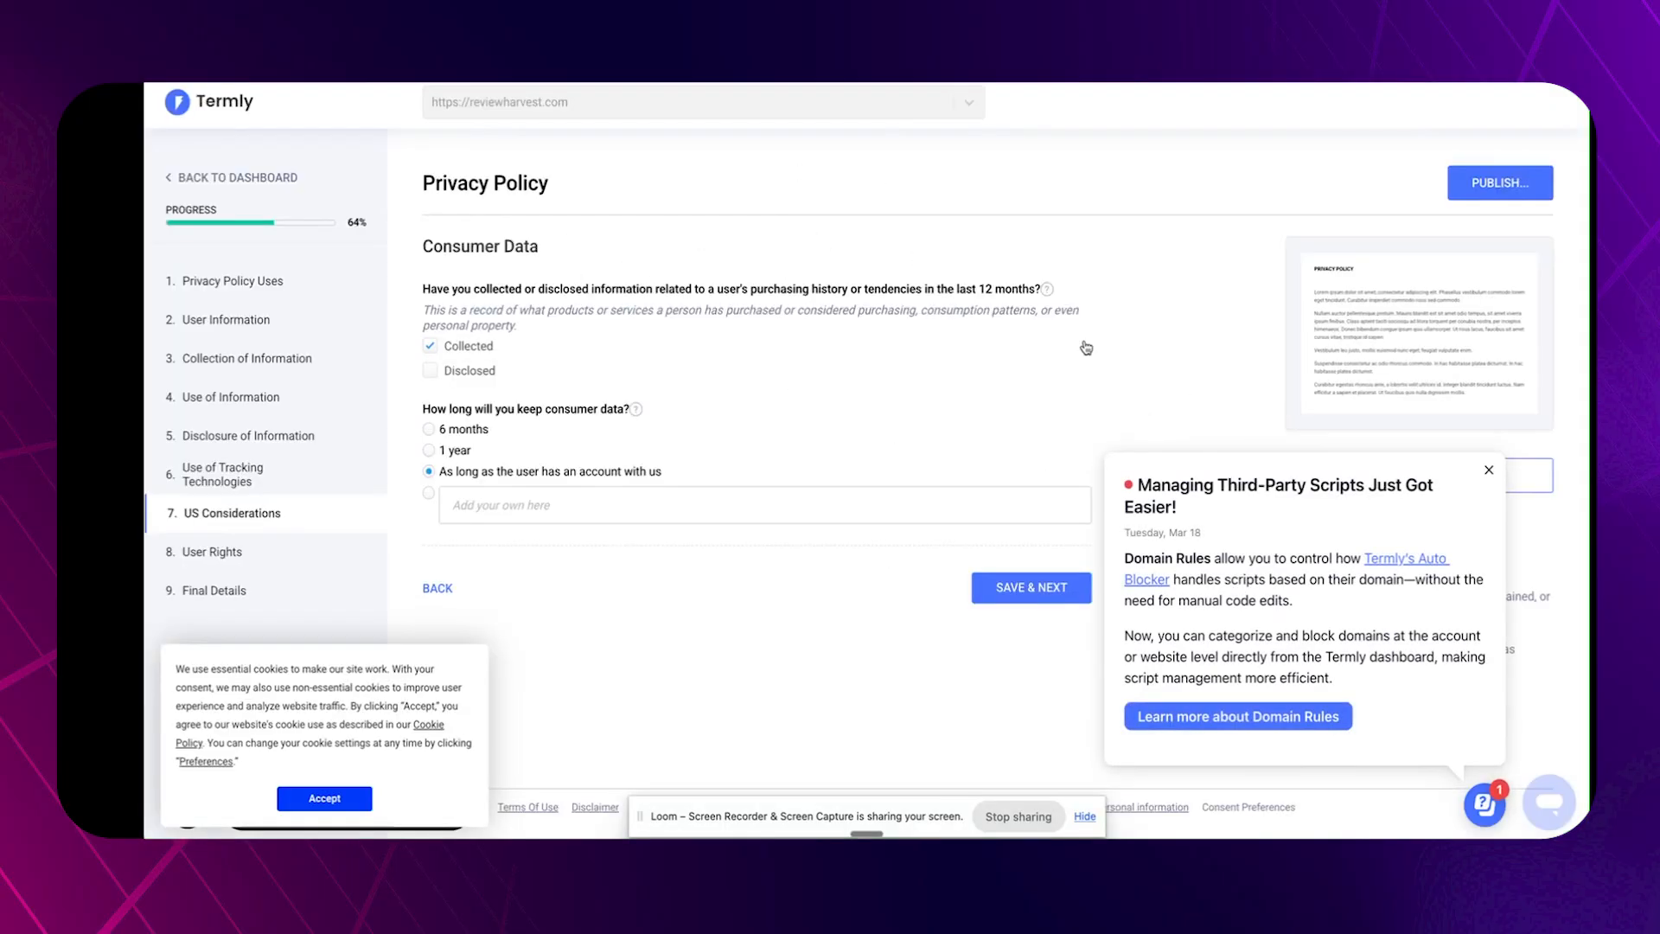
pyautogui.click(1489, 470)
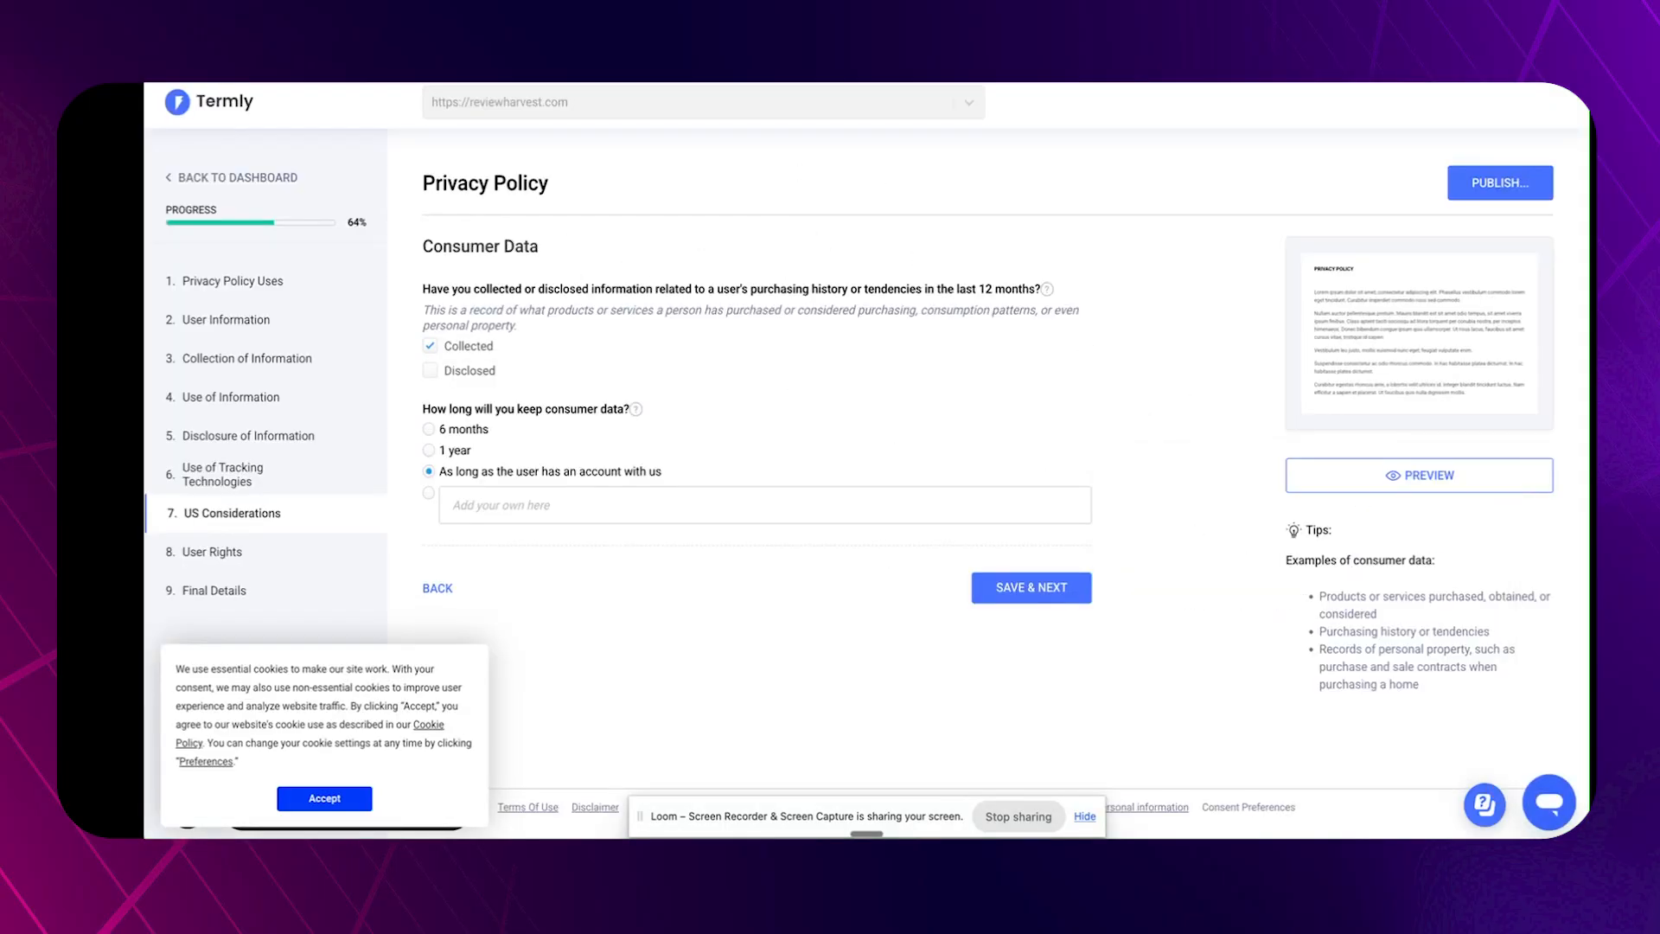
pyautogui.click(698, 102)
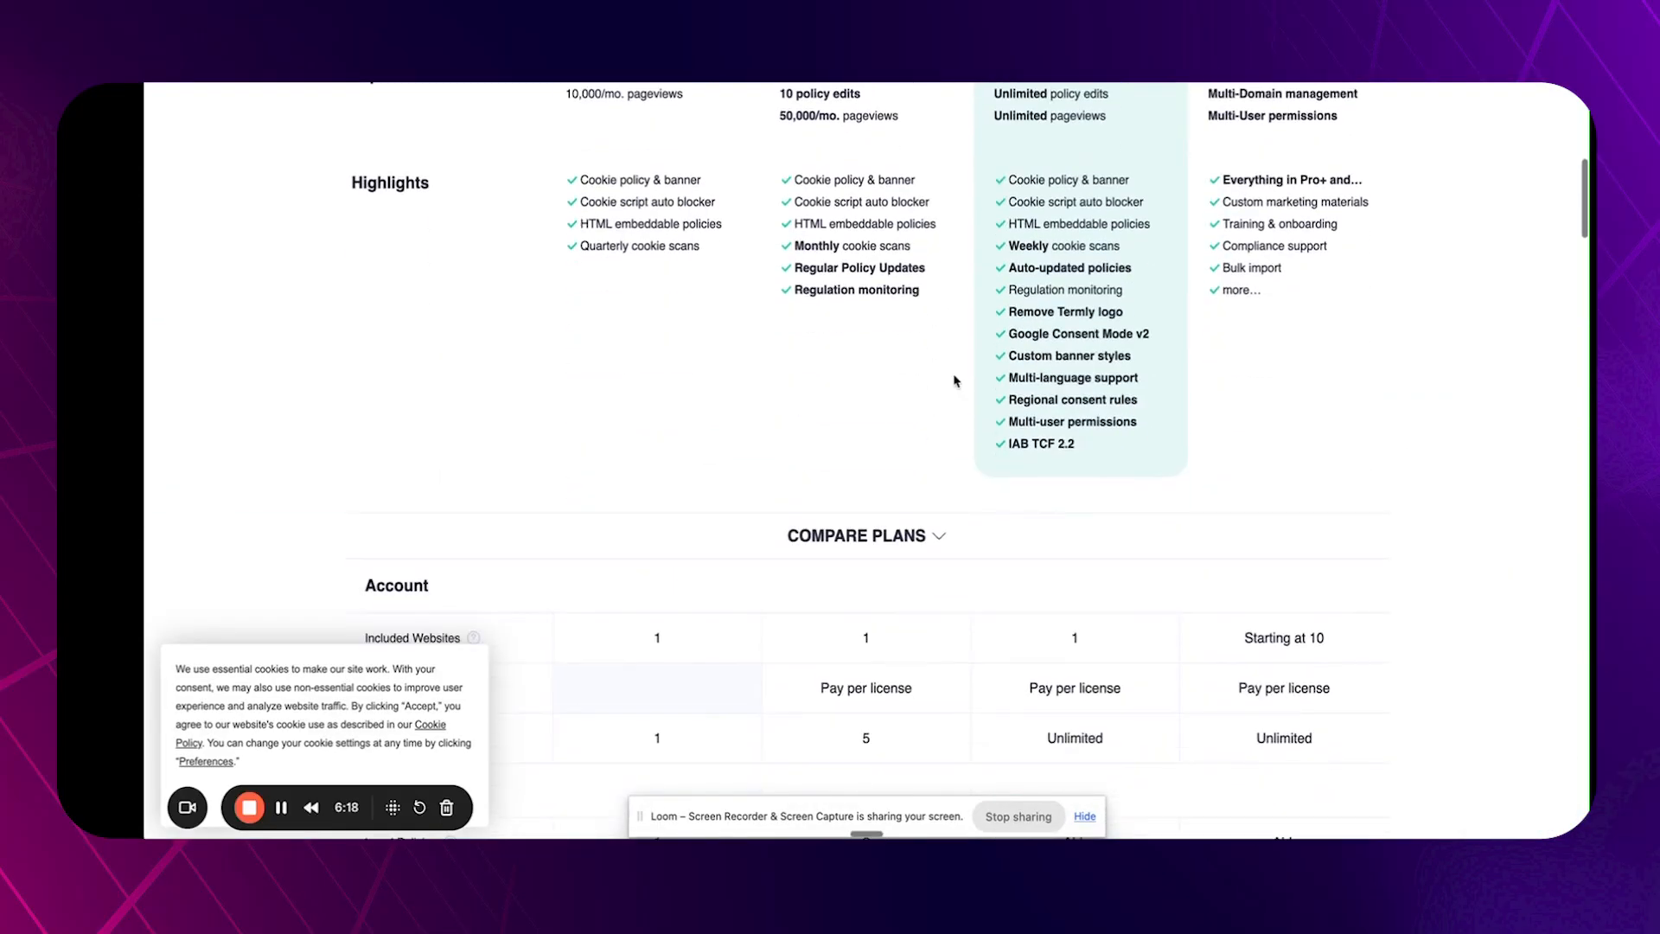
pyautogui.scroll(3)
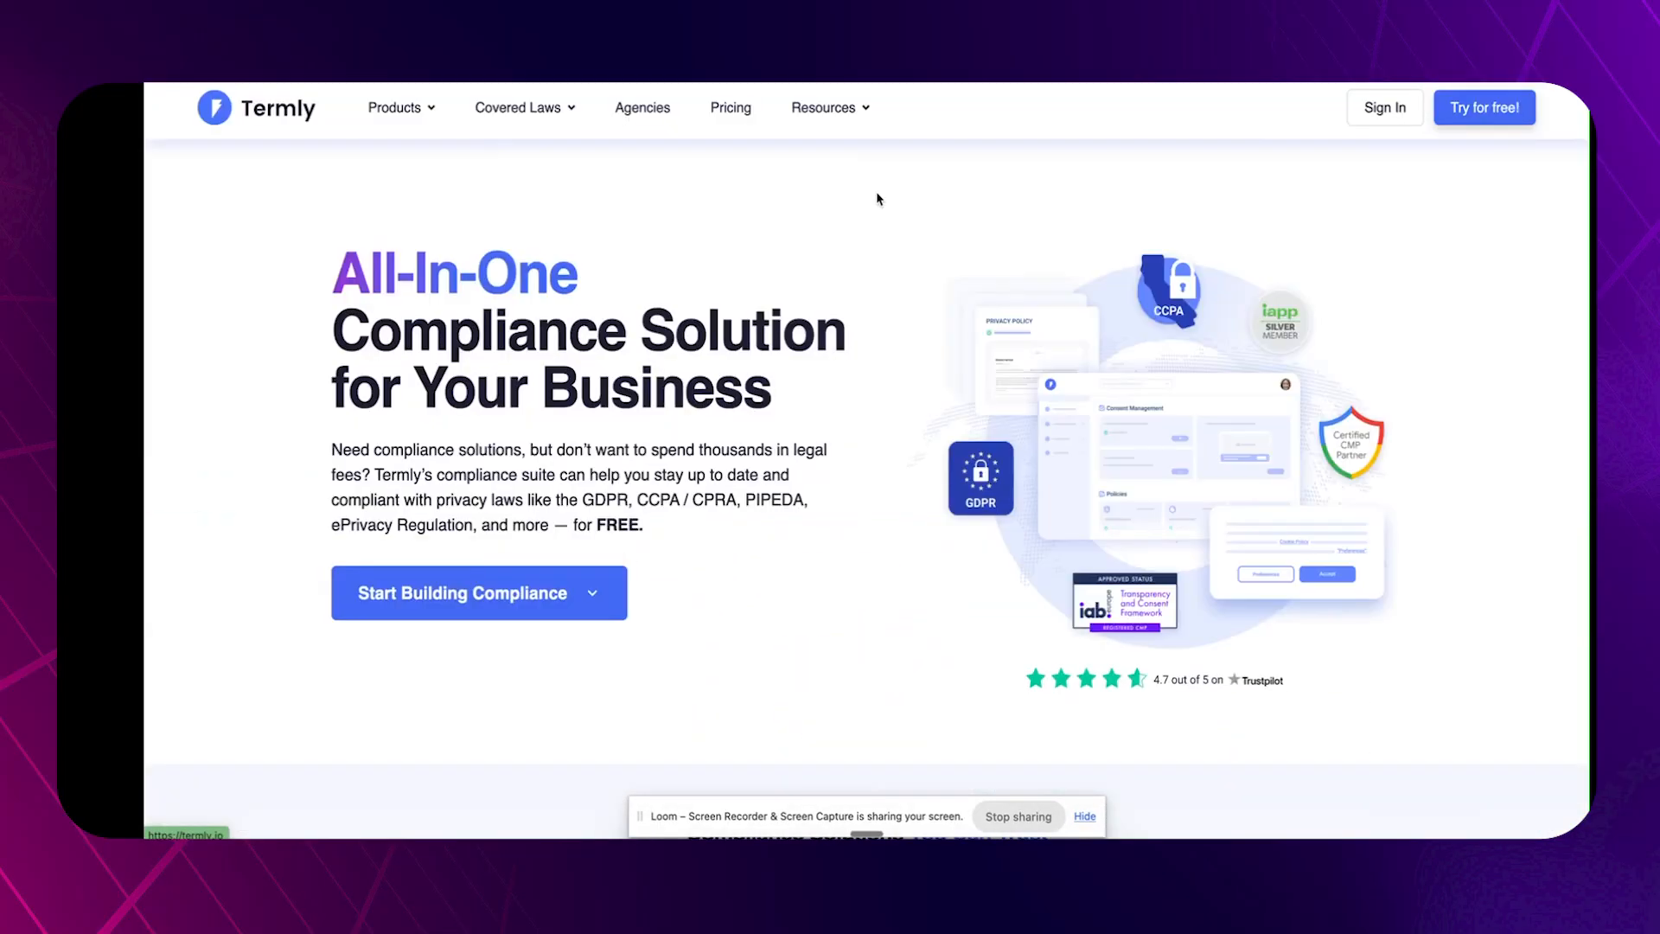
pyautogui.scroll(-3)
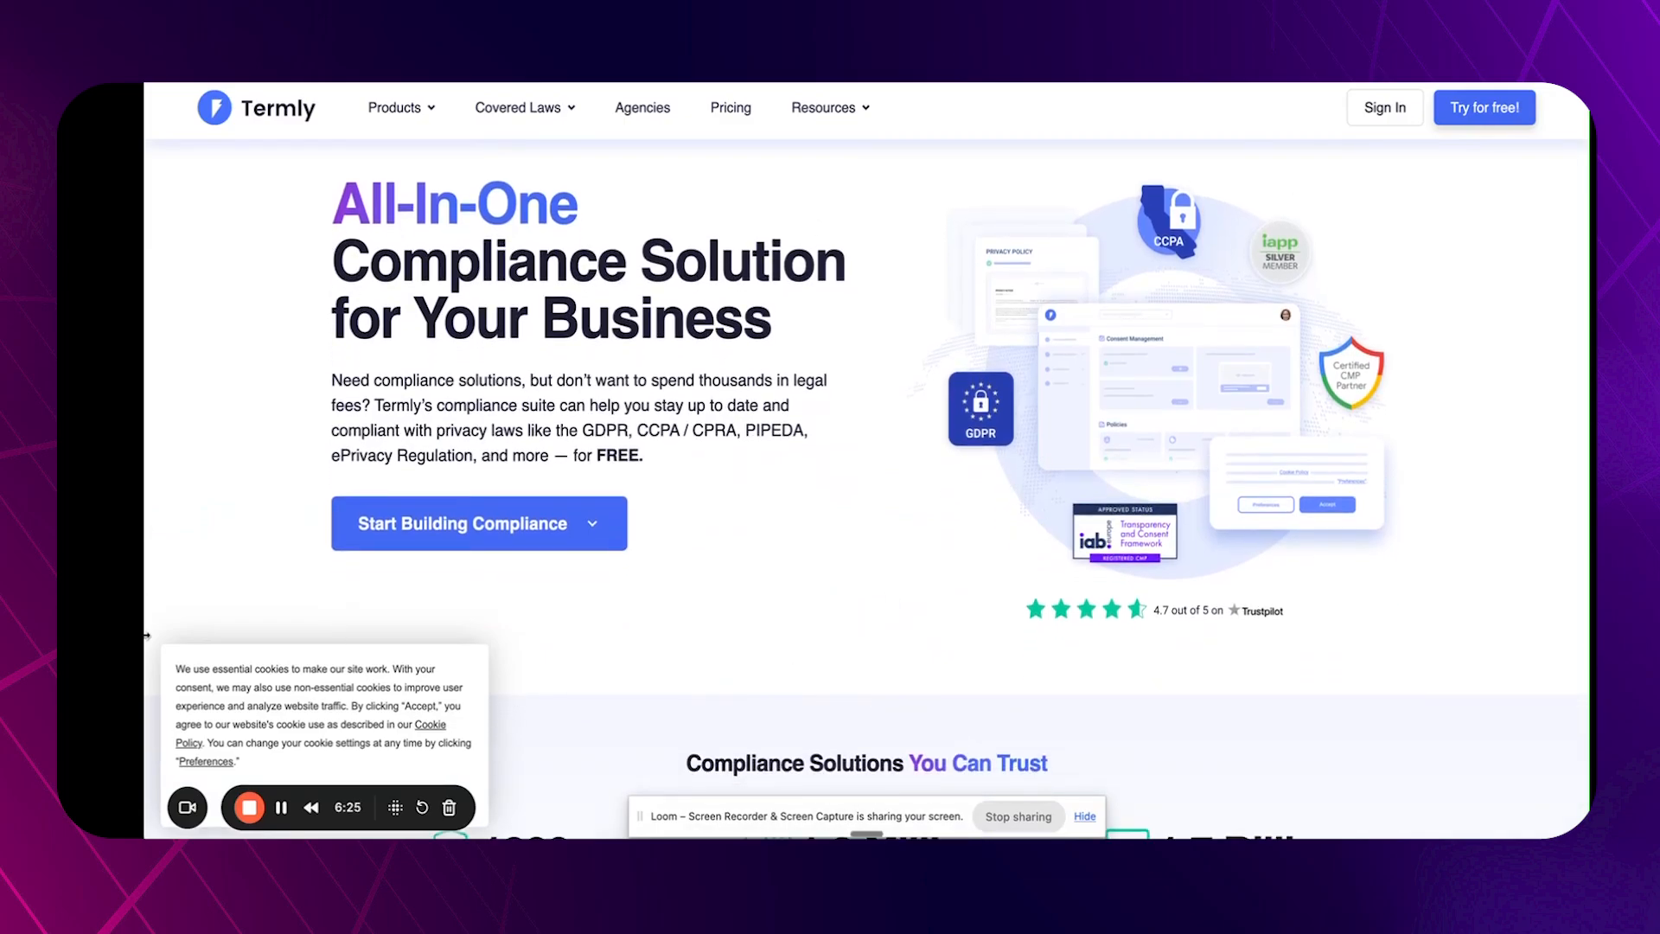
pyautogui.moveTo(1072, 346)
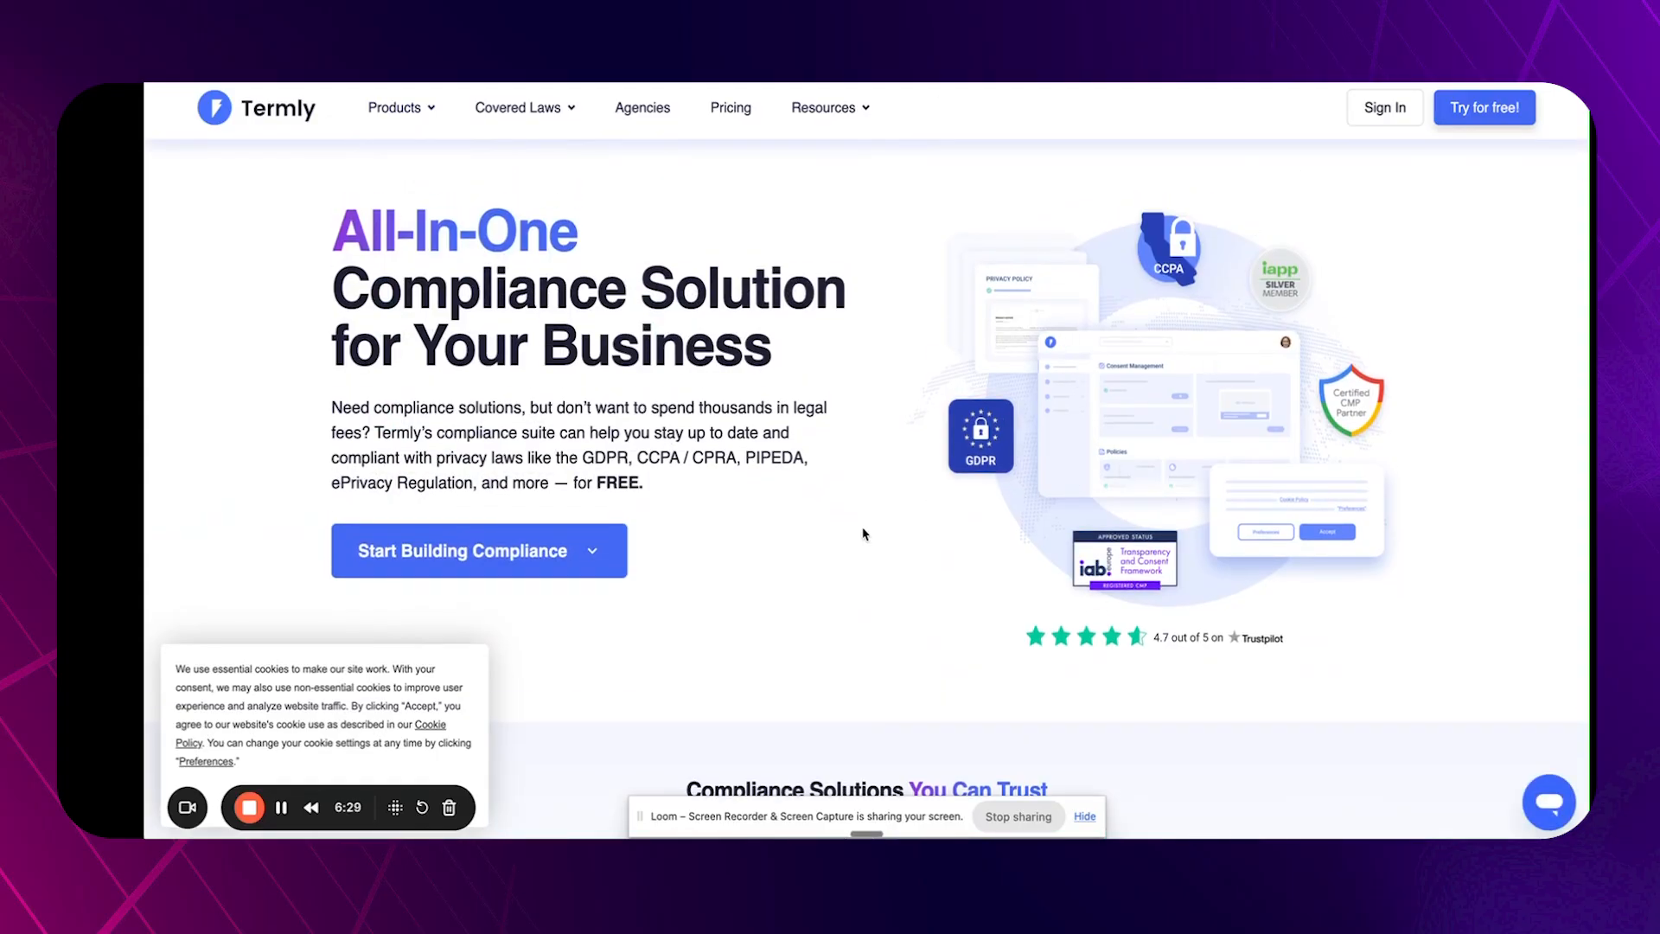
pyautogui.scroll(-3)
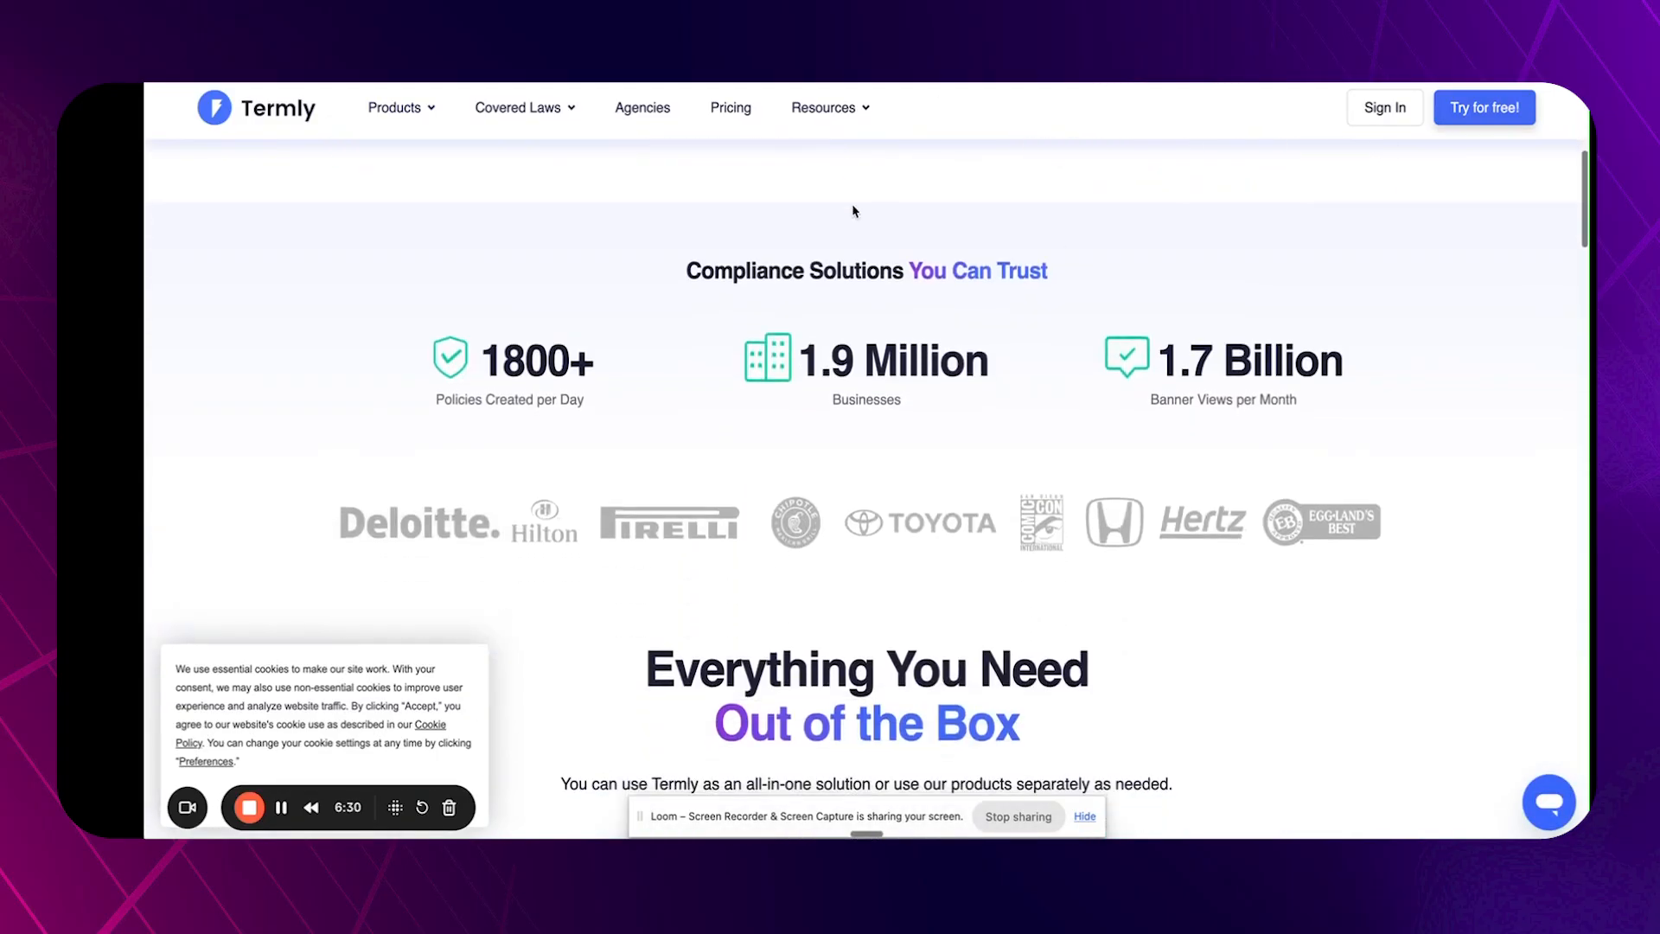
pyautogui.scroll(-3)
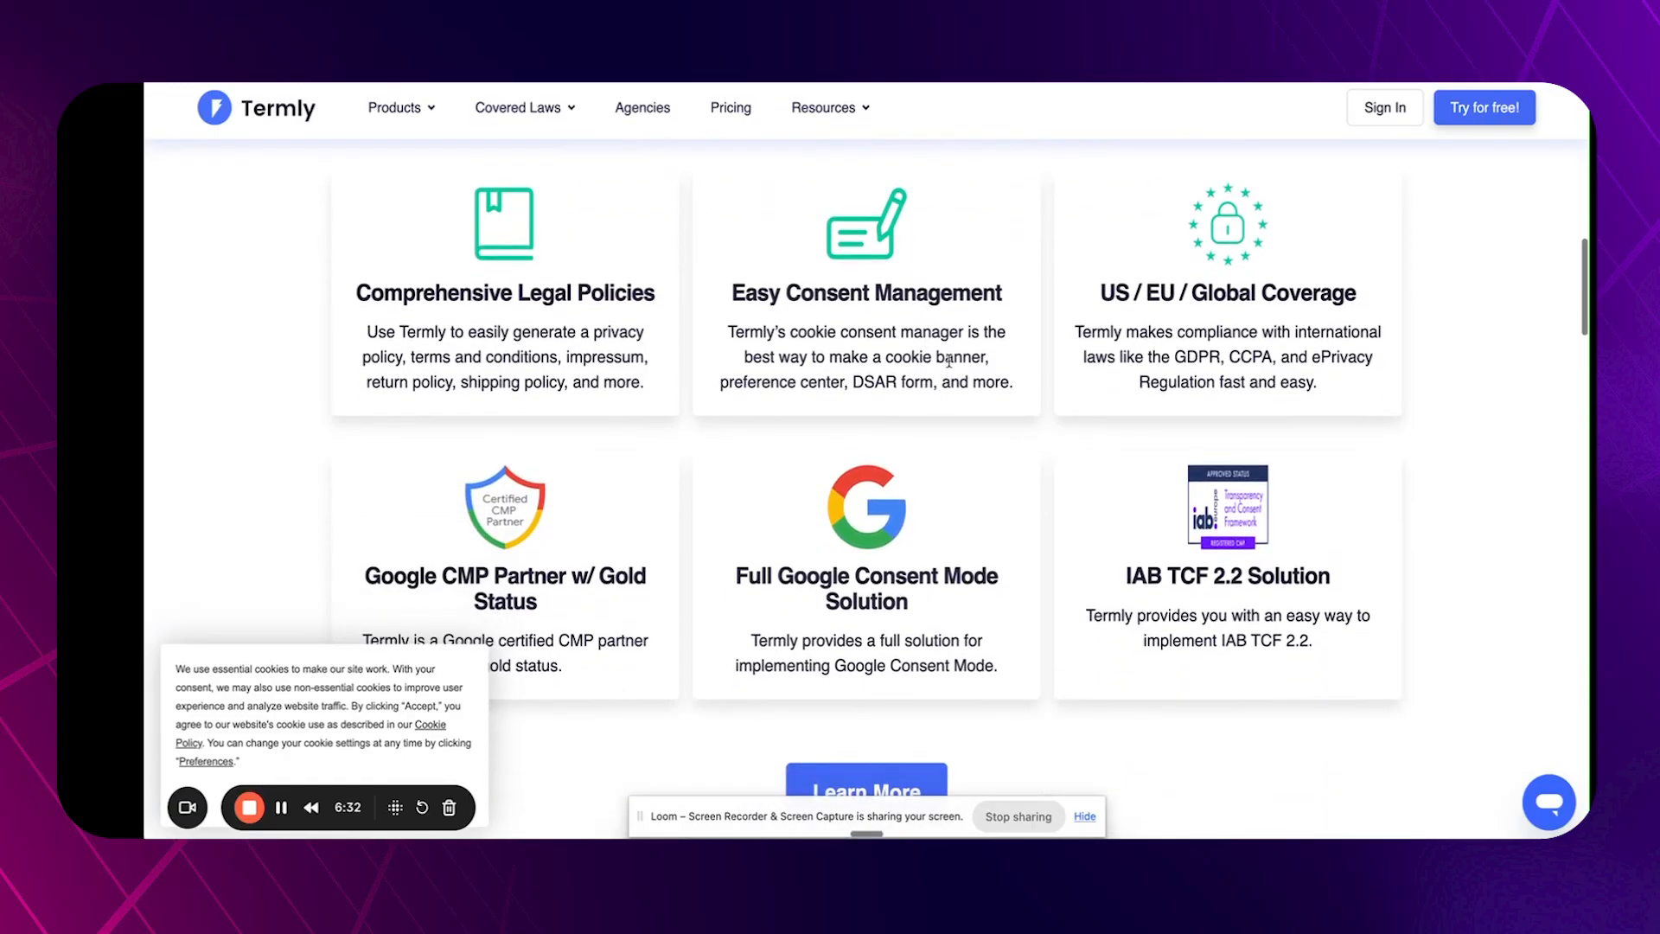
pyautogui.scroll(3)
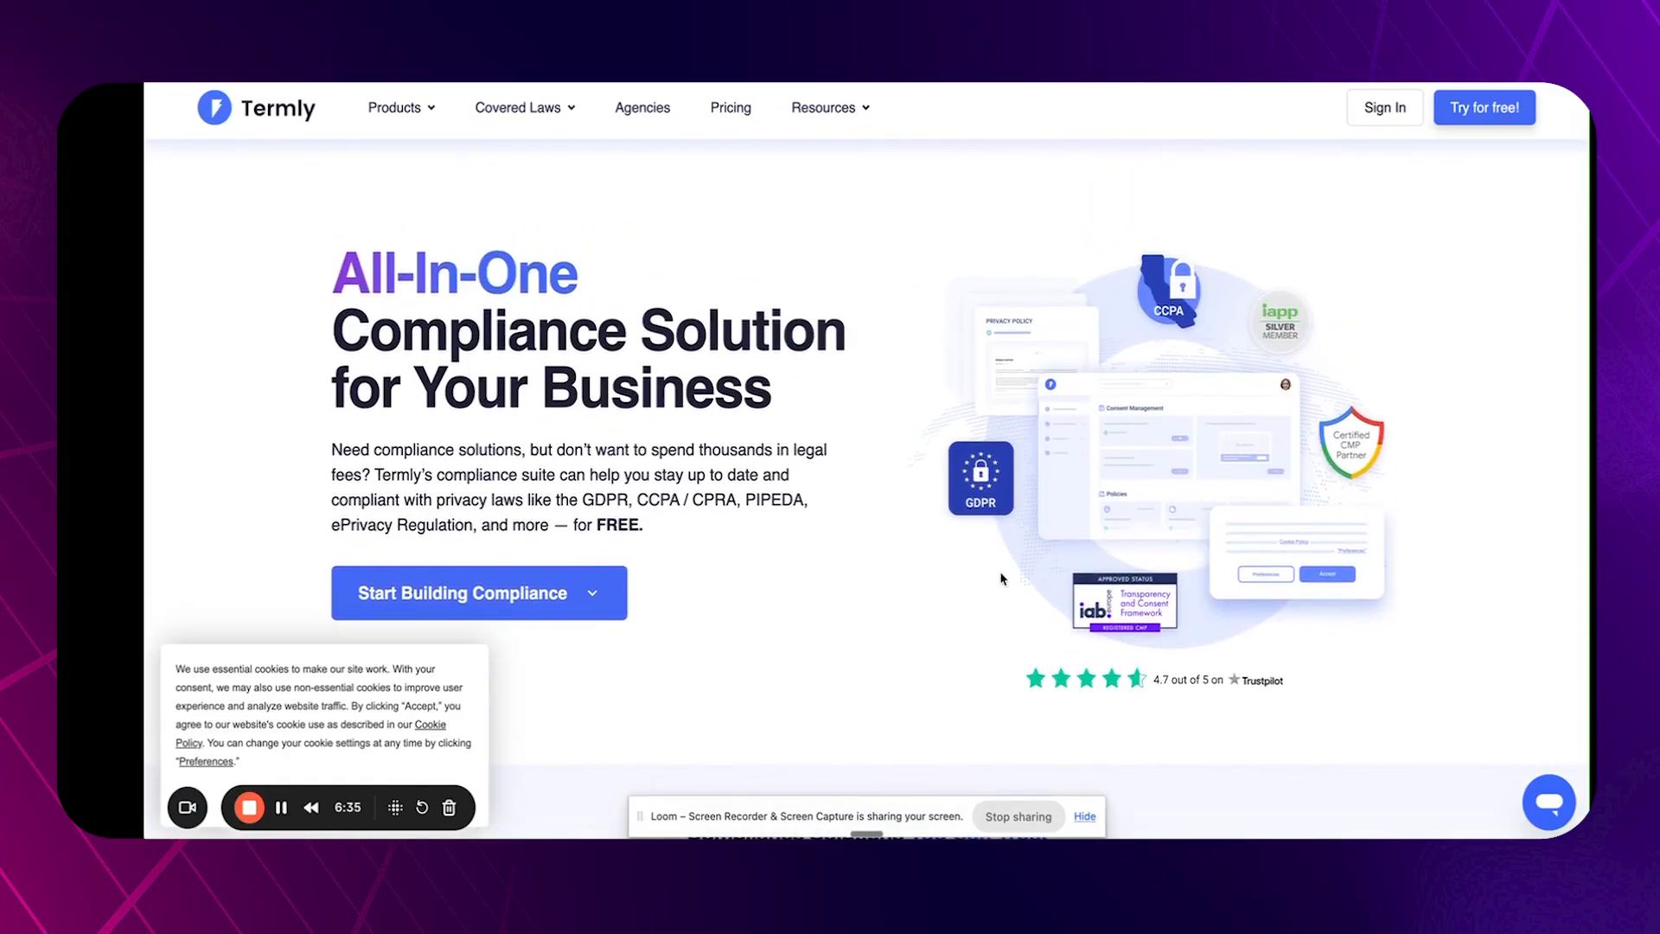
pyautogui.moveTo(955, 484)
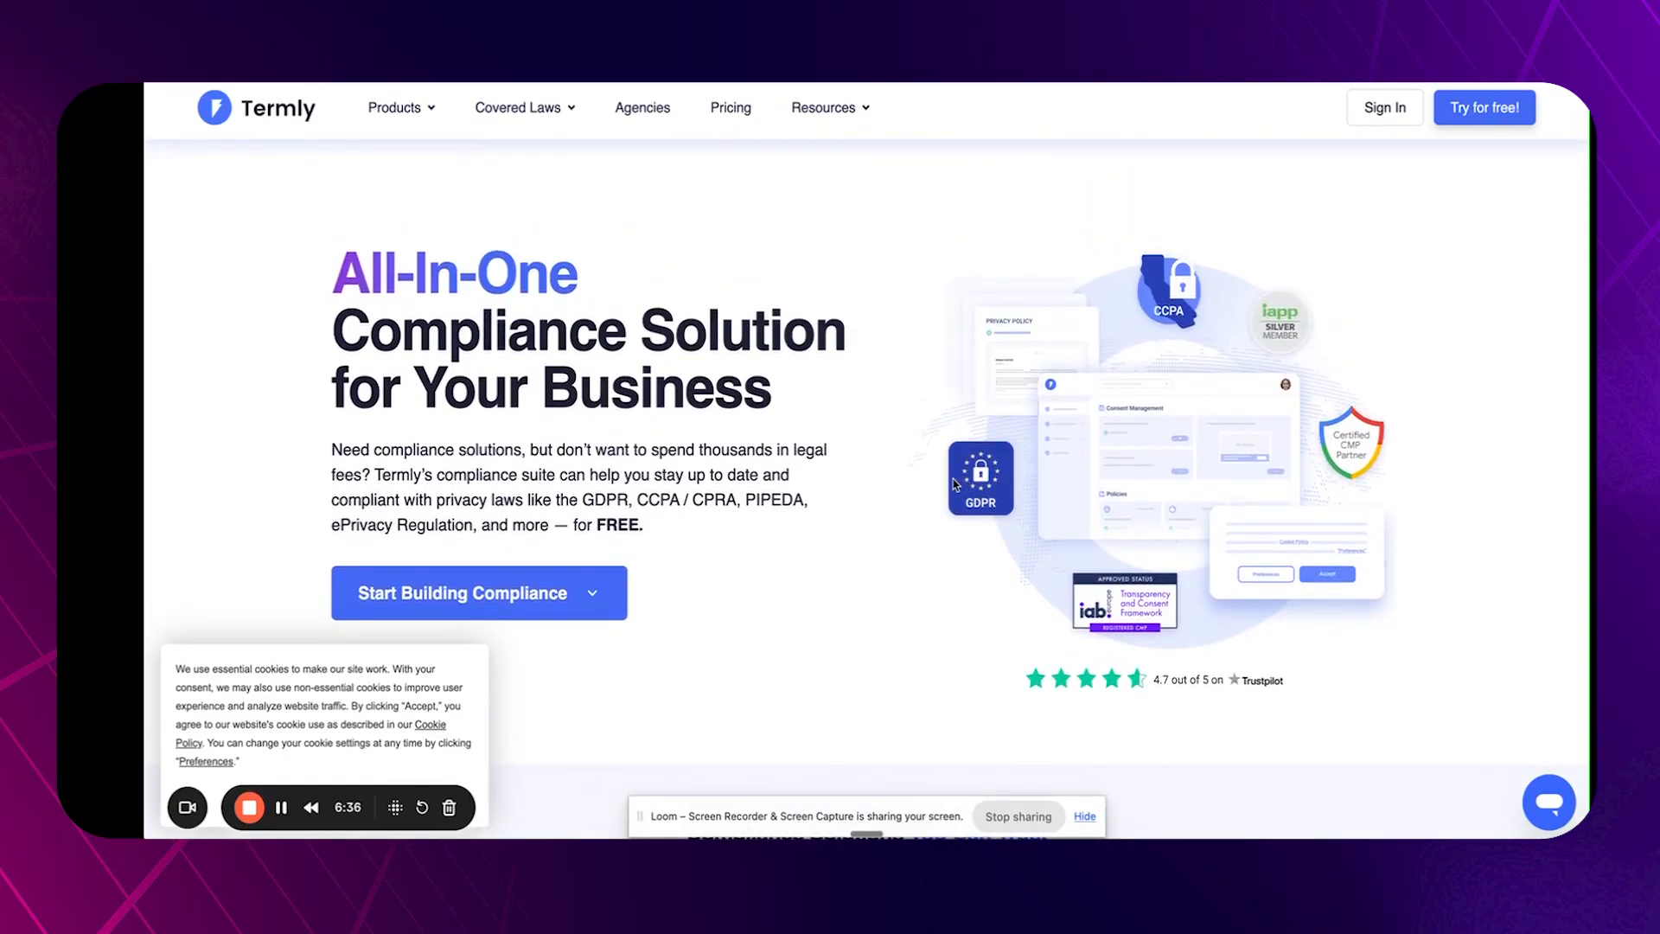
pyautogui.moveTo(1010, 274)
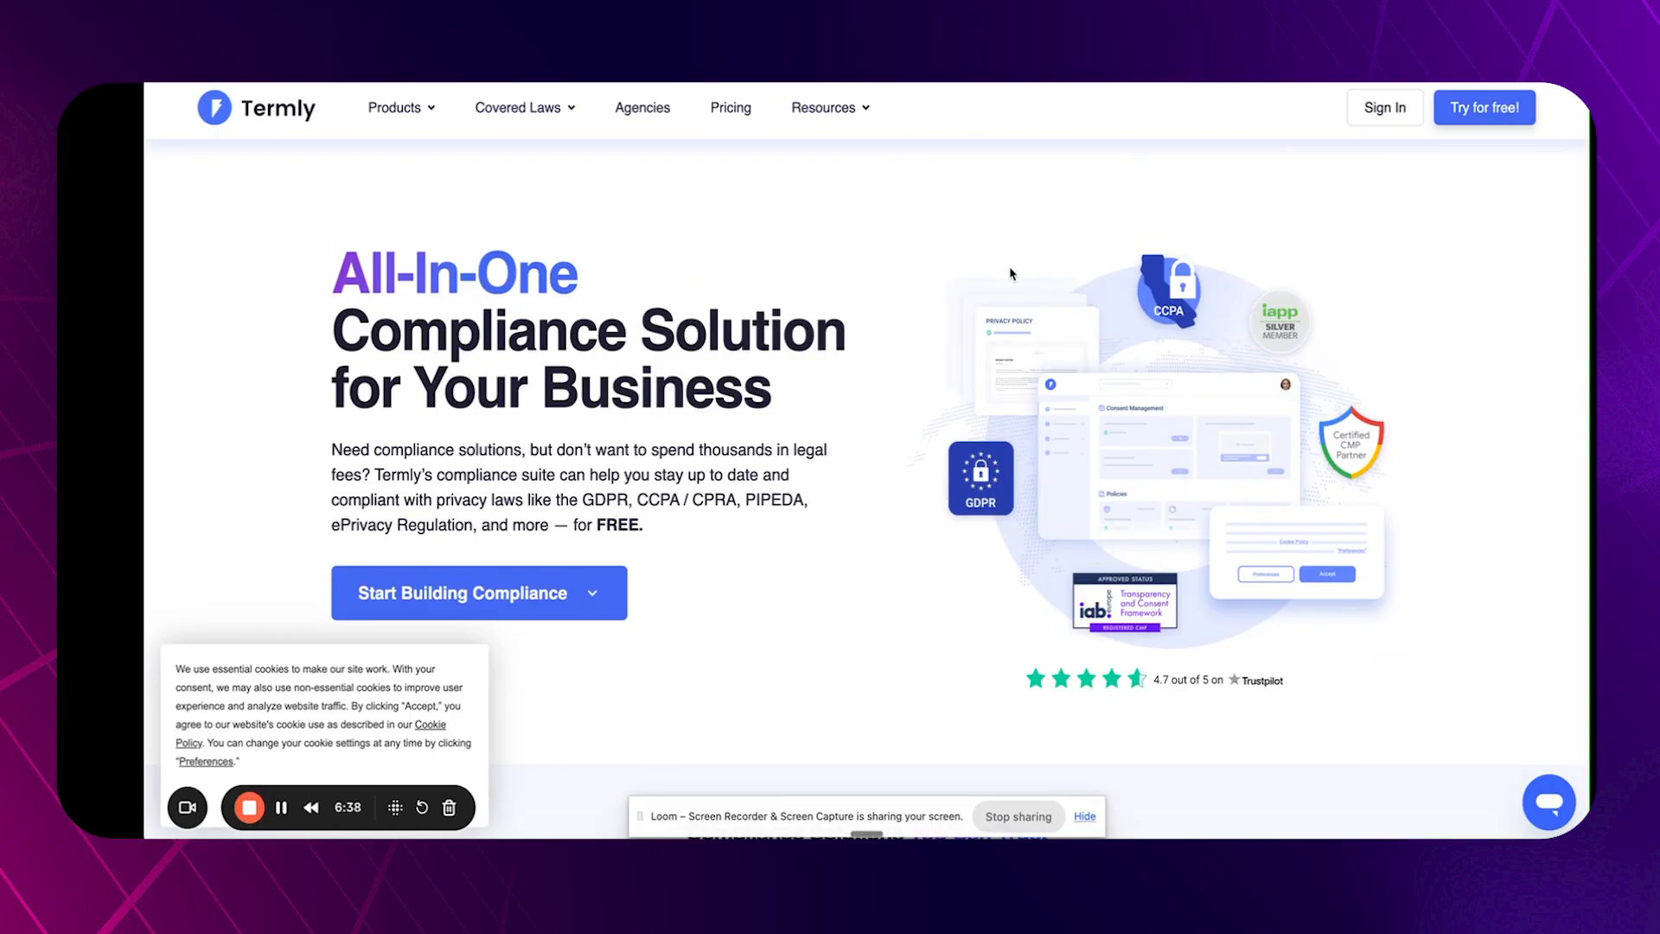
pyautogui.moveTo(1035, 315)
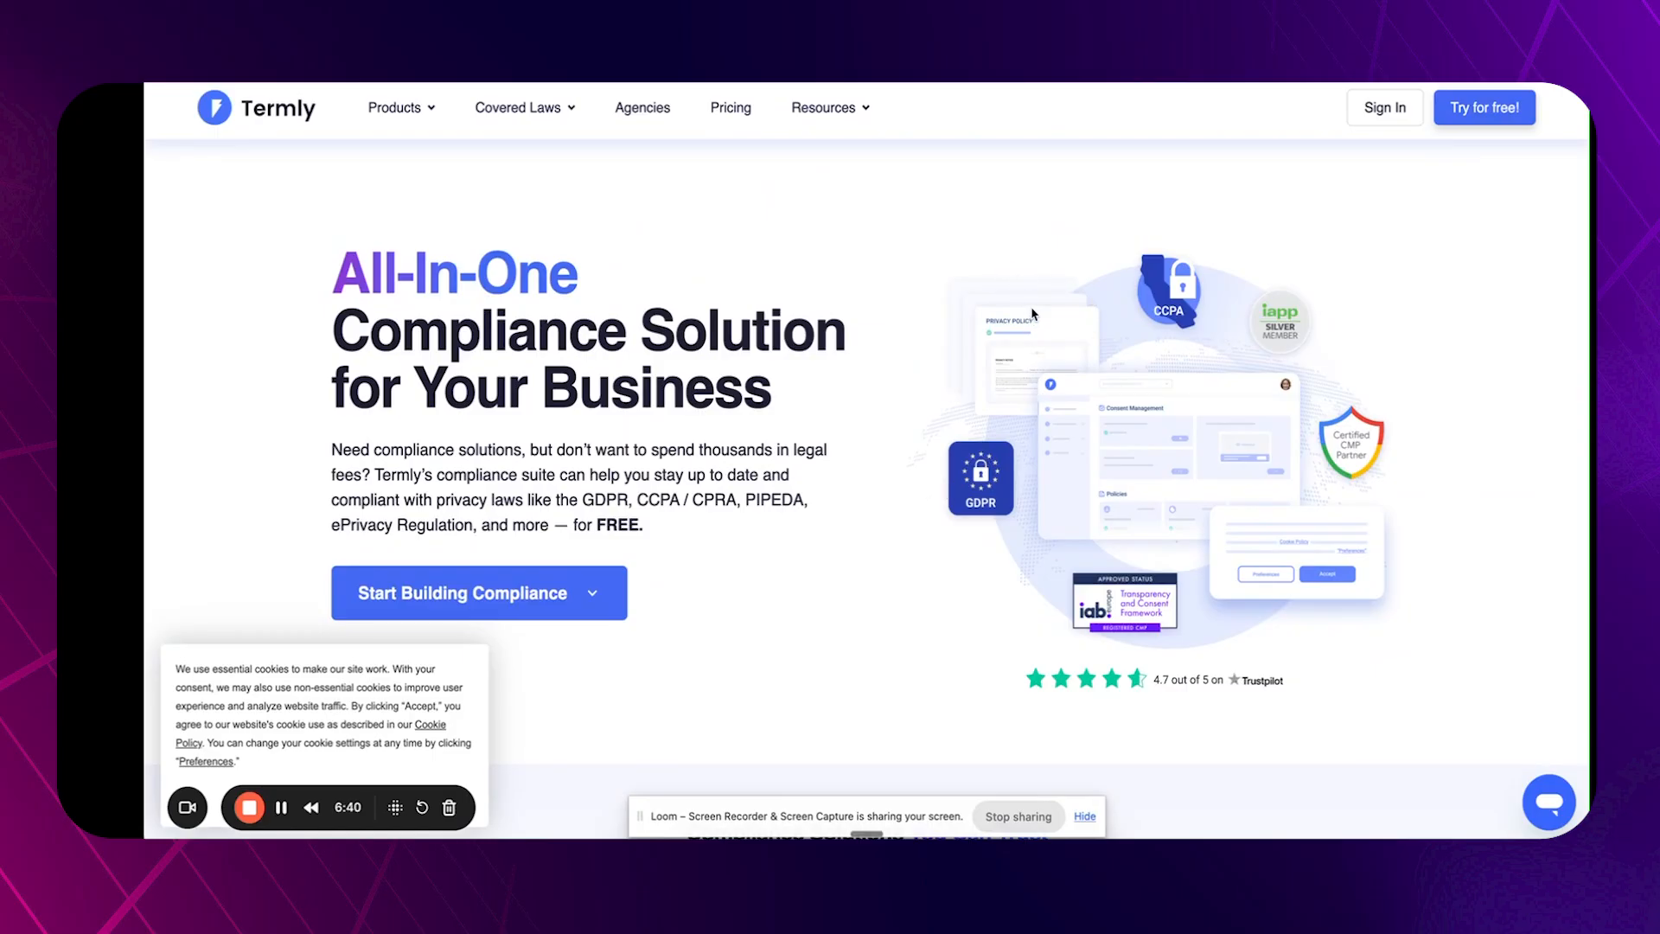
pyautogui.moveTo(1187, 407)
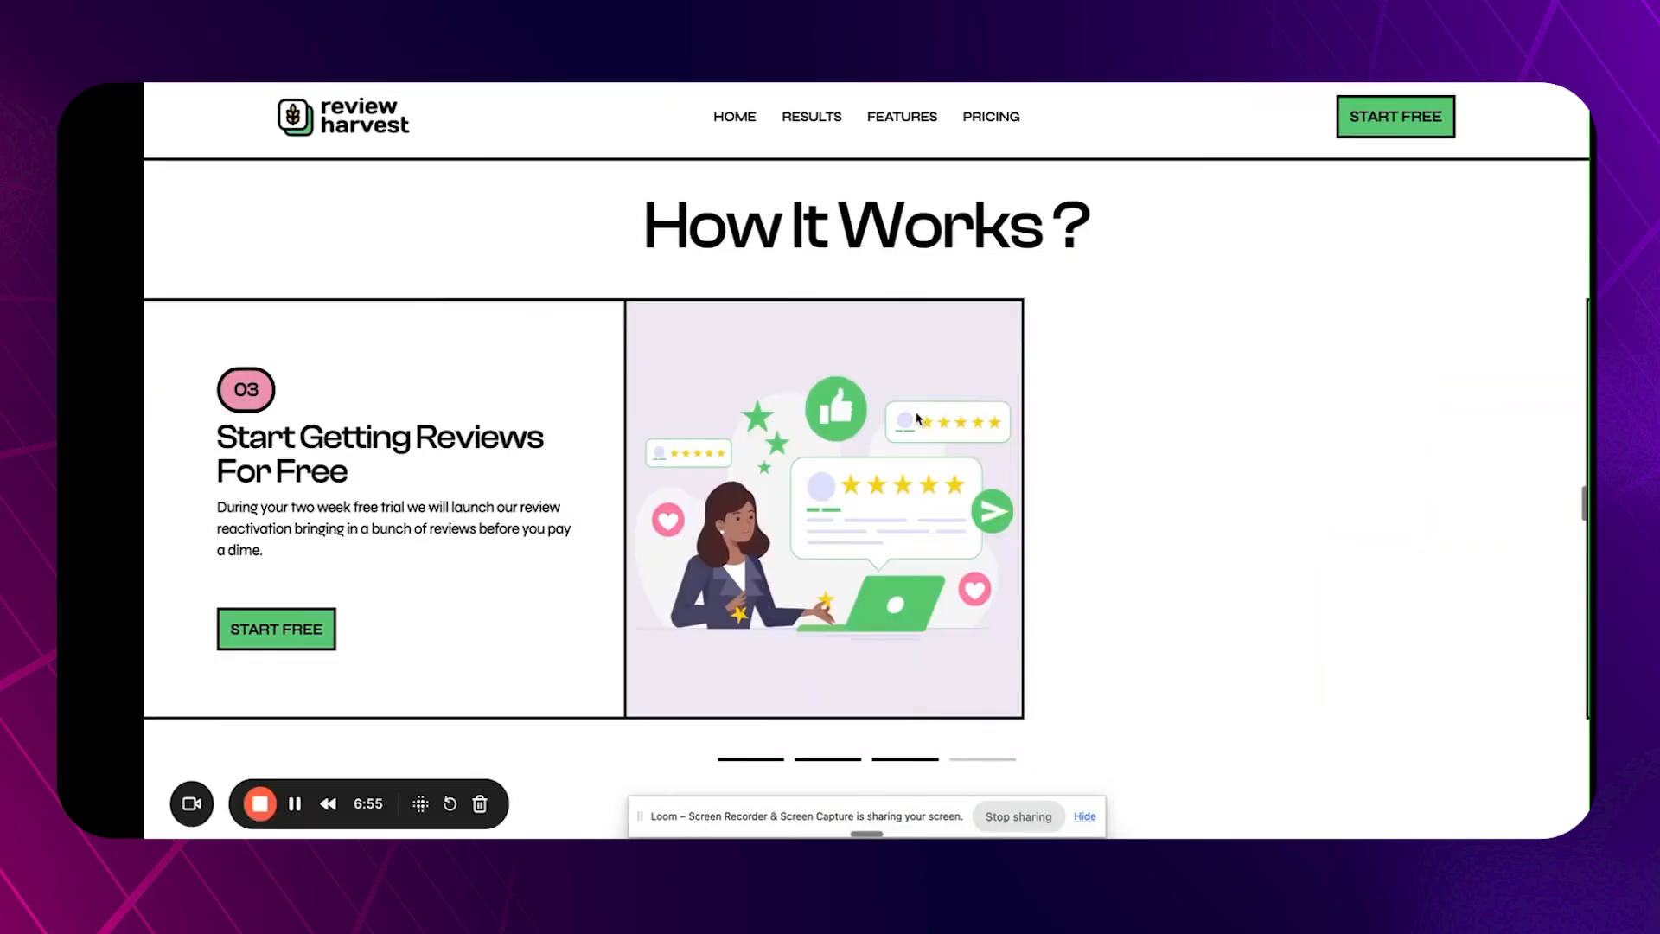
# Open the PRIVACY POLICY footer link and skim Review Harvest's published policy.
pyautogui.scroll(-3)
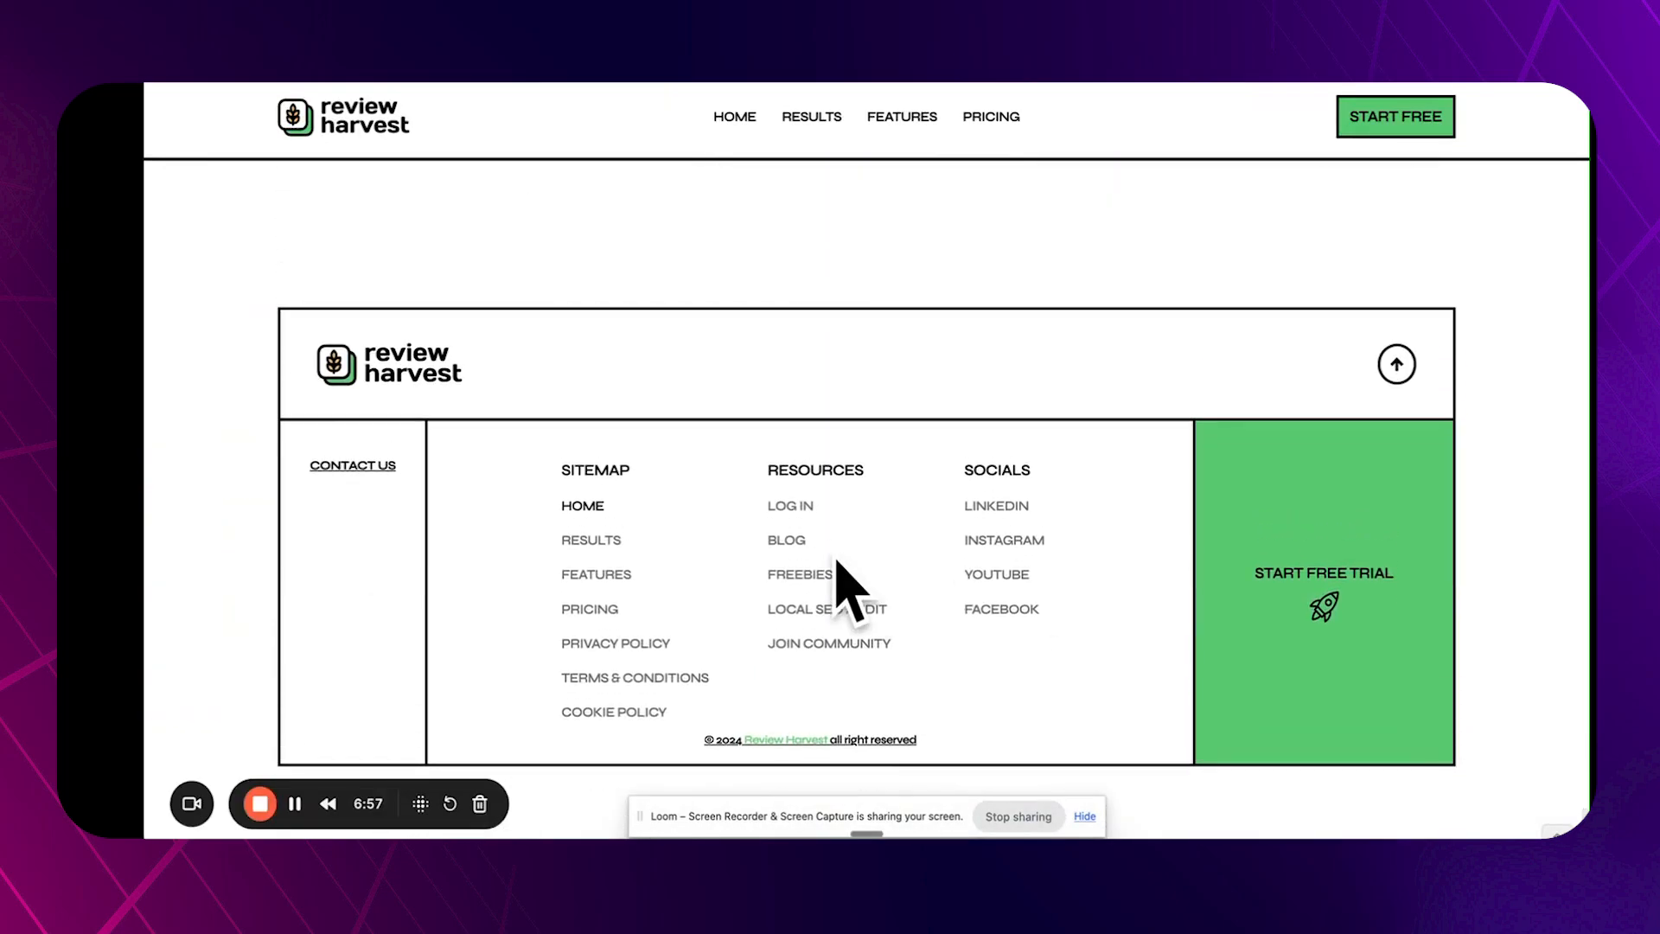
pyautogui.rightClick(614, 643)
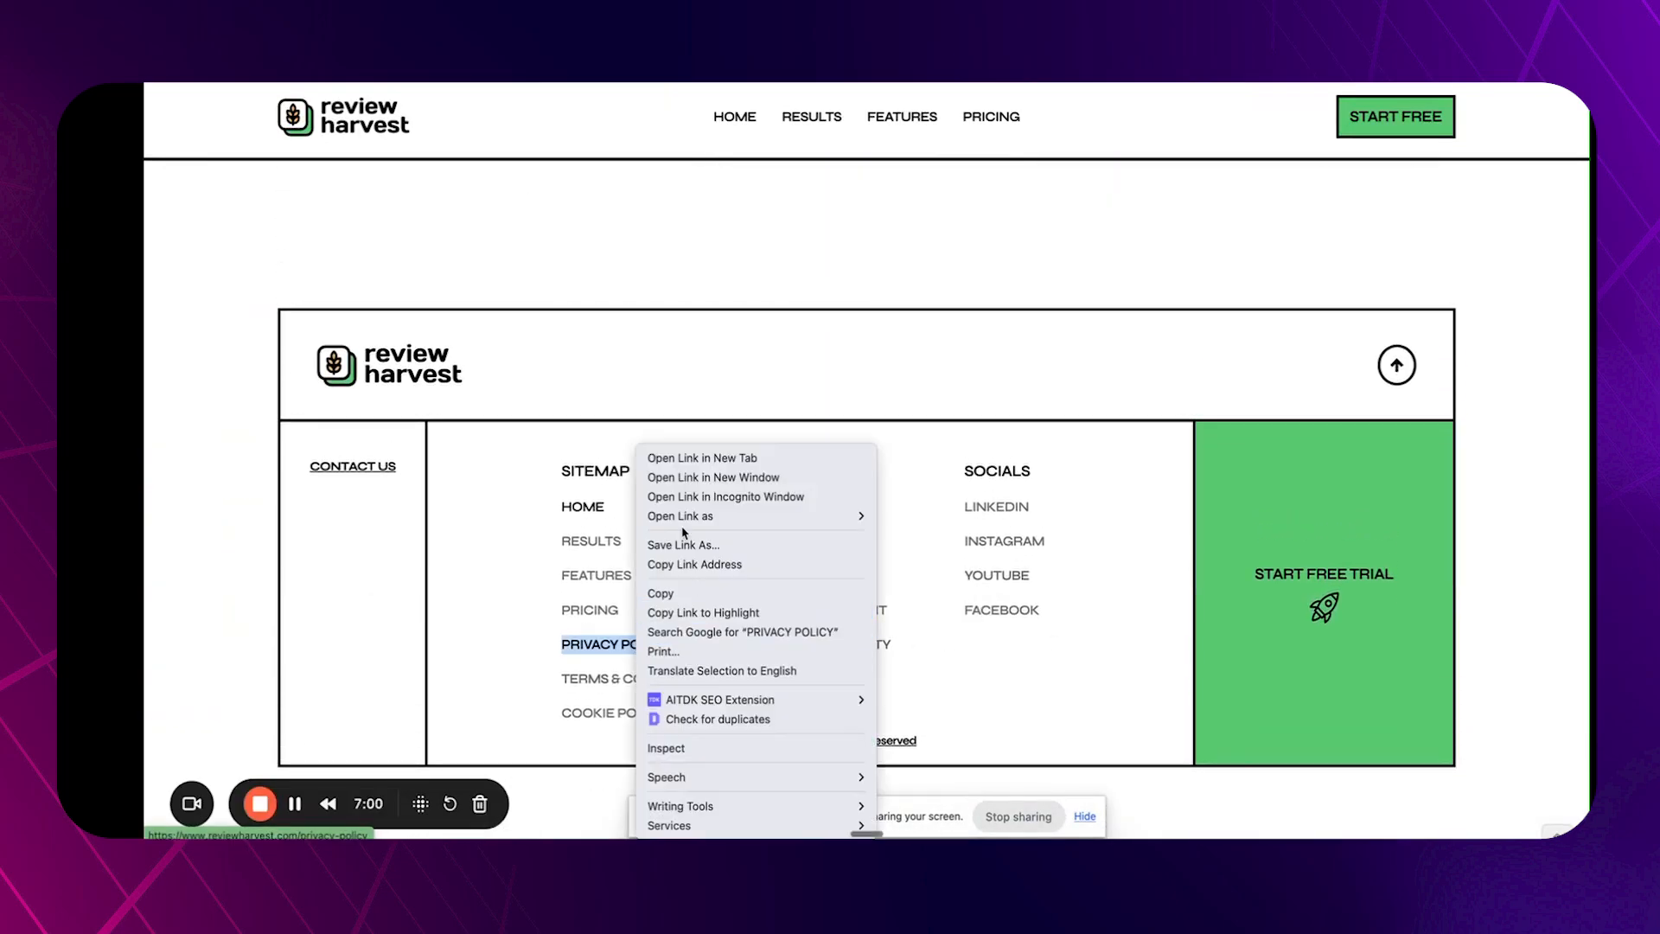
pyautogui.rightClick(604, 678)
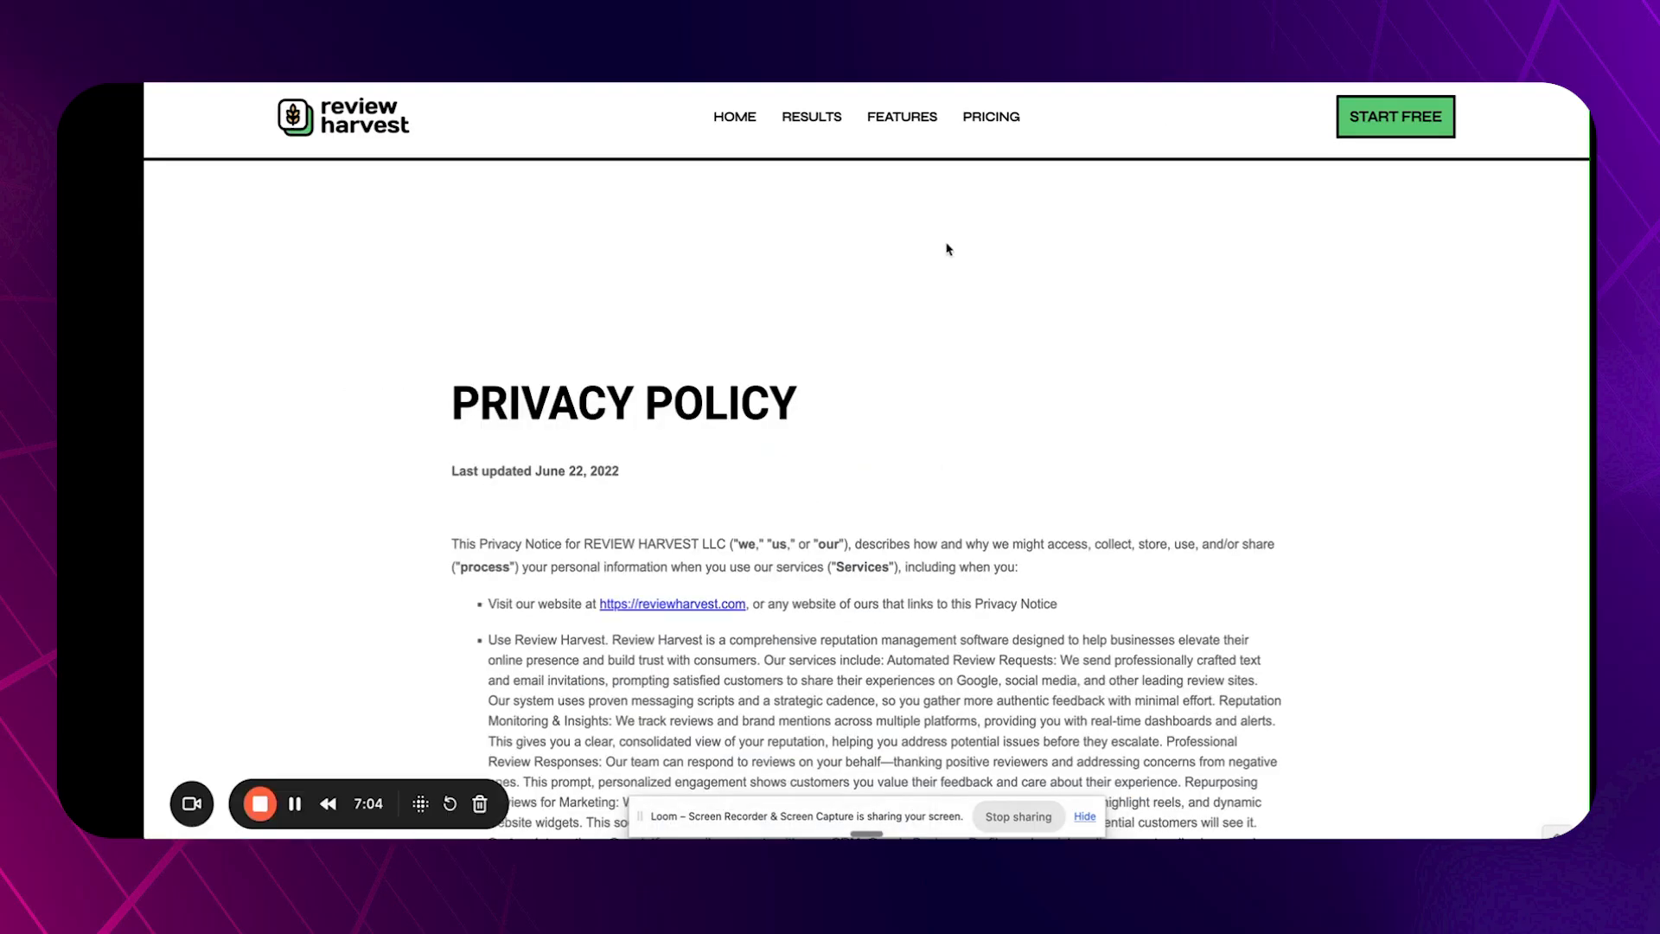
pyautogui.scroll(-3)
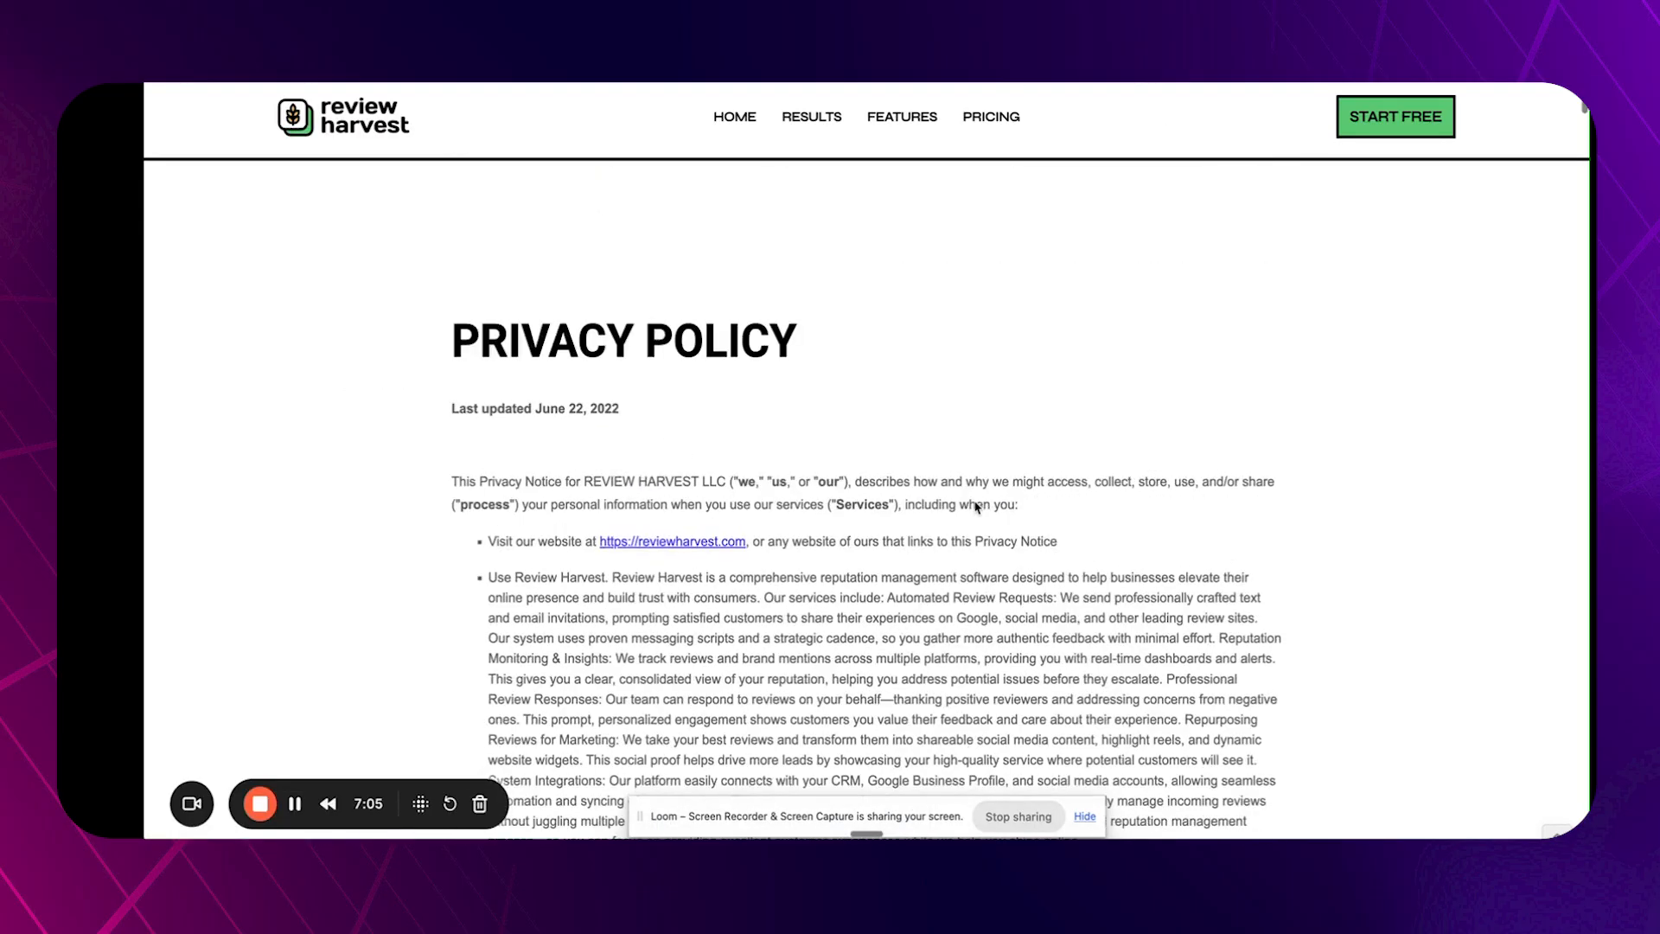
pyautogui.scroll(-3)
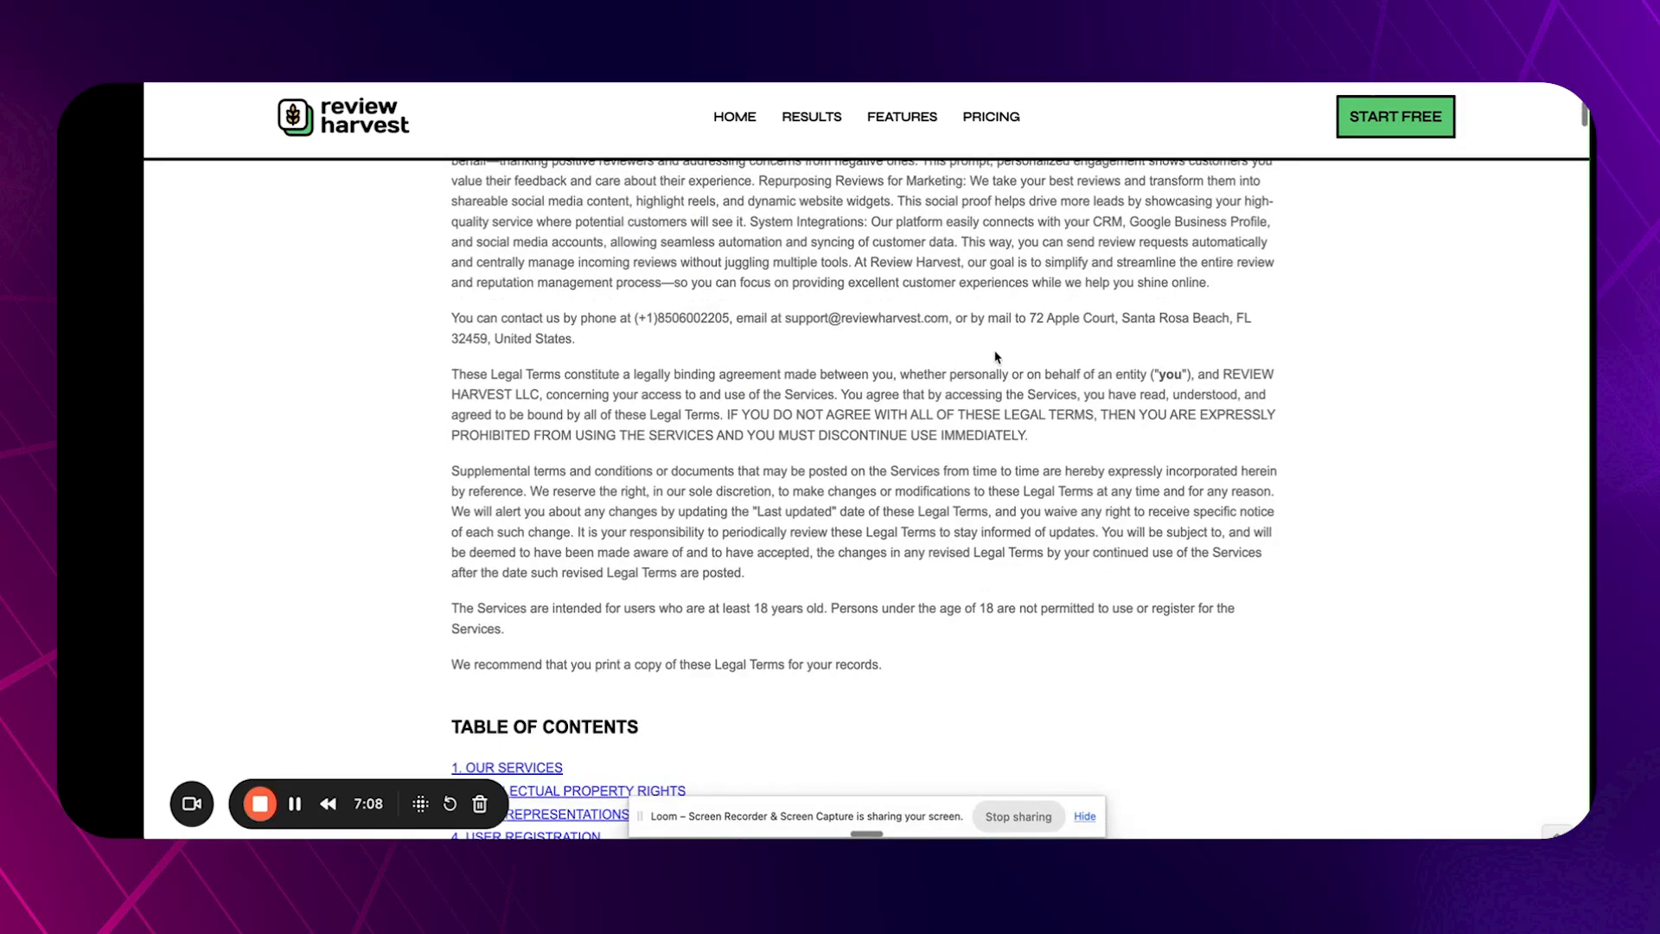
pyautogui.scroll(3)
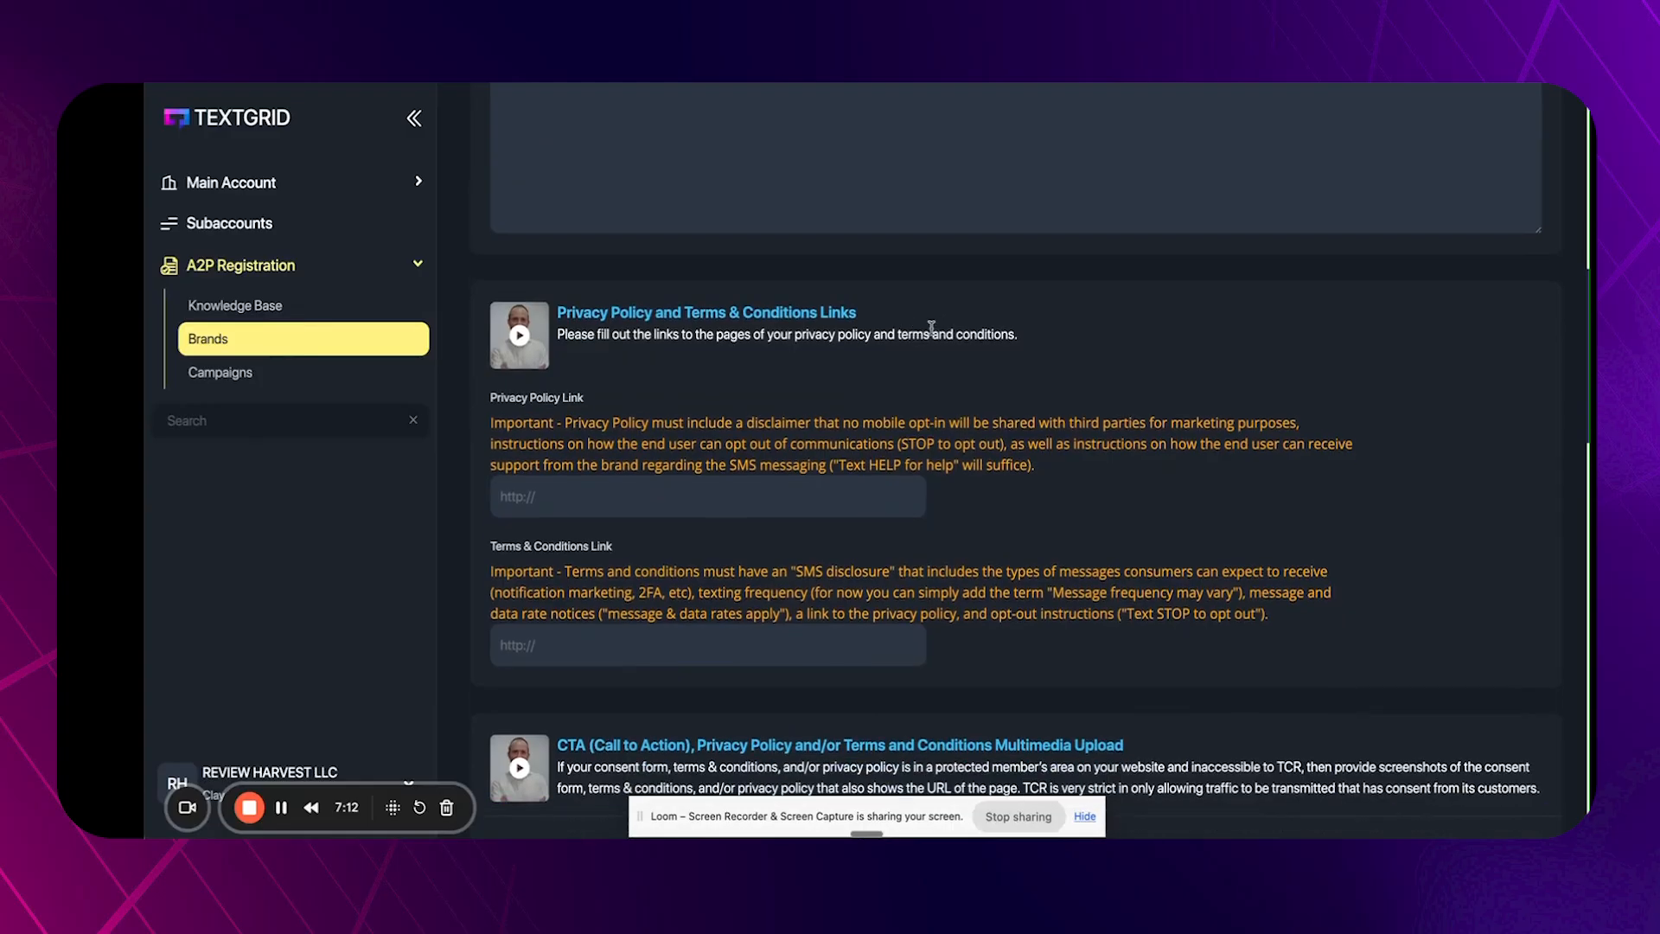
pyautogui.scroll(-3)
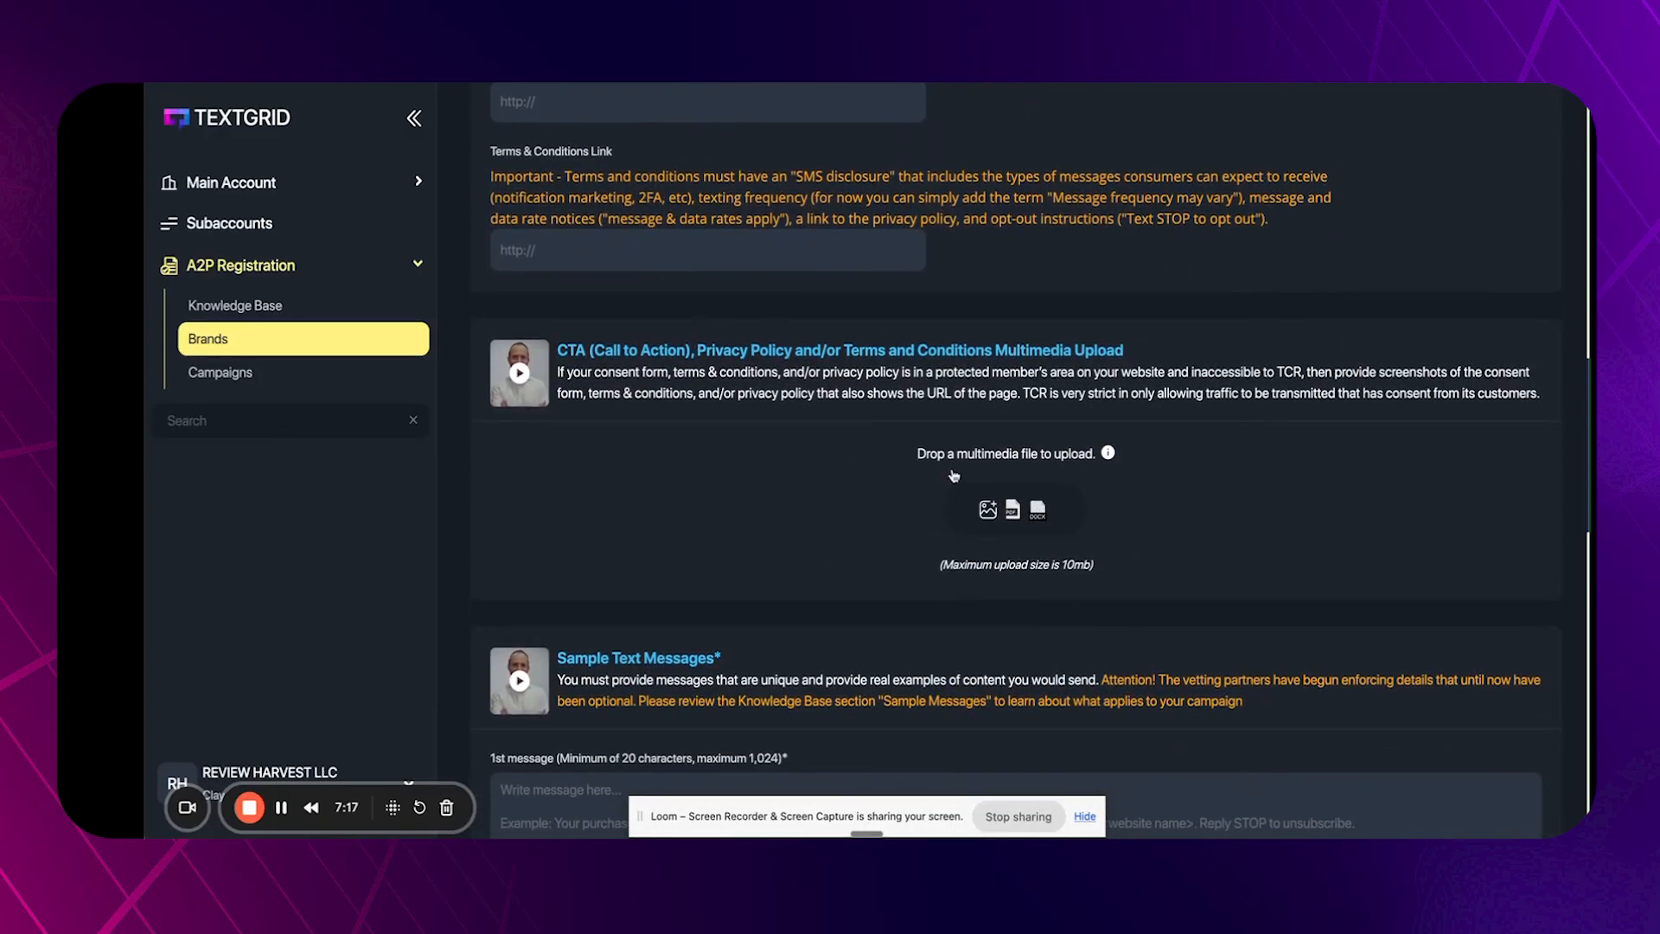
pyautogui.moveTo(1067, 444)
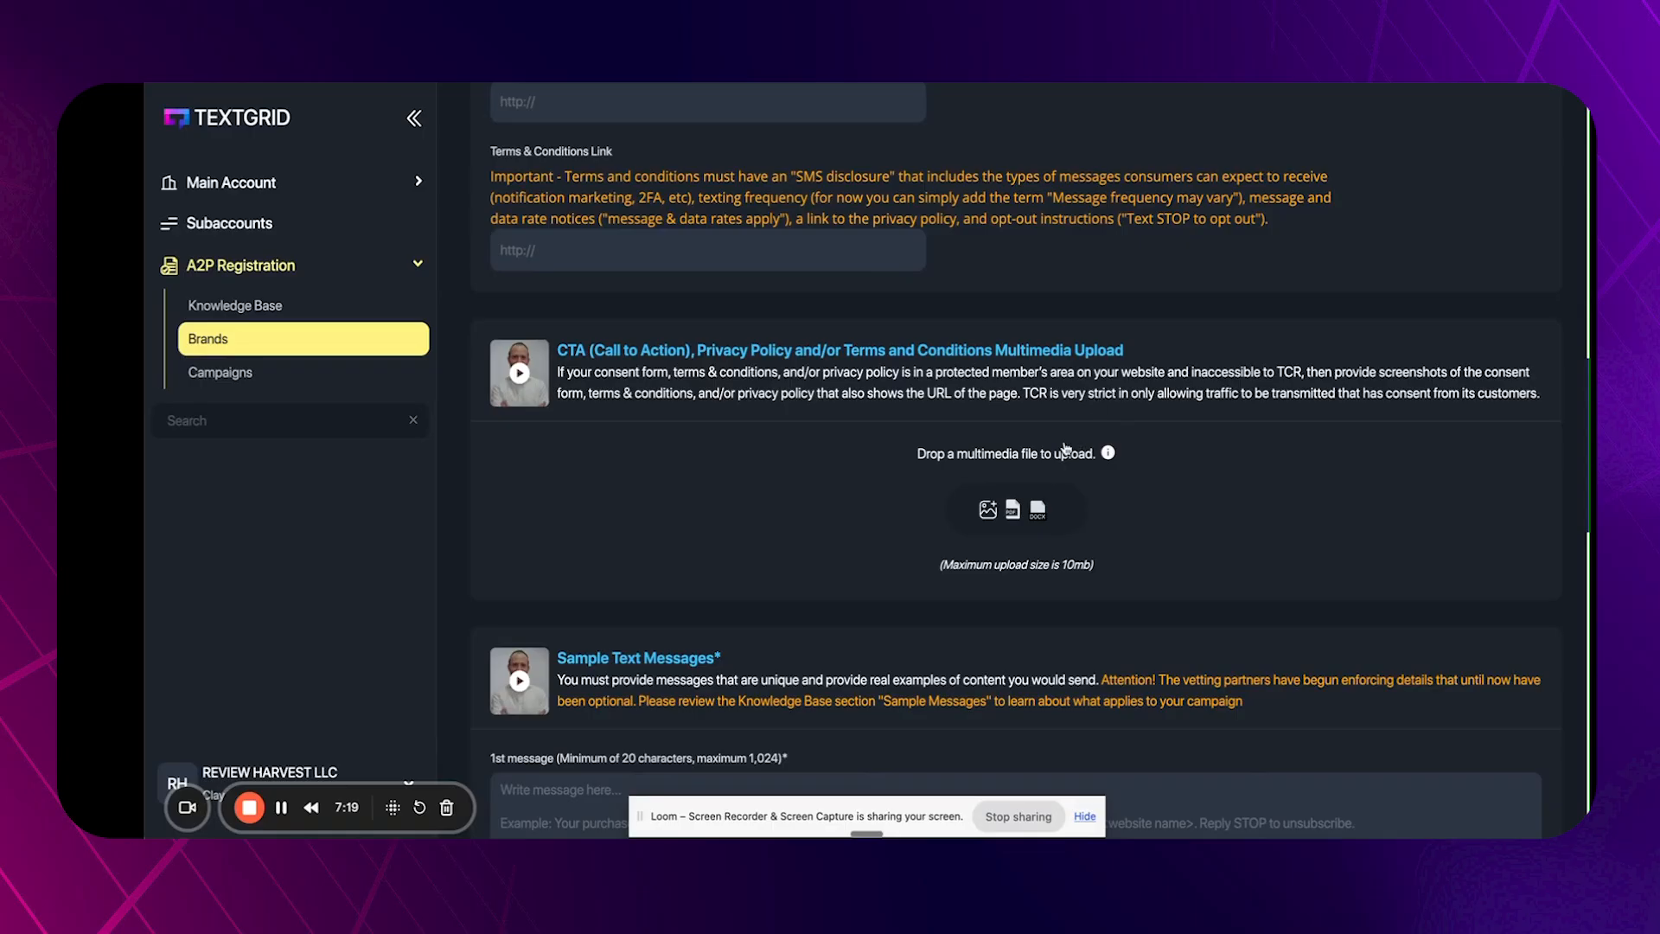
pyautogui.moveTo(1173, 483)
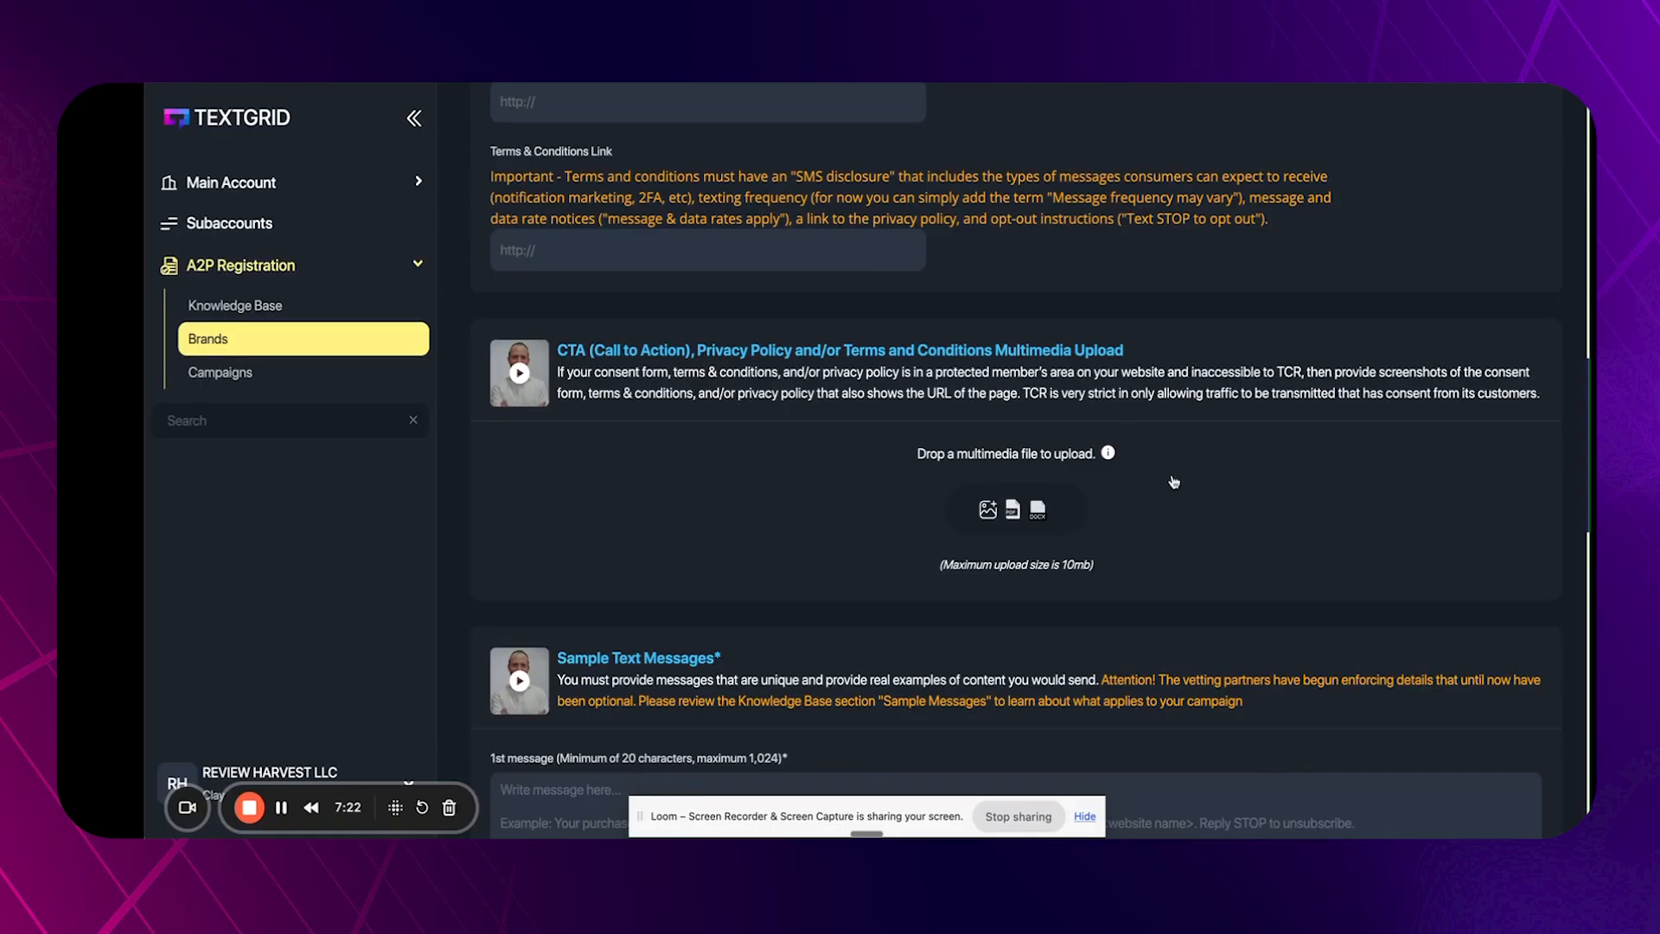
pyautogui.moveTo(1413, 100)
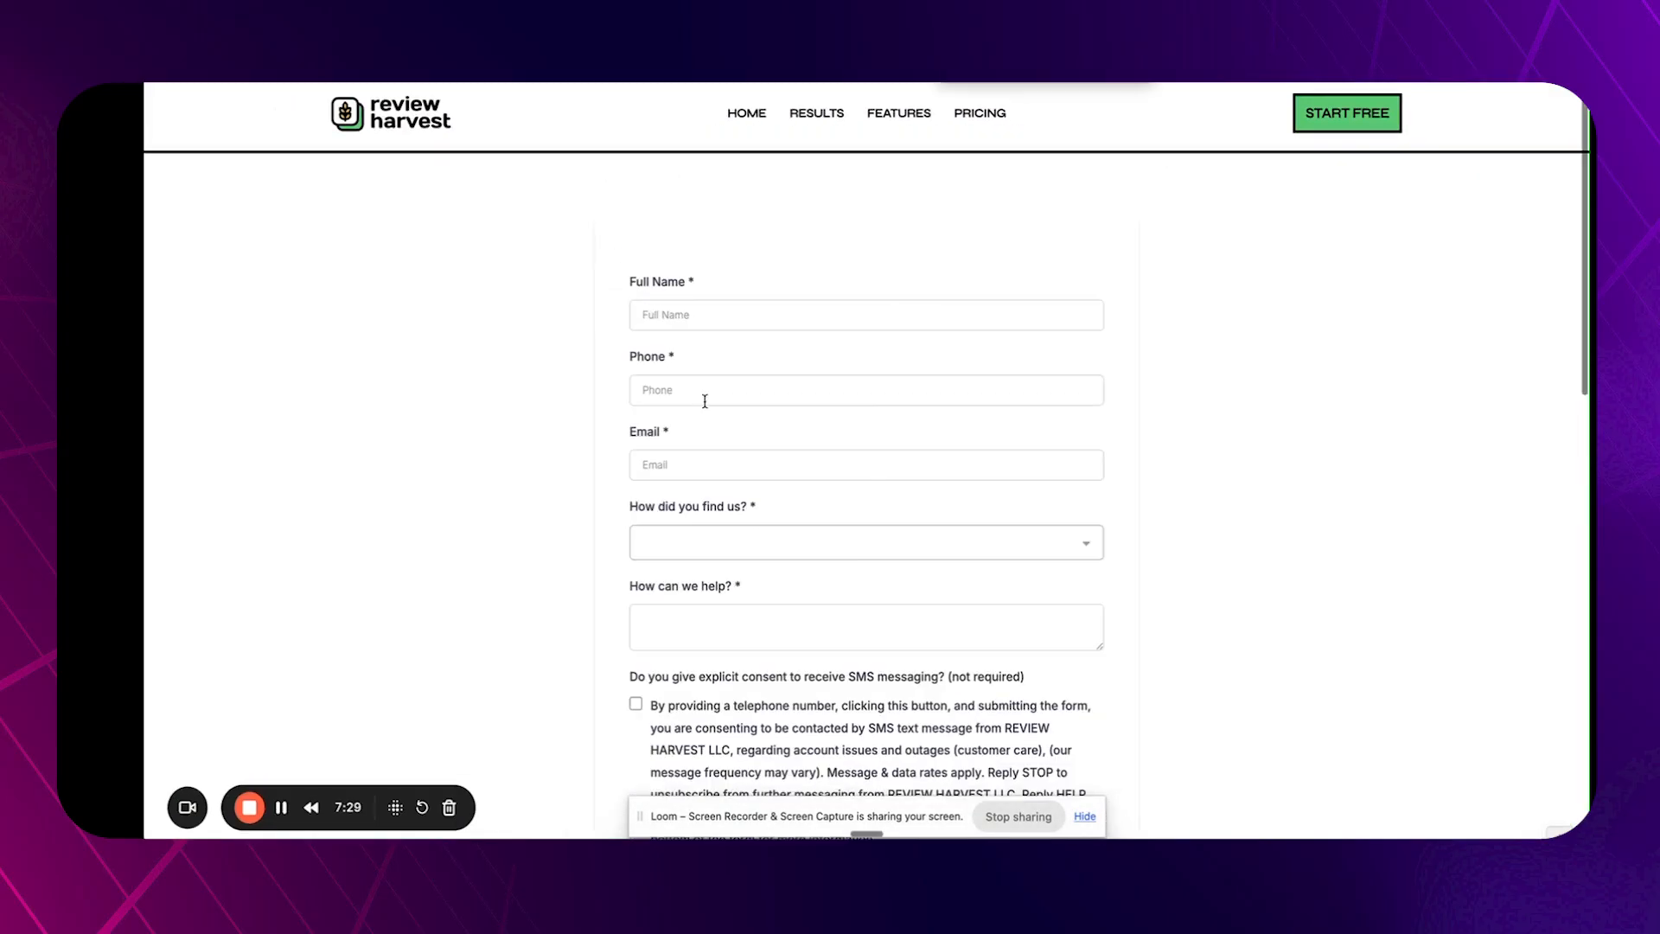
pyautogui.scroll(-3)
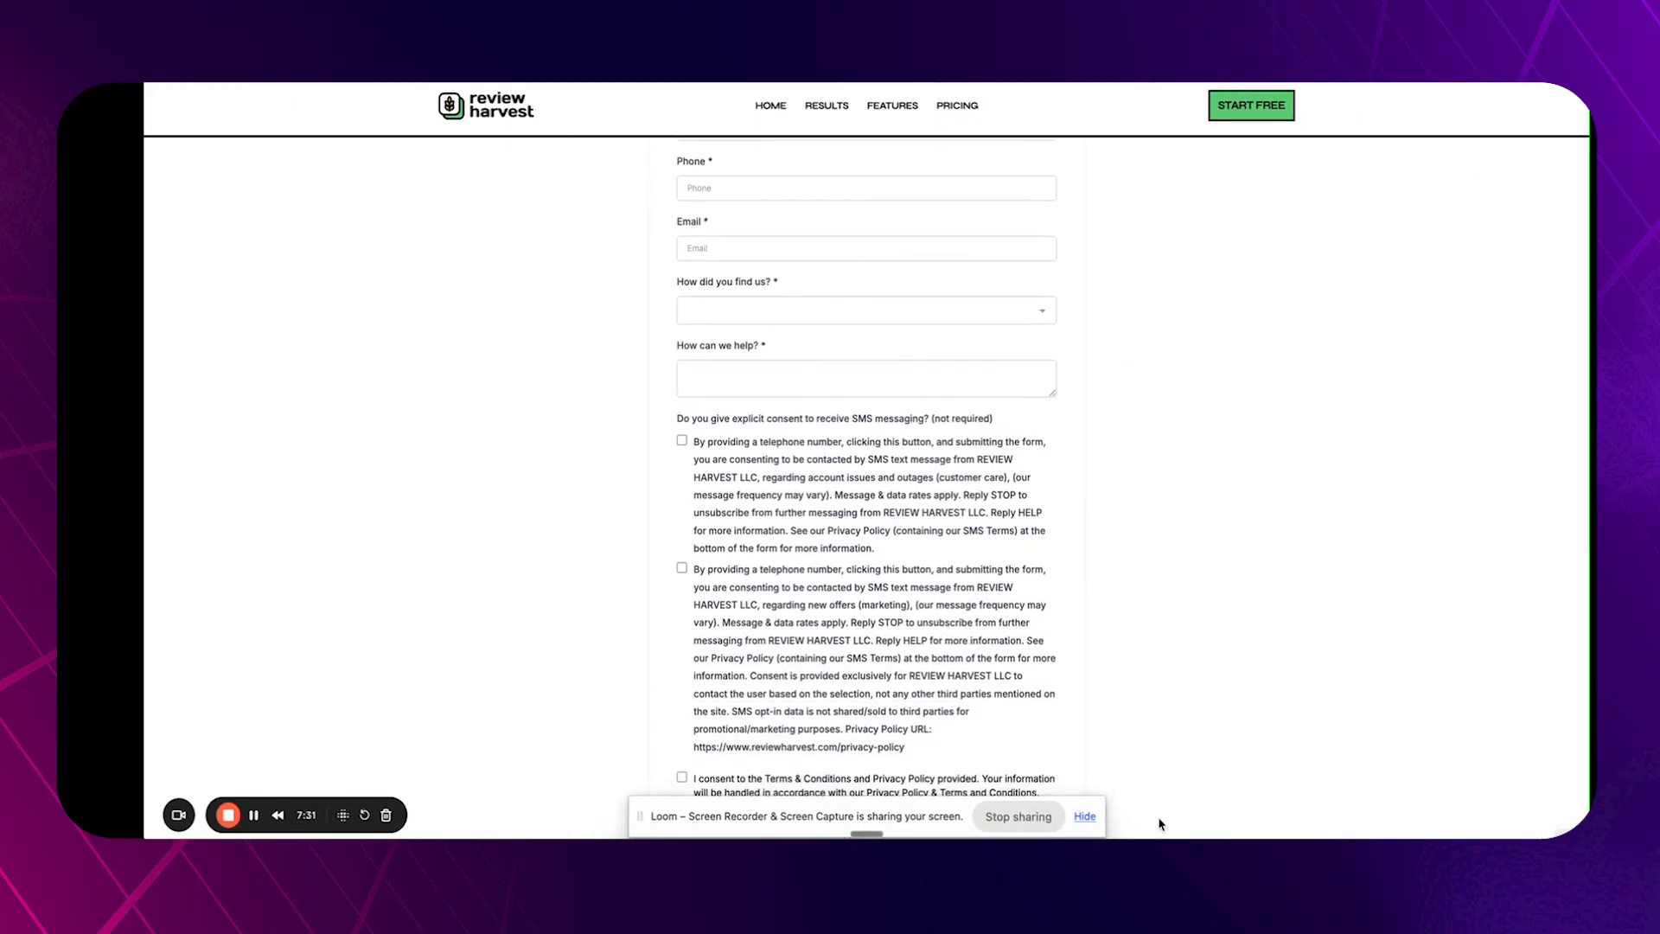
pyautogui.scroll(-3)
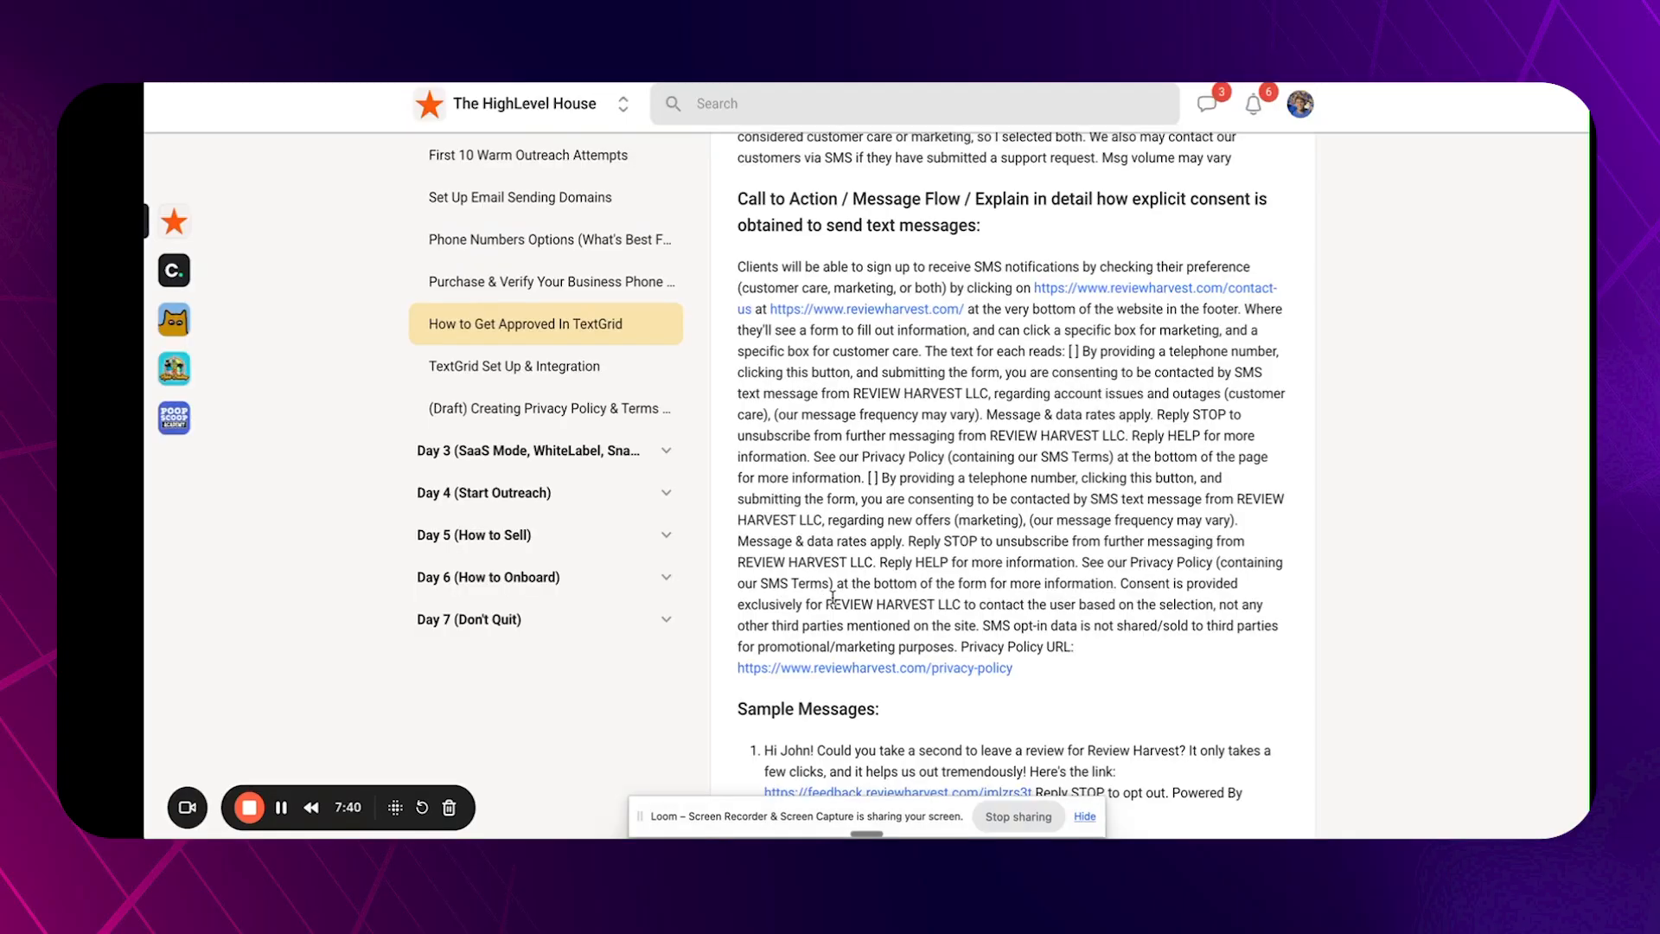
pyautogui.scroll(-3)
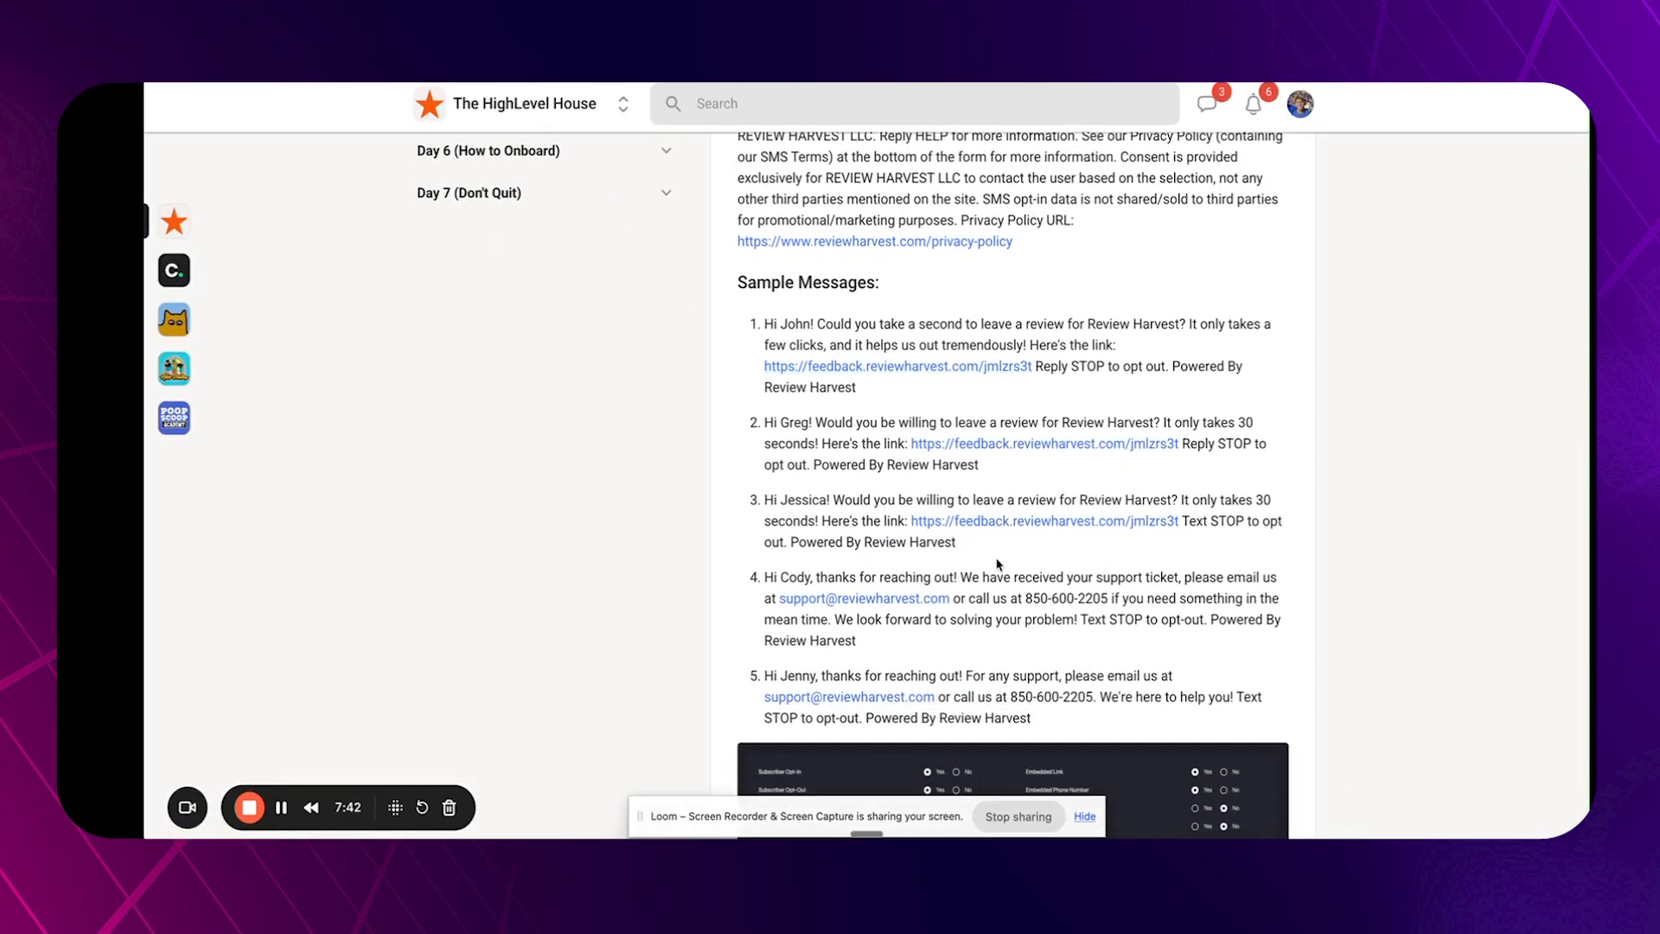
pyautogui.moveTo(1312, 370)
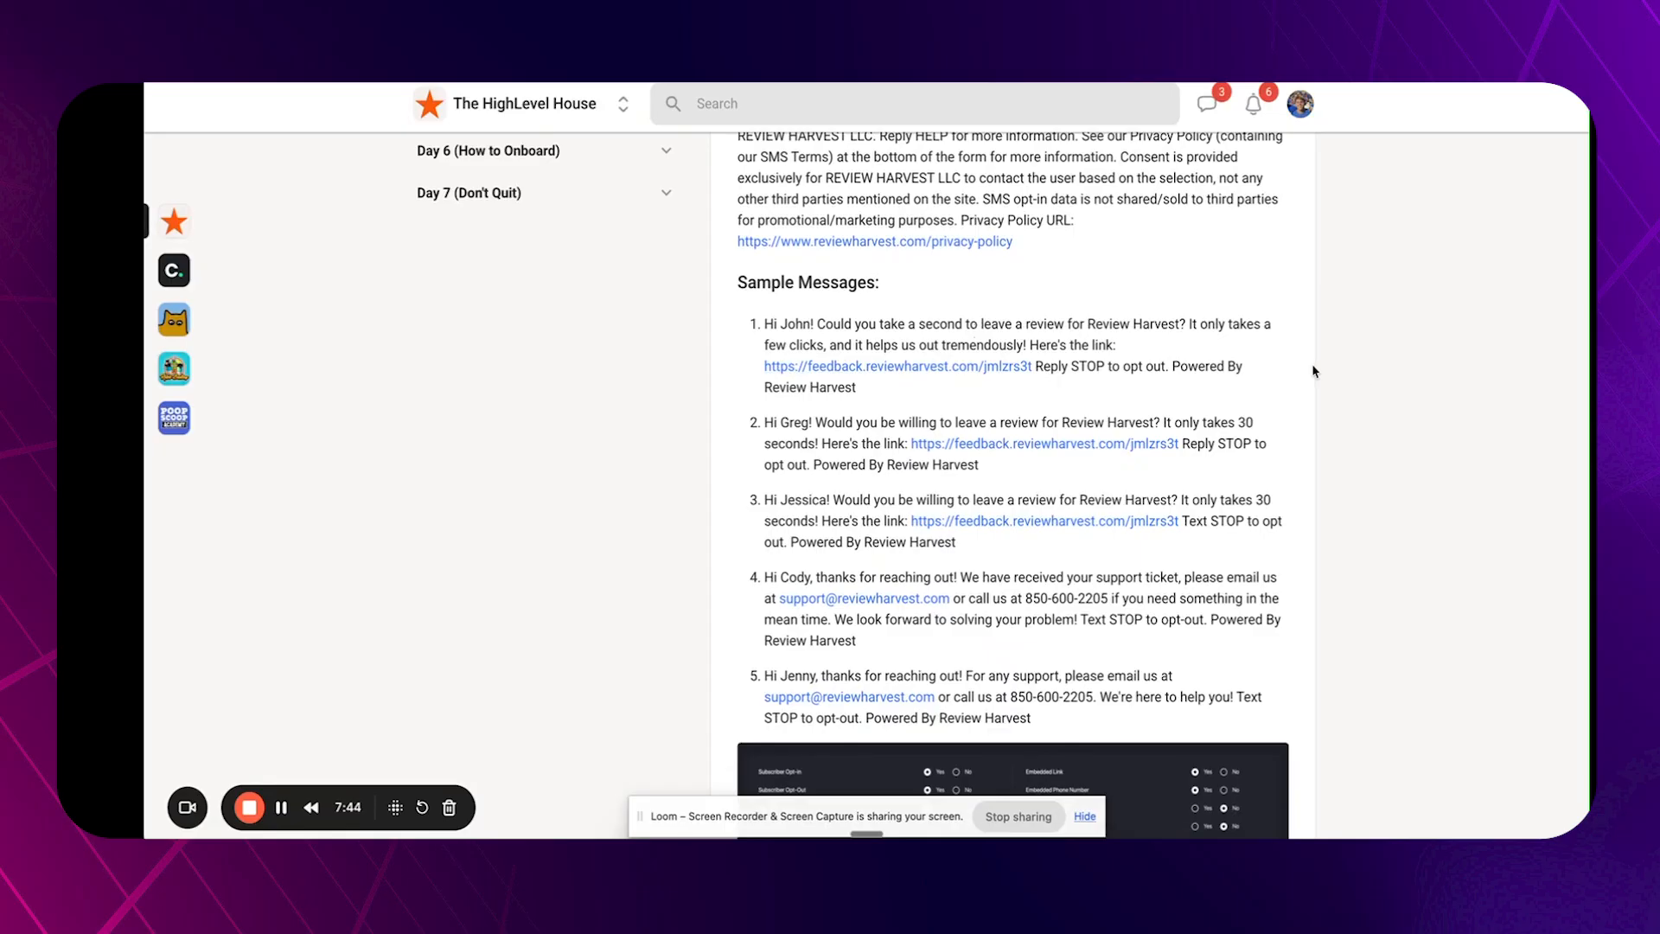
pyautogui.moveTo(1142, 380)
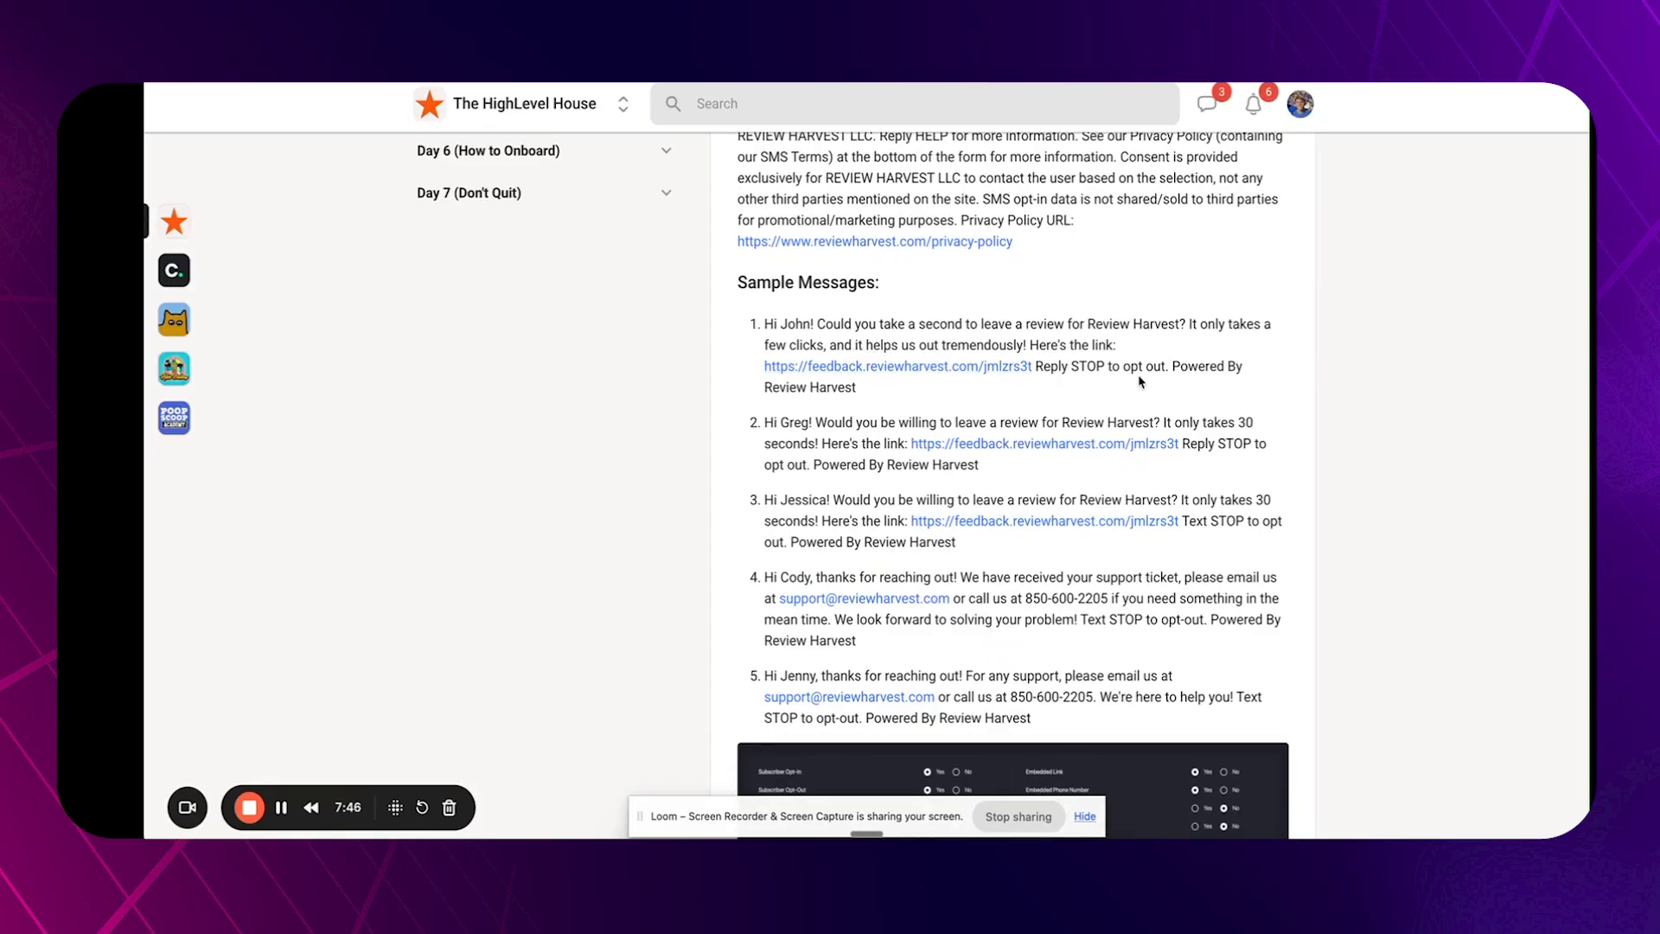
pyautogui.moveTo(1369, 446)
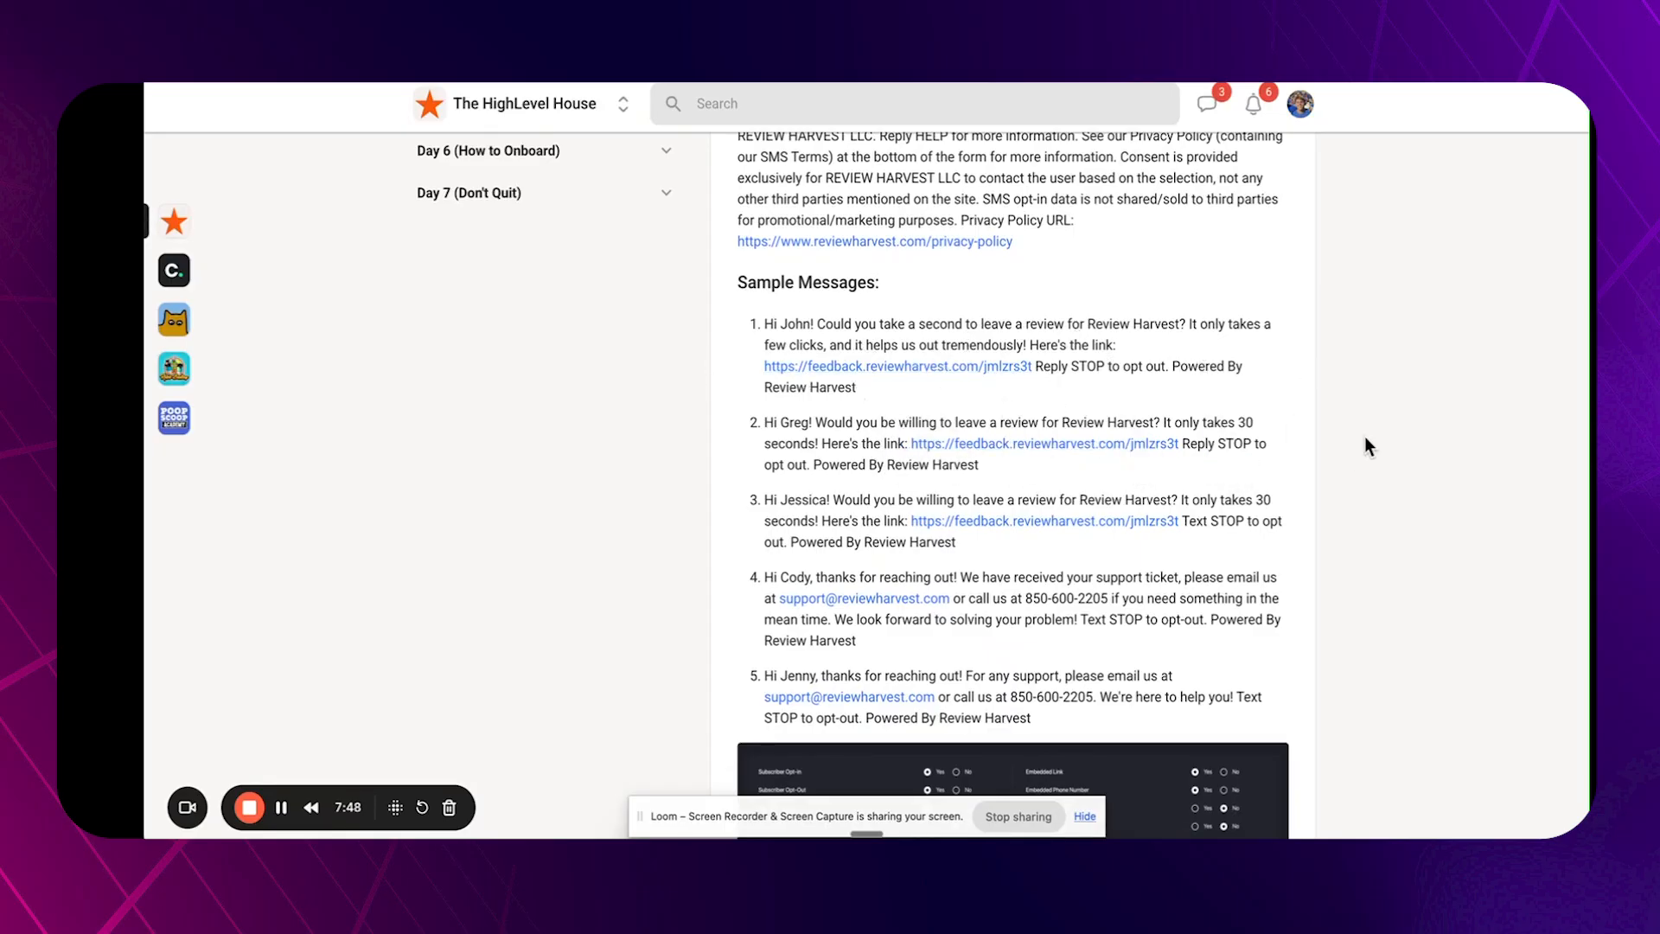
pyautogui.scroll(-3)
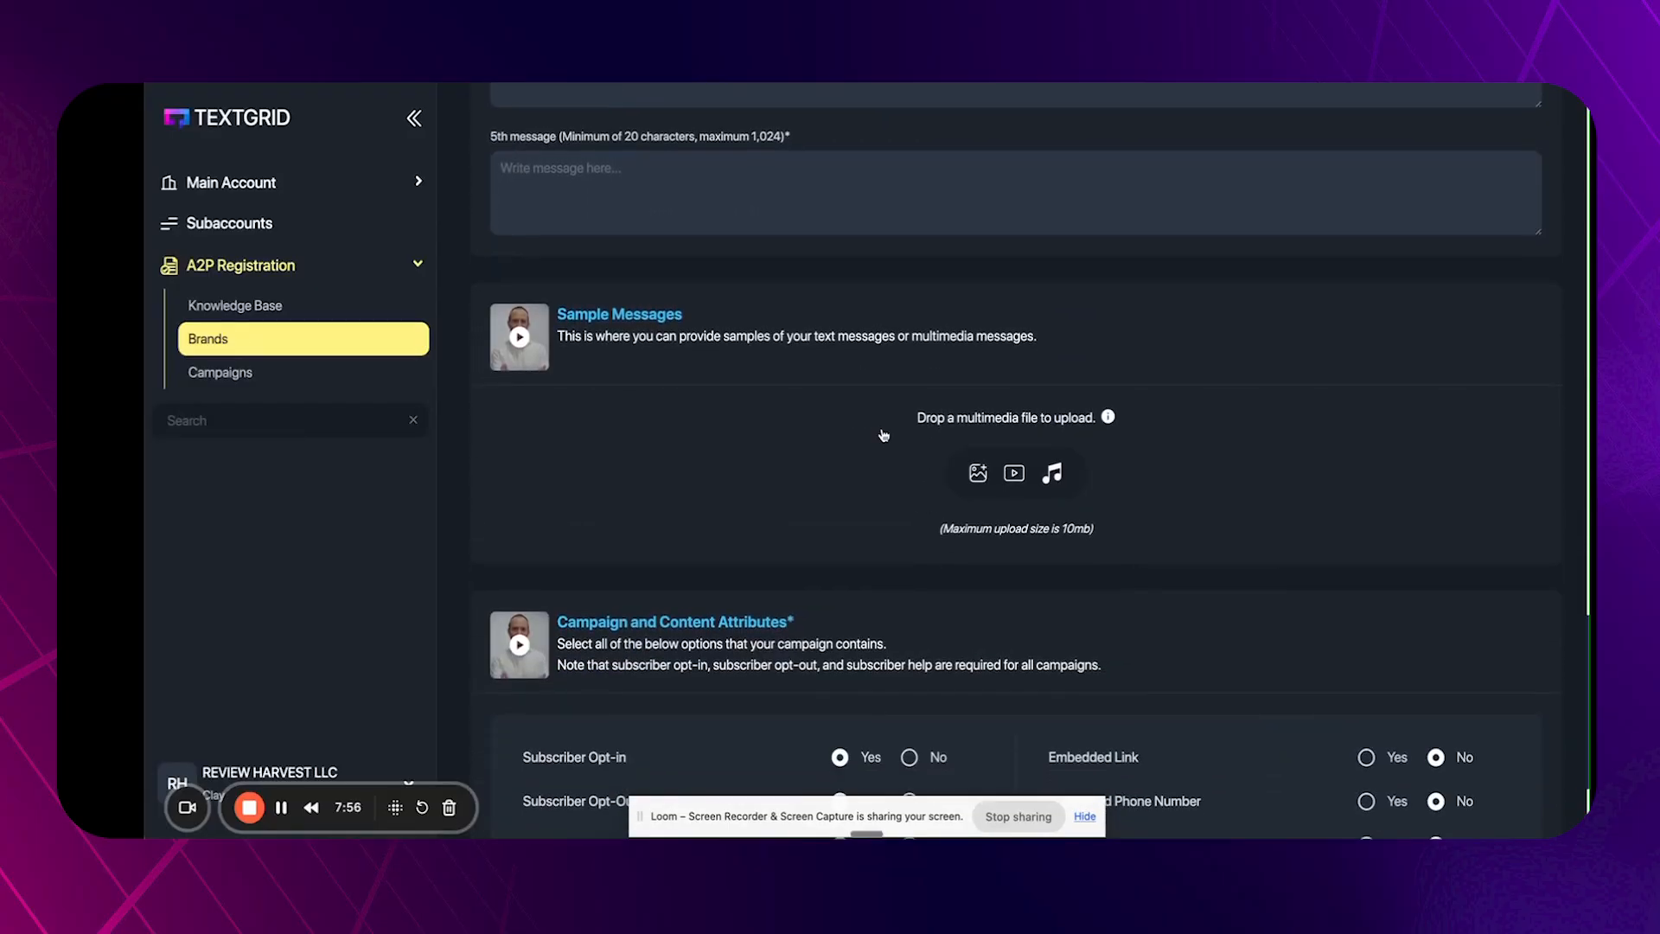
pyautogui.moveTo(884, 306)
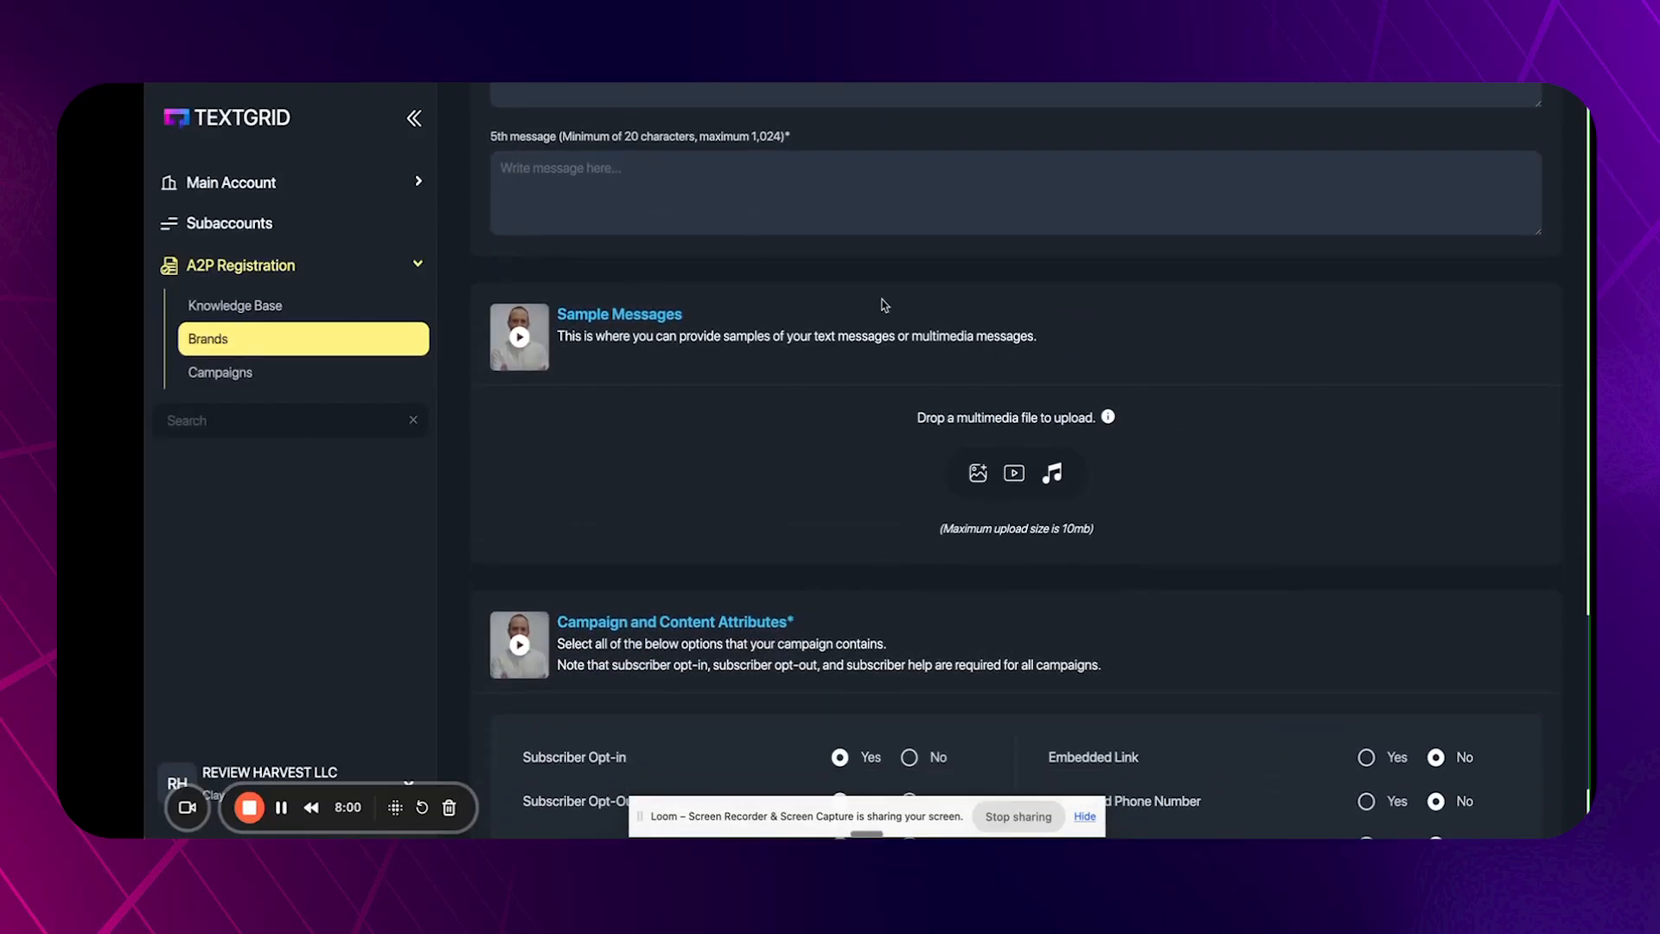
# Mark Embedded Link and Embedded Phone Number as Yes in Campaign and Content Attributes.
pyautogui.scroll(-3)
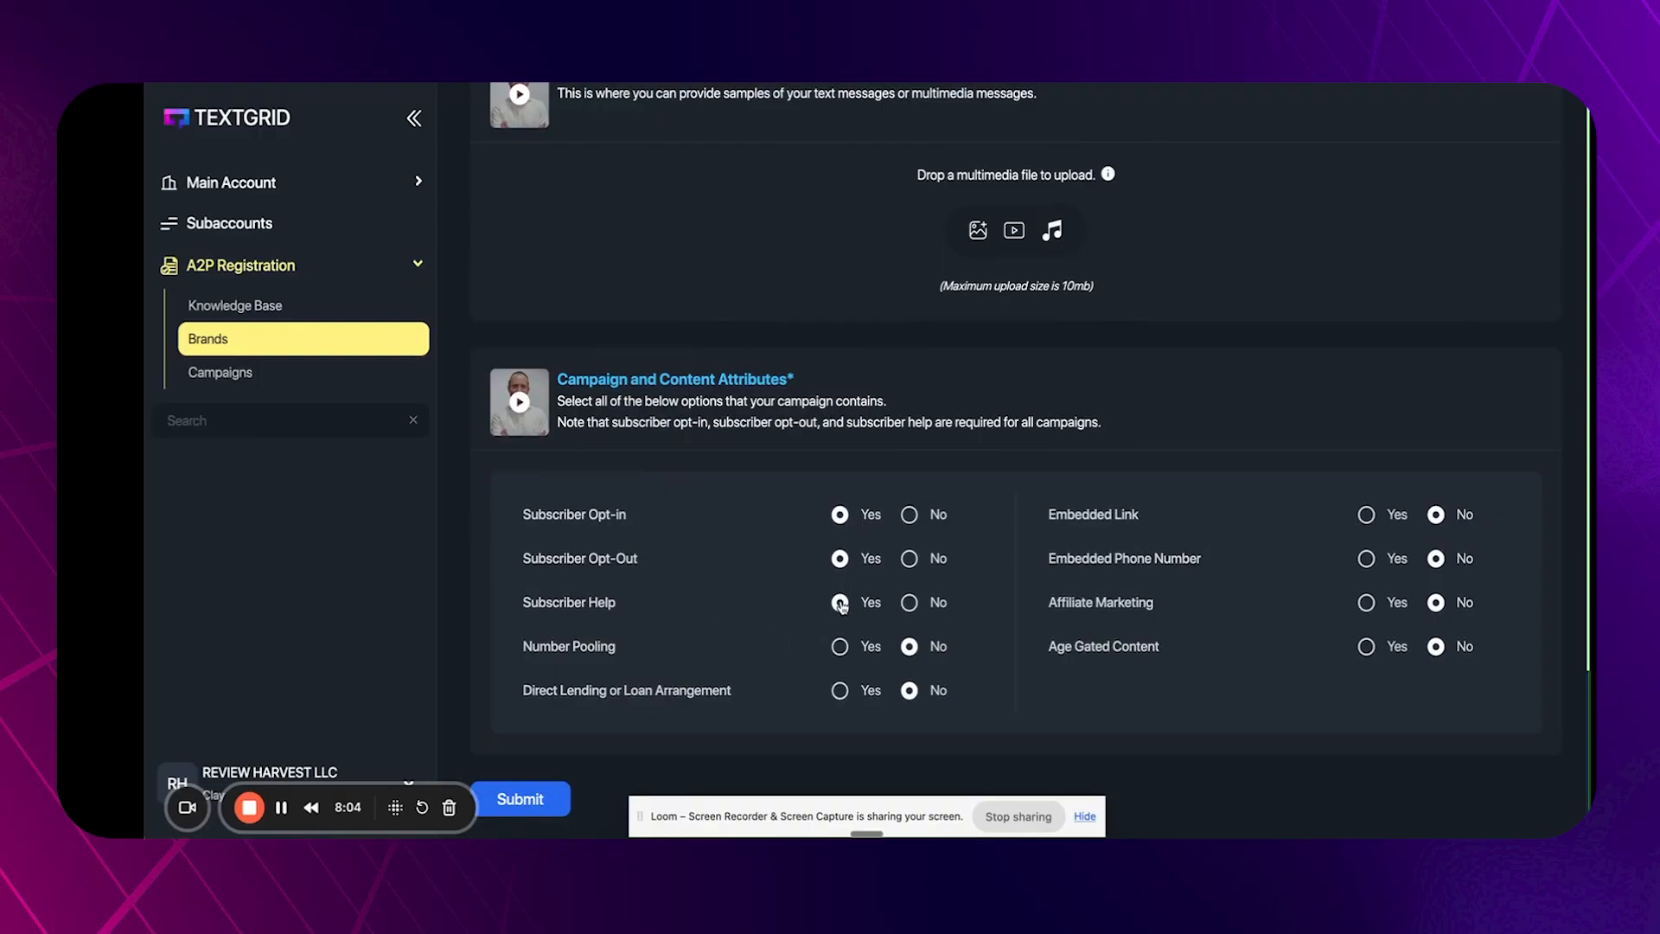
pyautogui.click(839, 602)
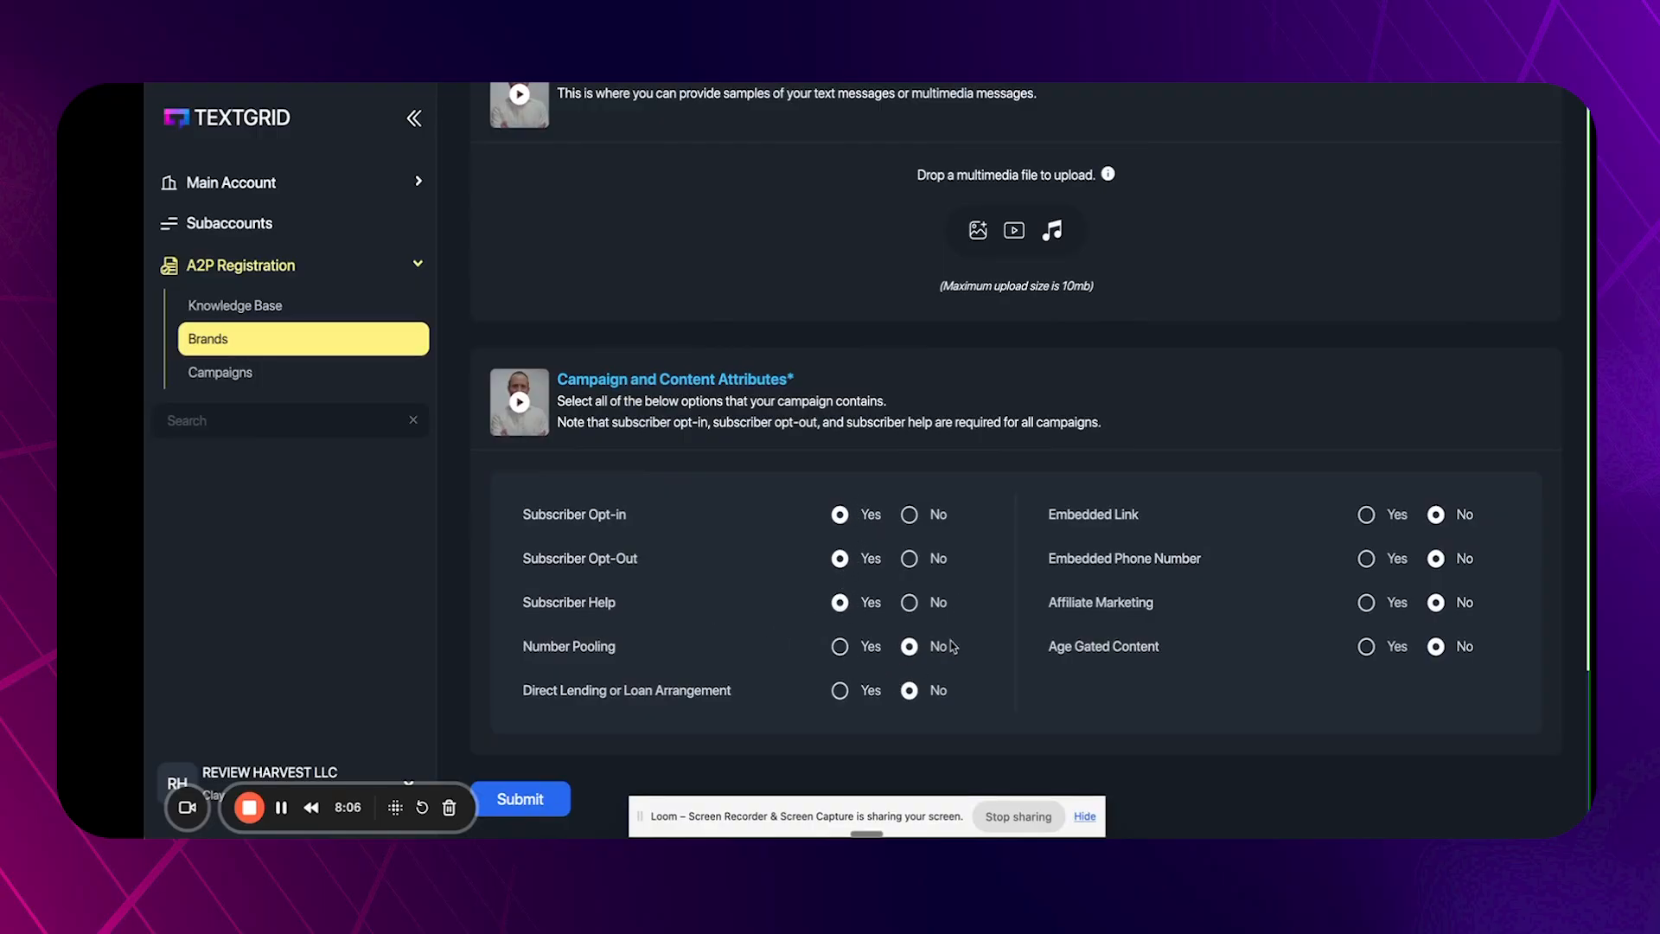
pyautogui.moveTo(898, 685)
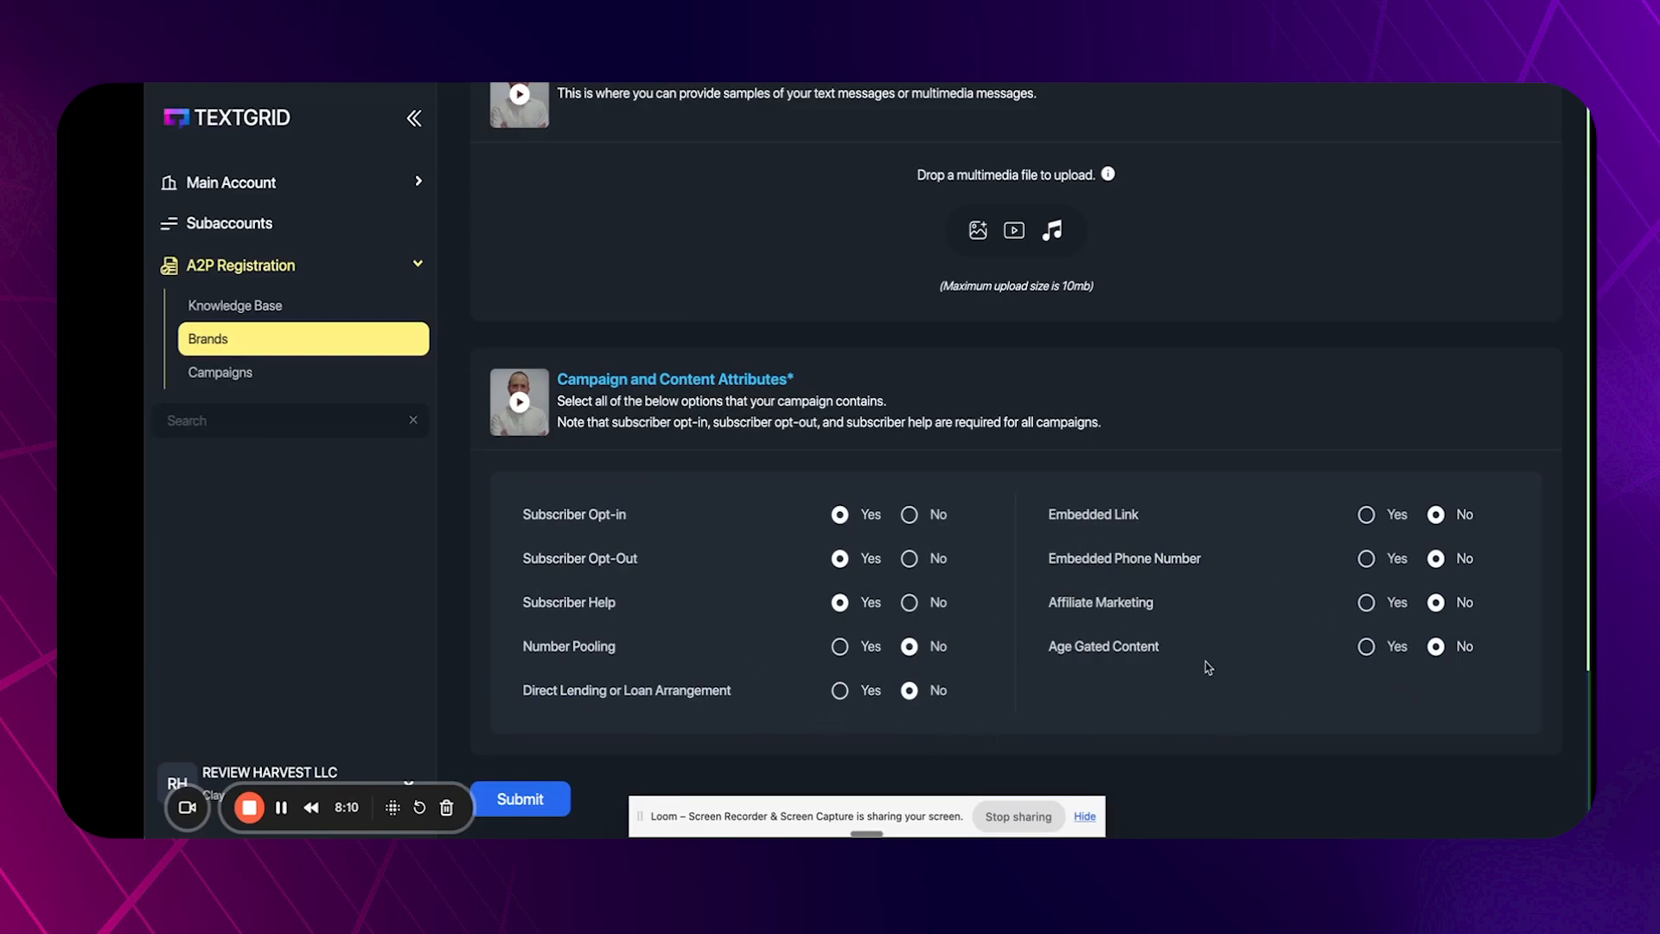
pyautogui.moveTo(1387, 525)
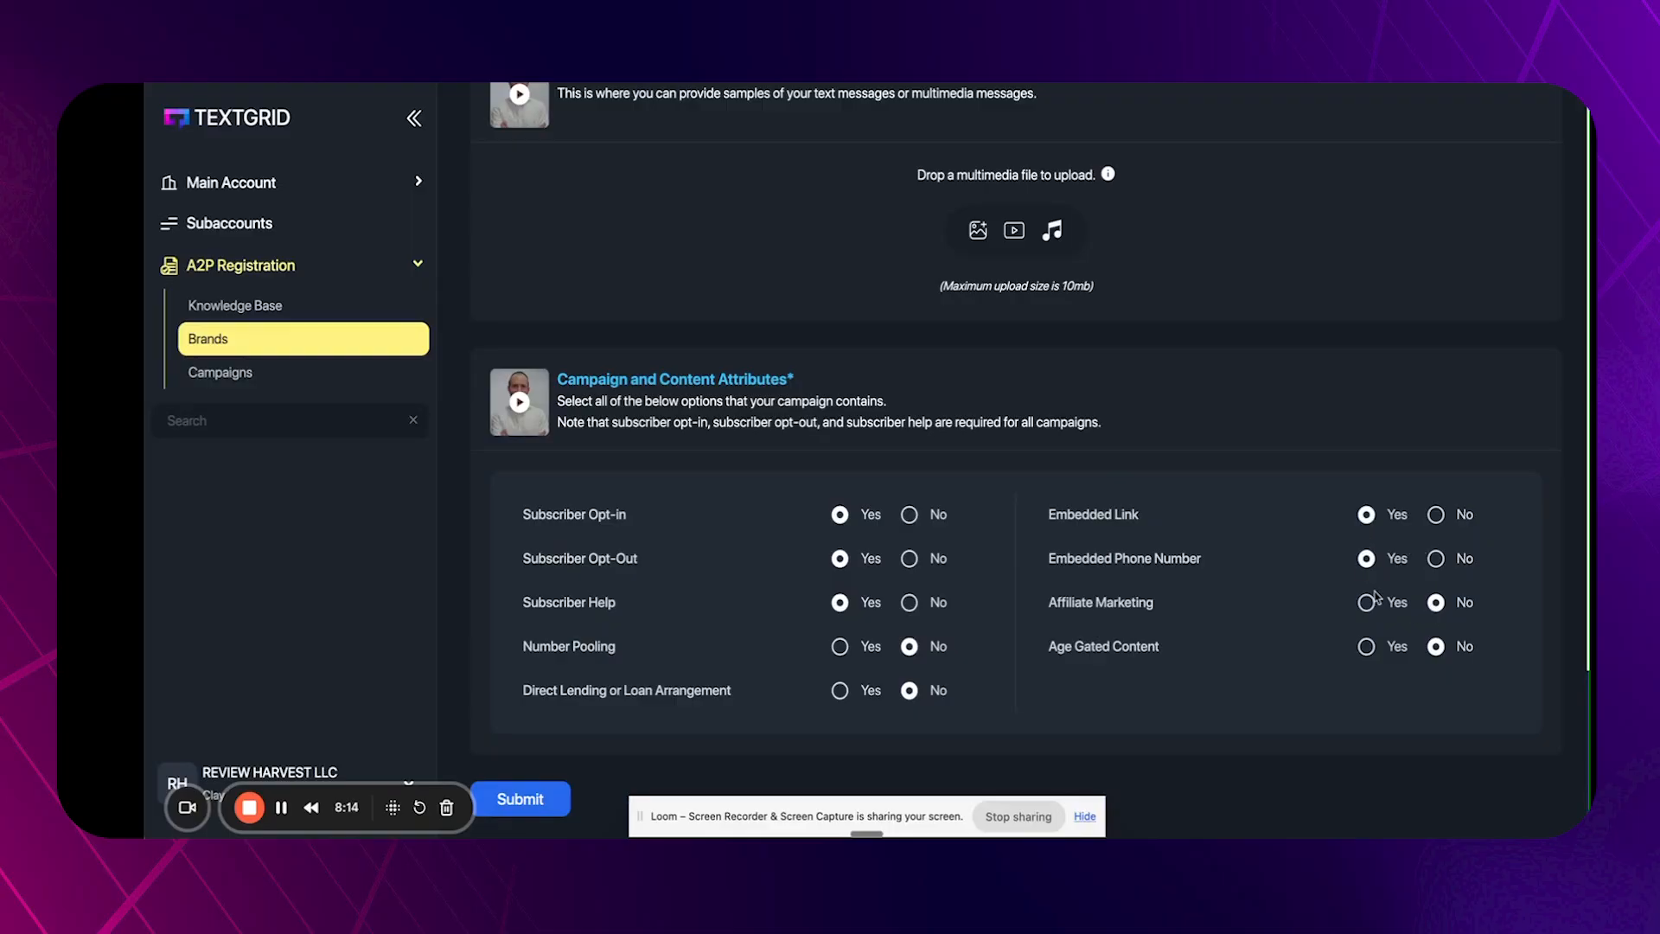
pyautogui.scroll(3)
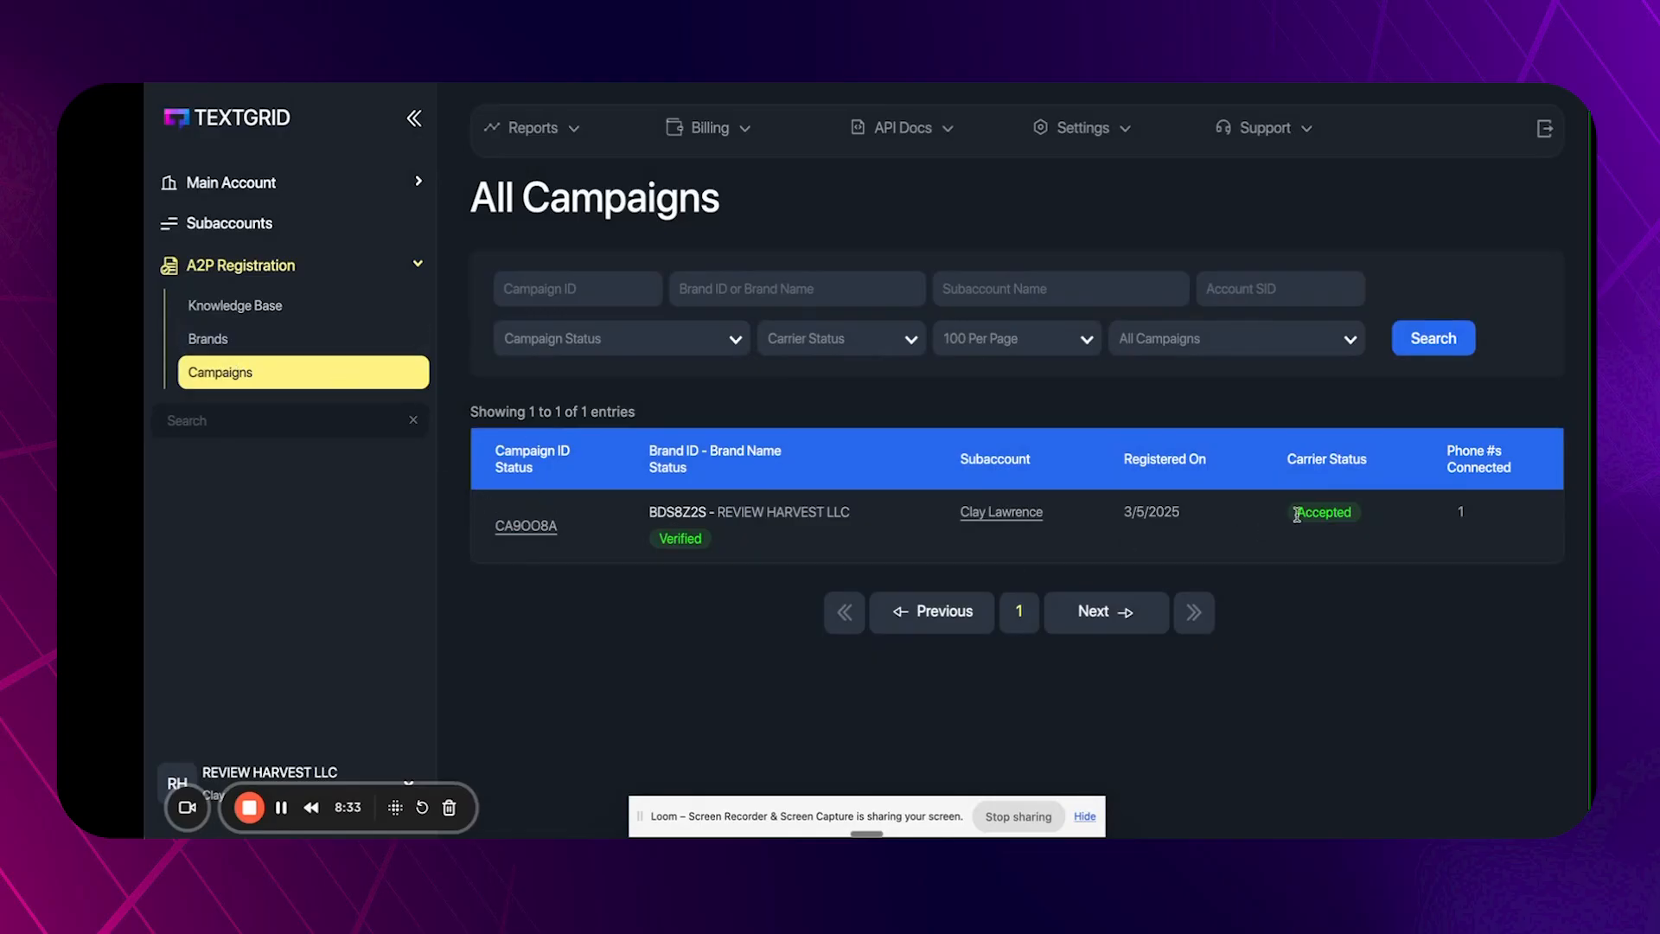
pyautogui.moveTo(1320, 502)
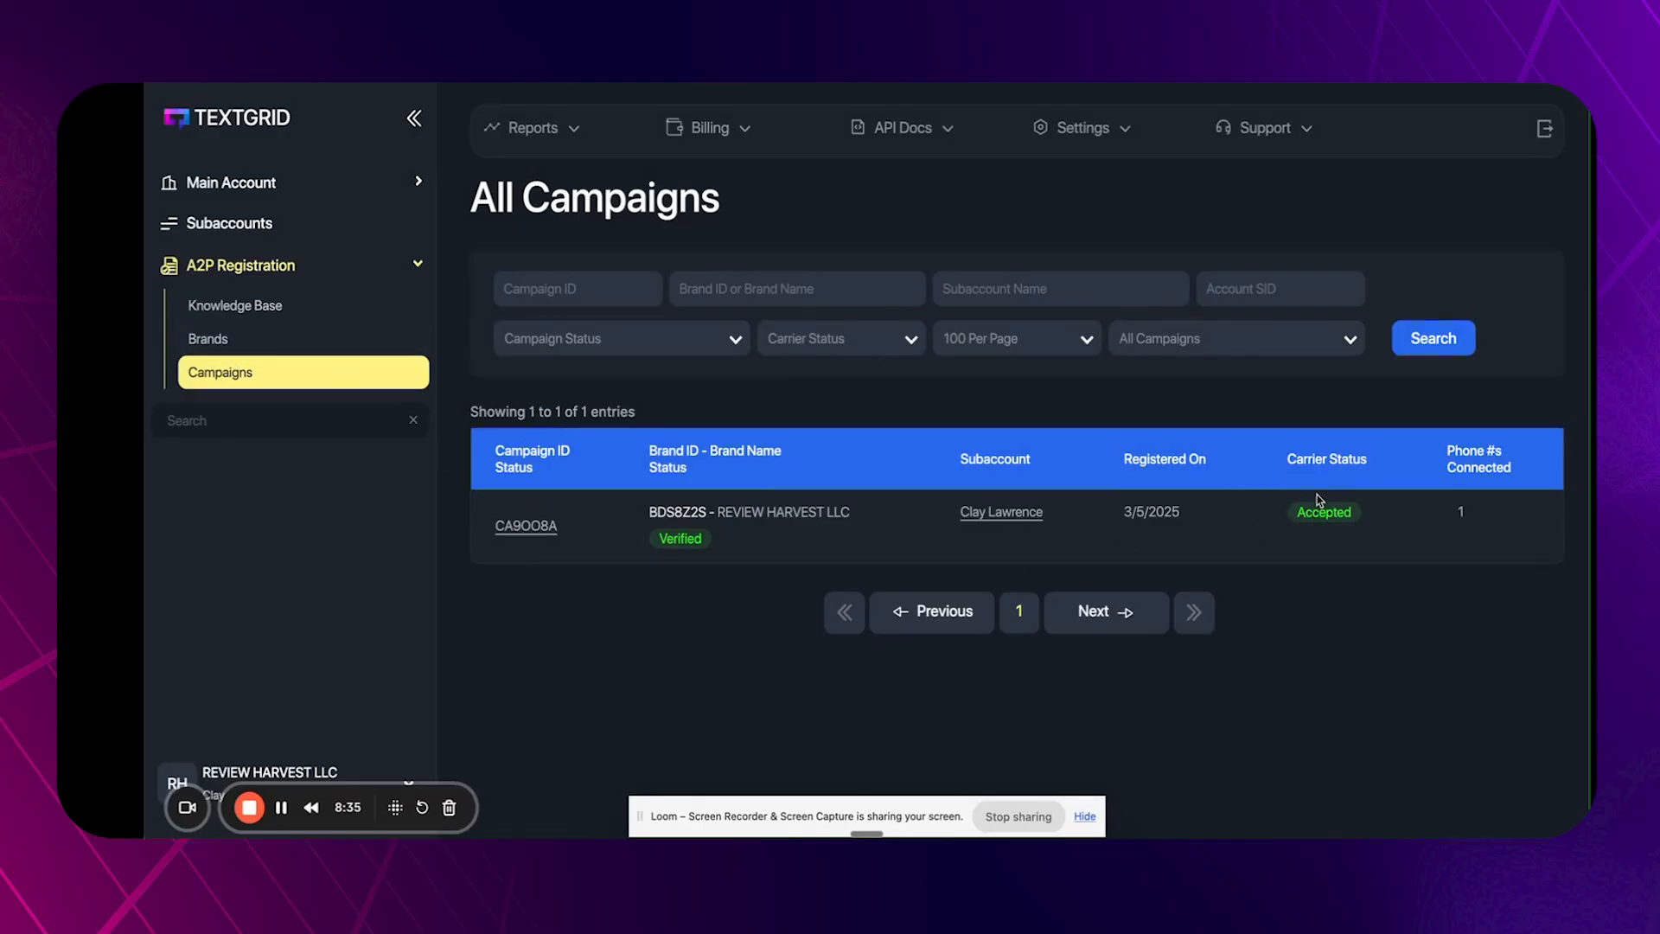
pyautogui.moveTo(807, 588)
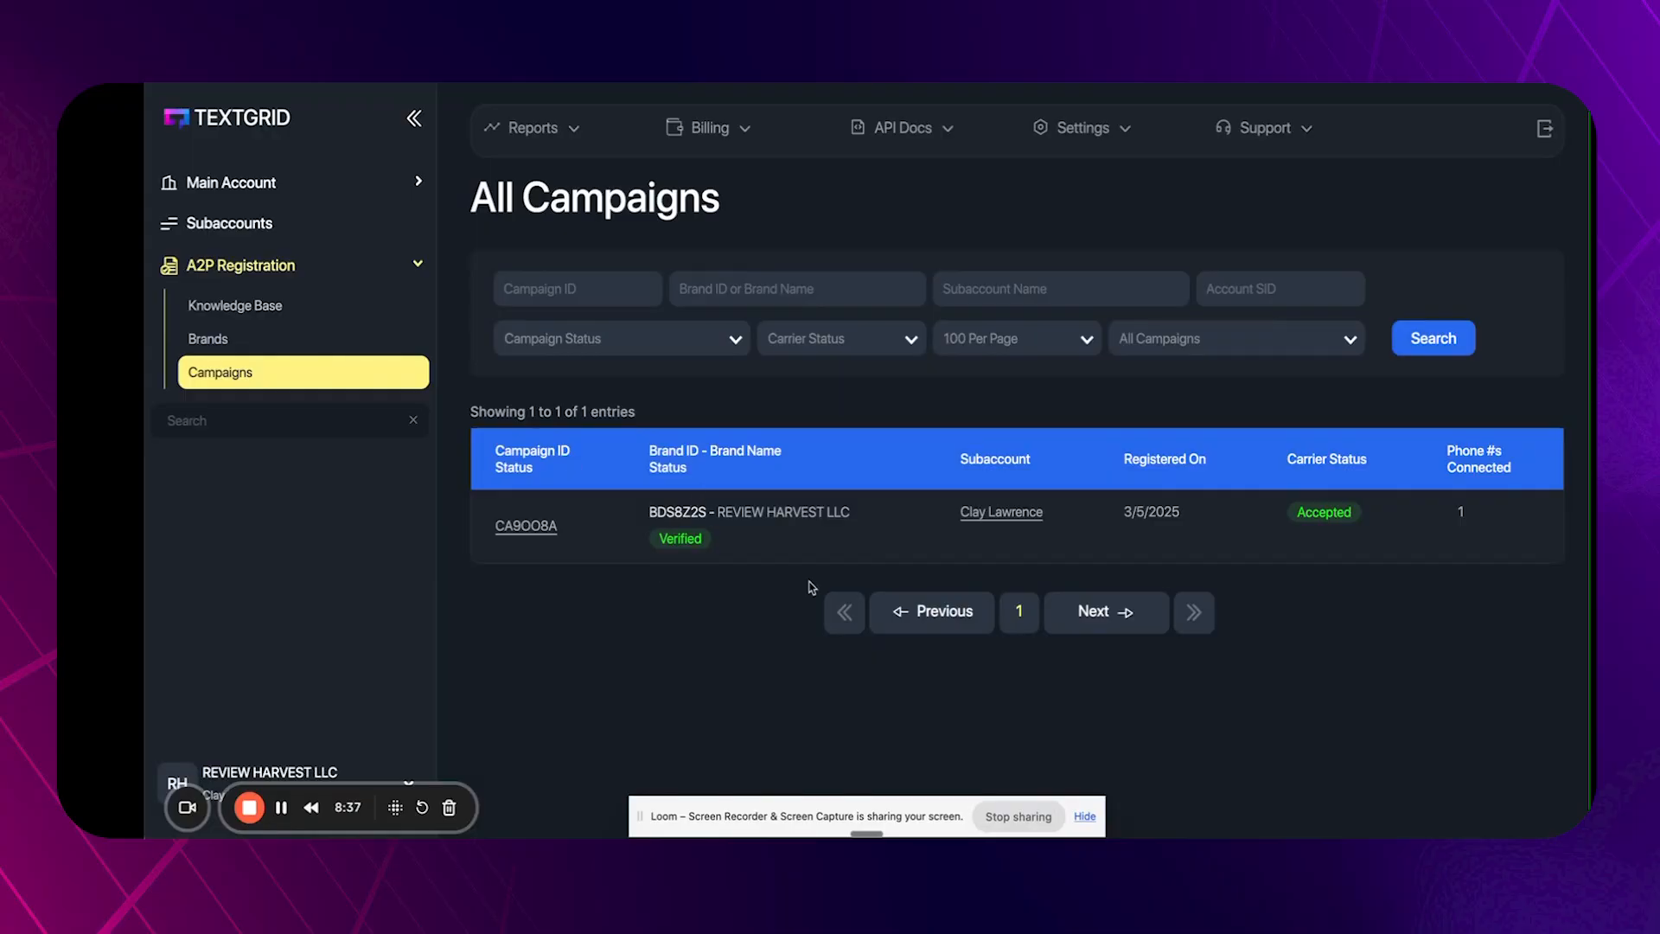
pyautogui.moveTo(592, 318)
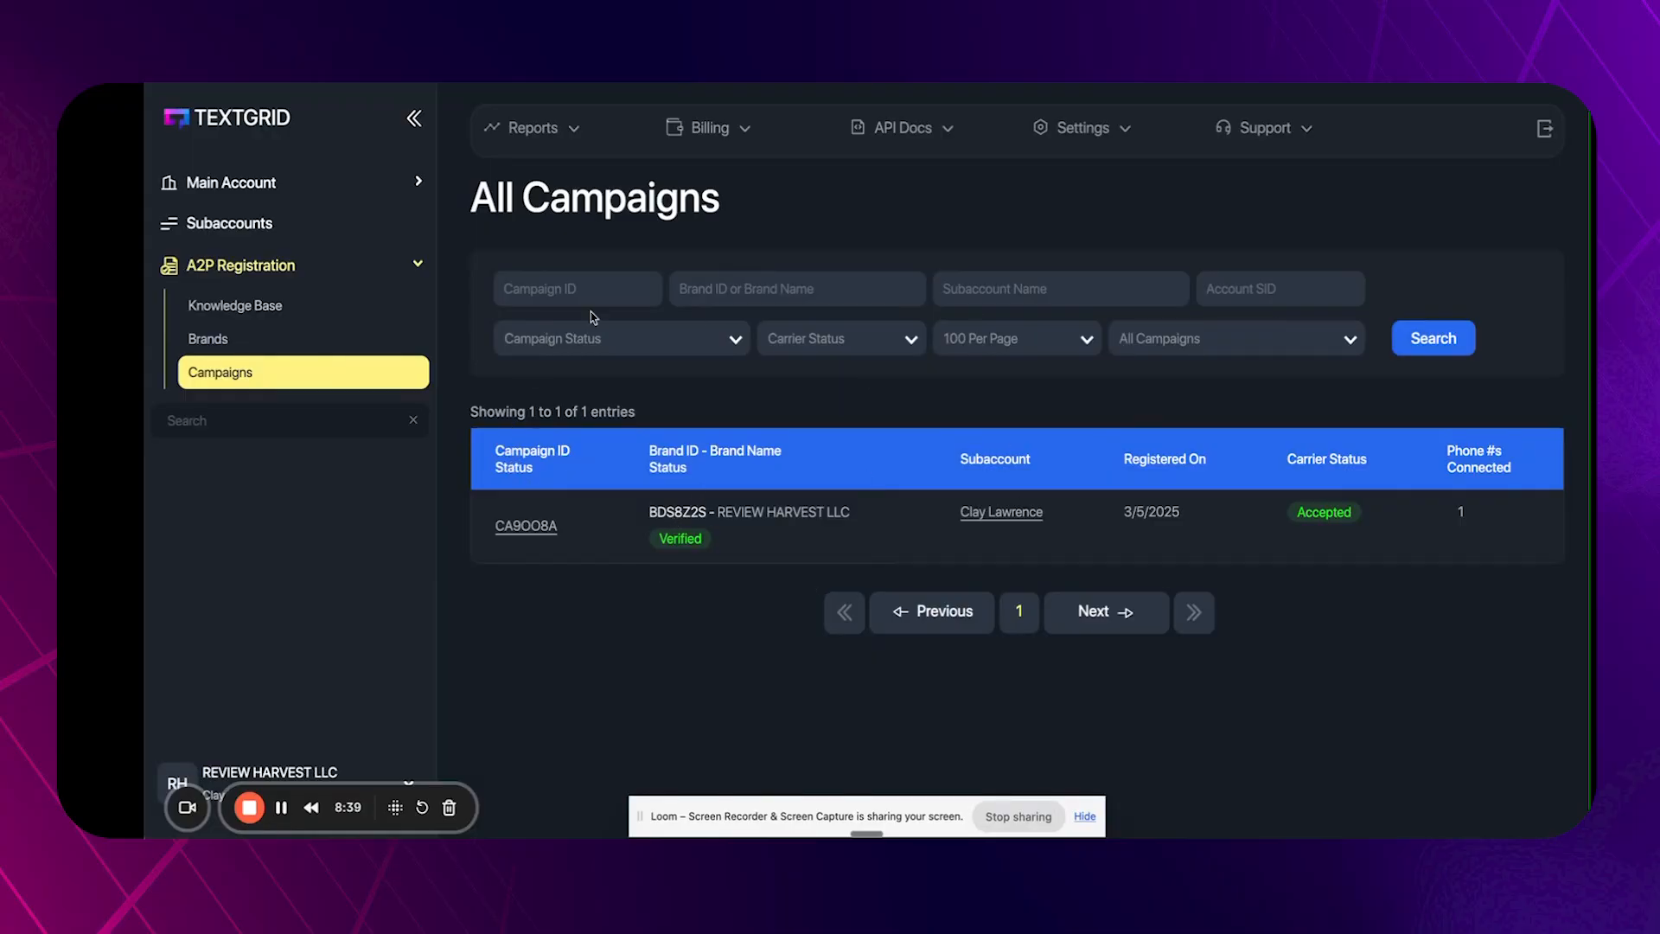
pyautogui.moveTo(1496, 564)
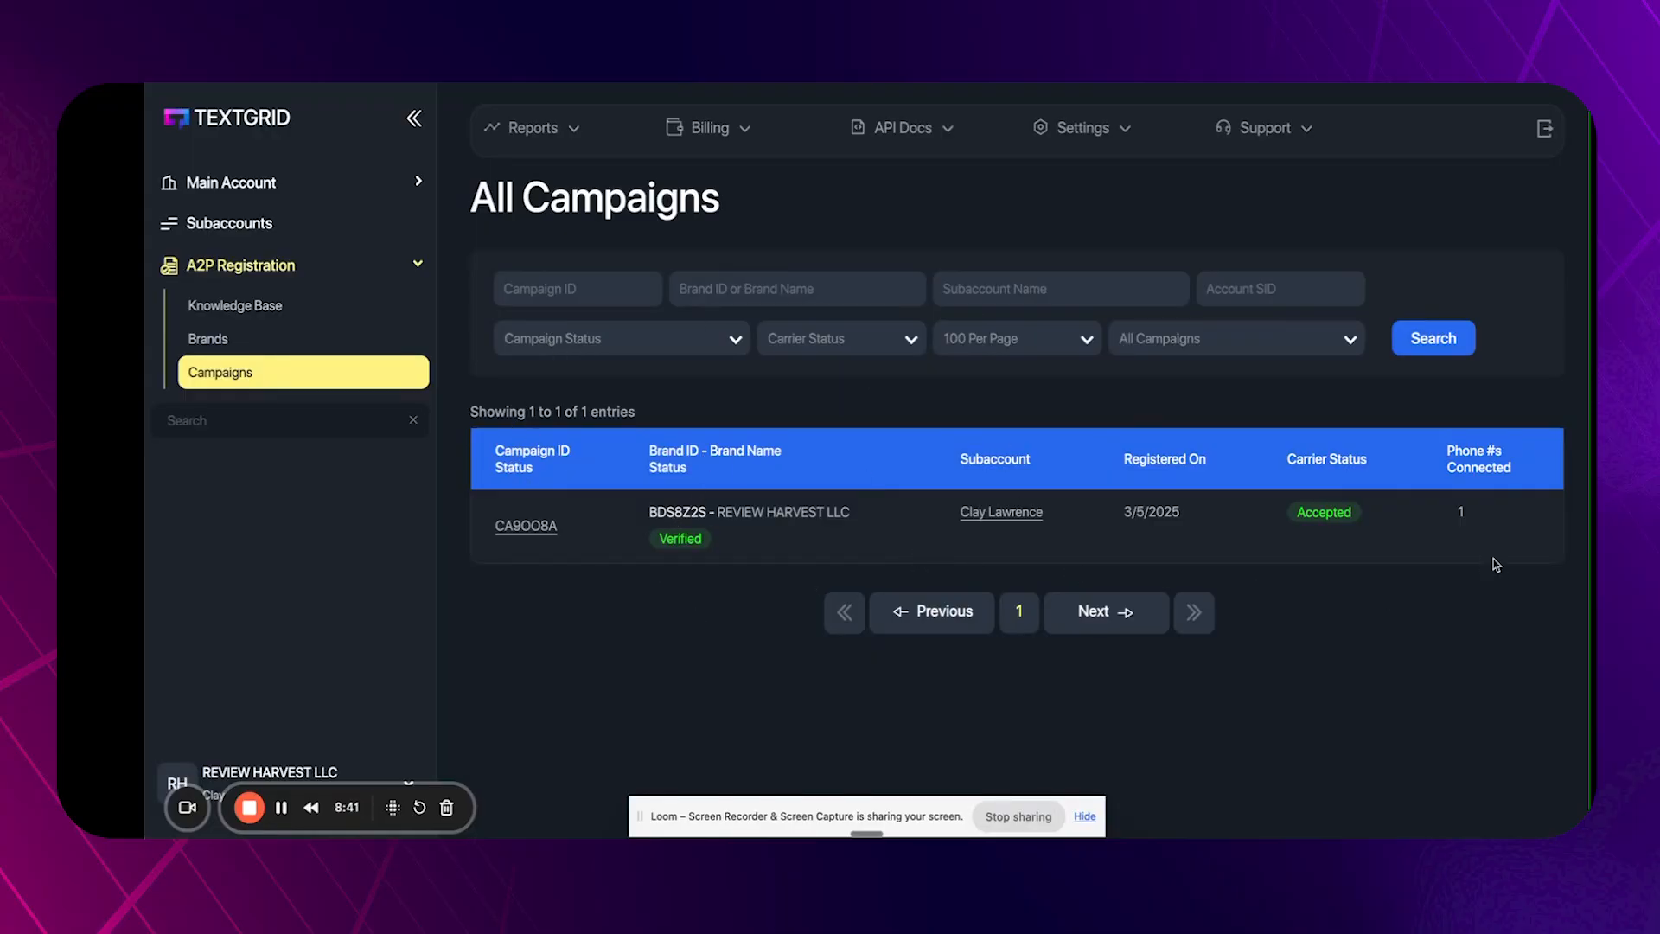
pyautogui.moveTo(1353, 505)
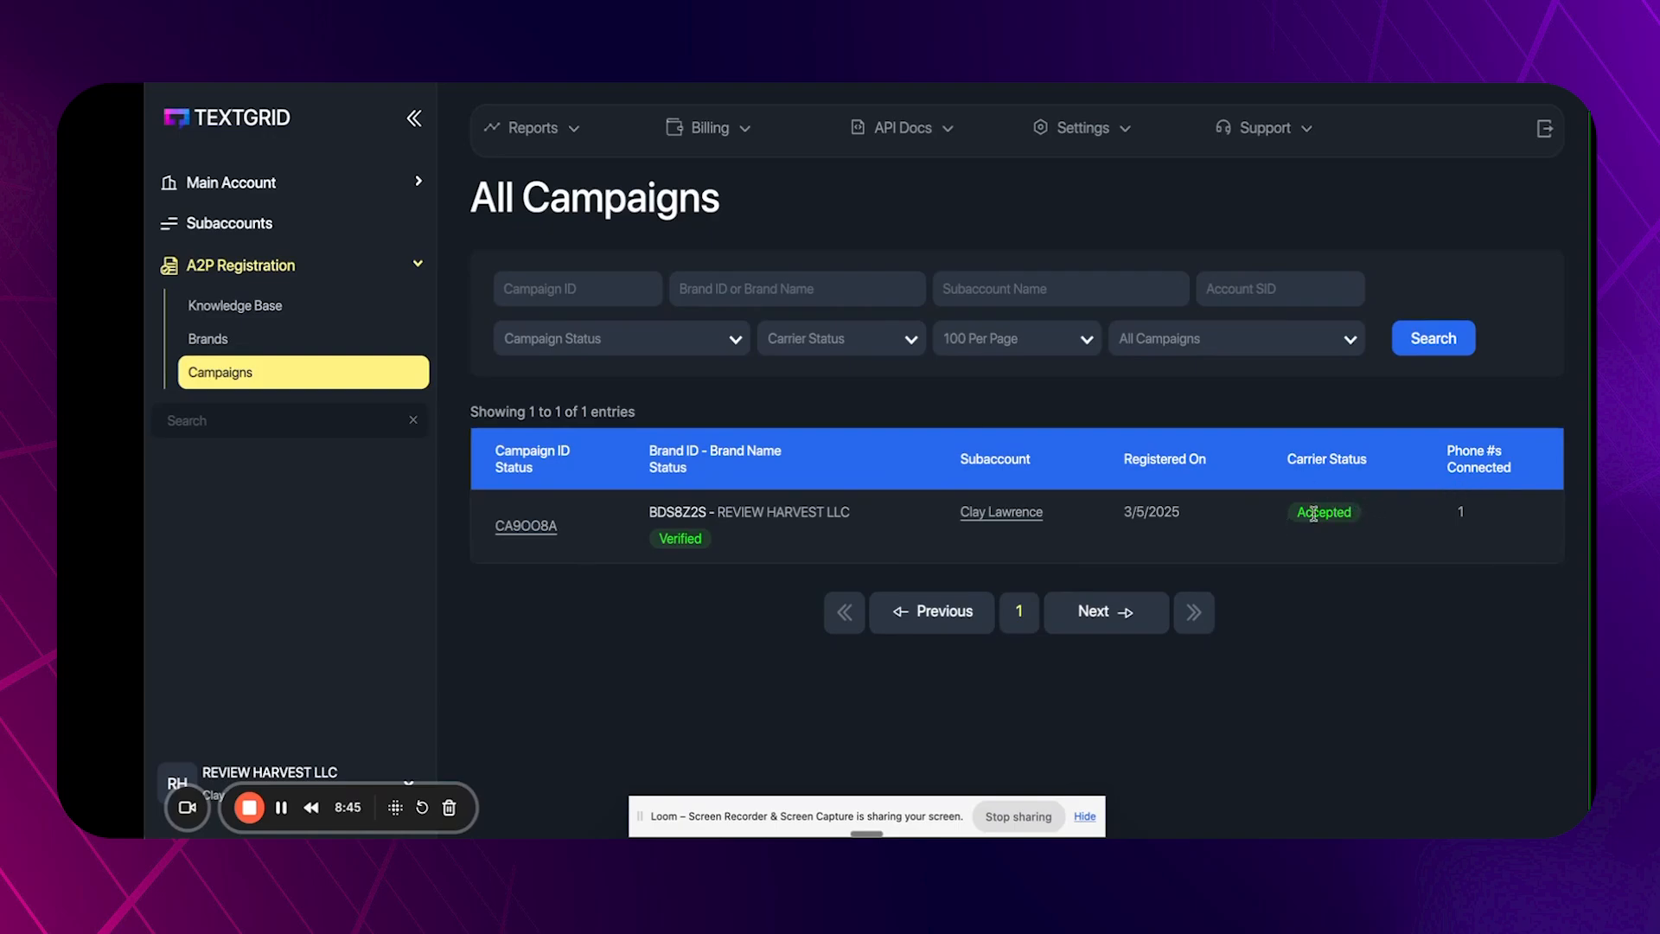
pyautogui.moveTo(1290, 520)
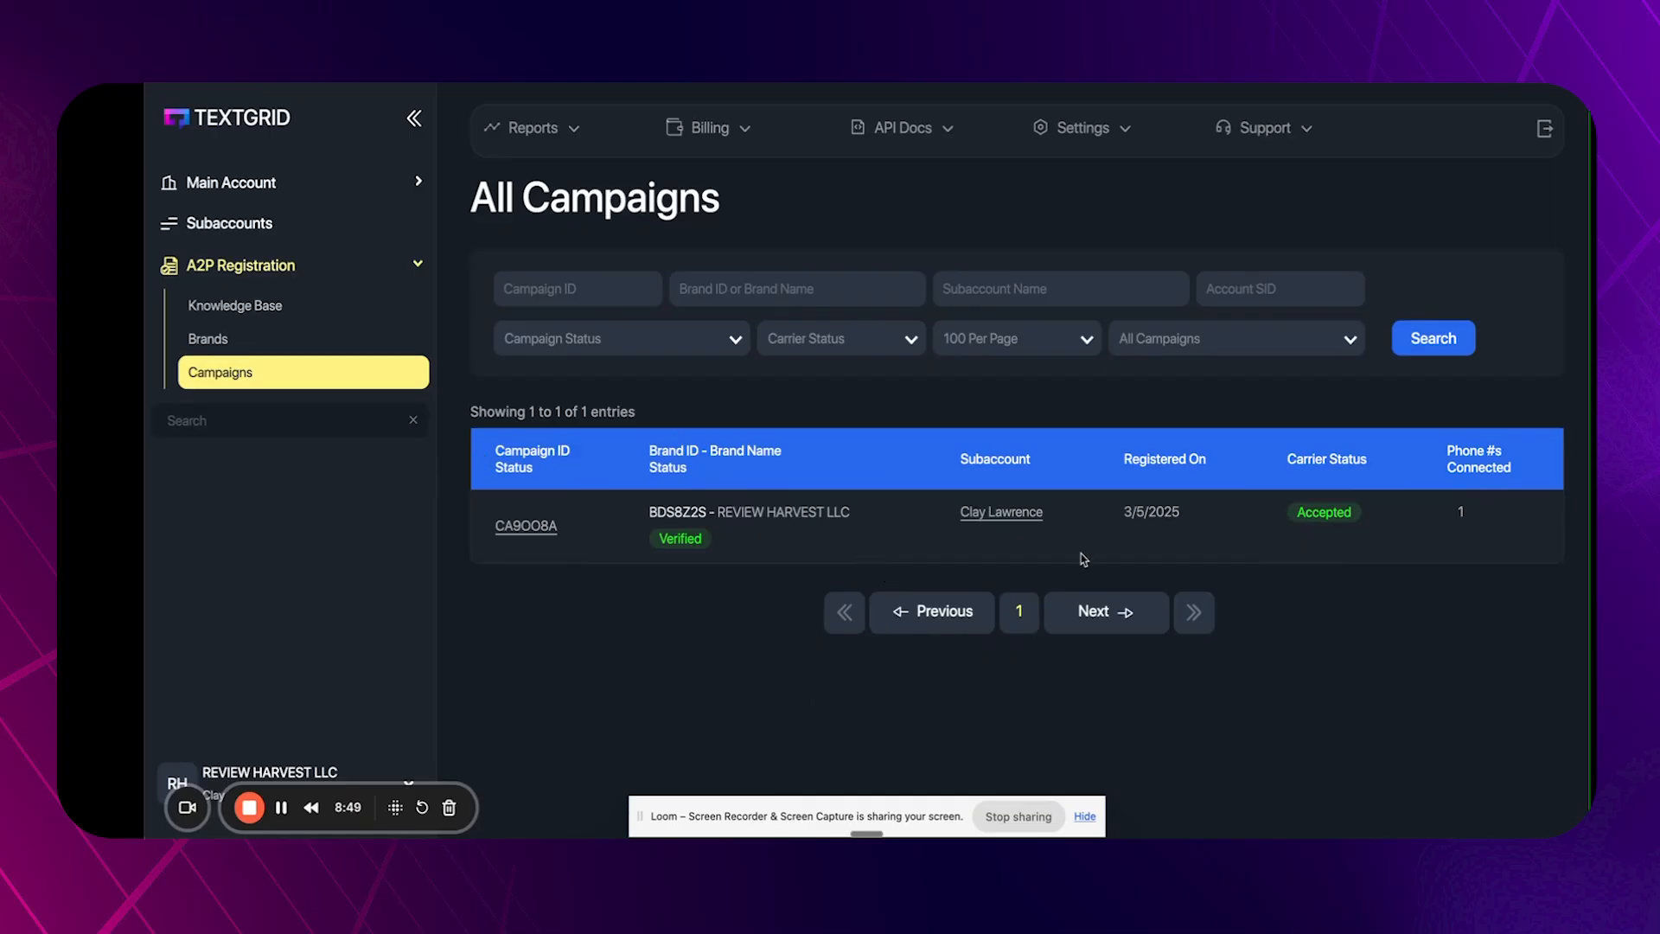
pyautogui.moveTo(871, 683)
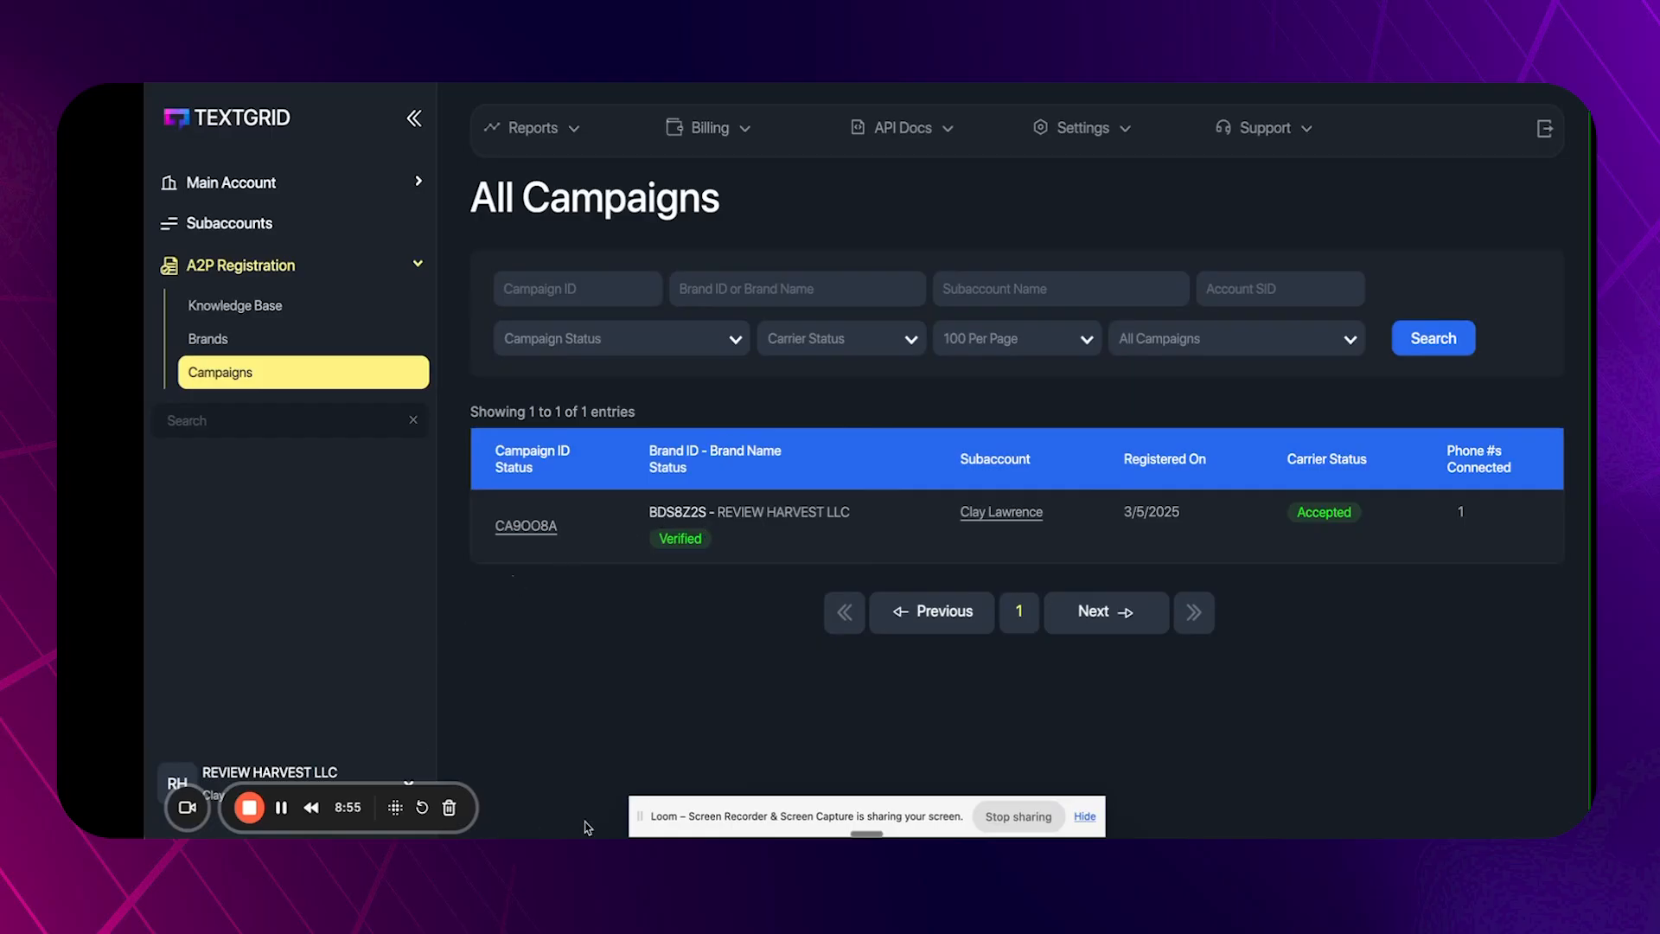
# Go to A2P Registration Campaigns to see REVIEW HARVEST LLC accepted with one number connected.
pyautogui.click(210, 529)
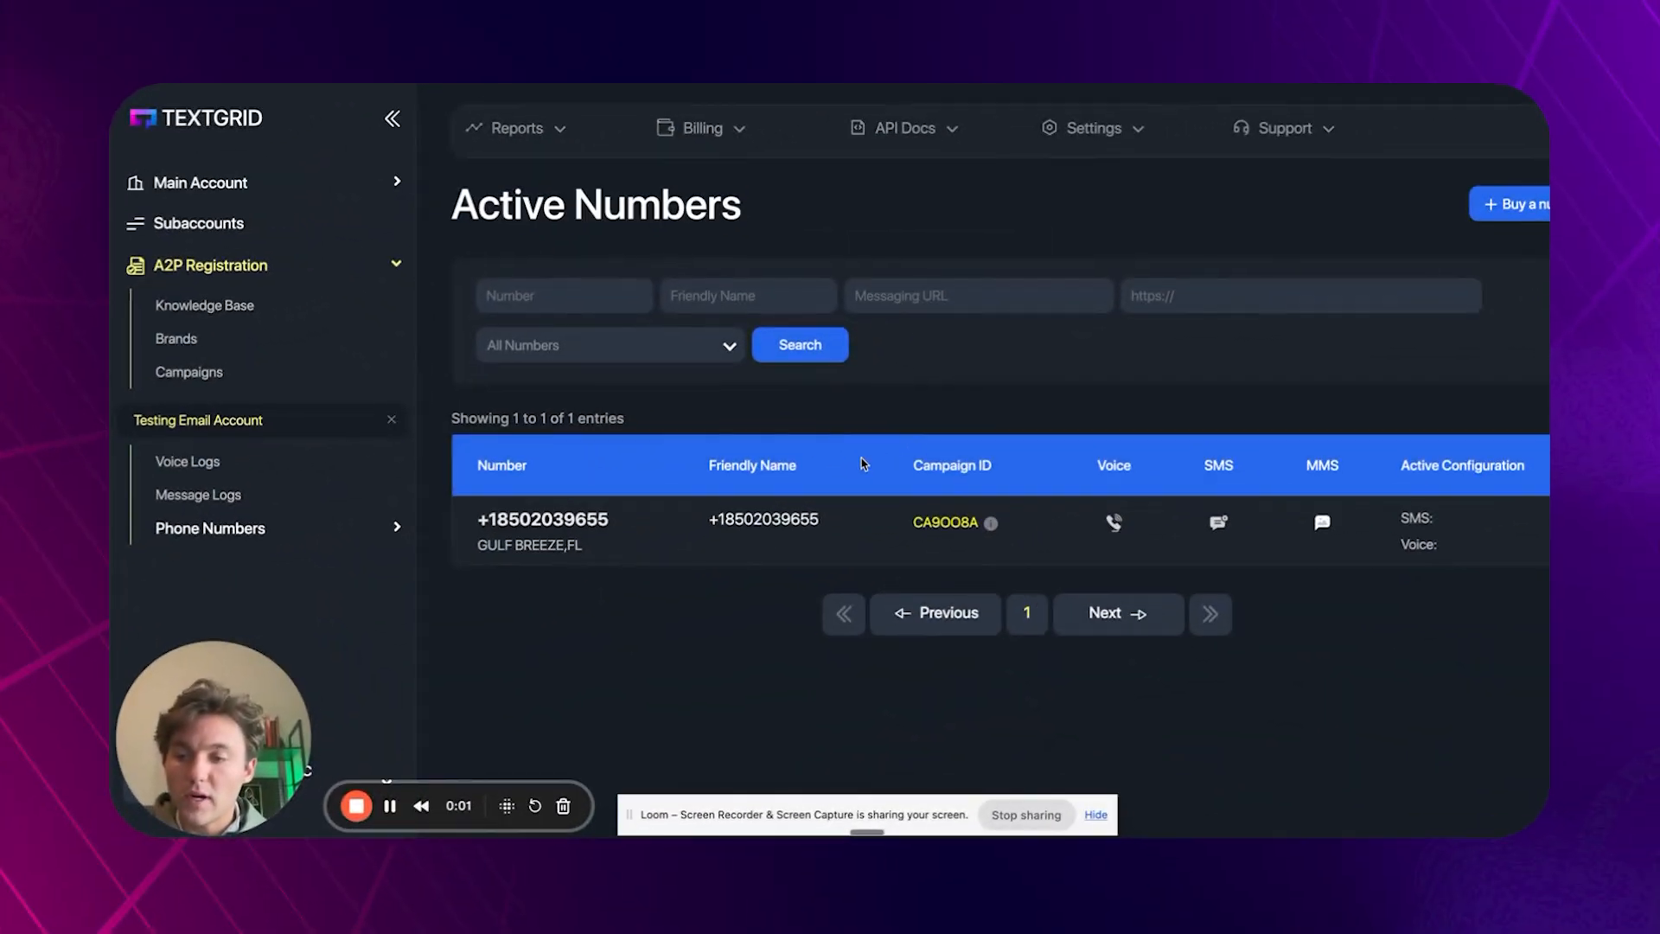
pyautogui.moveTo(827, 436)
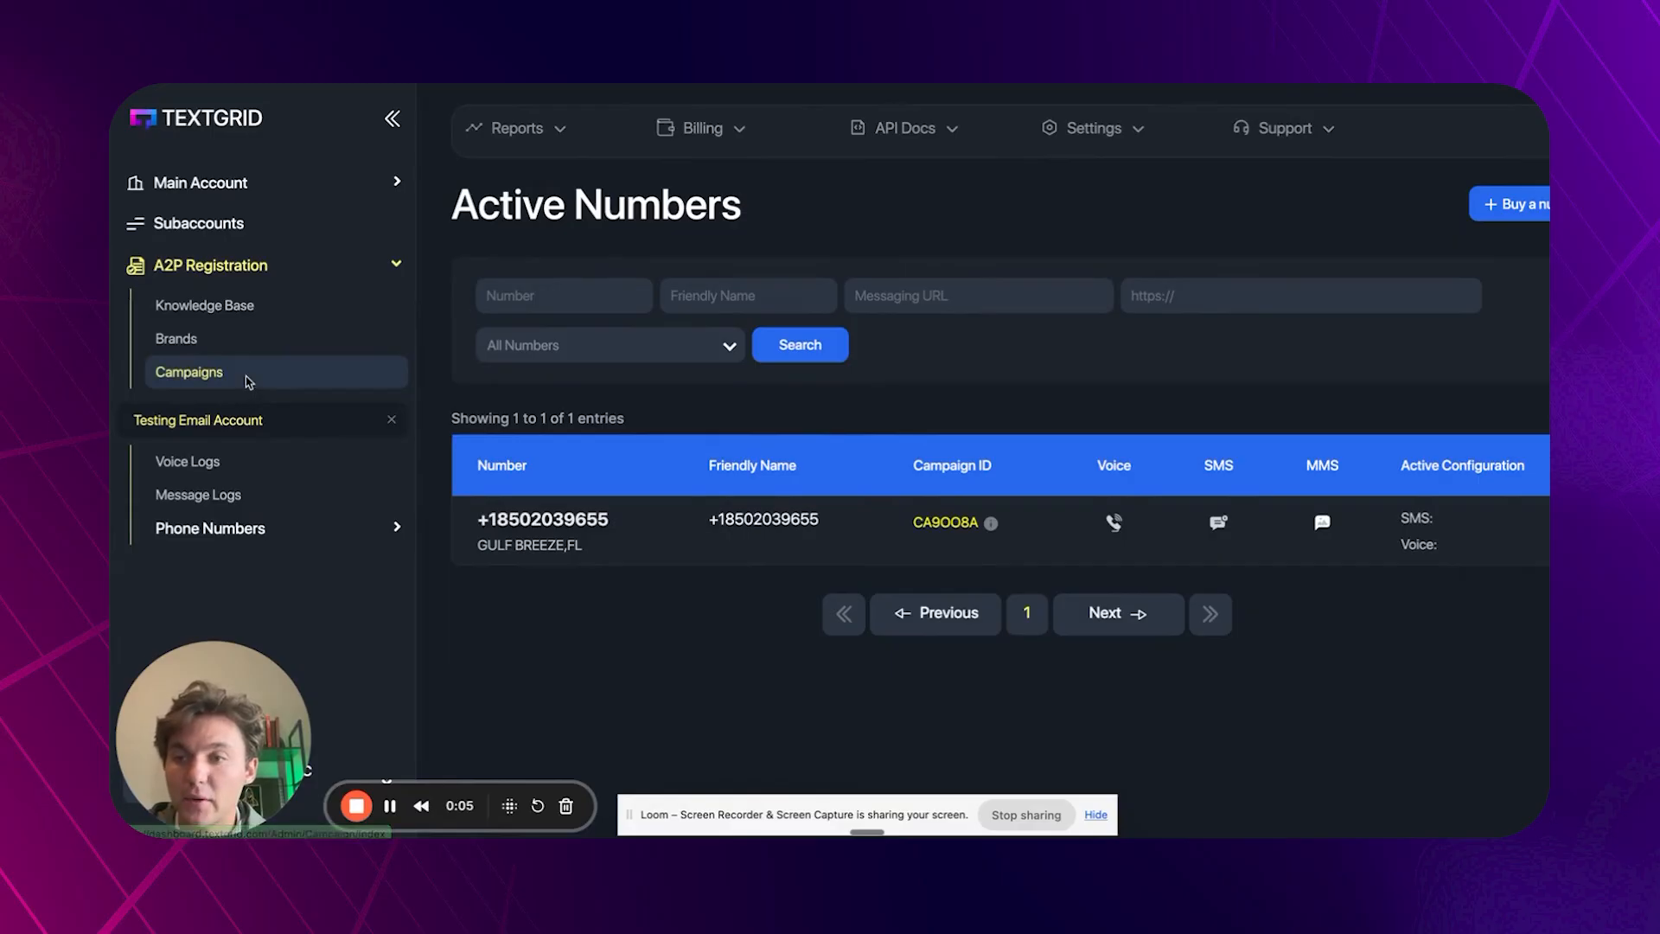
# Go to the Go High Level Subaccounts page and start Attach GHL Subaccount.
pyautogui.click(190, 371)
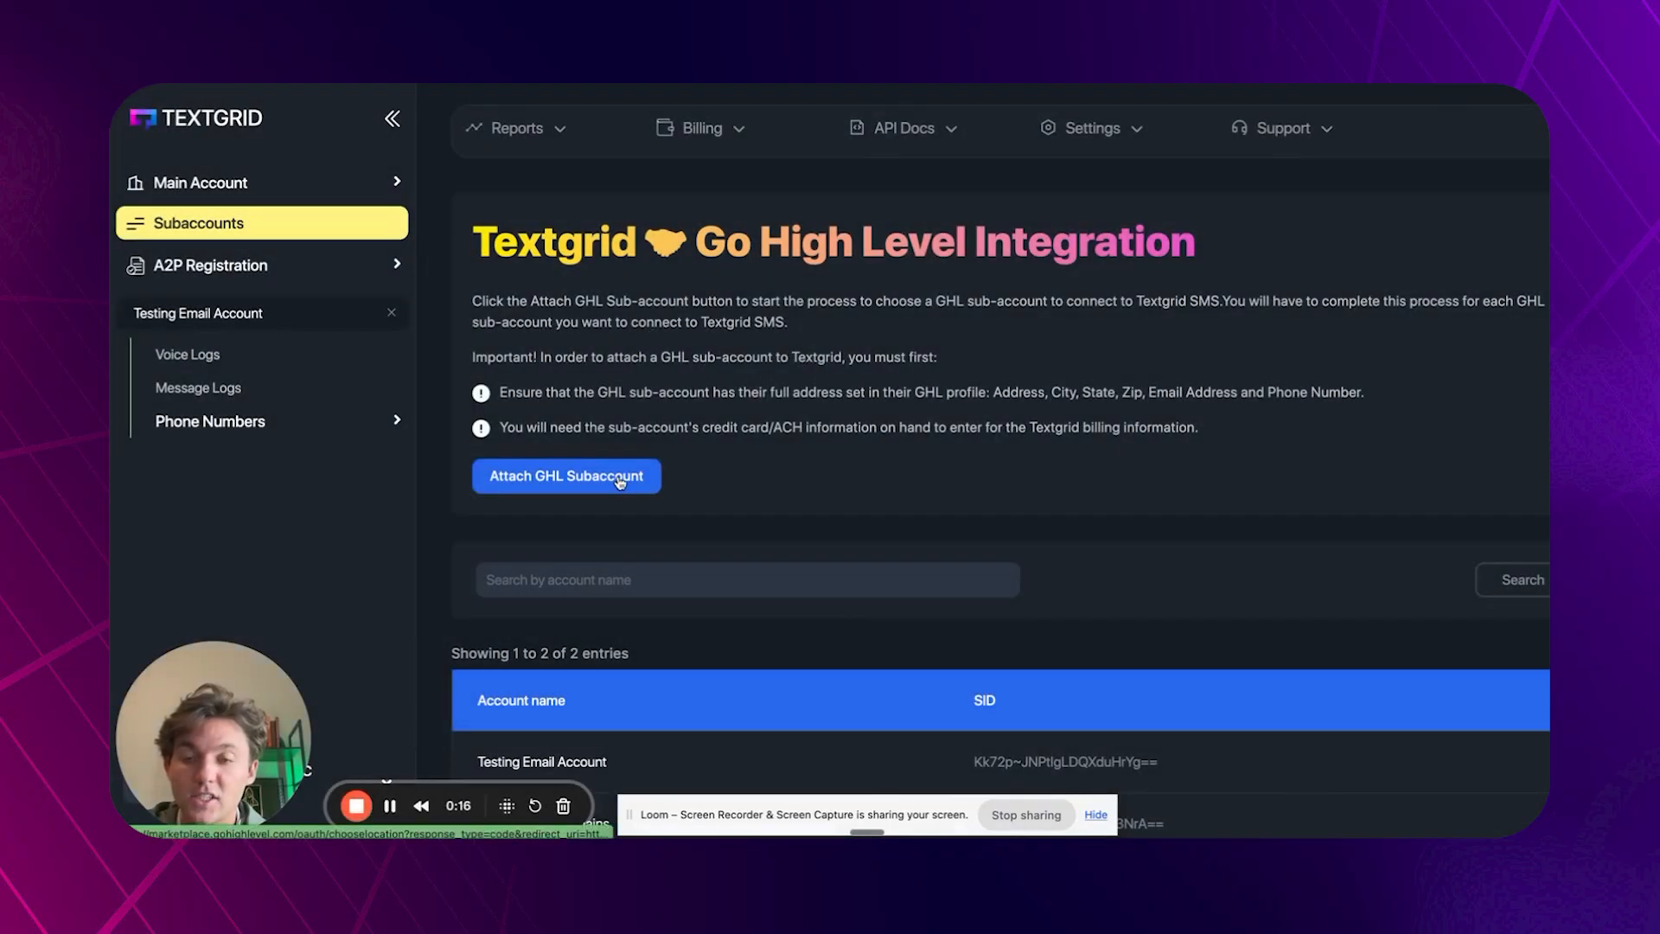
pyautogui.click(565, 476)
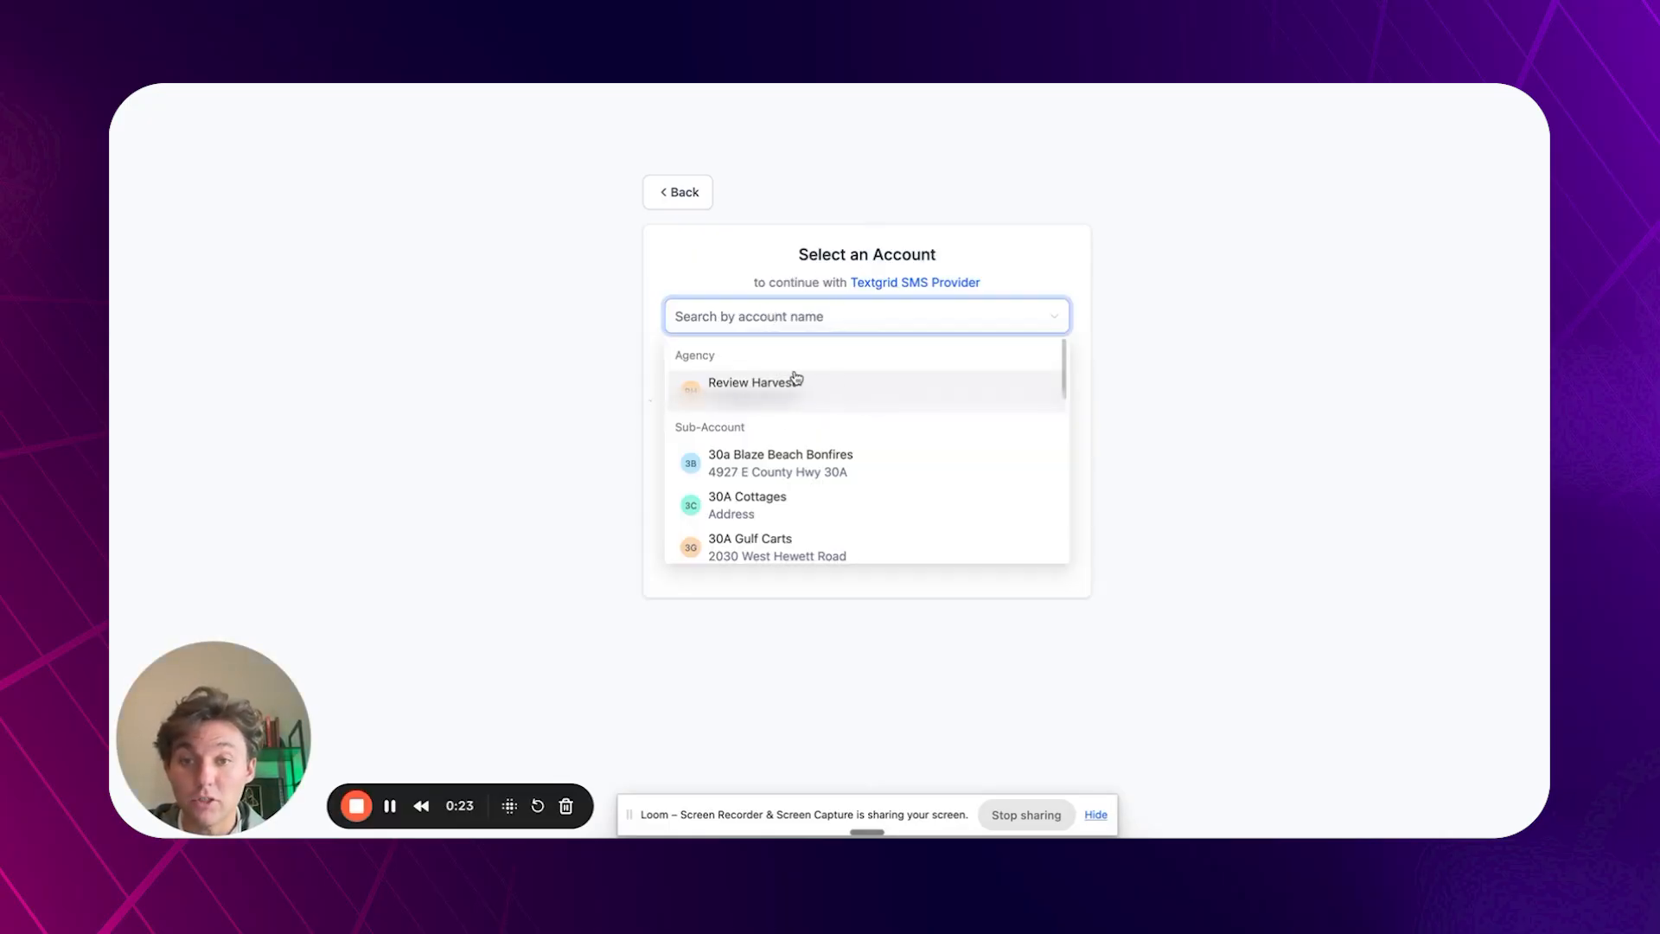
# Search 'demo', choose DEMO WEBSITE and proceed with the Textgrid SMS channel install.
pyautogui.scroll(-3)
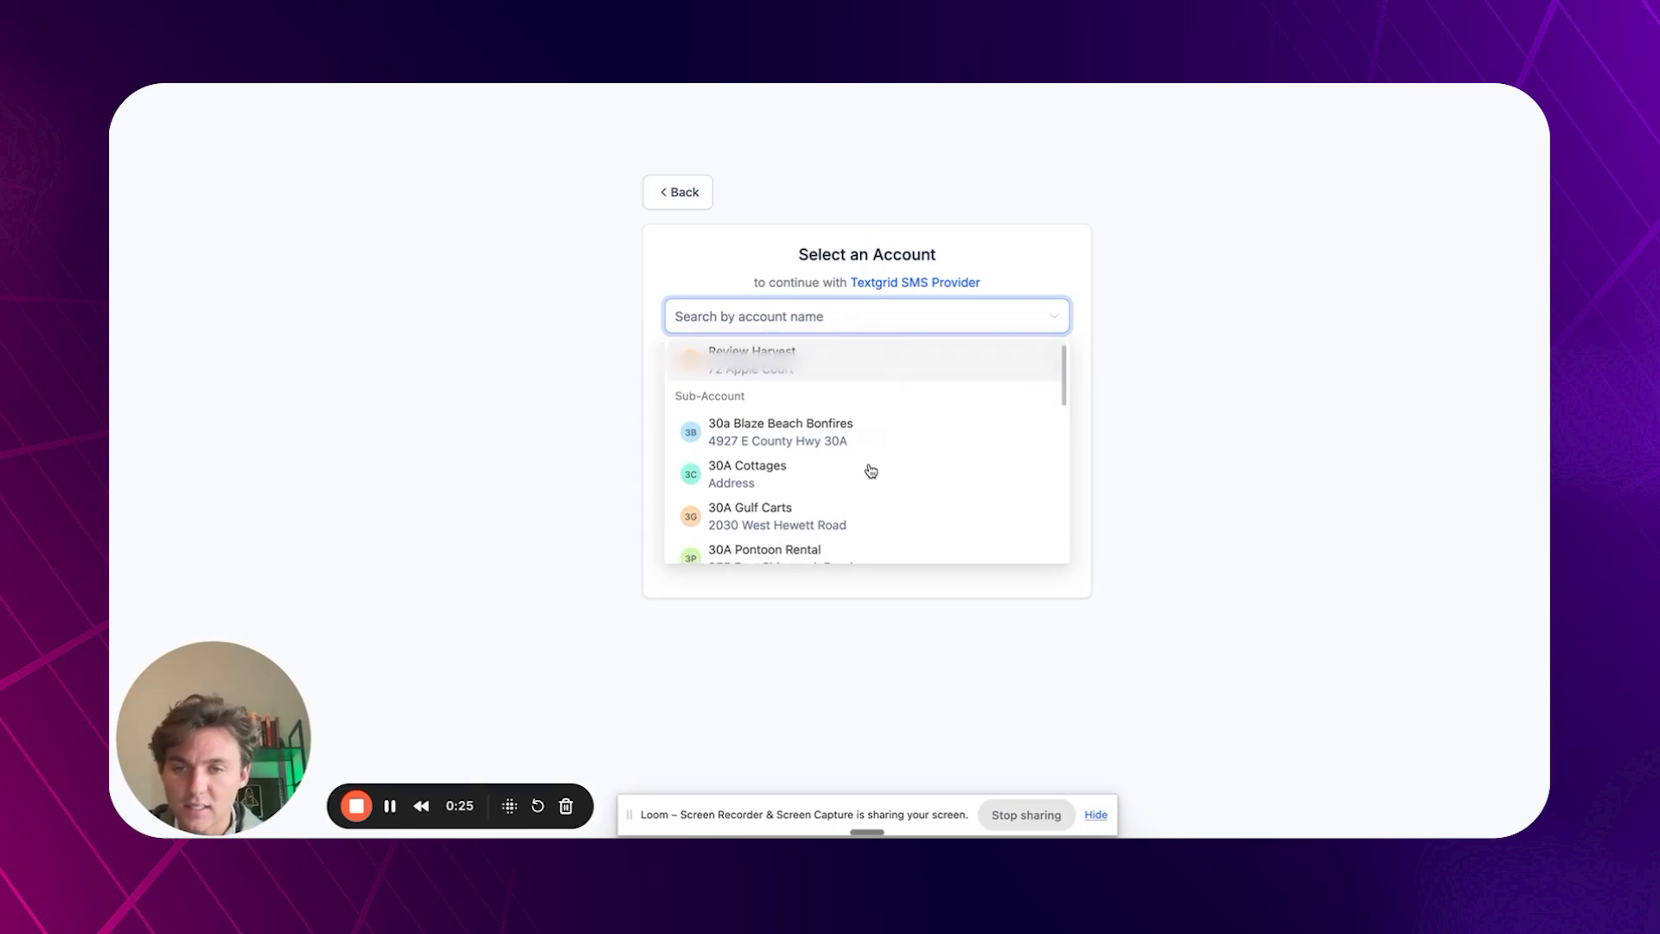
pyautogui.write('de')
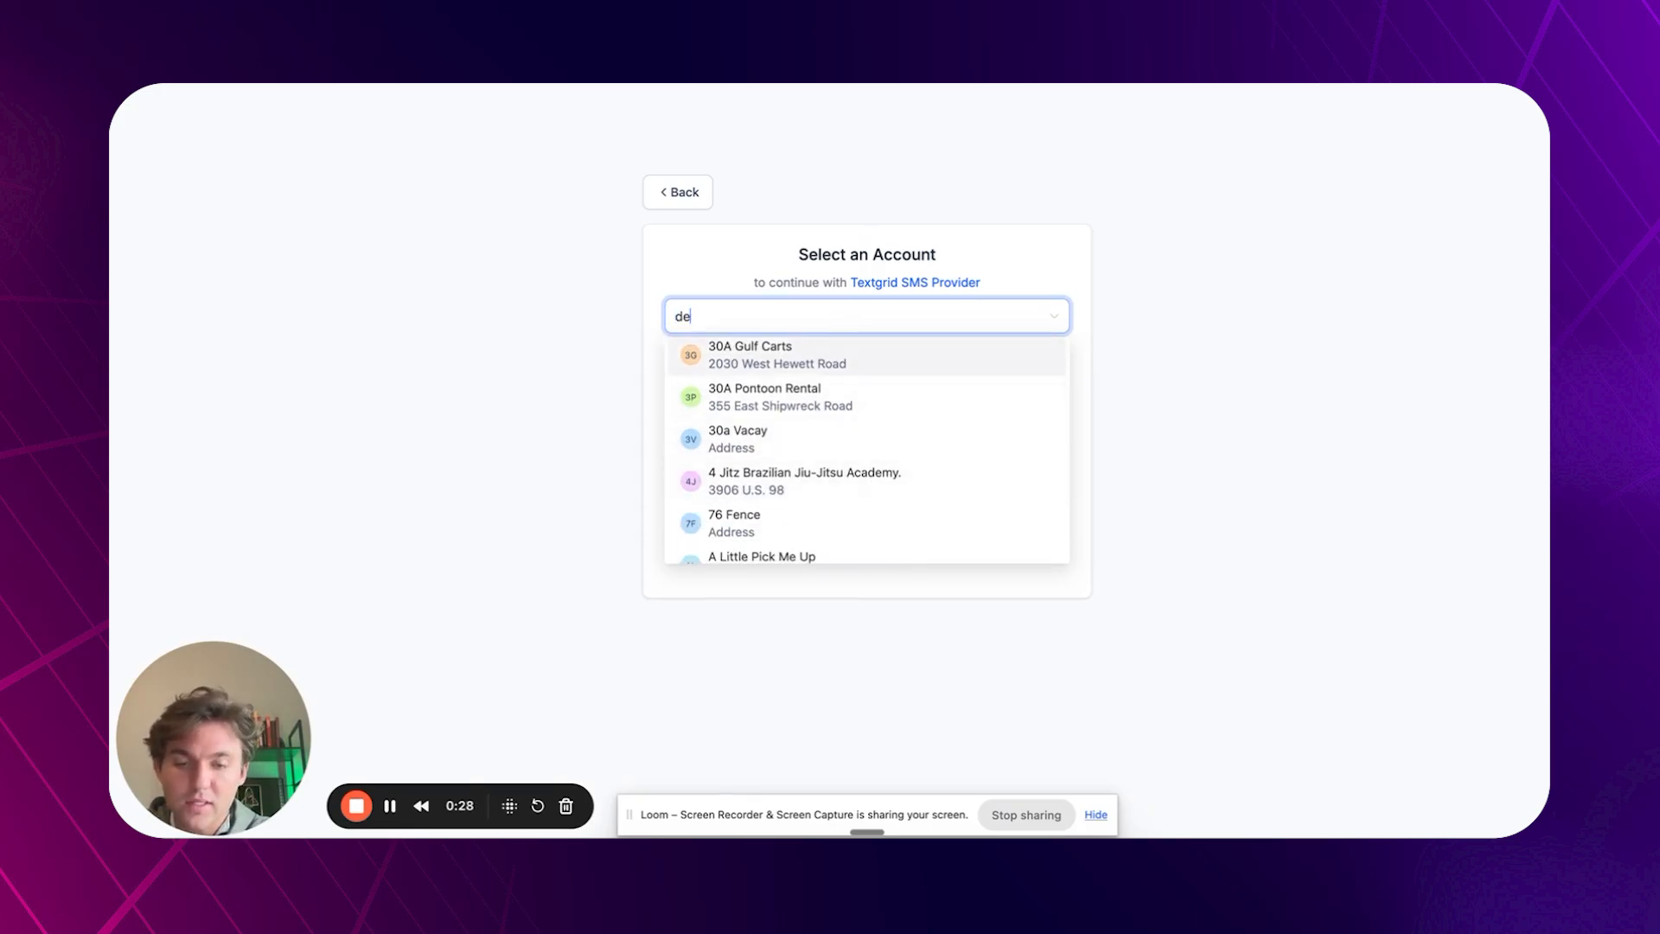
pyautogui.write('mo')
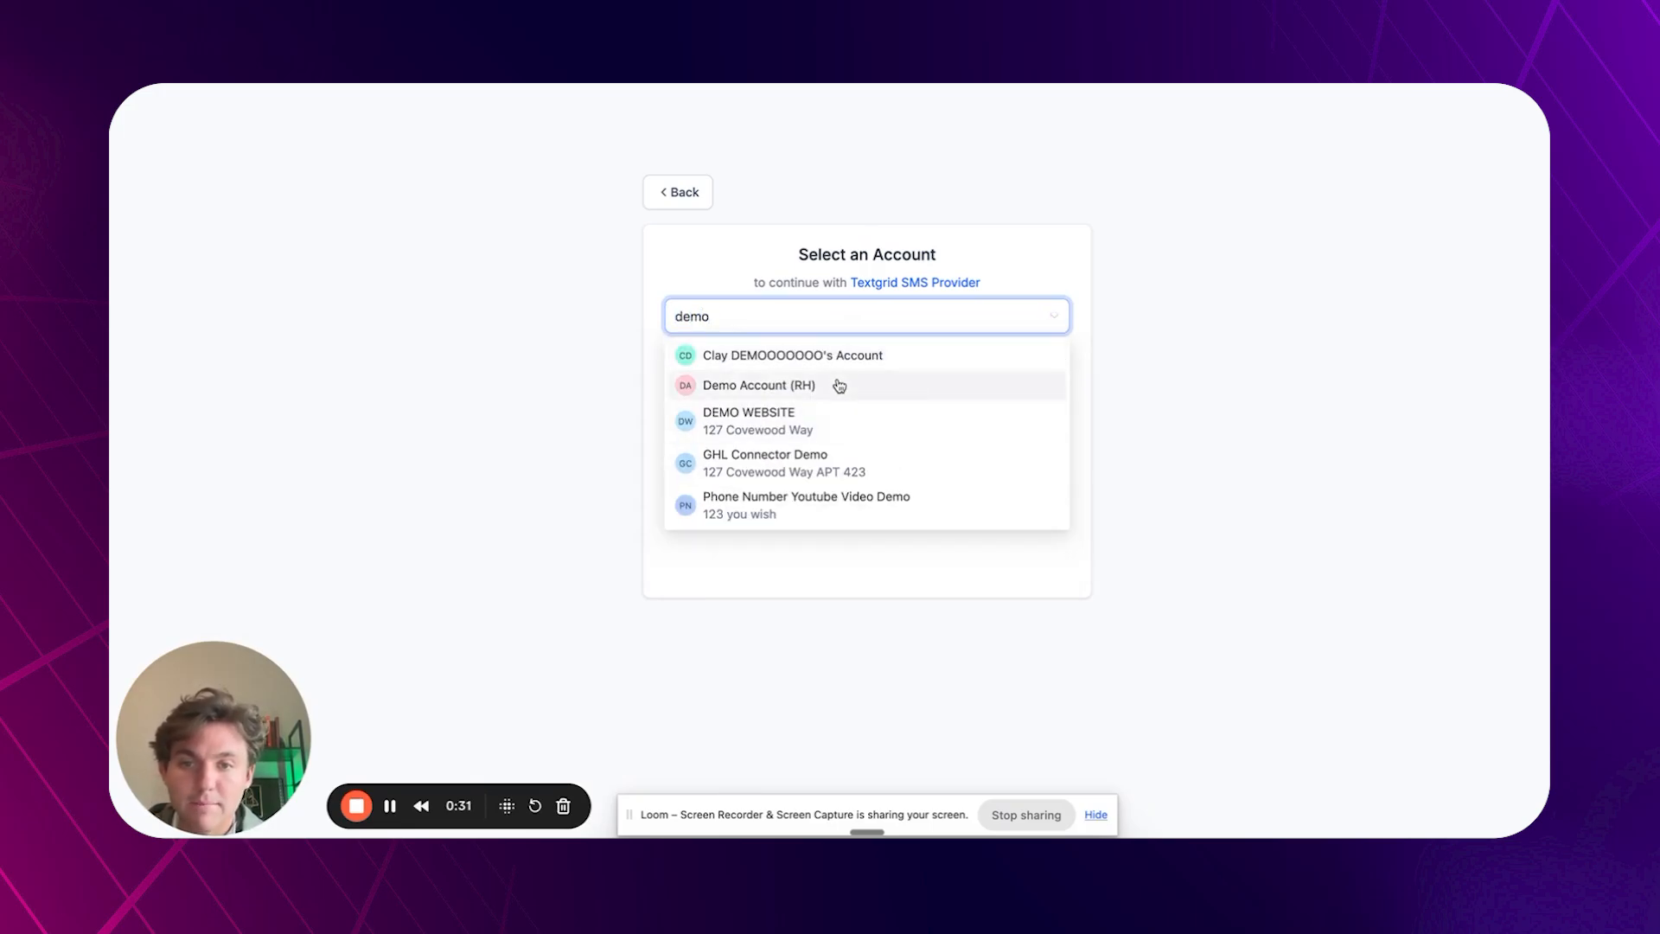
pyautogui.moveTo(835, 426)
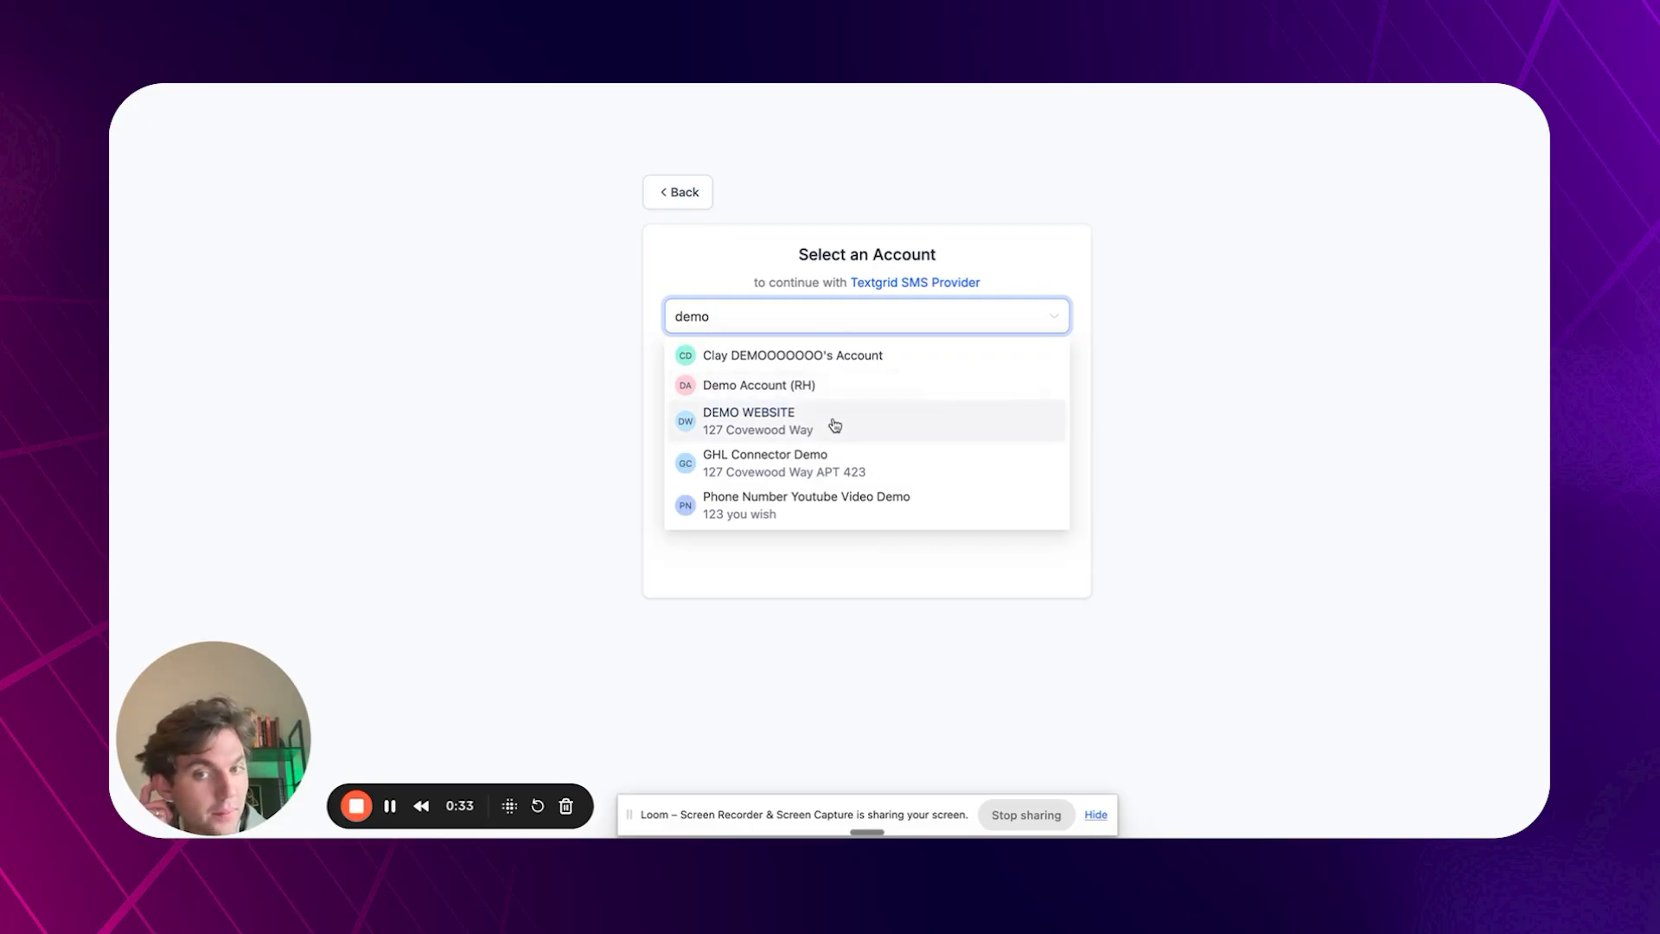
pyautogui.click(749, 420)
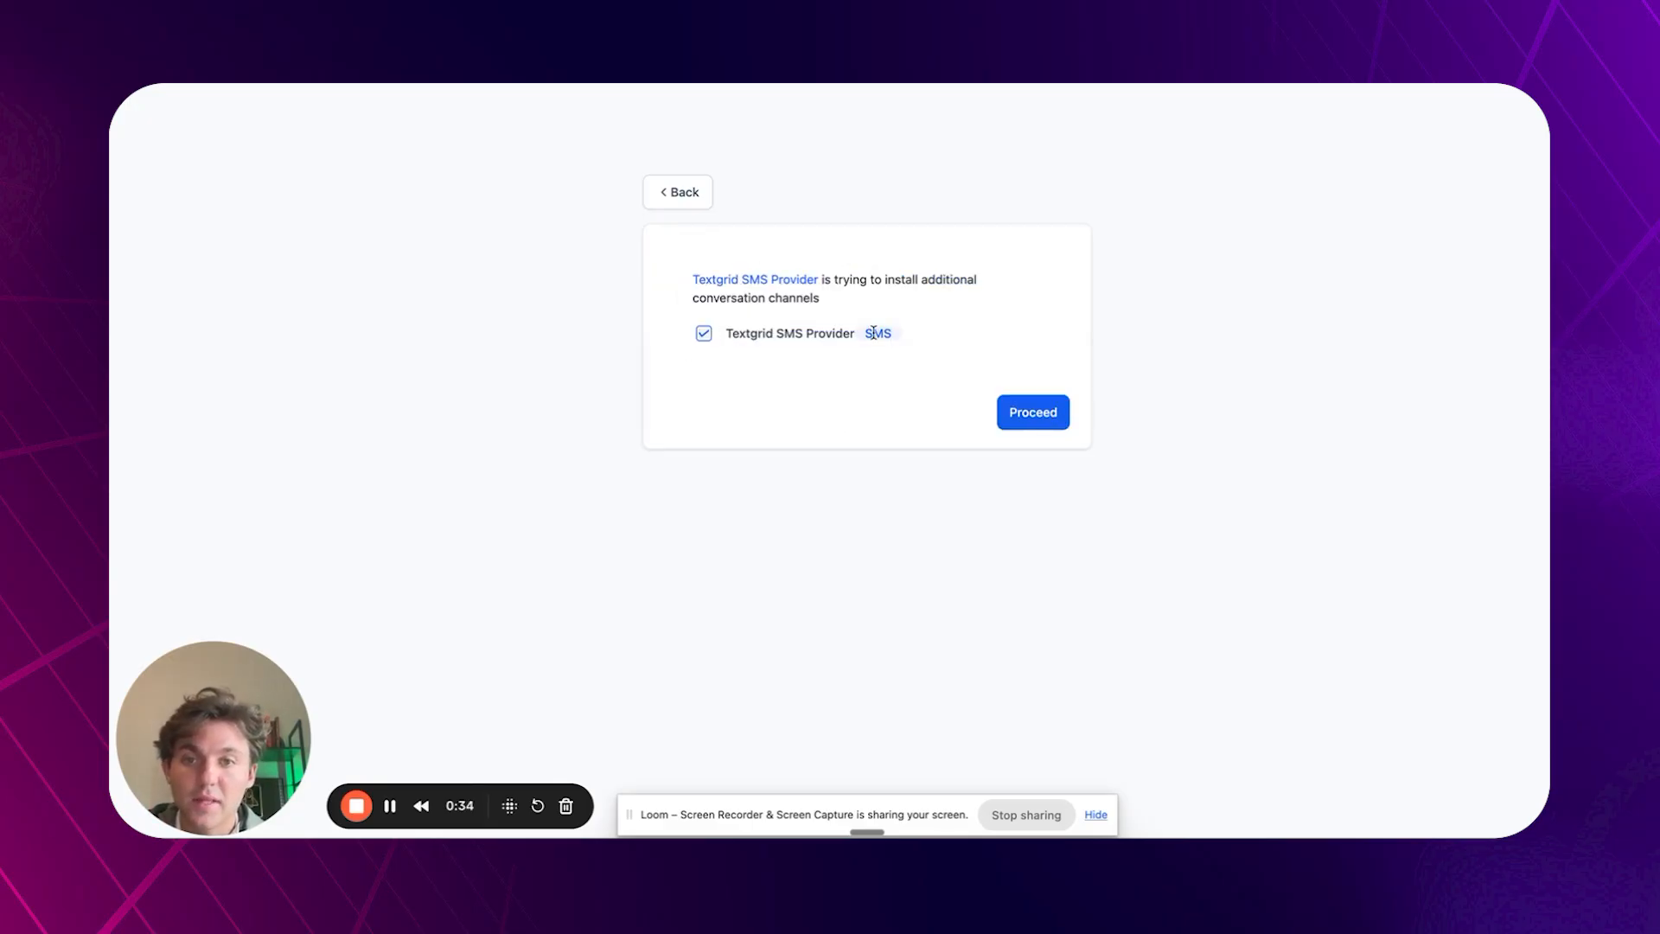
pyautogui.click(1030, 411)
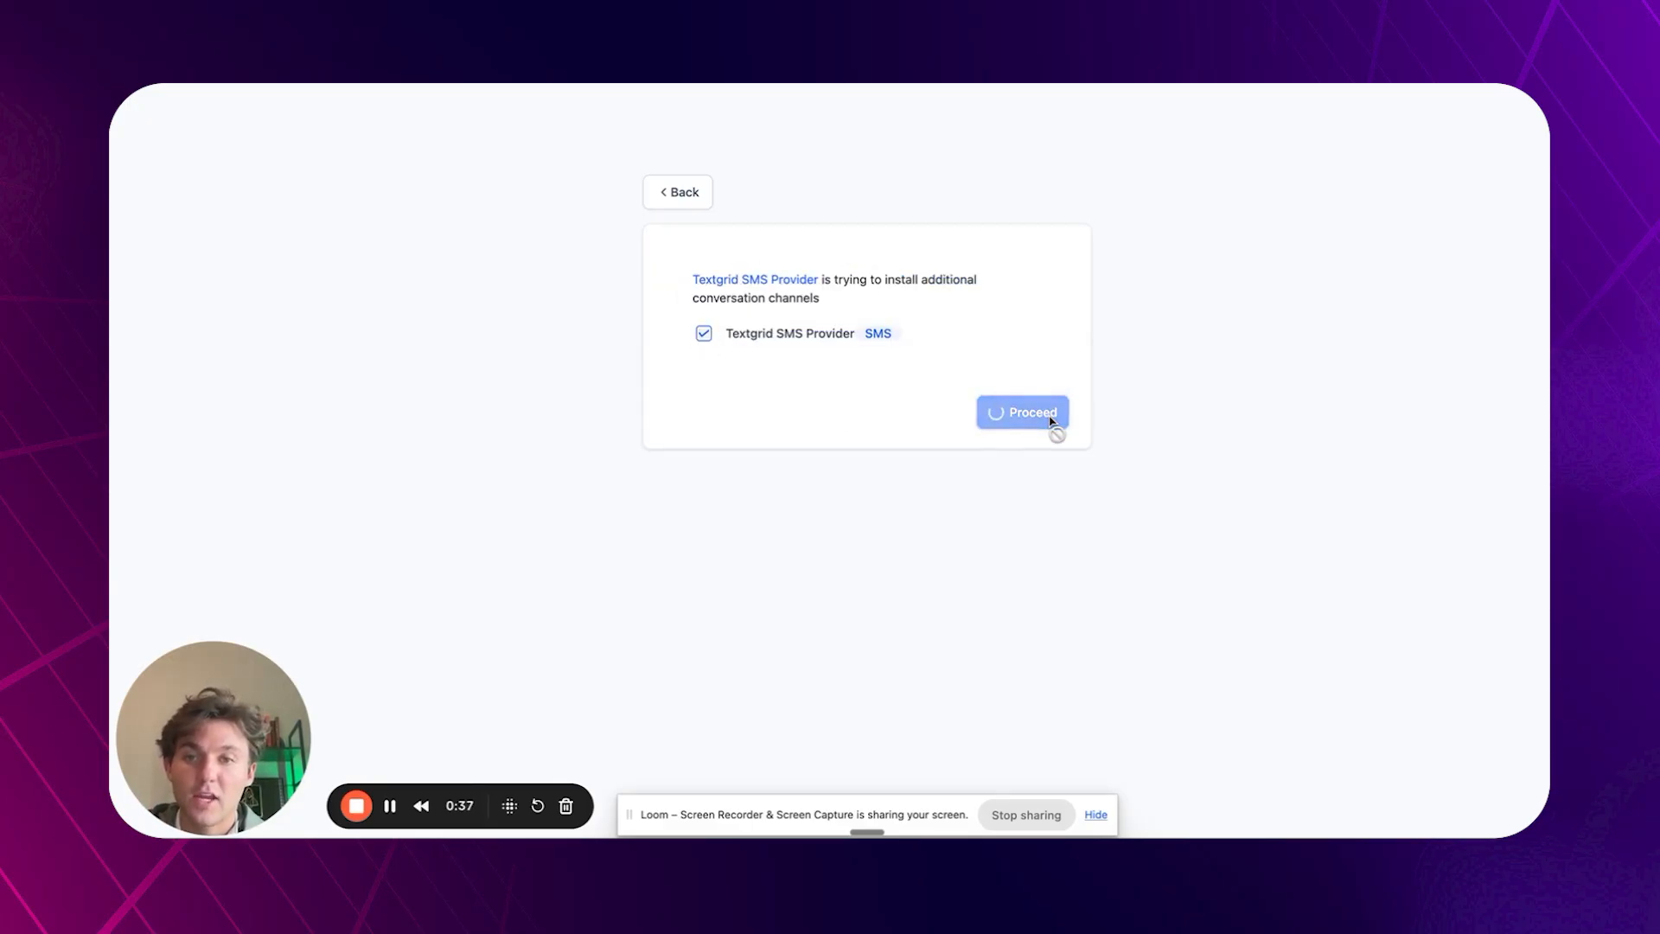
pyautogui.click(1022, 412)
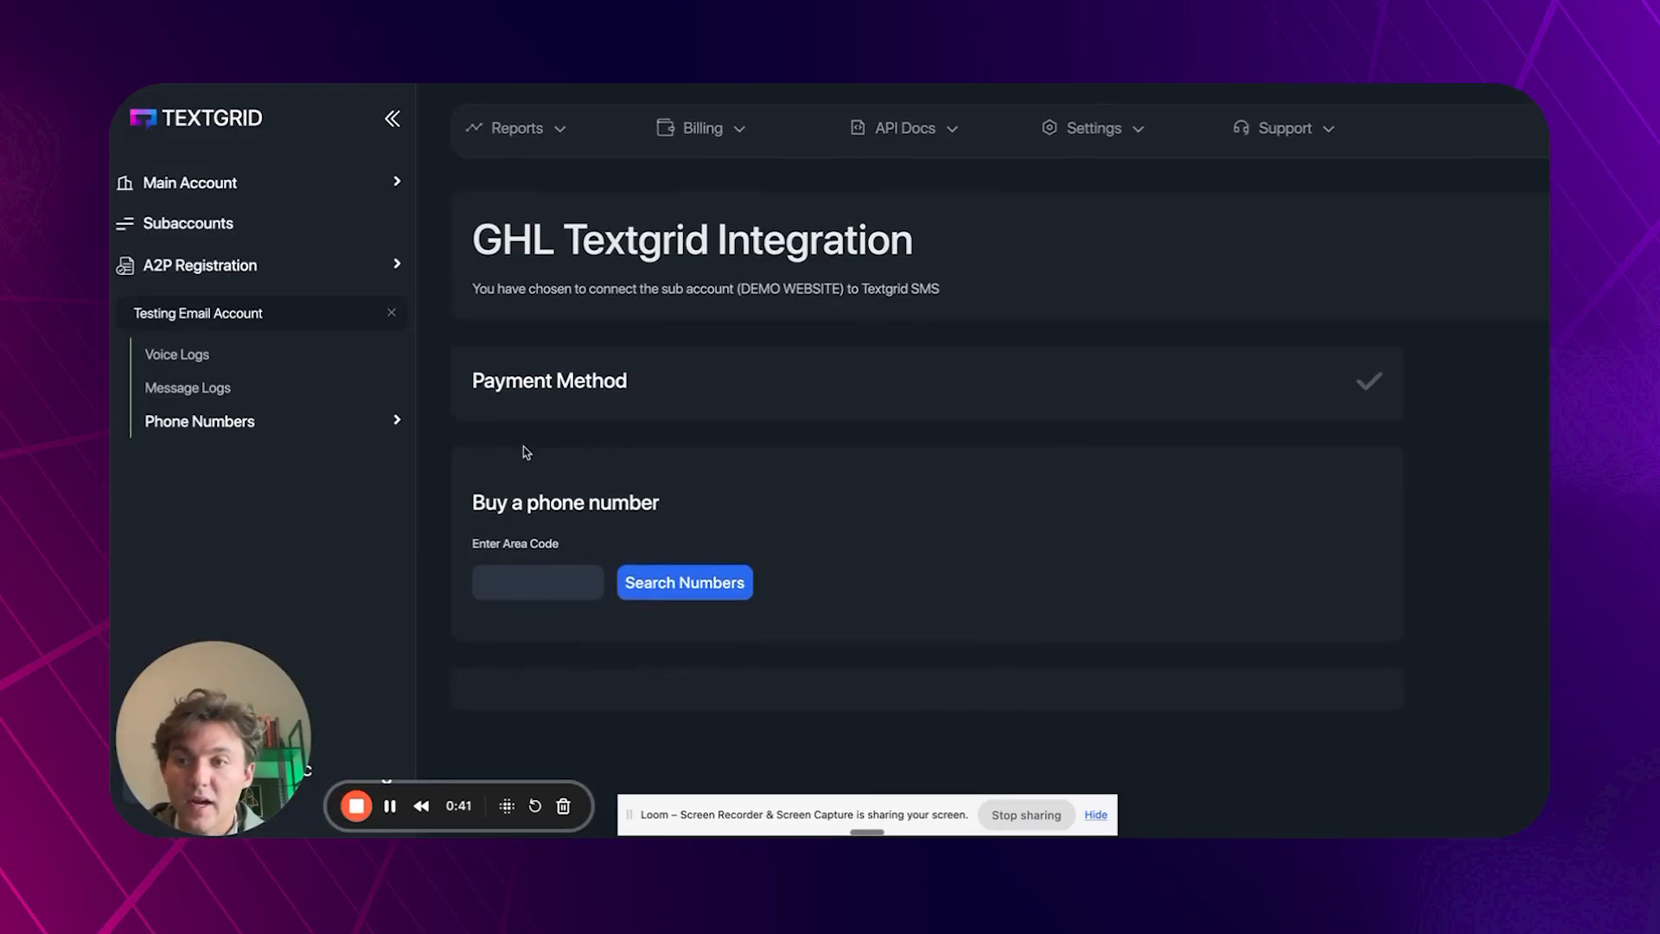
# Search available numbers in area code 850, then return to the Subaccounts list.
pyautogui.click(536, 583)
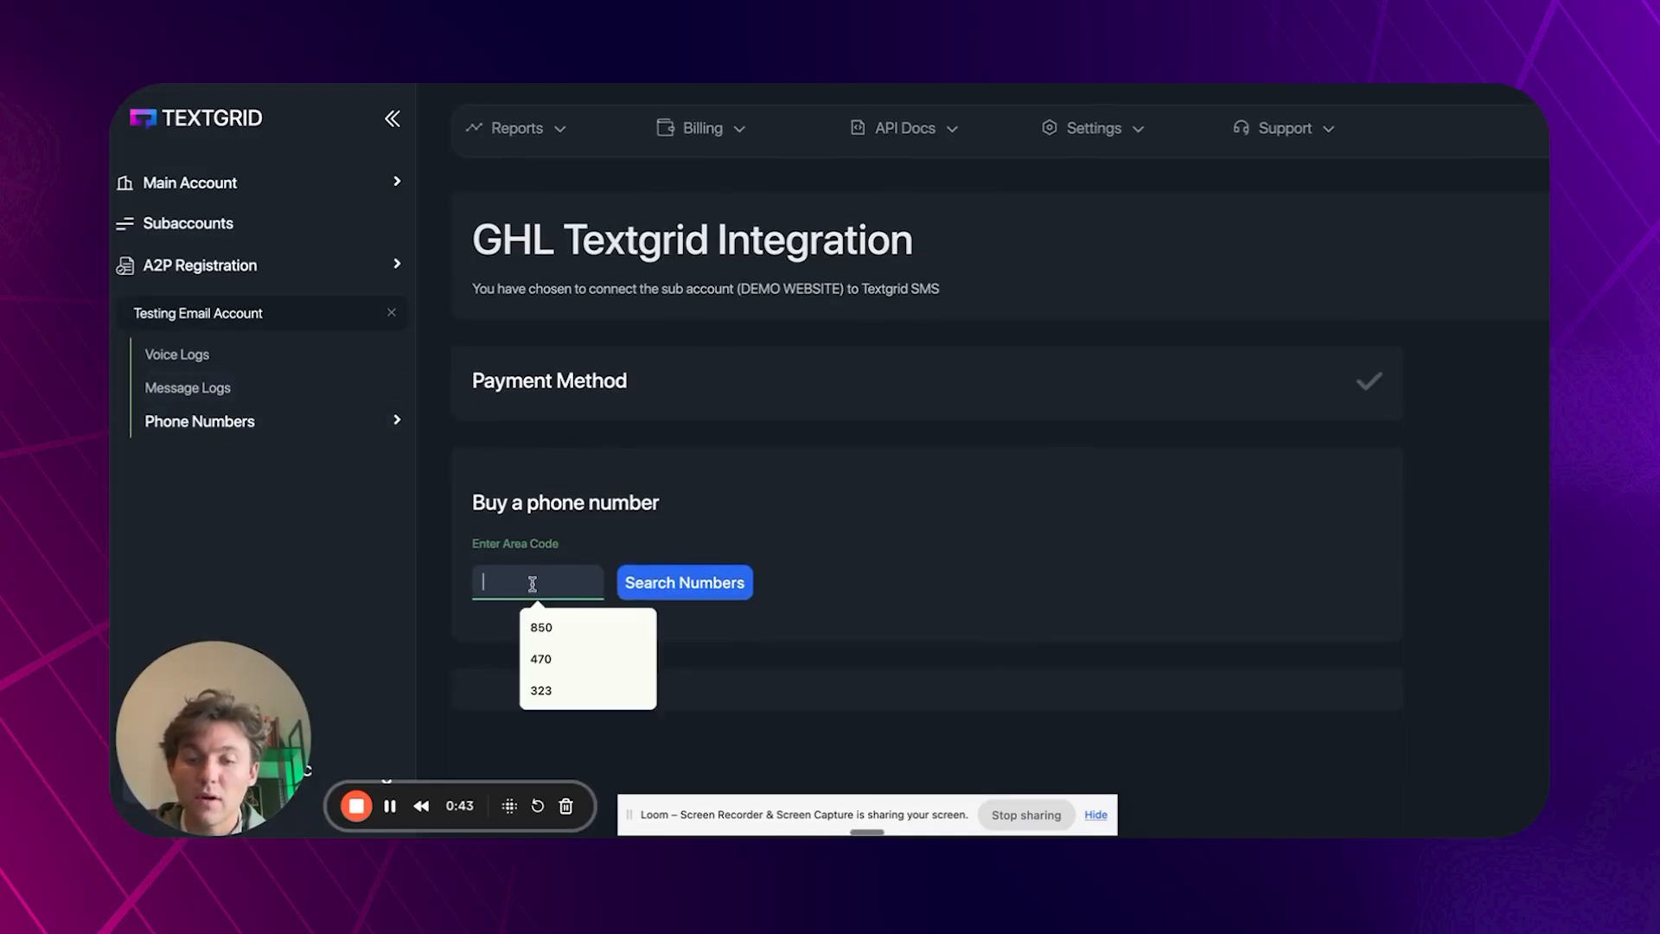
pyautogui.click(540, 626)
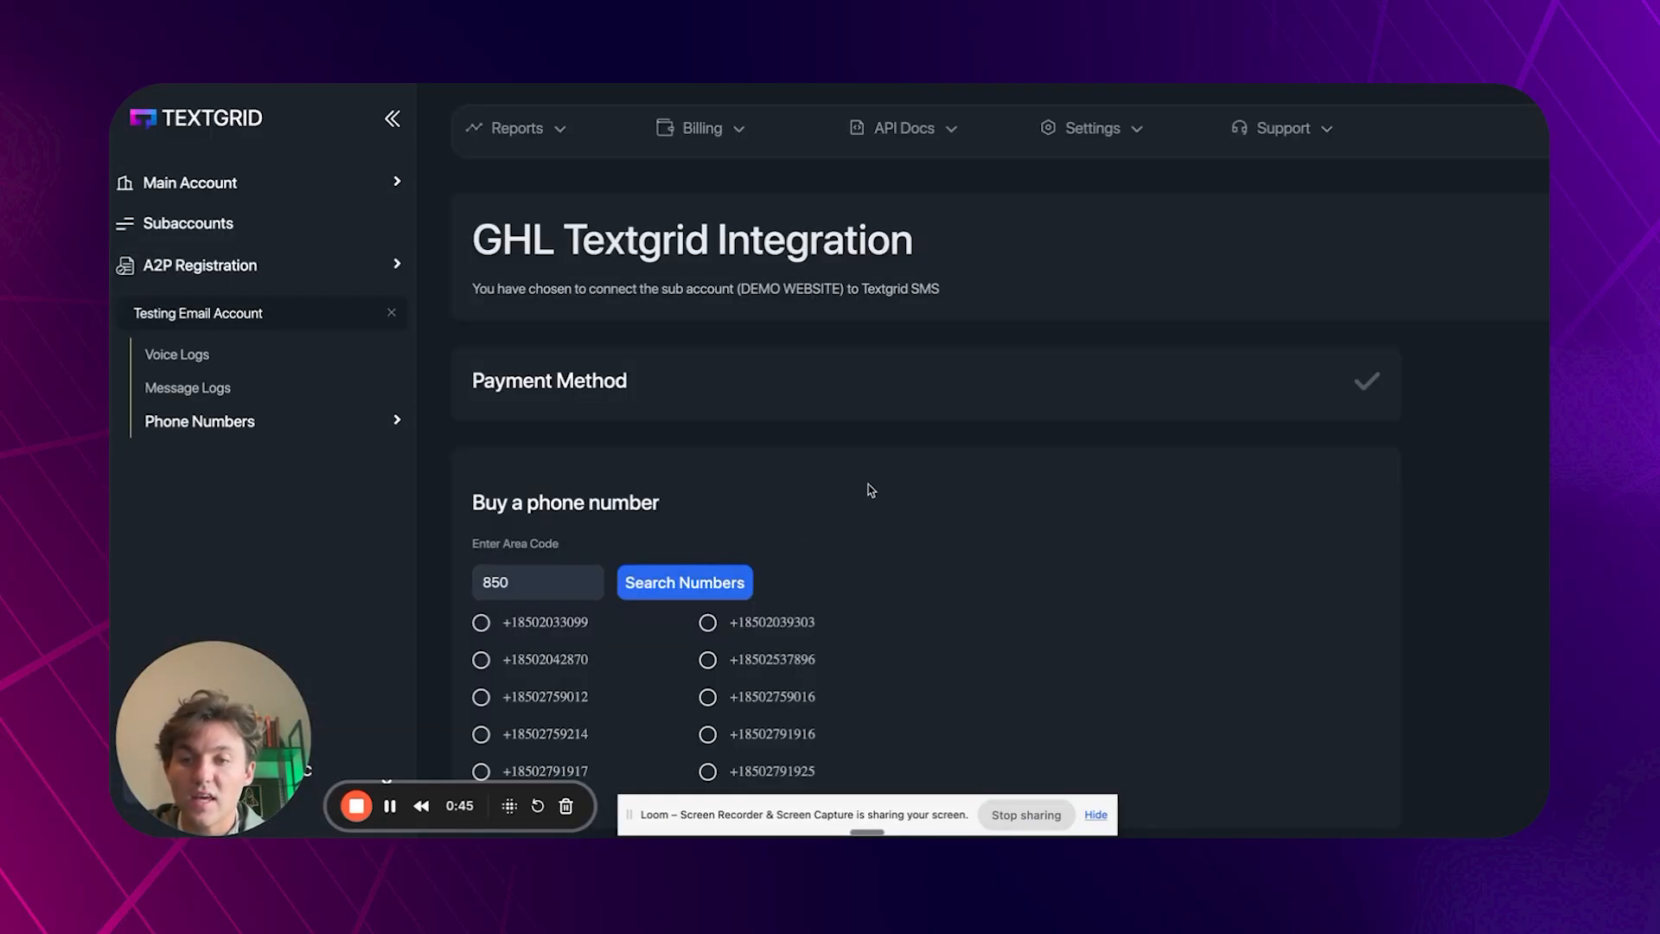
pyautogui.scroll(3)
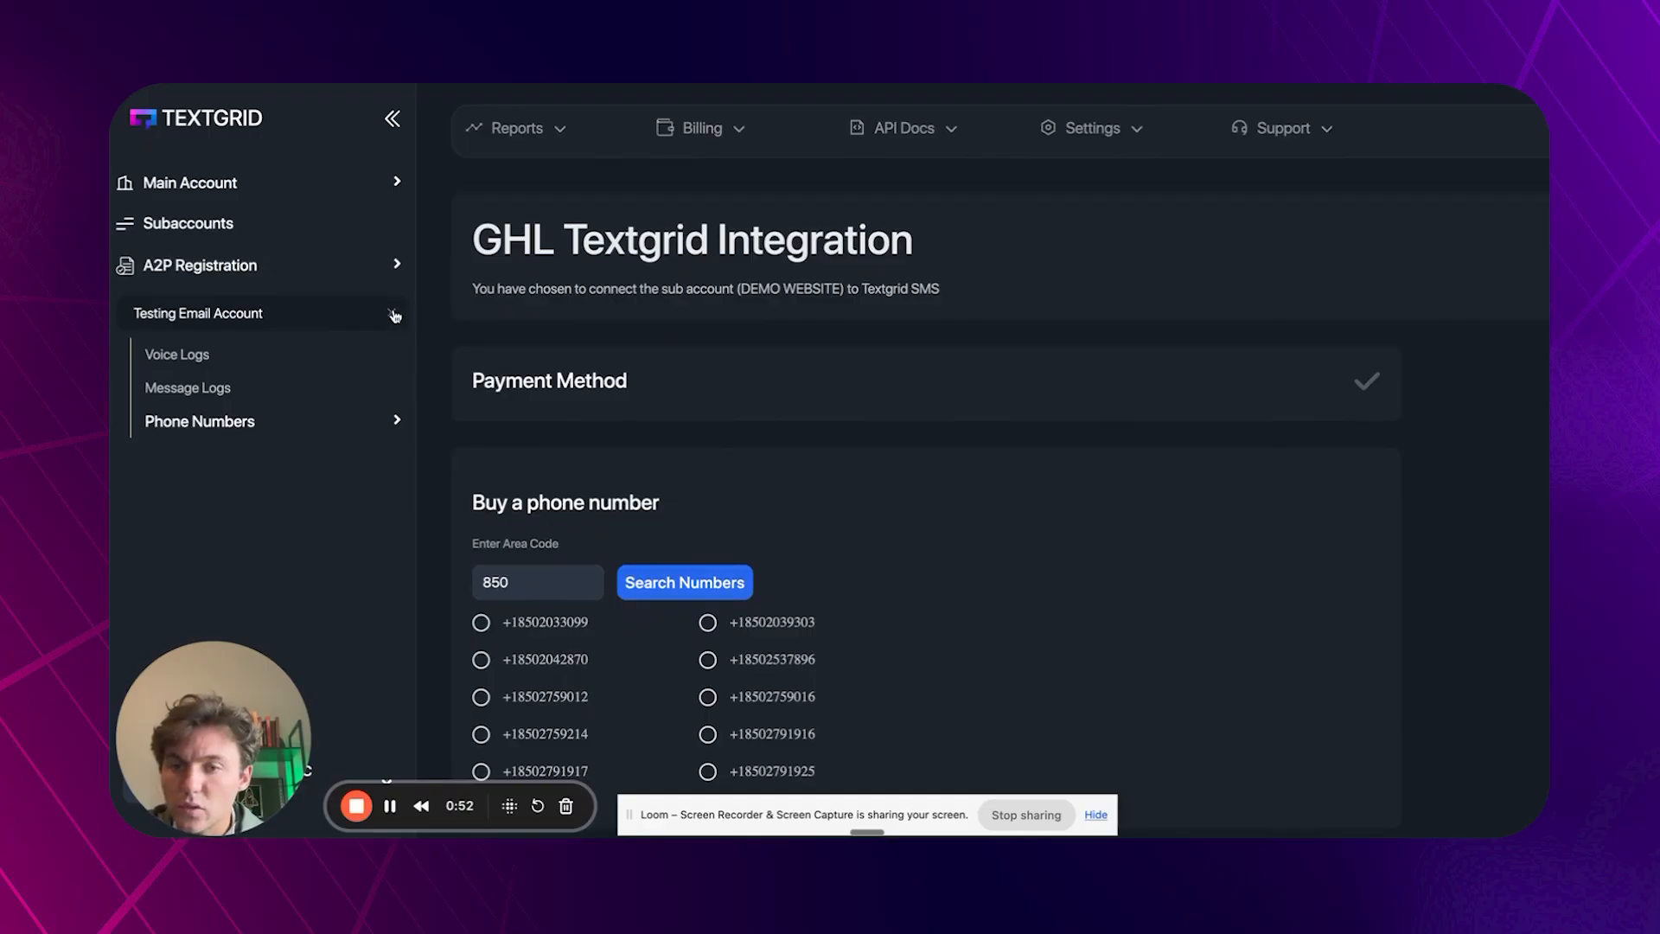
pyautogui.click(190, 181)
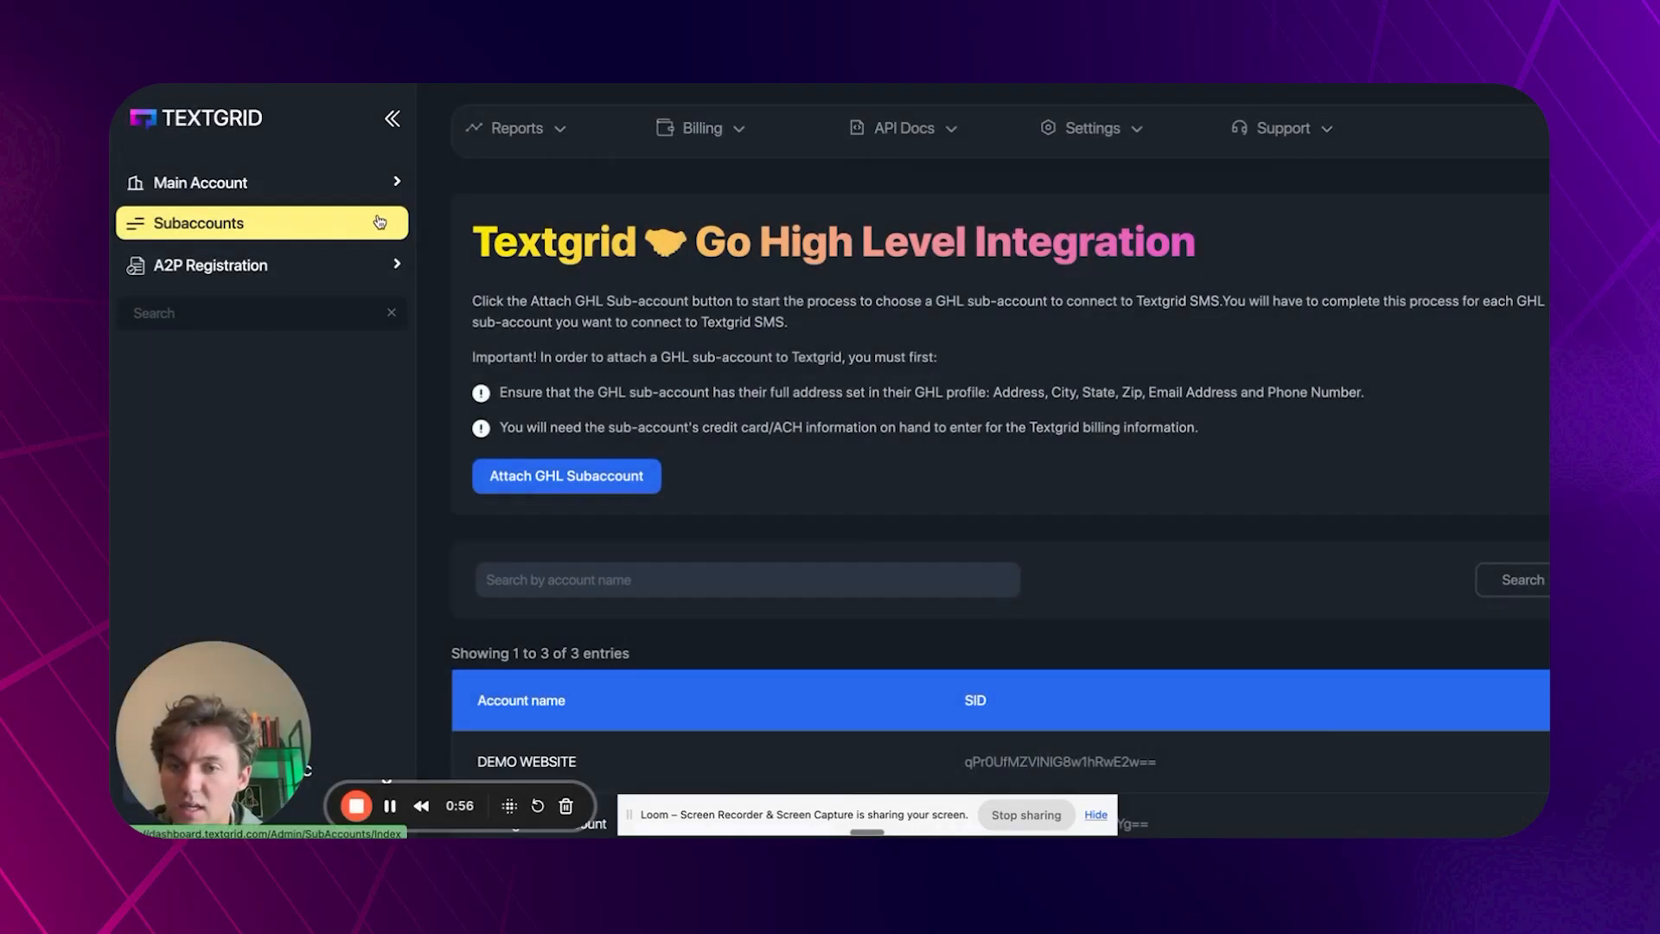
# From the DEMO WEBSITE overview, go to Phone Numbers > Buy a Number.
pyautogui.scroll(-3)
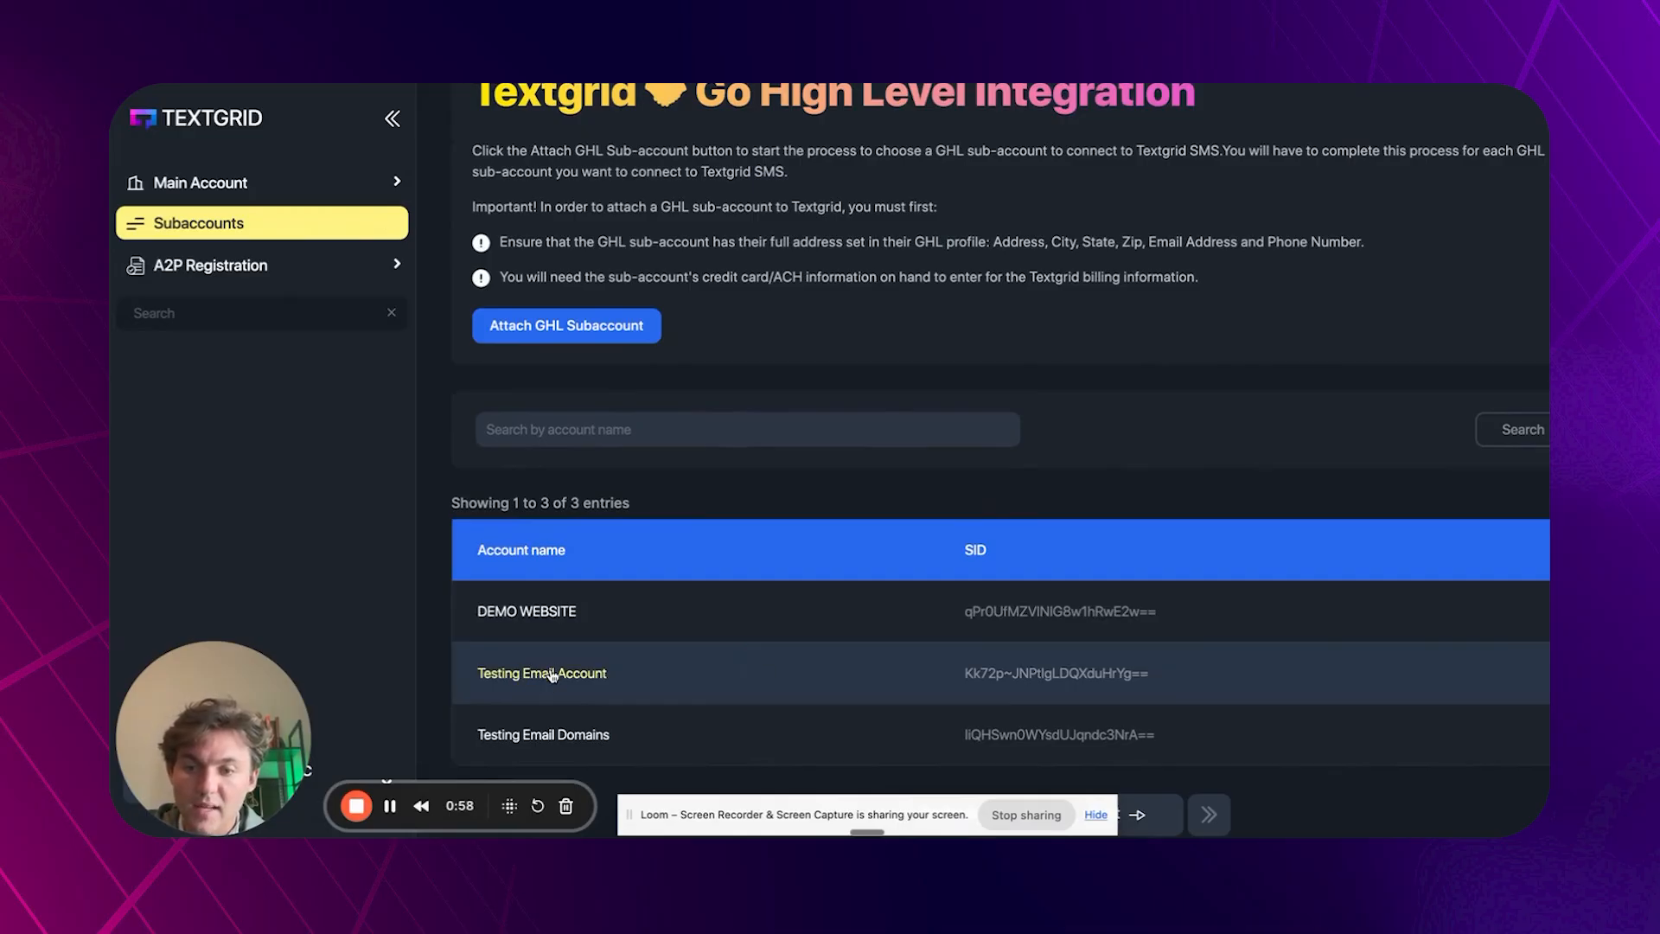
pyautogui.moveTo(633, 686)
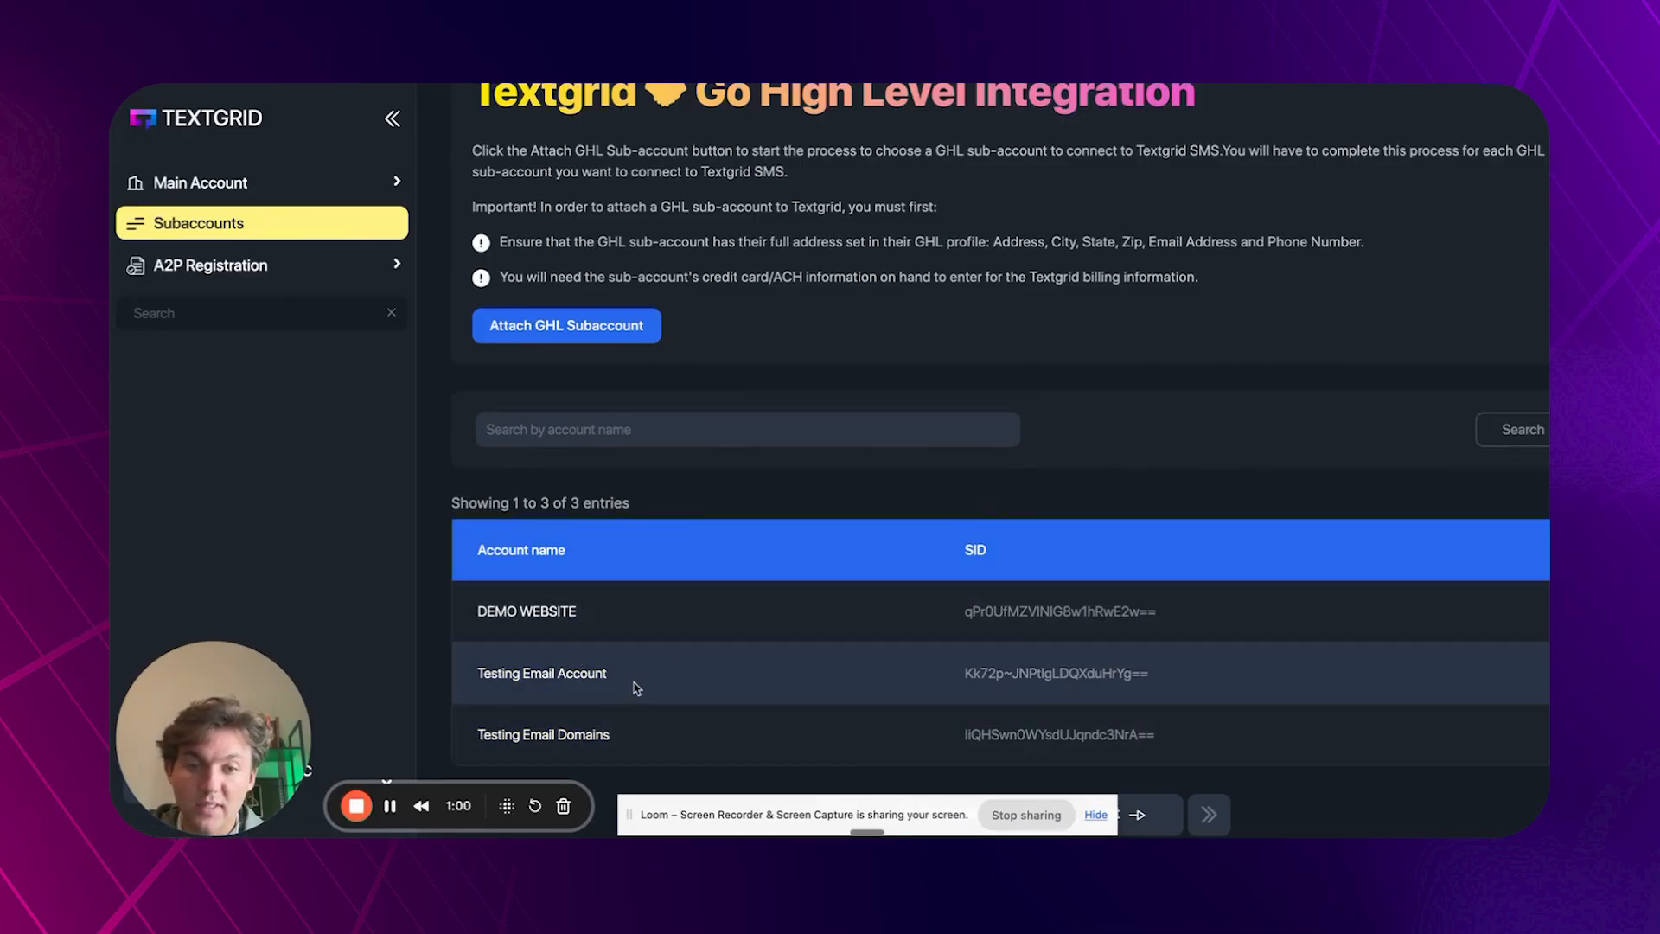
pyautogui.click(526, 610)
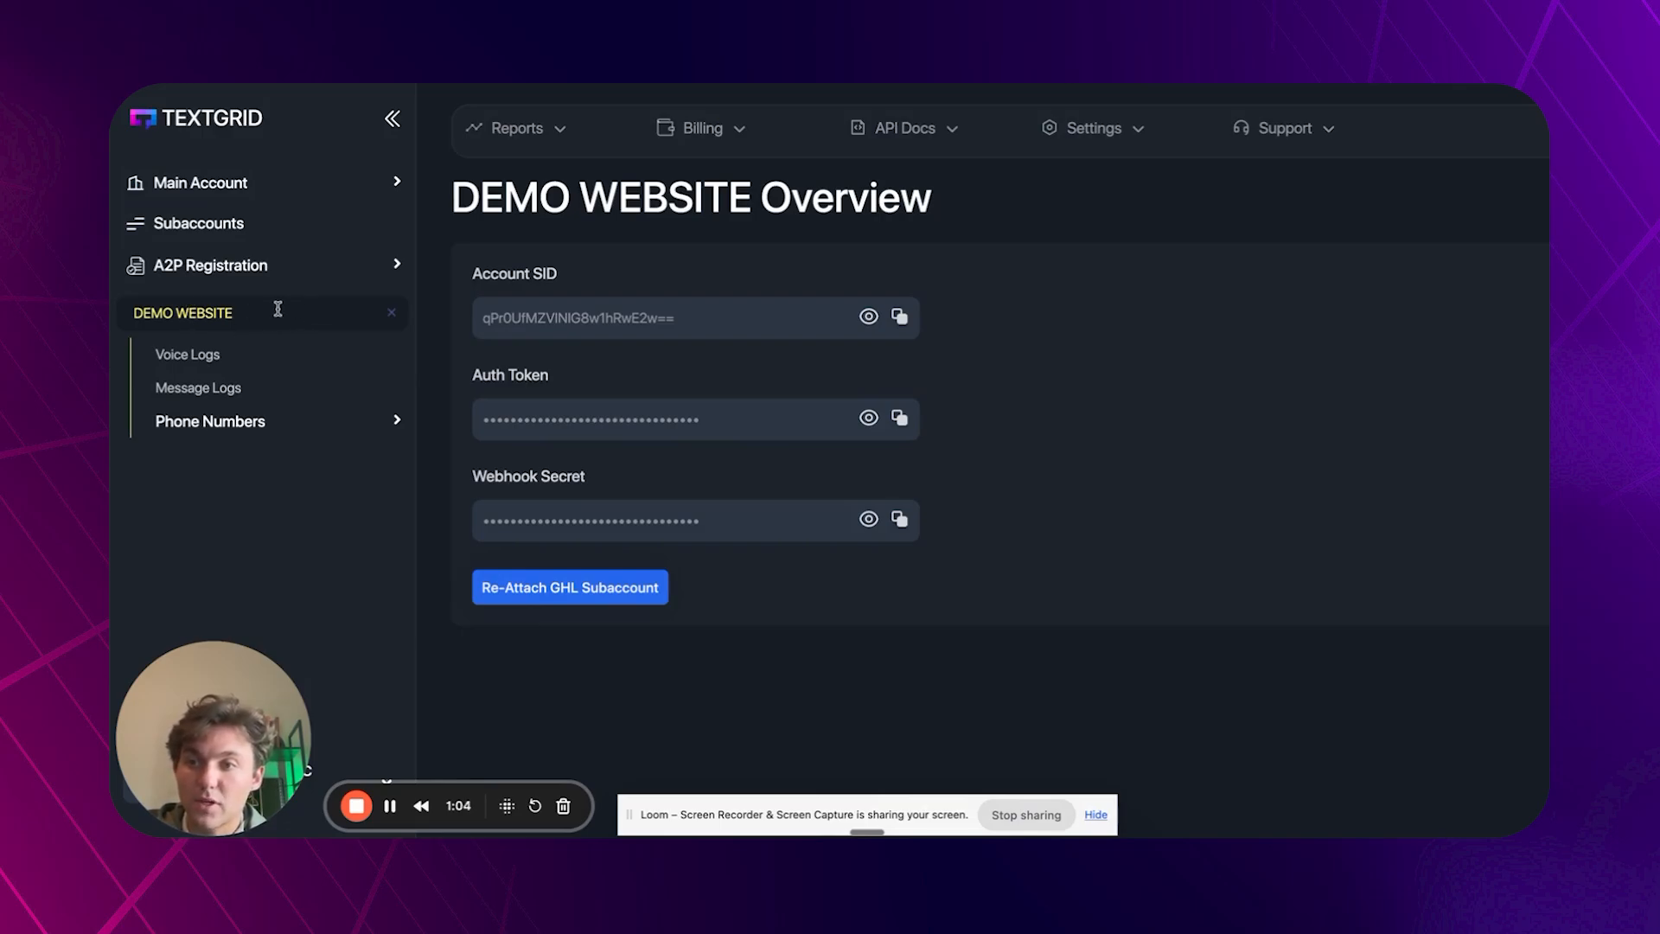
pyautogui.moveTo(189, 329)
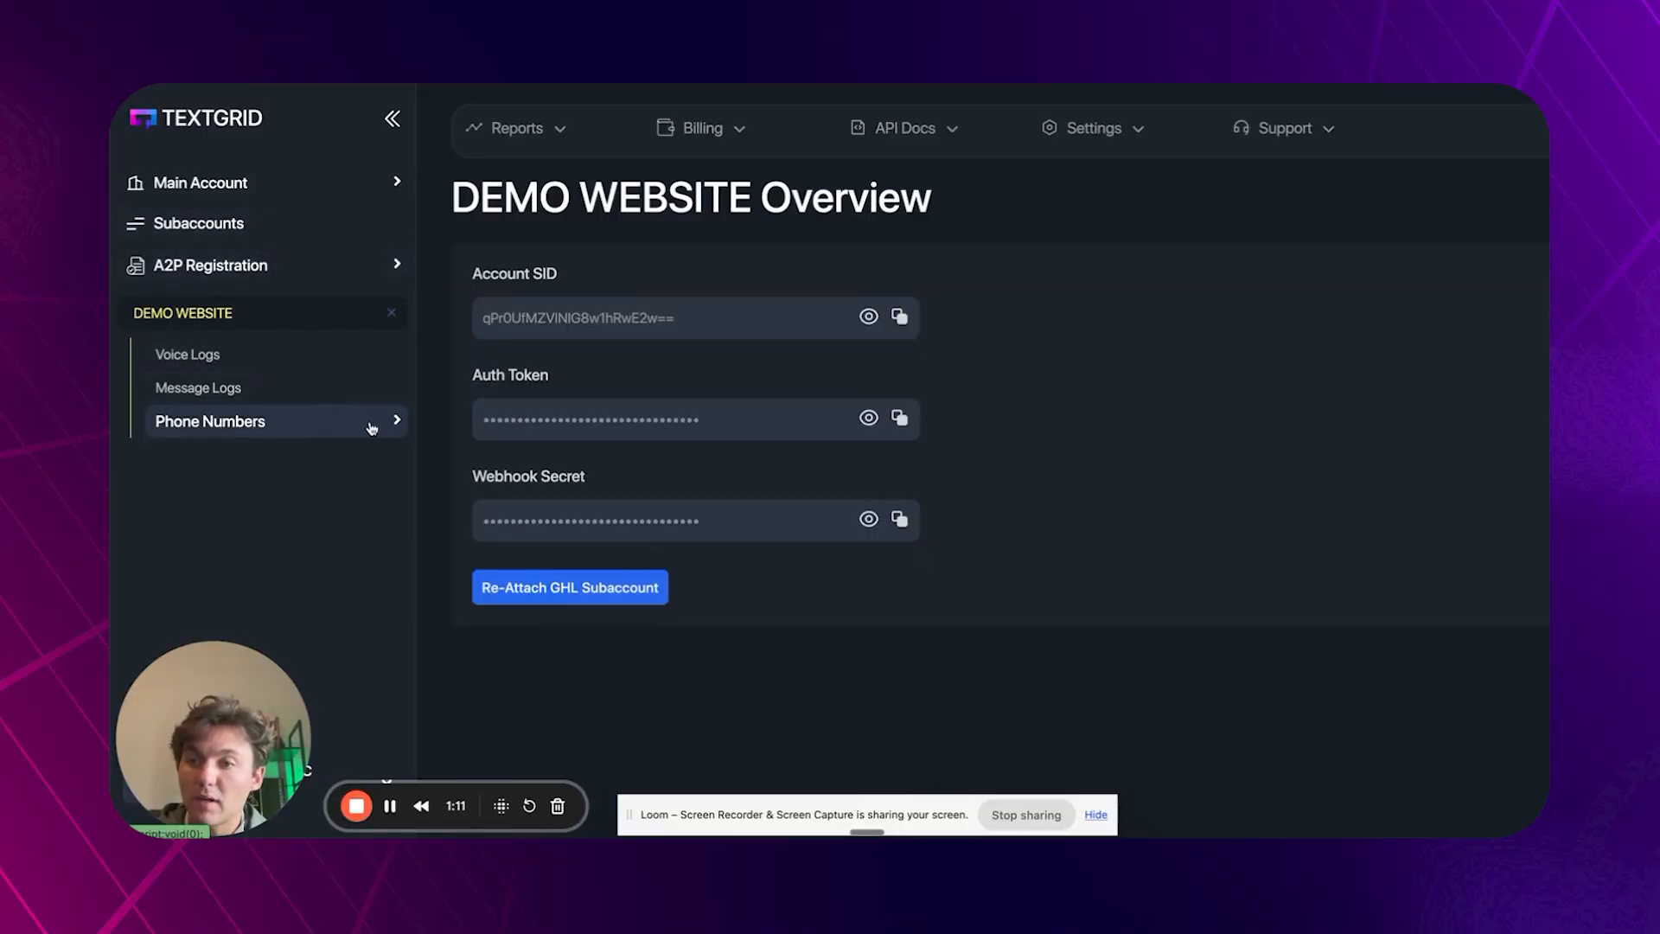
pyautogui.click(209, 420)
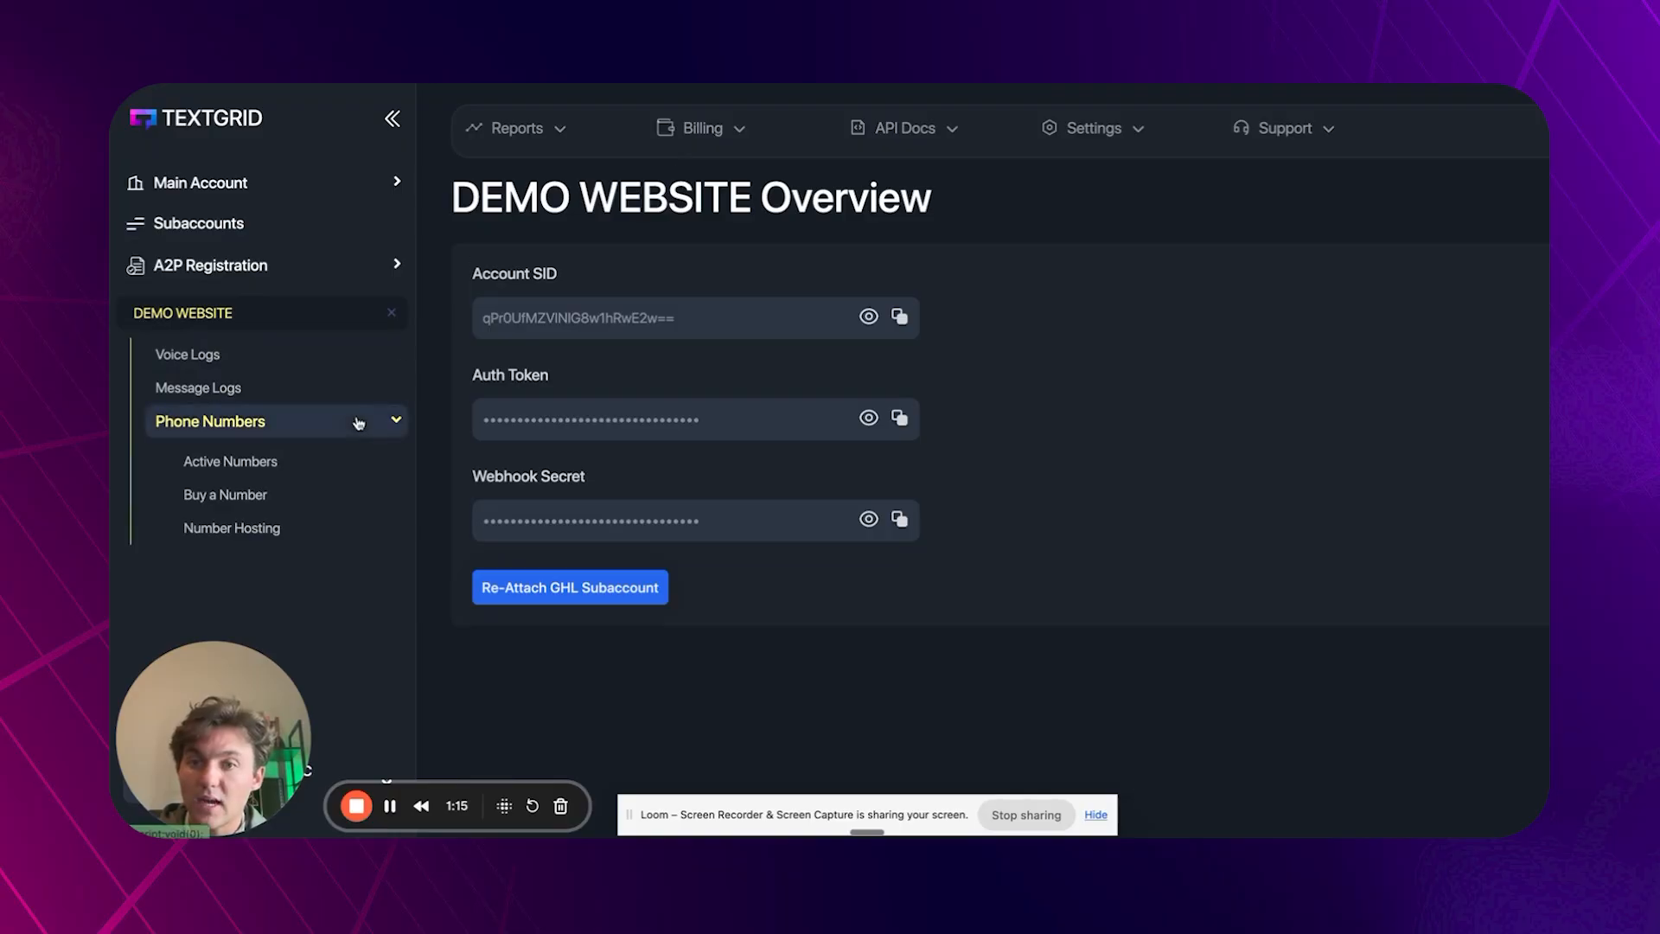
pyautogui.moveTo(569, 558)
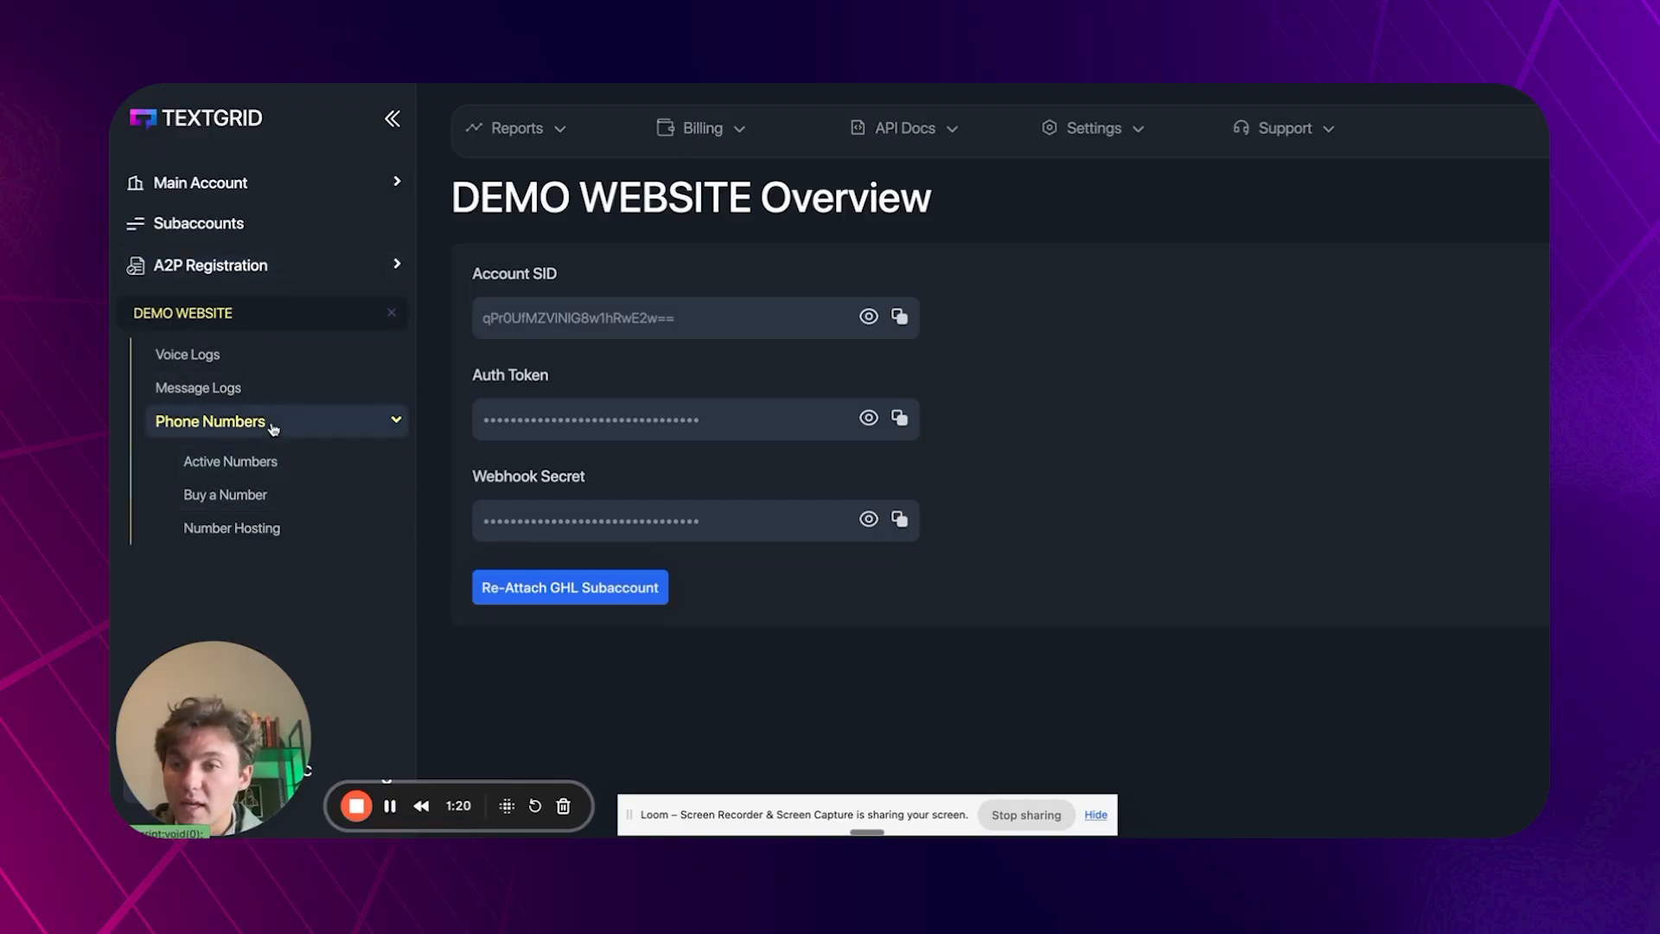
pyautogui.click(211, 422)
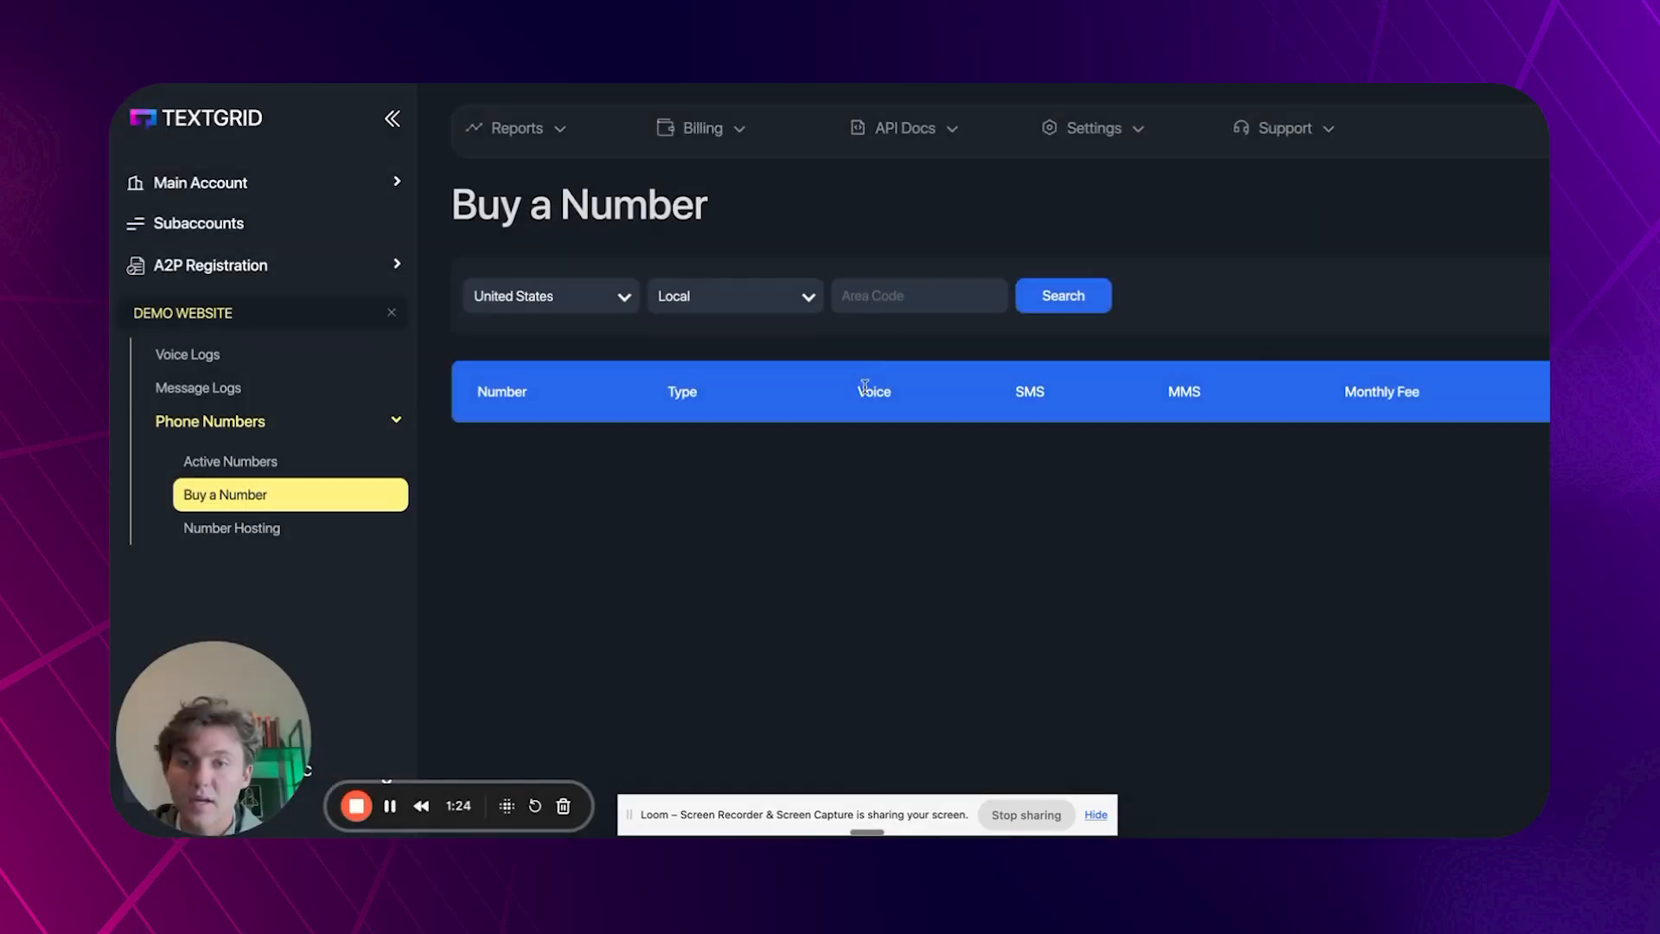
pyautogui.click(917, 296)
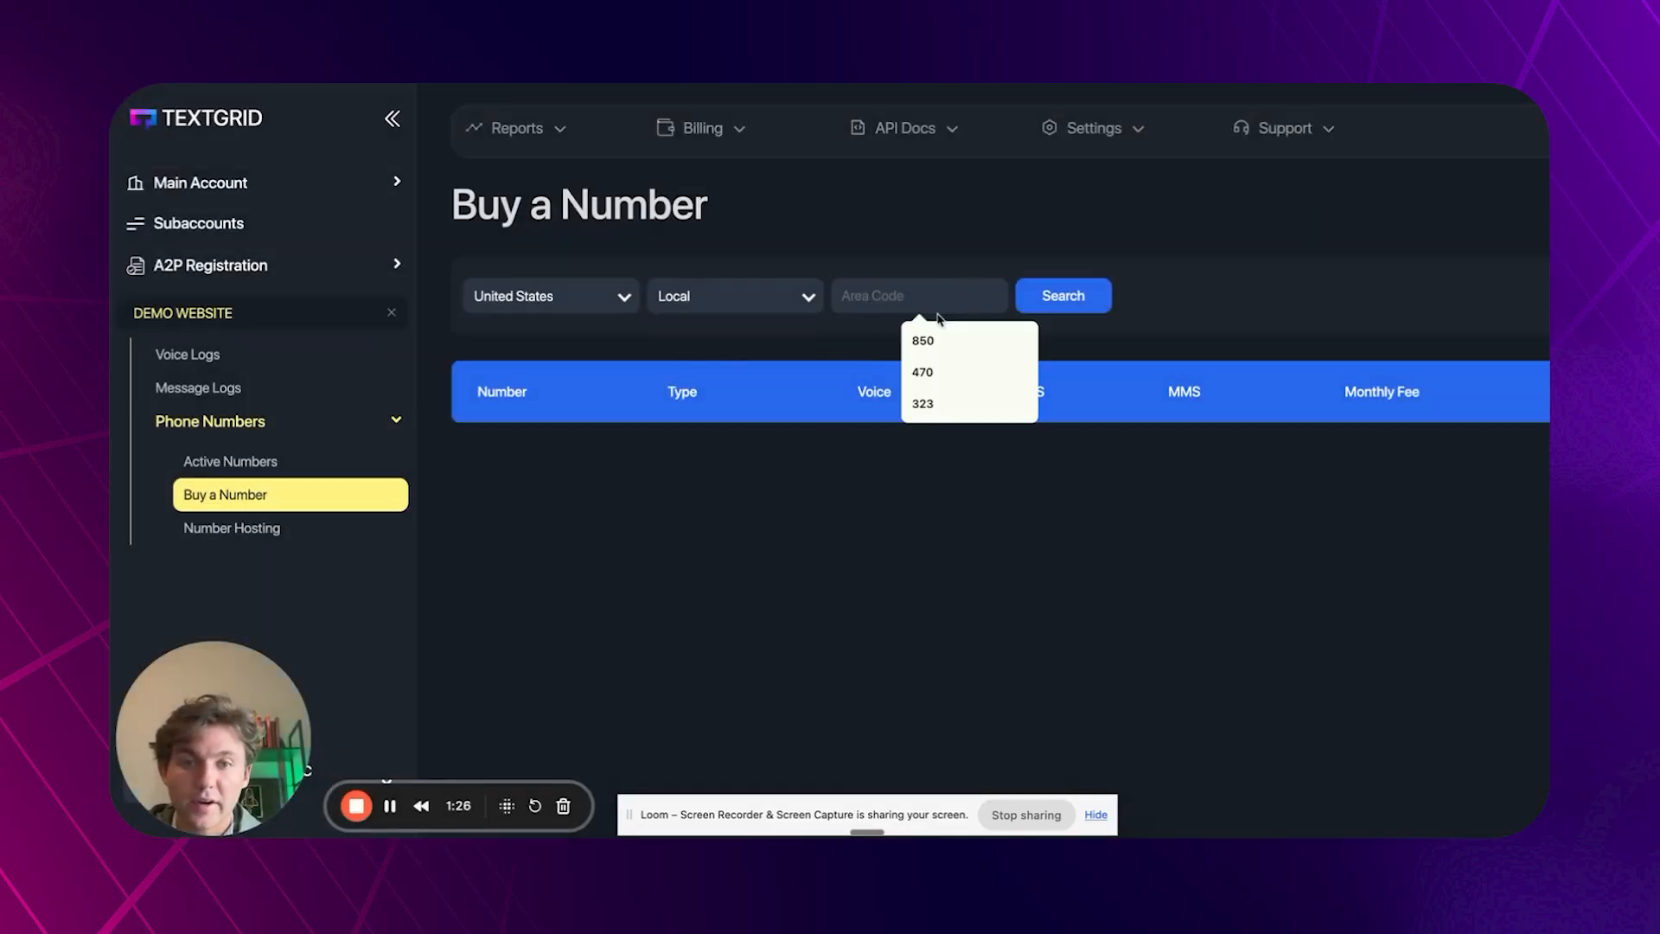
pyautogui.click(922, 340)
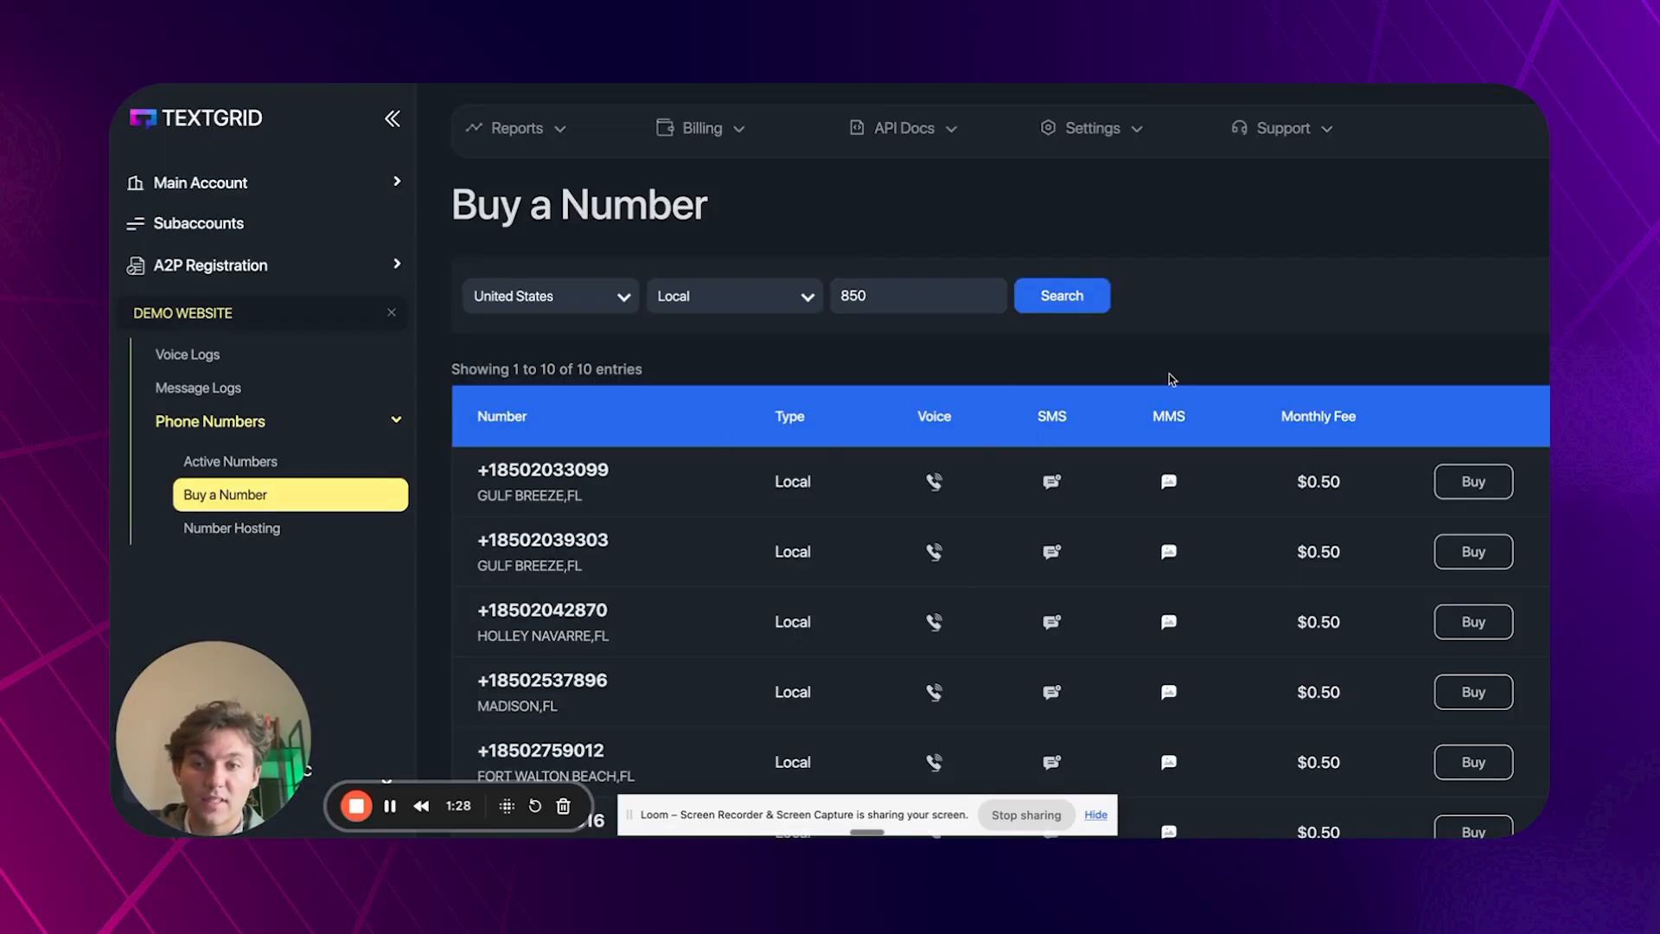
pyautogui.click(1472, 481)
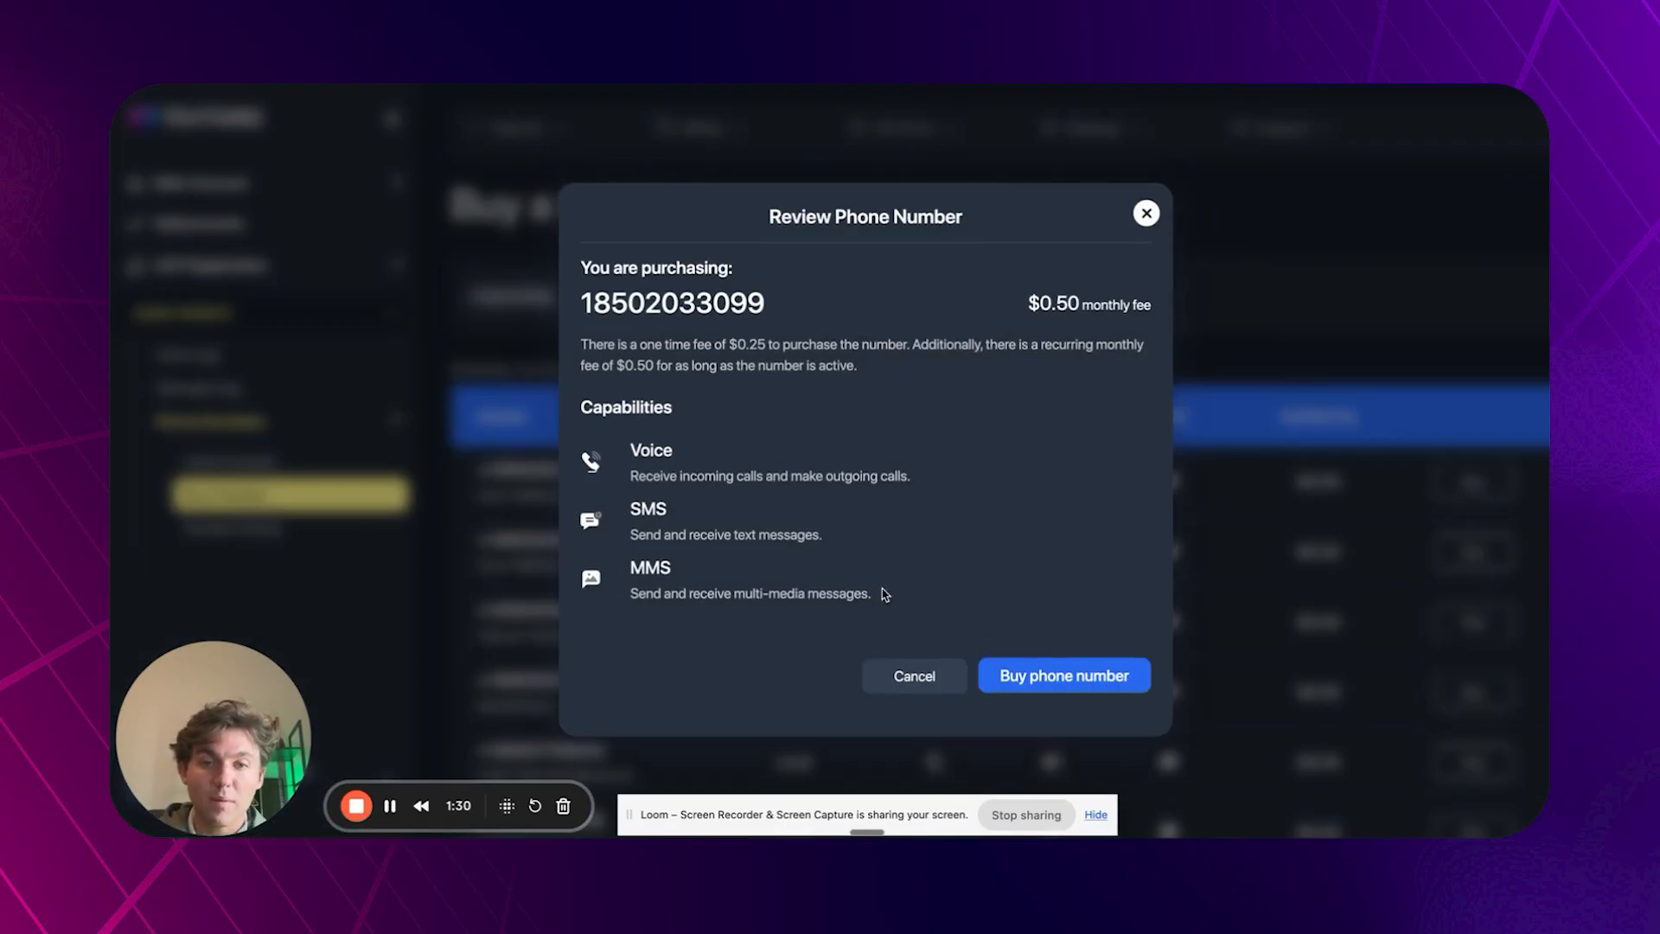
pyautogui.click(1063, 677)
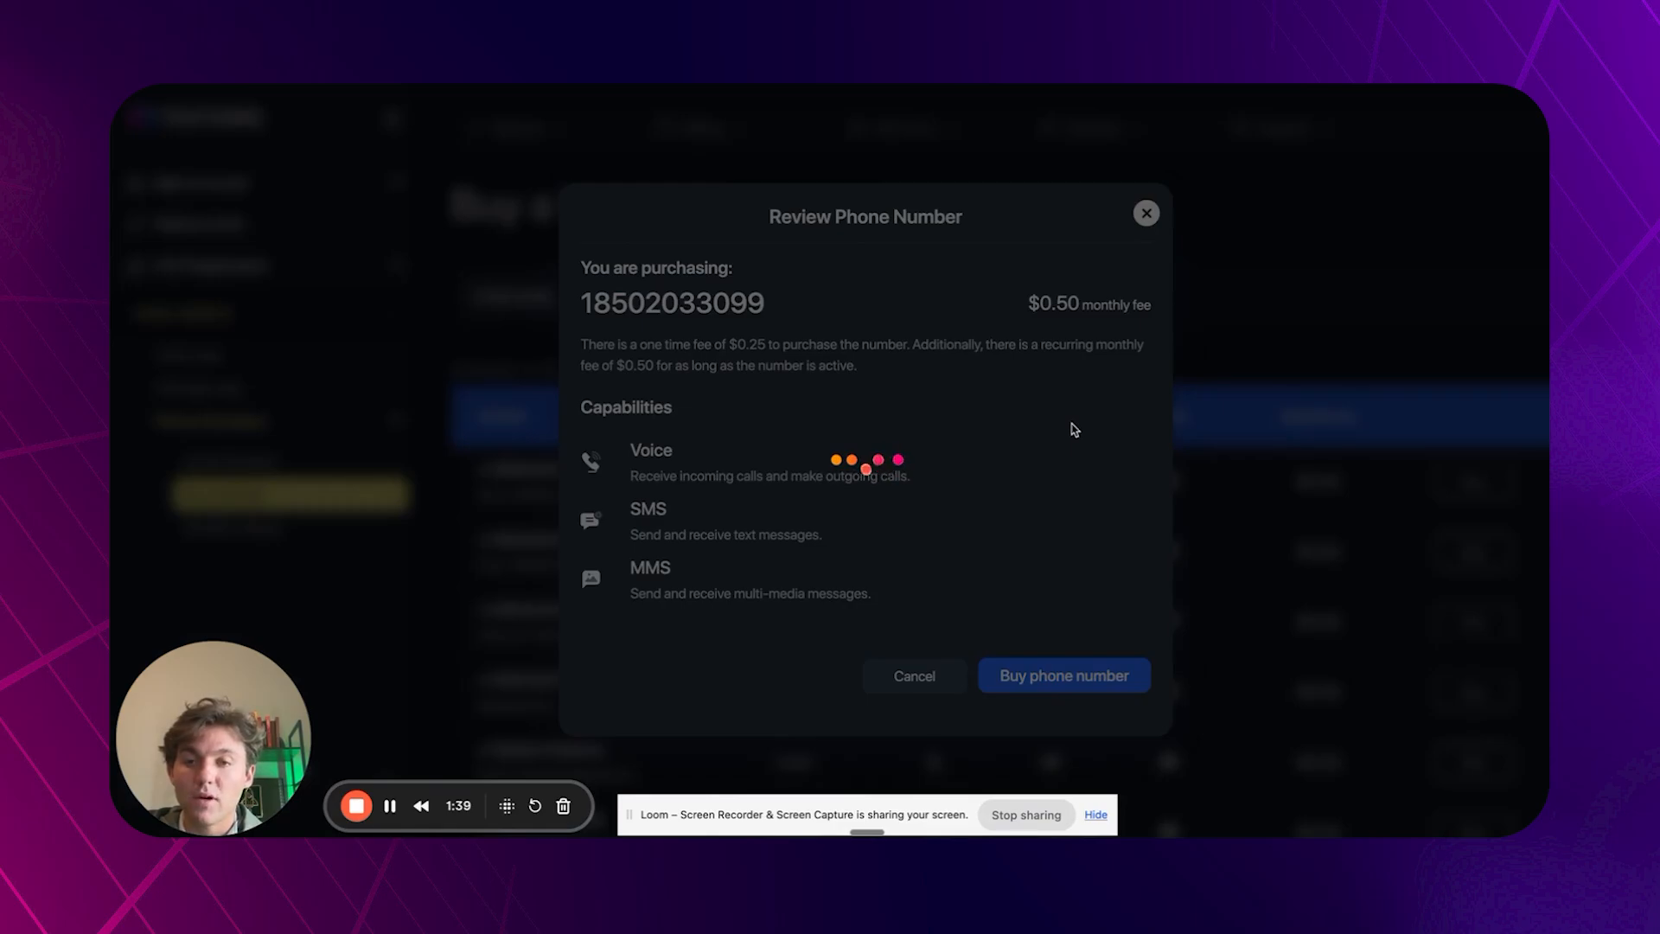
pyautogui.click(1061, 676)
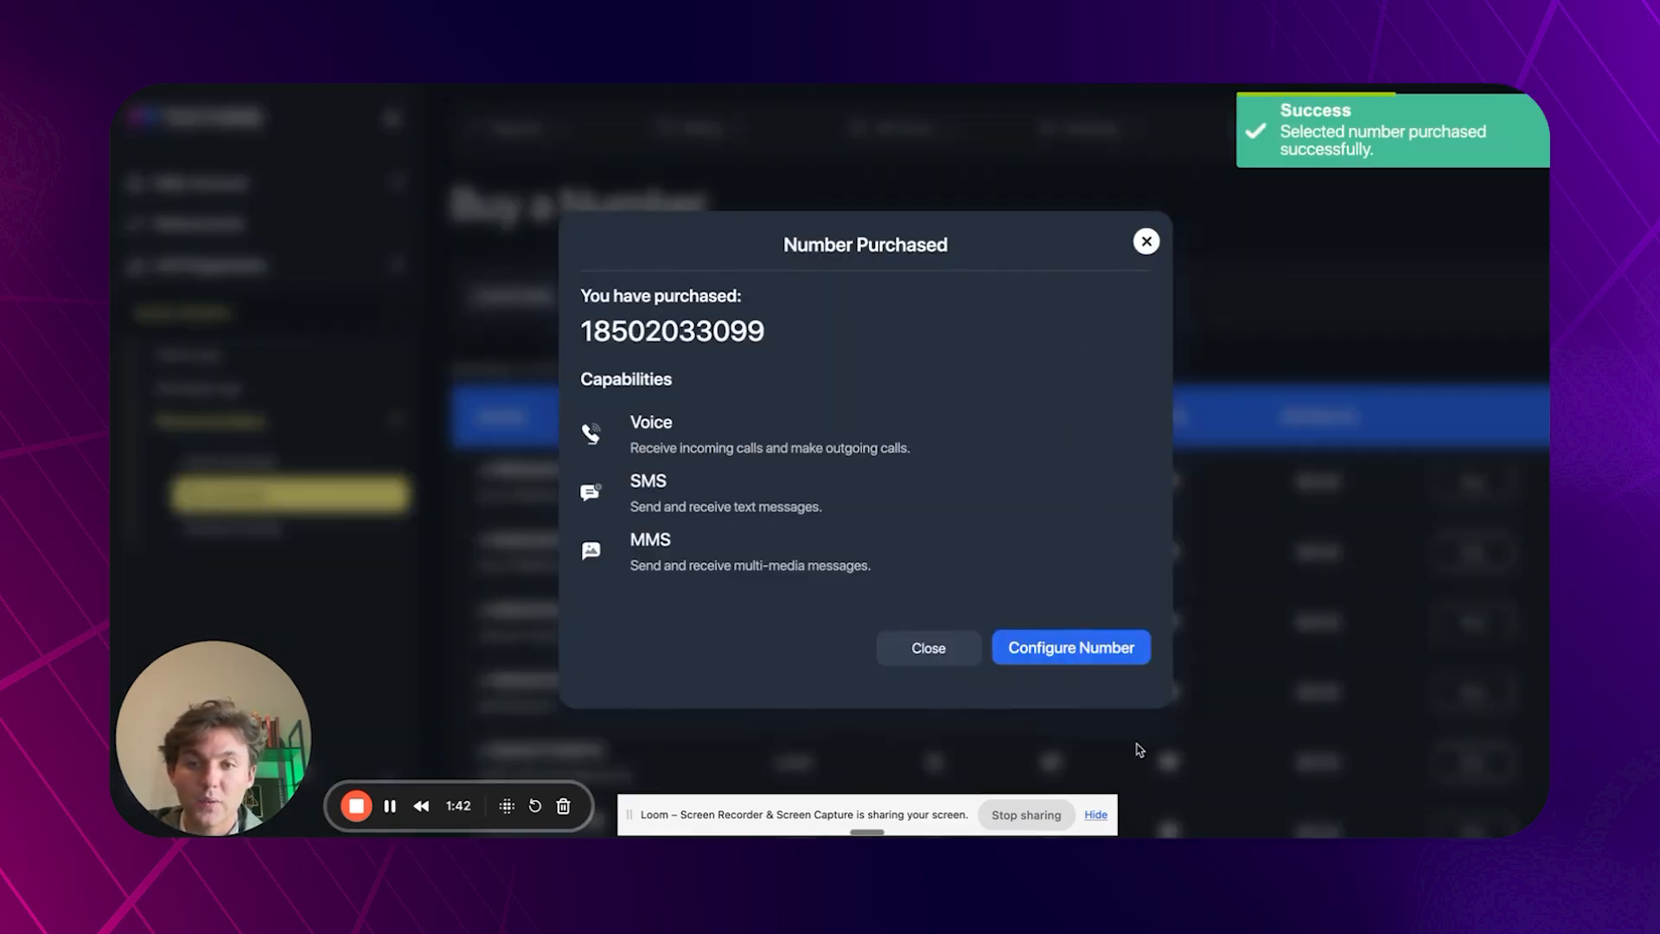
pyautogui.click(1068, 646)
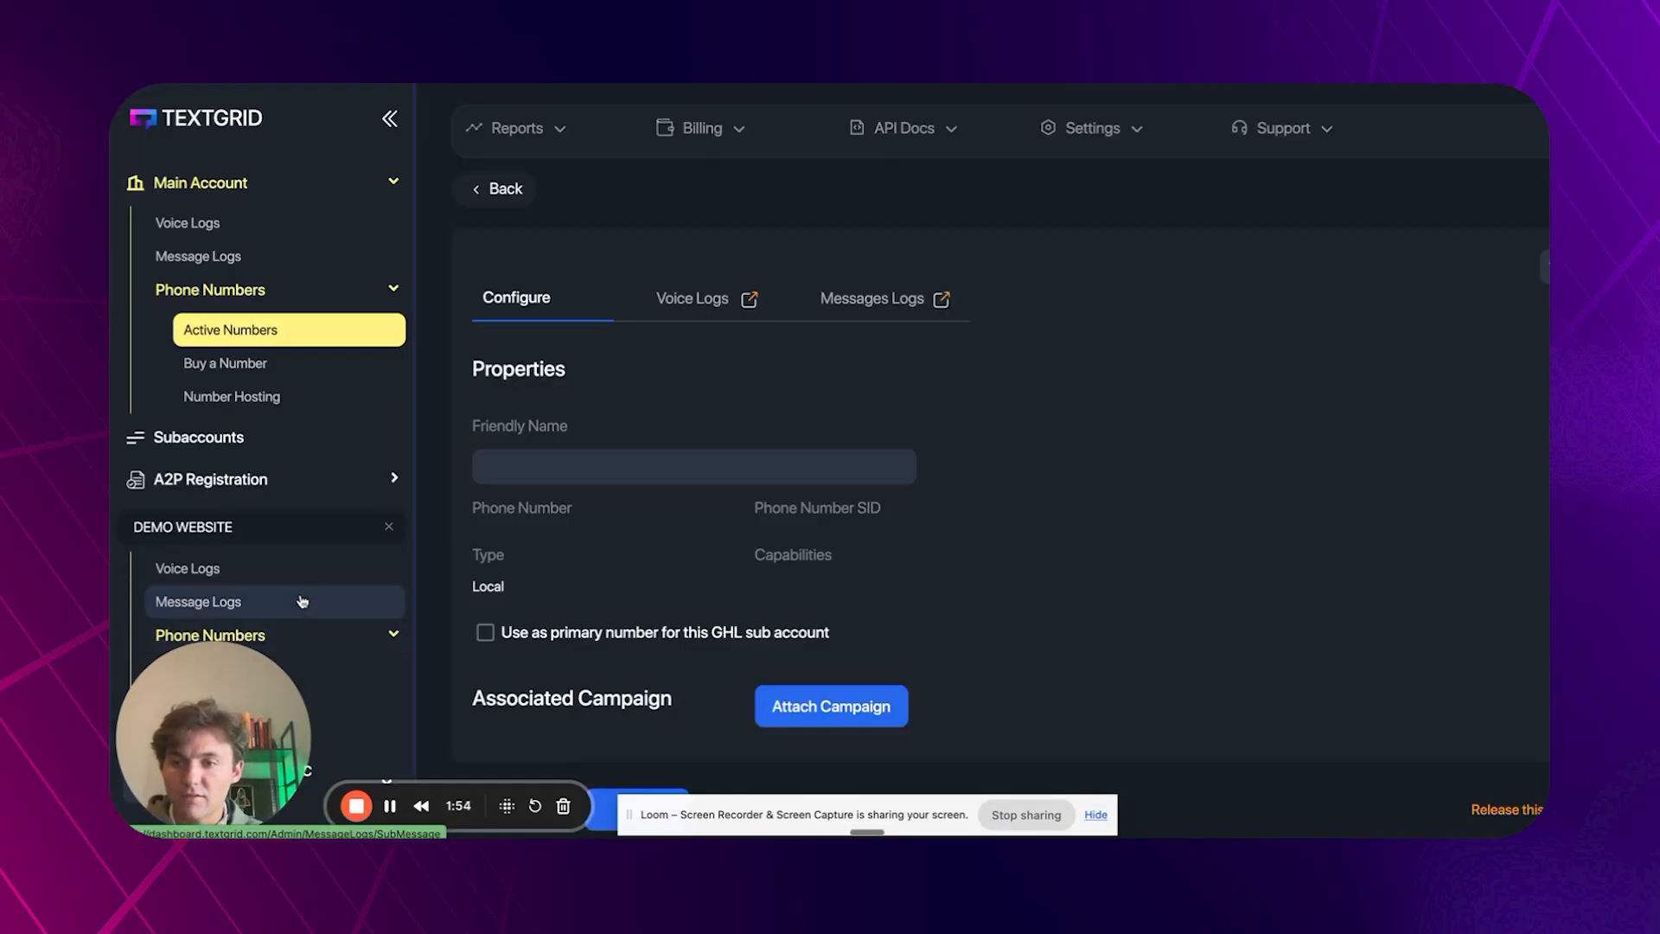
# Check DEMO WEBSITE's empty Active Numbers list, then return to the Main Account overview.
pyautogui.click(209, 635)
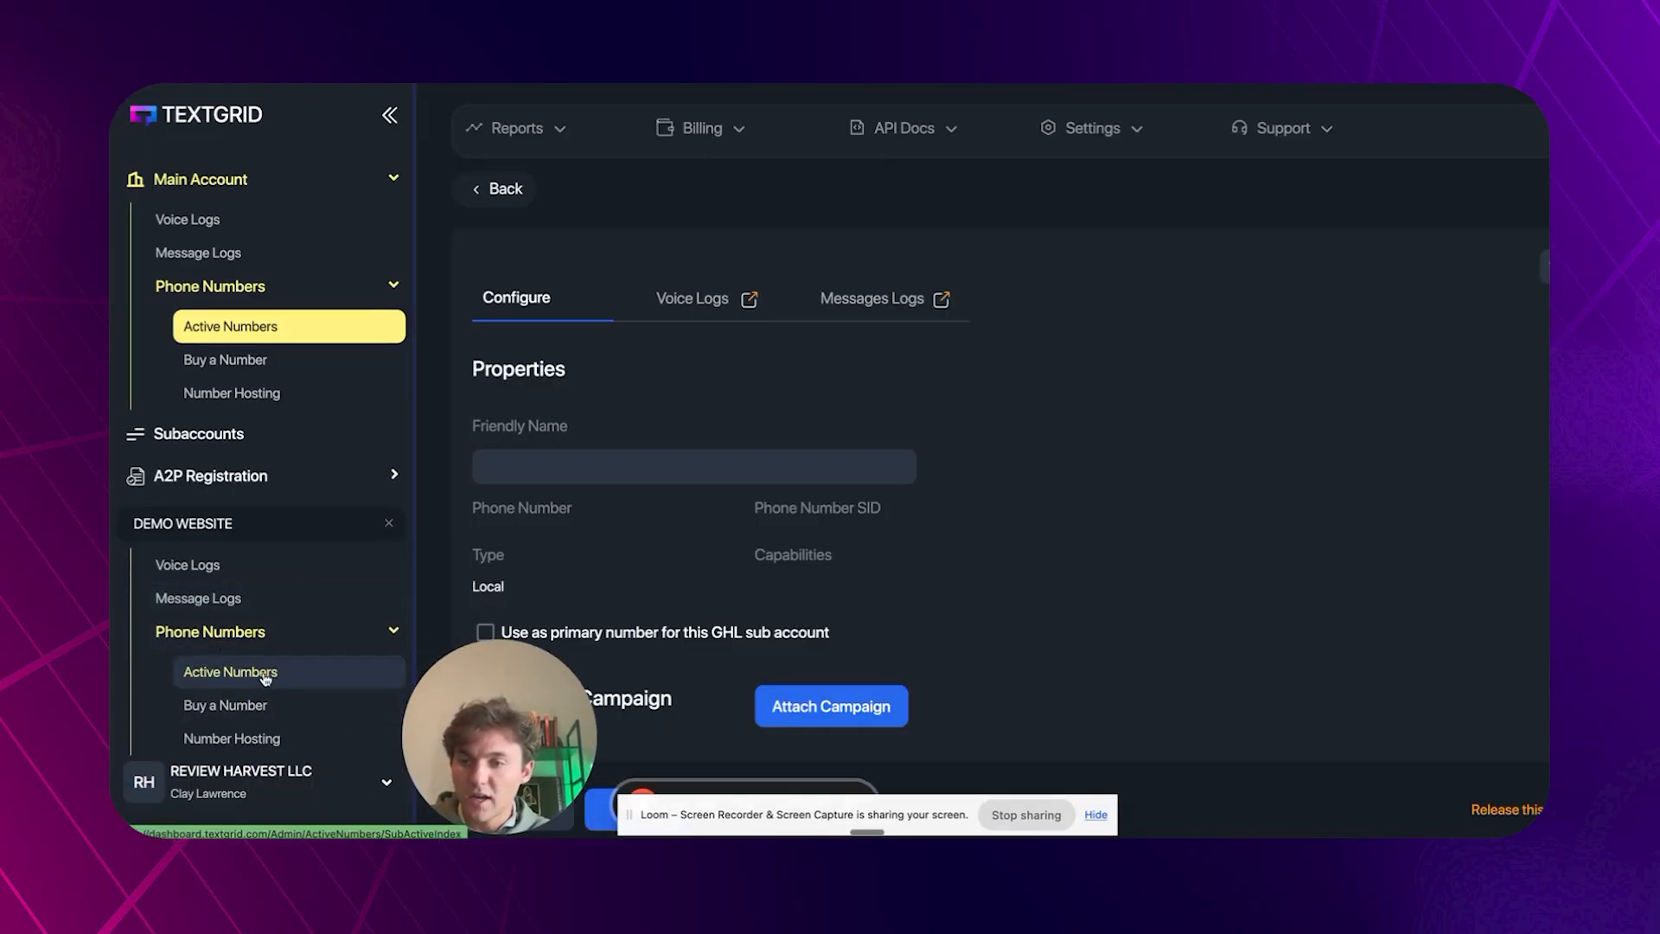
pyautogui.click(230, 671)
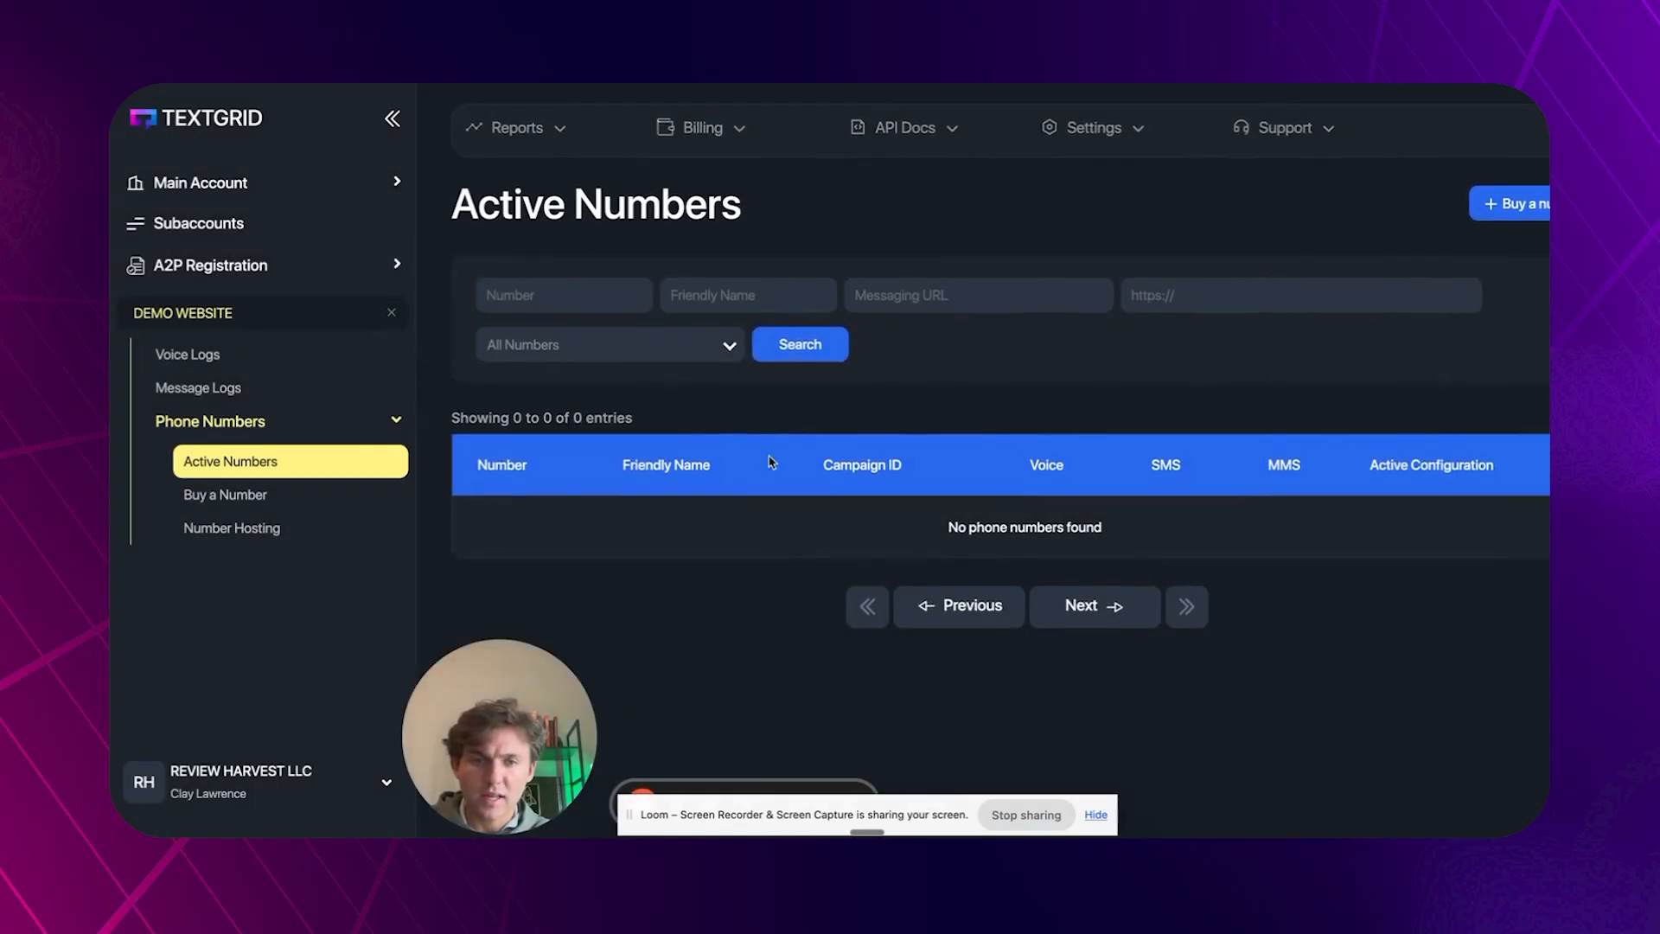
pyautogui.moveTo(317, 497)
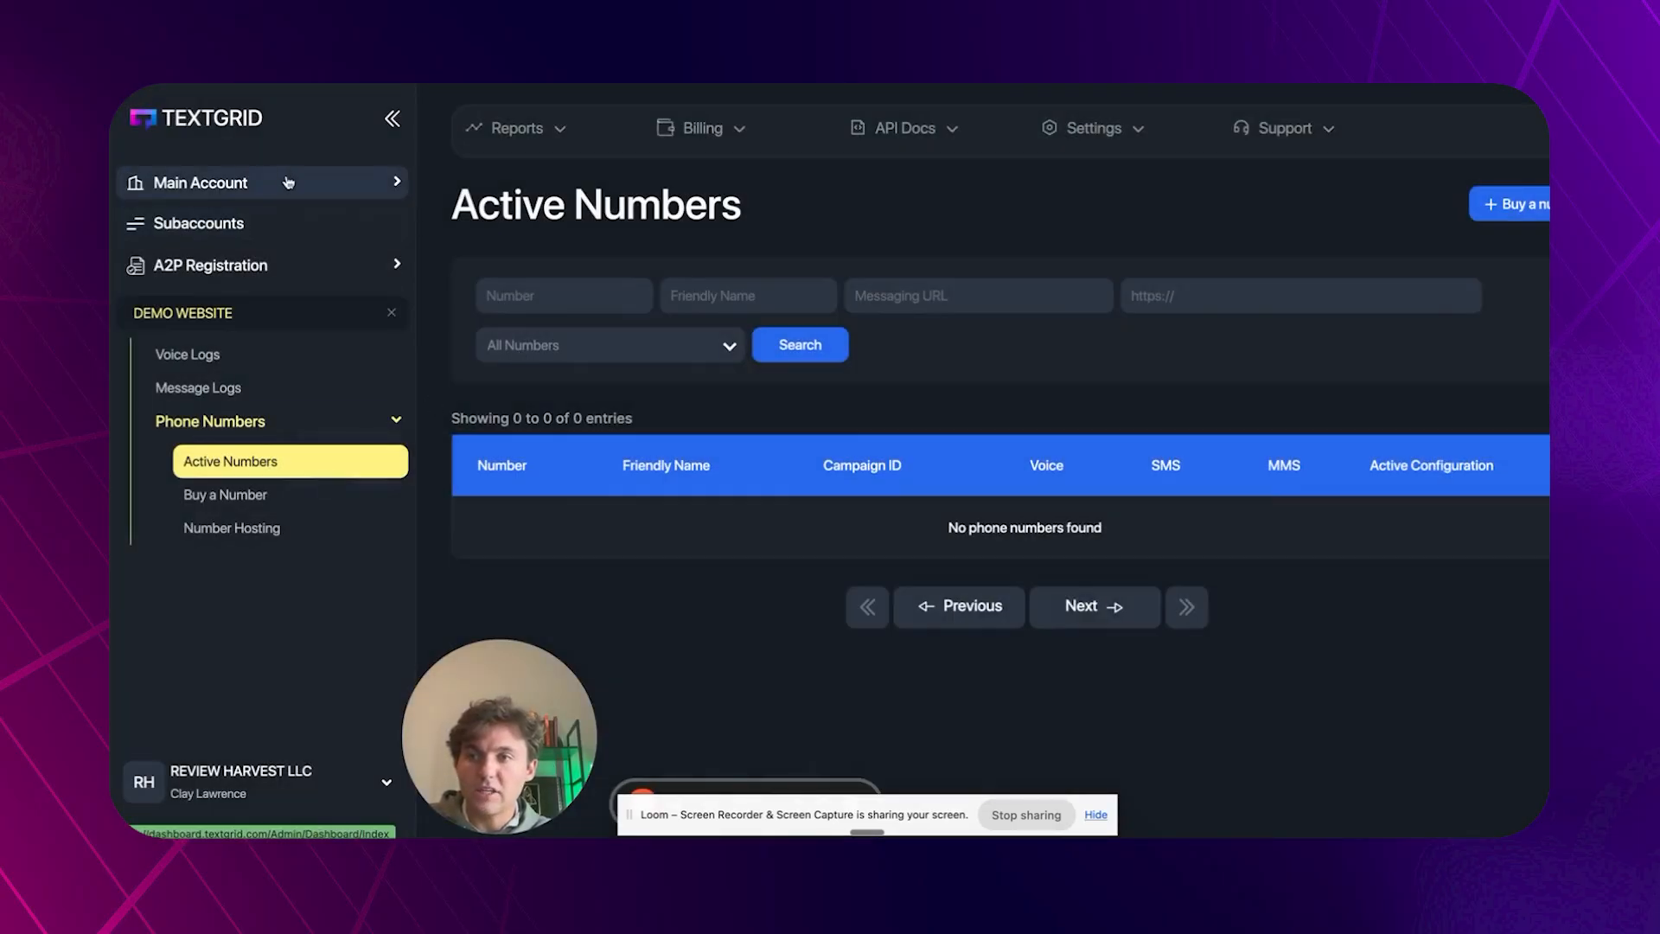
pyautogui.click(200, 182)
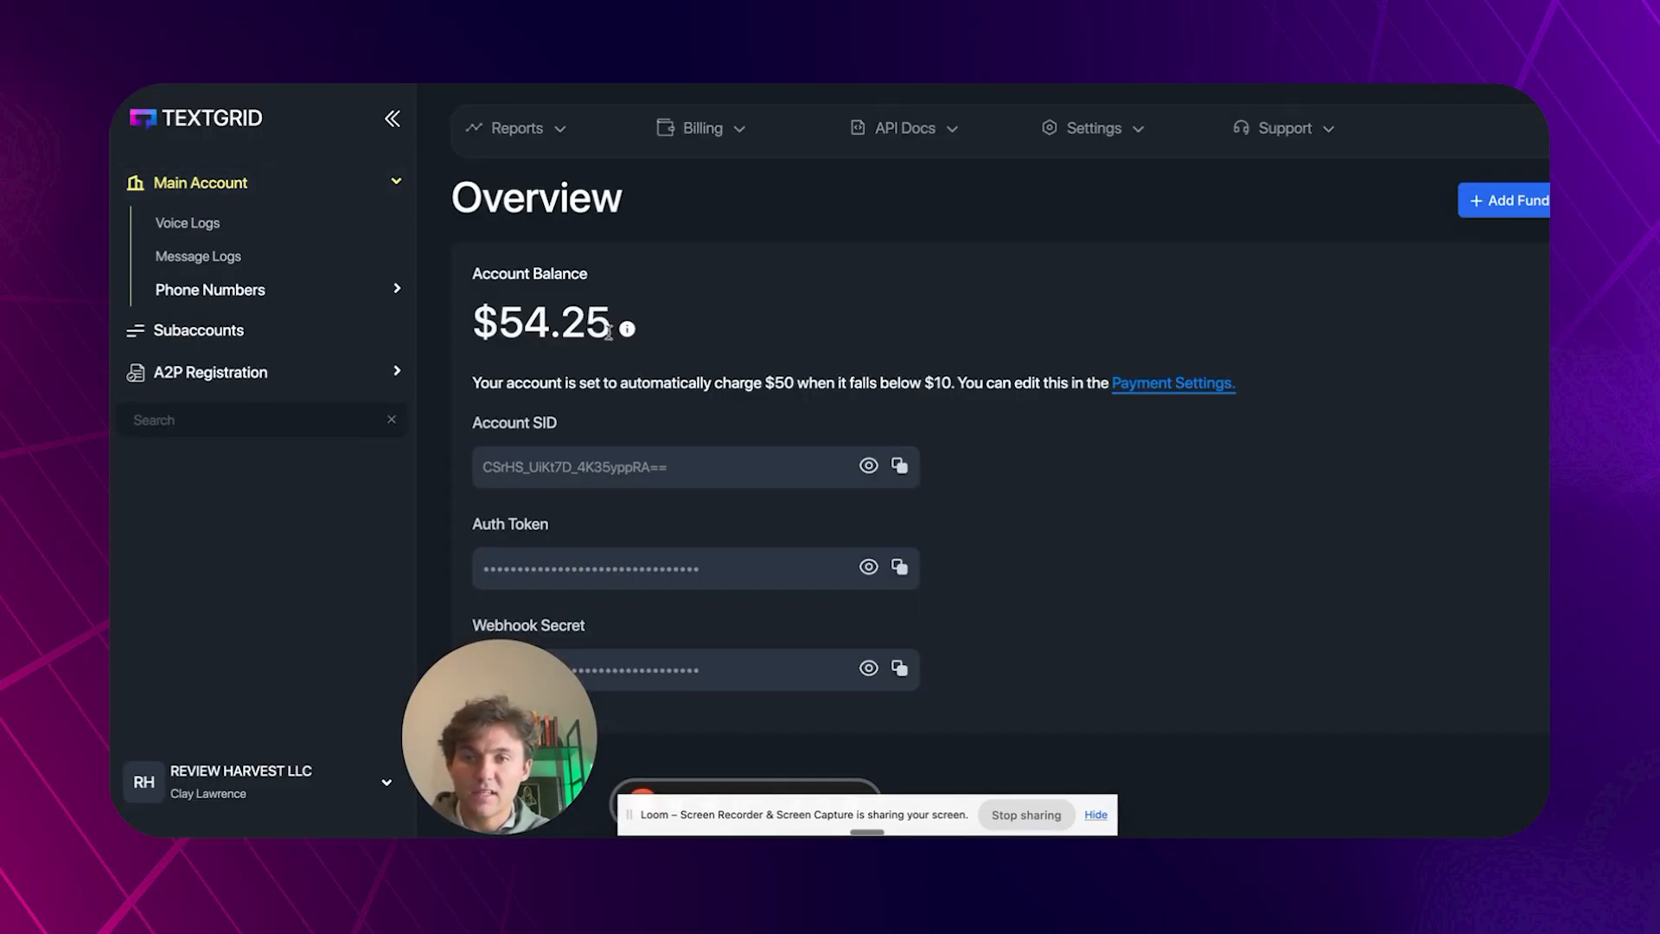
pyautogui.moveTo(277, 374)
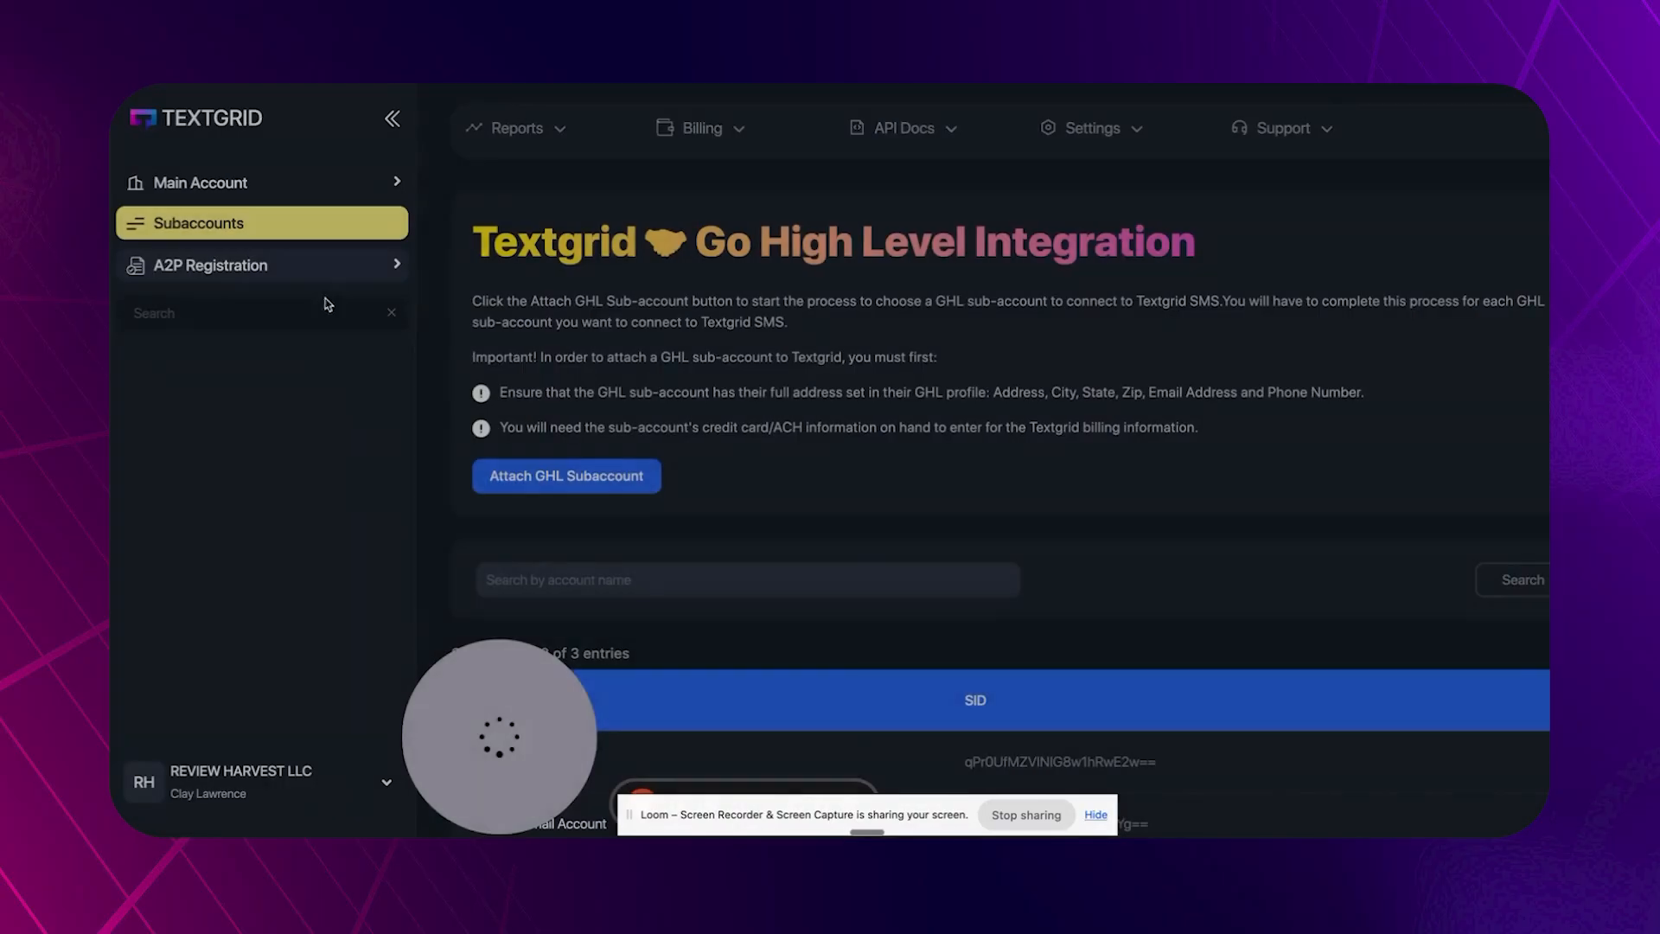
# Open the DEMO WEBSITE sub-account's overview from the subaccounts list.
pyautogui.scroll(-3)
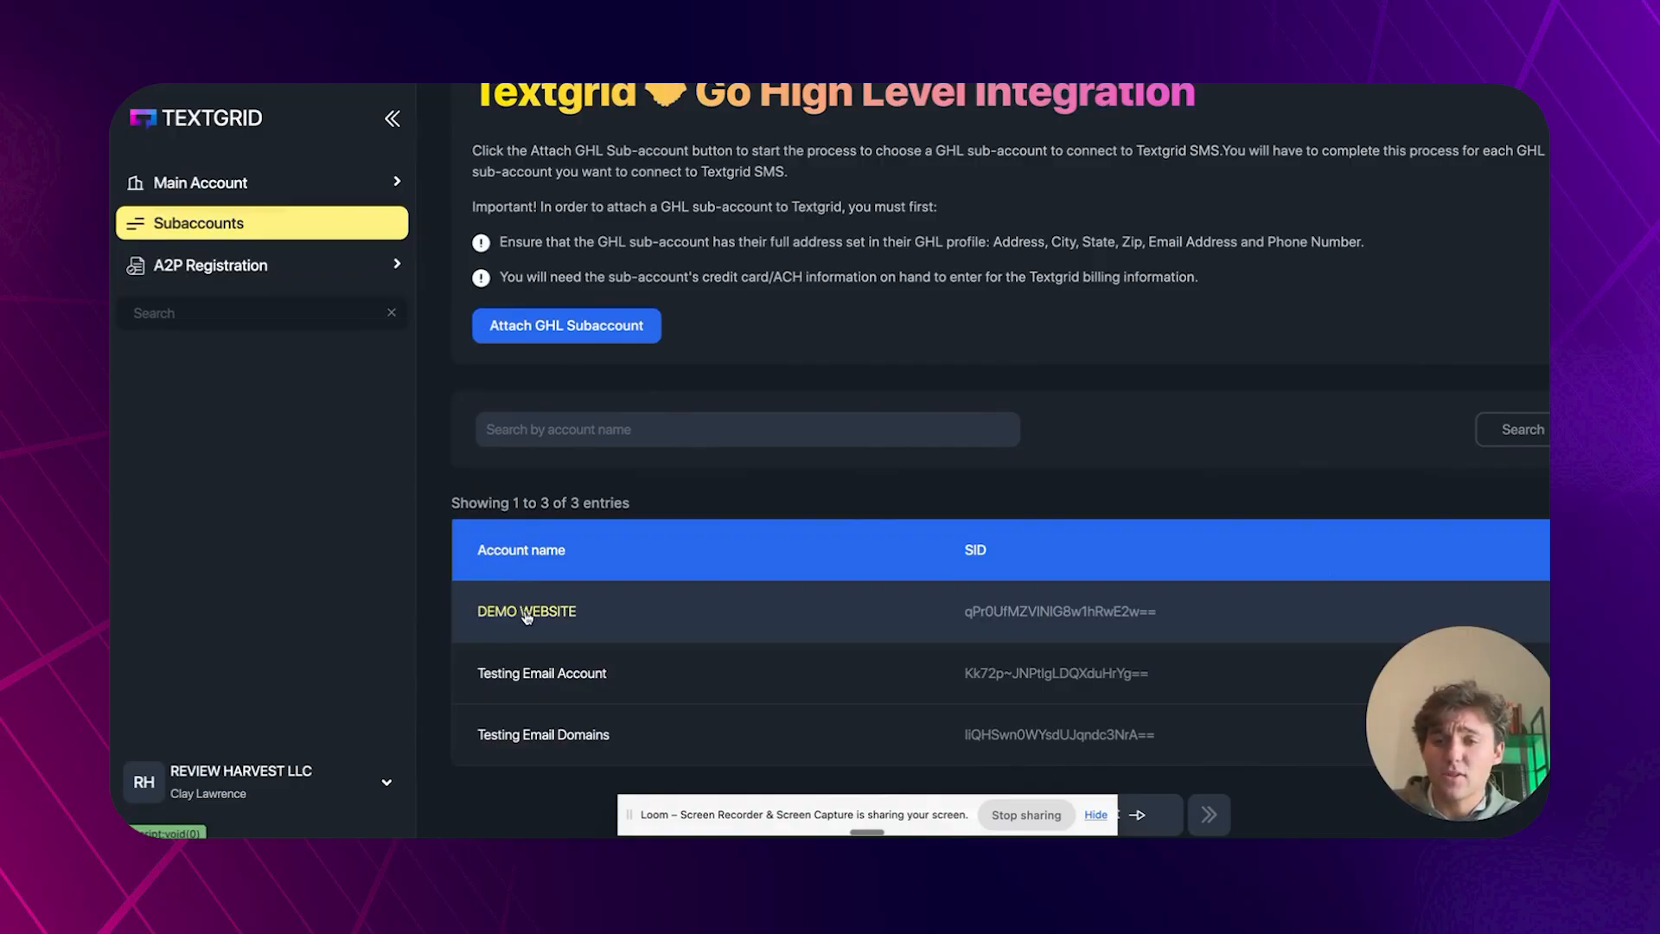
pyautogui.click(526, 610)
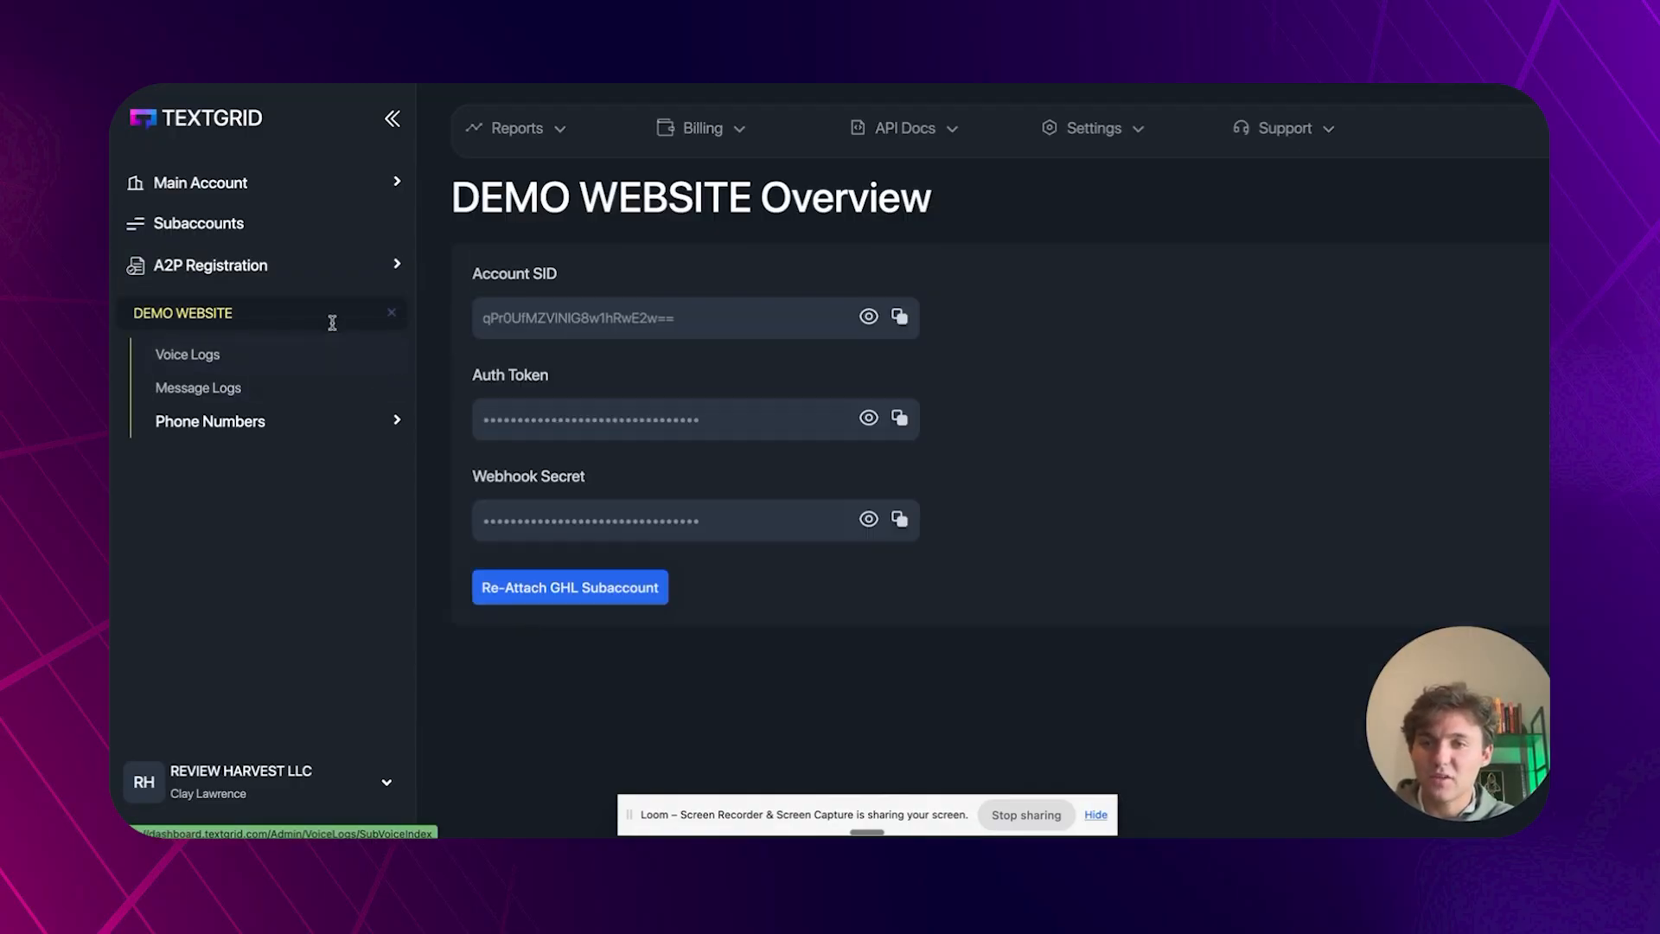
pyautogui.click(209, 422)
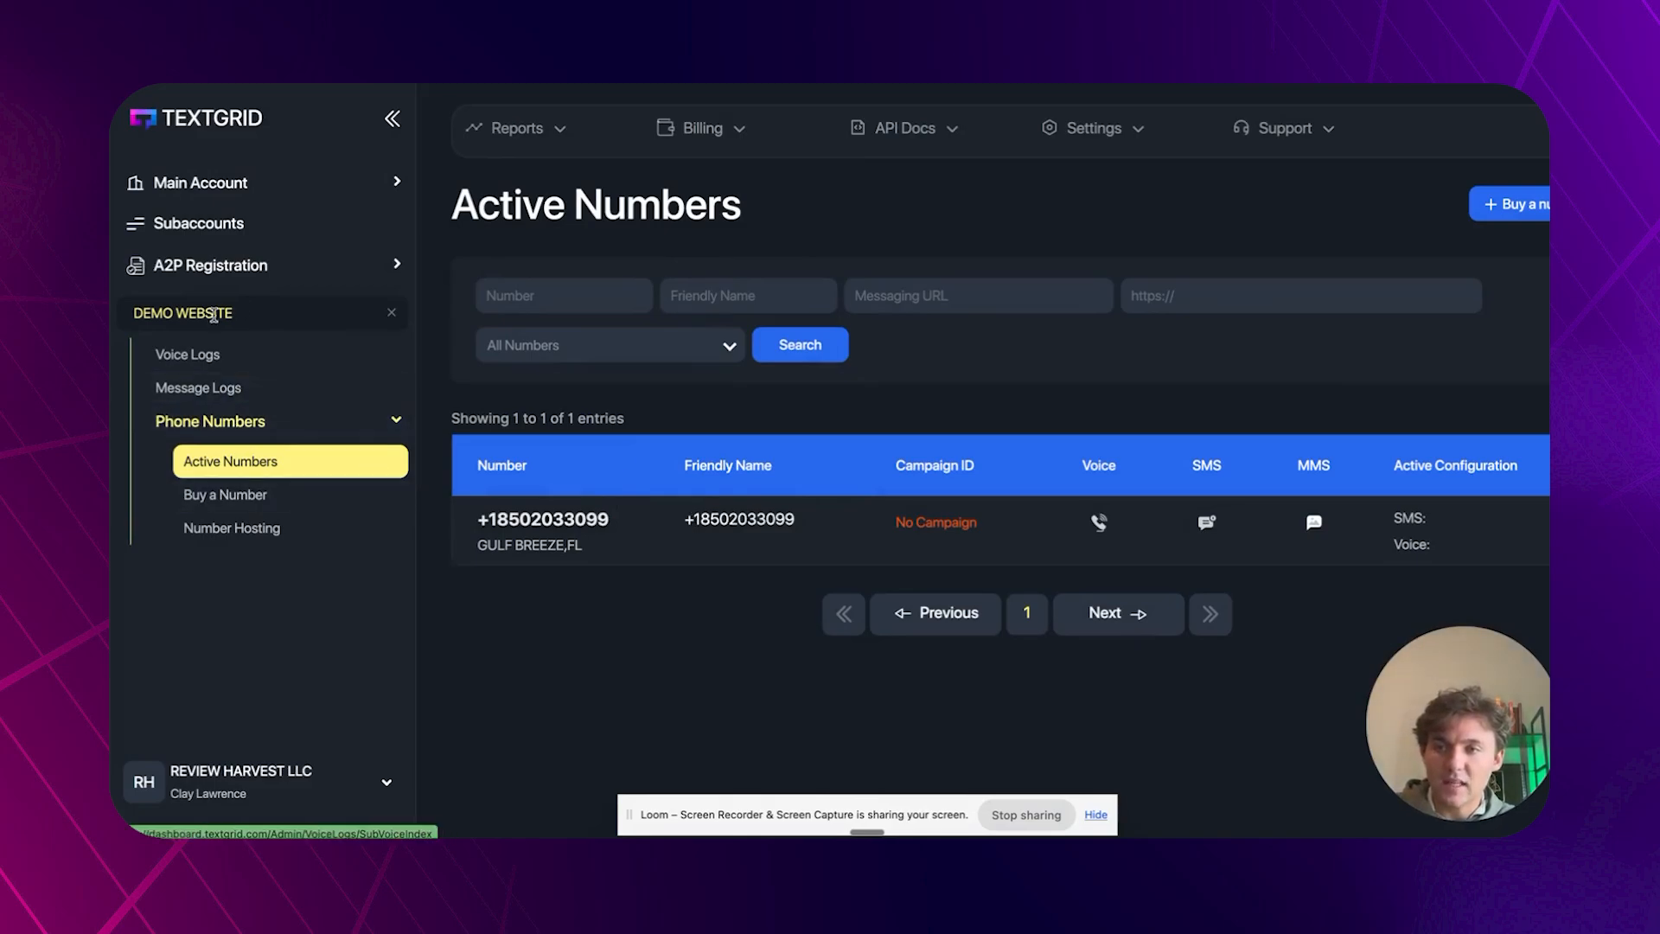
pyautogui.moveTo(916, 546)
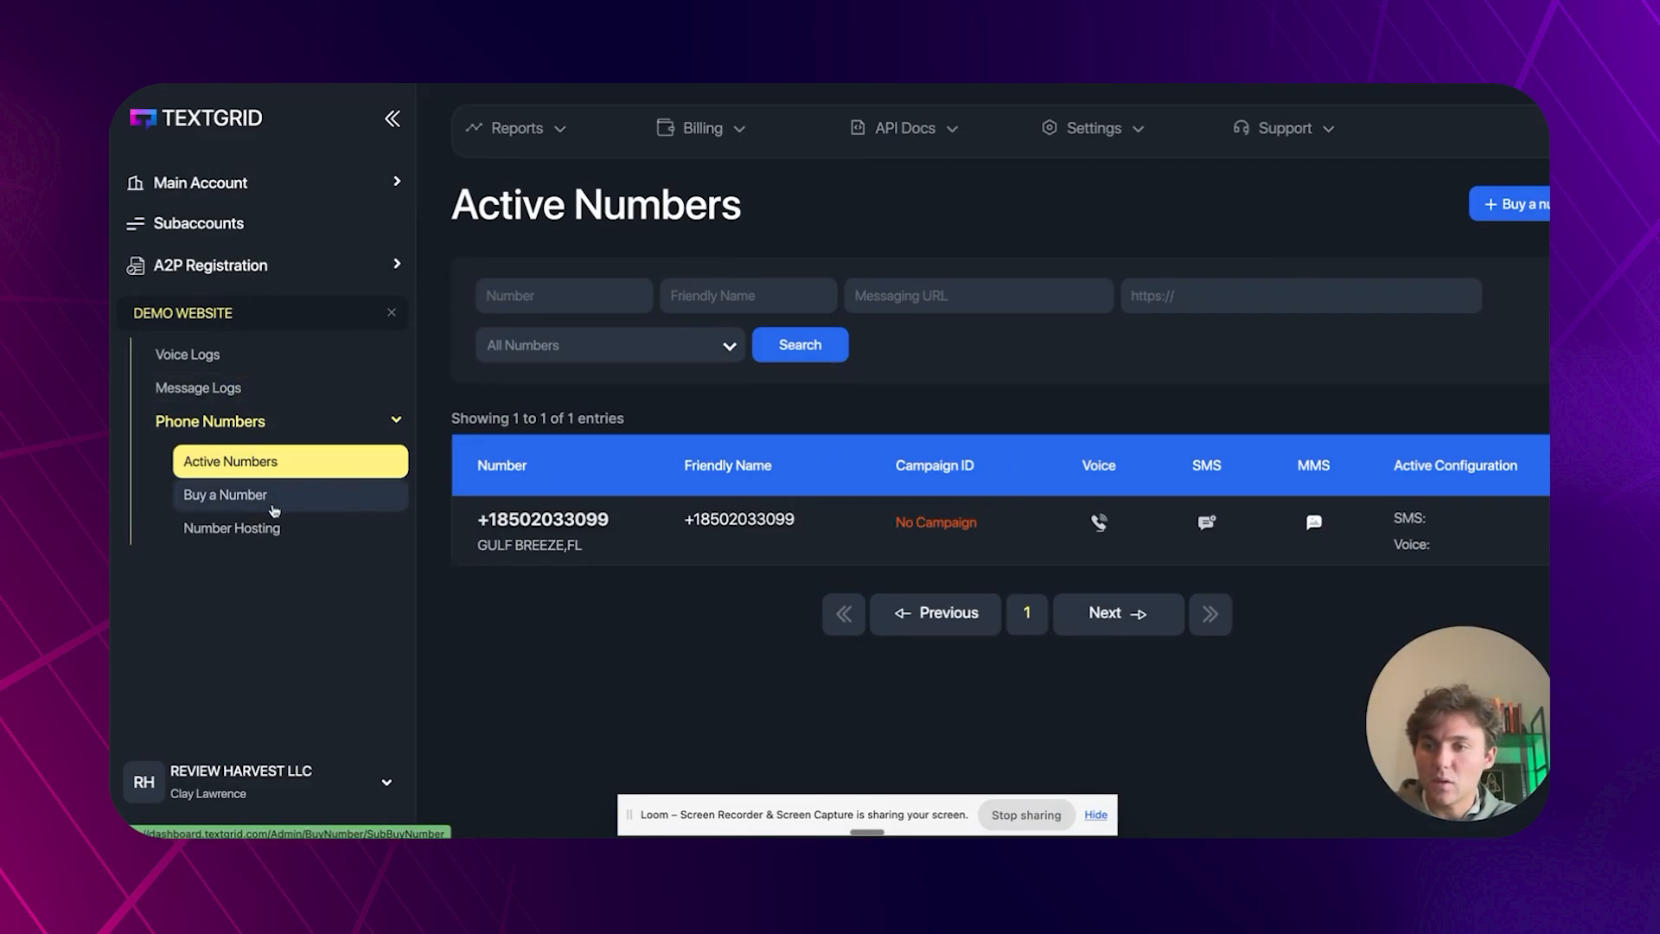
pyautogui.click(541, 521)
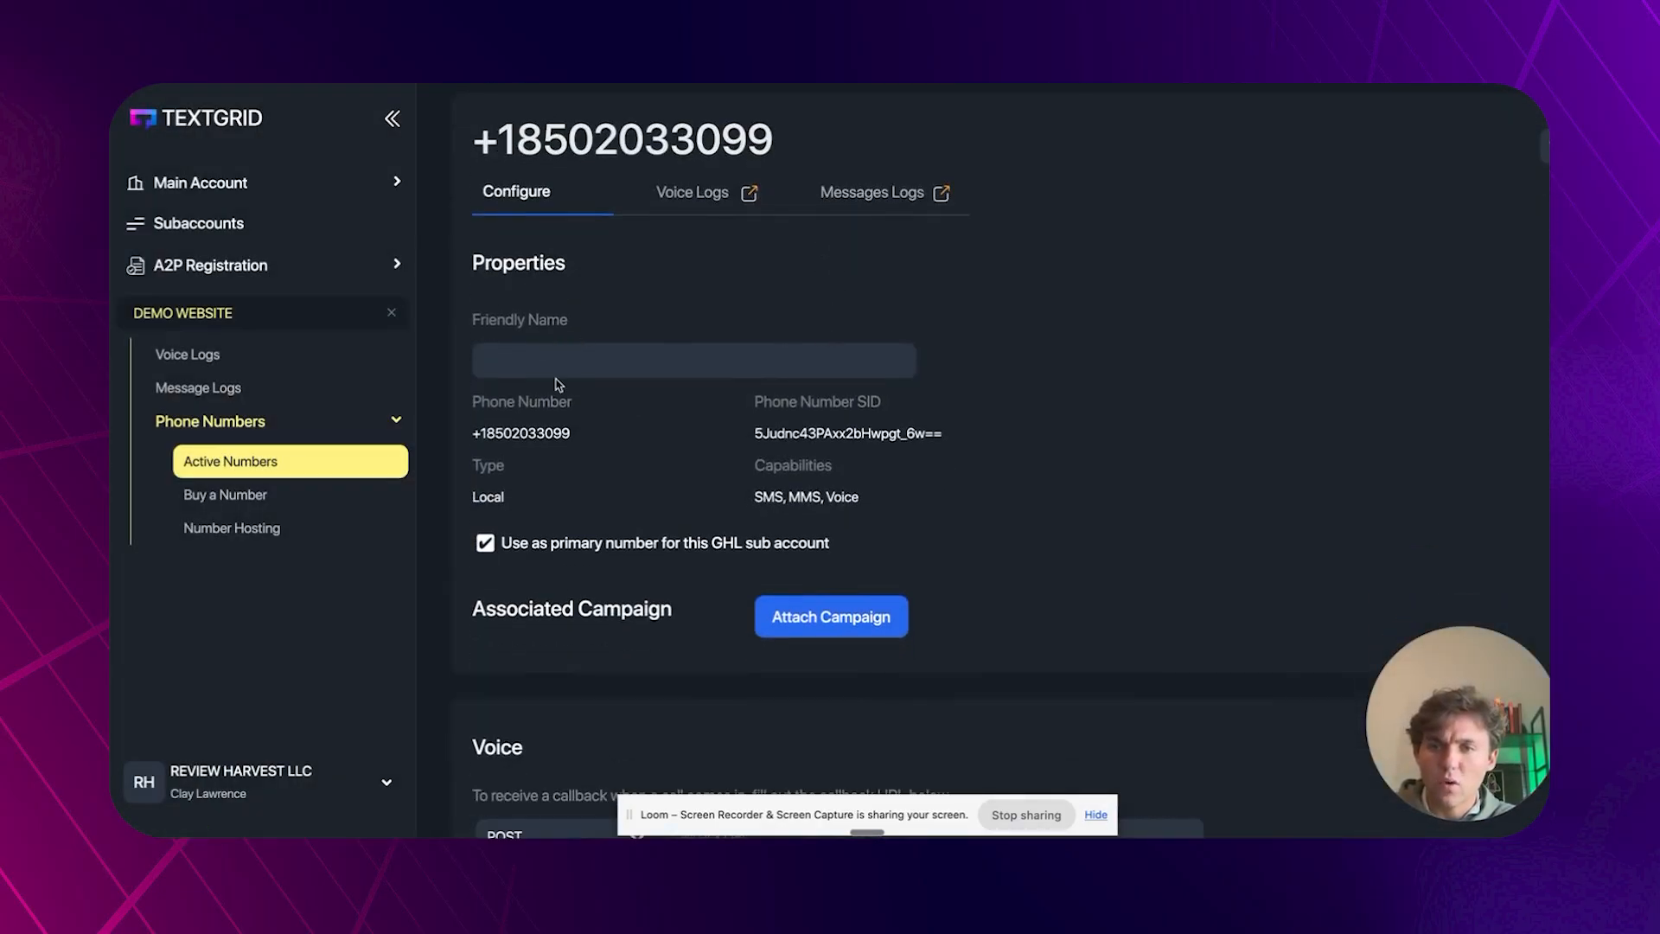
pyautogui.scroll(-3)
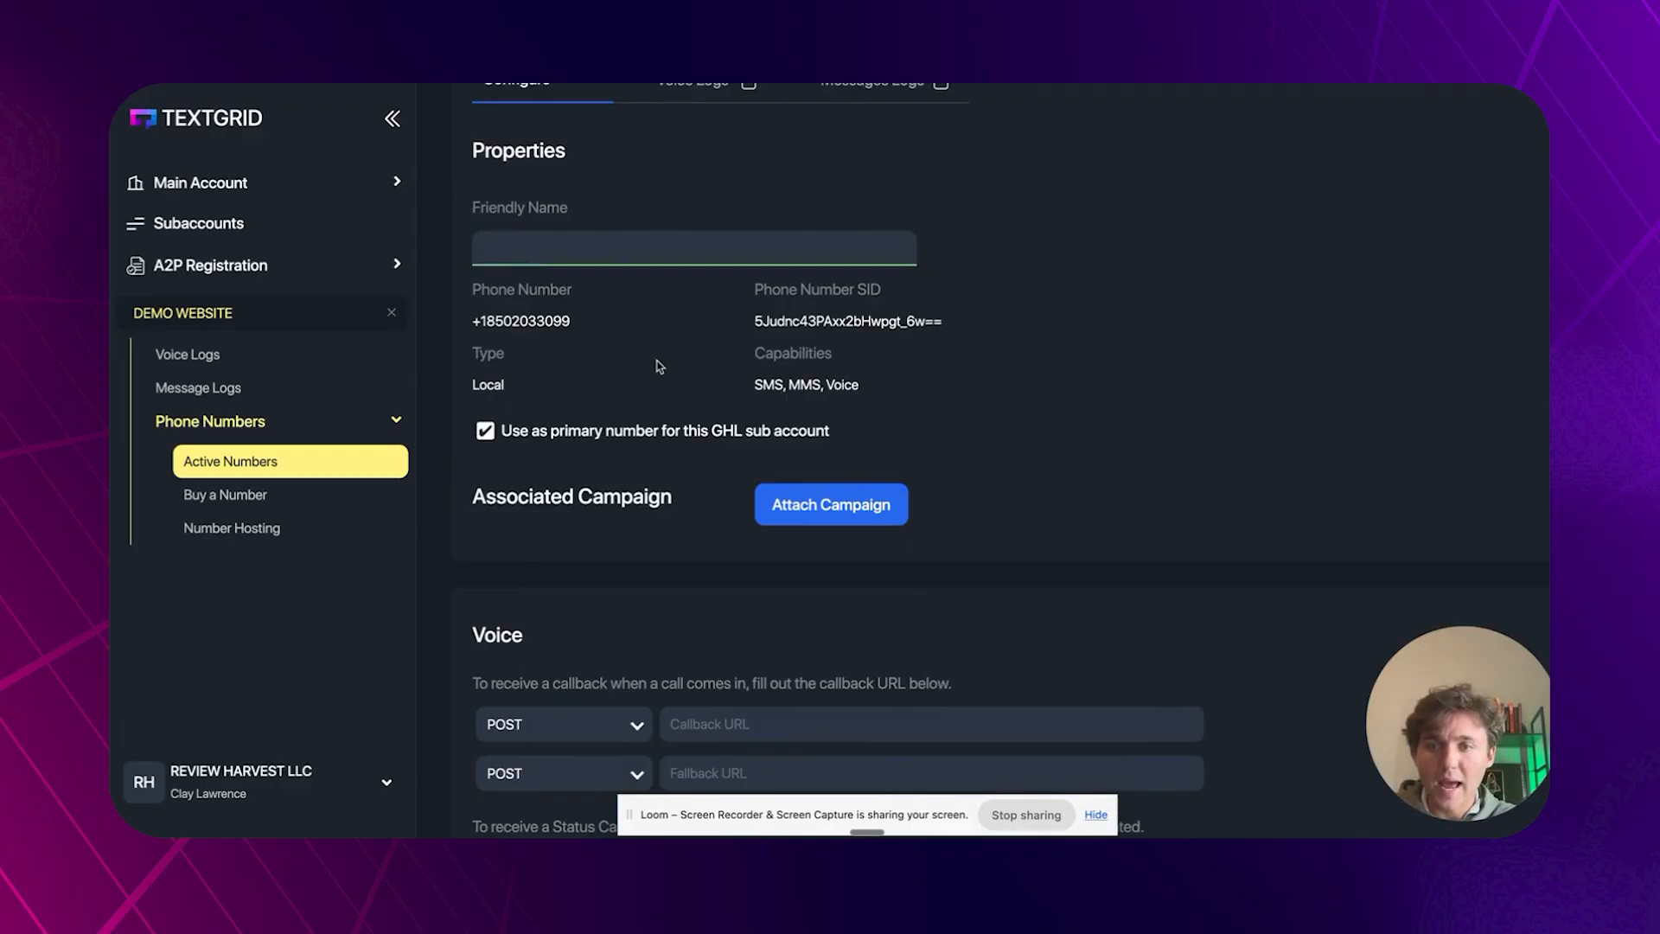
pyautogui.scroll(-3)
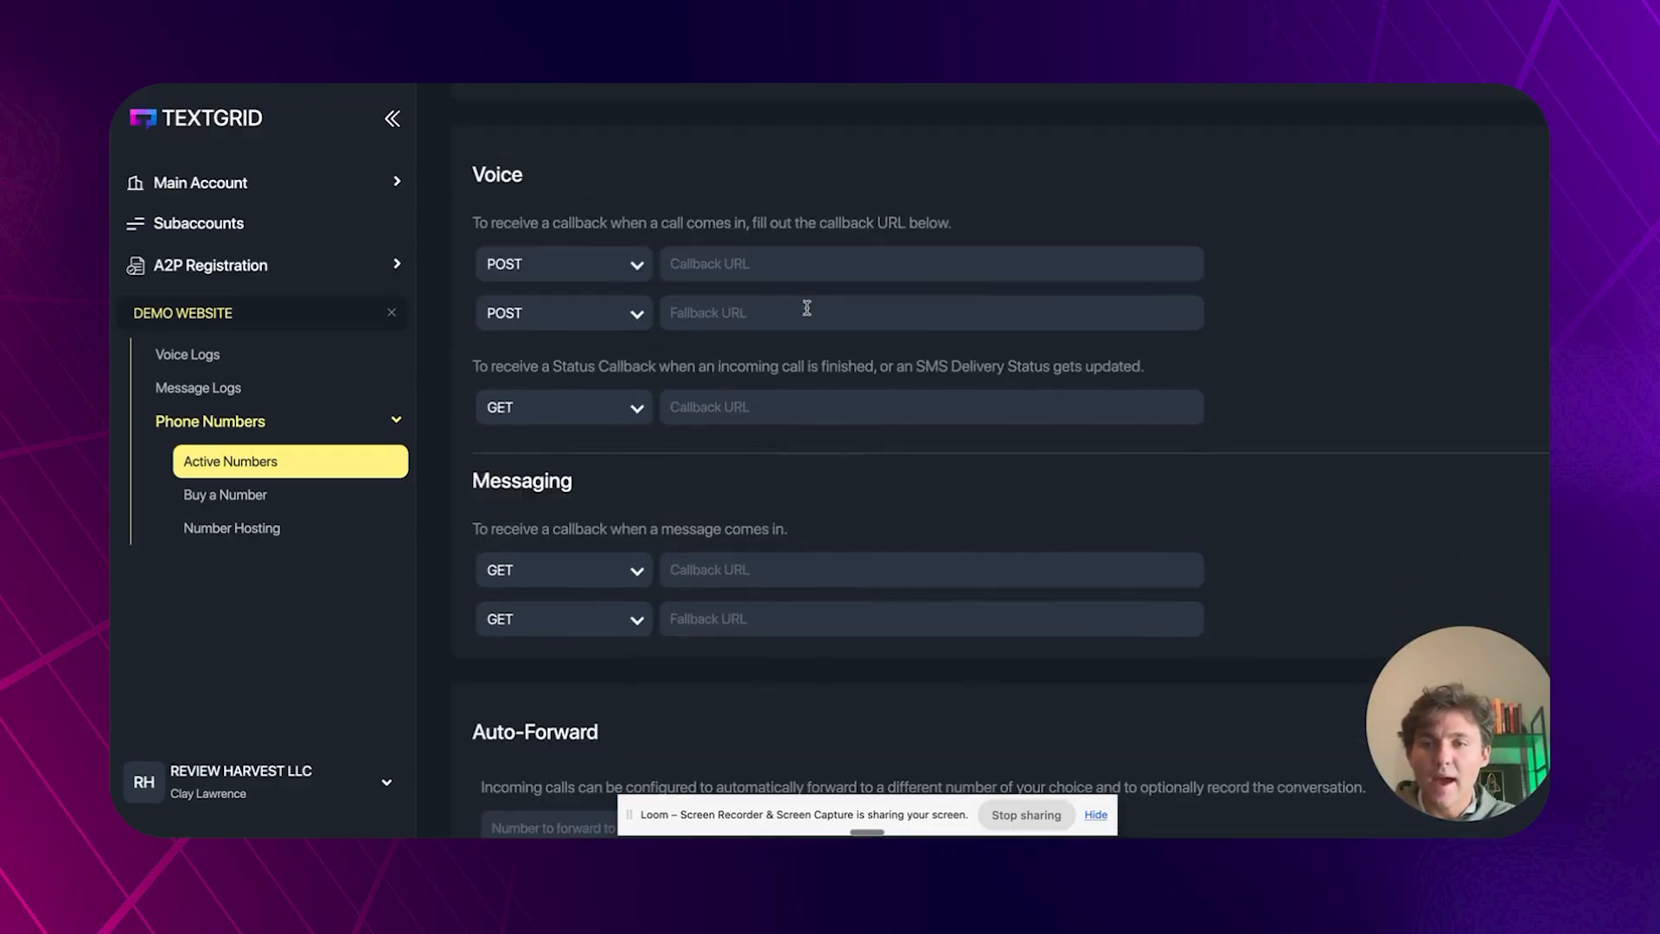
pyautogui.moveTo(903, 239)
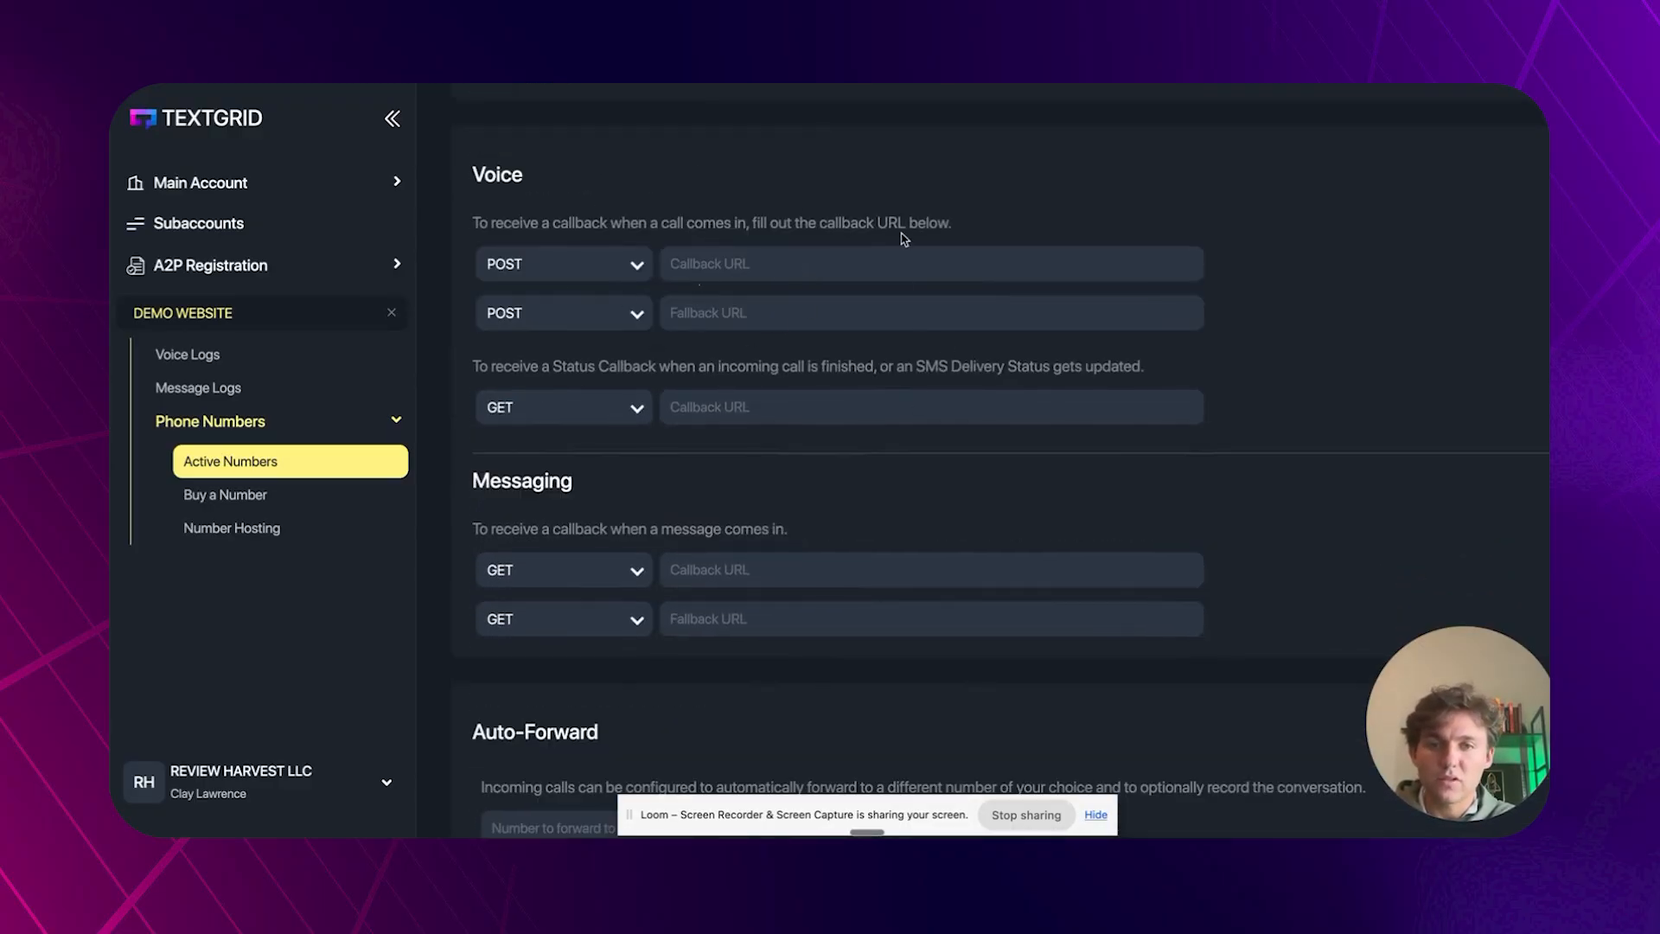
pyautogui.scroll(-3)
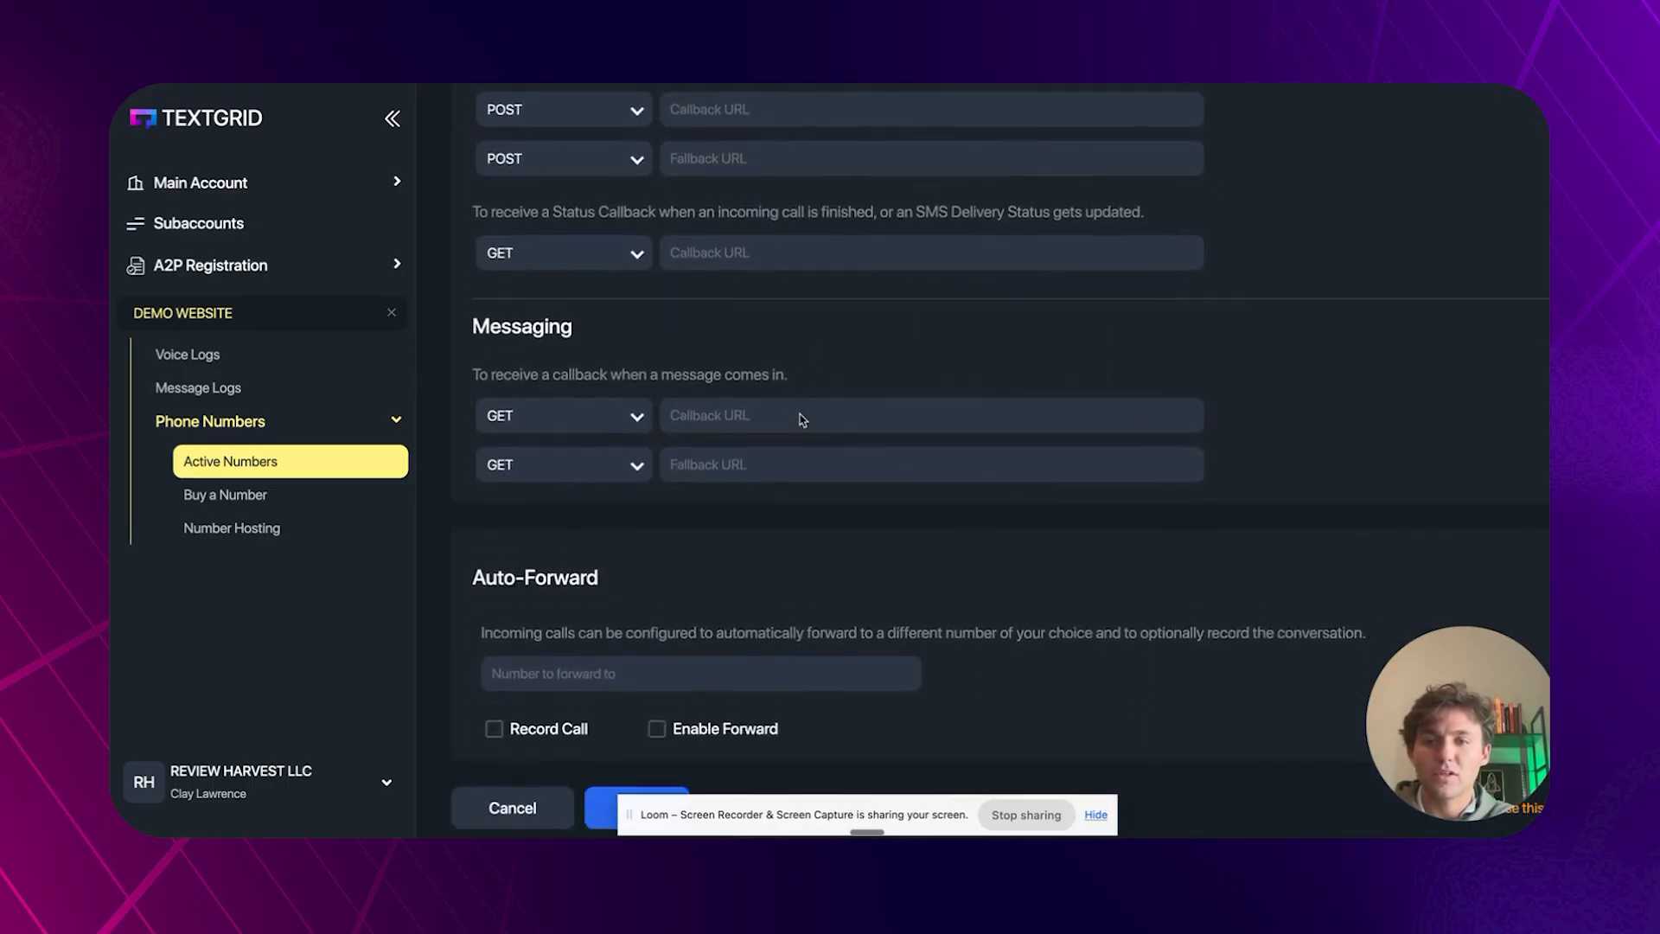
pyautogui.scroll(-3)
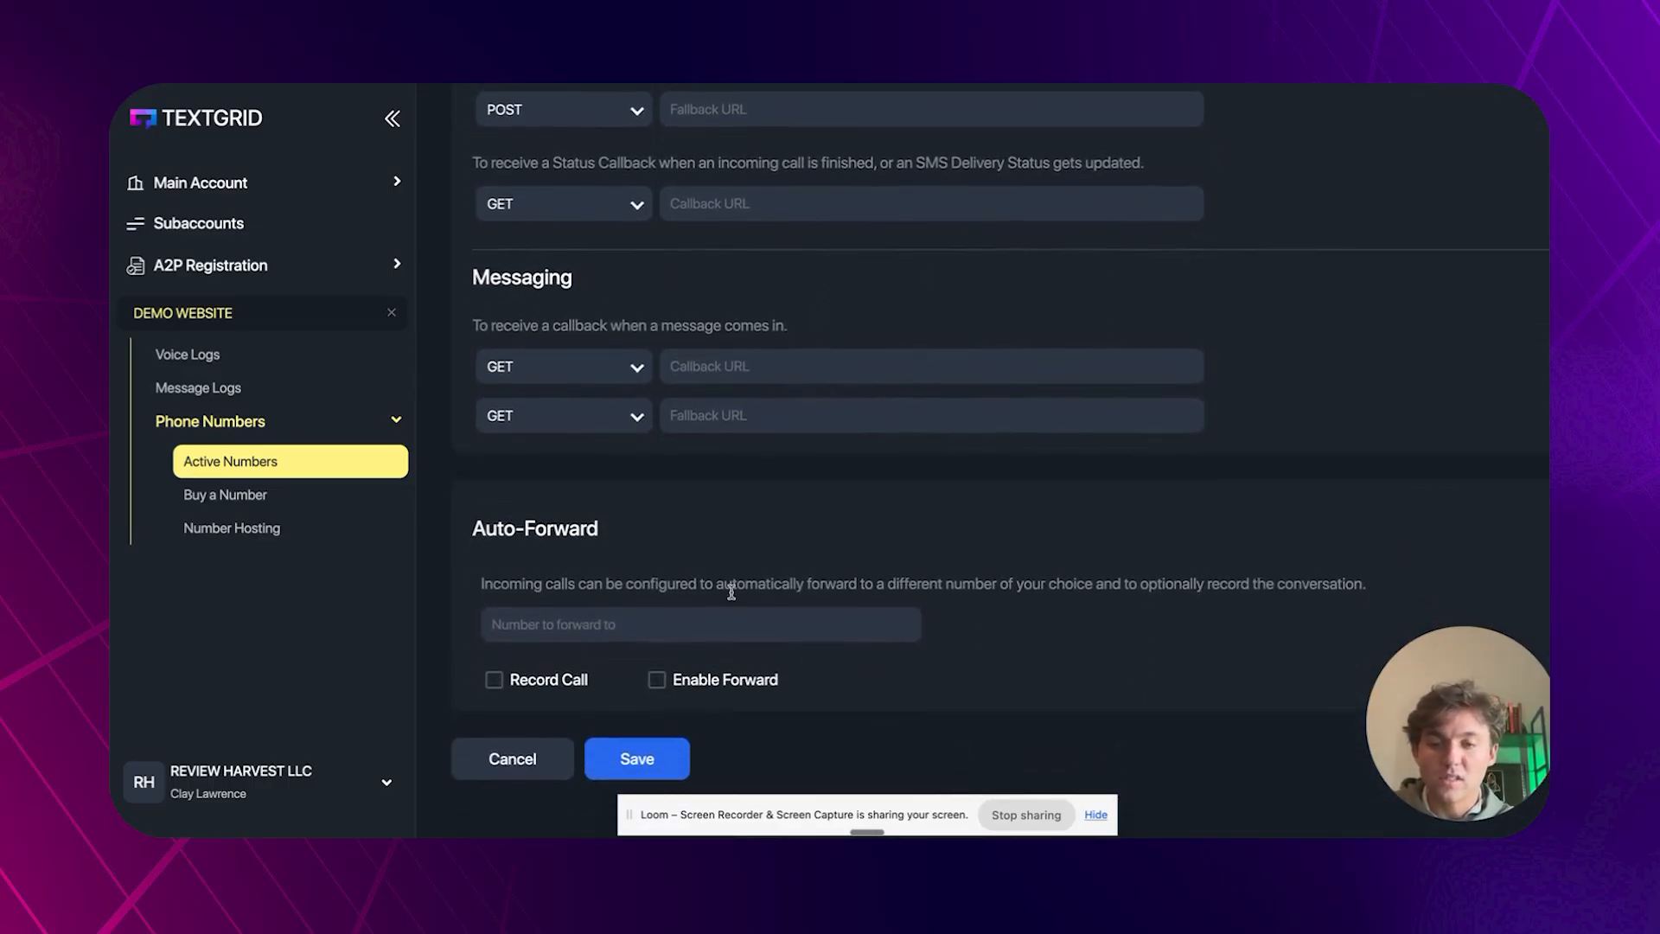
pyautogui.scroll(3)
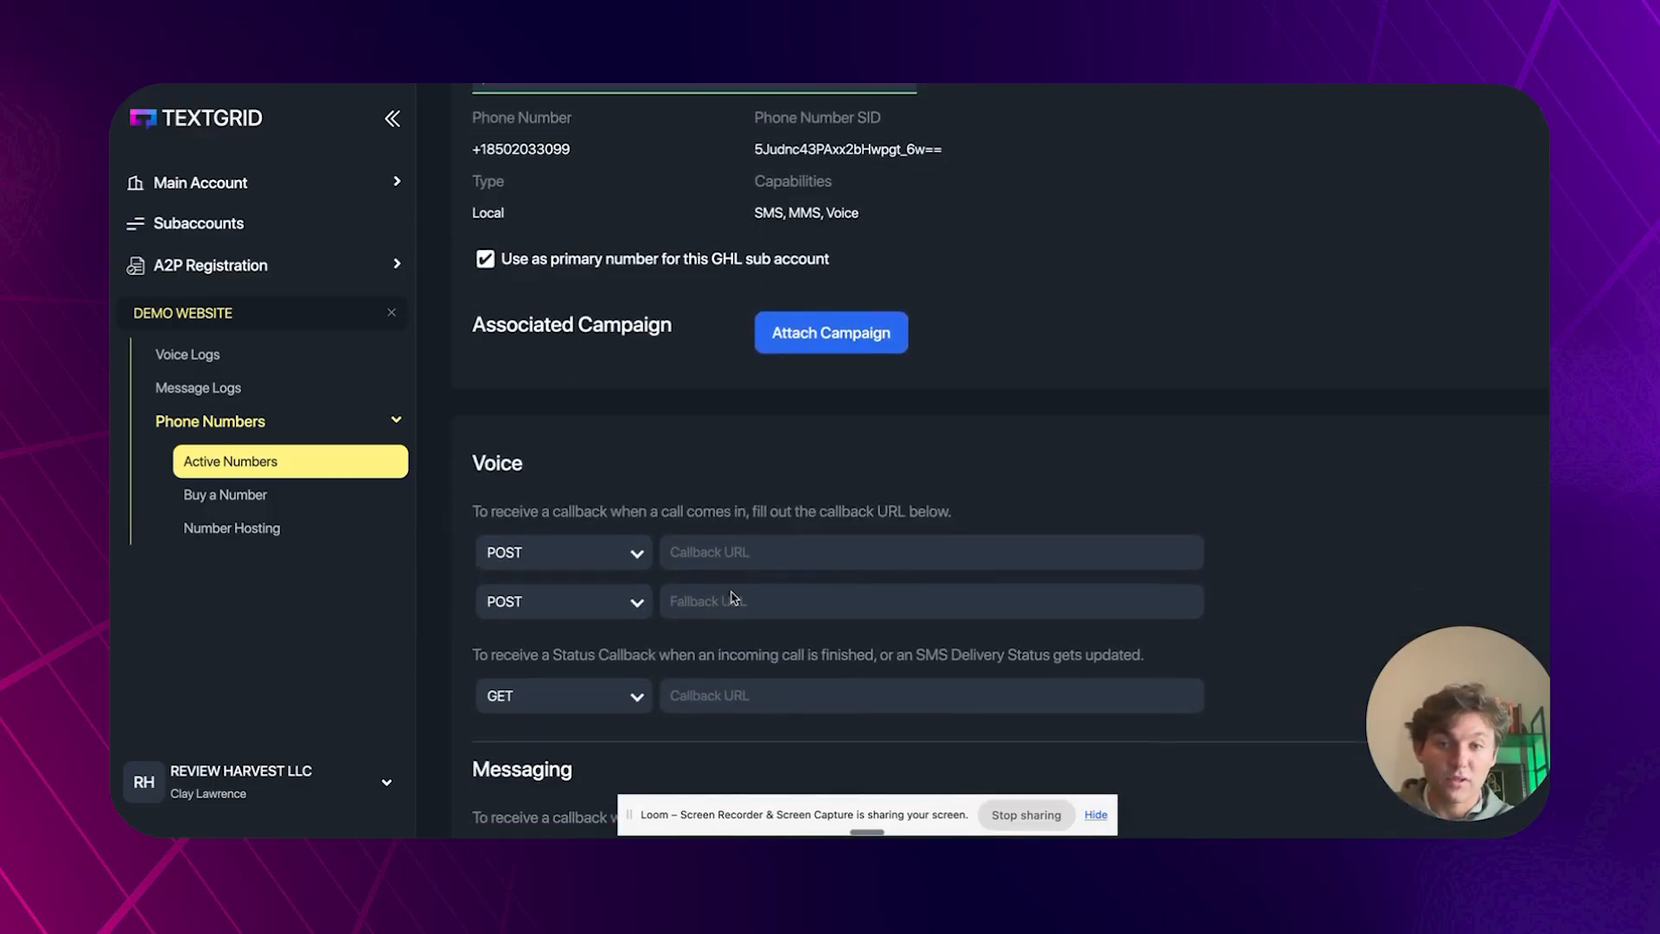
pyautogui.scroll(3)
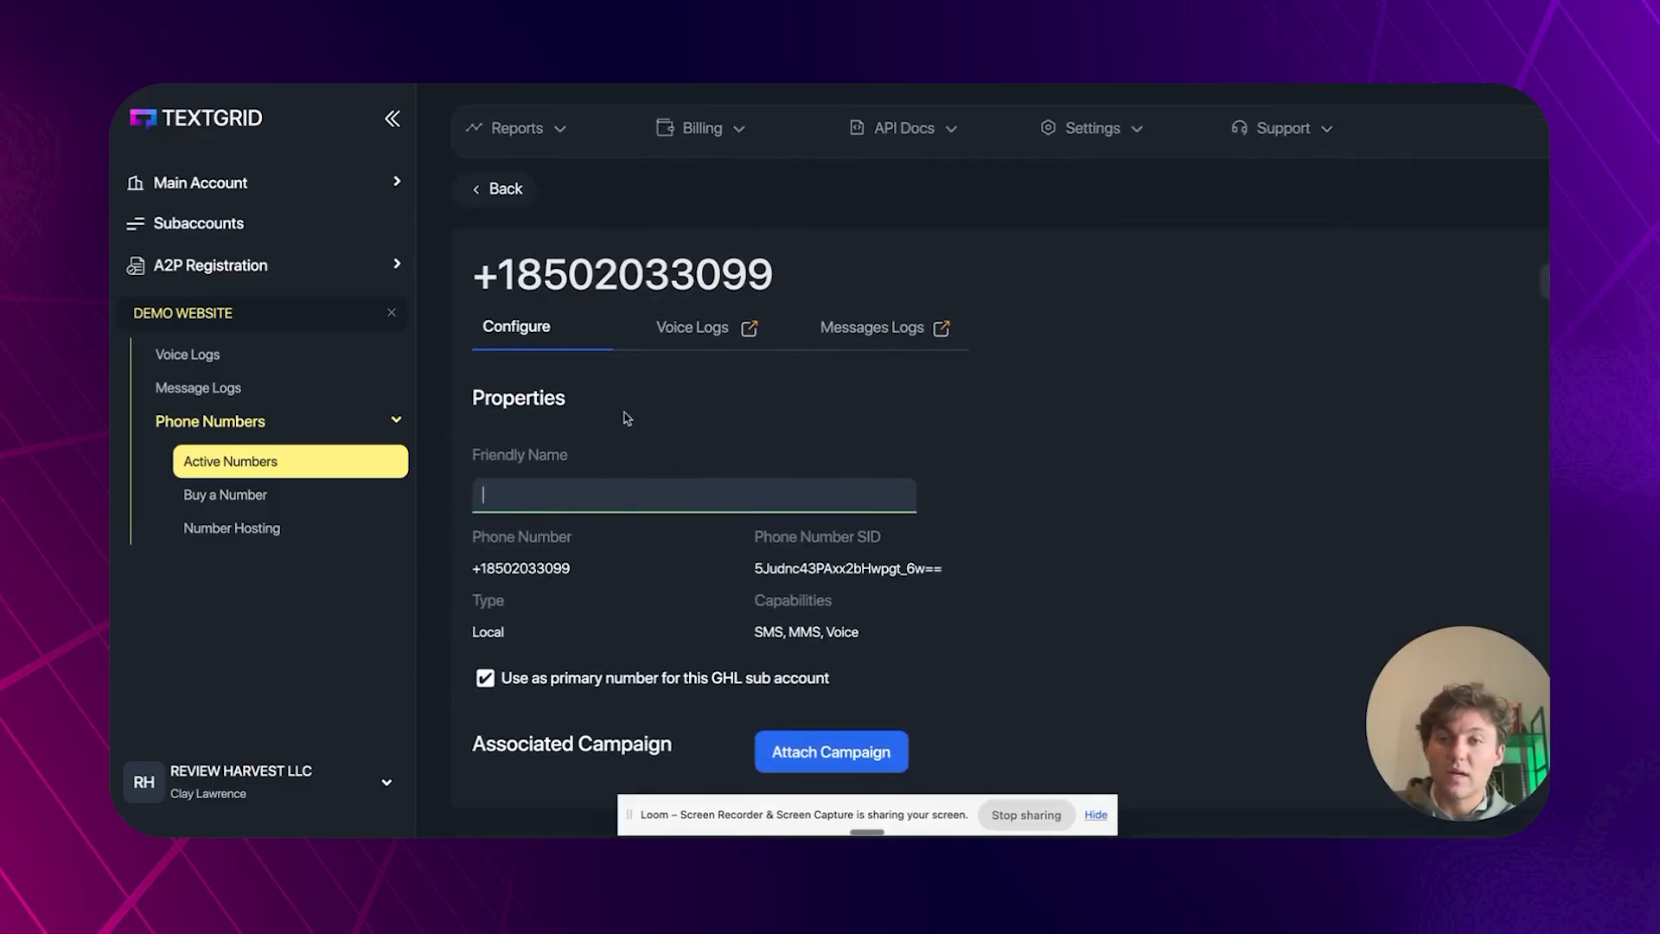
pyautogui.moveTo(519, 445)
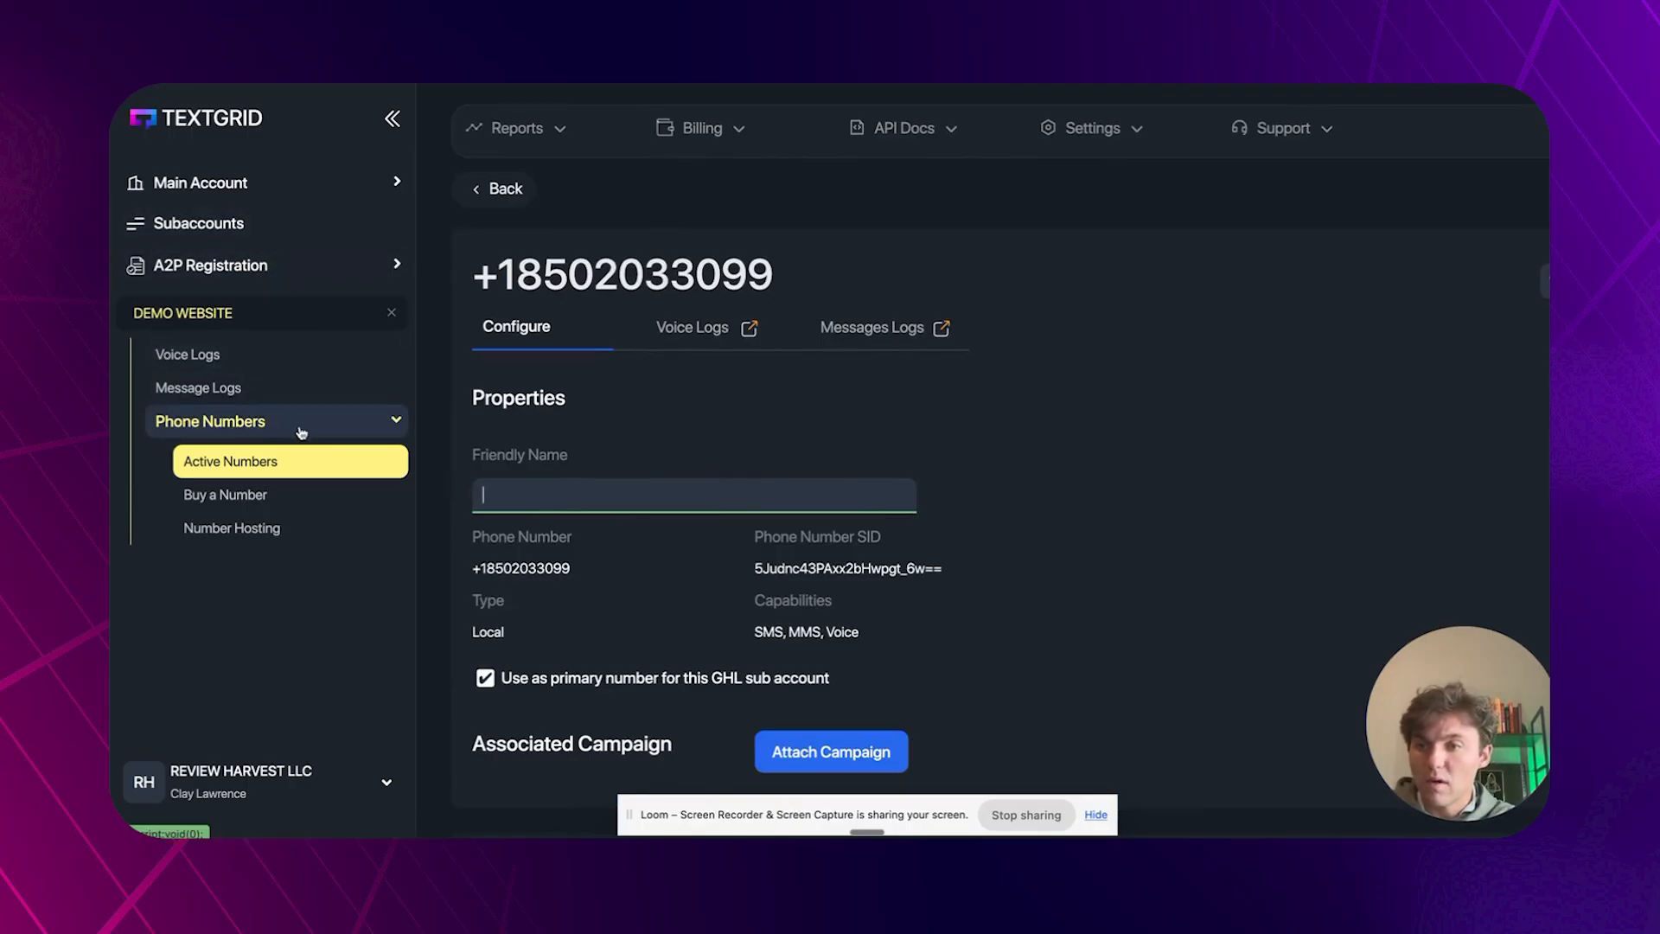
pyautogui.scroll(-3)
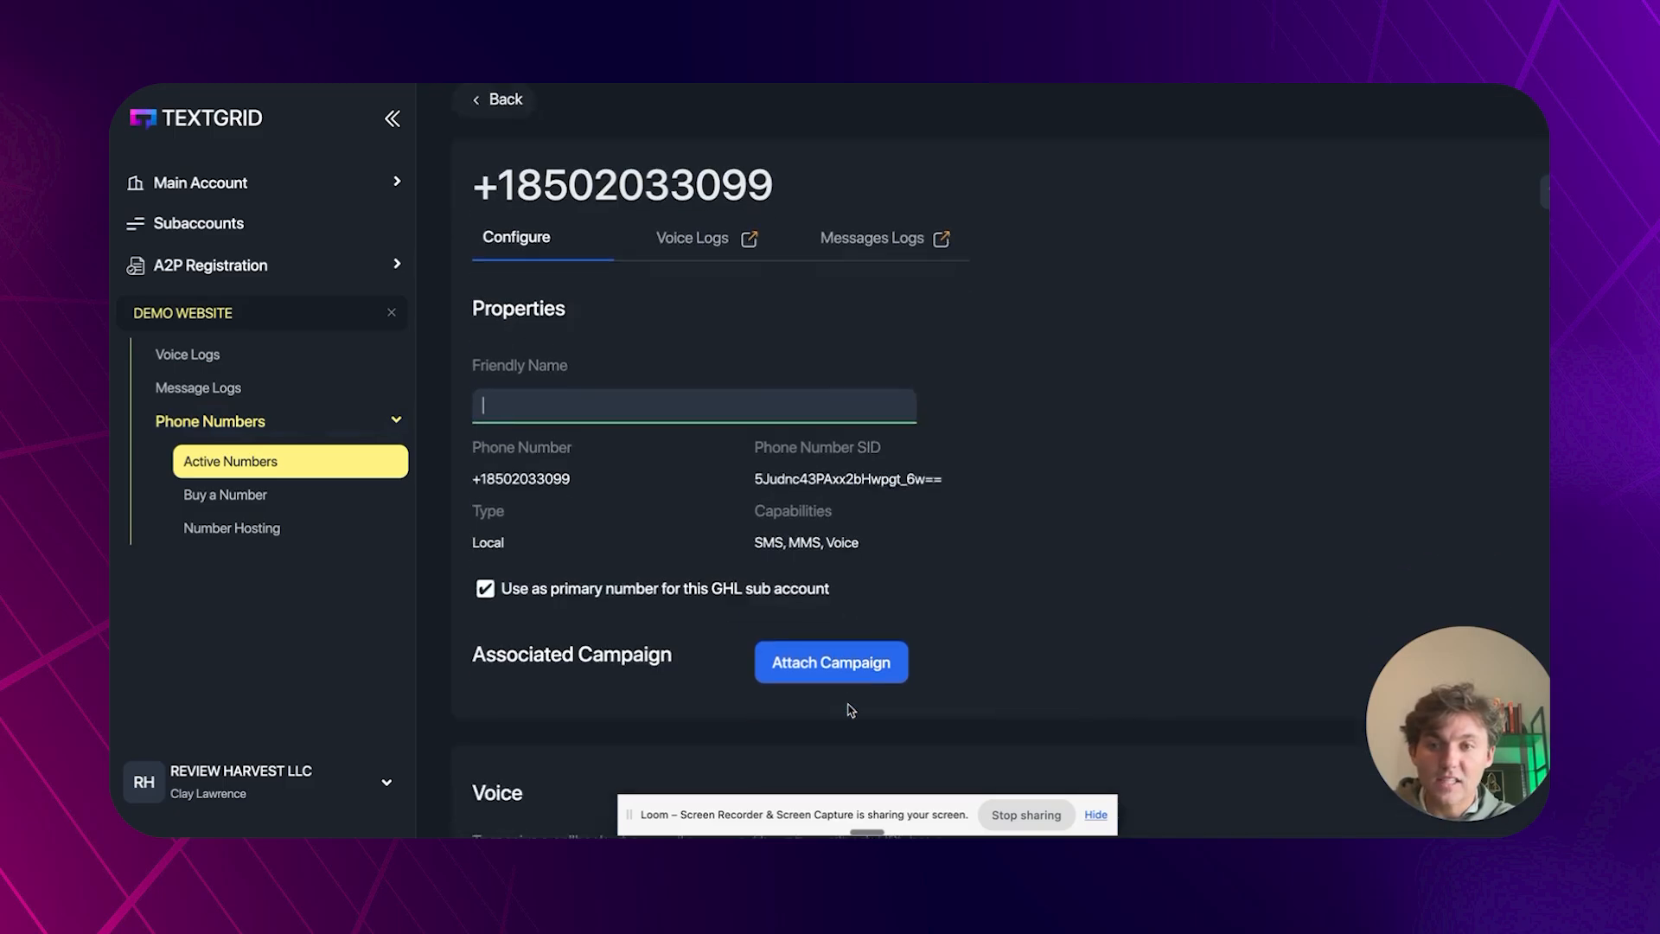
pyautogui.scroll(-3)
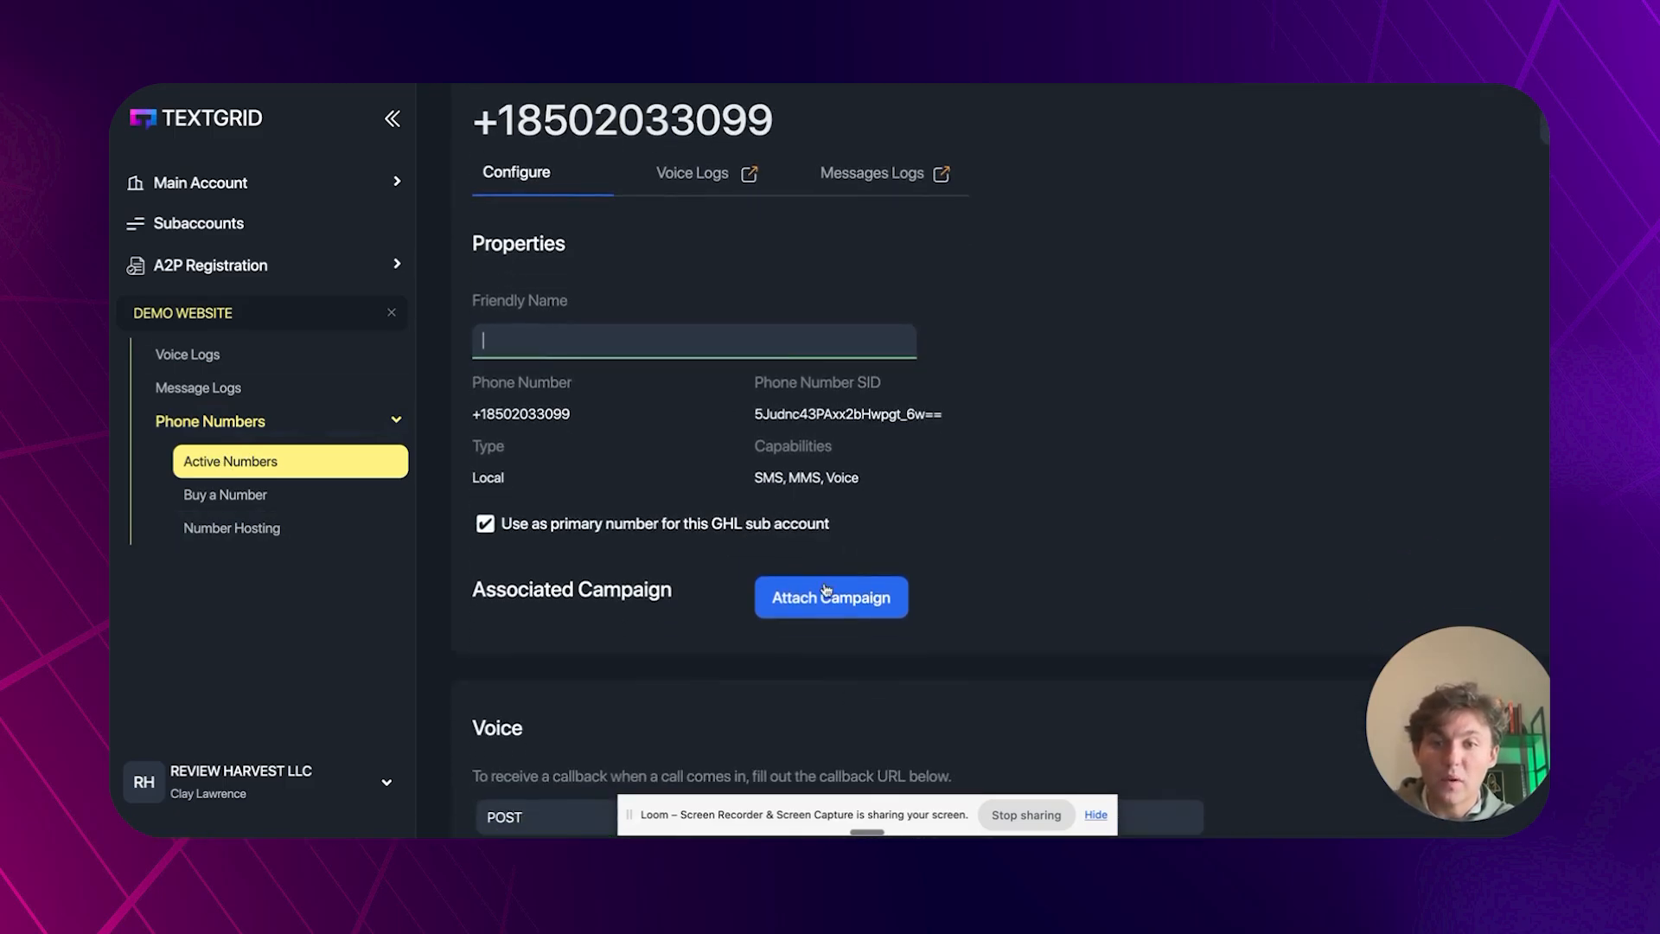
pyautogui.click(831, 597)
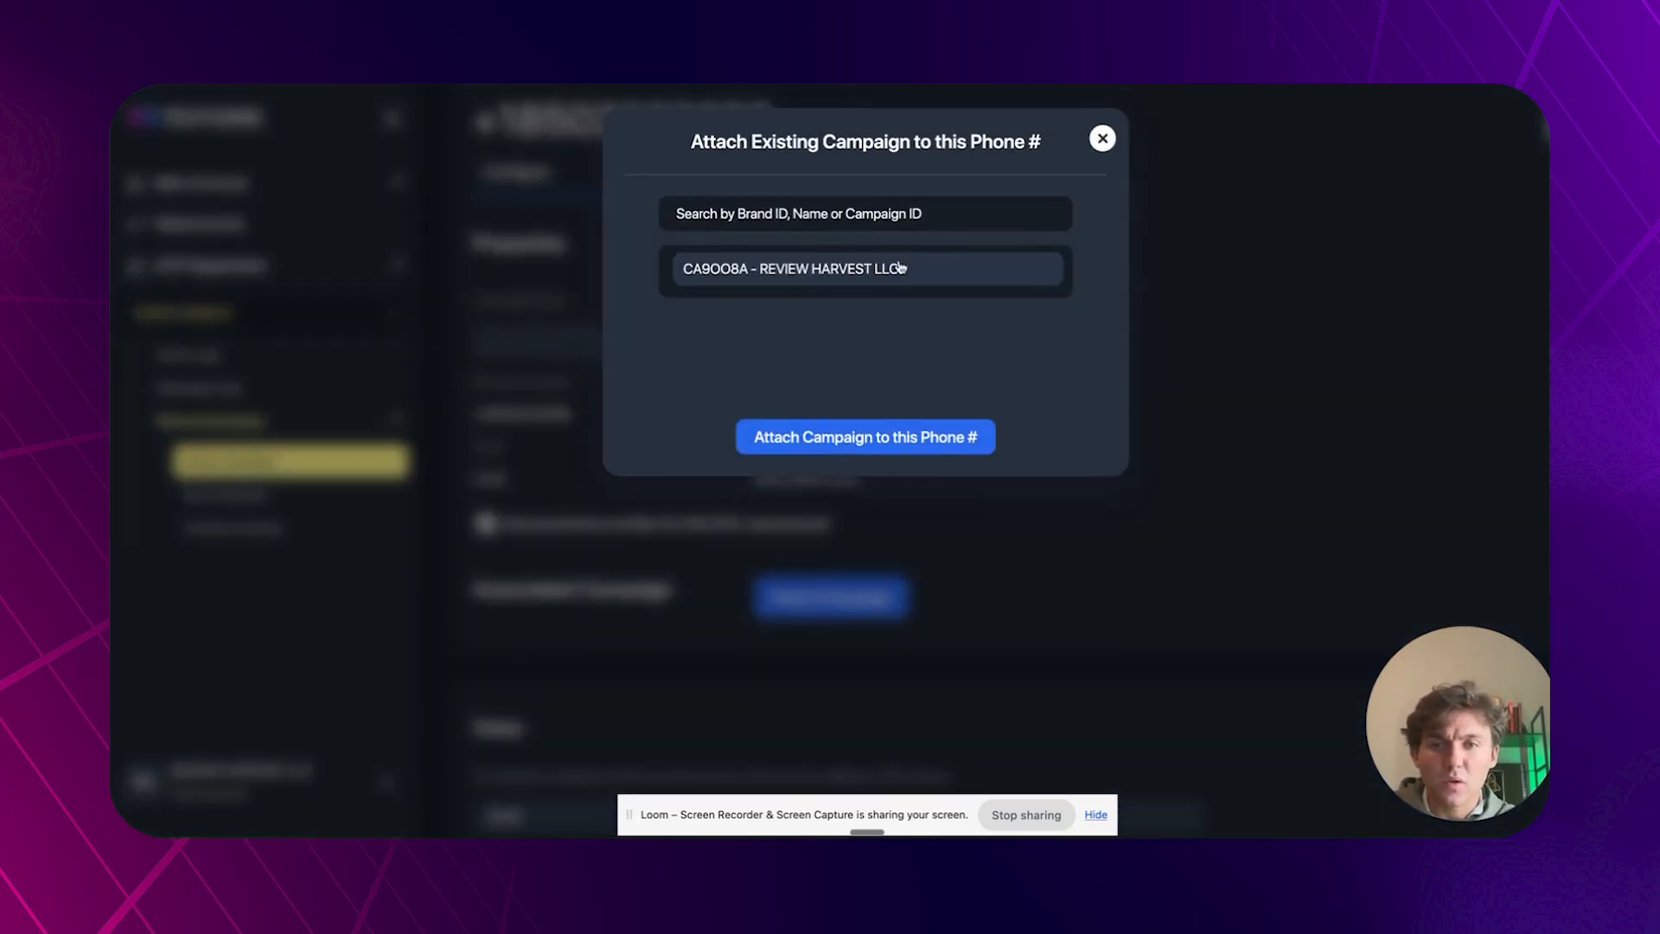
pyautogui.click(865, 436)
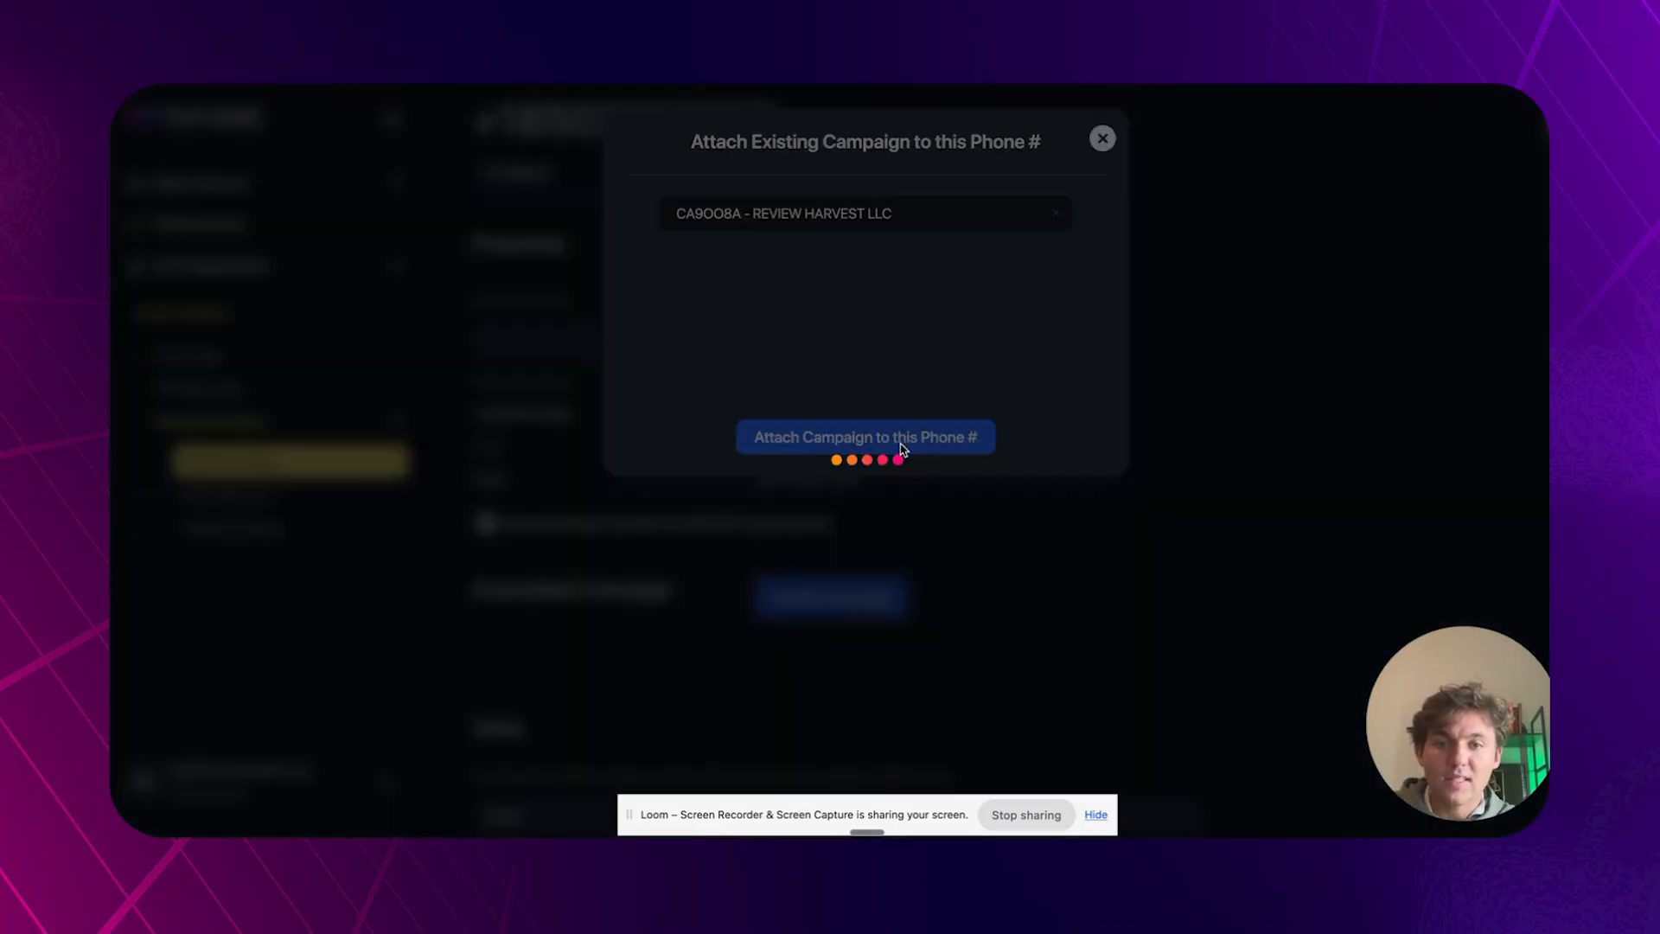
pyautogui.click(865, 436)
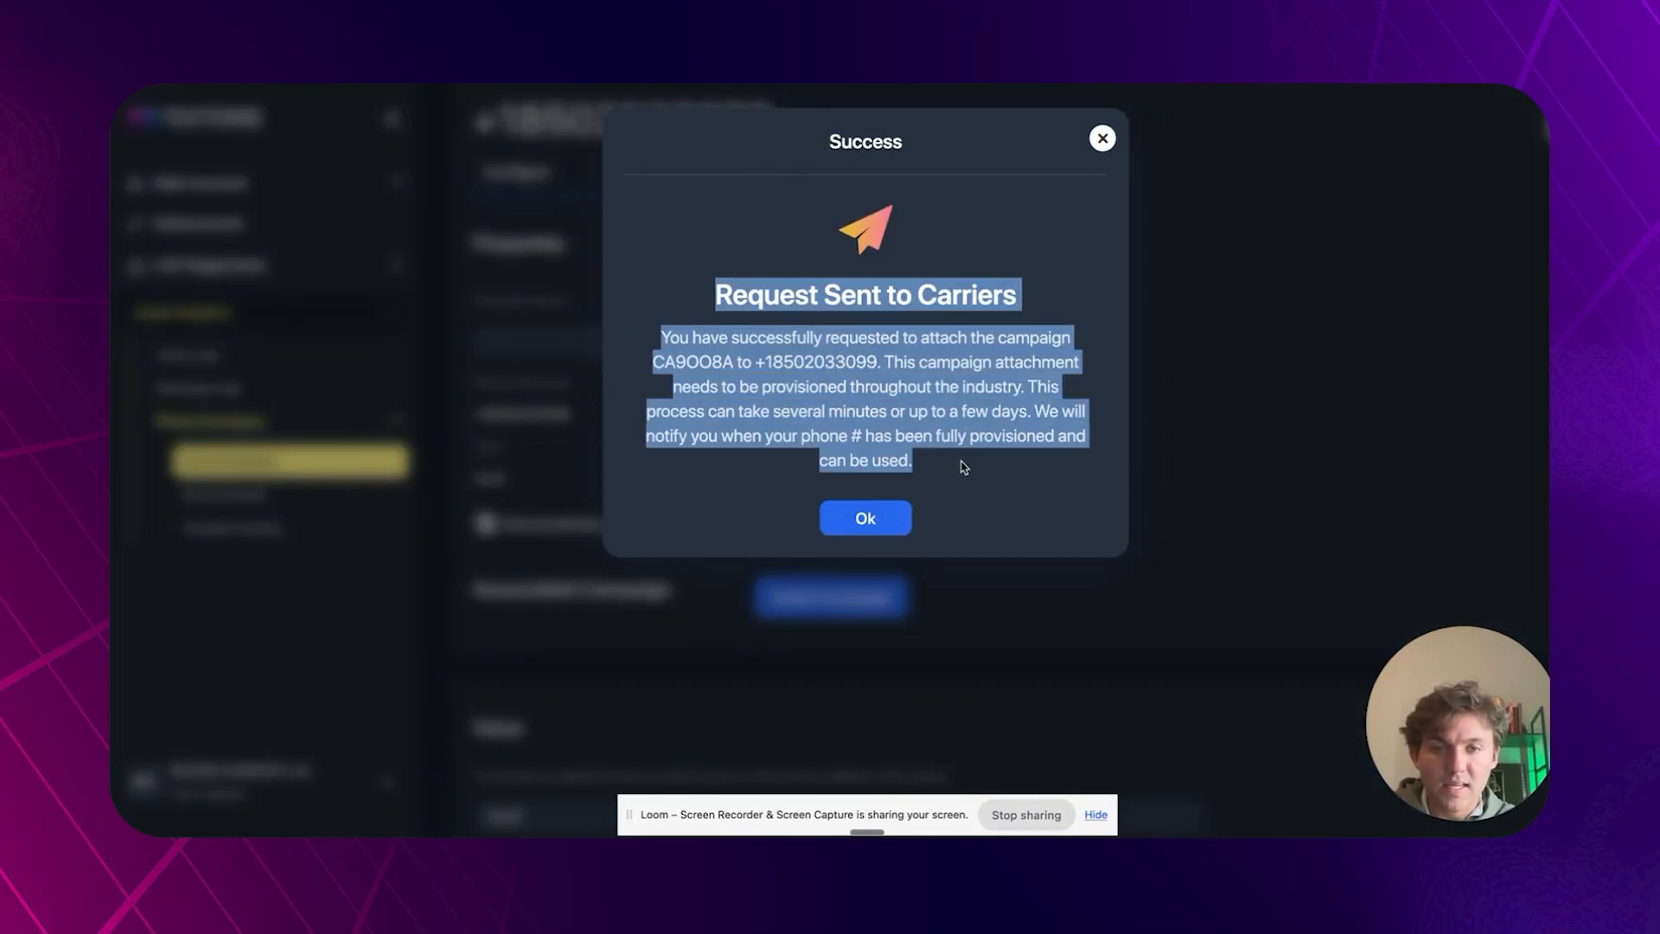
pyautogui.moveTo(971, 505)
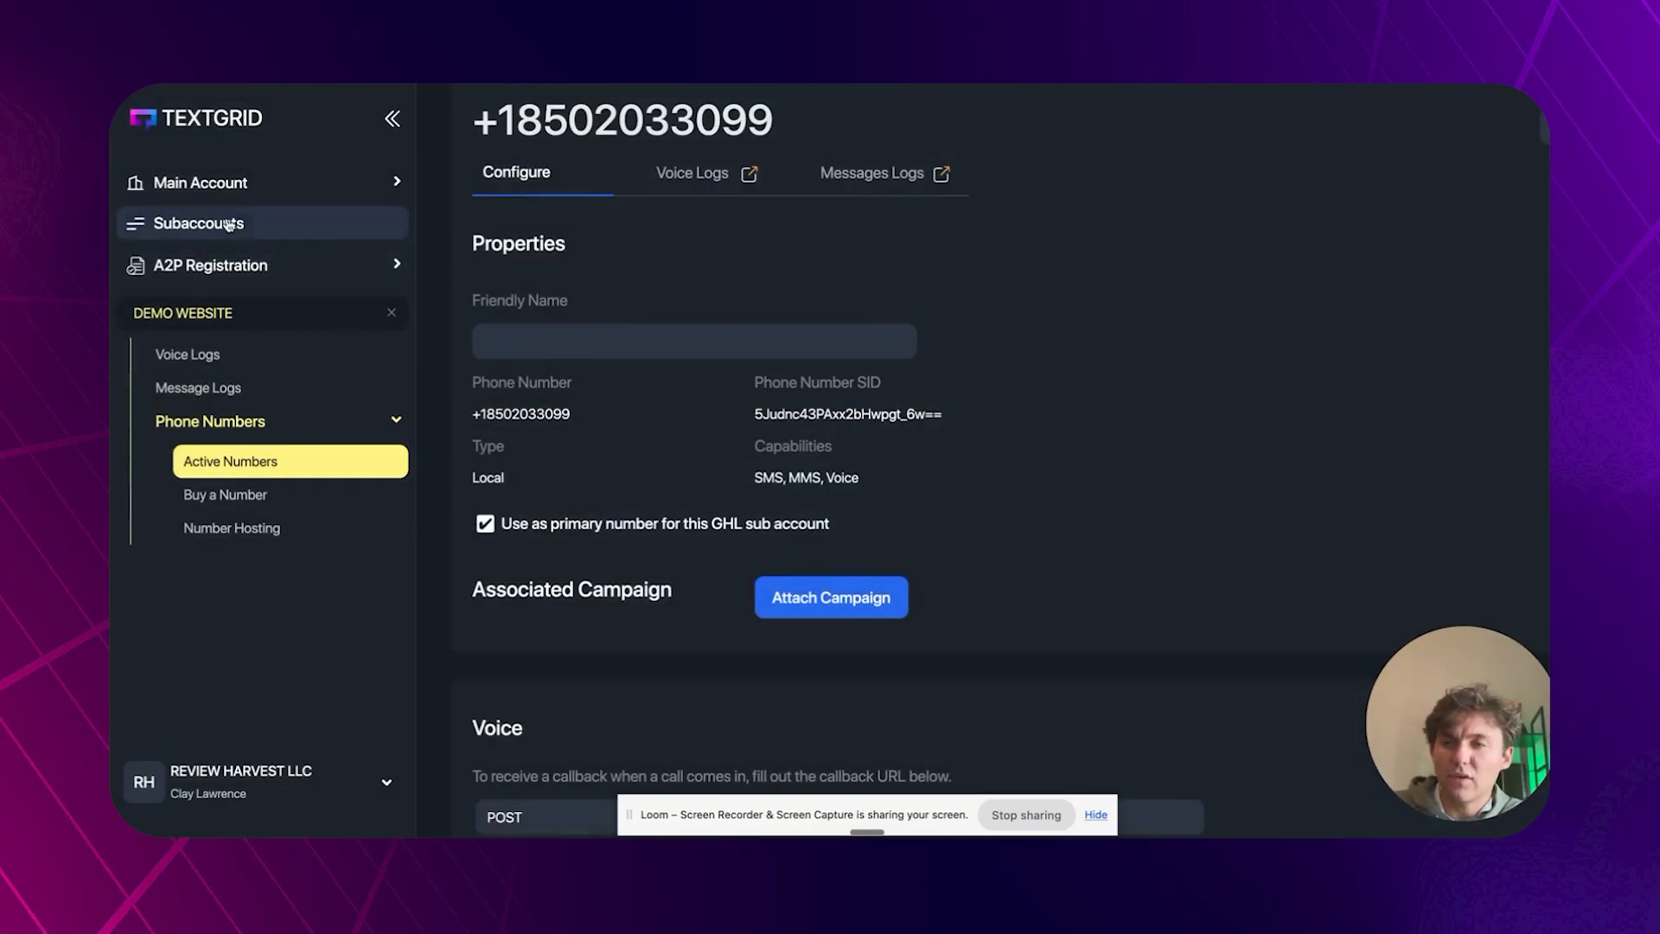
# List all A2P campaigns and open the approved campaign CA9OO8A's details.
pyautogui.click(209, 264)
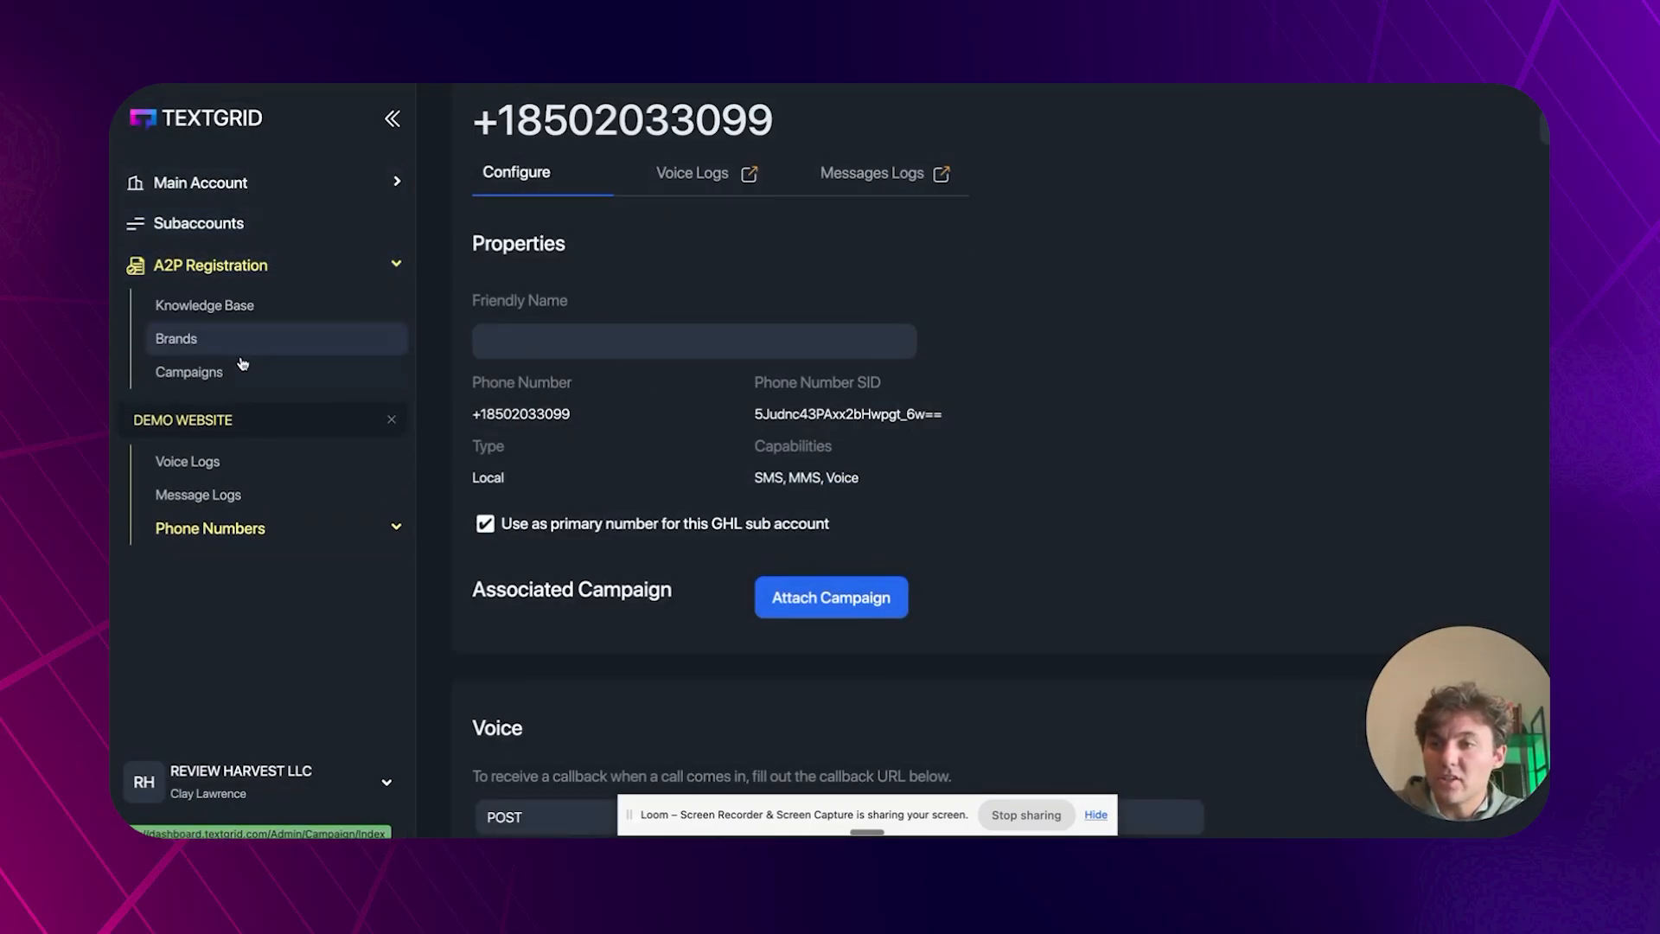
pyautogui.click(190, 371)
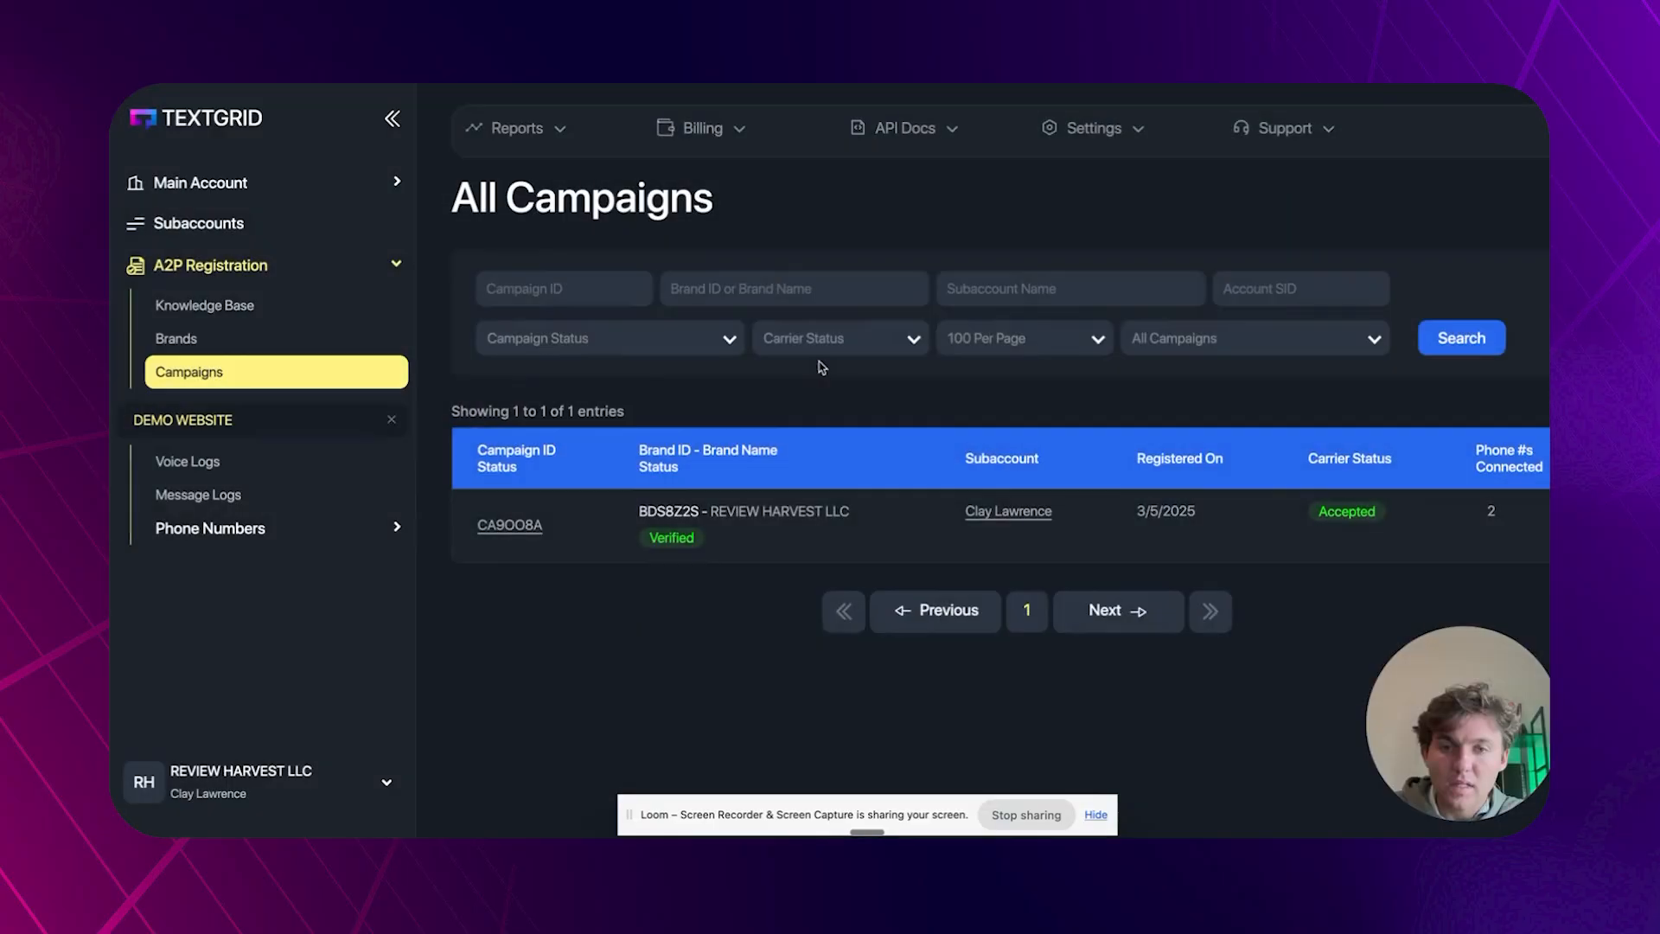
pyautogui.moveTo(477, 500)
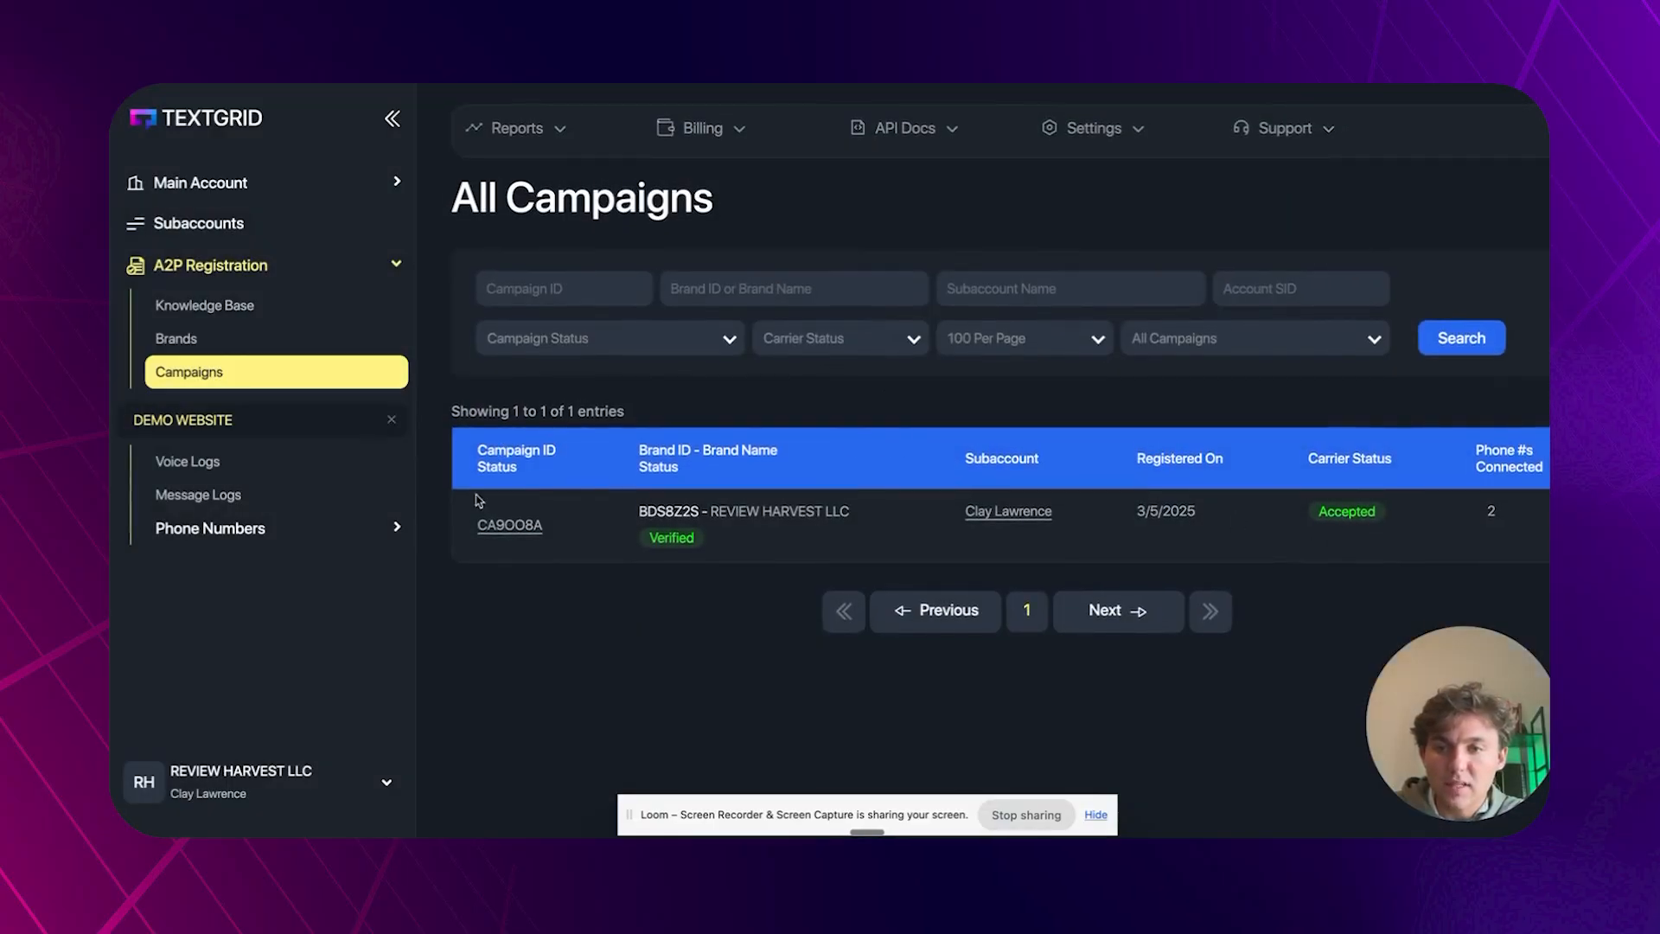
pyautogui.click(508, 524)
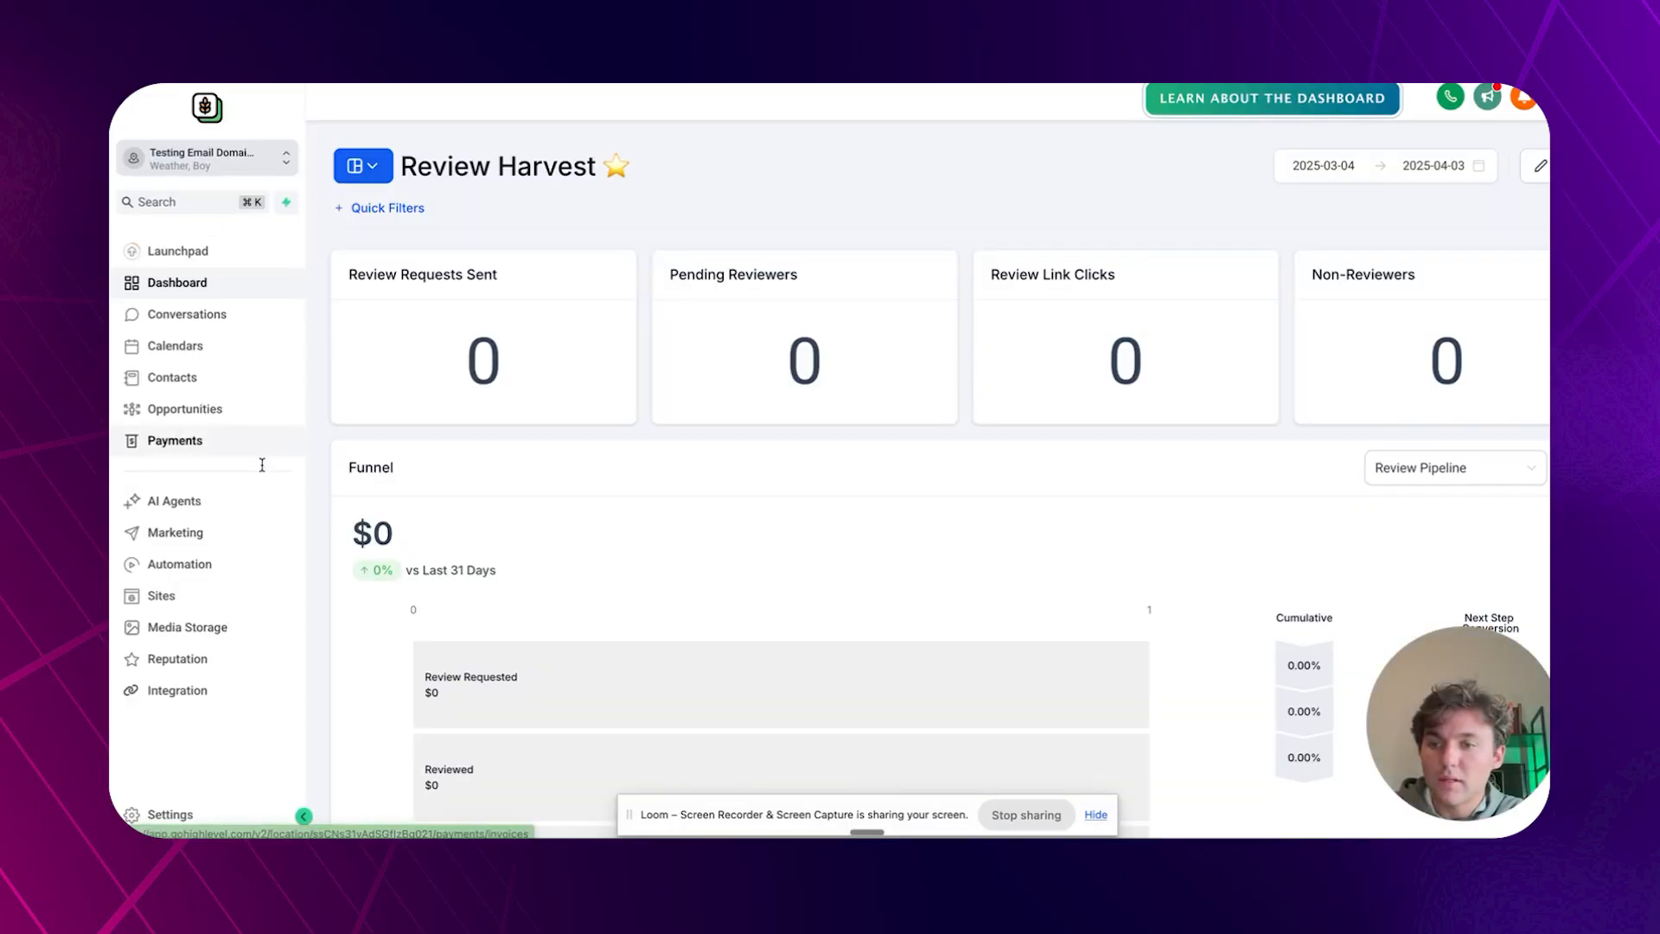
# Check Advanced phone settings show Textgrid SMS Provider as default, view Manage Numbers, then return to the dashboard.
pyautogui.click(170, 812)
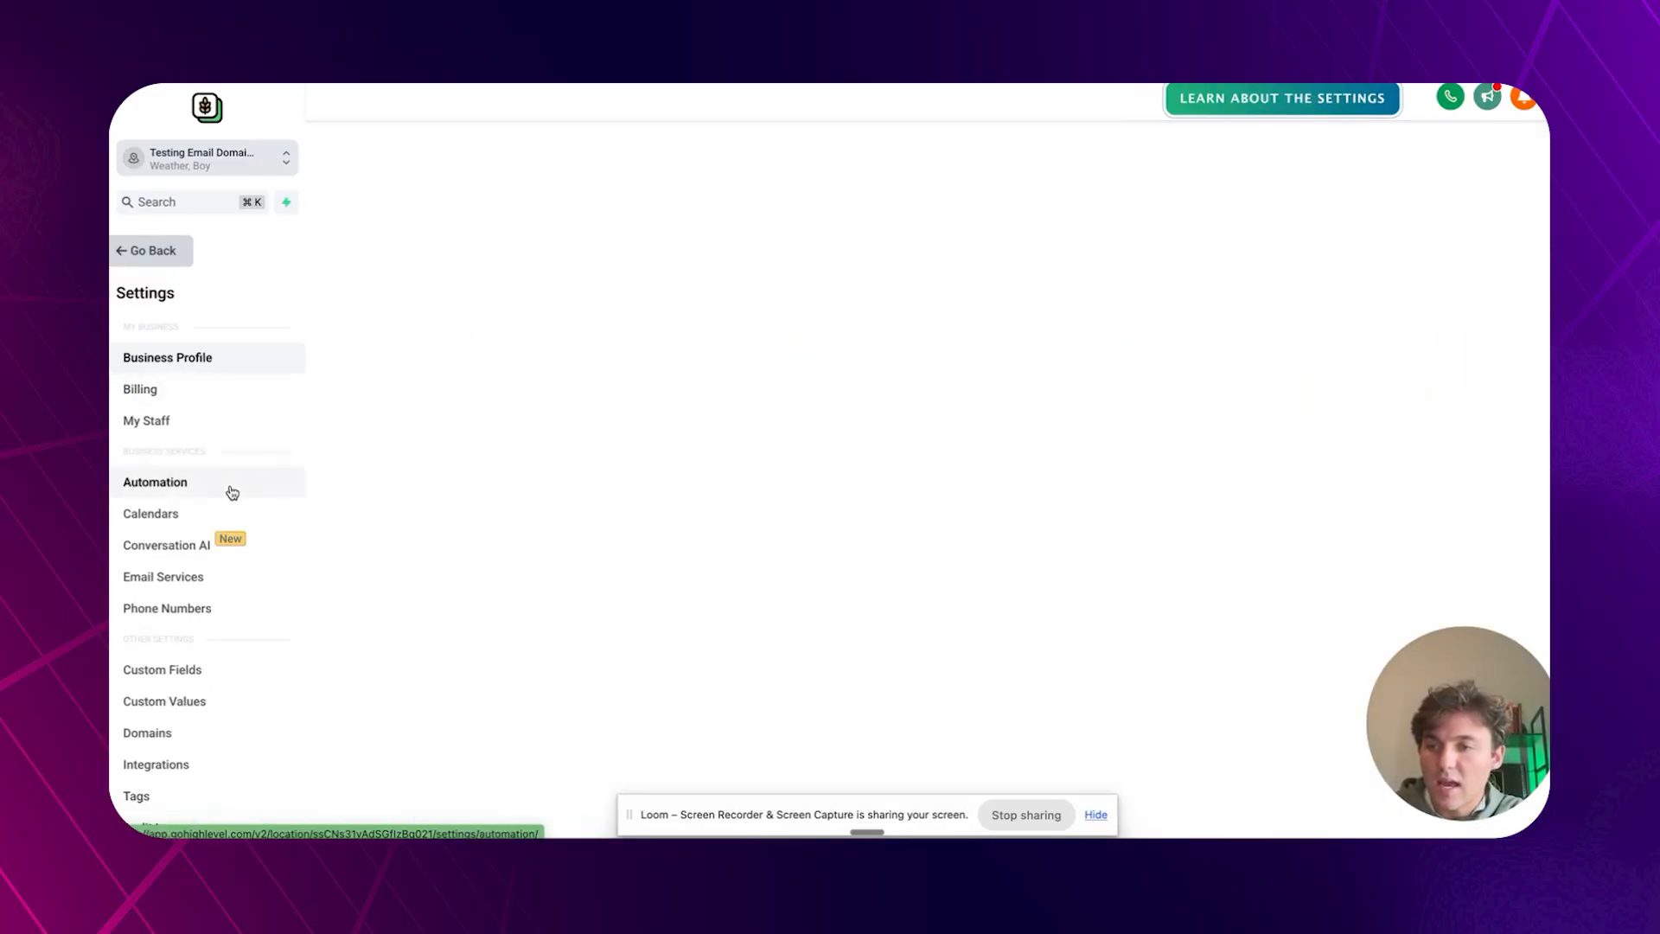
pyautogui.click(166, 607)
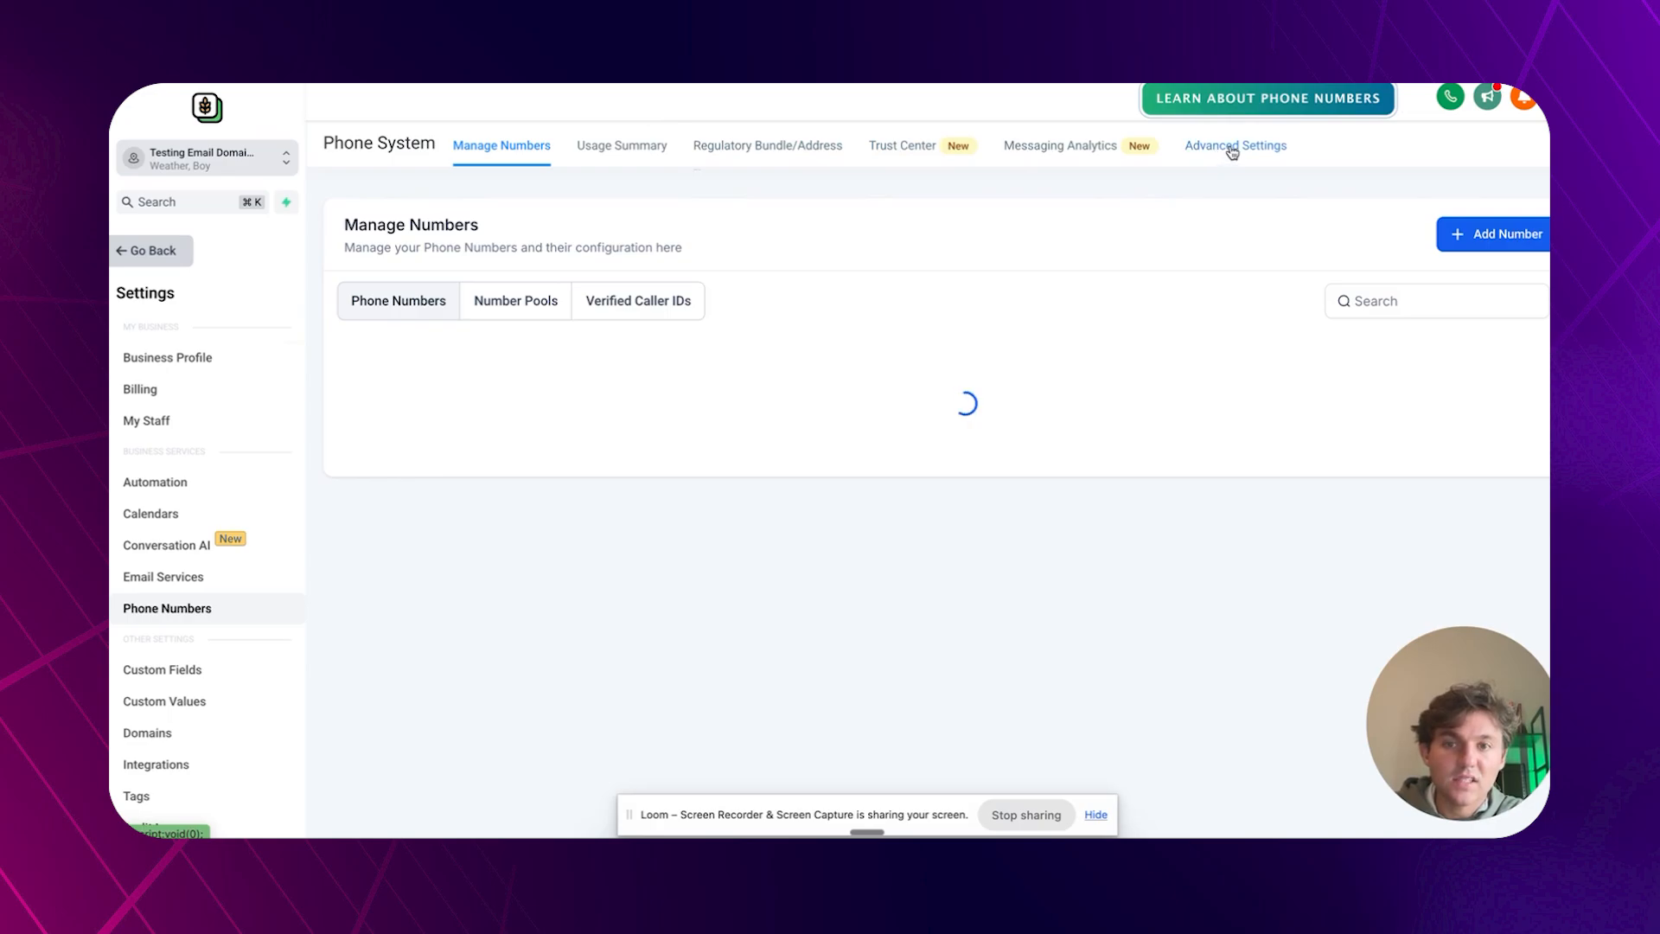
pyautogui.click(1235, 145)
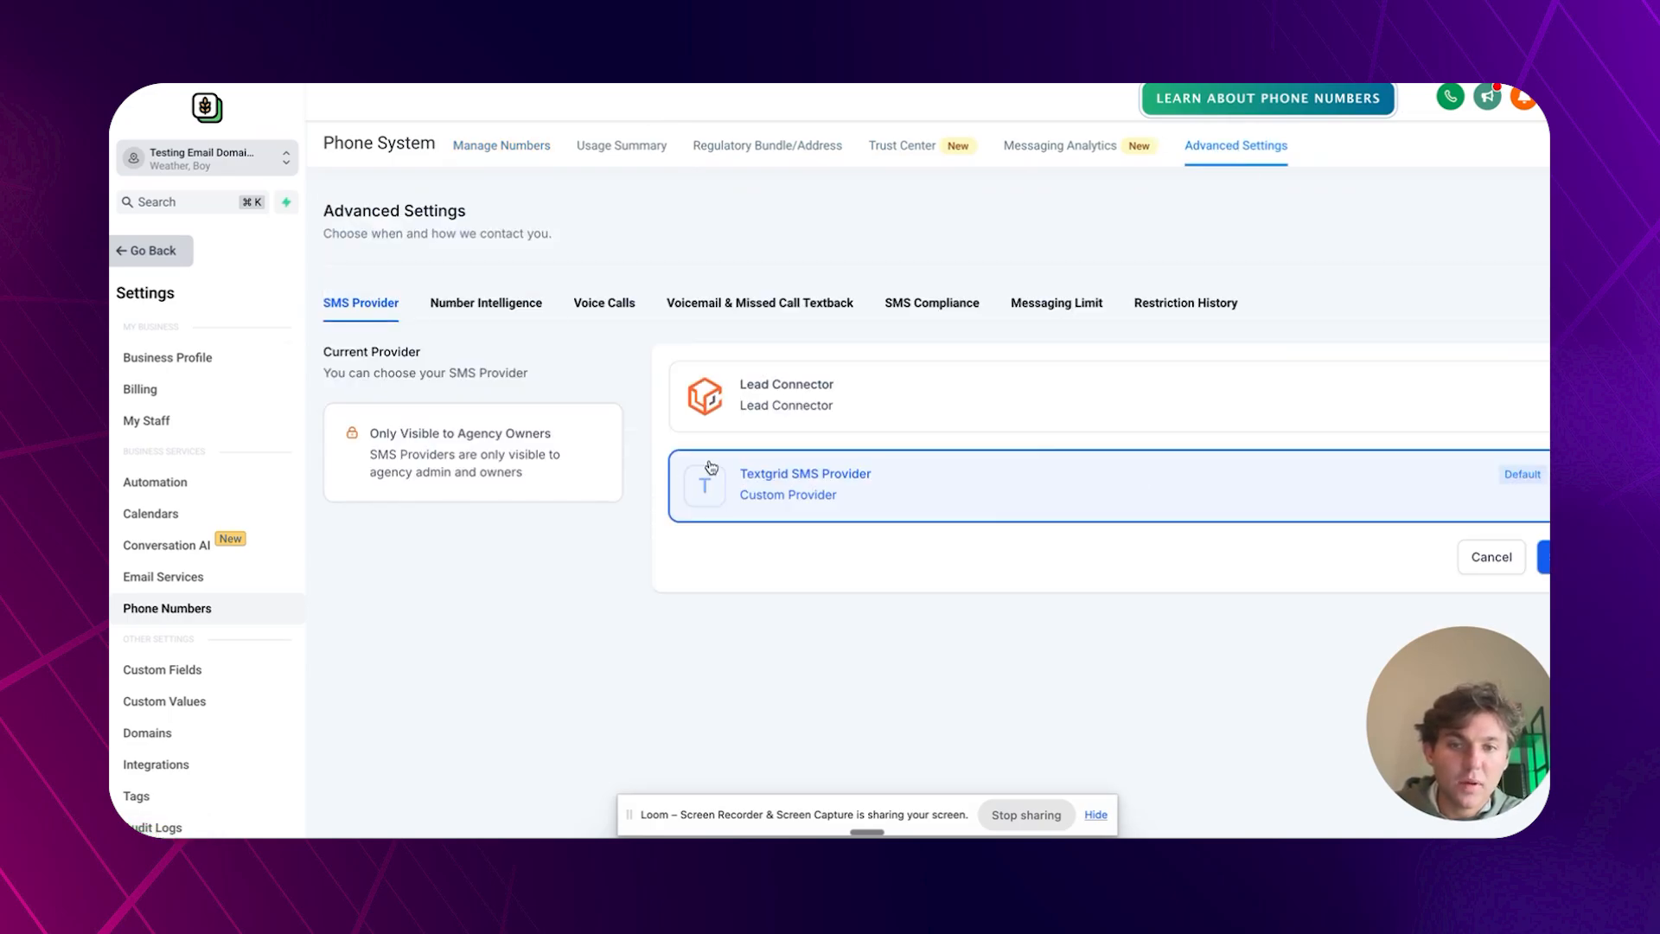
pyautogui.moveTo(1453, 539)
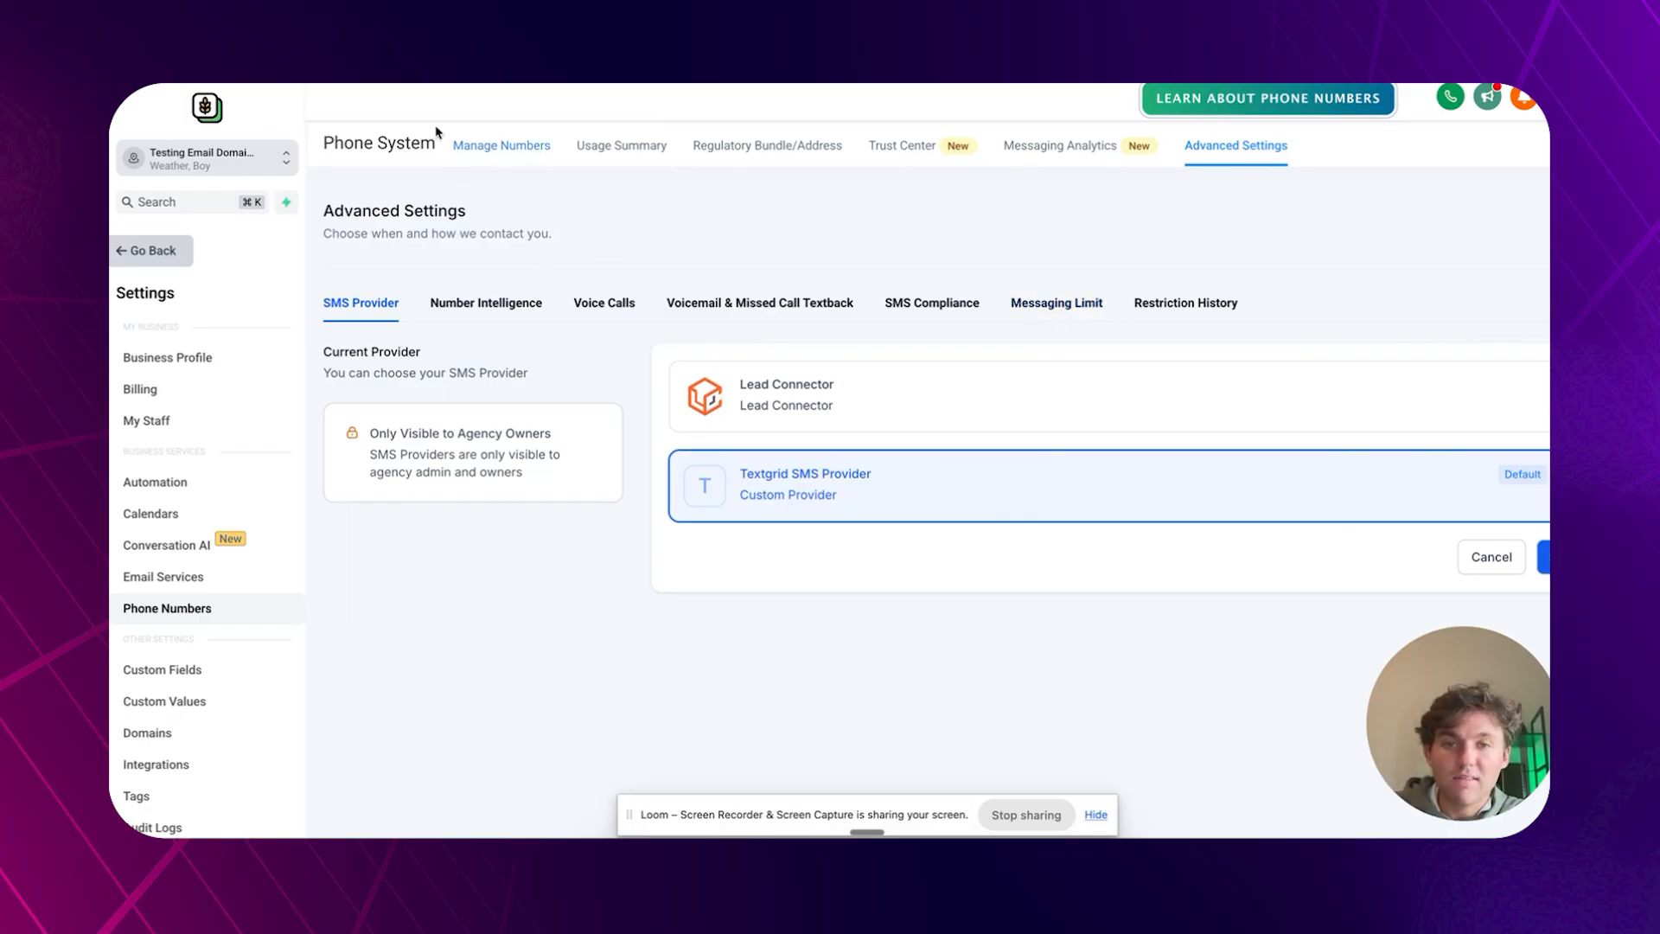
pyautogui.click(502, 146)
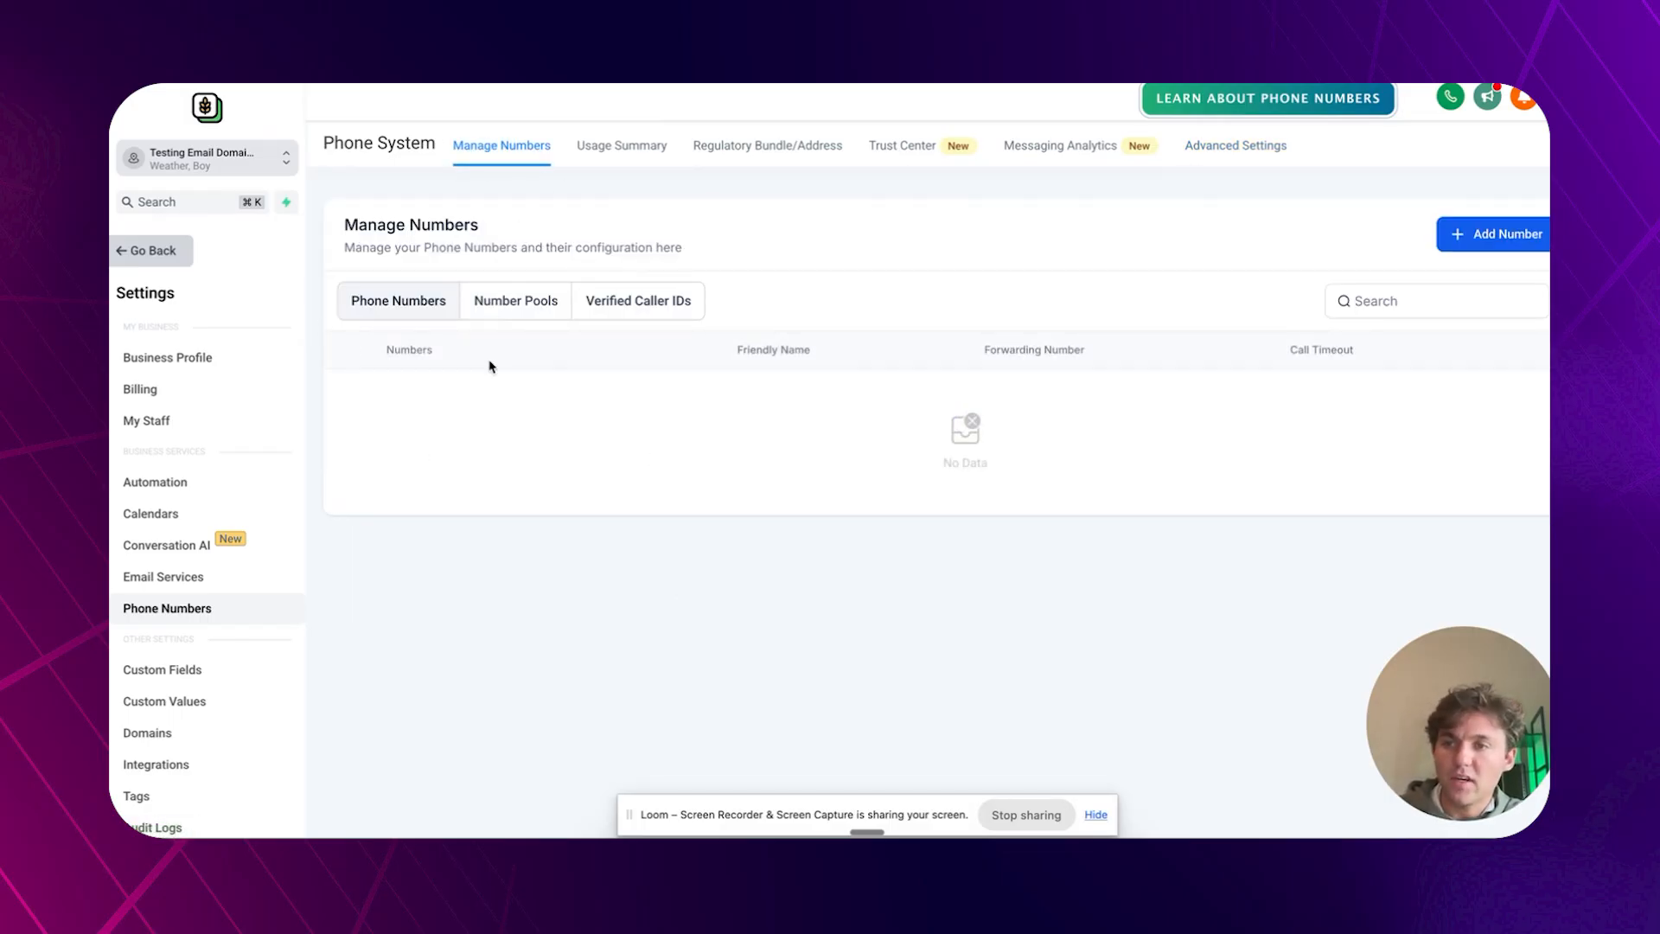
pyautogui.click(150, 251)
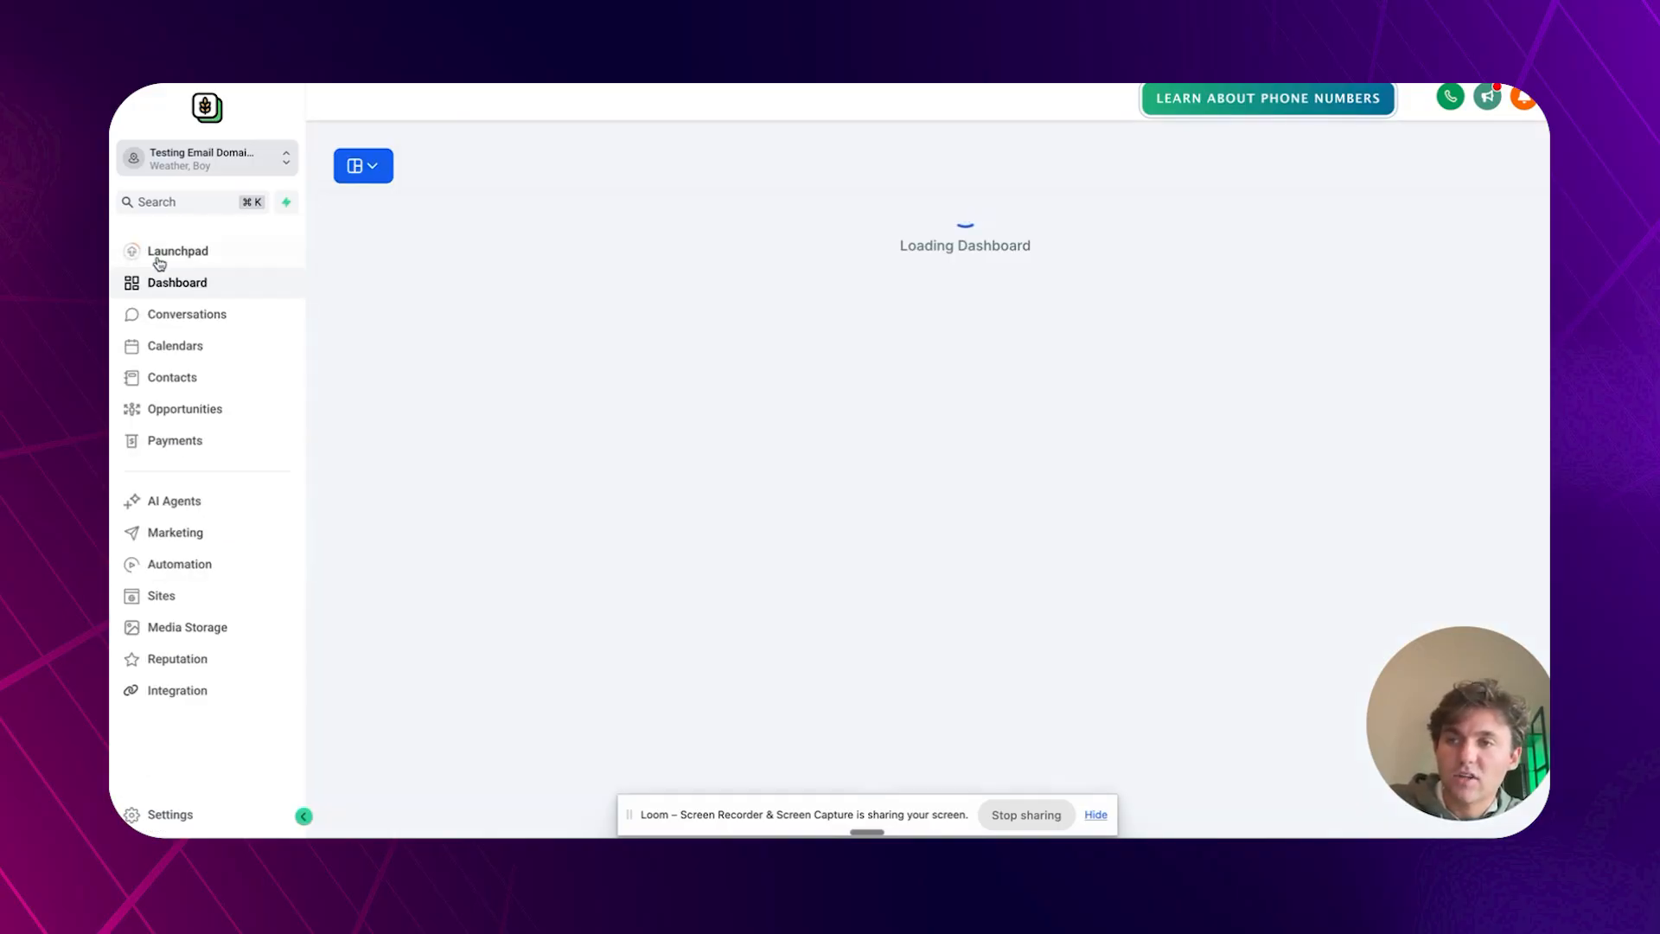
# Show all conversations in the inbox, including the newest 'does this work' test message.
pyautogui.click(187, 314)
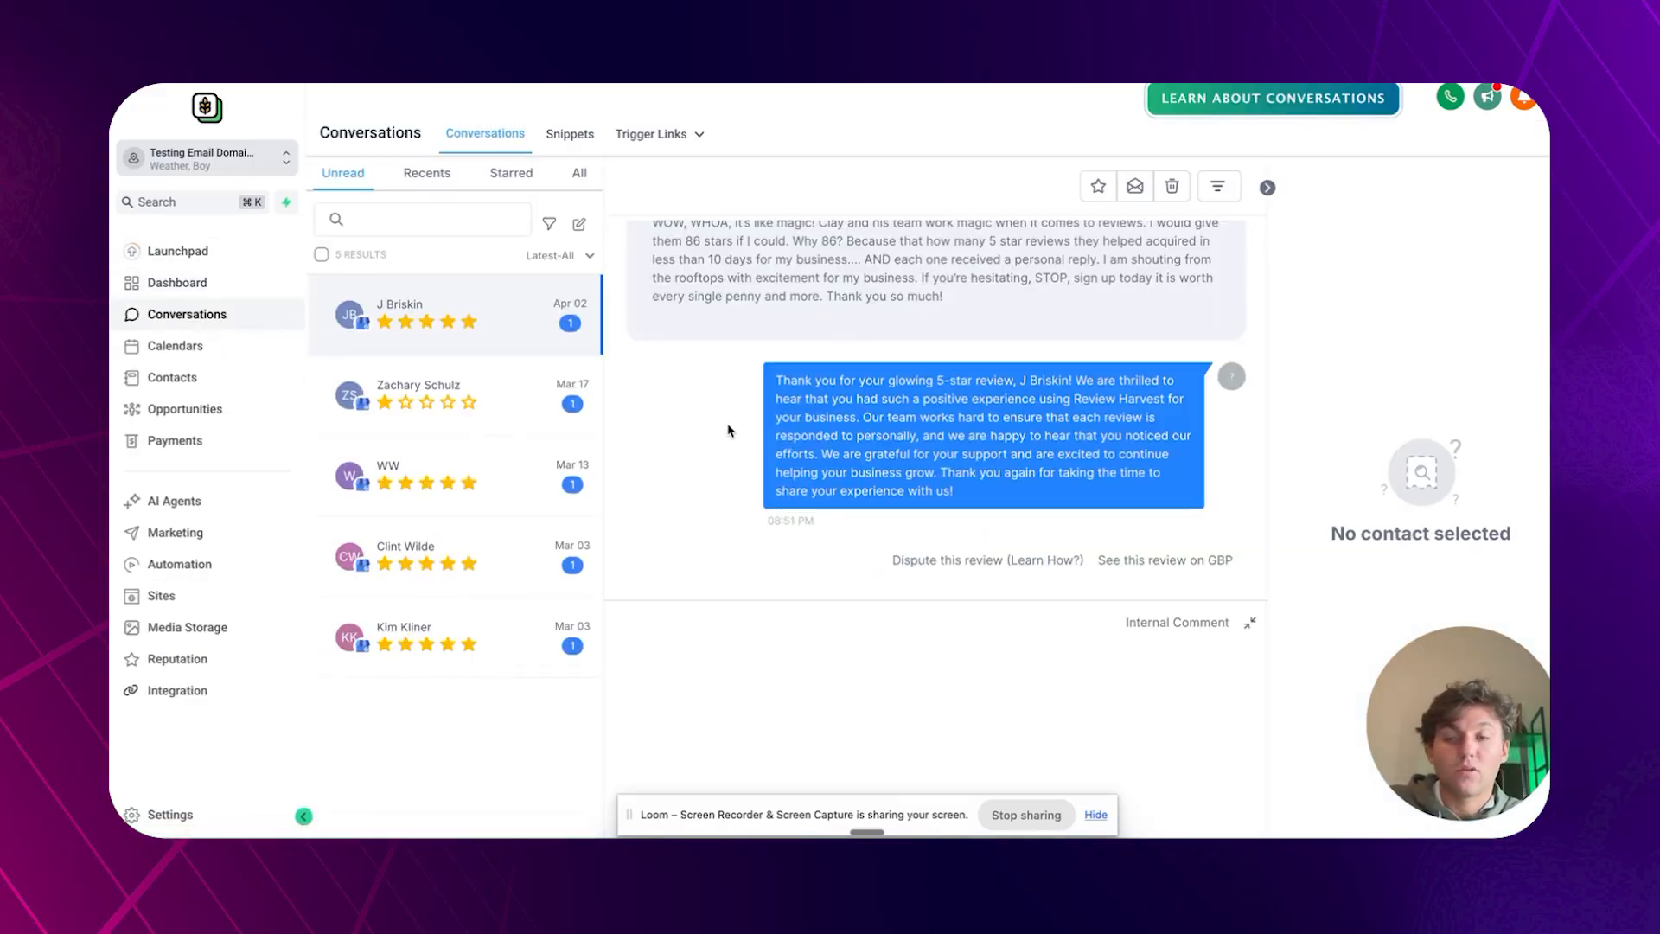
pyautogui.click(577, 173)
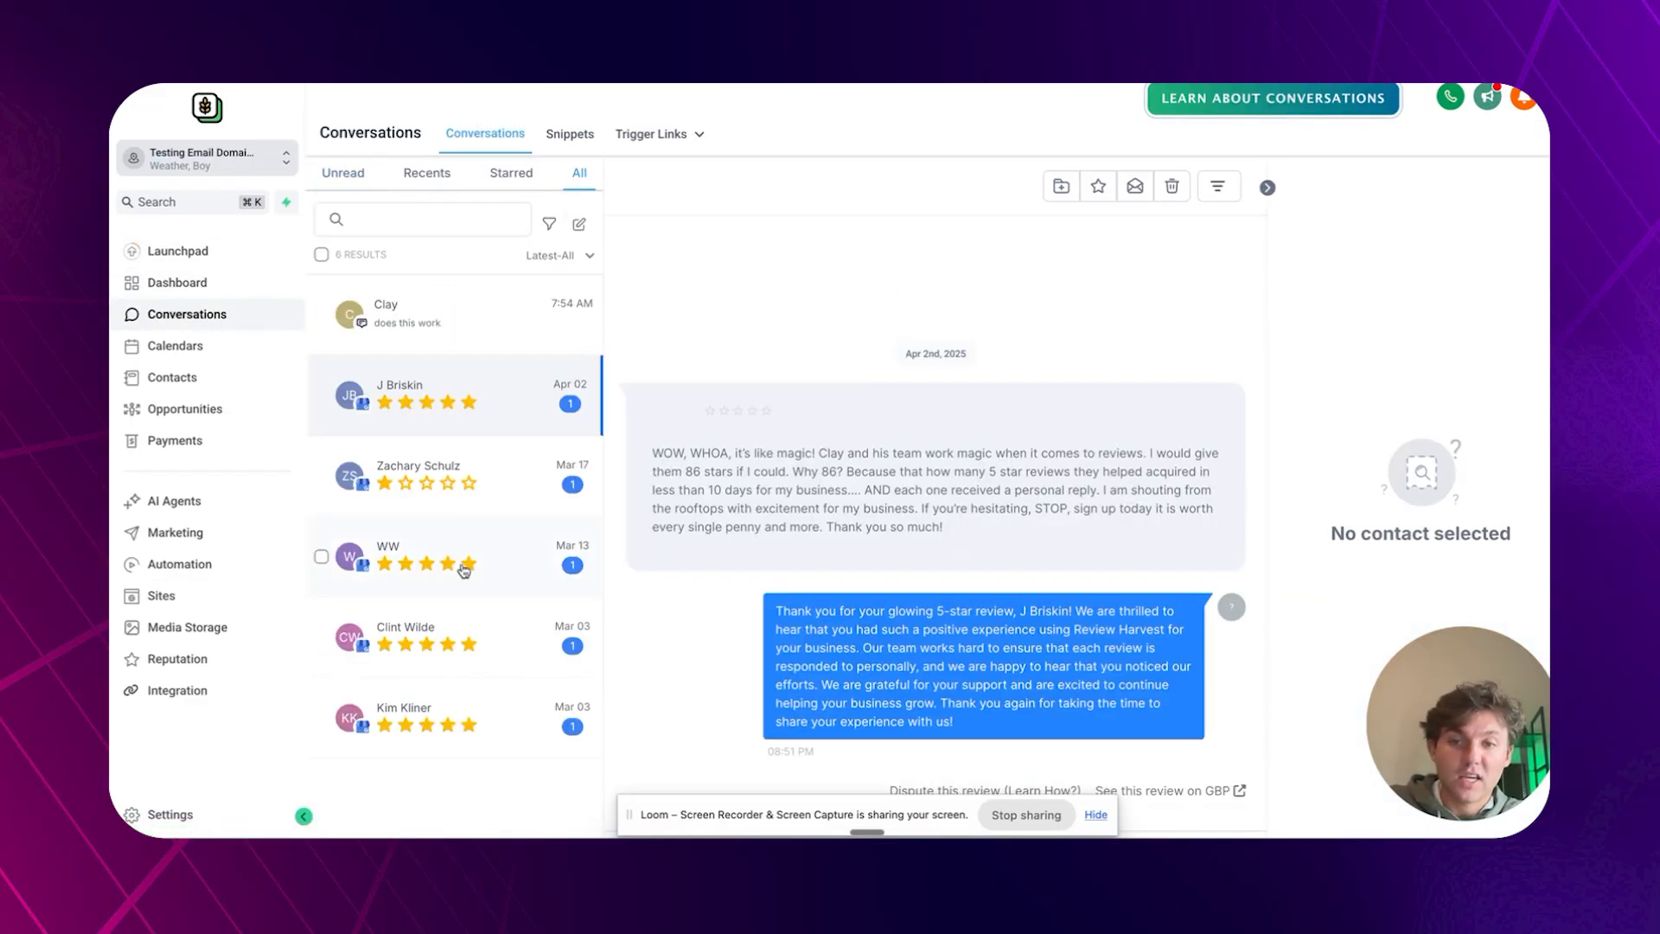
pyautogui.click(173, 377)
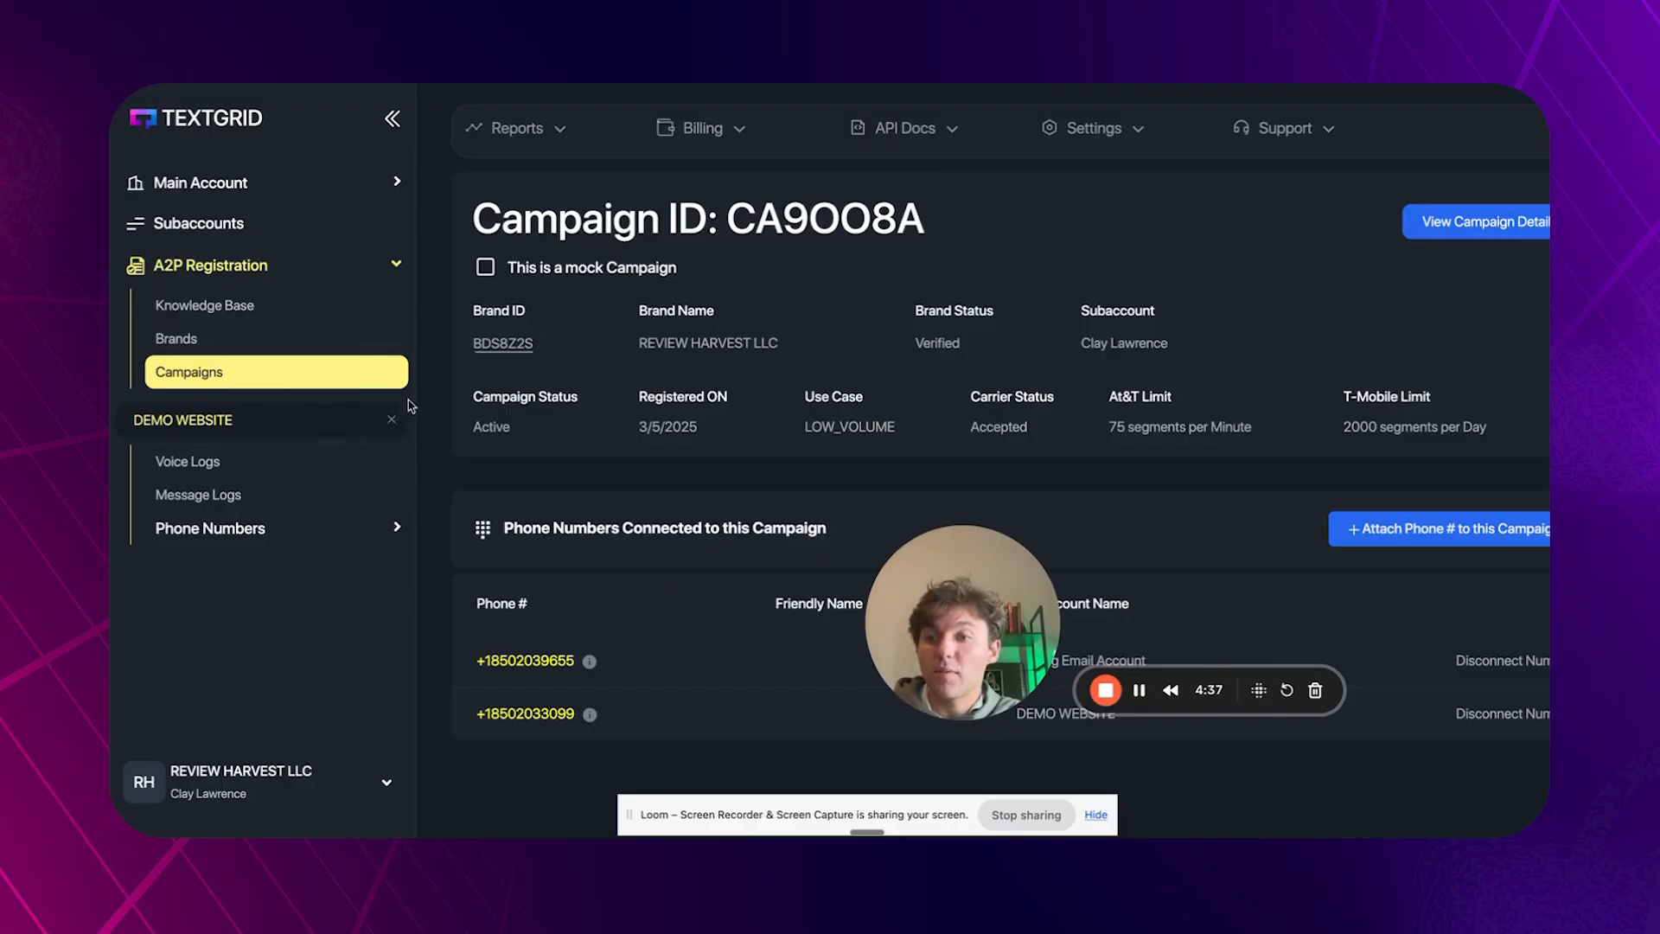
# Return to the main account overview and expand its logs and phone number sections.
pyautogui.click(201, 182)
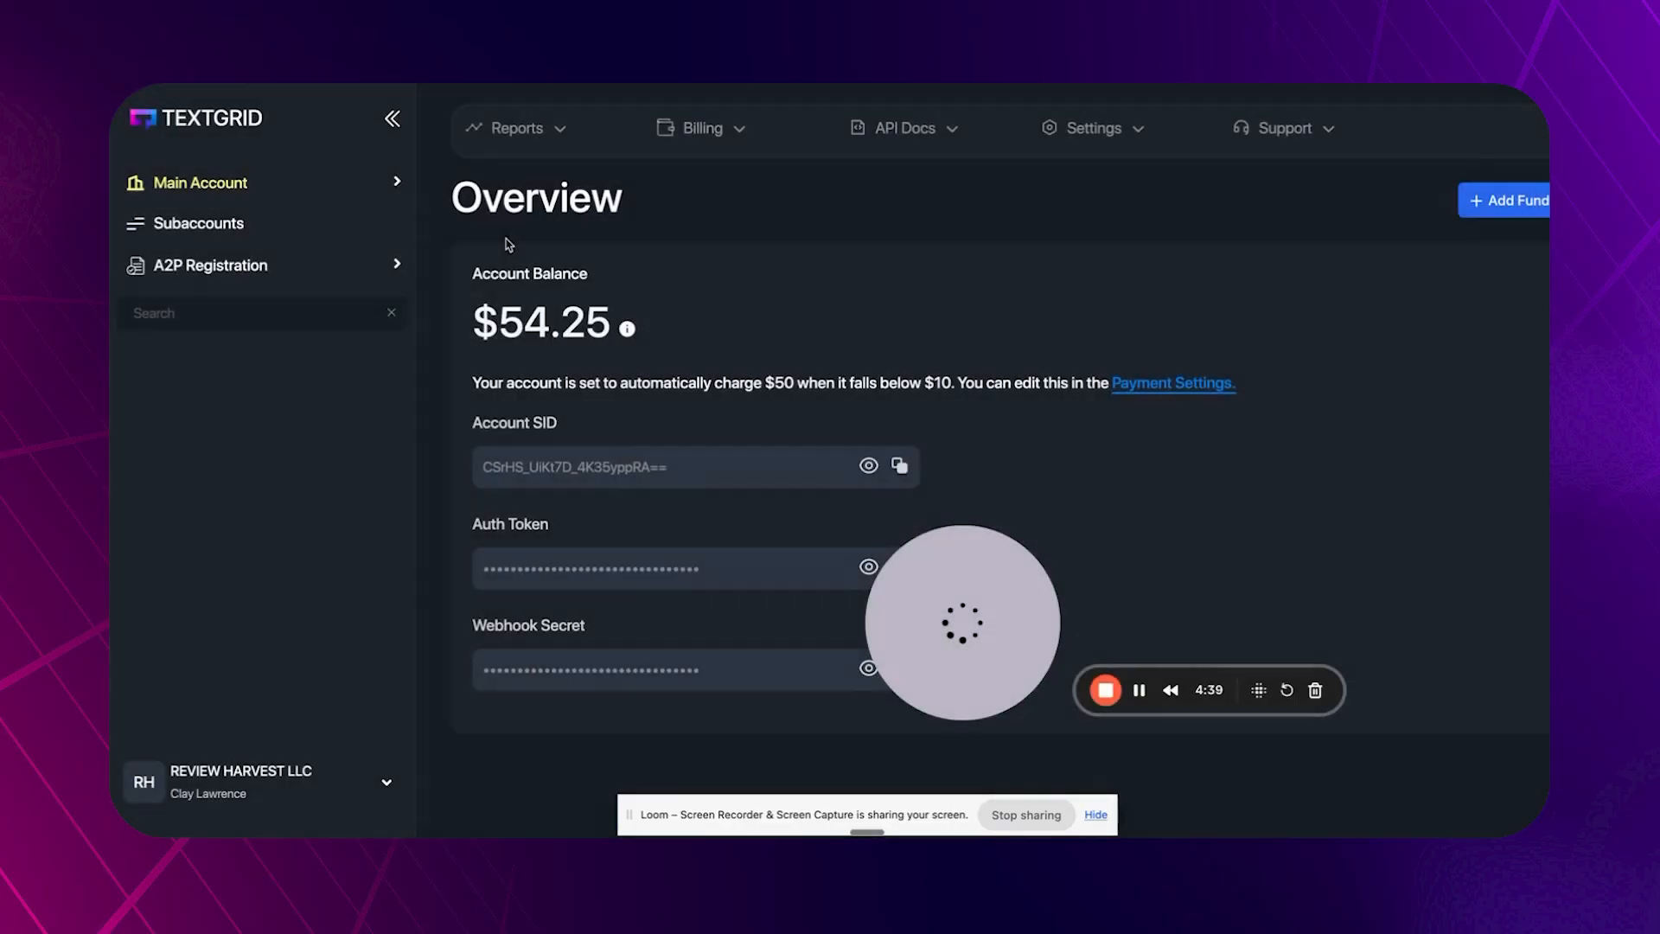
pyautogui.click(199, 181)
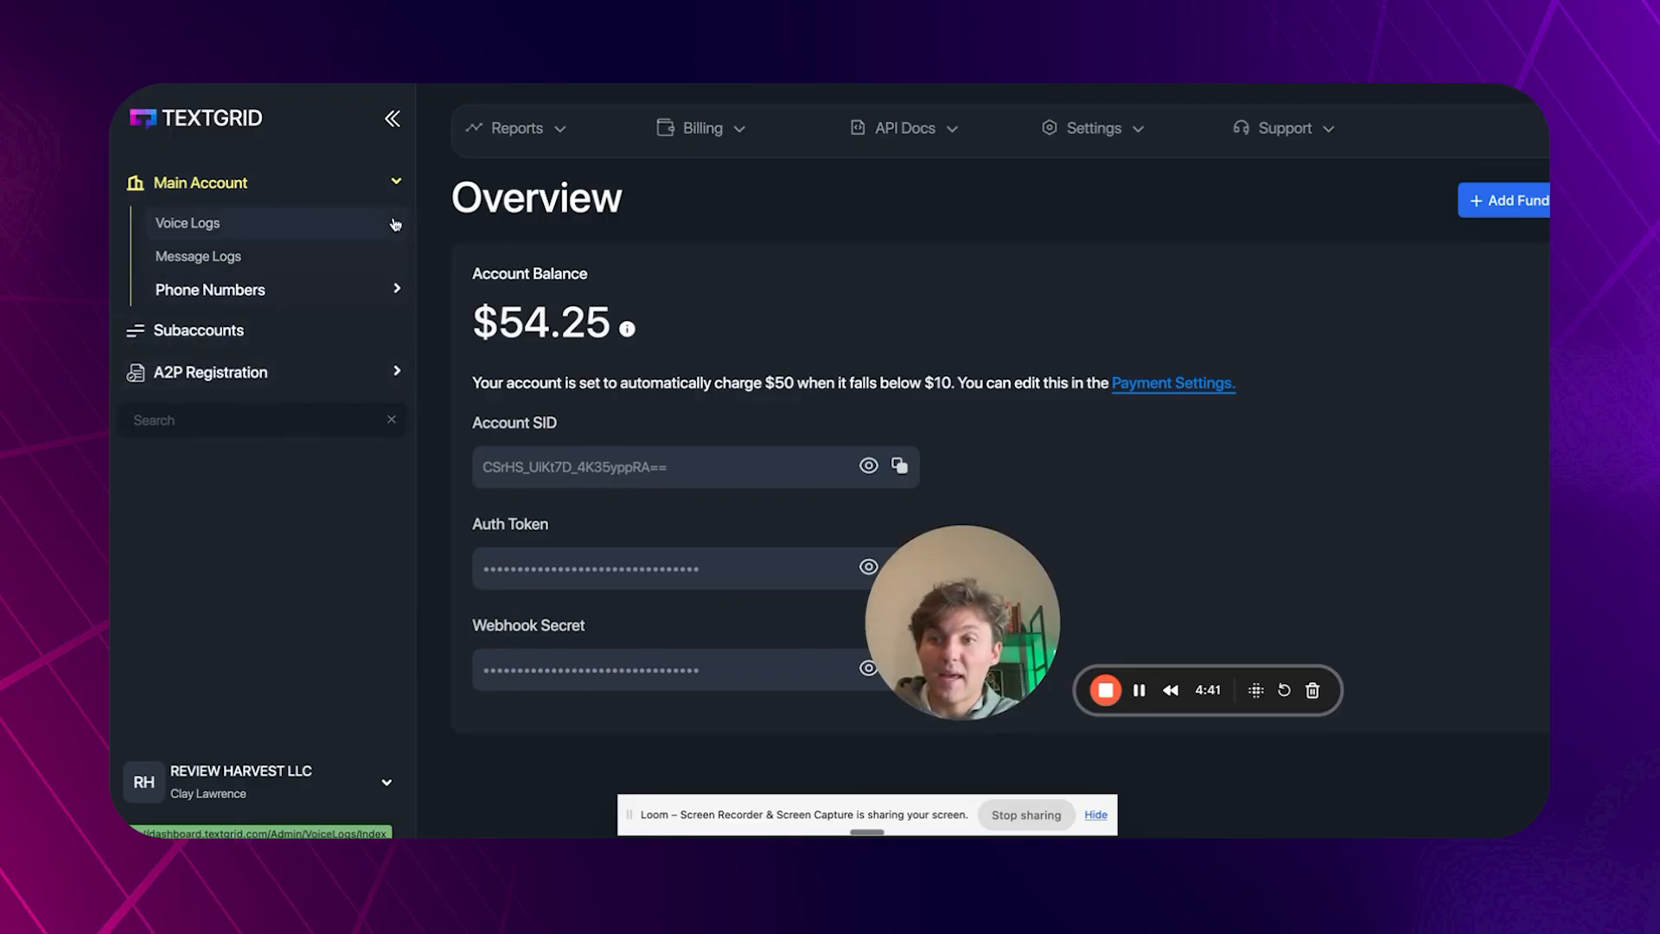
pyautogui.click(199, 329)
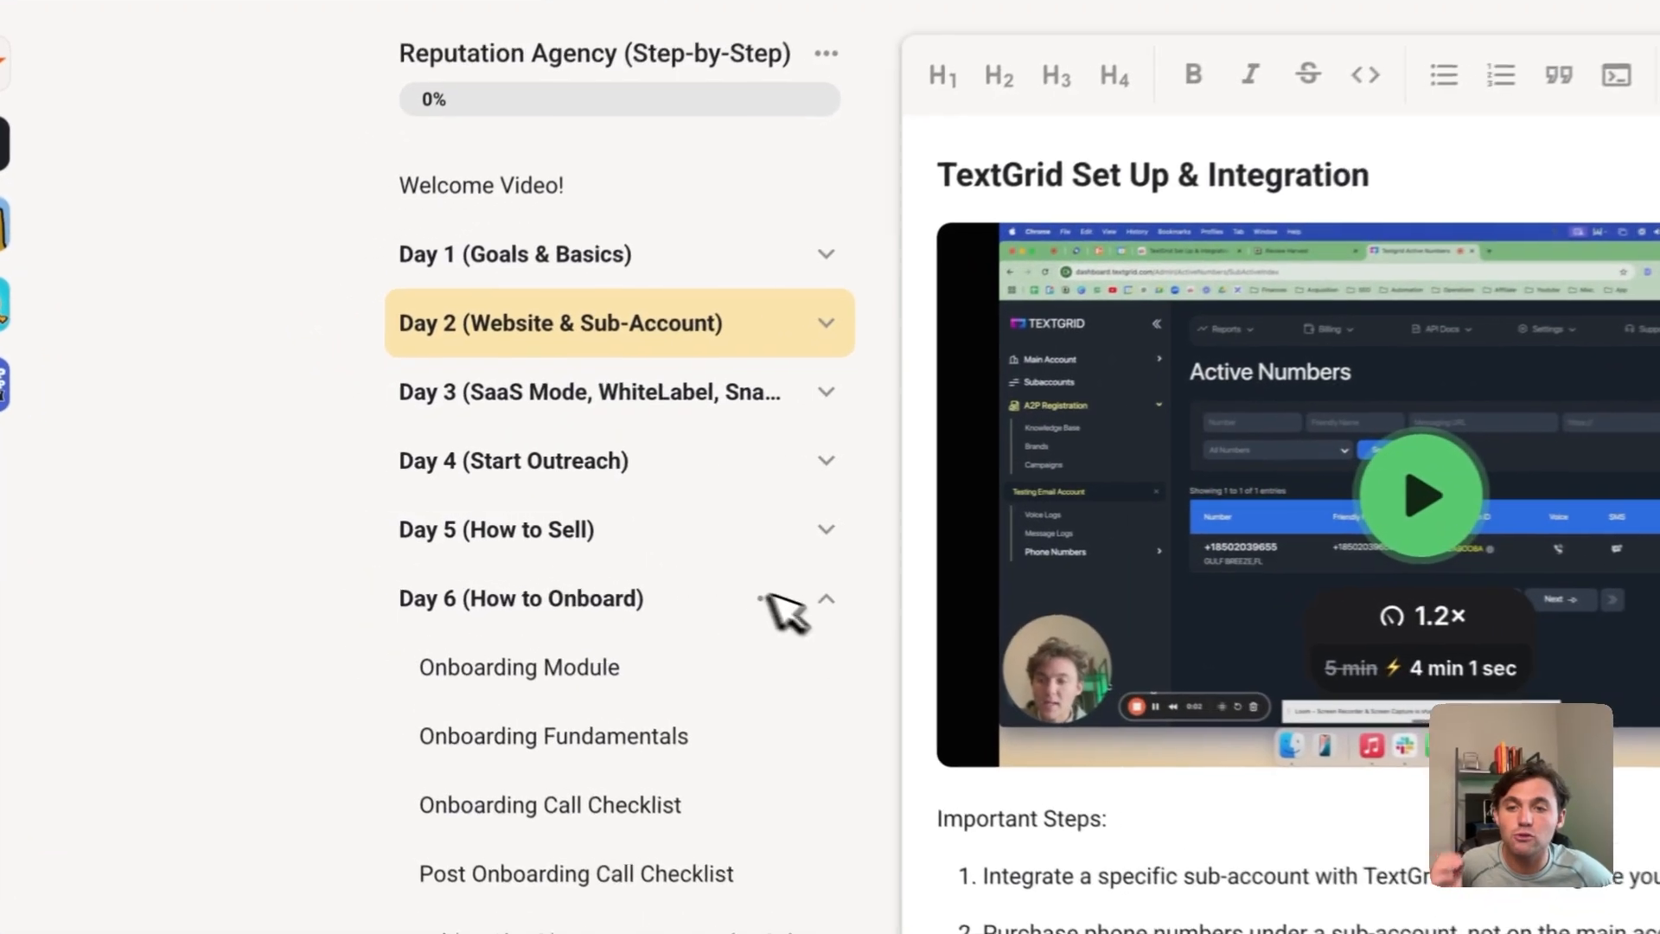
# Show the lesson's important setup steps and collapse the Day 6 (How to Onboard) lessons.
pyautogui.scroll(-3)
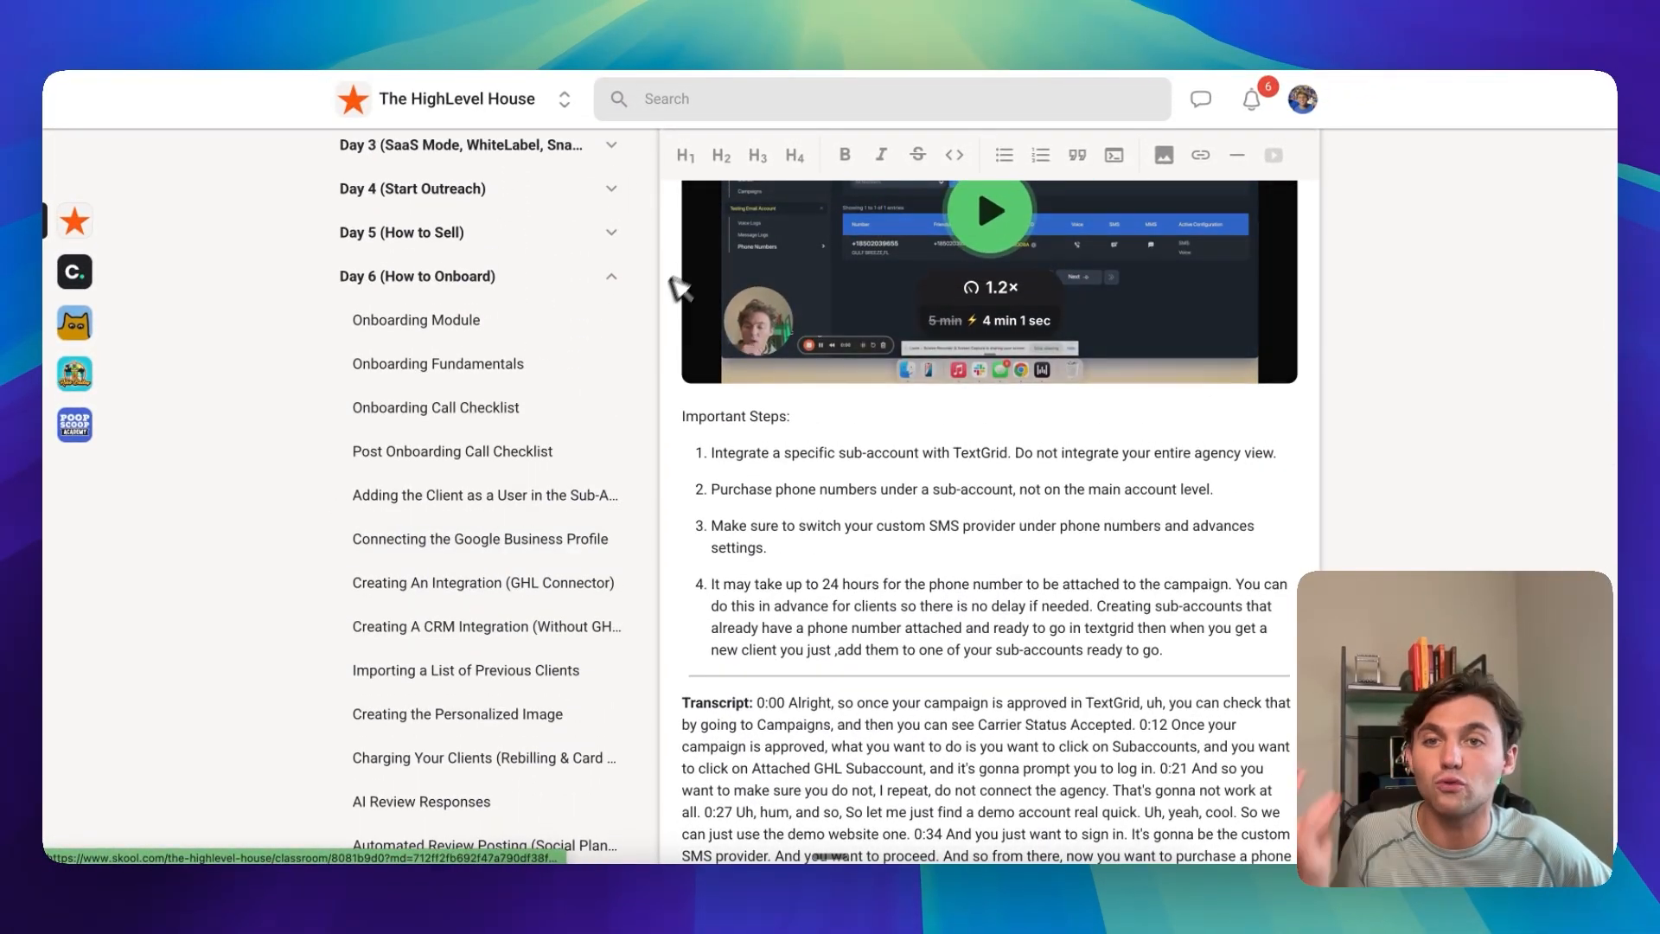
pyautogui.moveTo(623, 285)
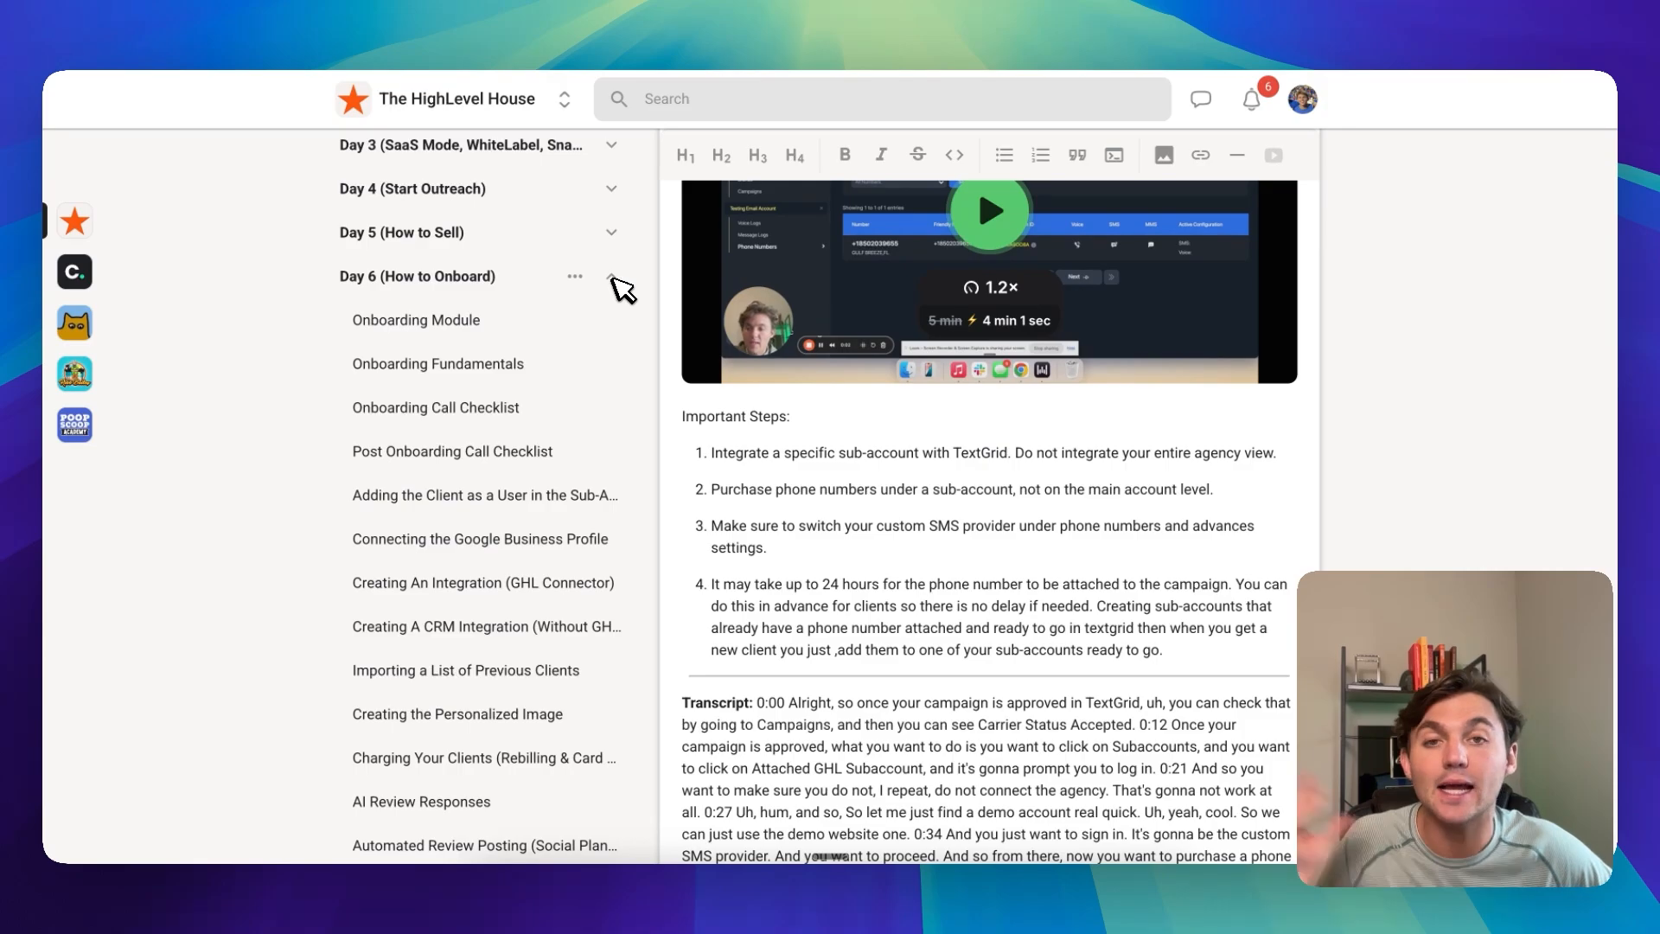
pyautogui.click(611, 277)
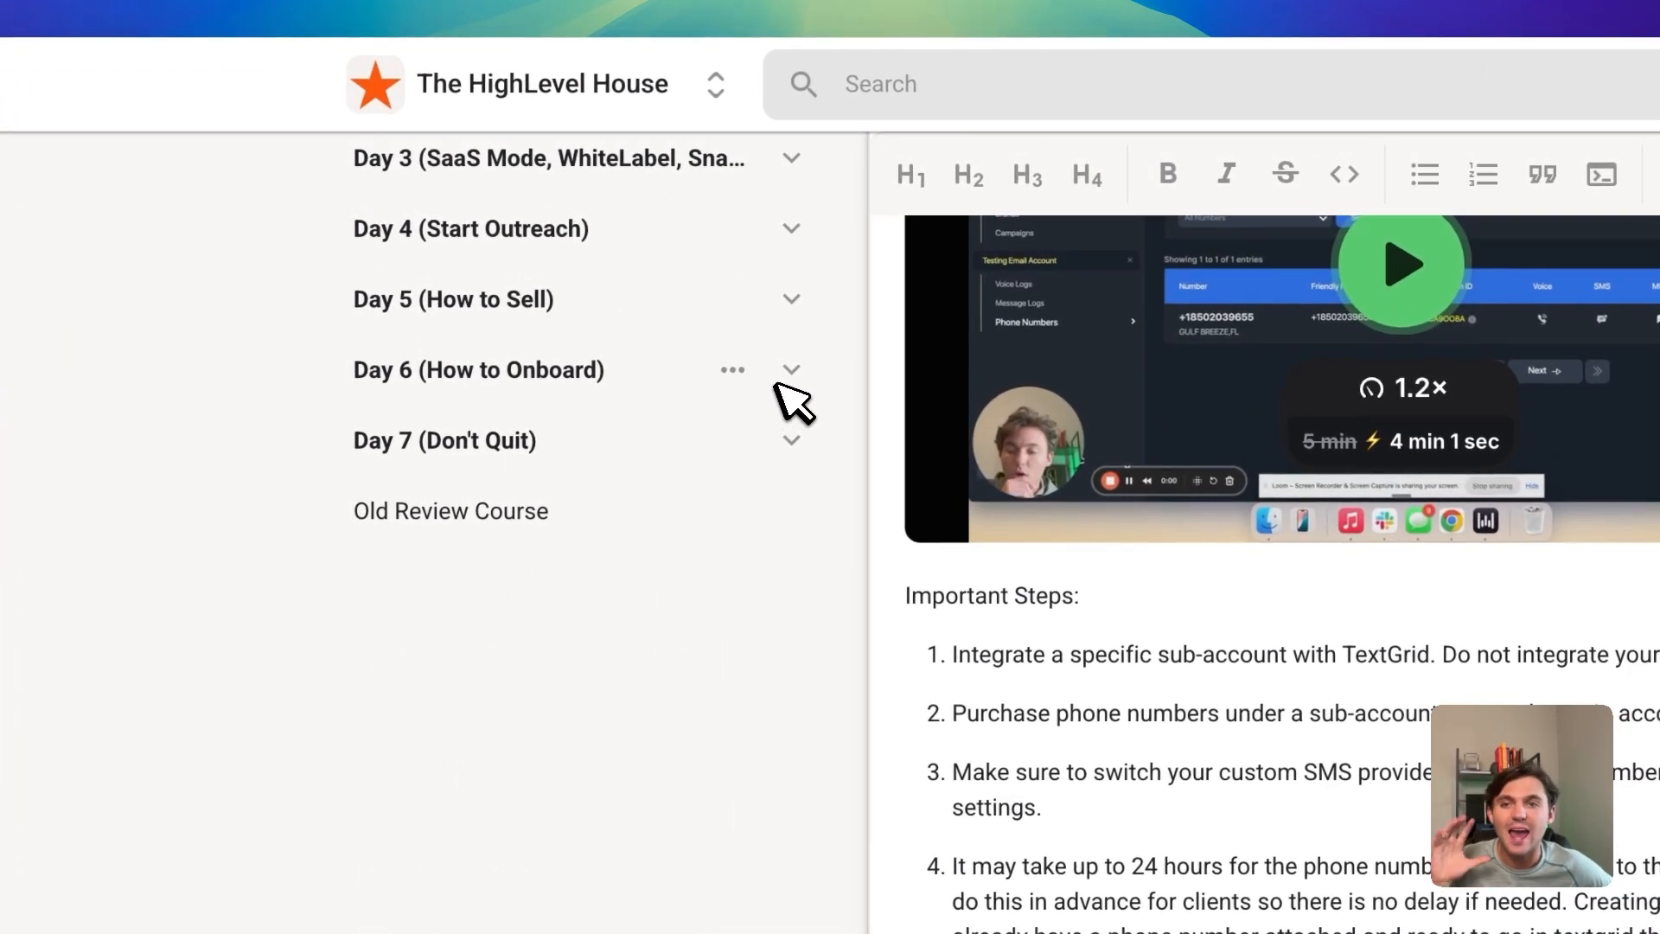